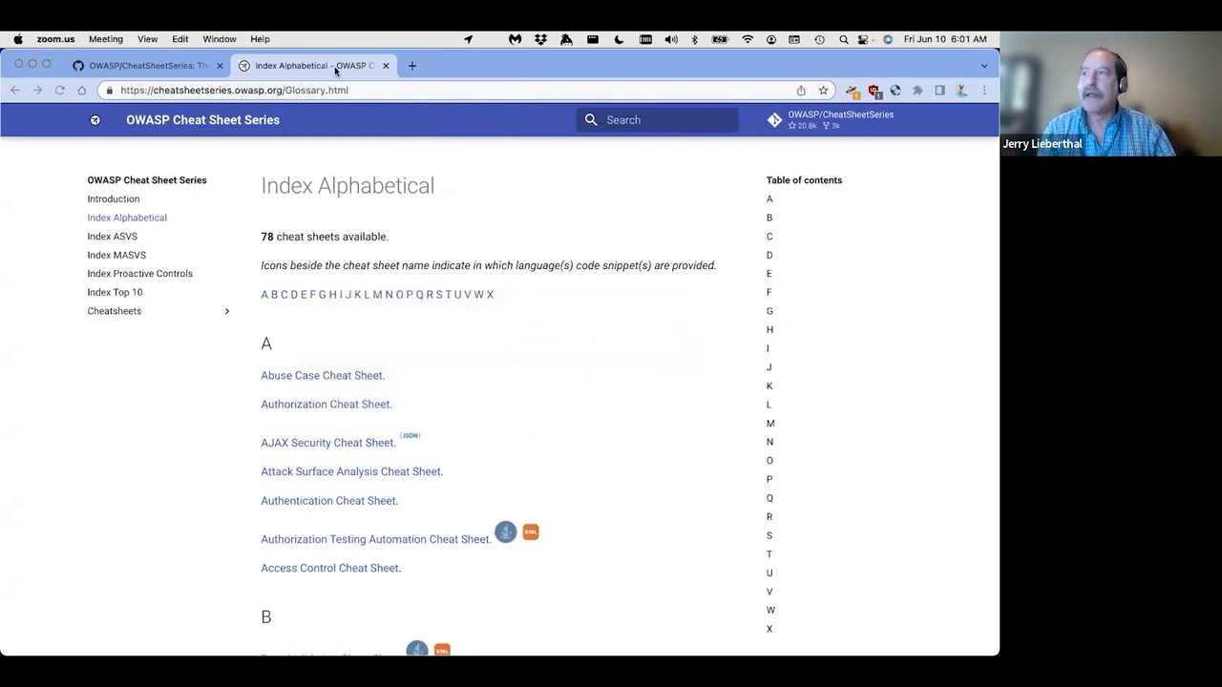
# Step: Dismiss the zoom.us menus and bring the Chrome window with the OWASP index to the front
pyautogui.click(218, 40)
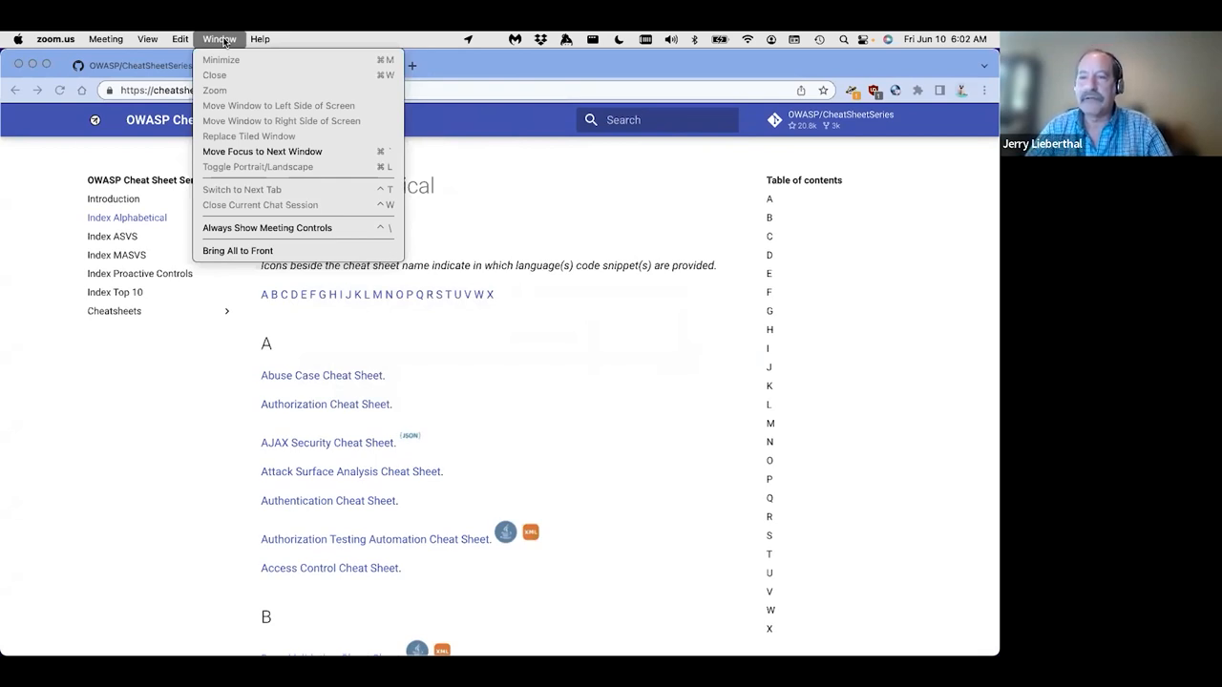
pyautogui.click(55, 38)
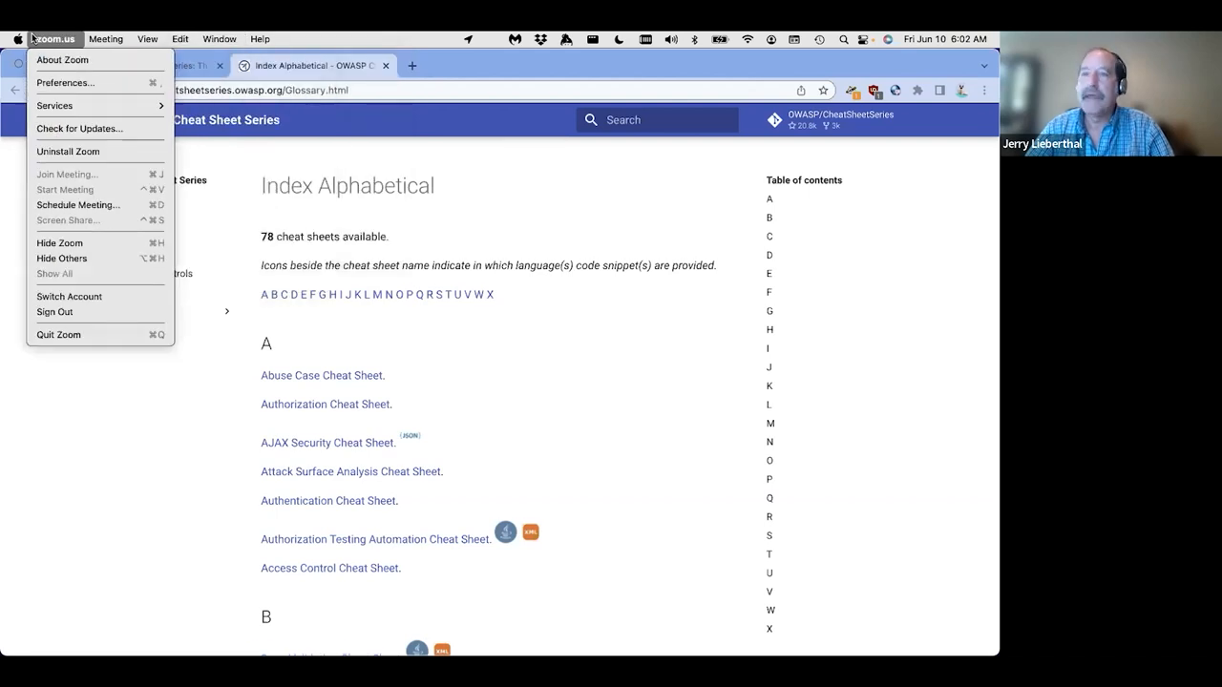
pyautogui.click(219, 39)
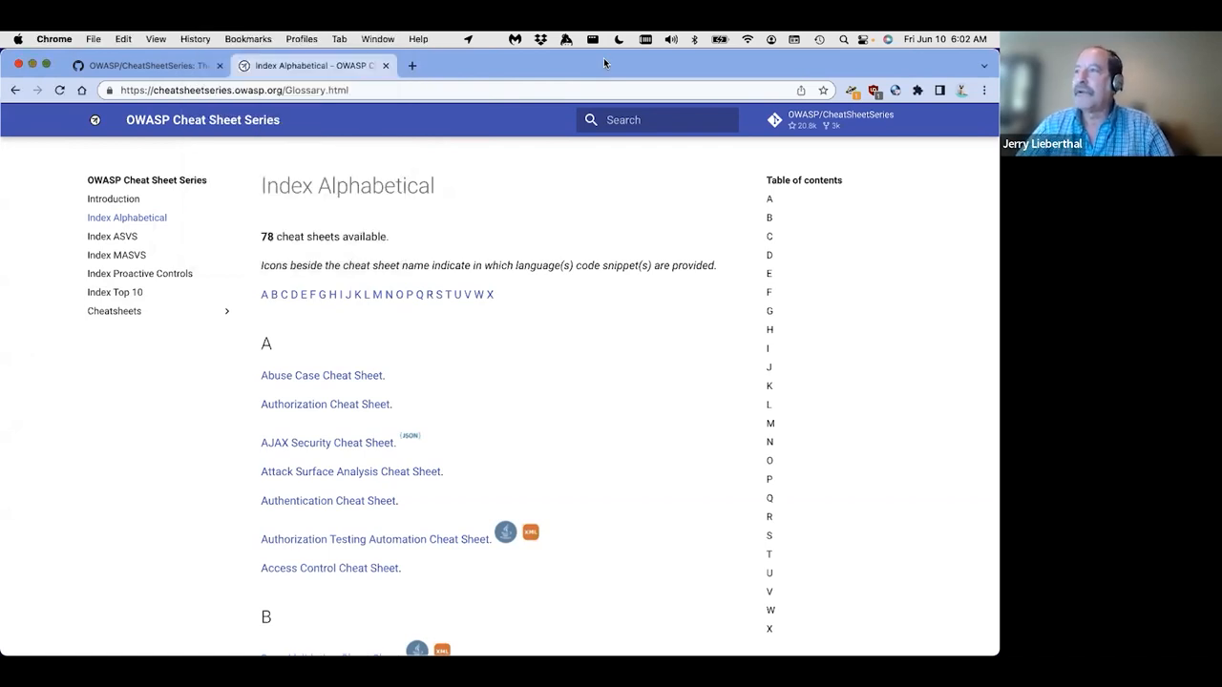
pyautogui.scroll(-3)
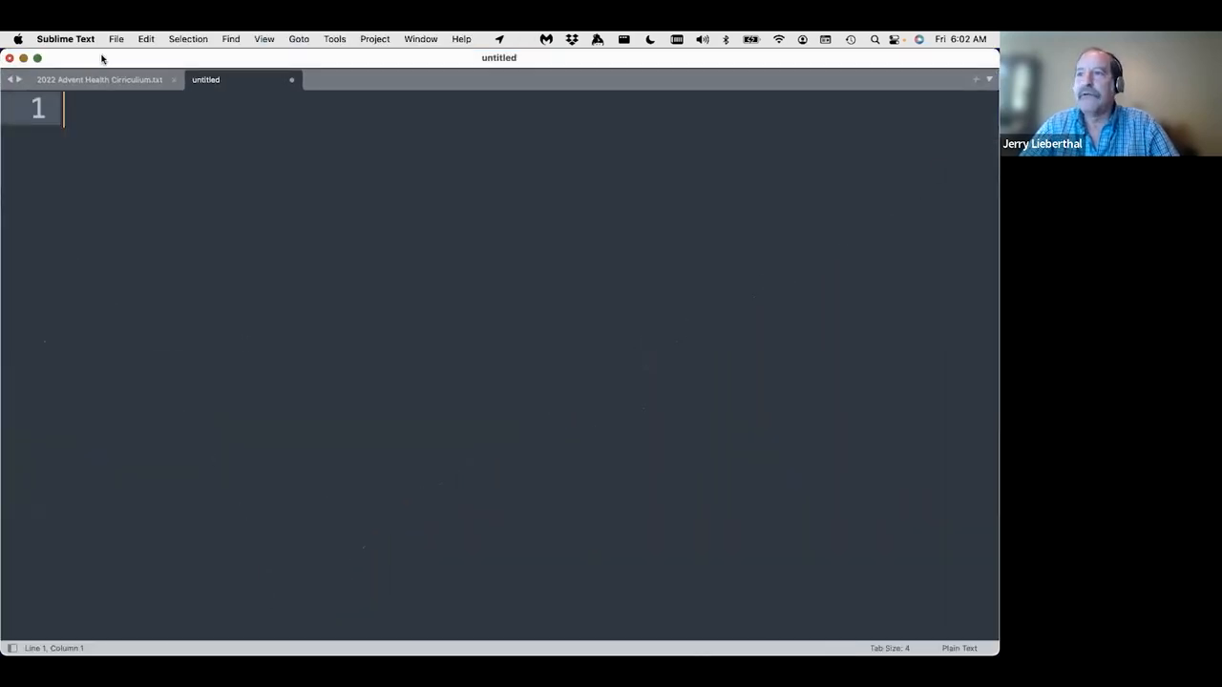
# Step: Leave the empty untitled Sublime Text tab and return to the Chrome OWASP index
pyautogui.click(65, 39)
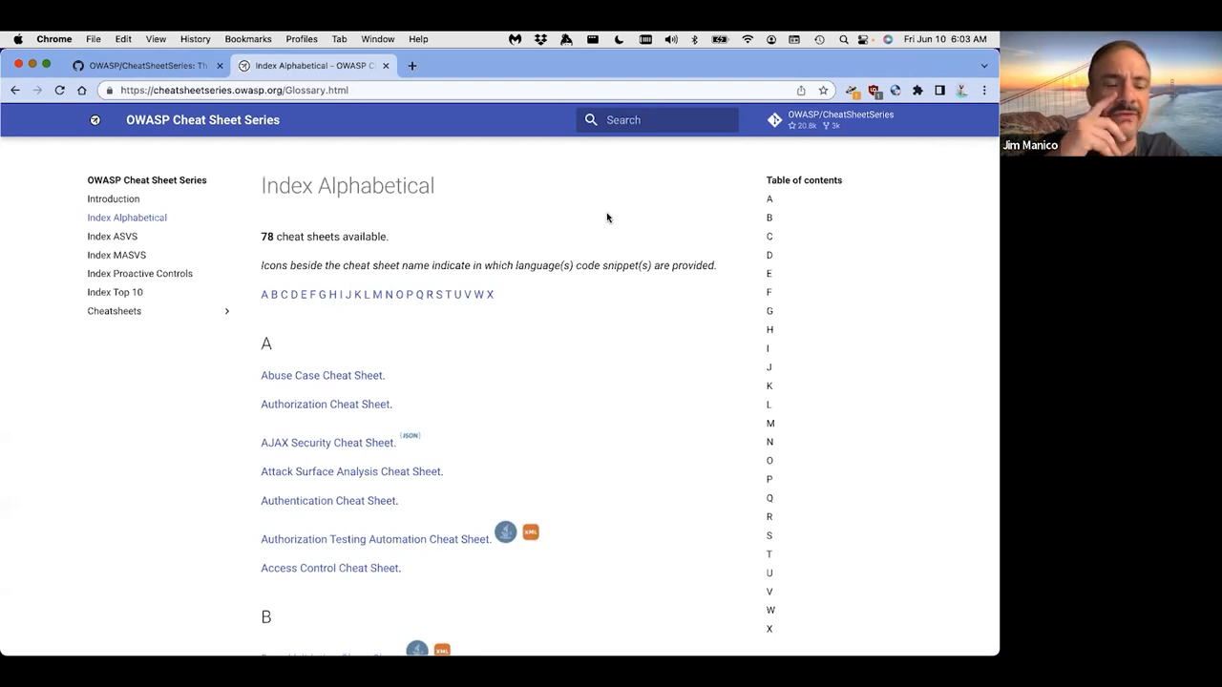
pyautogui.moveTo(561, 226)
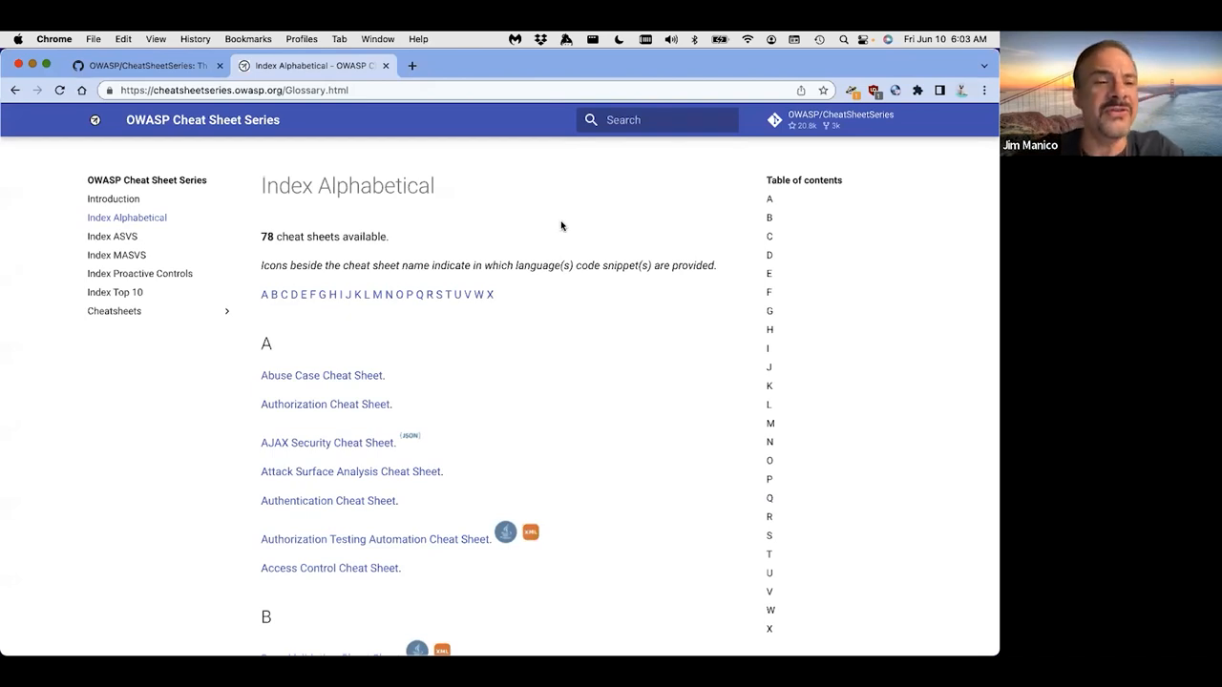
# Step: Open Introduction from the OWASP Cheat Sheet Series sidebar and scroll down
pyautogui.click(113, 198)
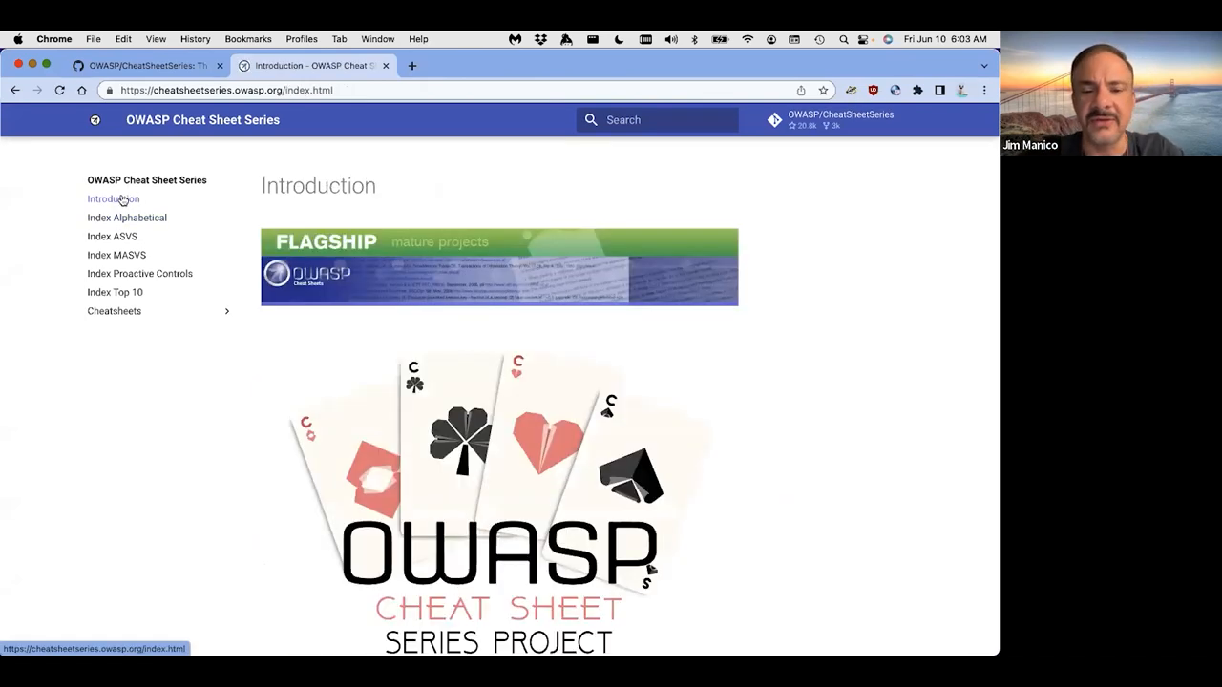
pyautogui.scroll(-3)
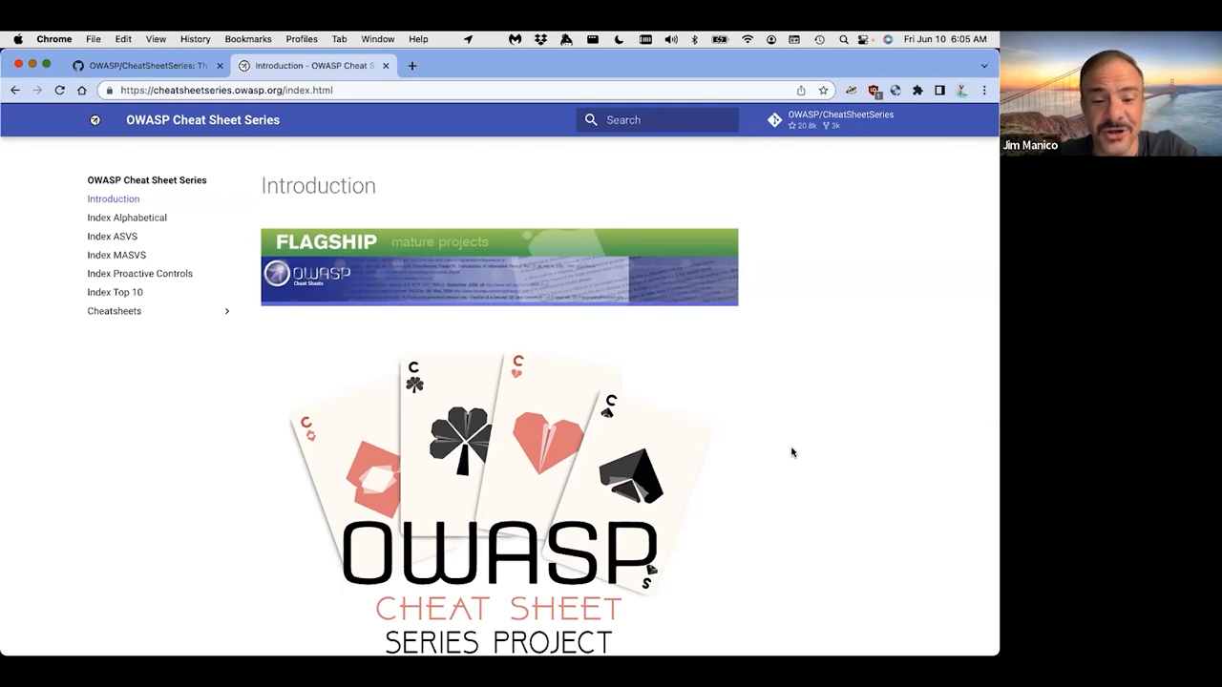
# Step: Scroll the Introduction page to the project description, download links and project leaders
pyautogui.scroll(-3)
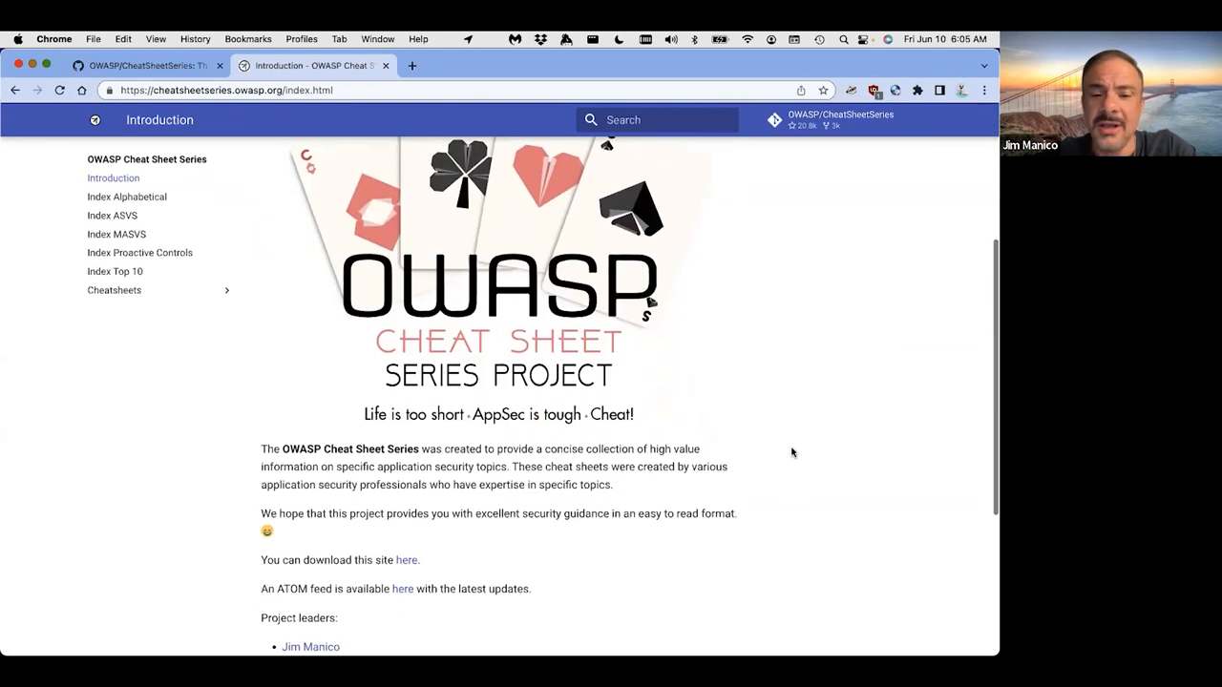
pyautogui.scroll(3)
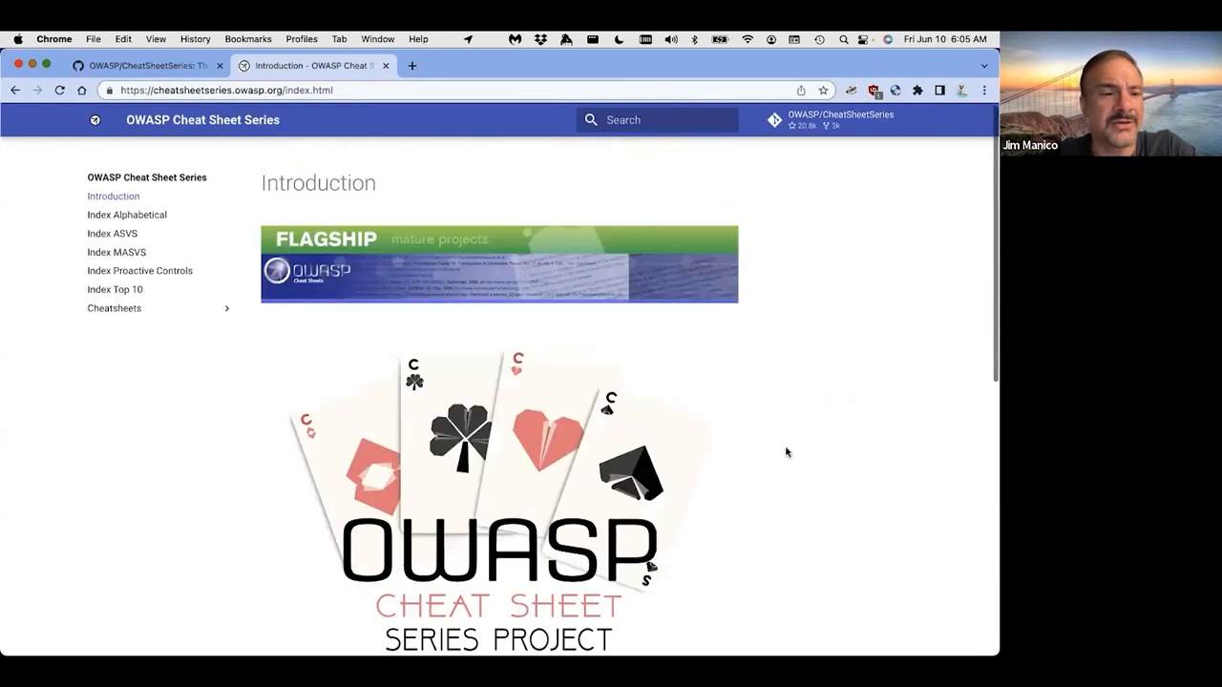
pyautogui.scroll(-3)
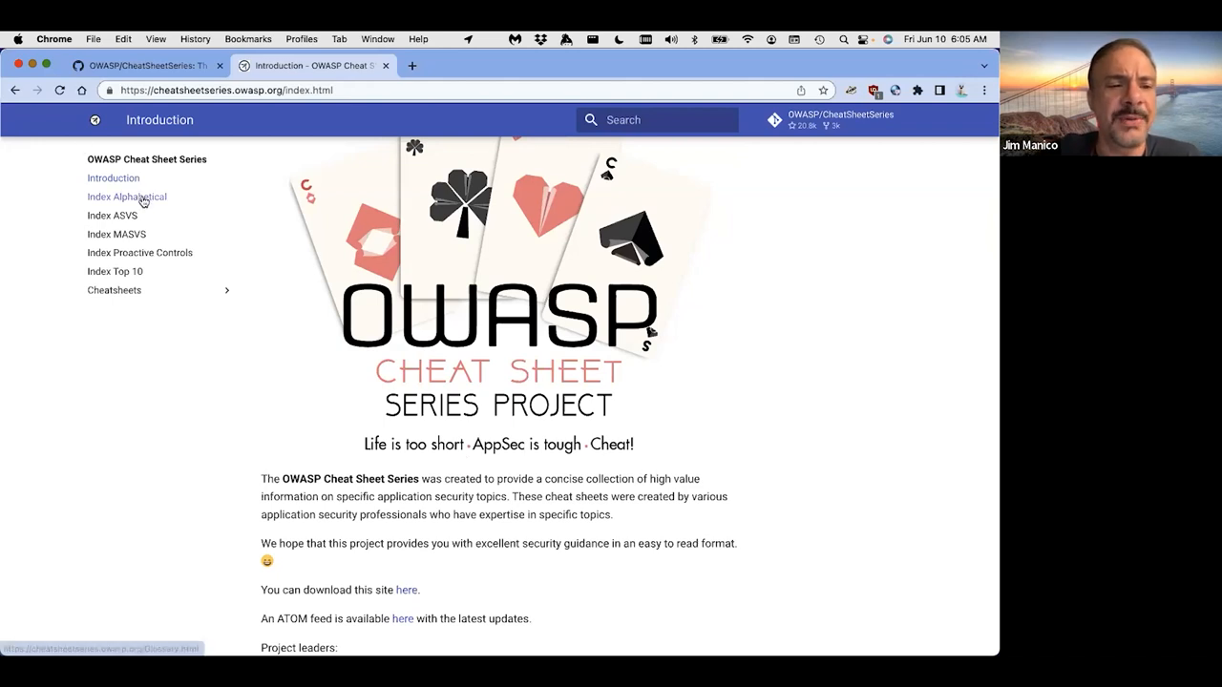
# Step: Open the deprecated Access Control Cheat Sheet from the alphabetical index
pyautogui.click(126, 197)
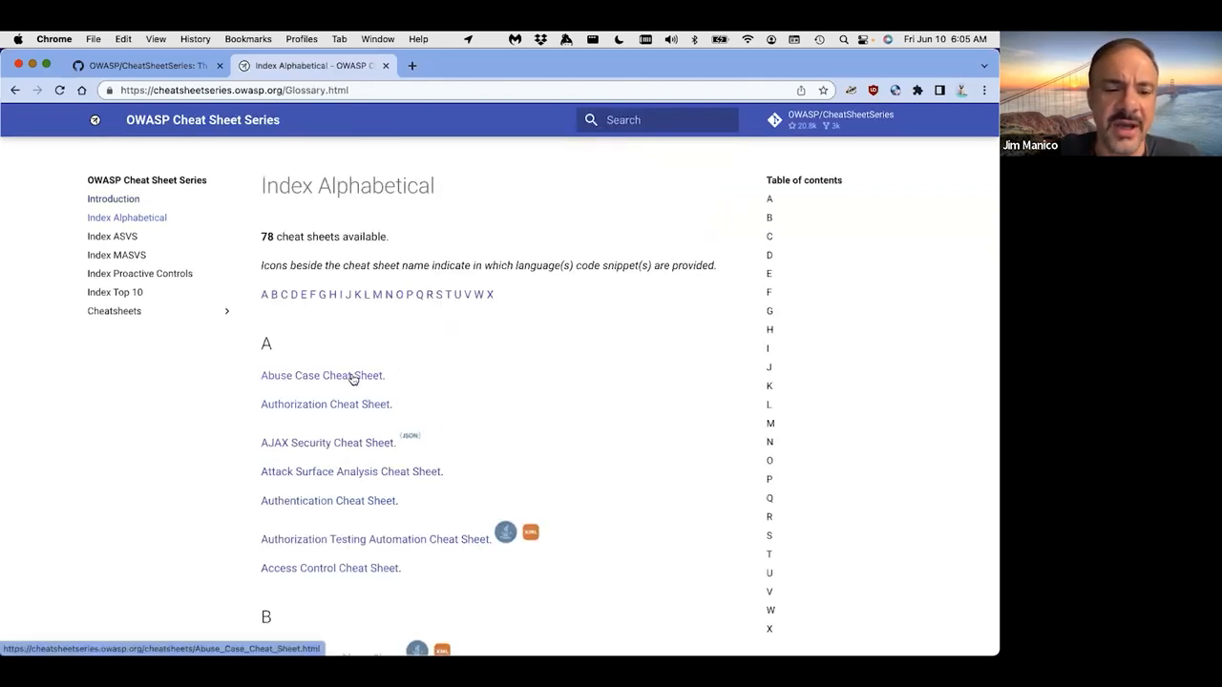
pyautogui.moveTo(362, 403)
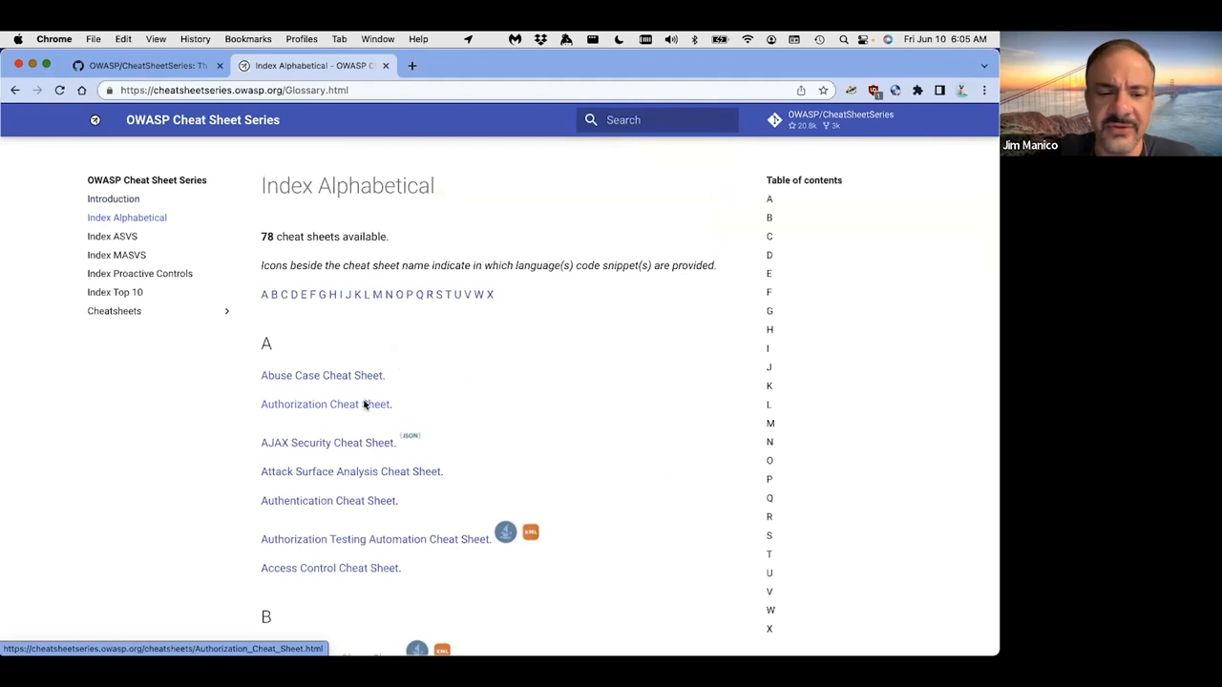
pyautogui.scroll(-3)
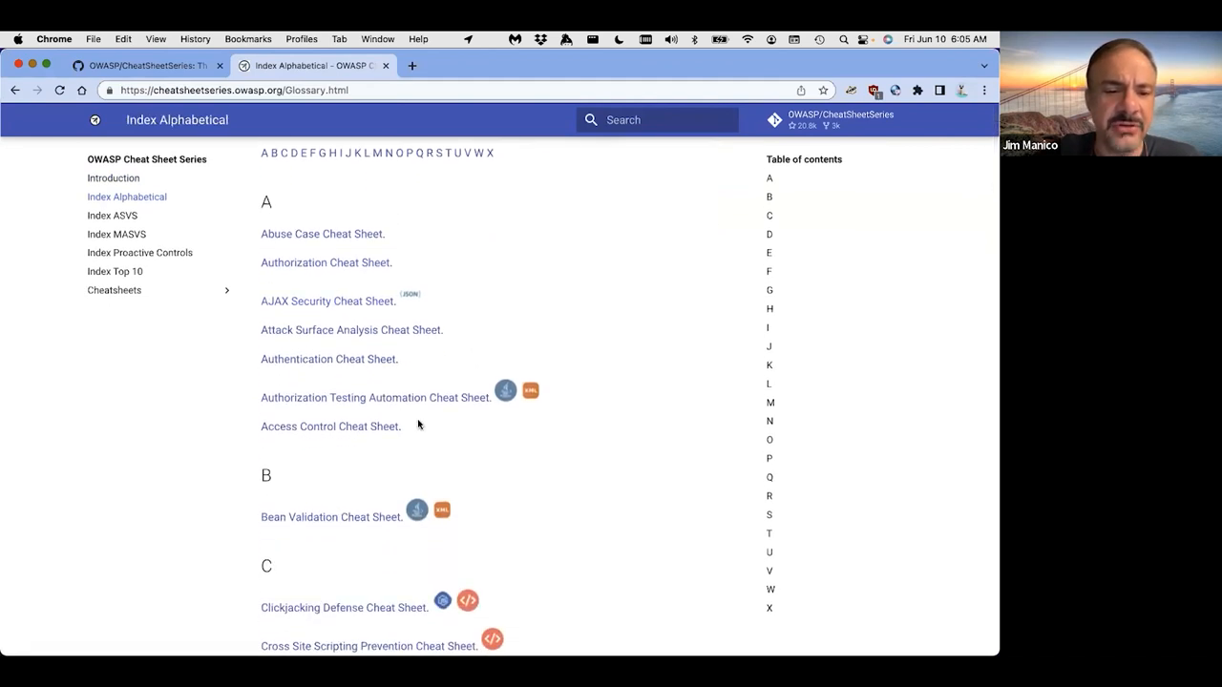
pyautogui.click(331, 426)
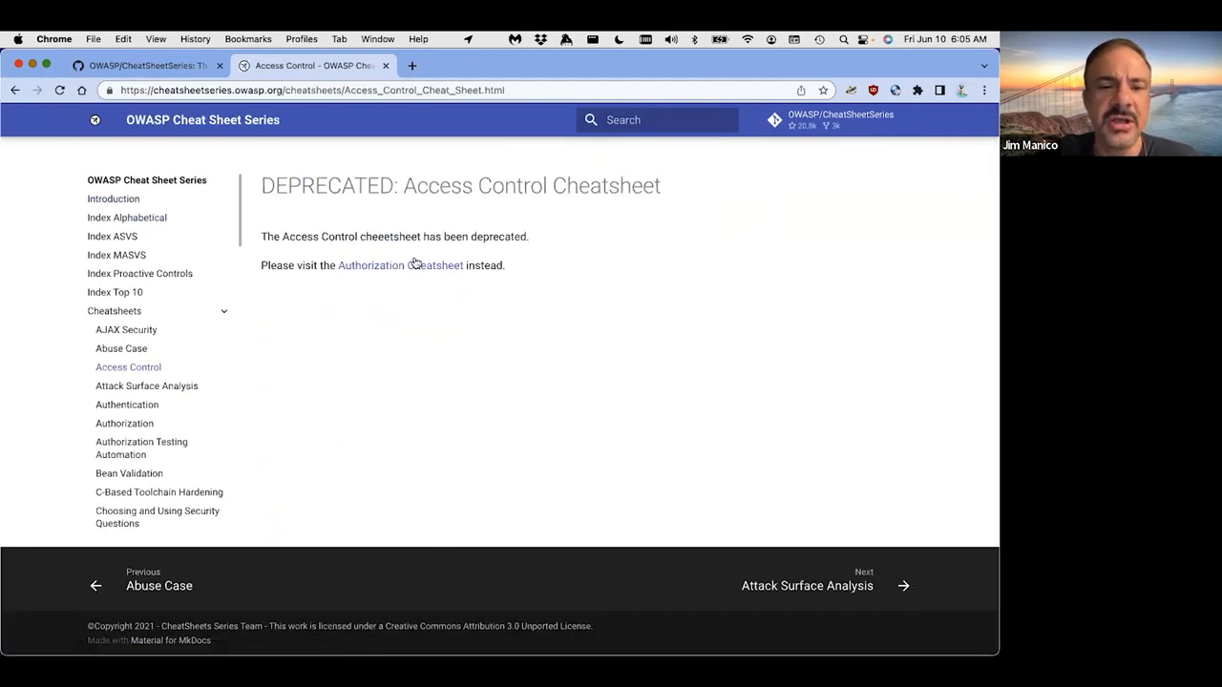
# Step: Follow its pointer to the Authorization Cheat Sheet and scroll through it
pyautogui.click(400, 266)
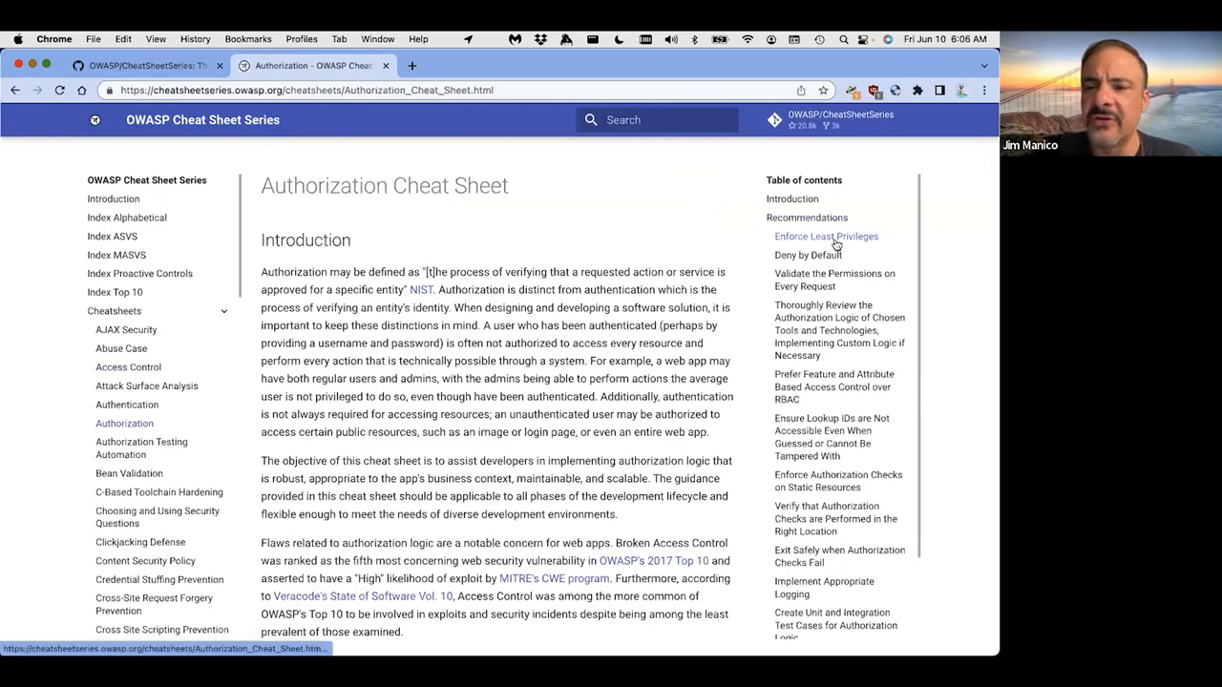
pyautogui.moveTo(829, 280)
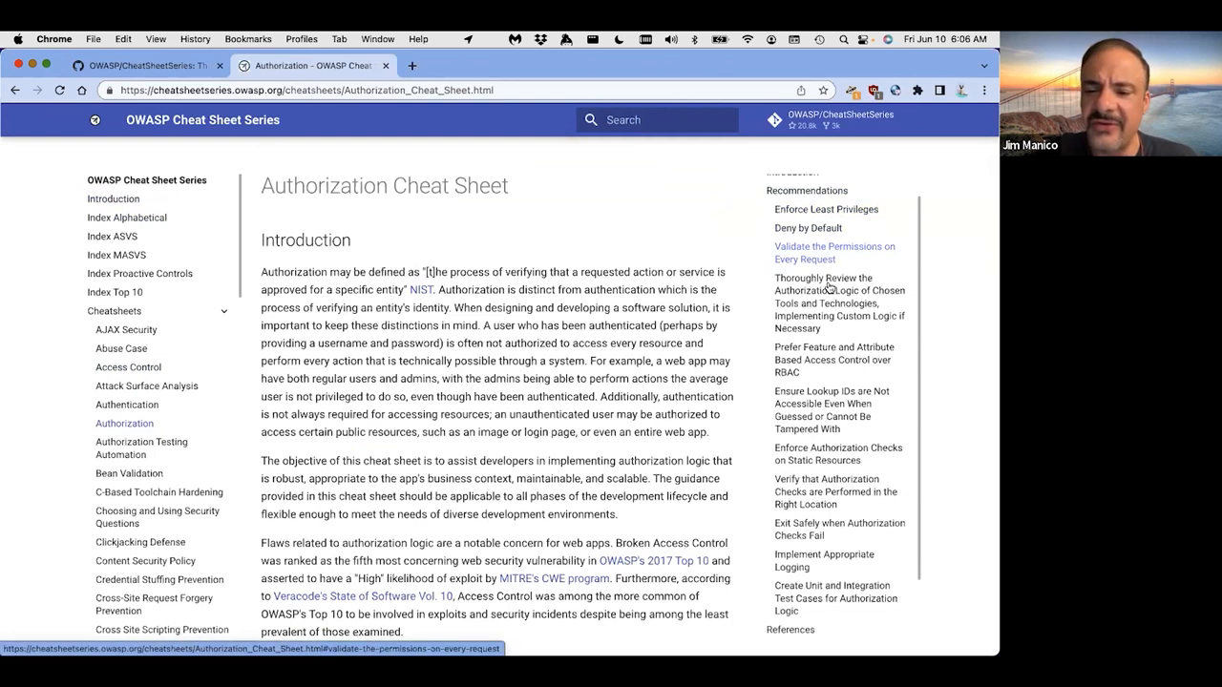
pyautogui.scroll(-3)
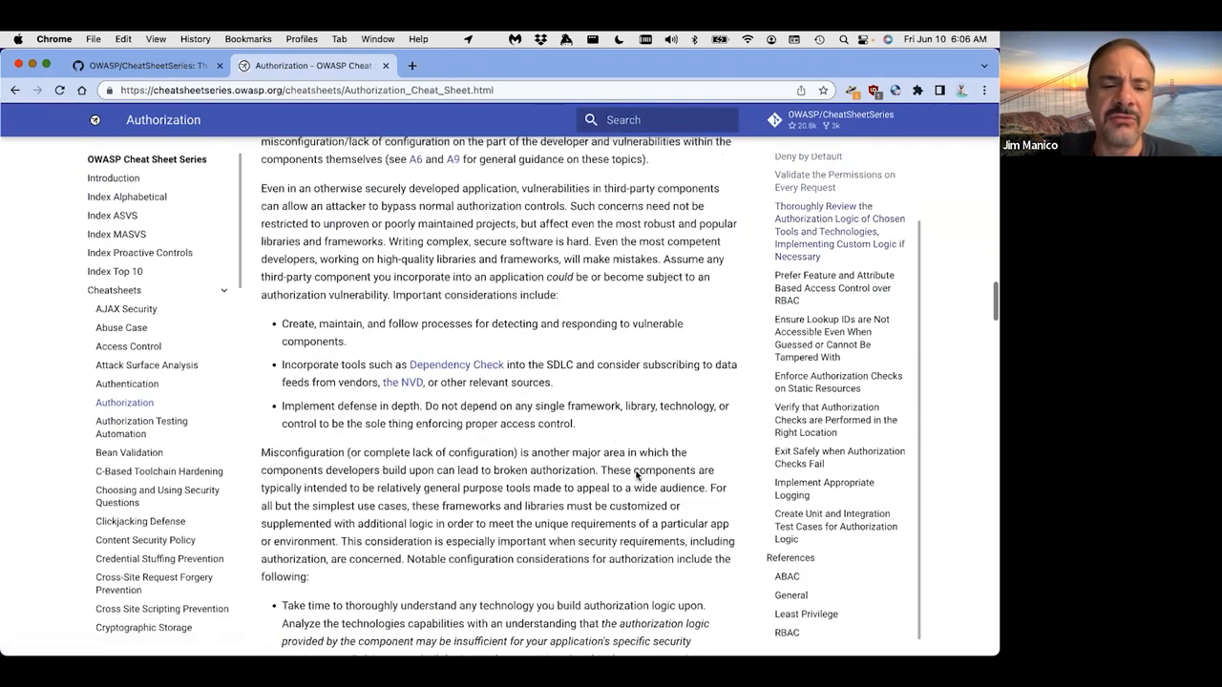
pyautogui.scroll(-3)
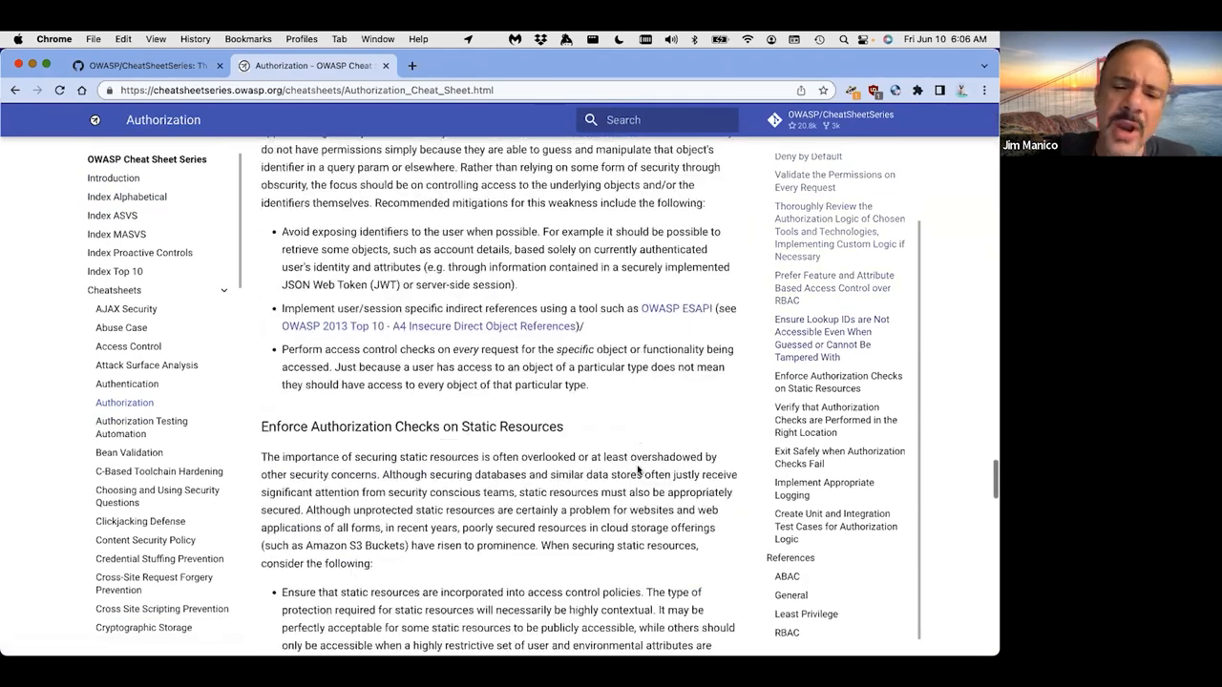
pyautogui.scroll(-3)
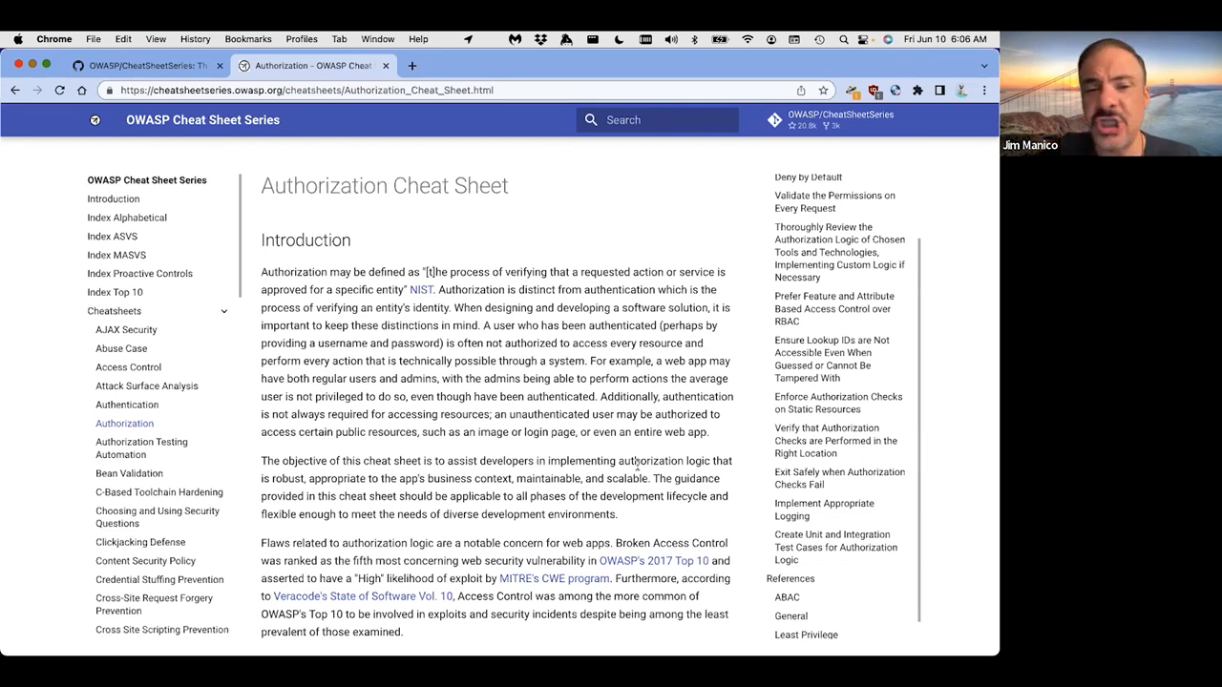
# Step: Open Access_Control_Cheat_Sheet.md in the CheatSheetSeries cheatsheets folder on GitHub
pyautogui.click(143, 65)
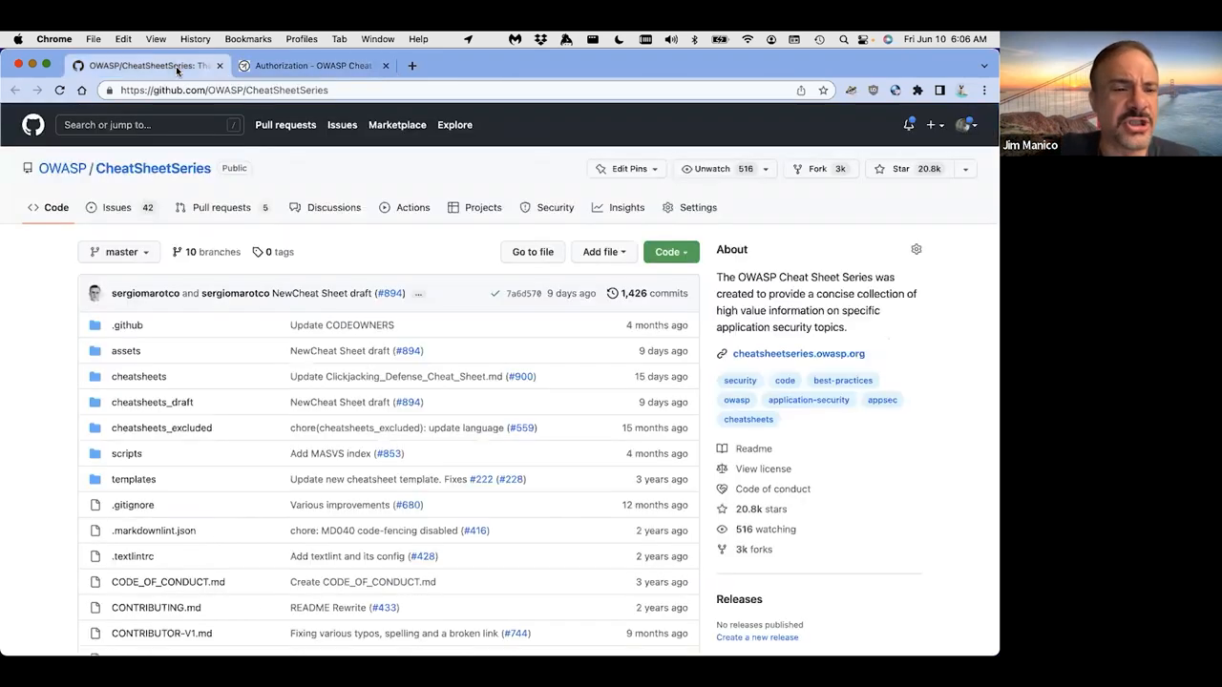
pyautogui.scroll(-3)
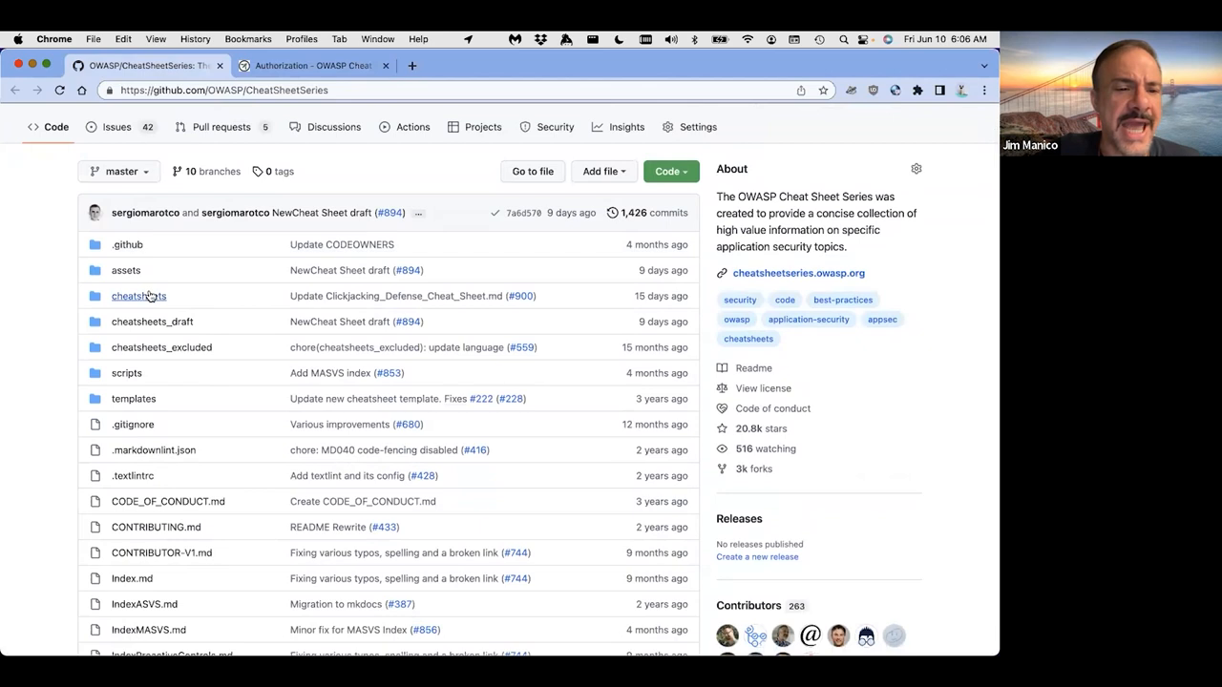
pyautogui.click(138, 296)
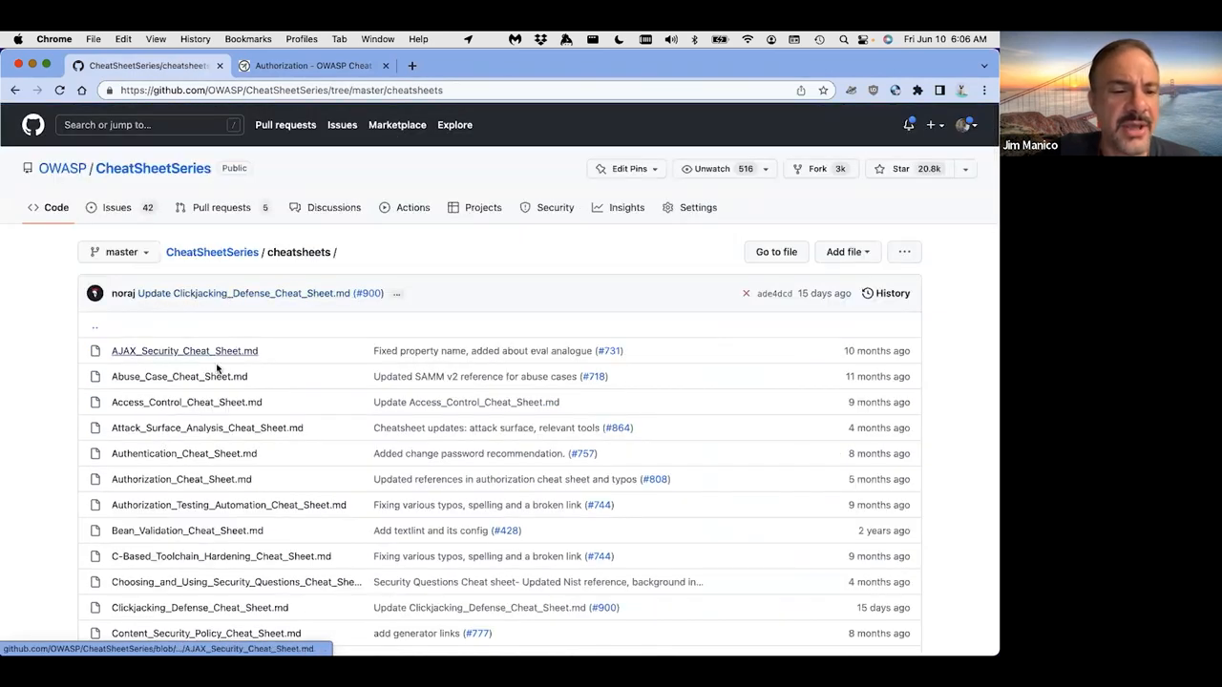
pyautogui.click(187, 402)
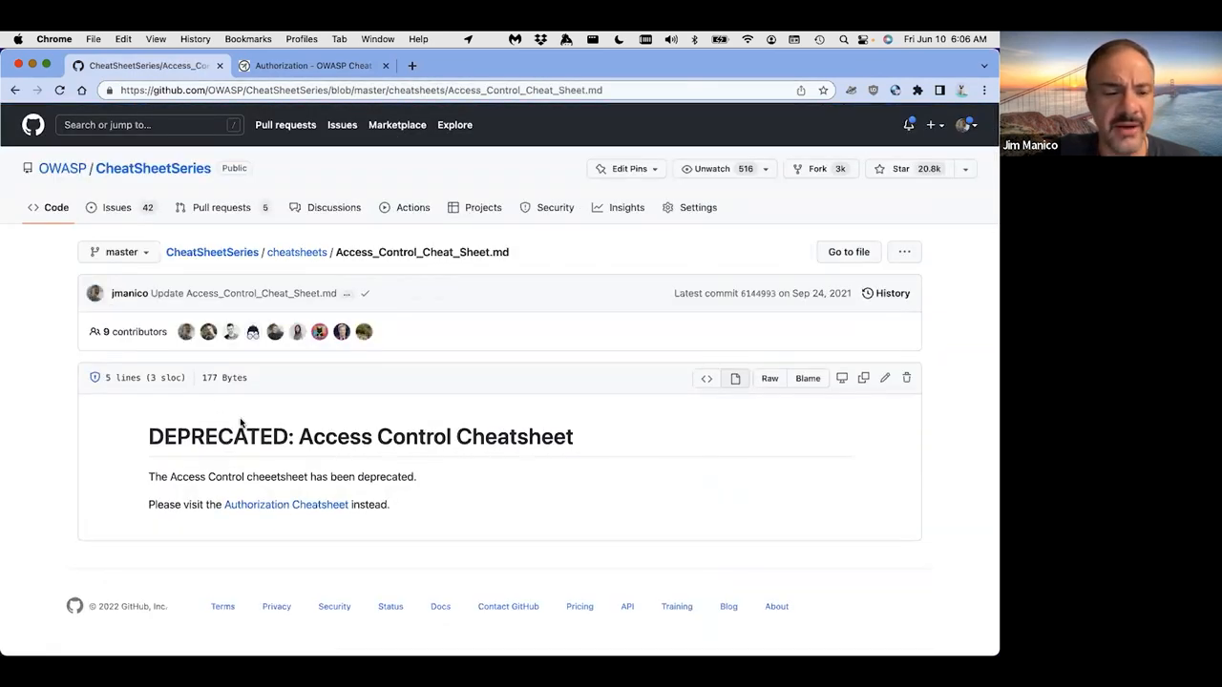
# Step: Follow its link to the Authorization sheet source, skim it, and return to cheatsheets
pyautogui.click(285, 504)
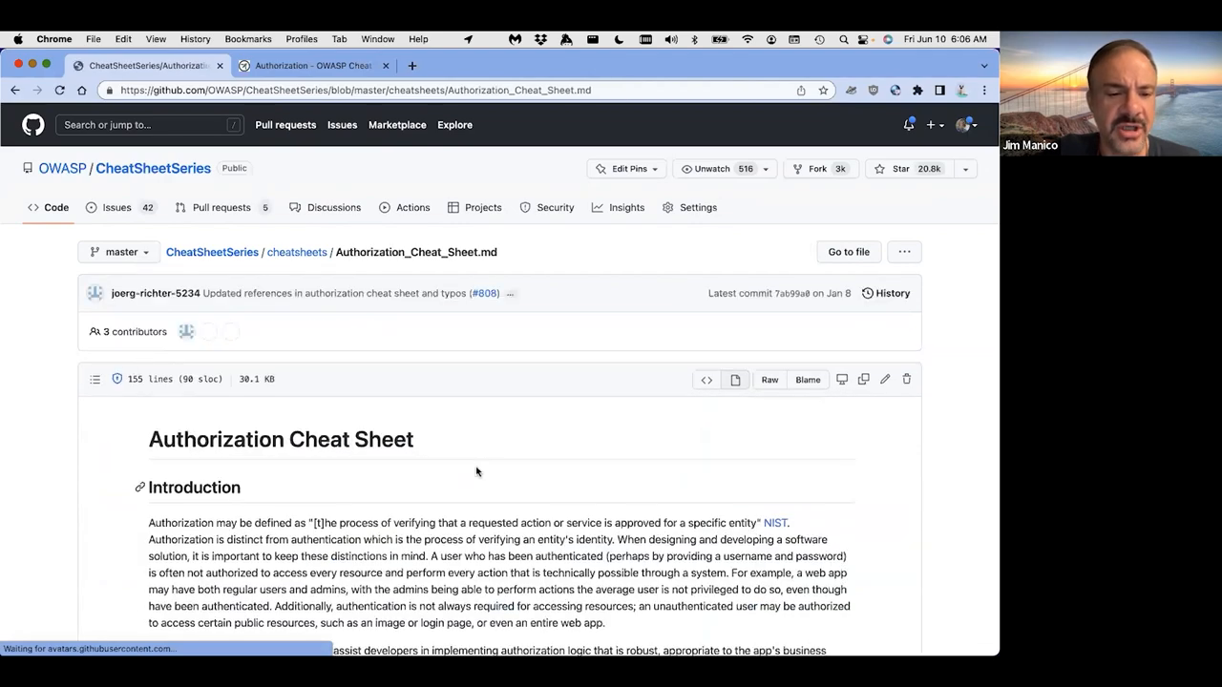
pyautogui.scroll(-3)
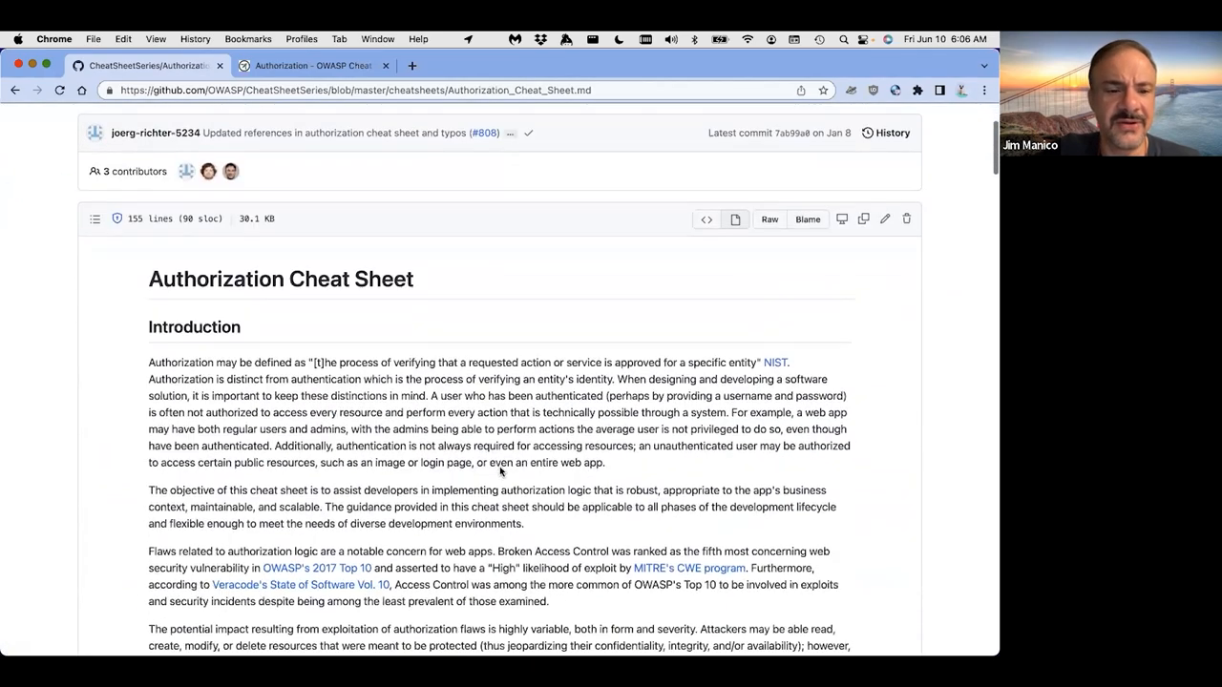
pyautogui.scroll(-3)
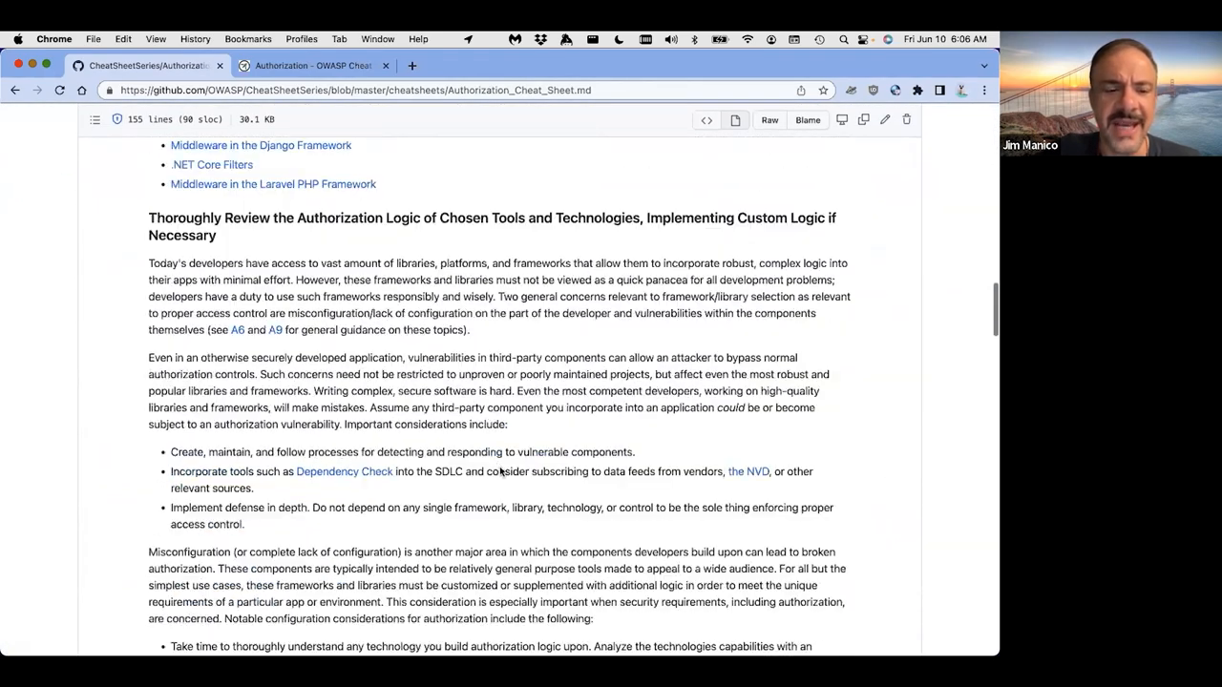
pyautogui.scroll(3)
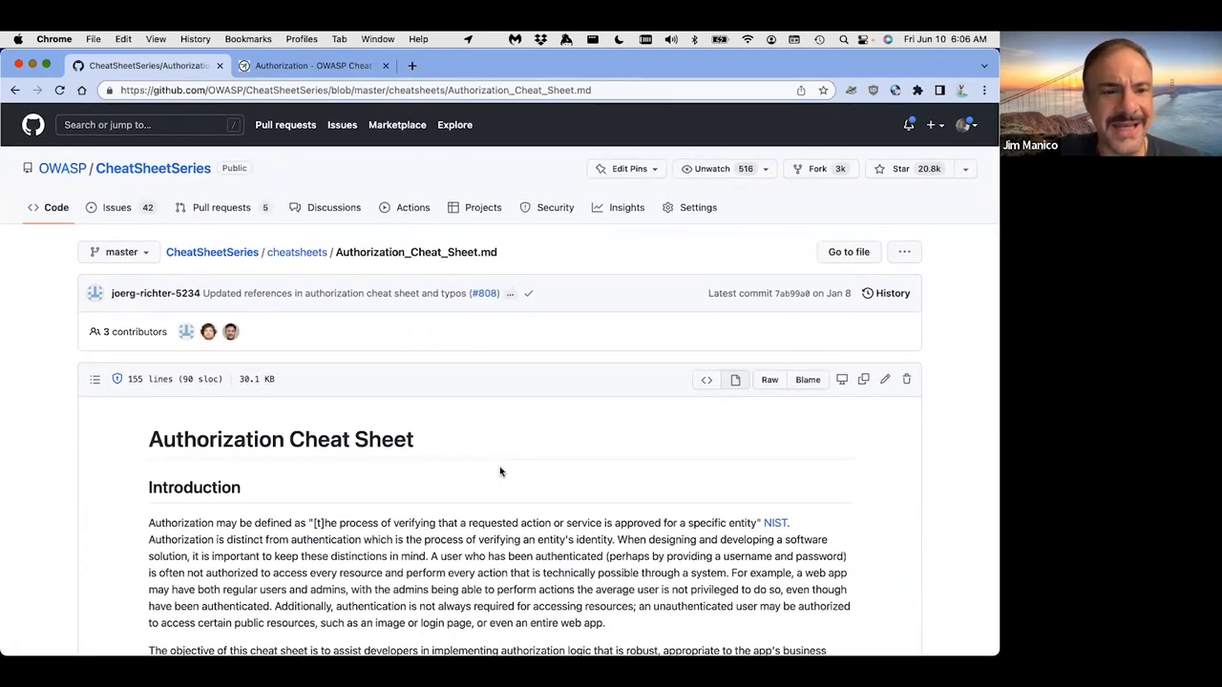
pyautogui.moveTo(222, 207)
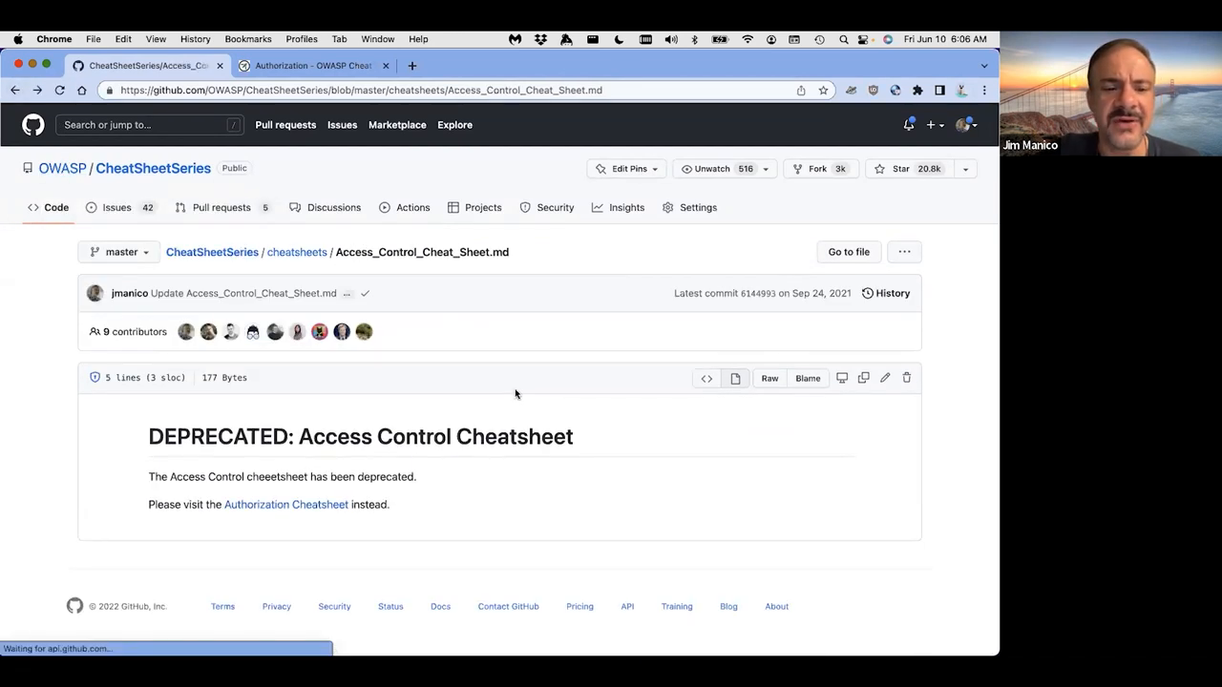
pyautogui.click(297, 252)
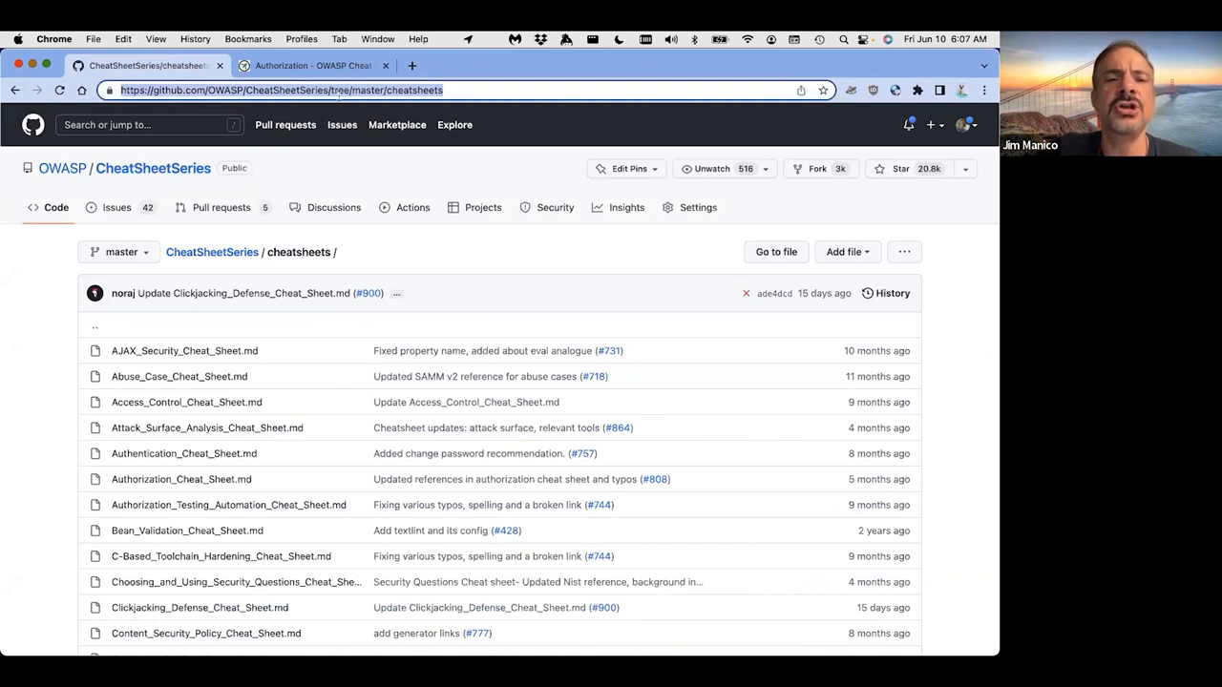
pyautogui.scroll(-3)
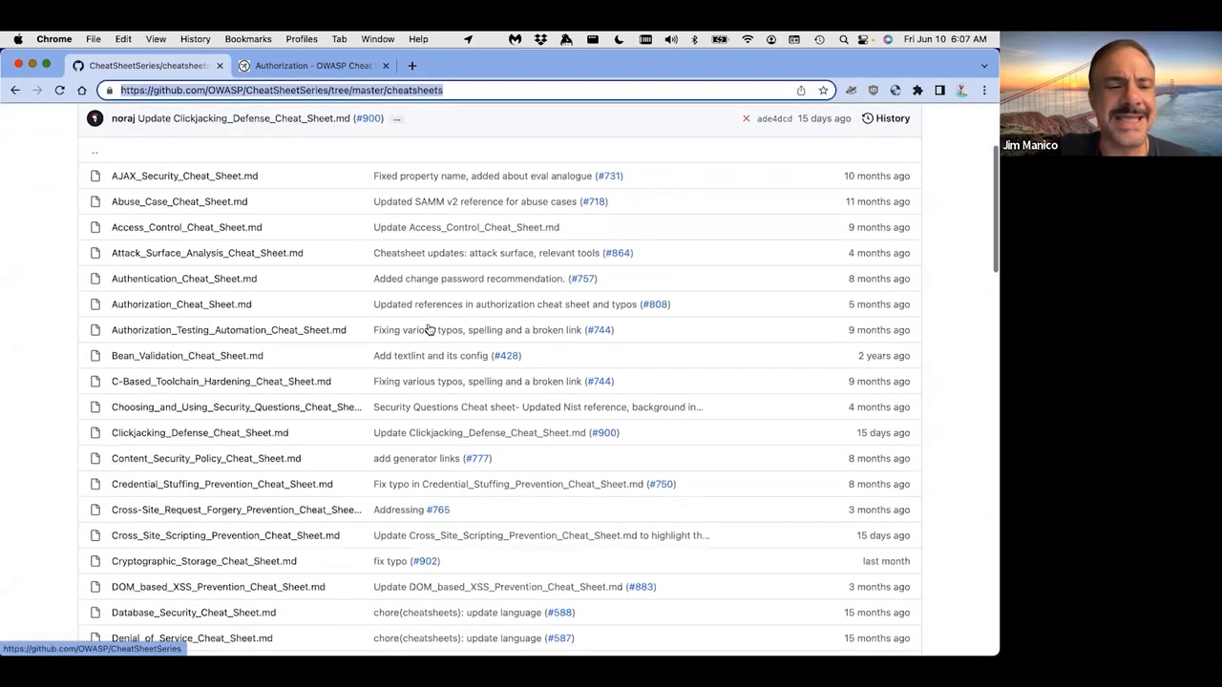
pyautogui.scroll(-3)
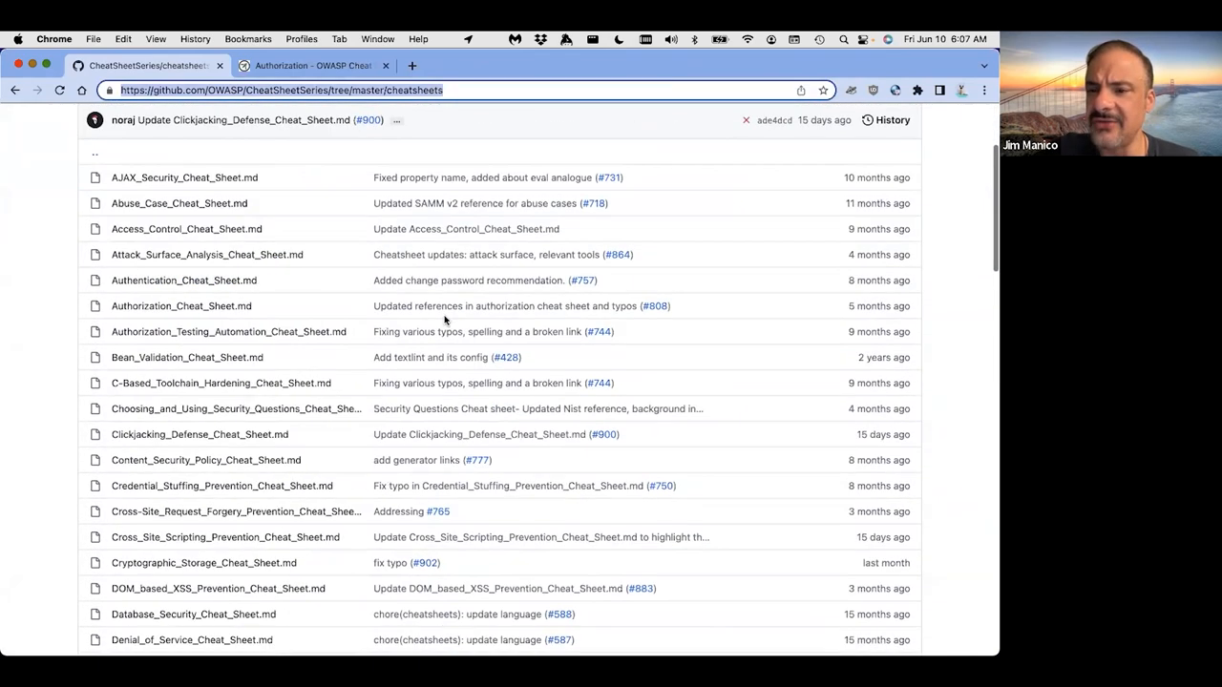
pyautogui.moveTo(897, 382)
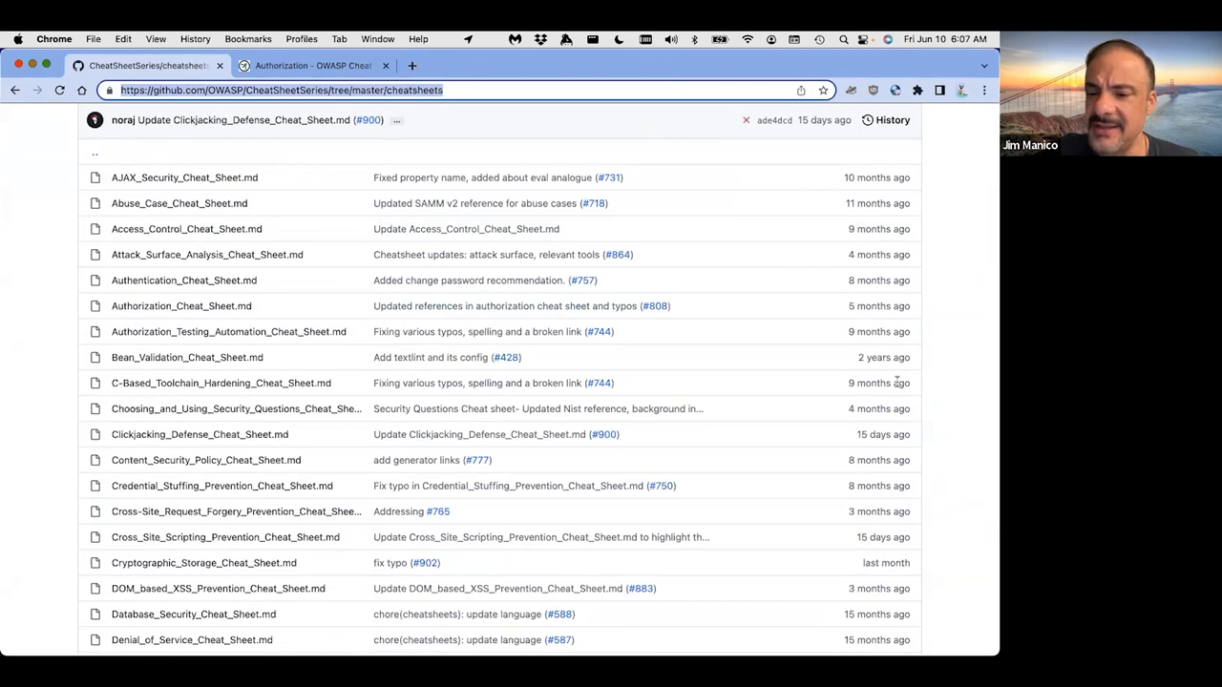
pyautogui.scroll(-3)
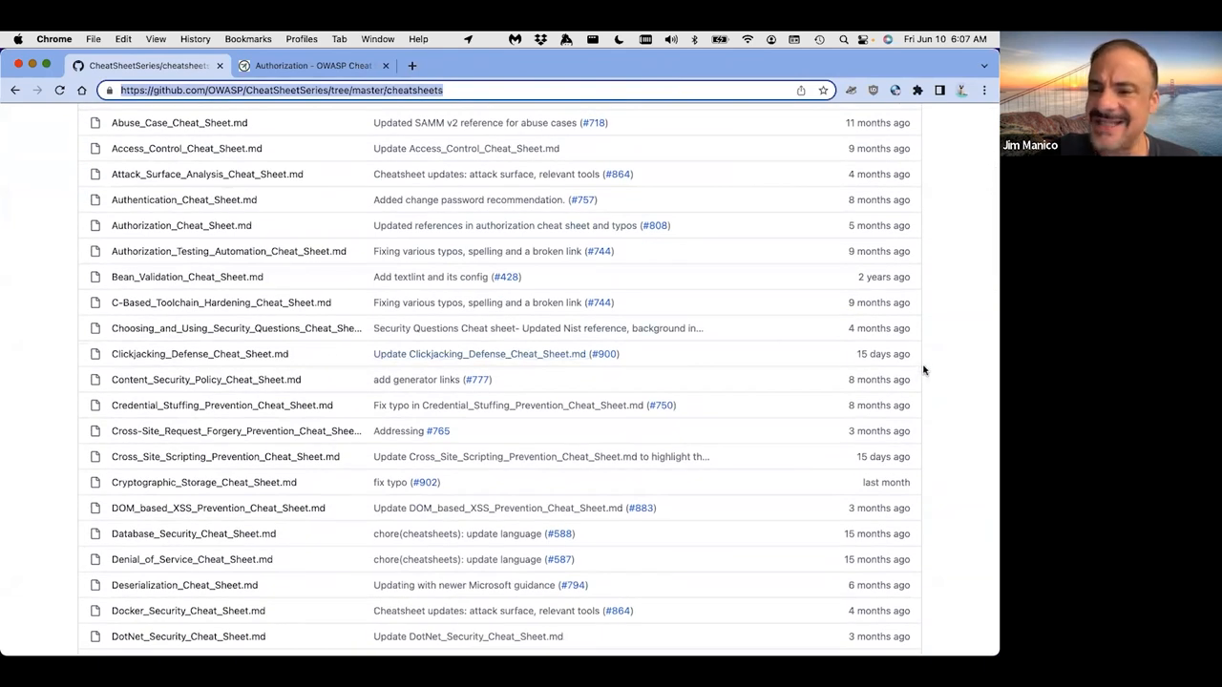
pyautogui.moveTo(207, 355)
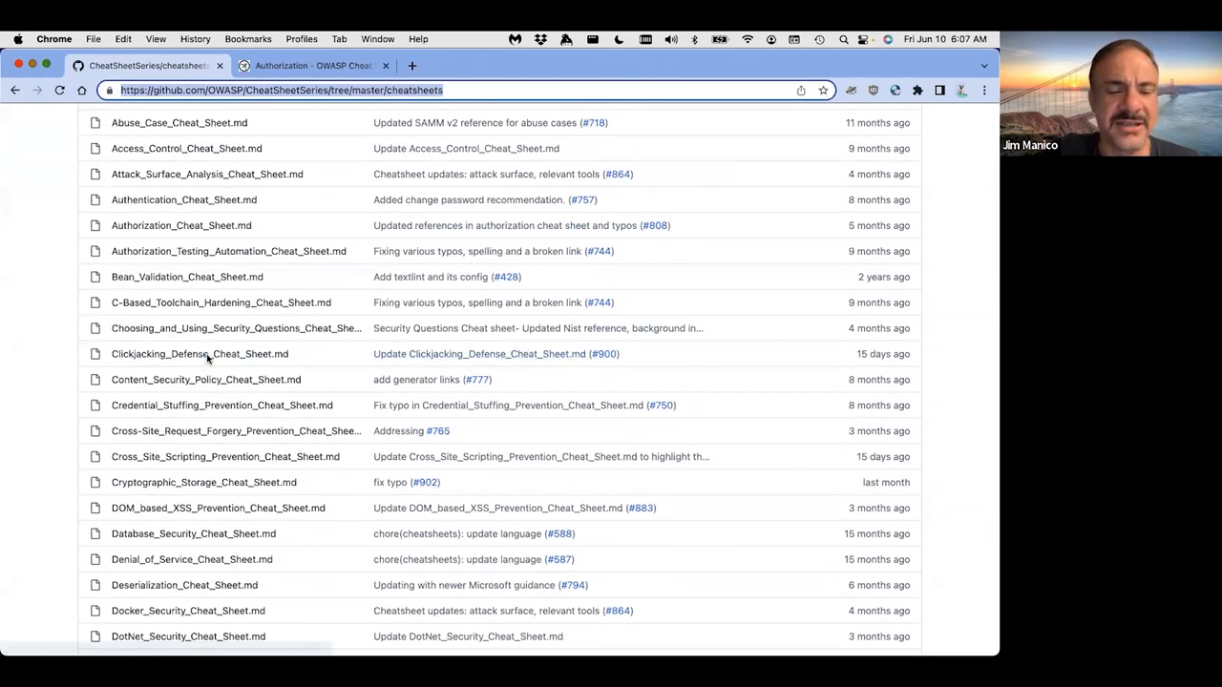
pyautogui.scroll(-3)
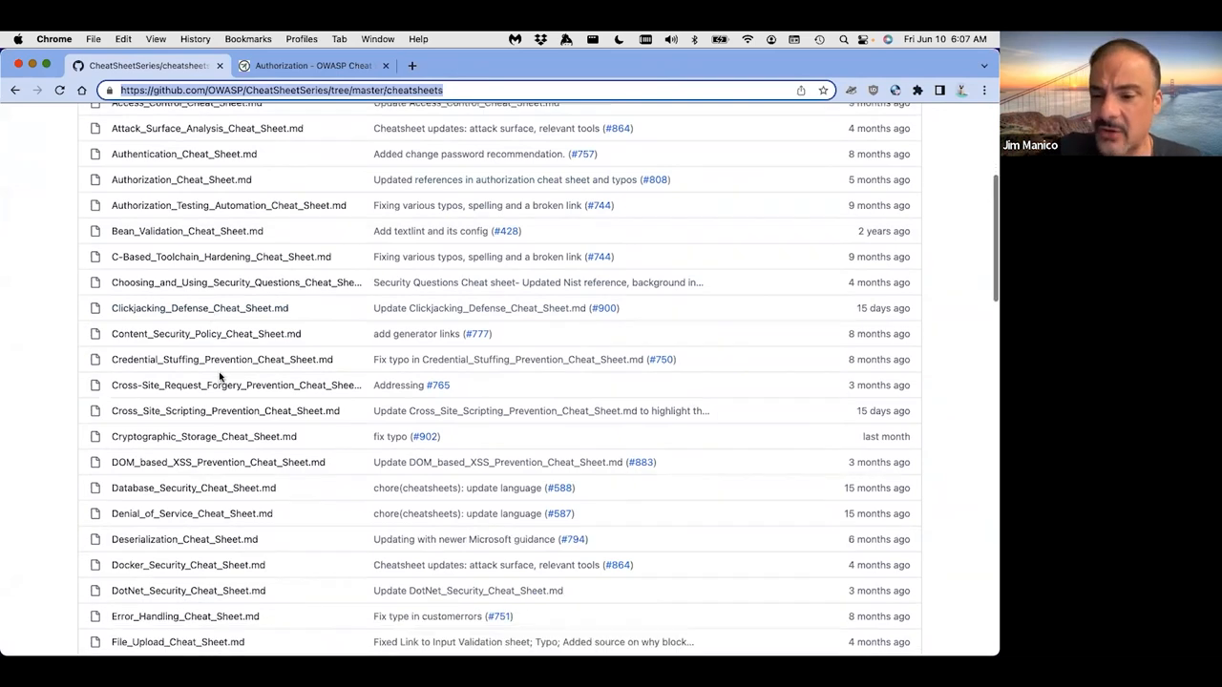
pyautogui.scroll(-3)
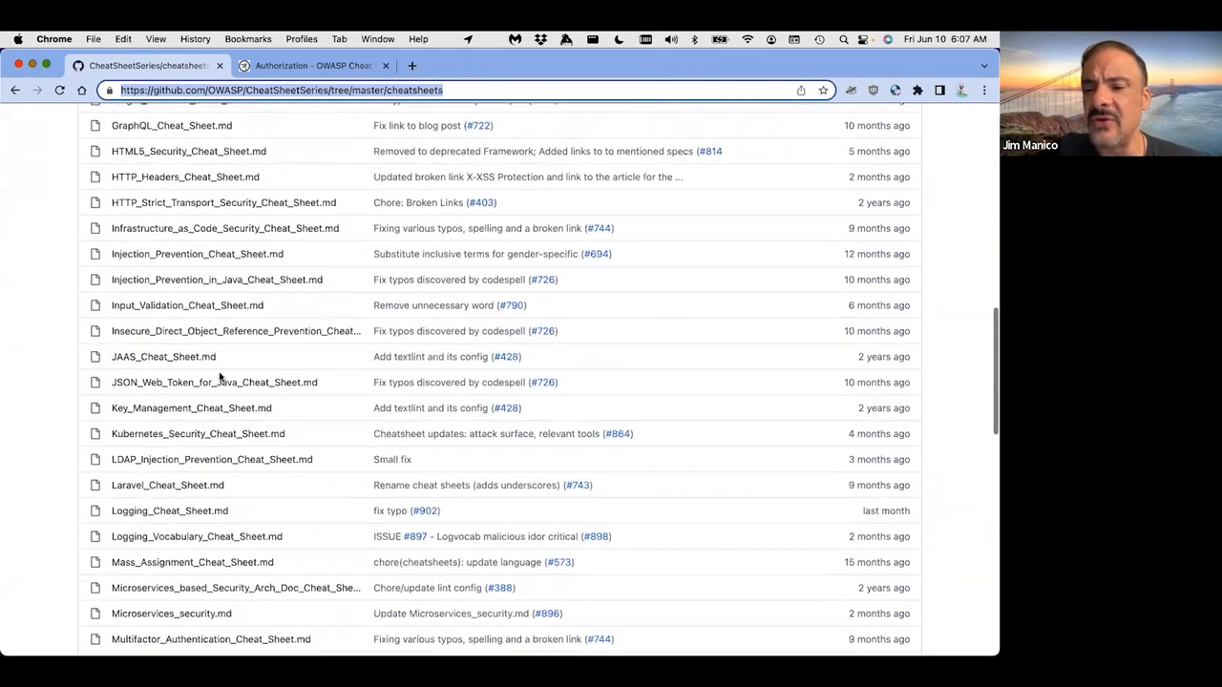
pyautogui.scroll(-3)
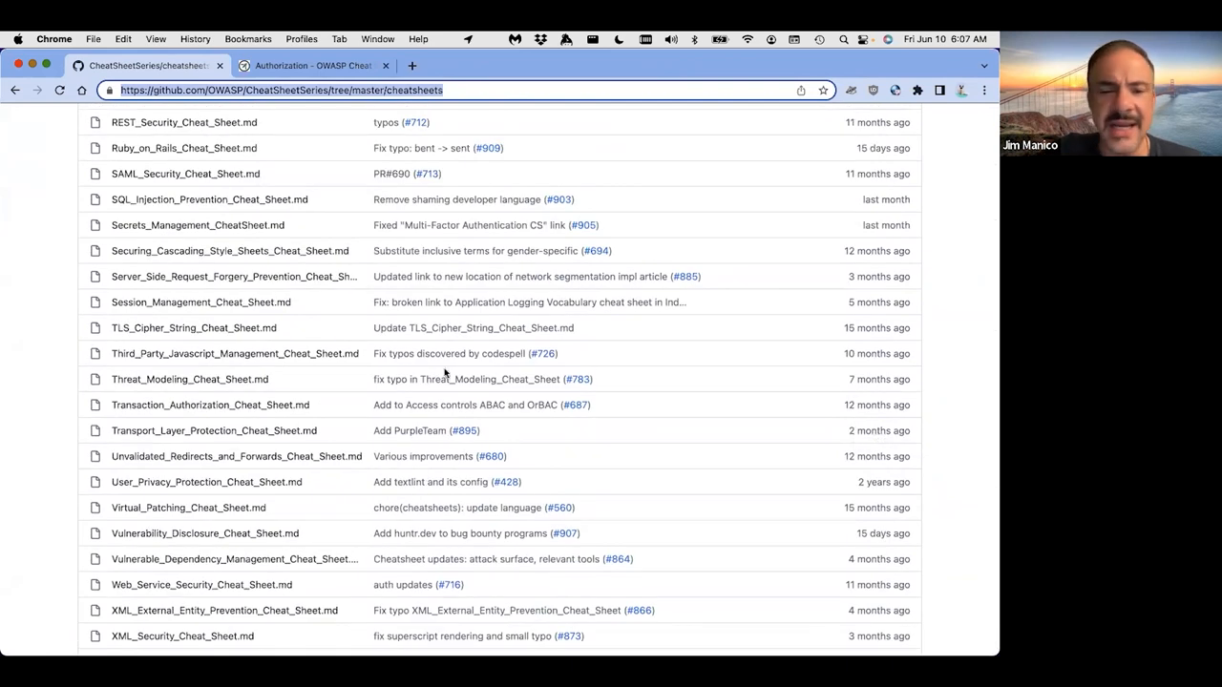
pyautogui.moveTo(194, 327)
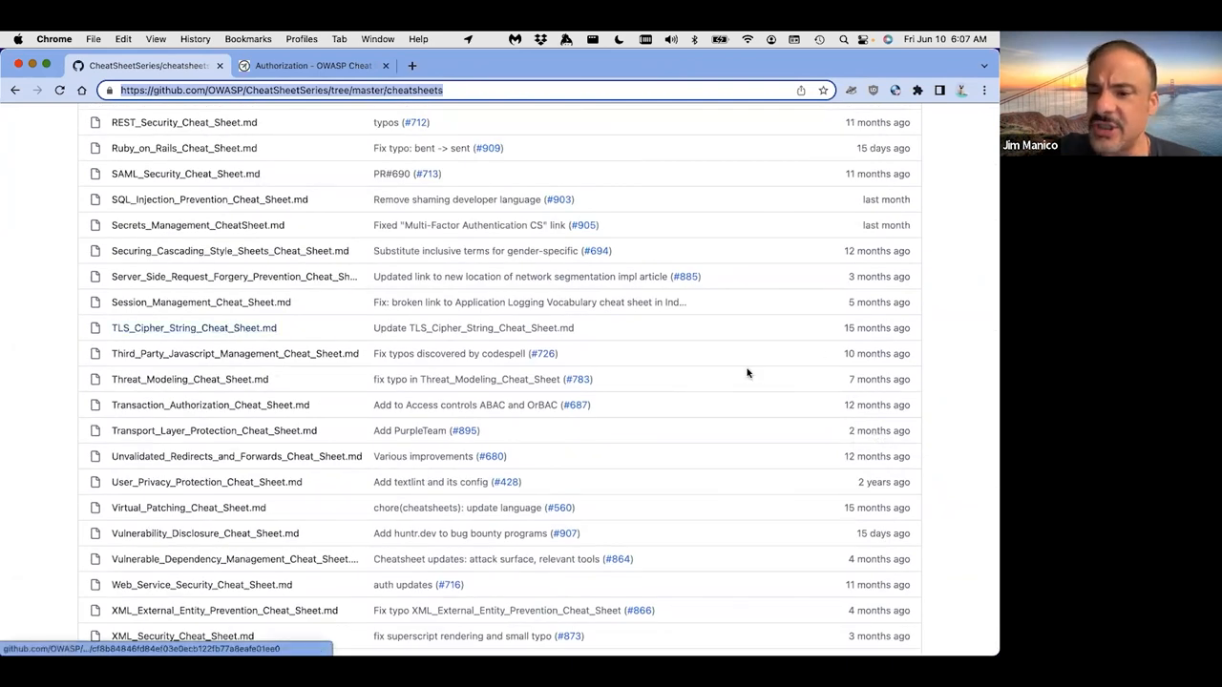
pyautogui.moveTo(872, 319)
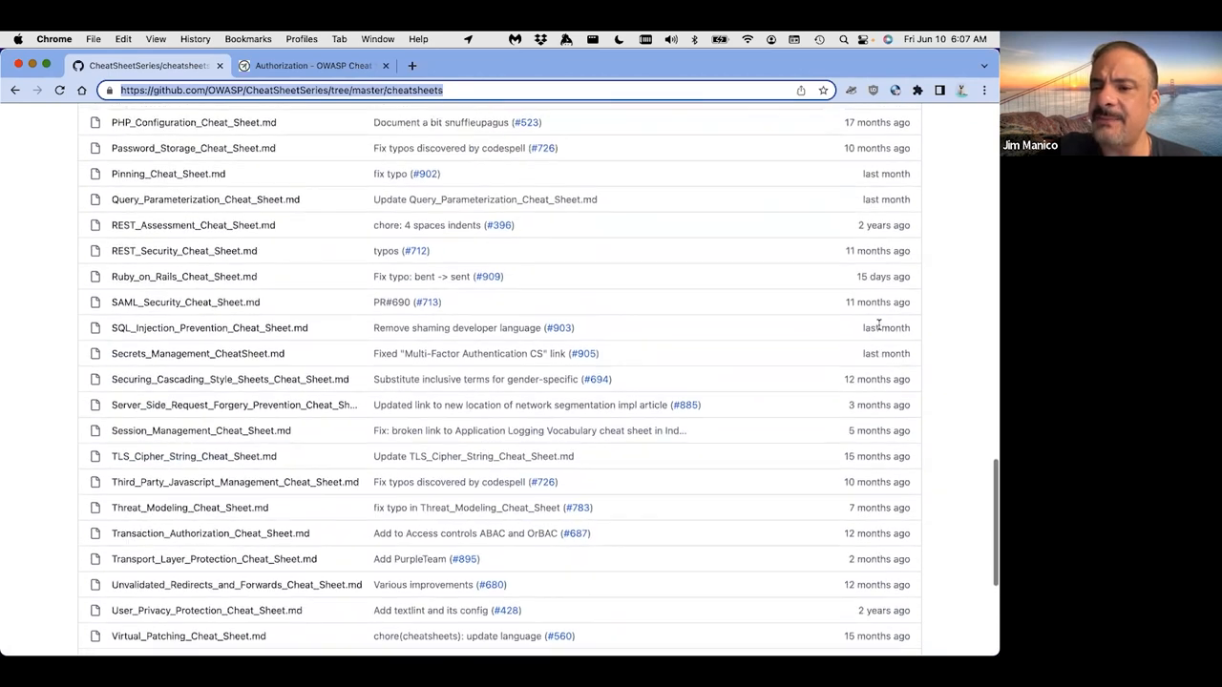
pyautogui.scroll(3)
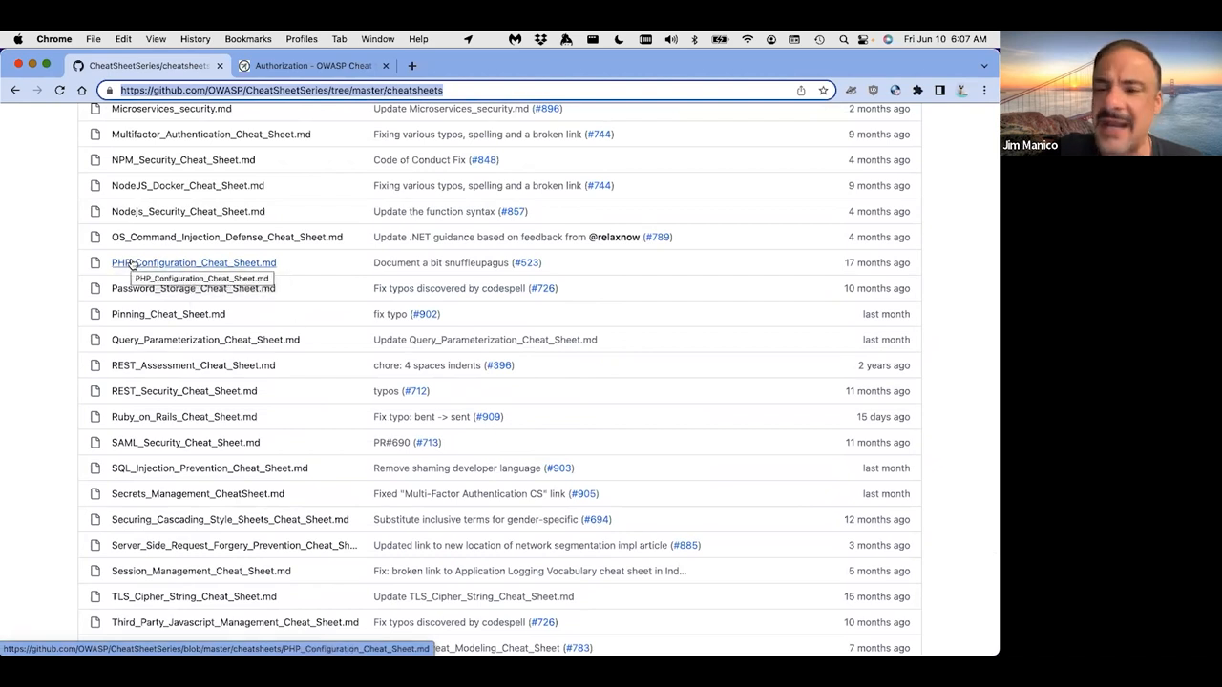
pyautogui.moveTo(863, 263)
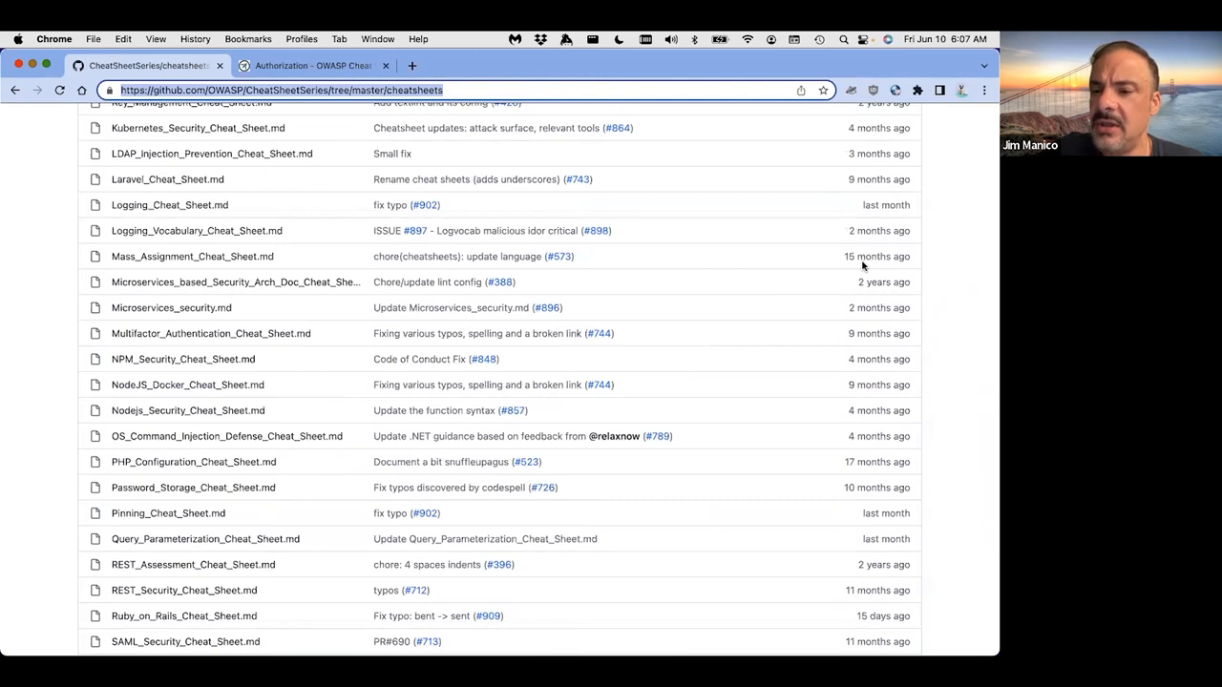
pyautogui.scroll(3)
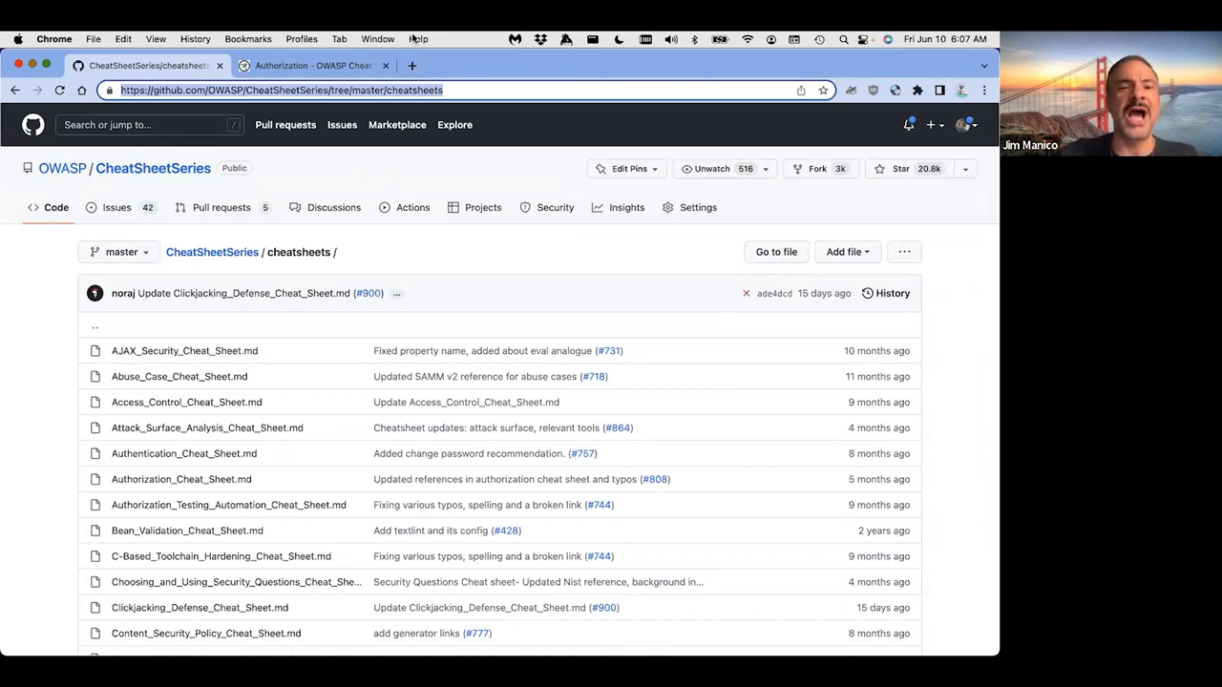
pyautogui.click(310, 65)
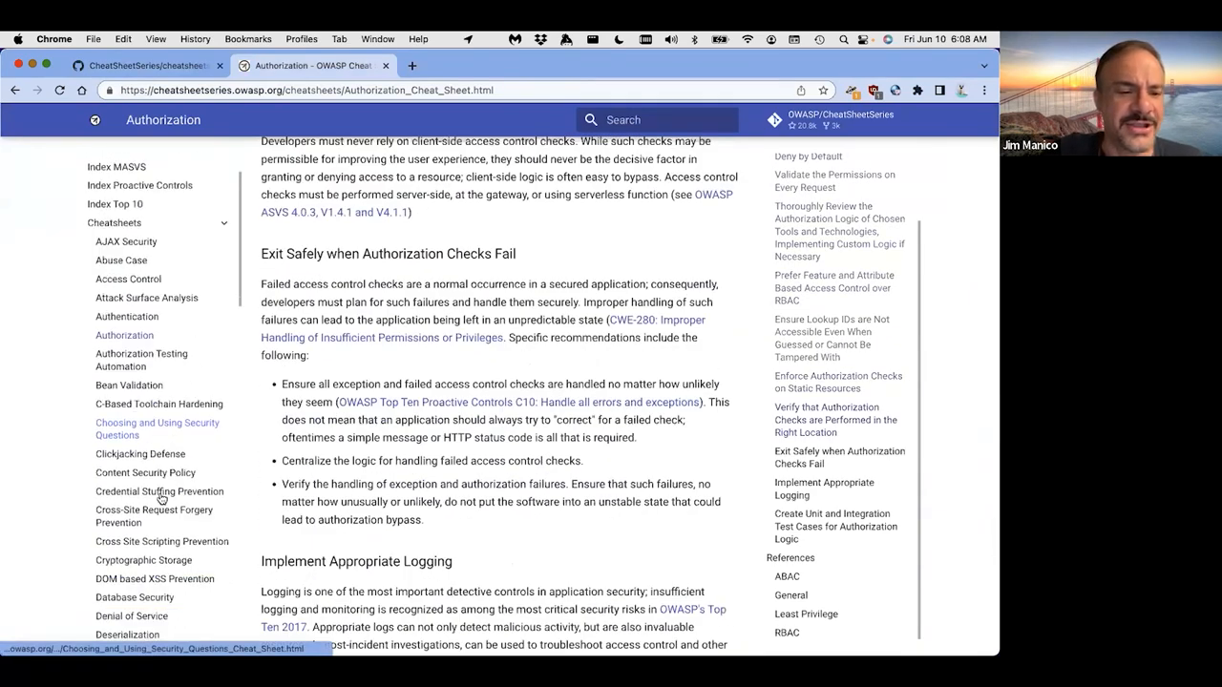
pyautogui.scroll(-3)
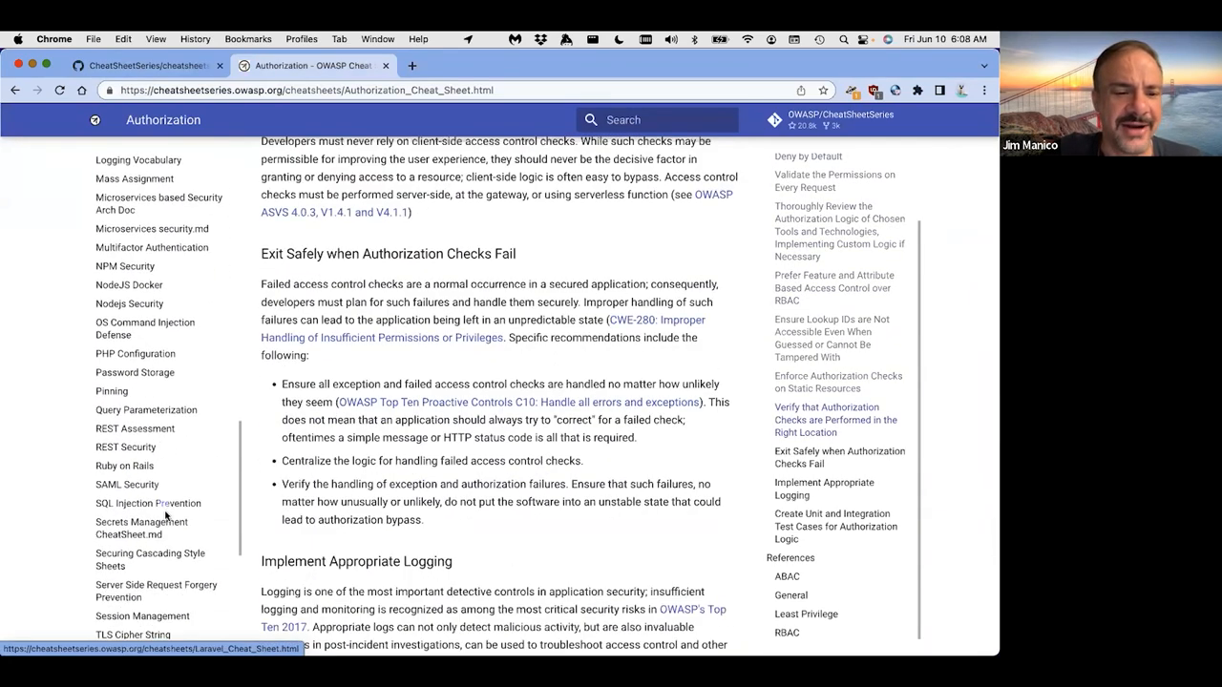
pyautogui.scroll(-3)
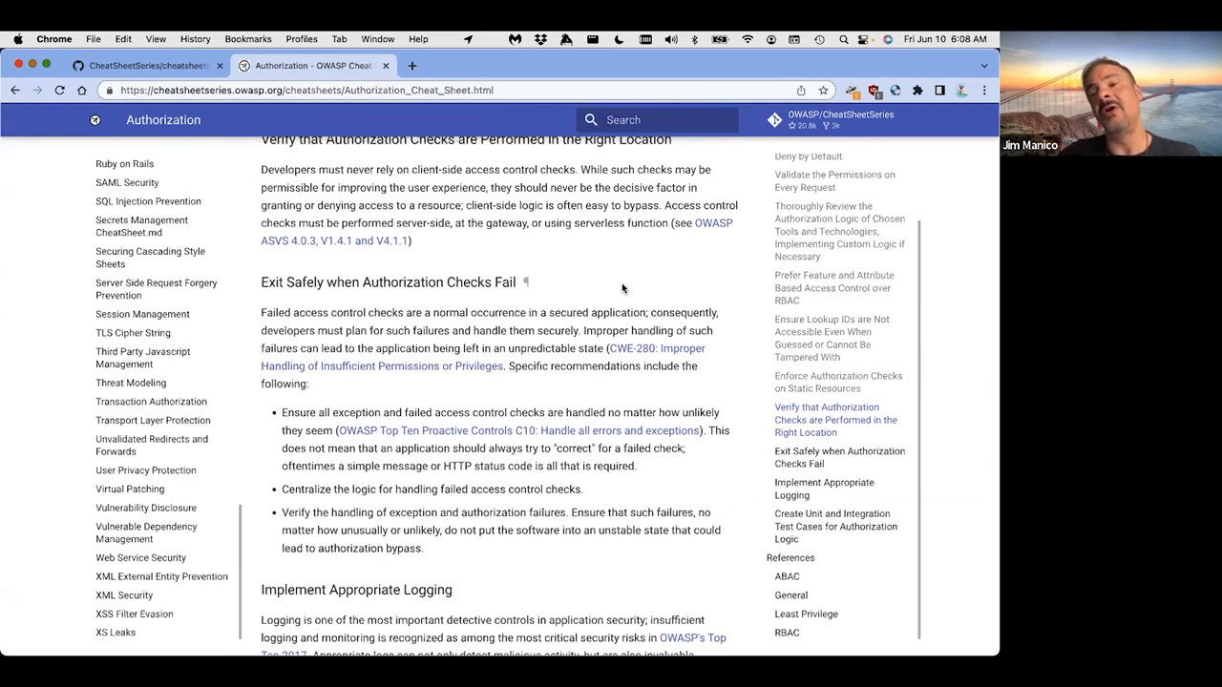
pyautogui.moveTo(343, 118)
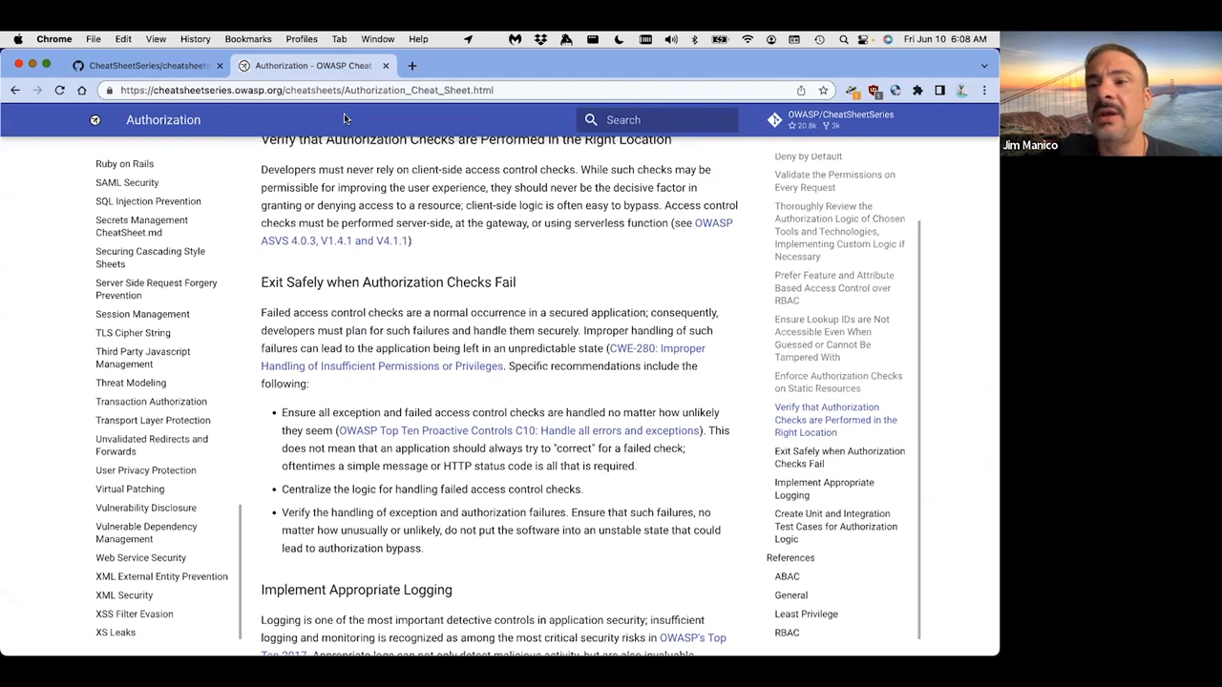
# Step: Open the CheatSheetSeries repository's Issues list on GitHub and scroll through it
pyautogui.click(148, 65)
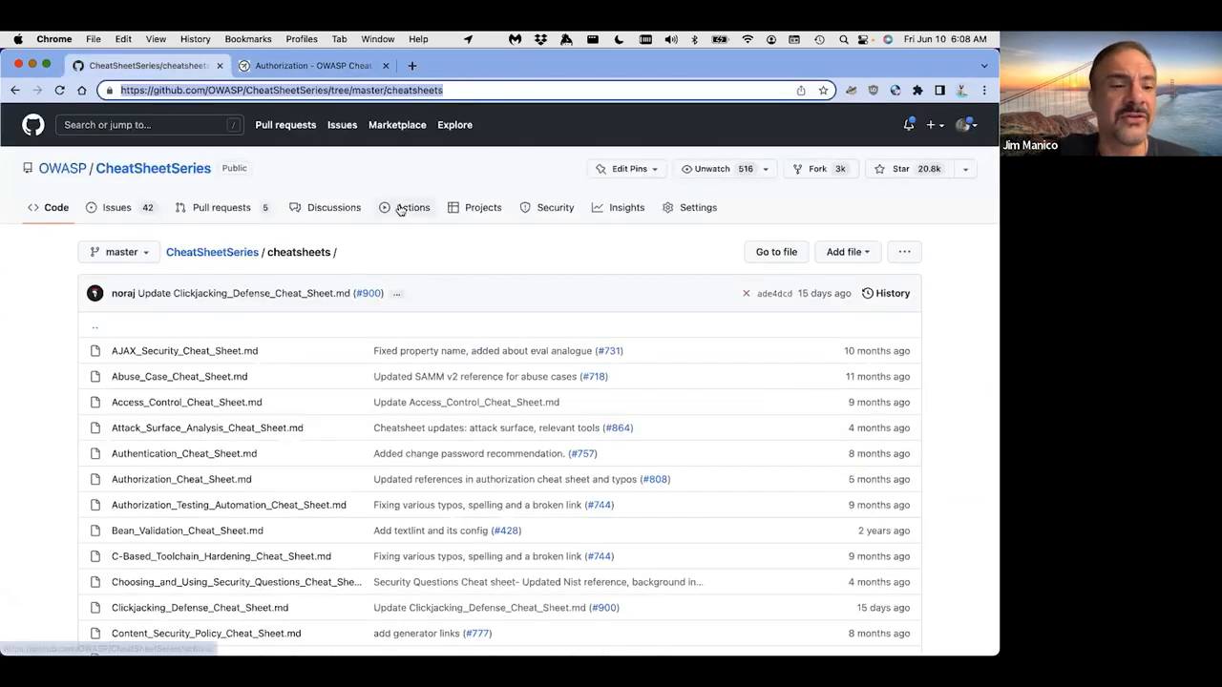
pyautogui.click(115, 207)
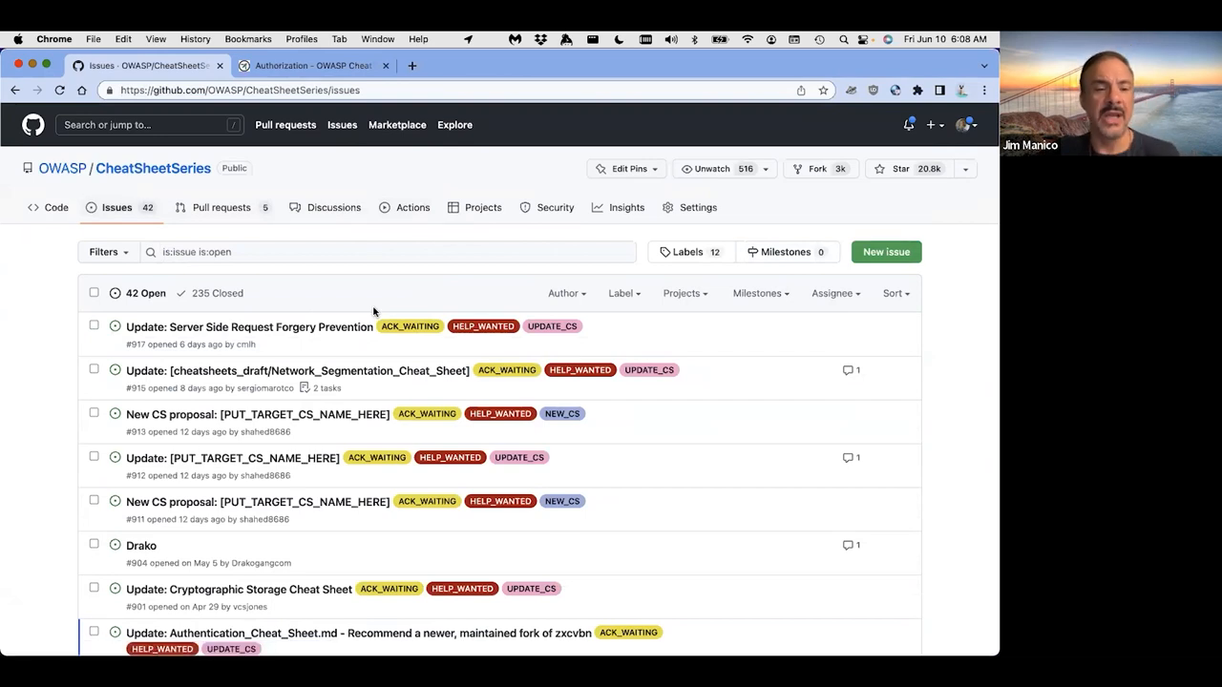
pyautogui.moveTo(311, 272)
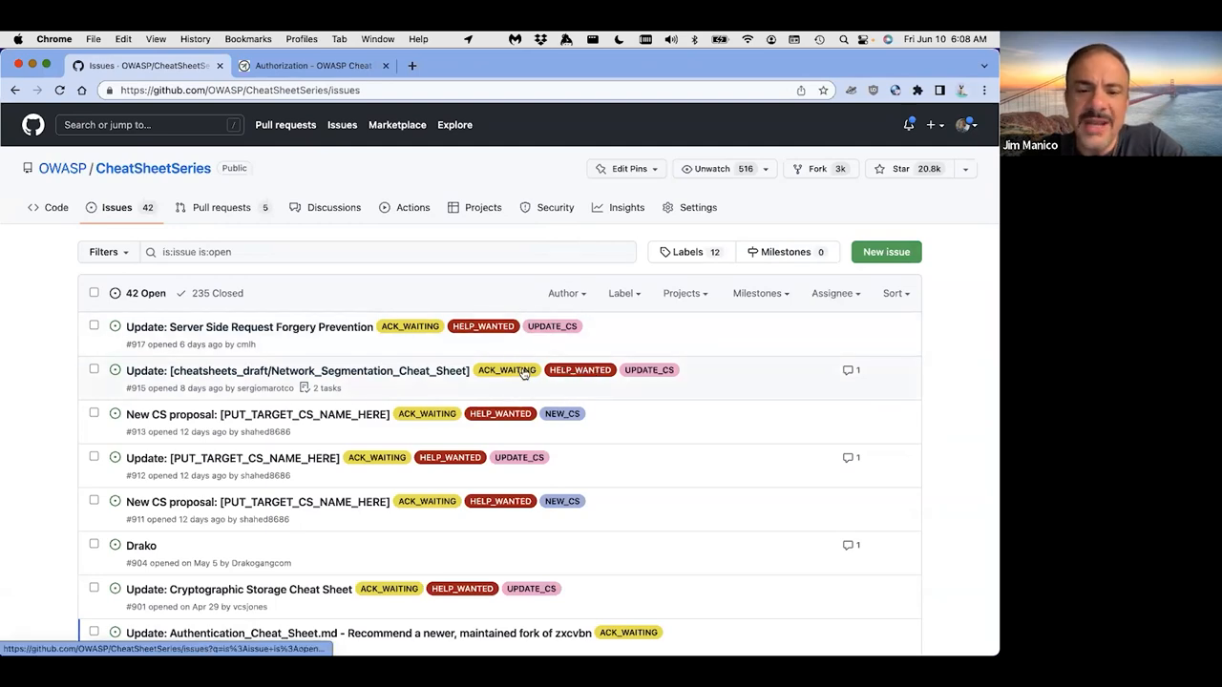
pyautogui.scroll(-3)
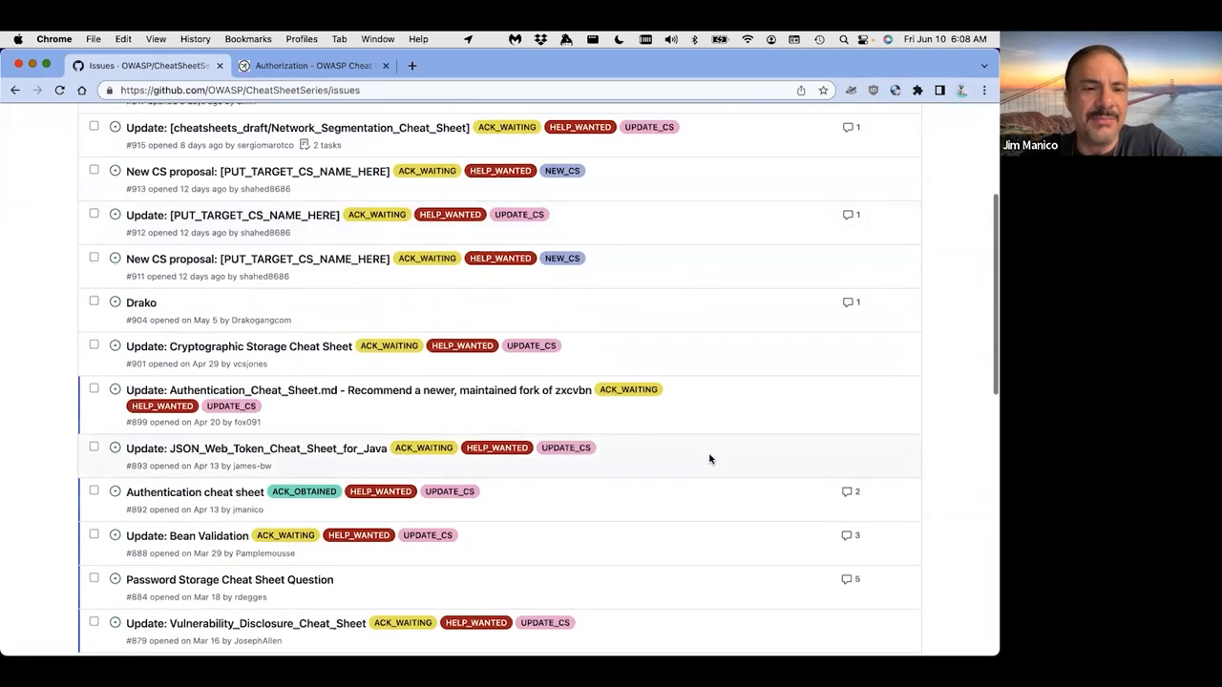
pyautogui.scroll(-3)
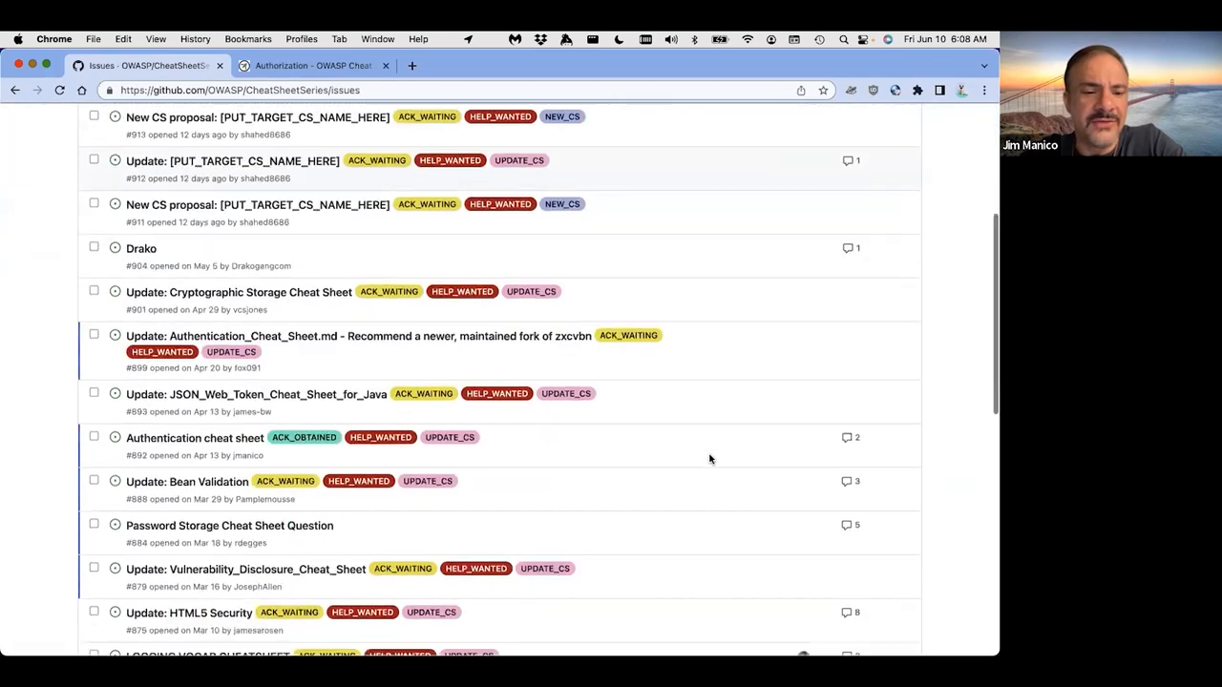
pyautogui.scroll(-3)
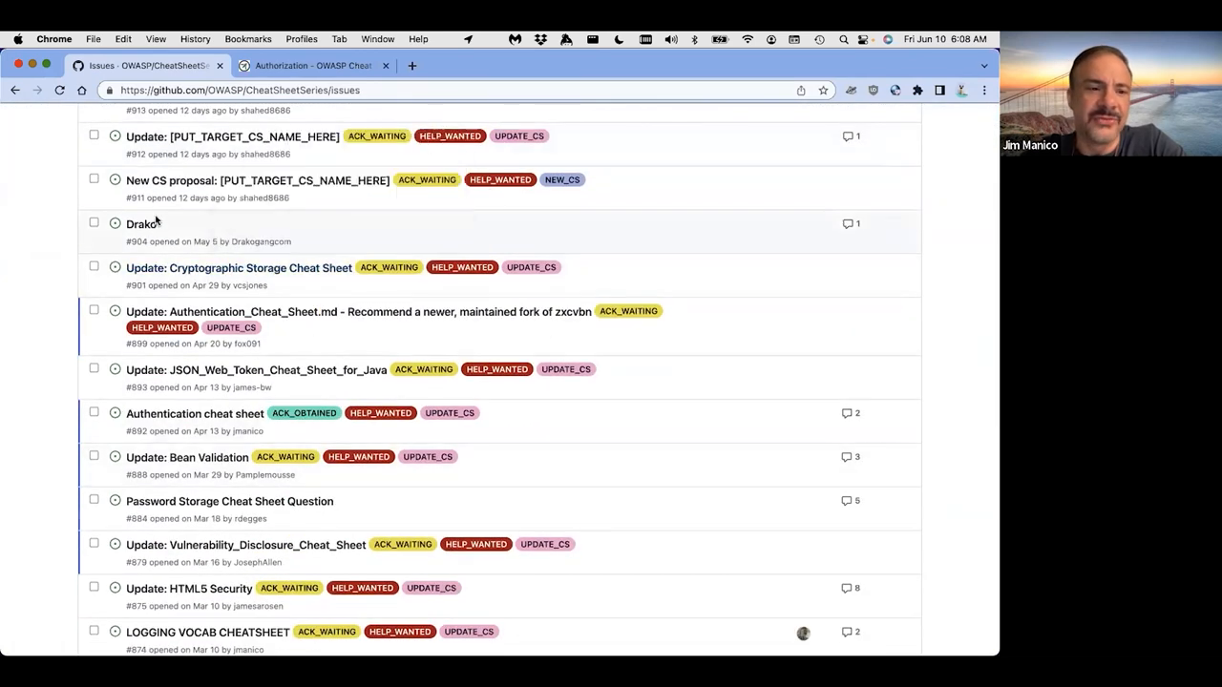
# Step: Open the spam 'Drako' issue #904 and scroll down to close it
pyautogui.click(140, 223)
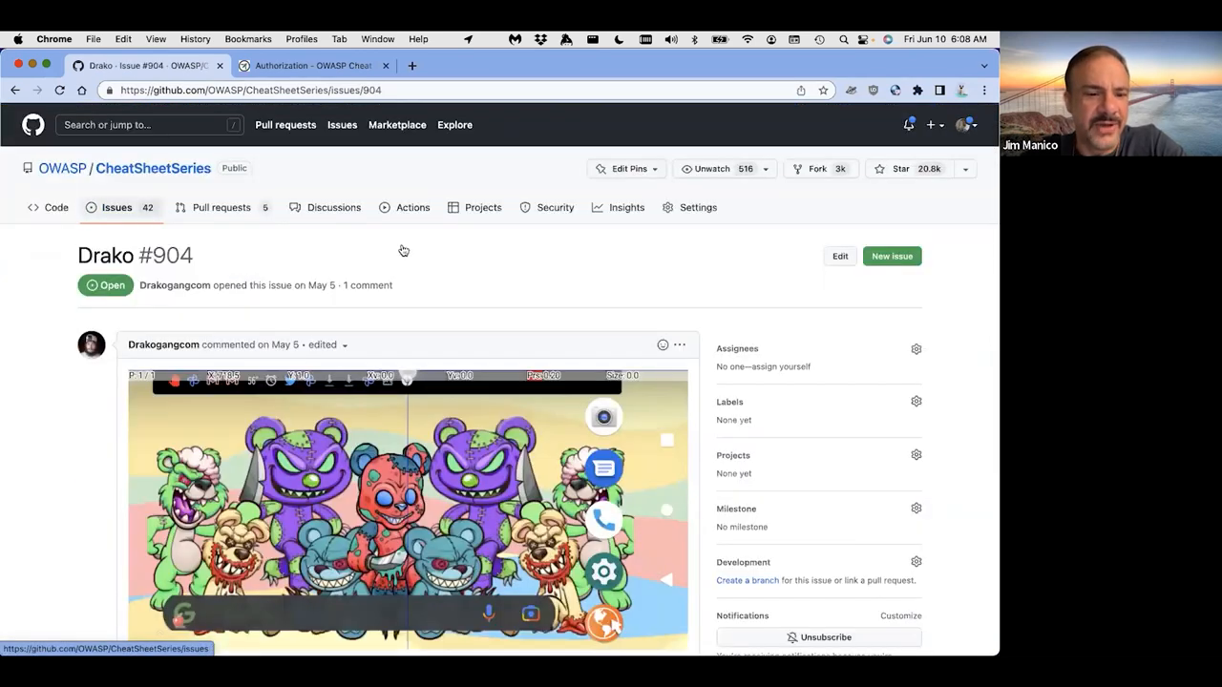
pyautogui.scroll(-3)
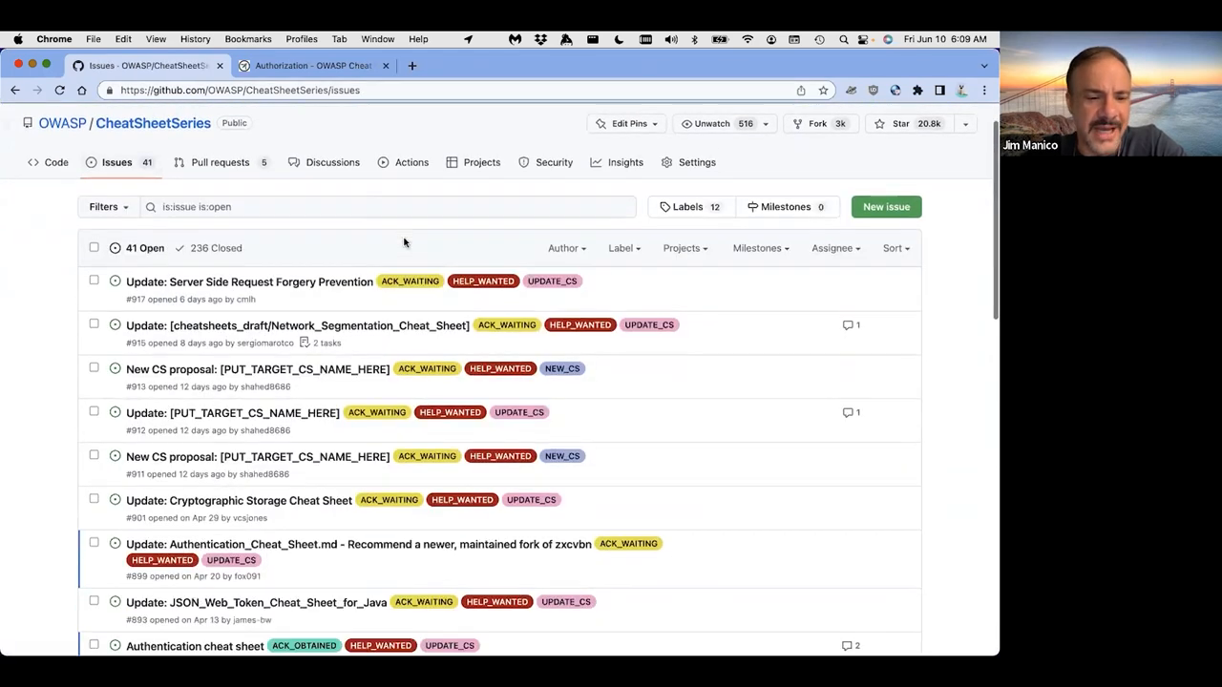
pyautogui.scroll(-3)
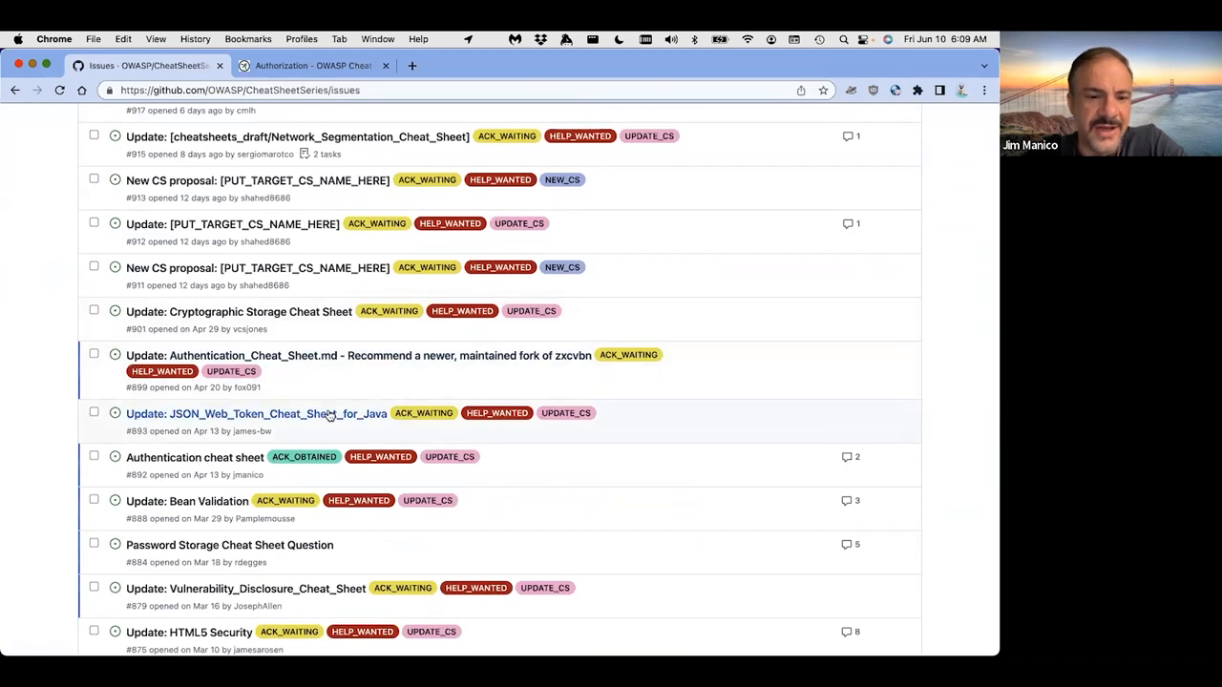
pyautogui.scroll(-3)
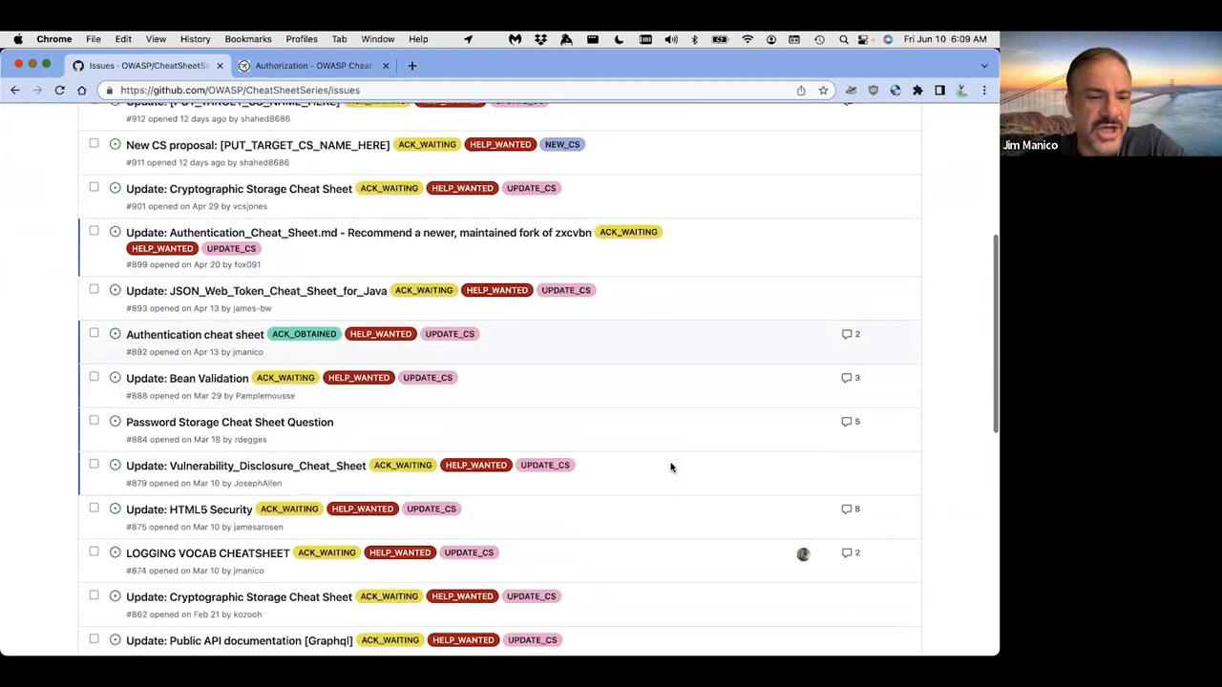
pyautogui.scroll(-3)
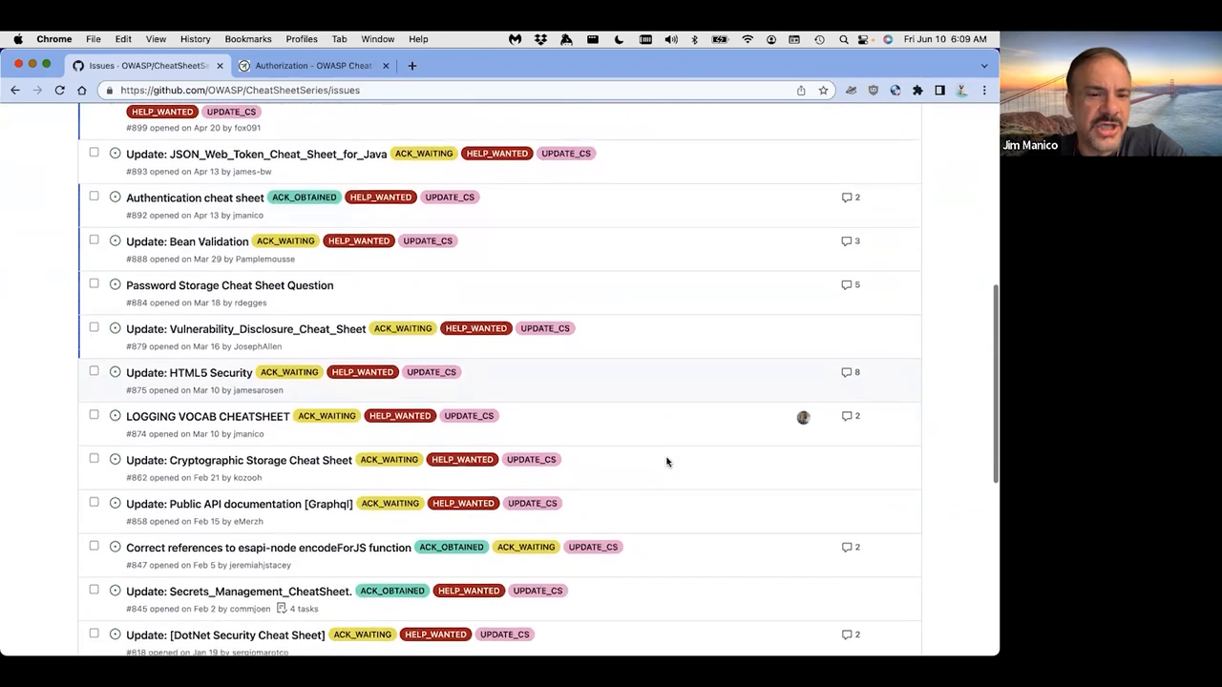
pyautogui.click(229, 285)
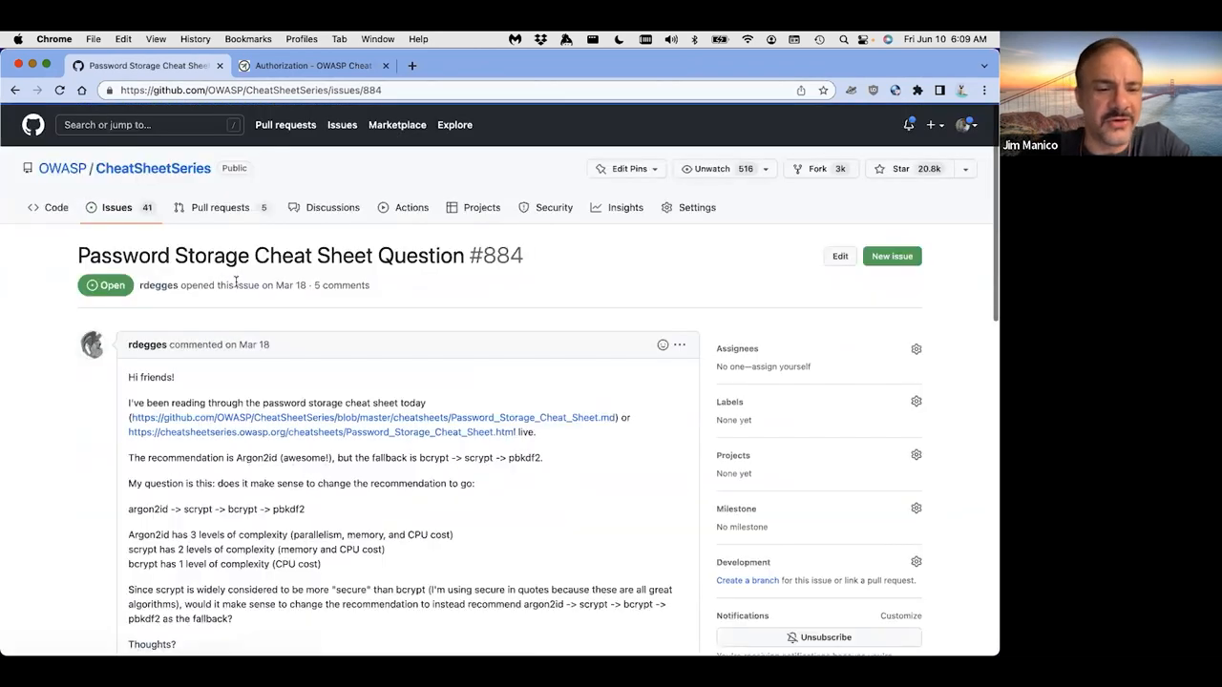
pyautogui.scroll(-3)
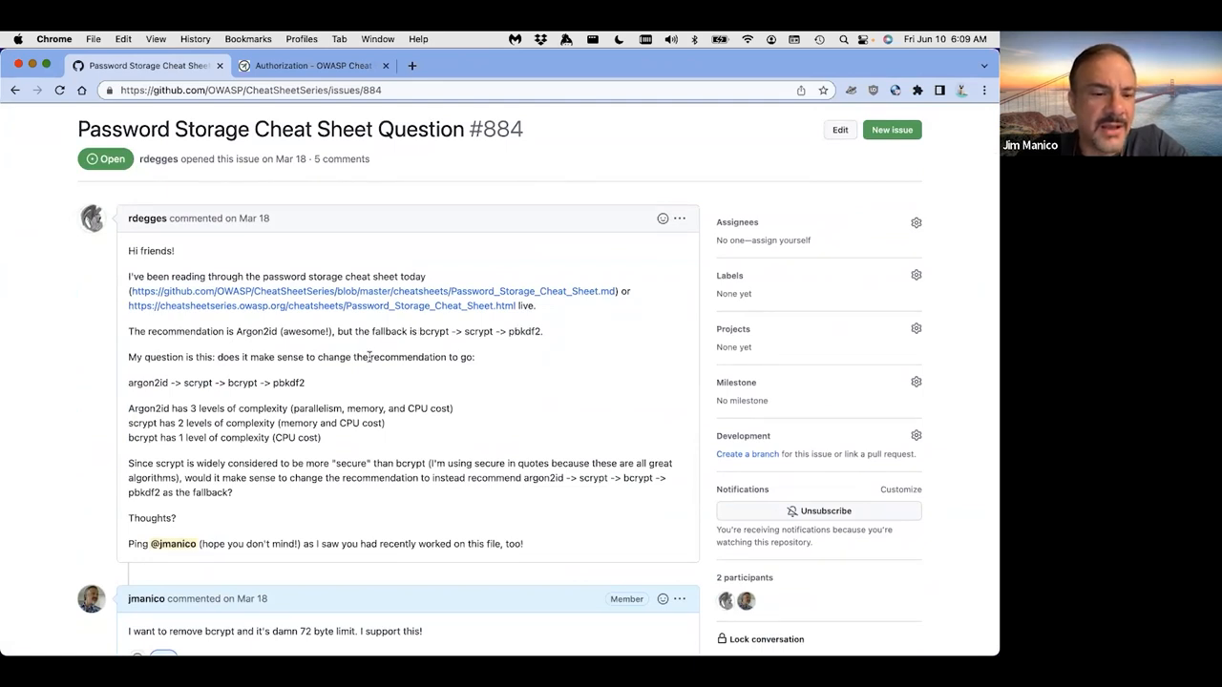
pyautogui.scroll(-3)
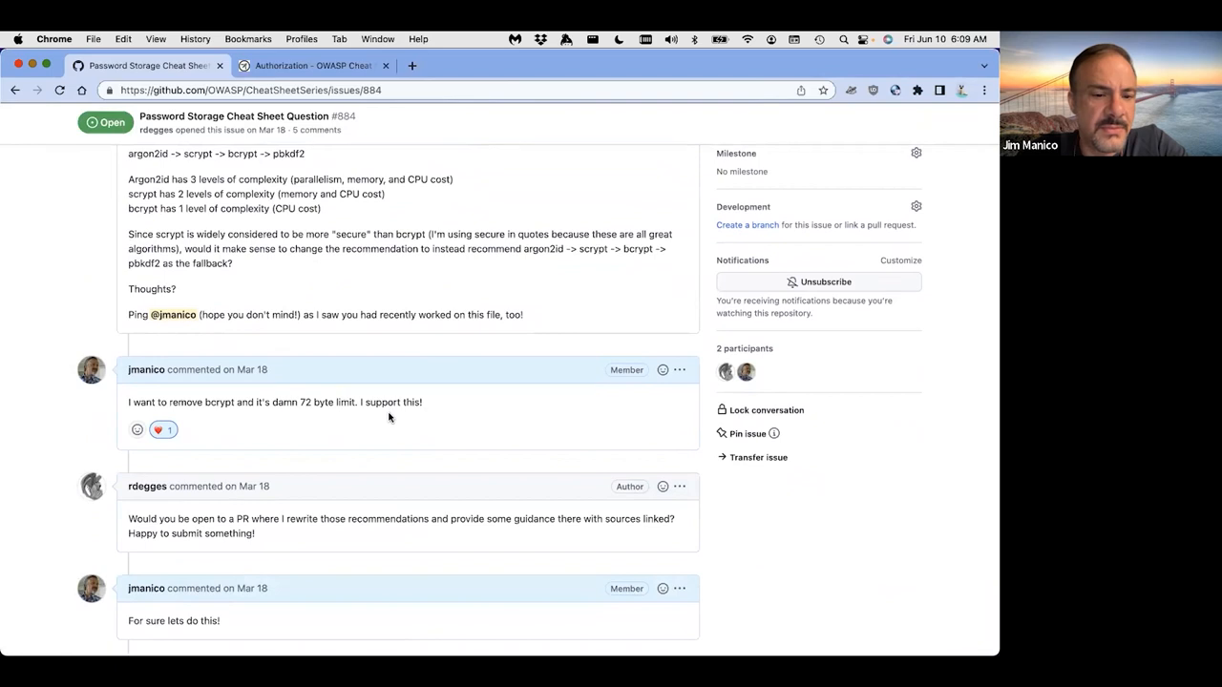
pyautogui.scroll(-3)
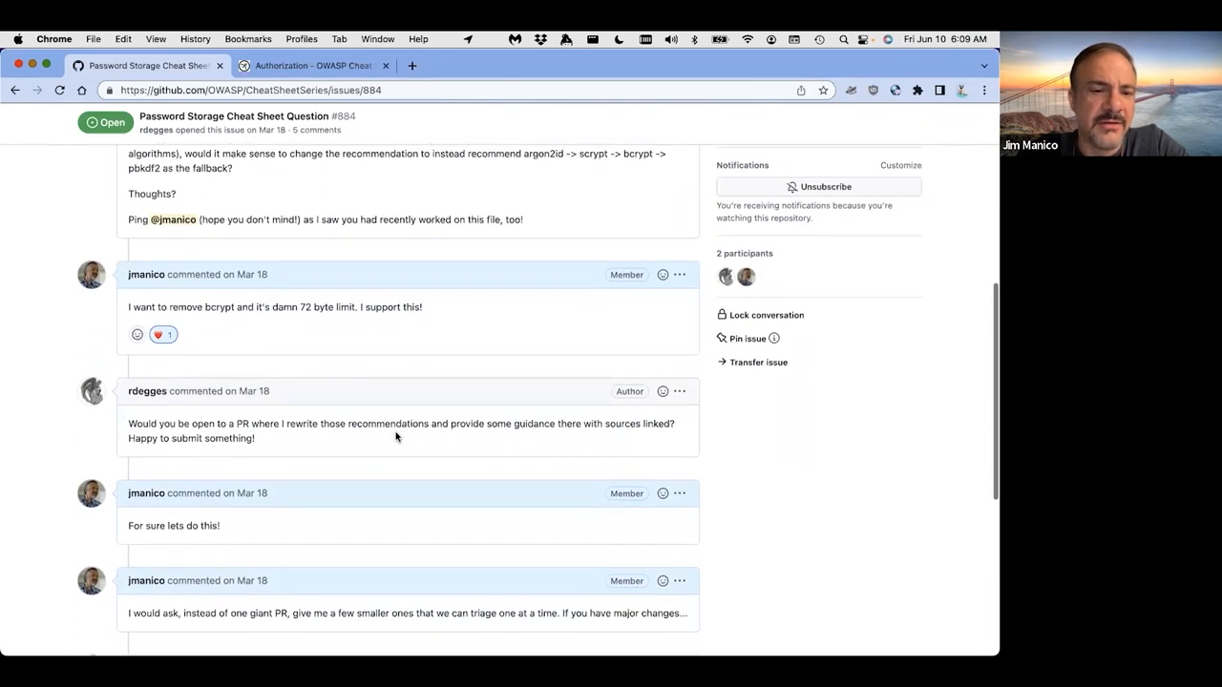
pyautogui.scroll(-3)
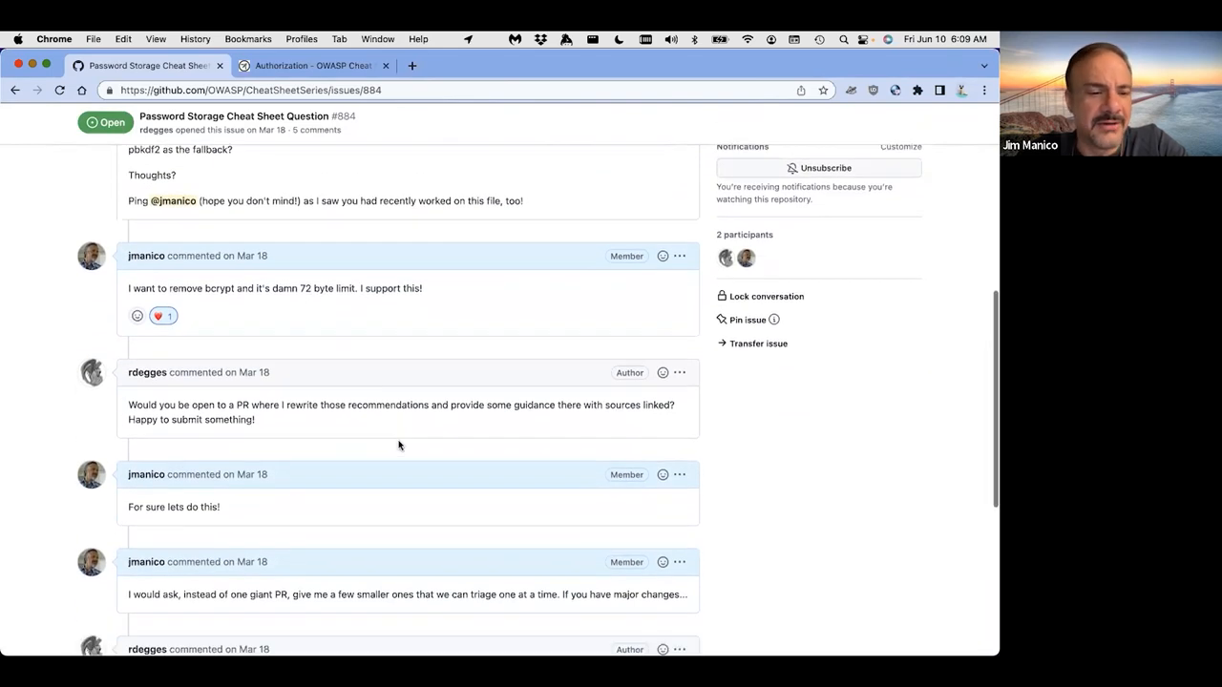
pyautogui.scroll(-3)
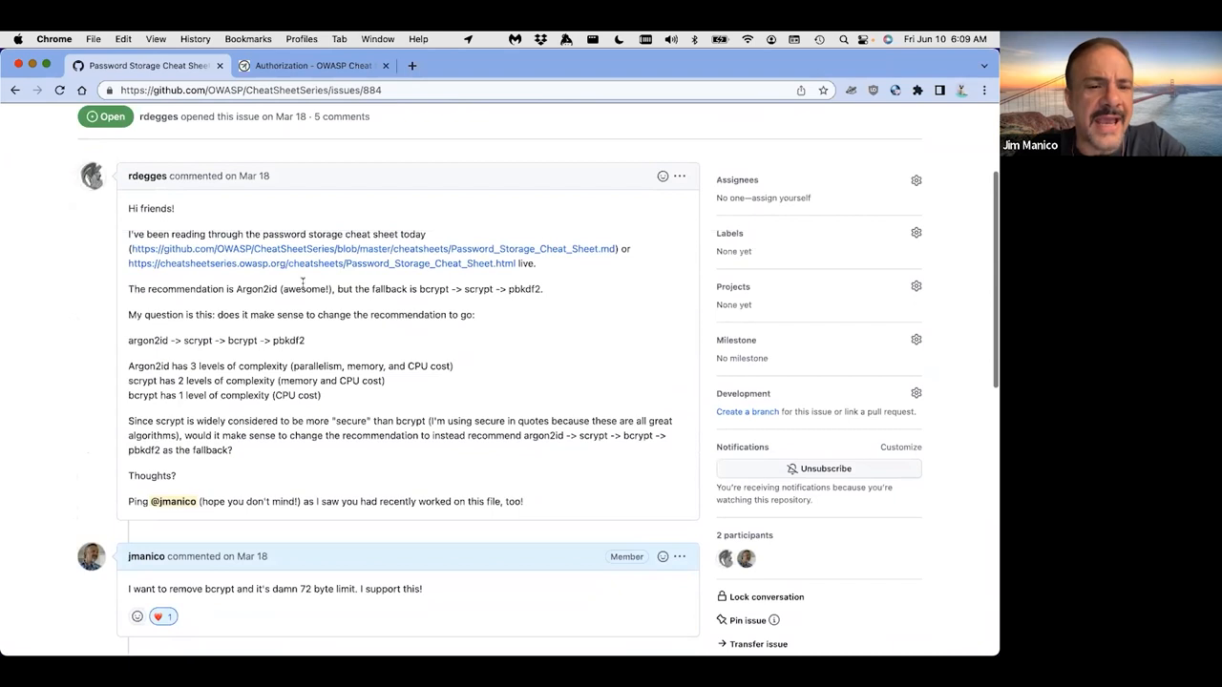
# Step: Search 'password storage cheatsheet' and open the OWASP Password Storage Cheat Sheet result
pyautogui.click(315, 65)
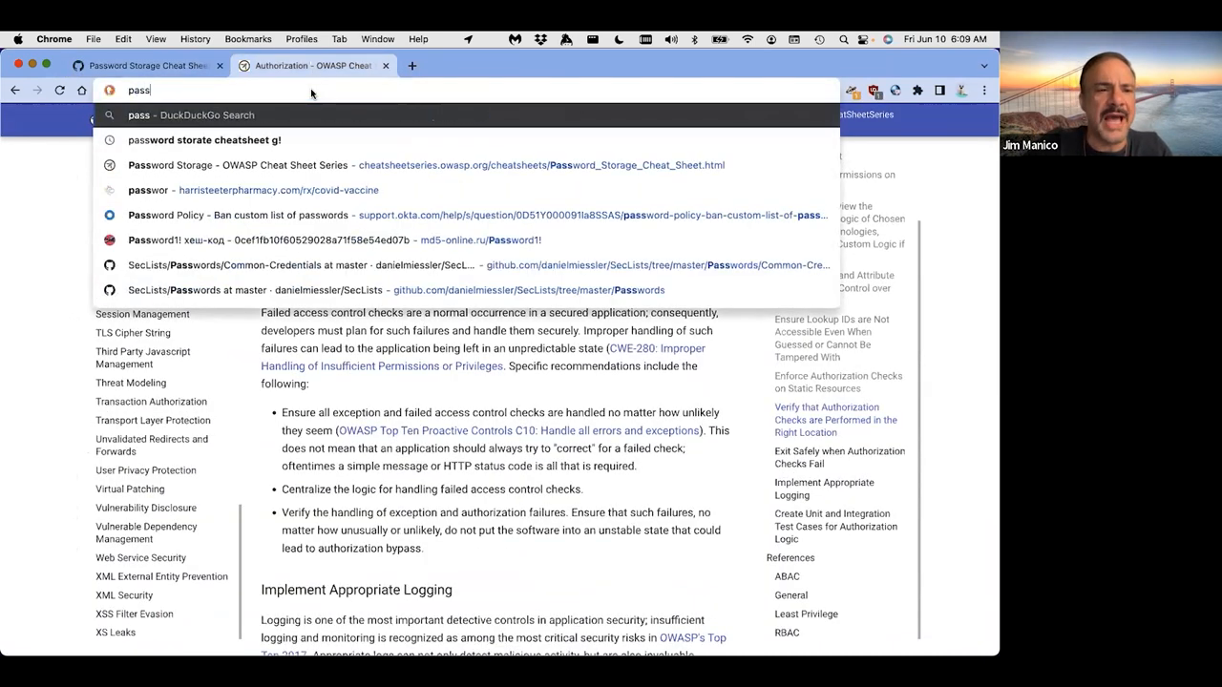
pyautogui.write('word storage cheatsheet')
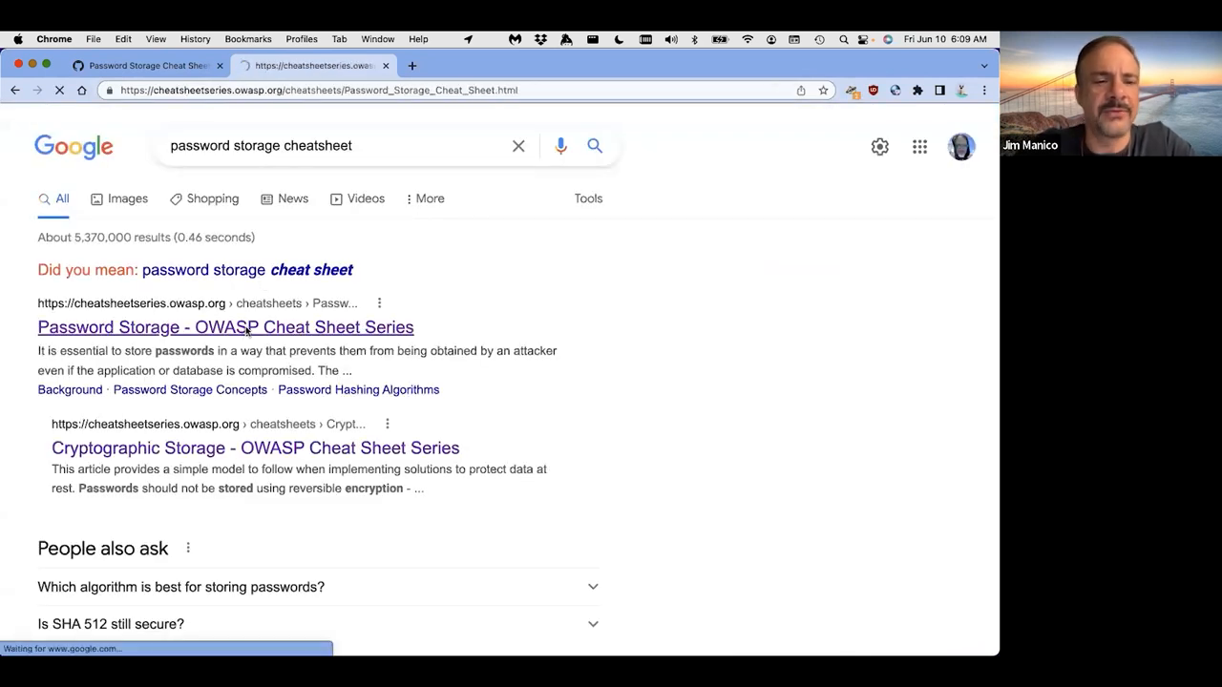
pyautogui.click(225, 326)
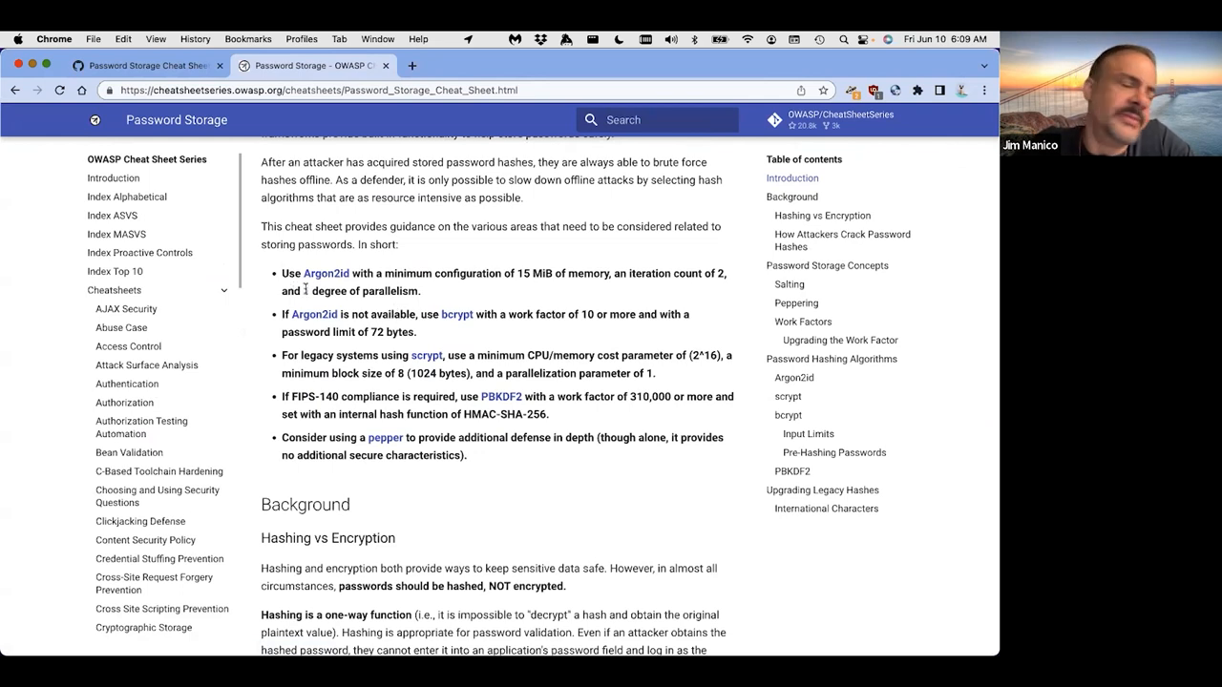
pyautogui.moveTo(313, 314)
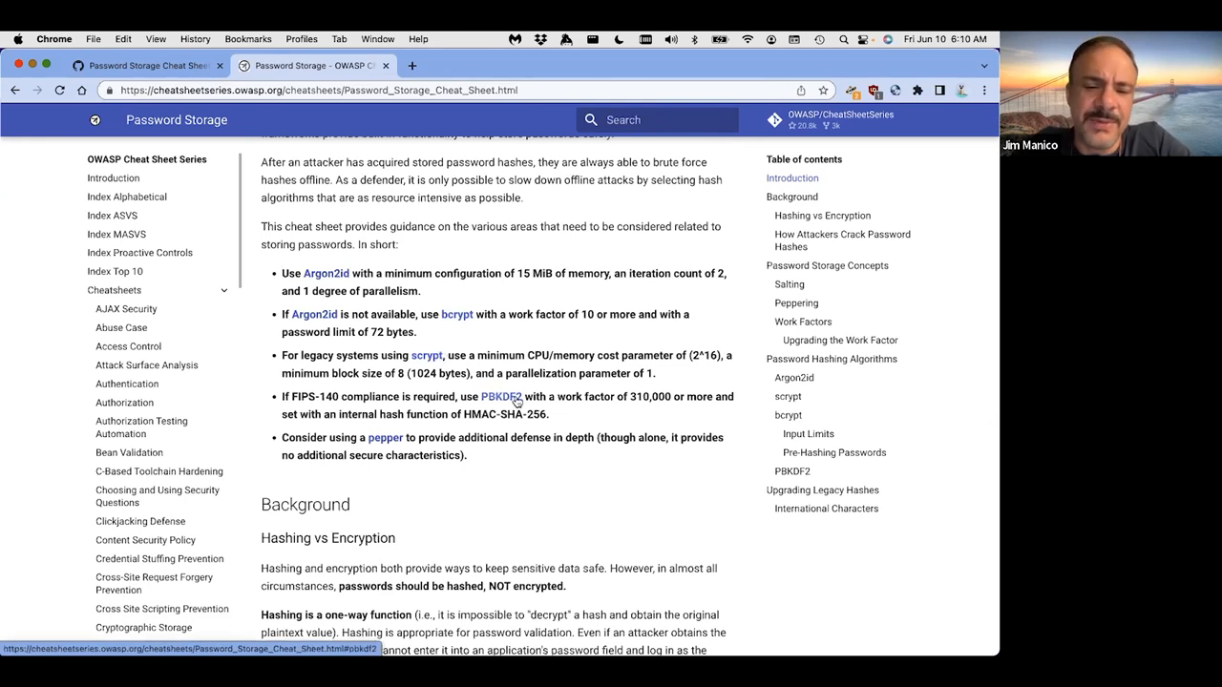
pyautogui.moveTo(598, 482)
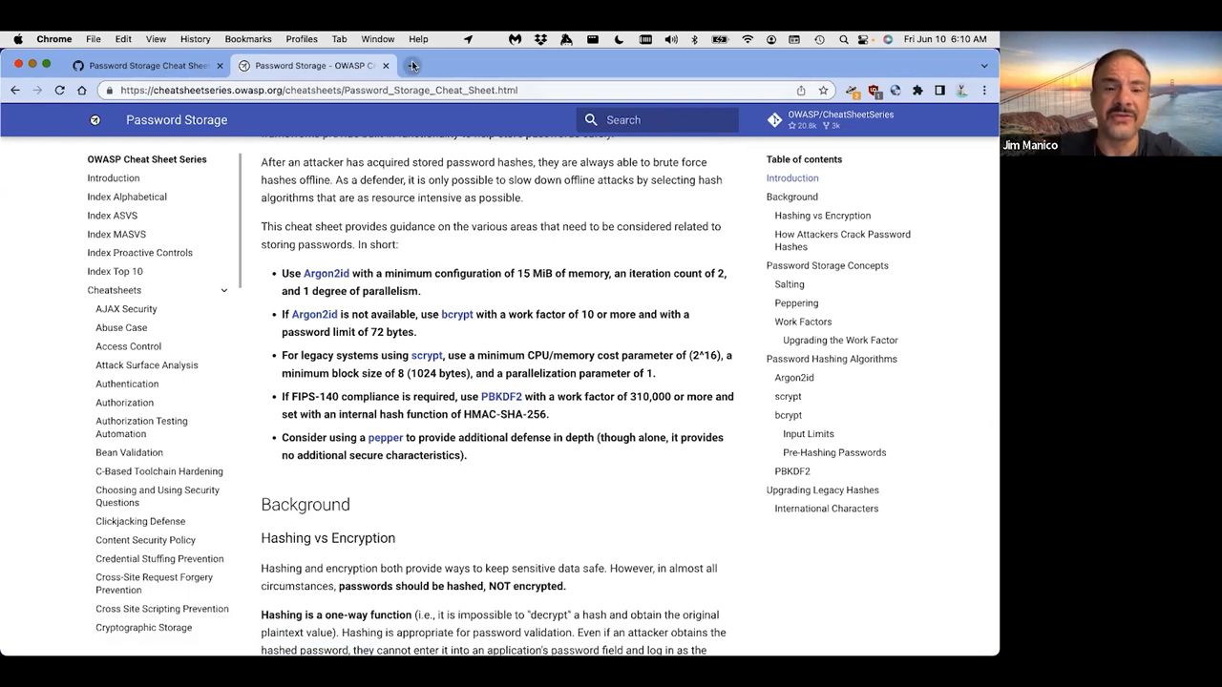
# Step: Search 'ietf password storage' and open the draft-ietf-kitten draft at its PBKDF2 section
pyautogui.write('ietf password storasge')
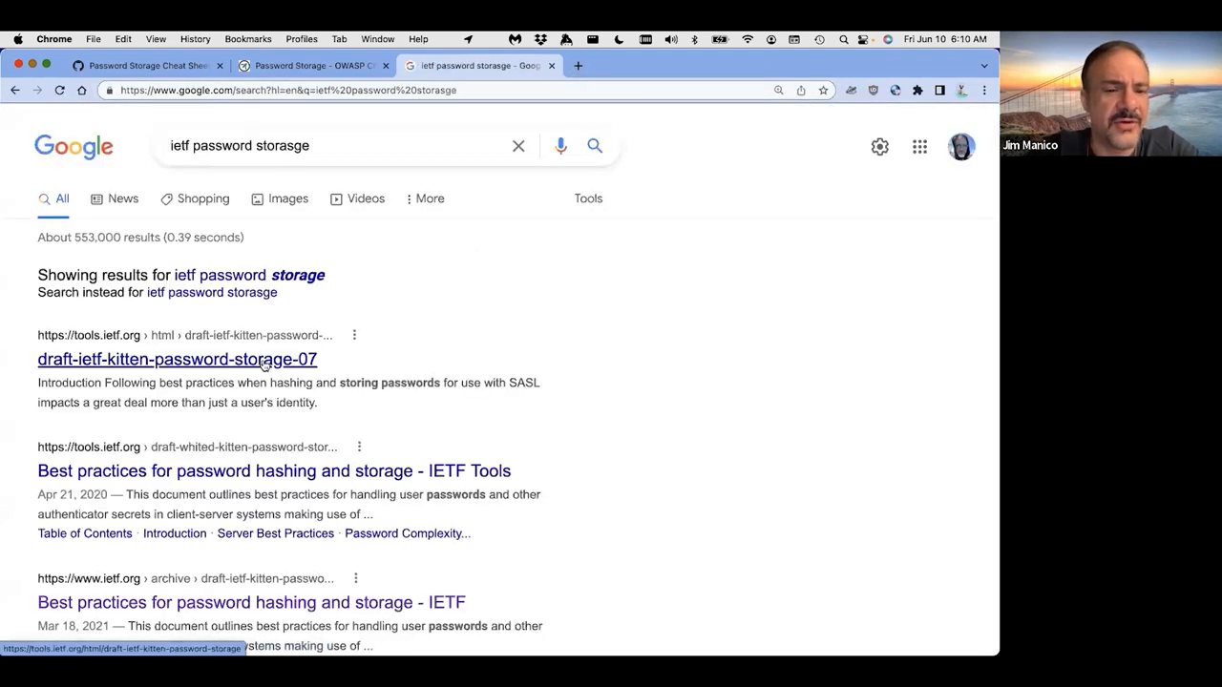
pyautogui.click(177, 359)
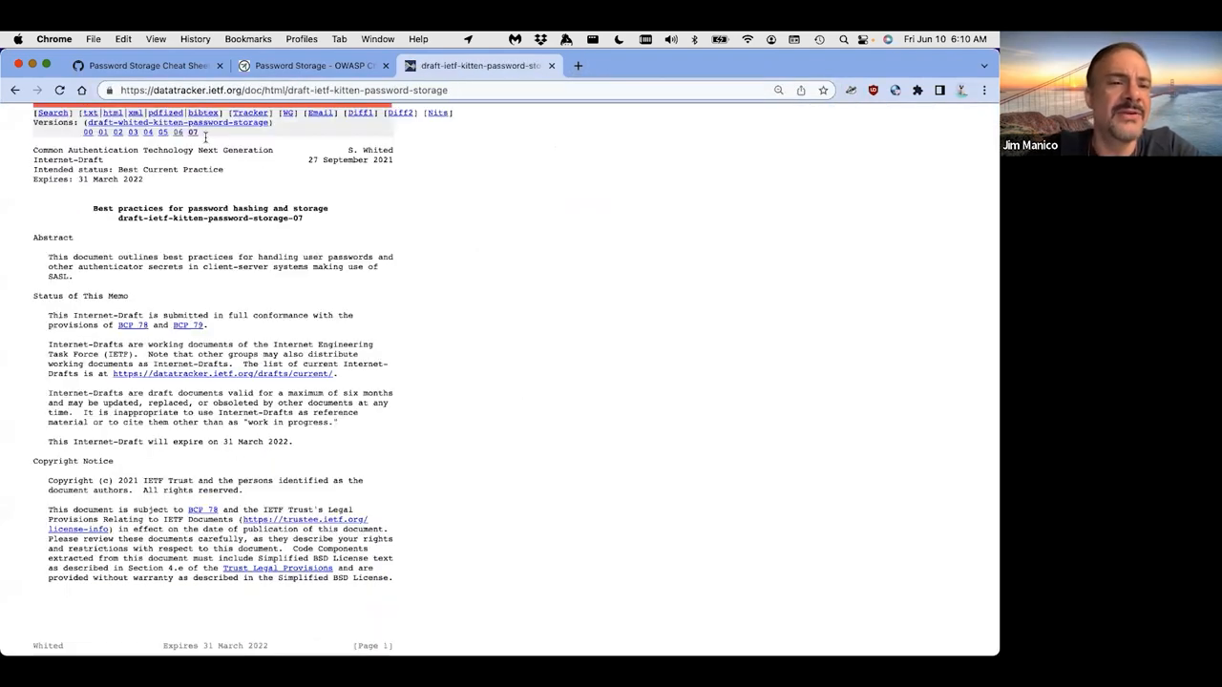
pyautogui.scroll(-3)
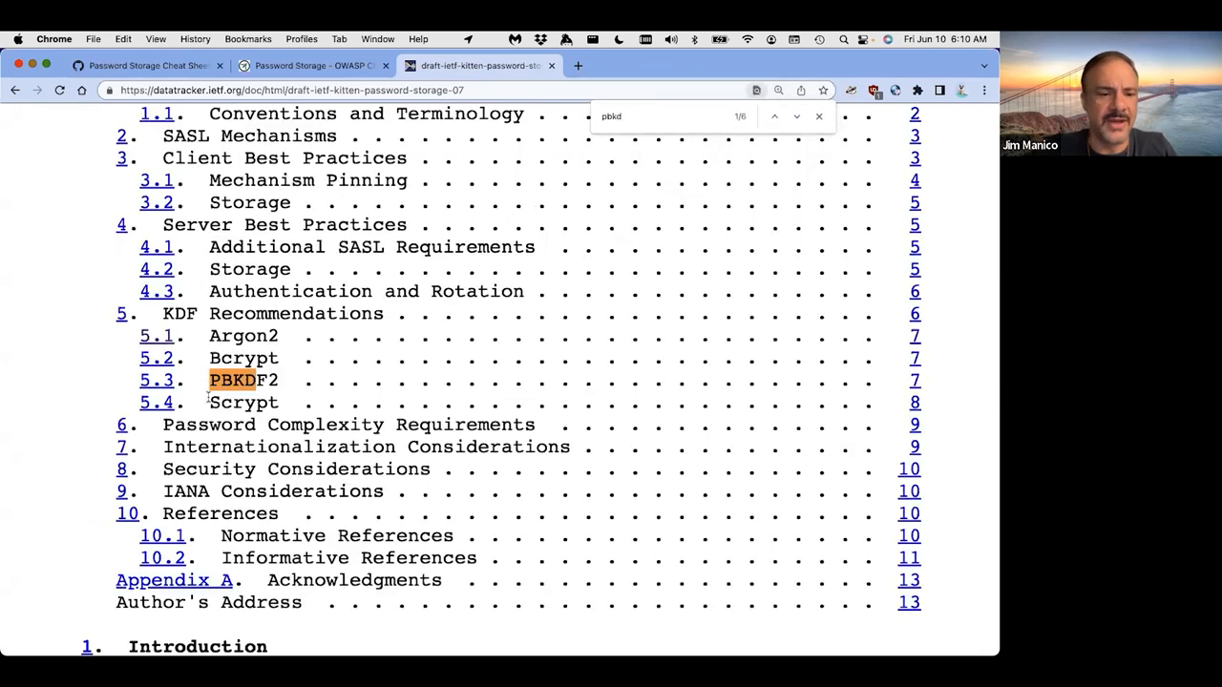
pyautogui.click(155, 380)
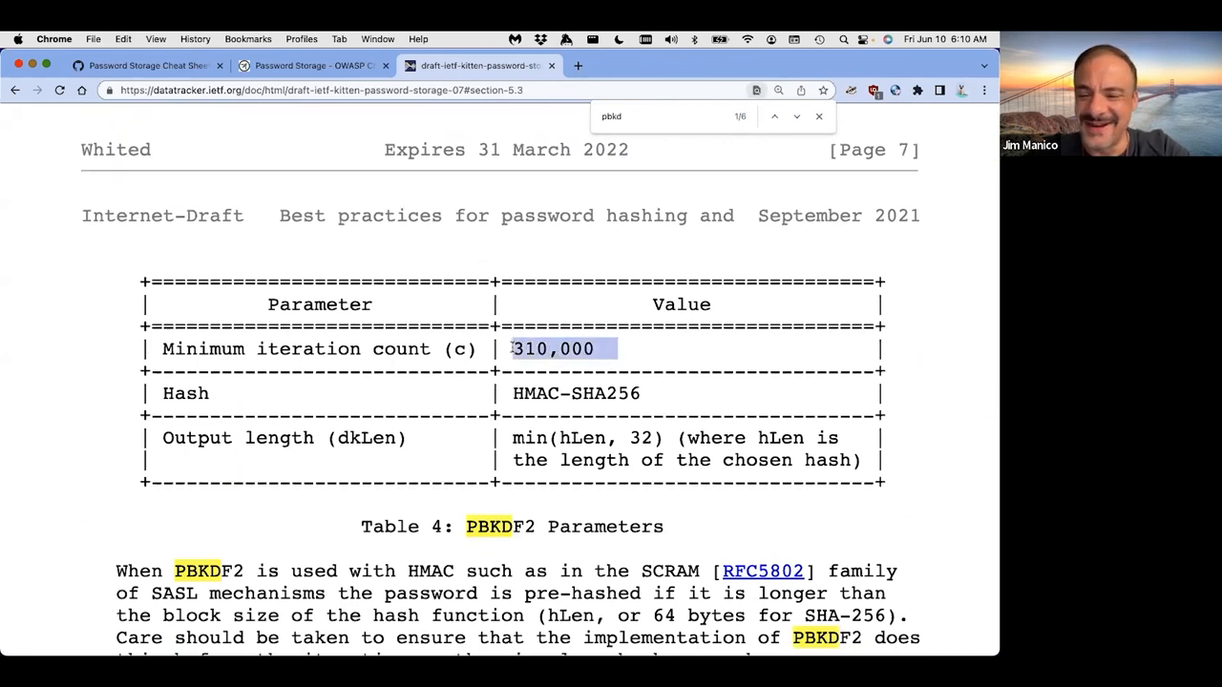
# Step: Compare the cheat sheet's 310,000 work factor with the draft's PBKDF2 parameters
pyautogui.click(315, 65)
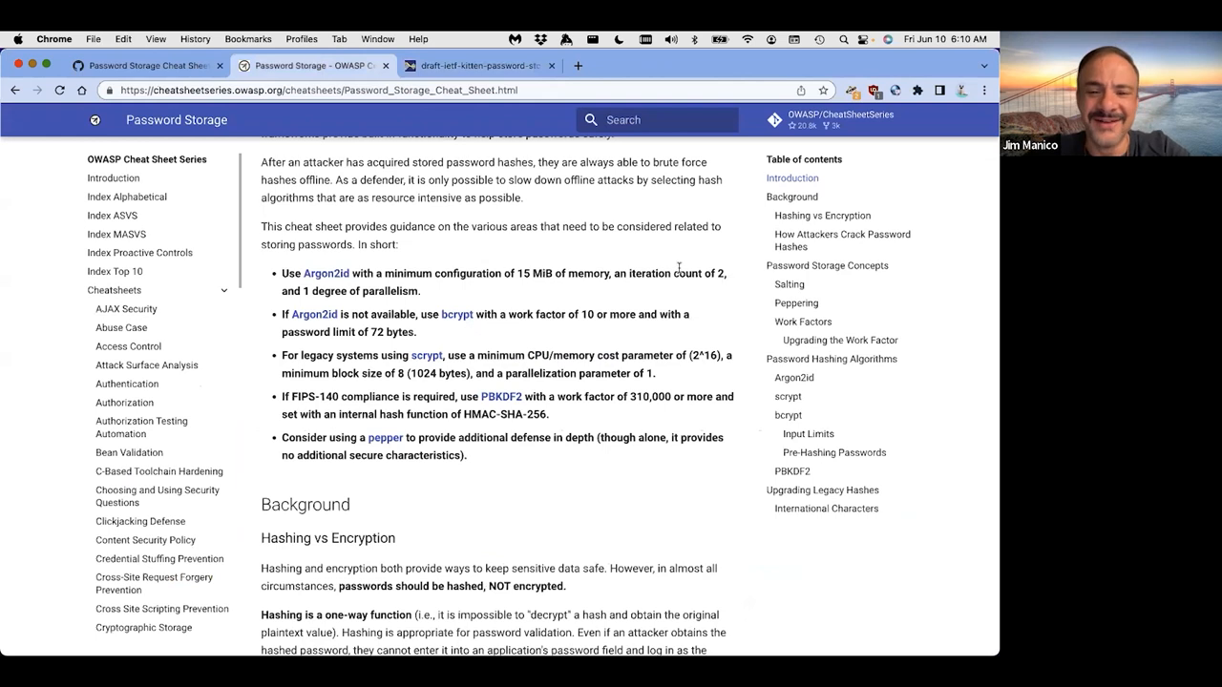
pyautogui.moveTo(671, 395)
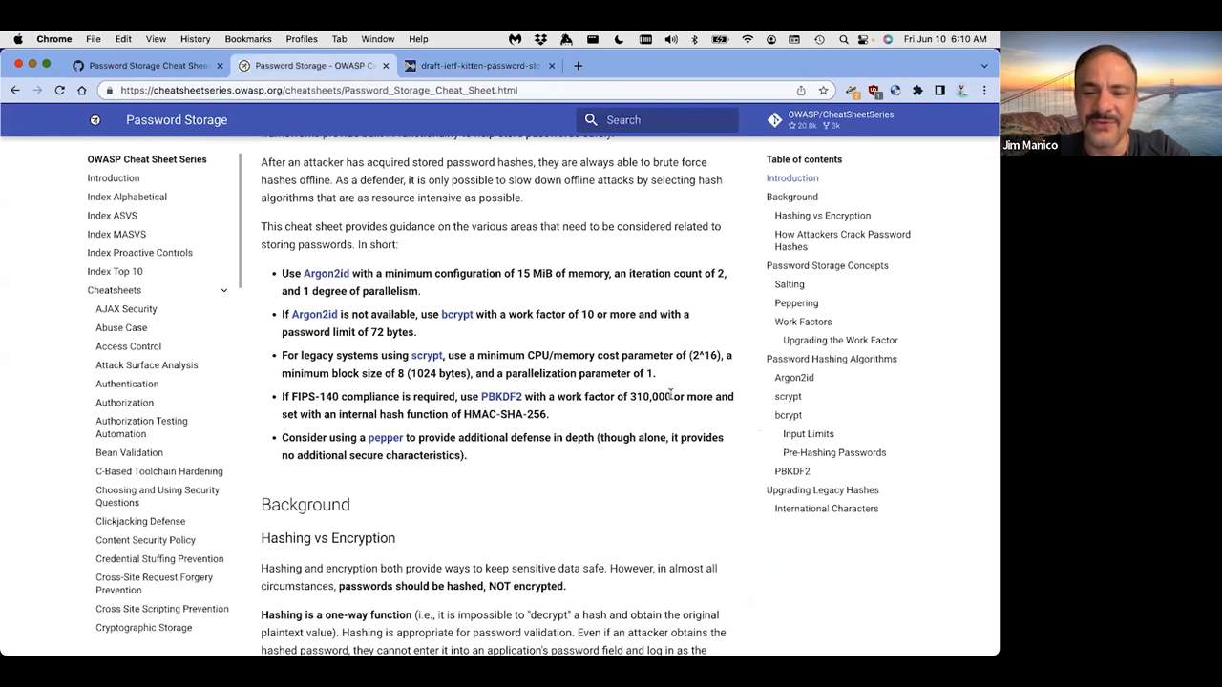
pyautogui.doubleClick(649, 397)
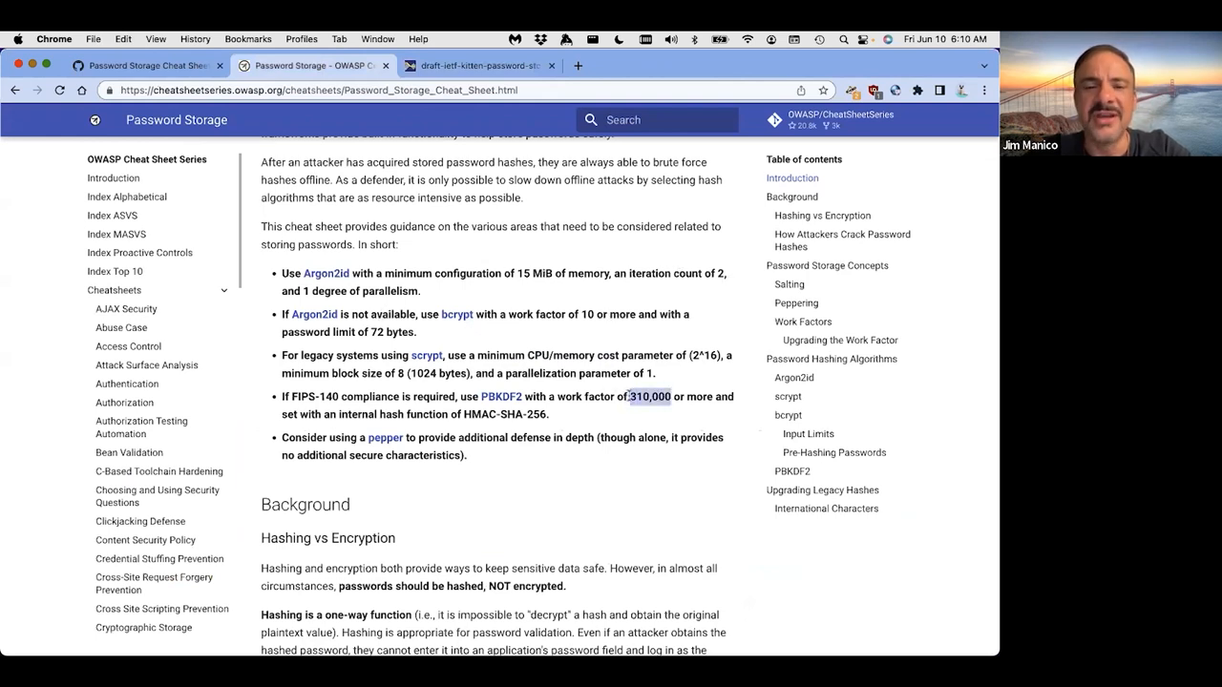
pyautogui.click(477, 65)
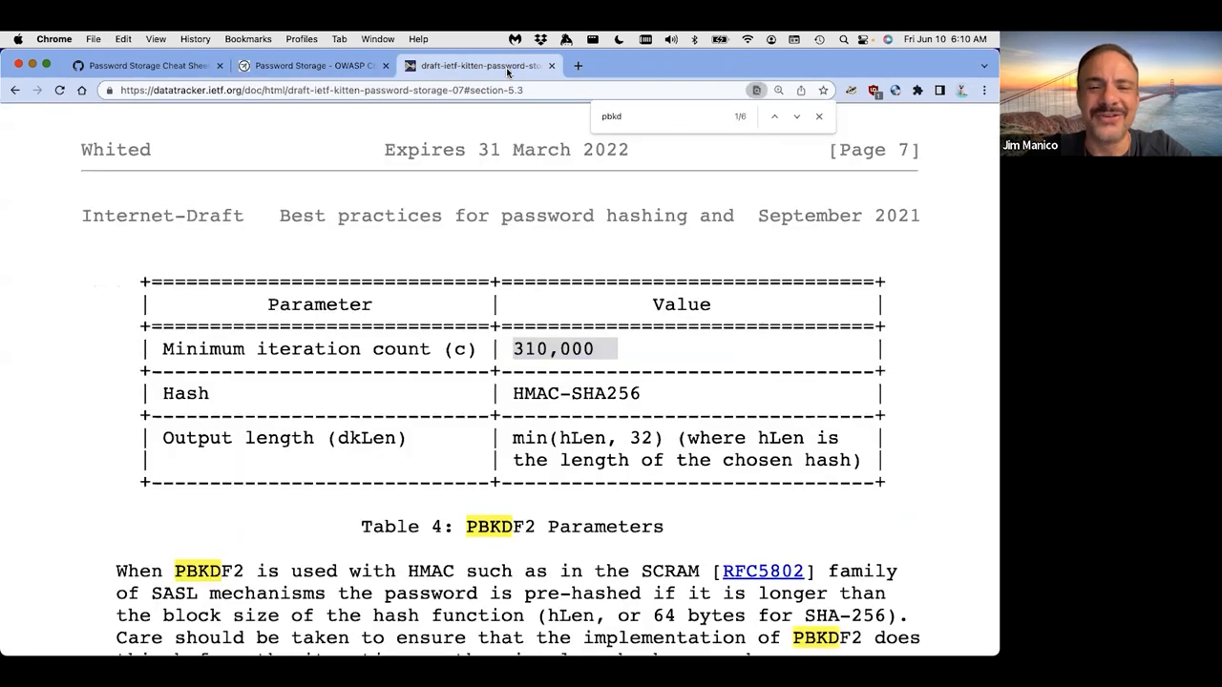
# Step: Type a comment at the bottom of the Password Storage issue agreeing to do it
pyautogui.click(310, 64)
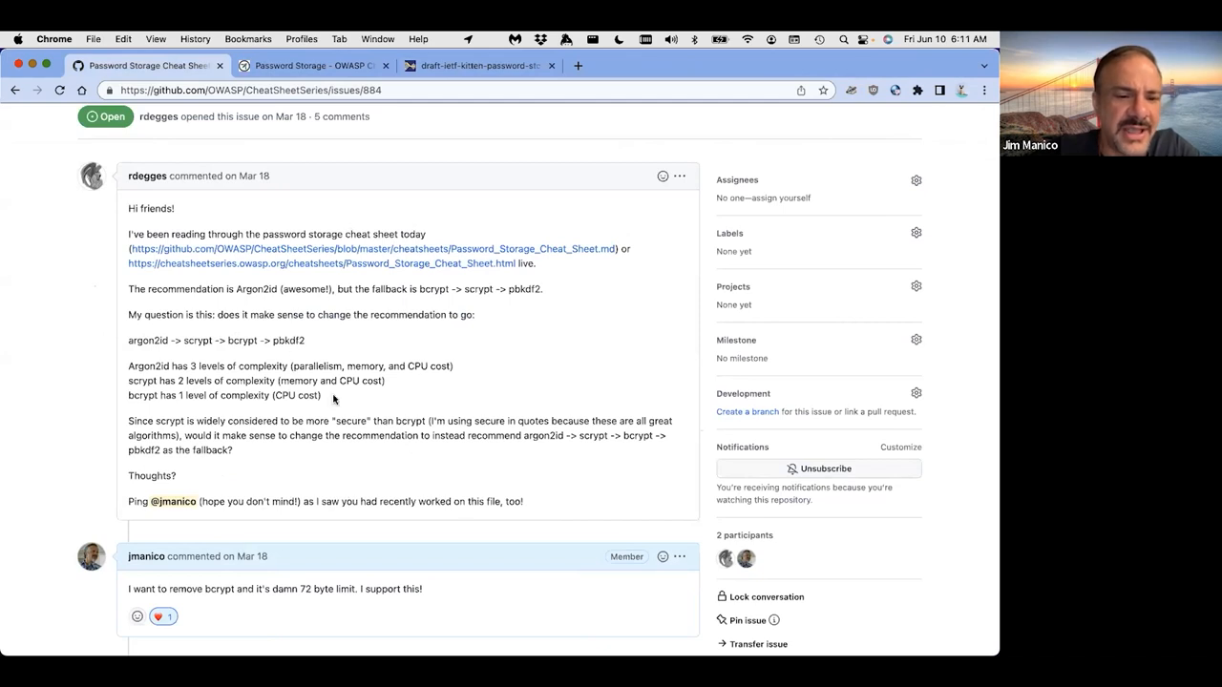
pyautogui.scroll(-3)
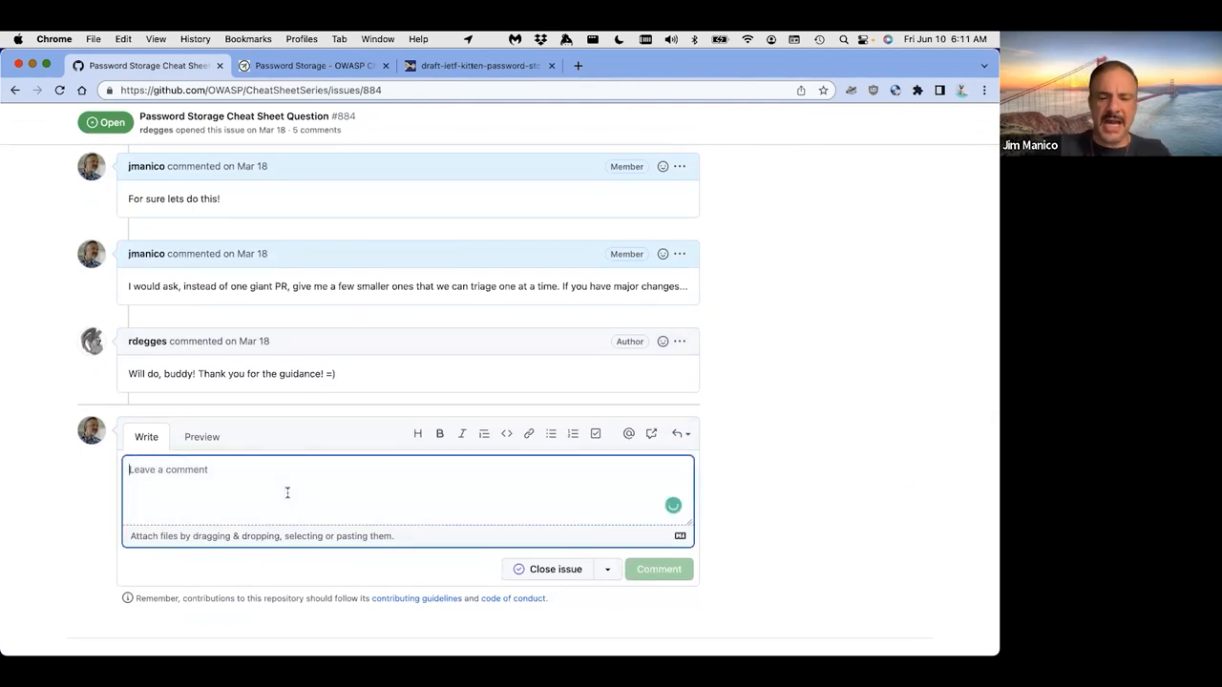
pyautogui.write('I juzs')
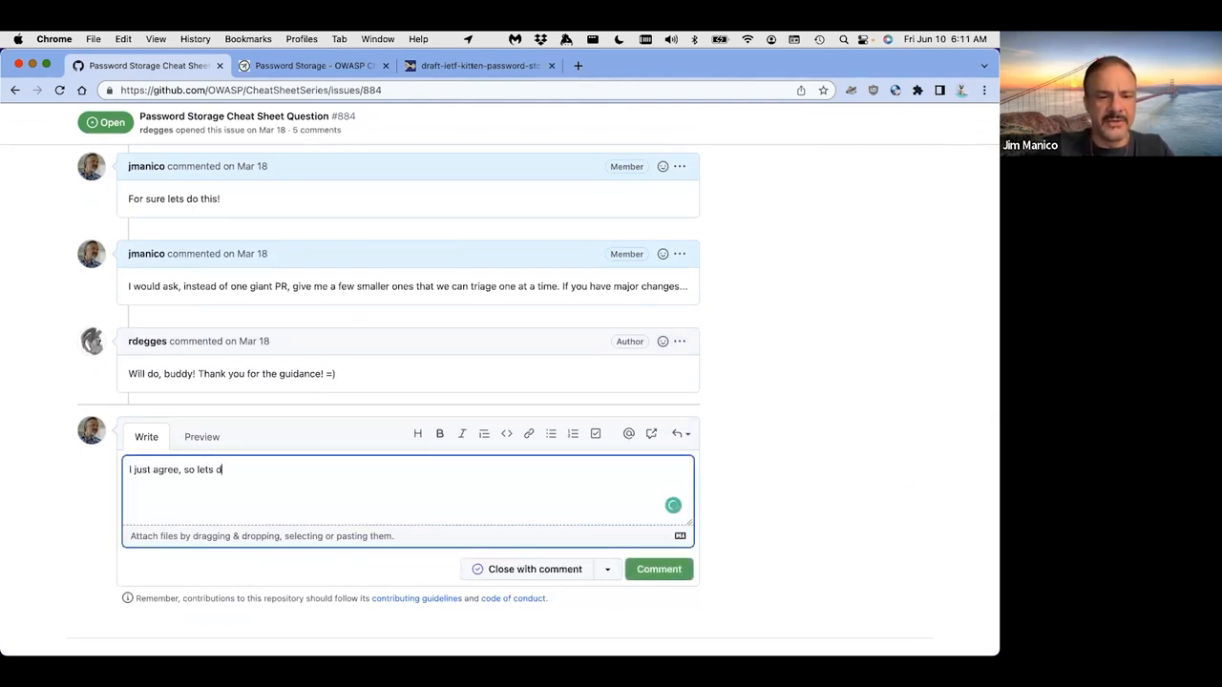
pyautogui.write('o it.')
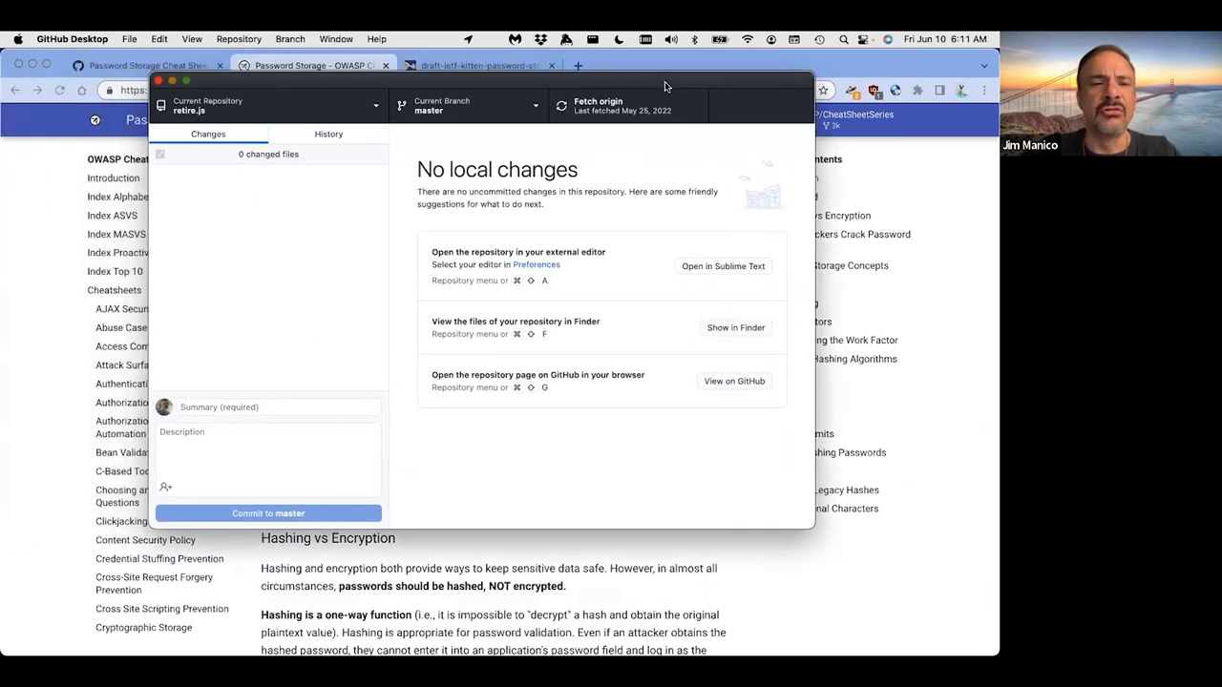
# Step: Switch GitHub Desktop to CheatSheetSeries and pull its 3 remote commits into master
pyautogui.click(267, 105)
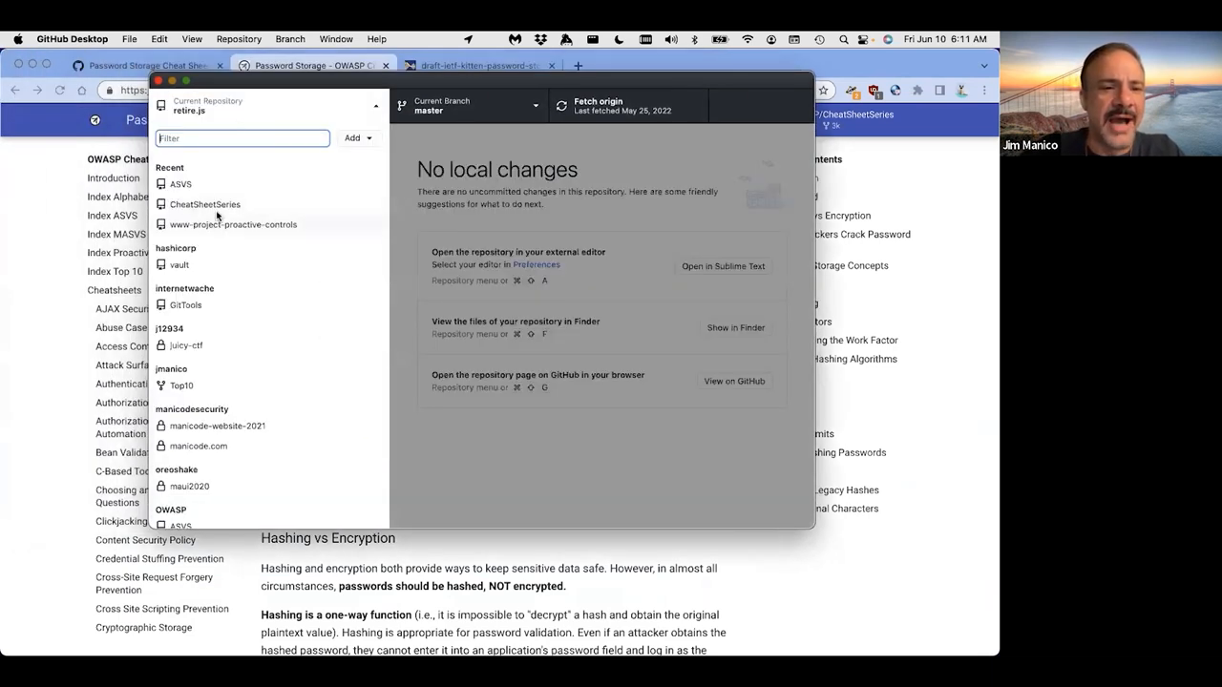
pyautogui.click(204, 204)
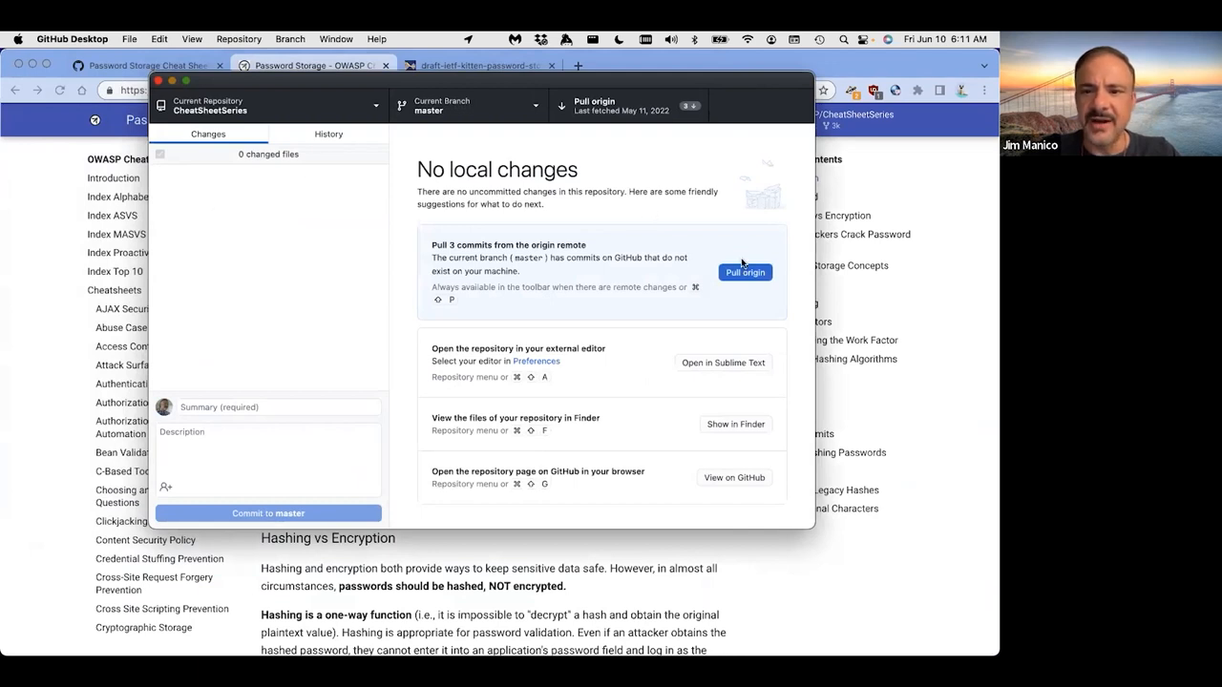
pyautogui.click(745, 272)
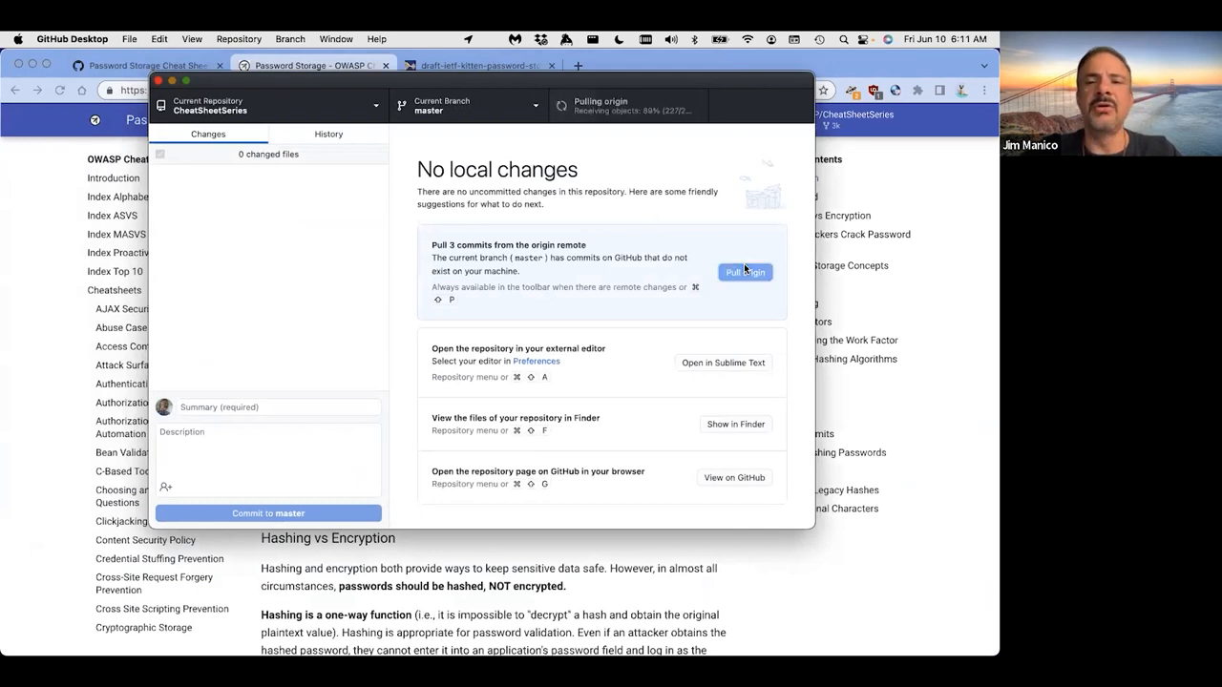
pyautogui.click(744, 272)
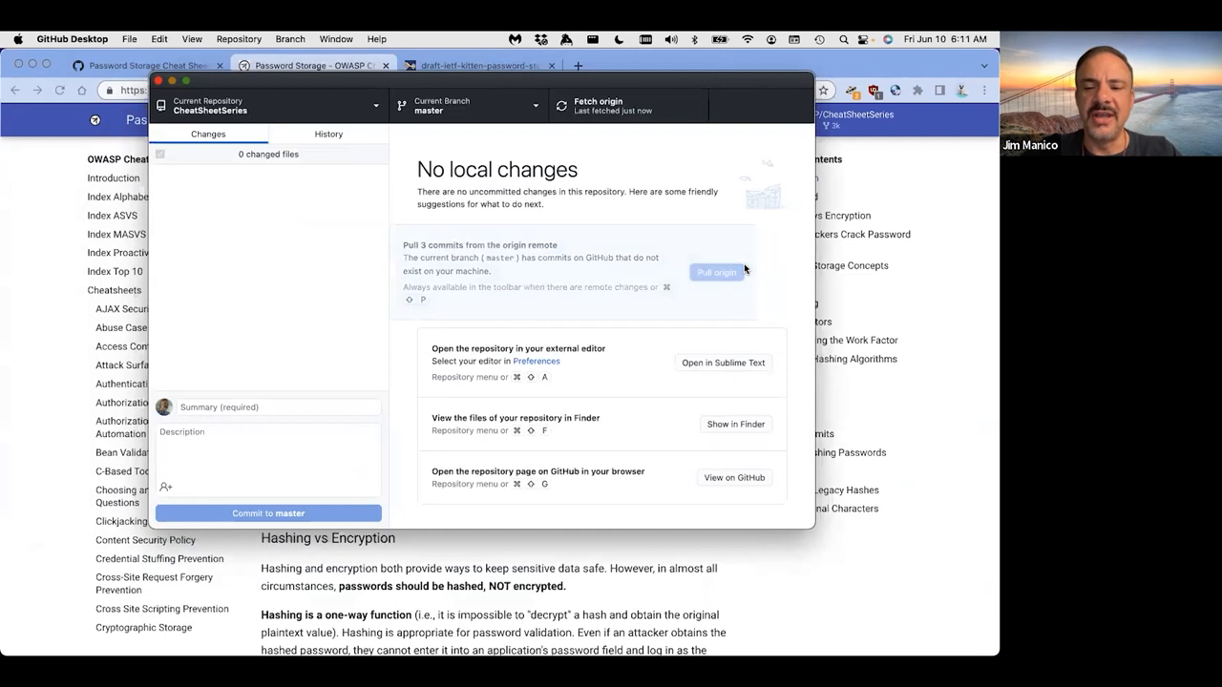
pyautogui.click(716, 272)
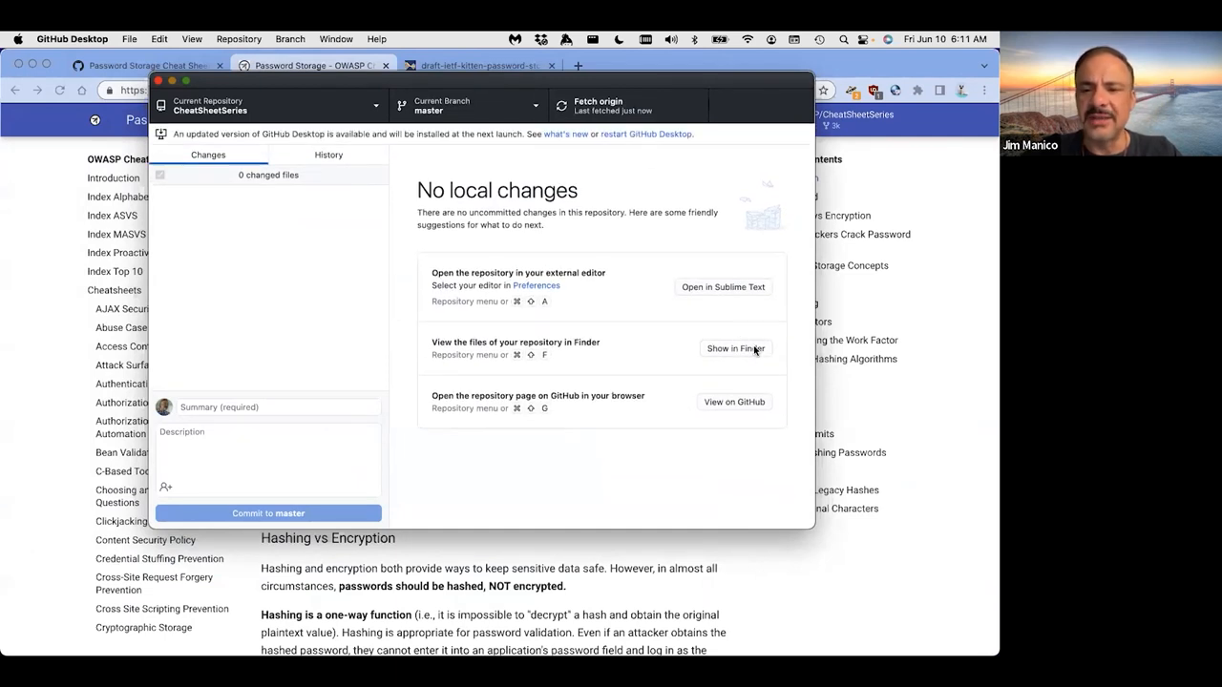
# Step: Reveal the repository in Finder and open Password_Storage_Cheat_Sheet.md with Sublime Text
pyautogui.click(735, 348)
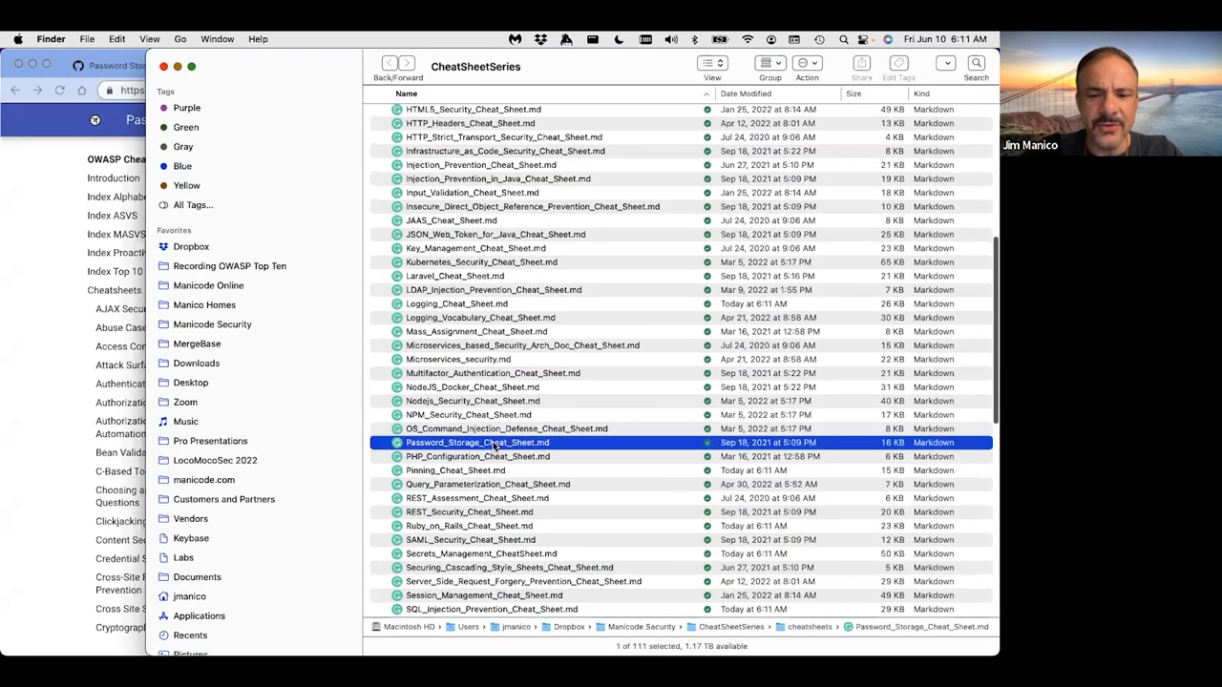
pyautogui.rightClick(478, 442)
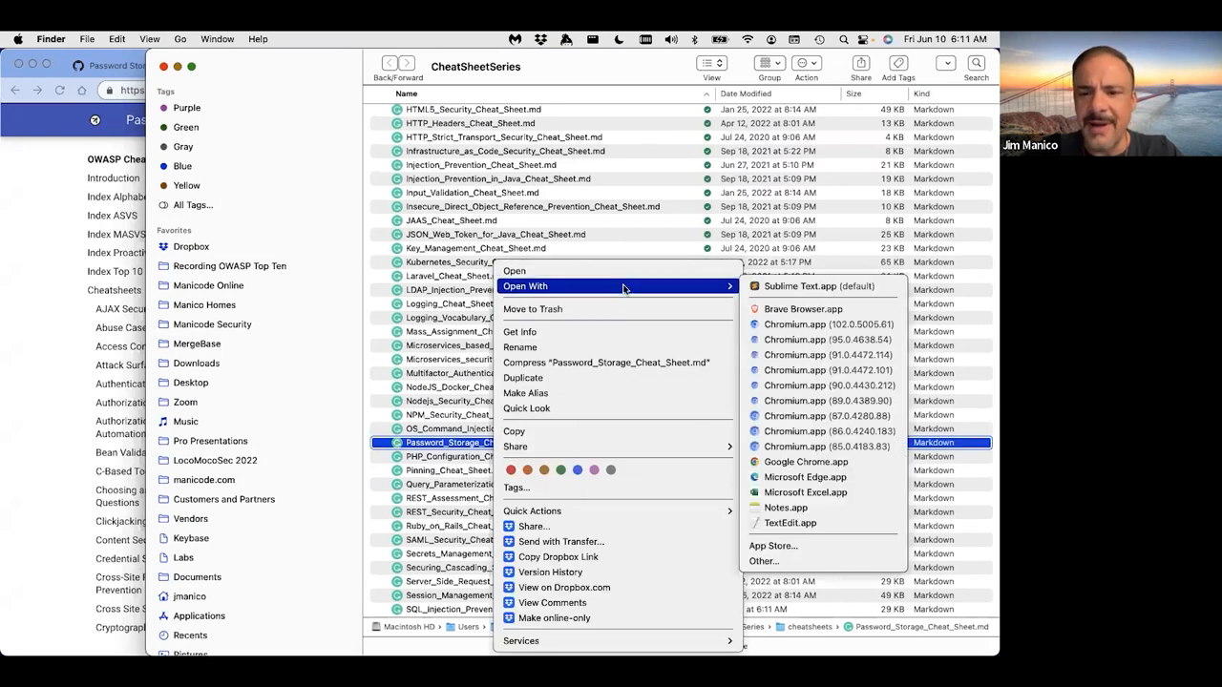
pyautogui.click(818, 285)
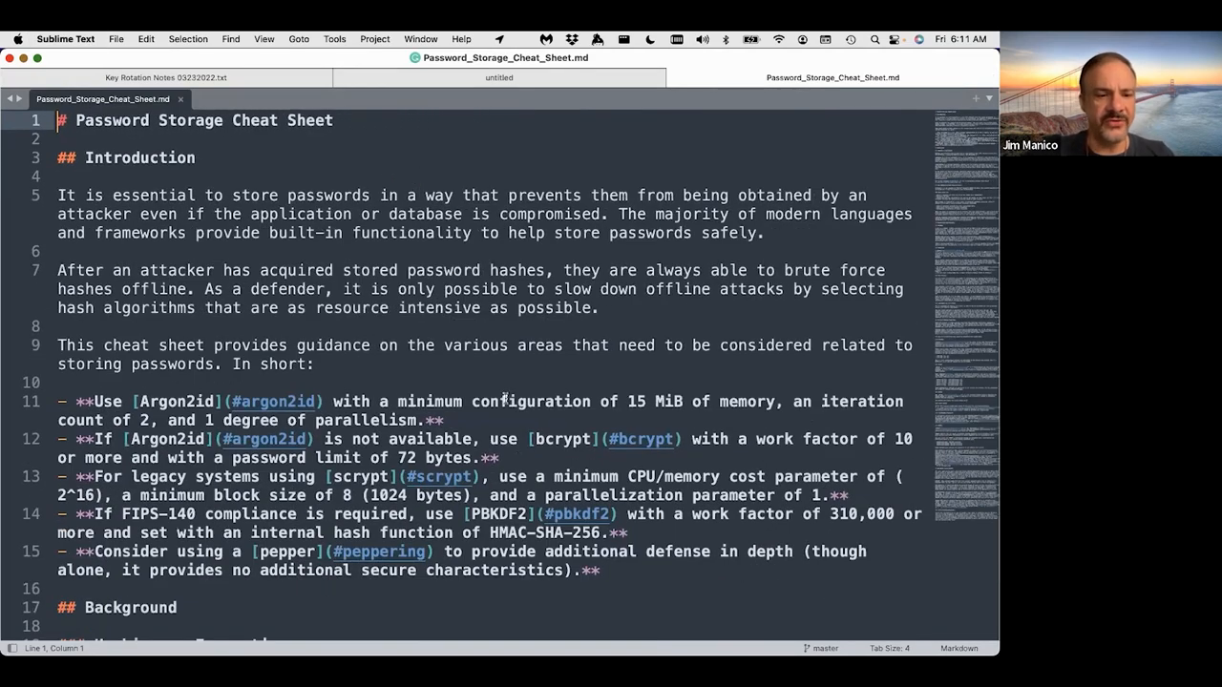
pyautogui.moveTo(639, 449)
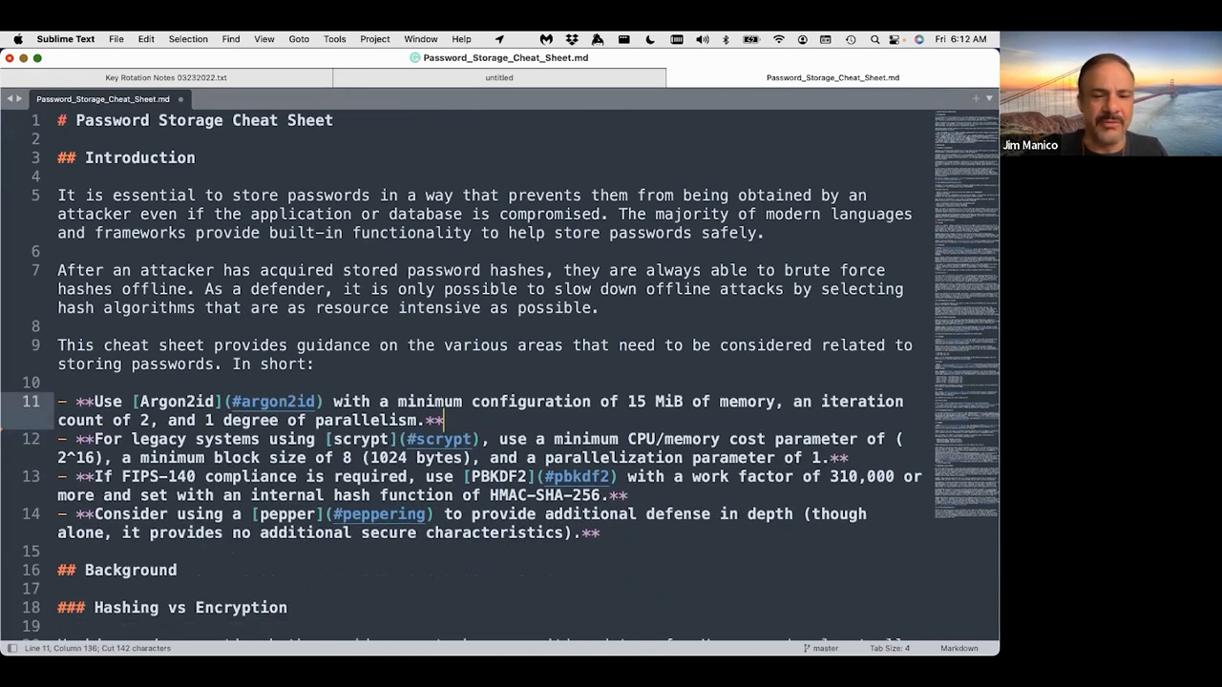
pyautogui.moveTo(886, 456)
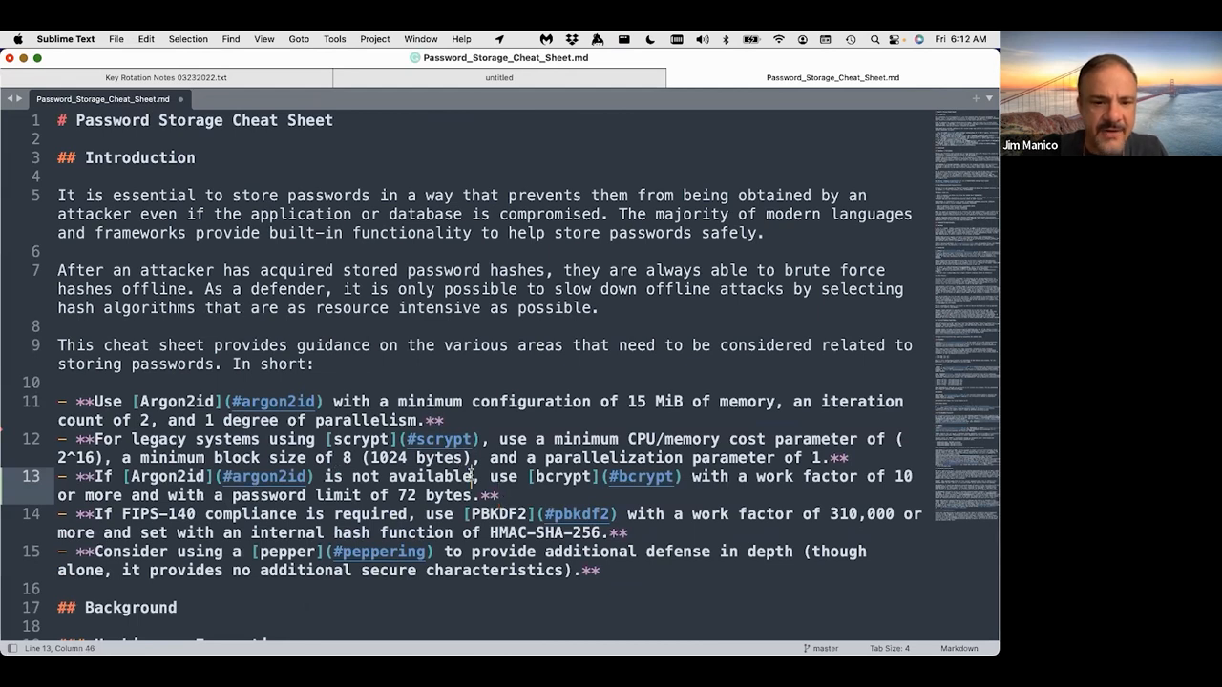
# Step: Copy the bullet's opening words and reword line 12 to begin 'If Argon2id is not available'
pyautogui.moveTo(93, 476); pyautogui.dragTo(475, 477)
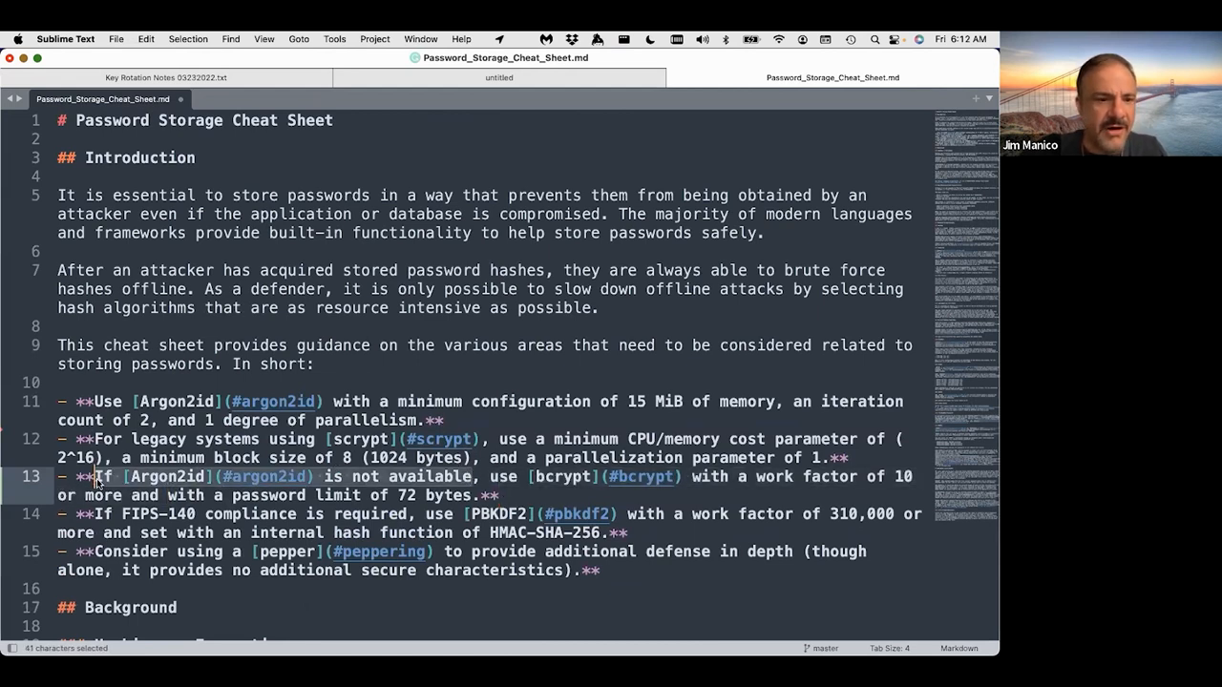
pyautogui.press('cmd+c')
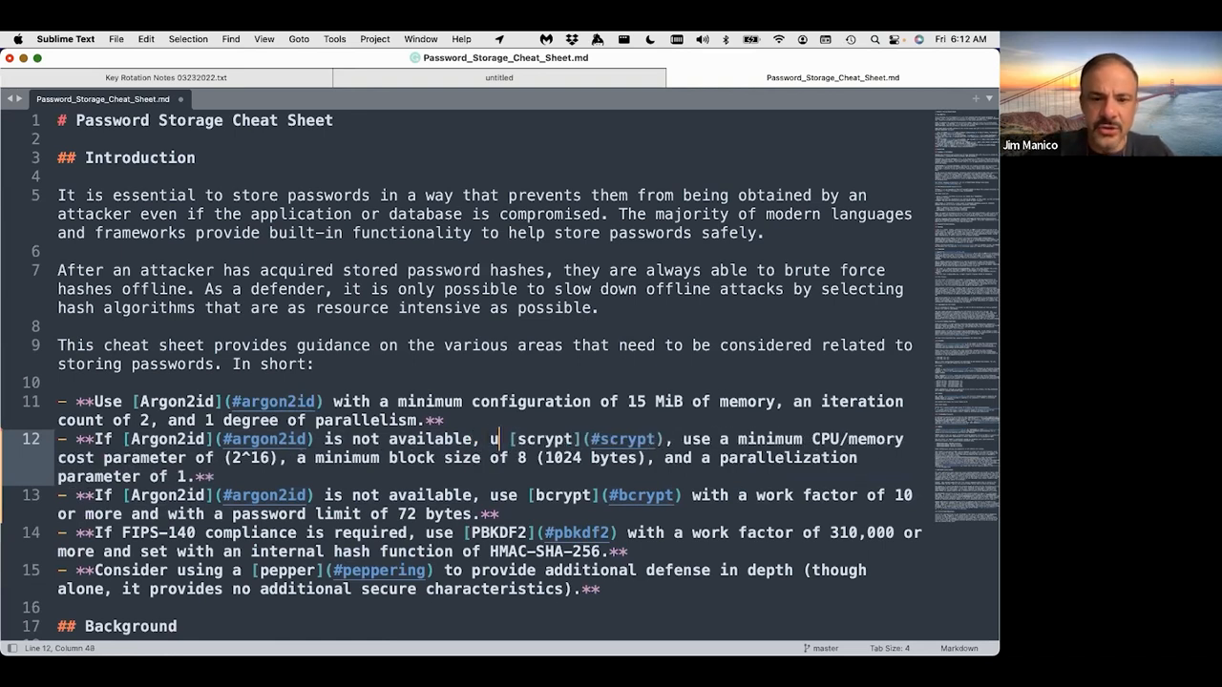
pyautogui.write('se')
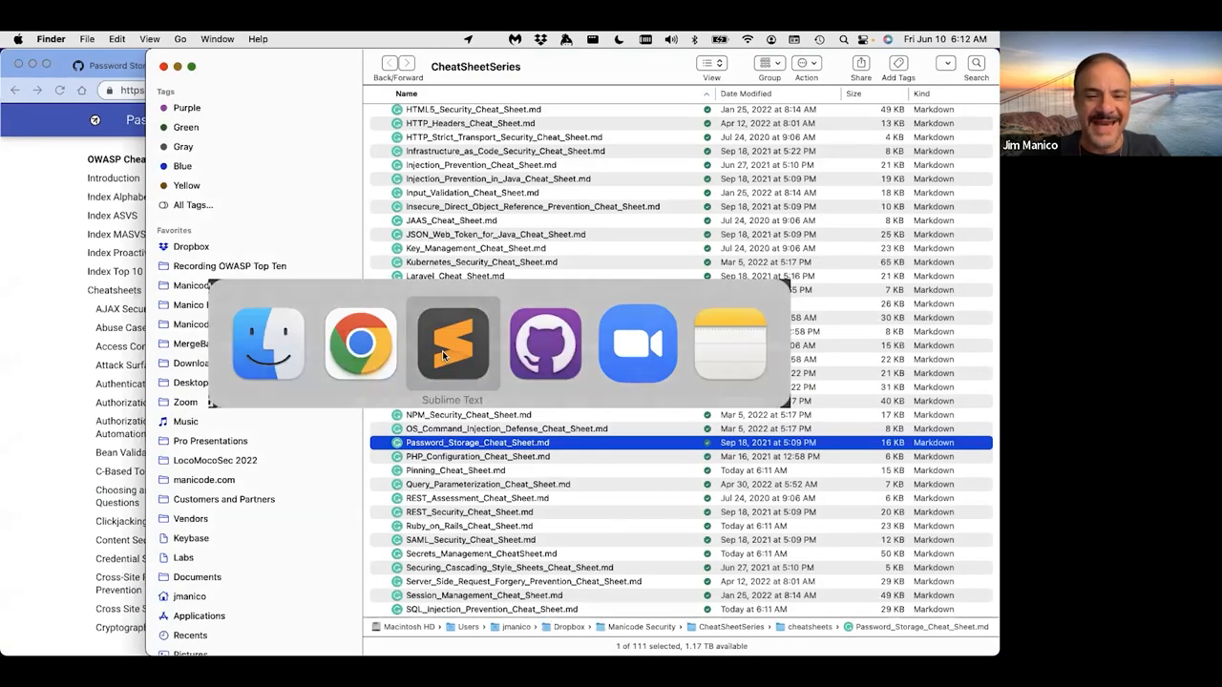
# Step: Back in Sublime Text, start the bcrypt bullet with 'For legacy systems'
pyautogui.click(451, 344)
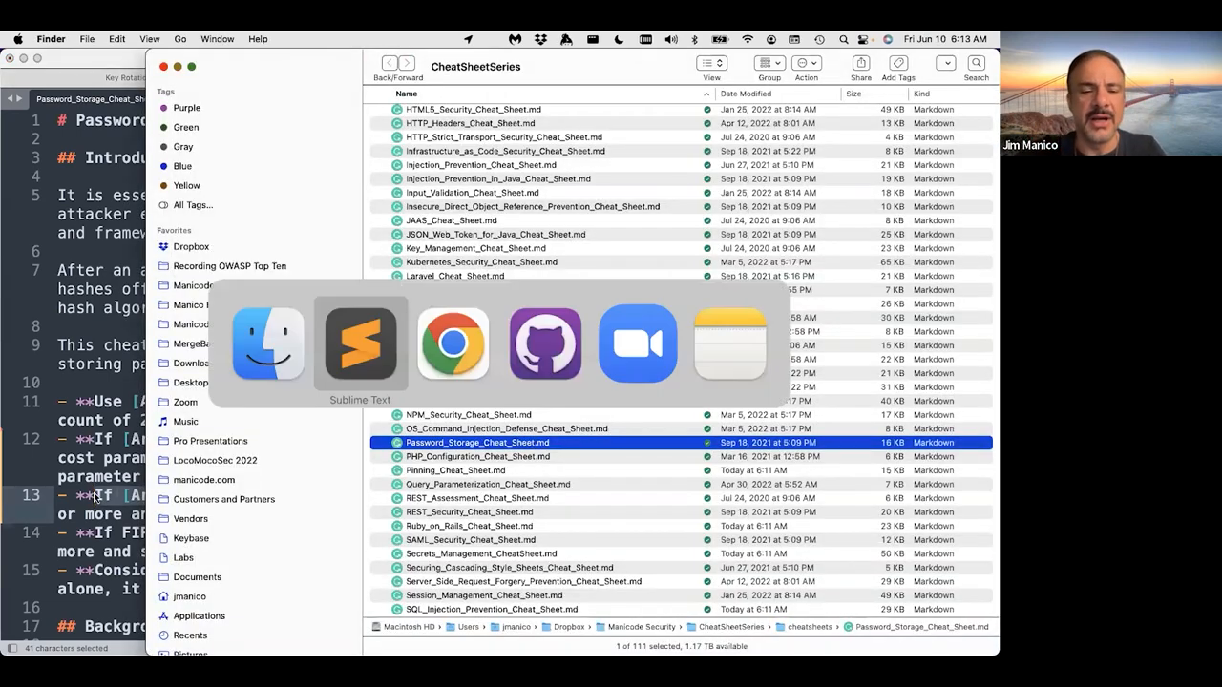
pyautogui.click(452, 343)
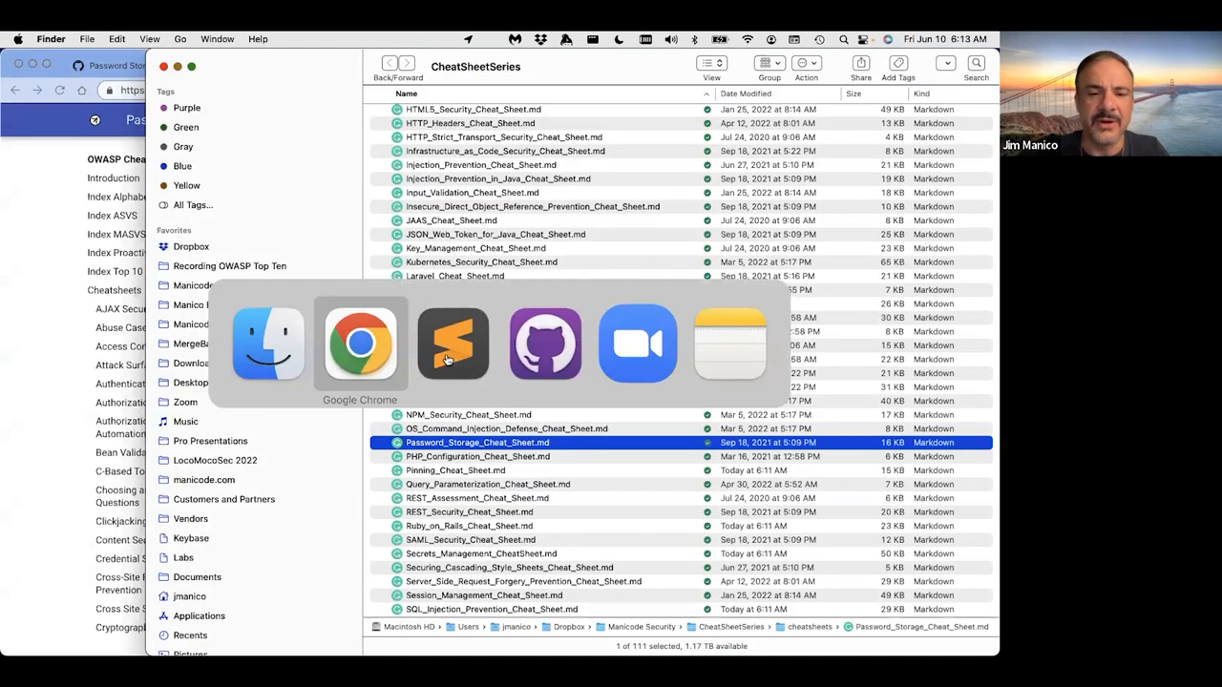
pyautogui.click(452, 344)
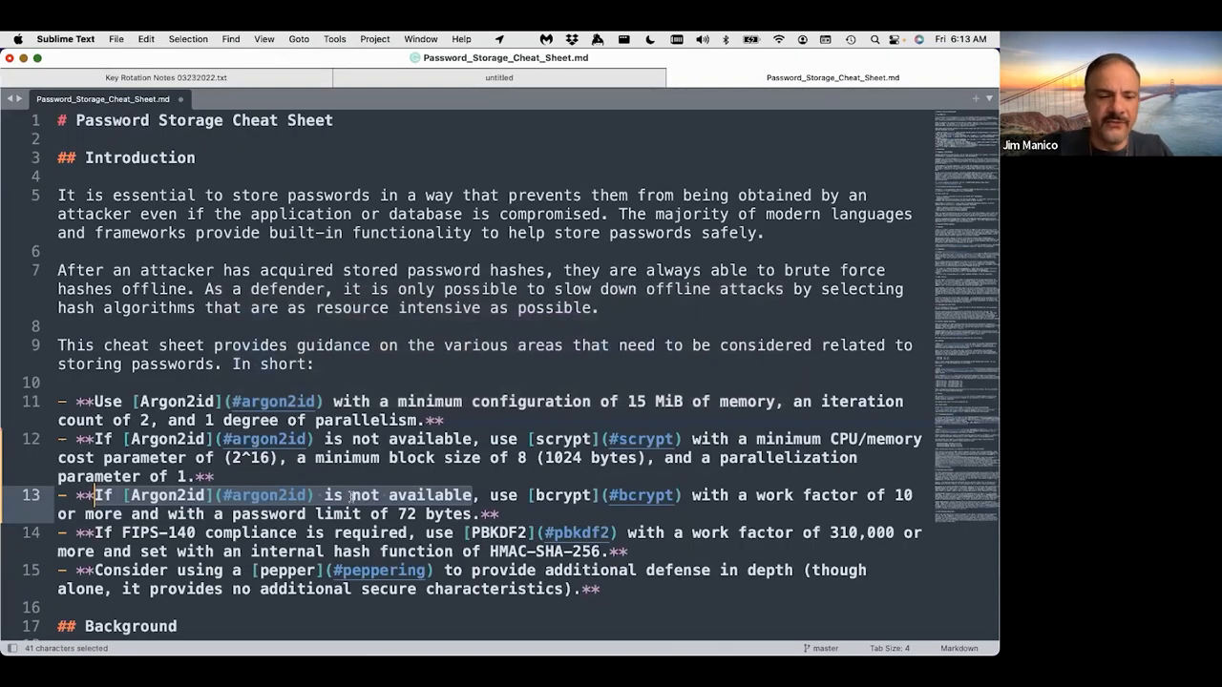
pyautogui.write('For legacy sys')
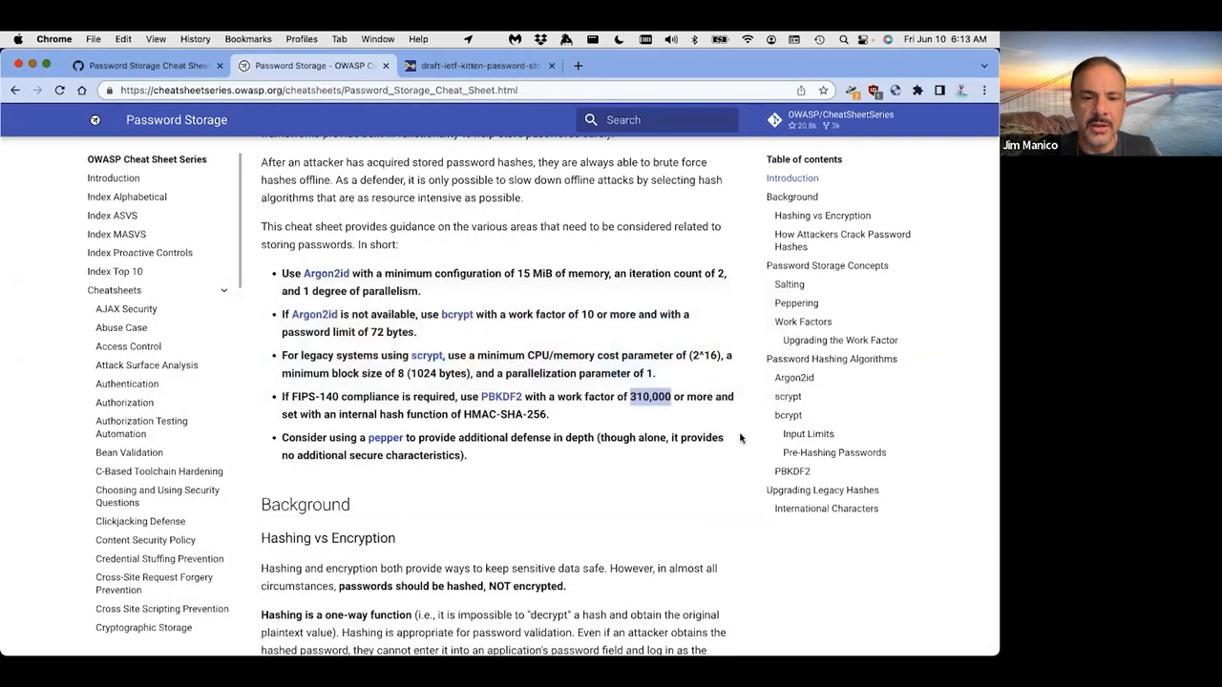
pyautogui.moveTo(509, 356)
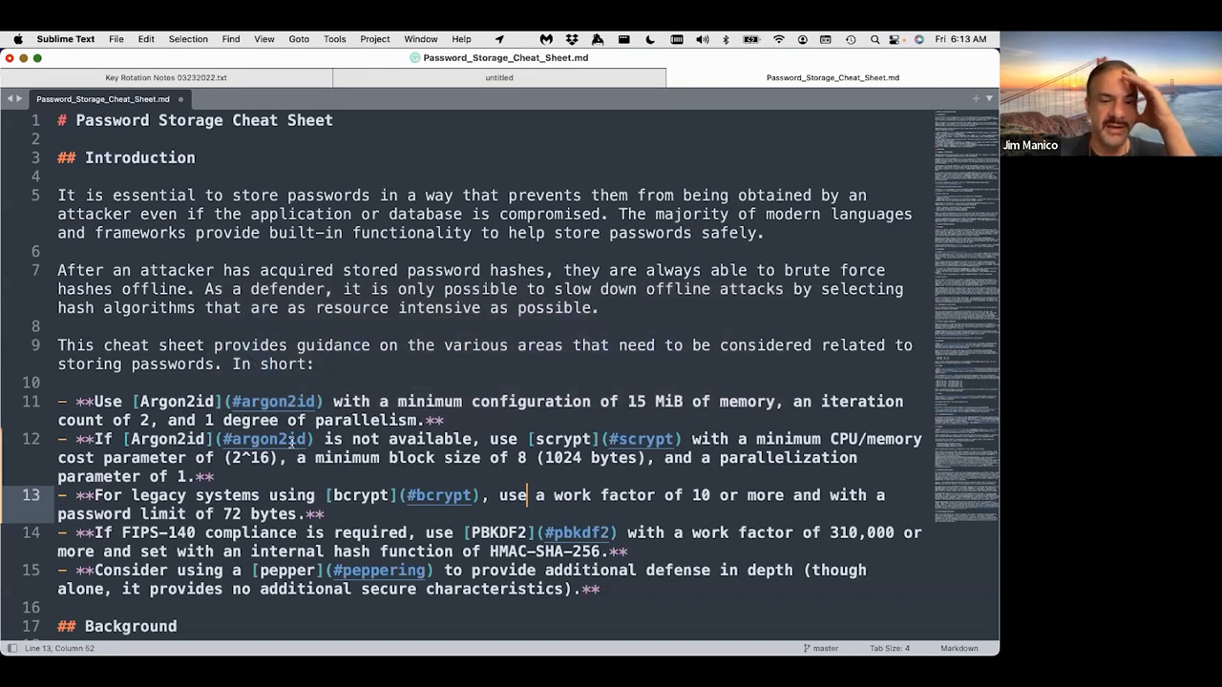
# Step: Scroll through the edited cheat sheet to review the remaining content, then back up
pyautogui.scroll(-3)
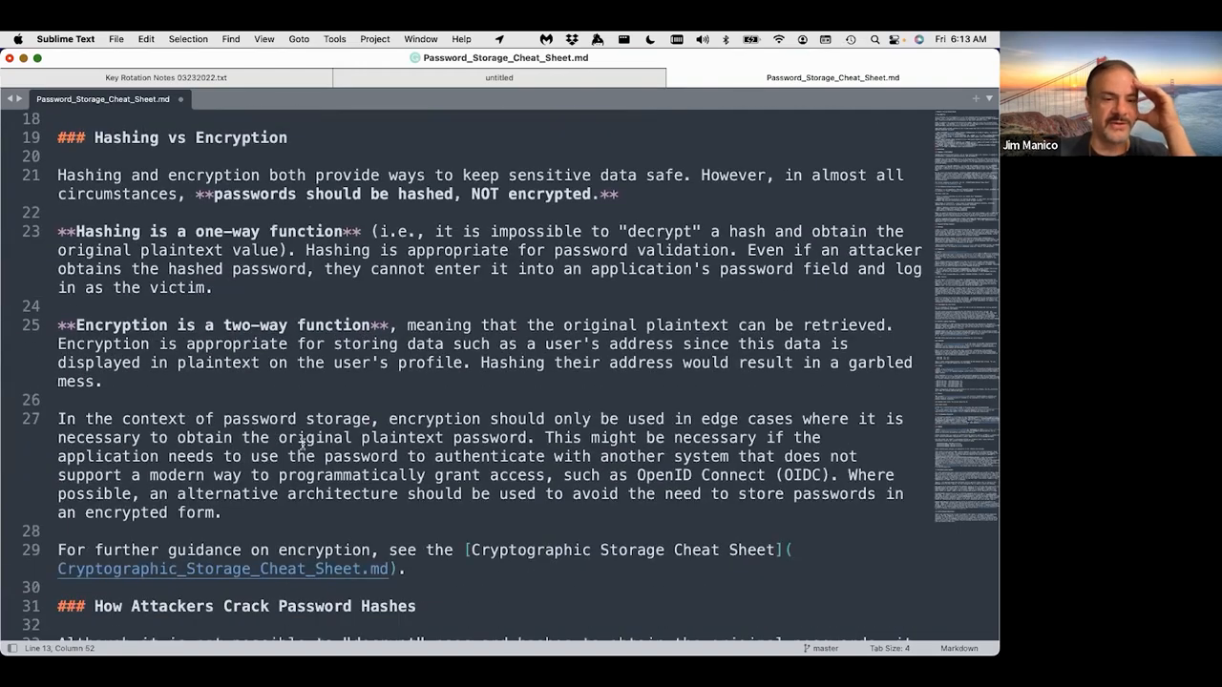
pyautogui.scroll(-3)
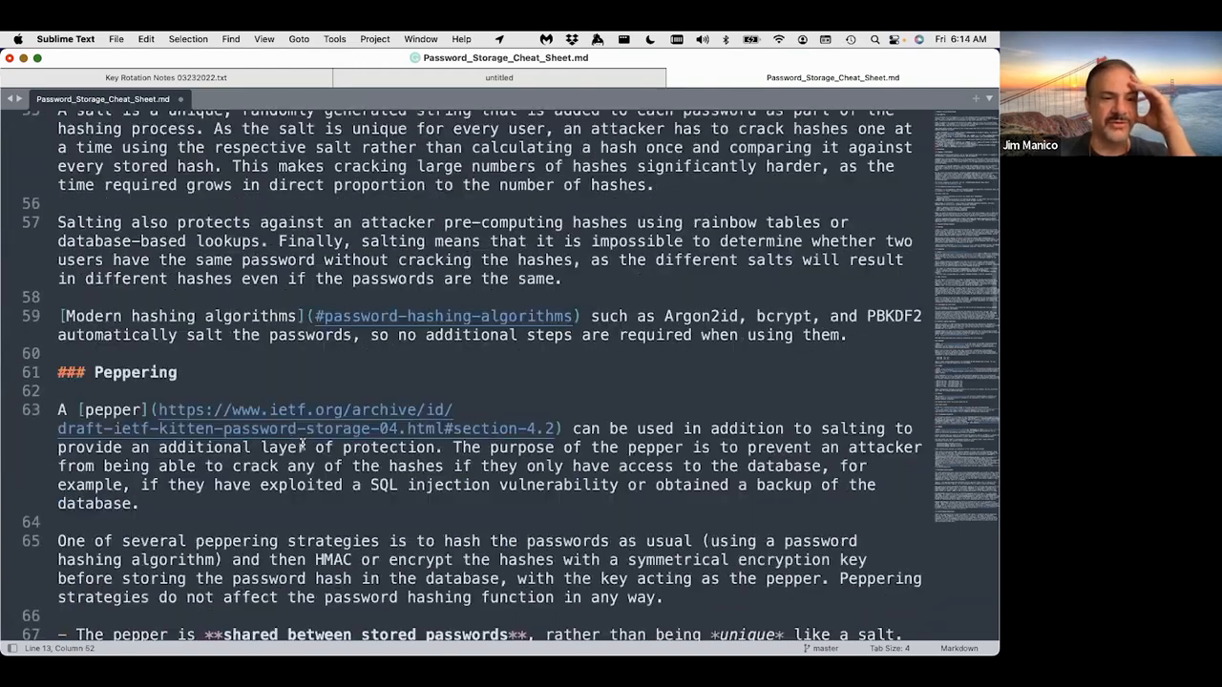
pyautogui.scroll(-3)
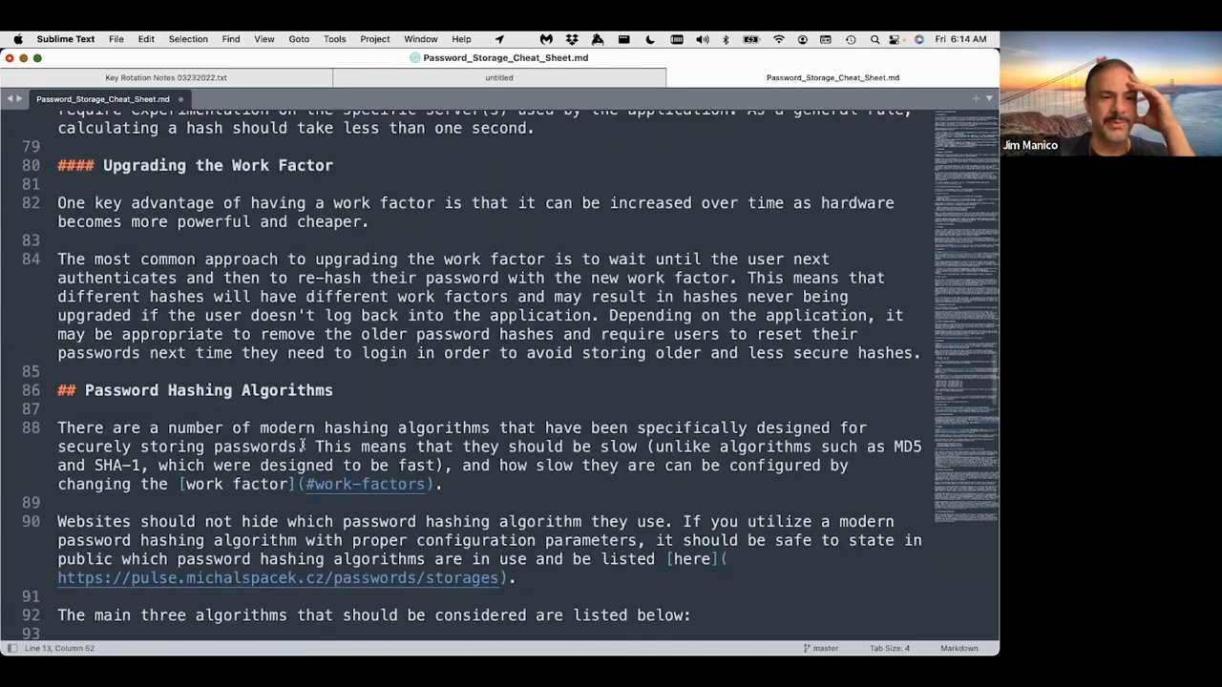
pyautogui.scroll(-3)
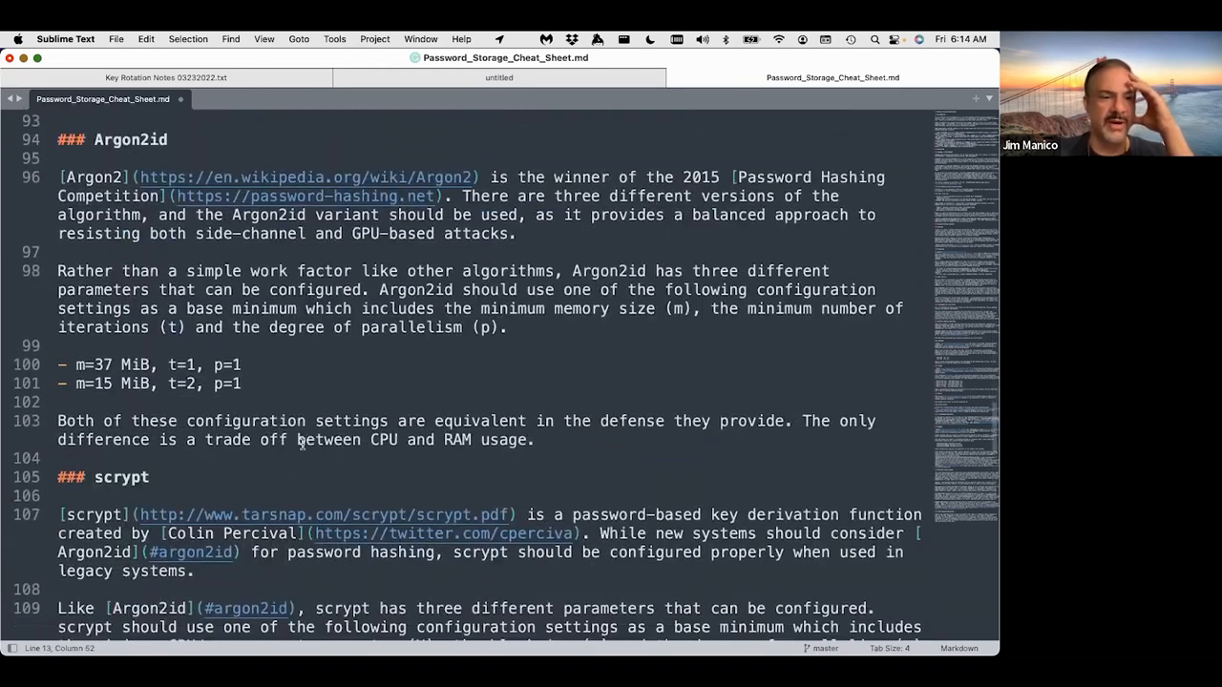
pyautogui.scroll(-3)
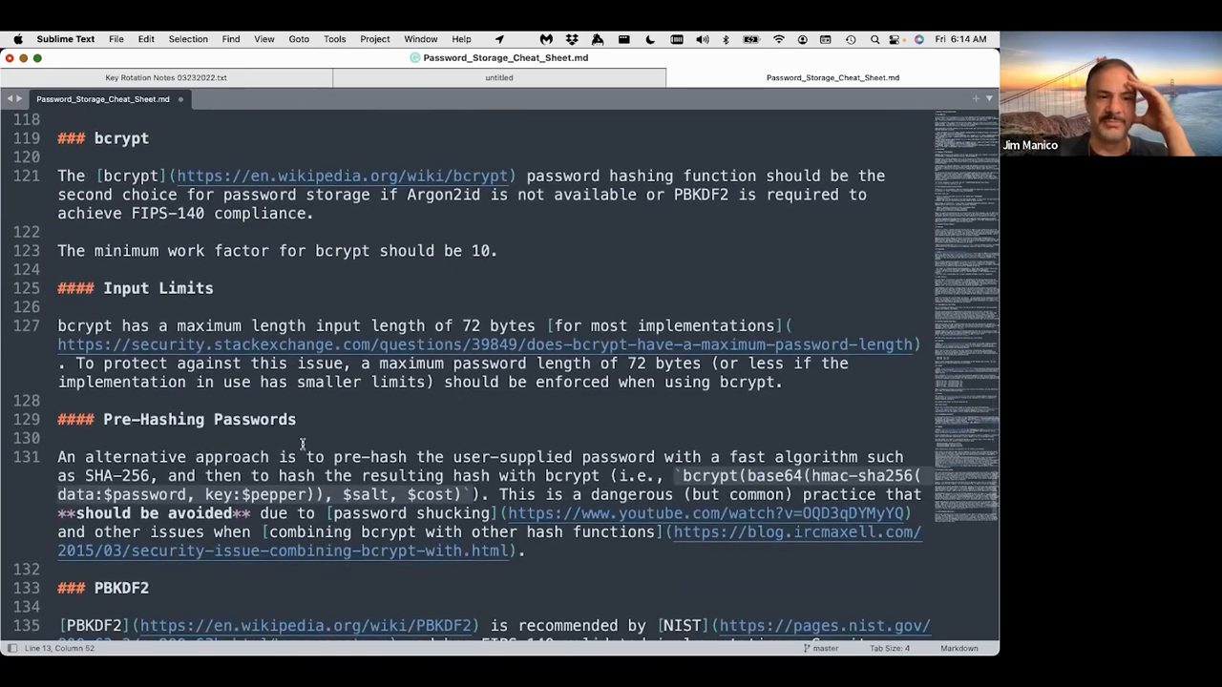
pyautogui.scroll(3)
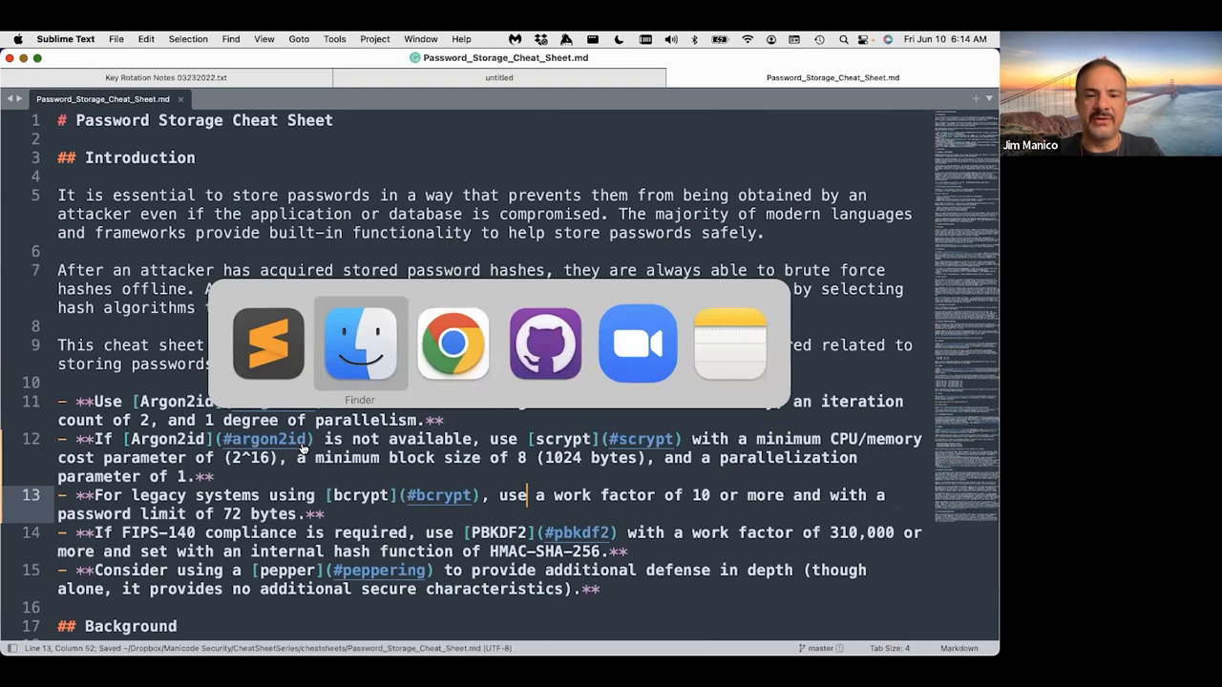
# Step: Inspect the scrypt/bcrypt diff and begin a new branch named 'password cs reorder'
pyautogui.click(544, 344)
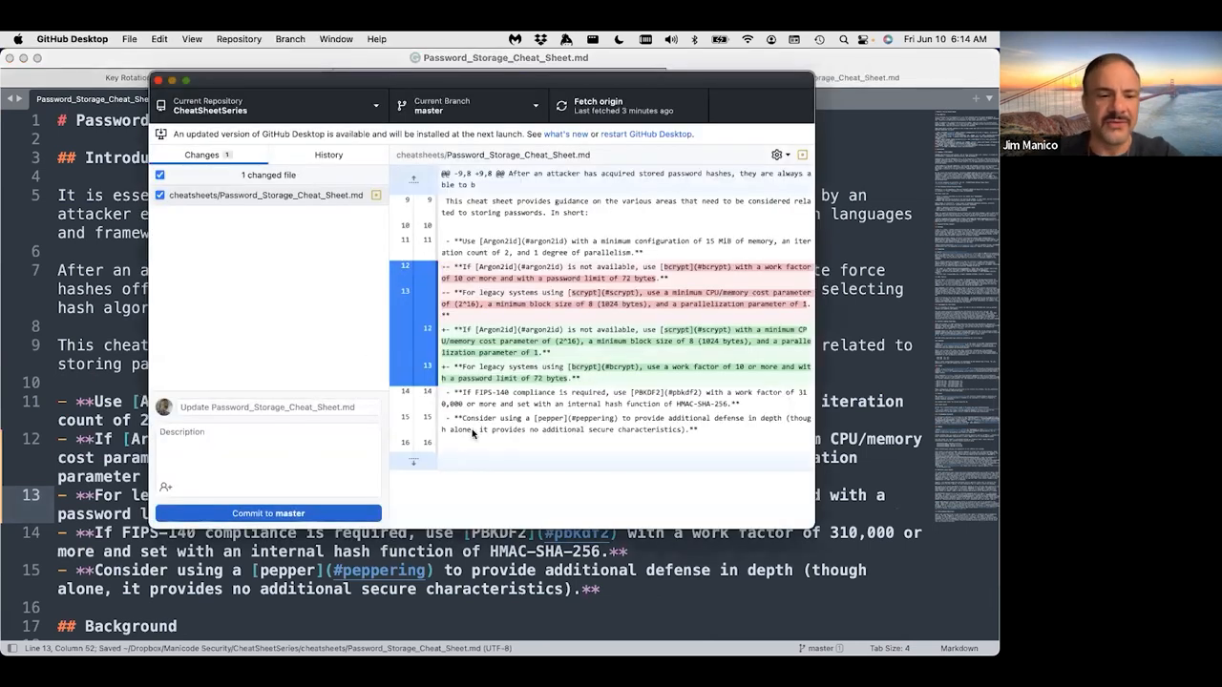
pyautogui.moveTo(339, 489)
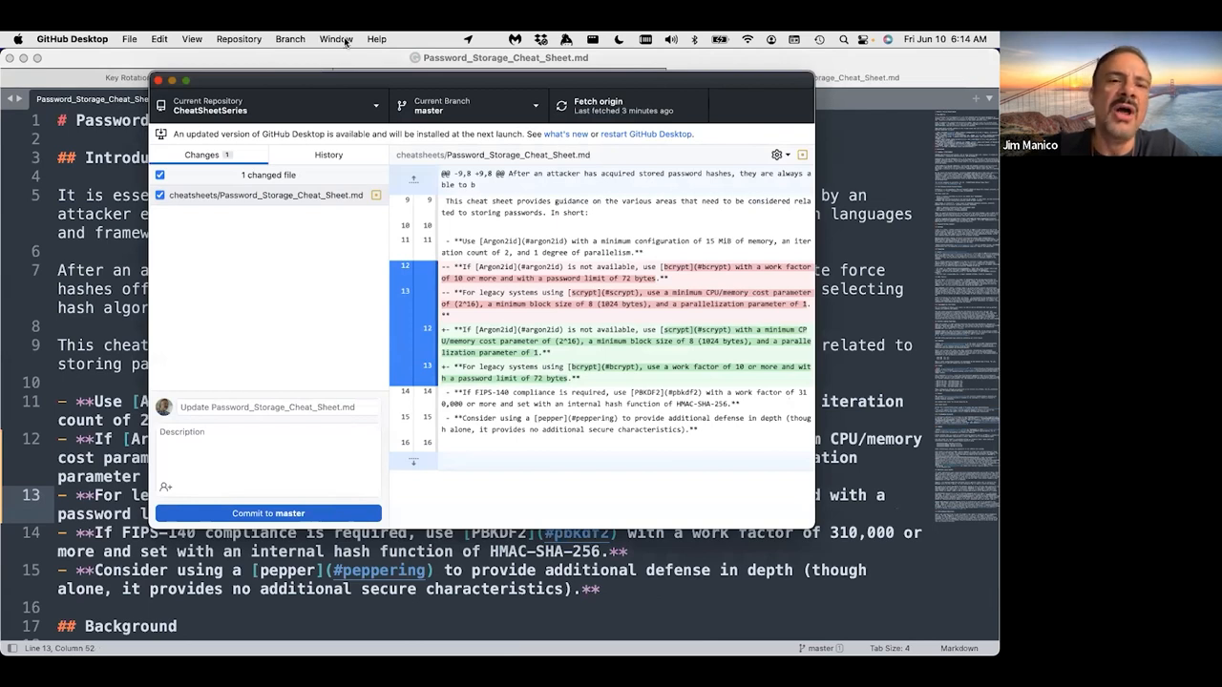
pyautogui.click(290, 39)
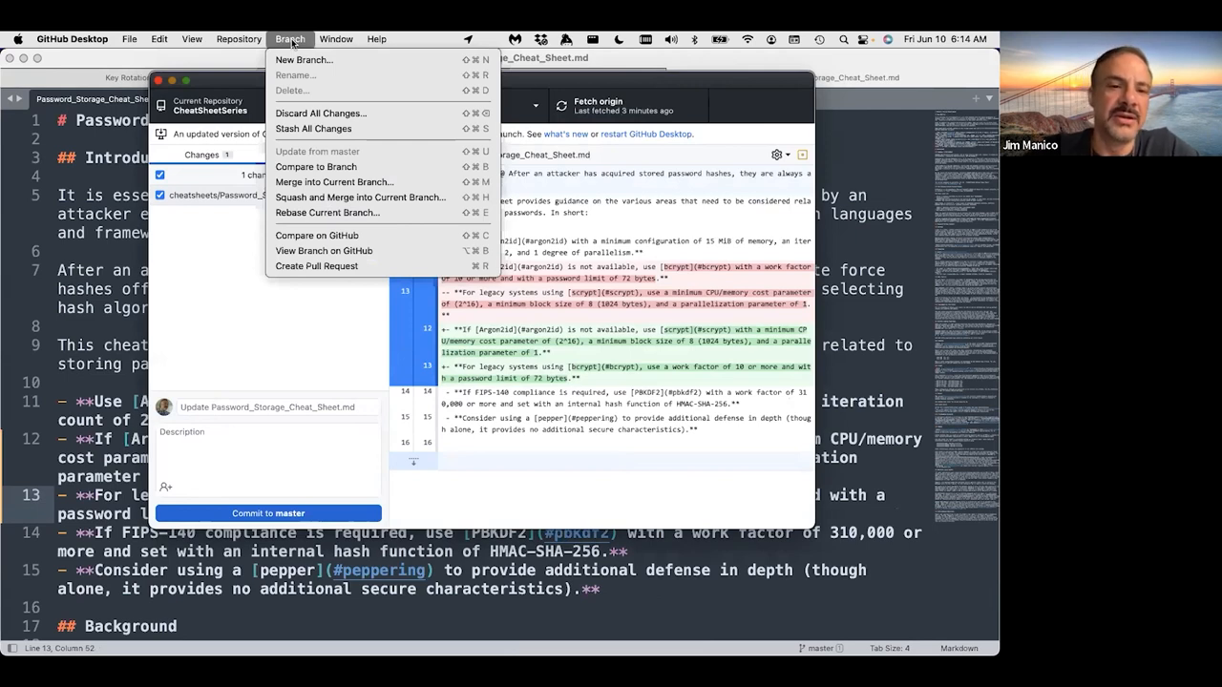
pyautogui.click(493, 86)
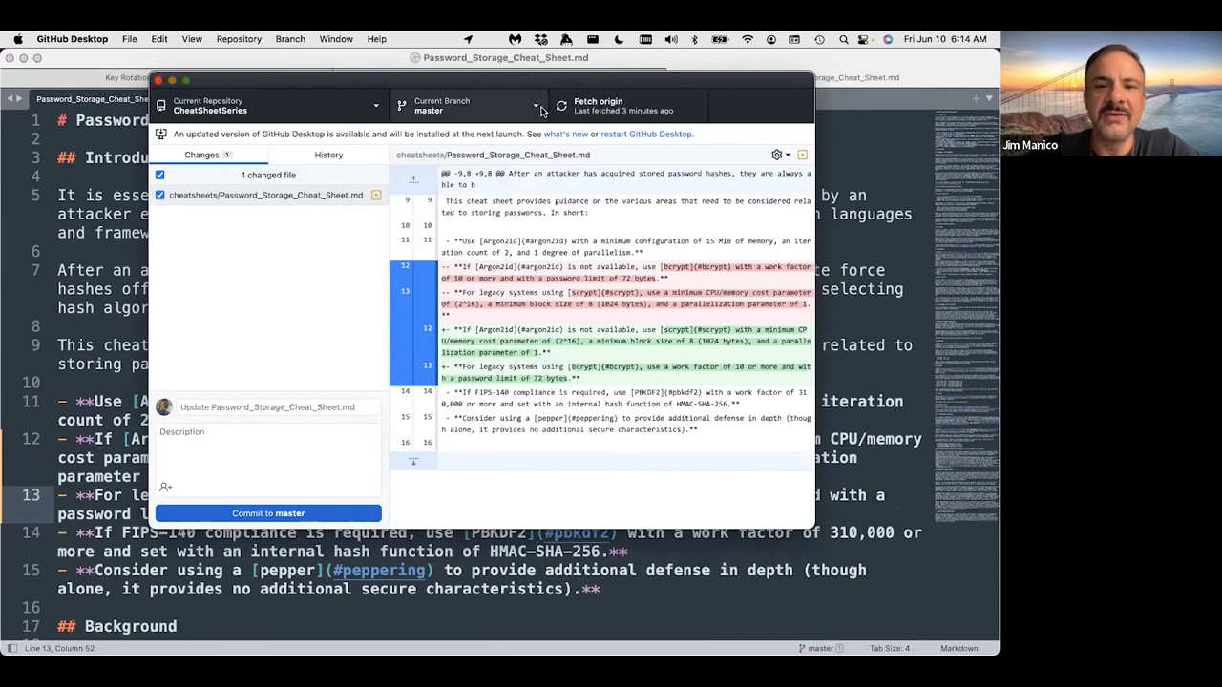
pyautogui.click(468, 105)
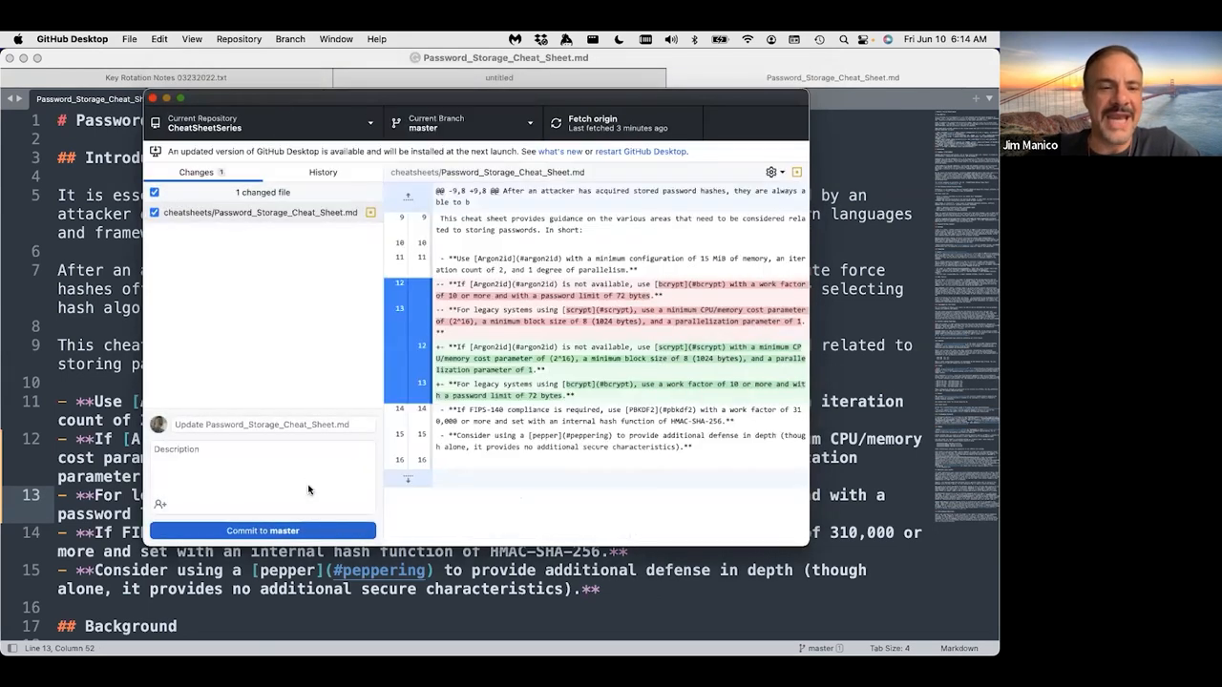
pyautogui.click(290, 40)
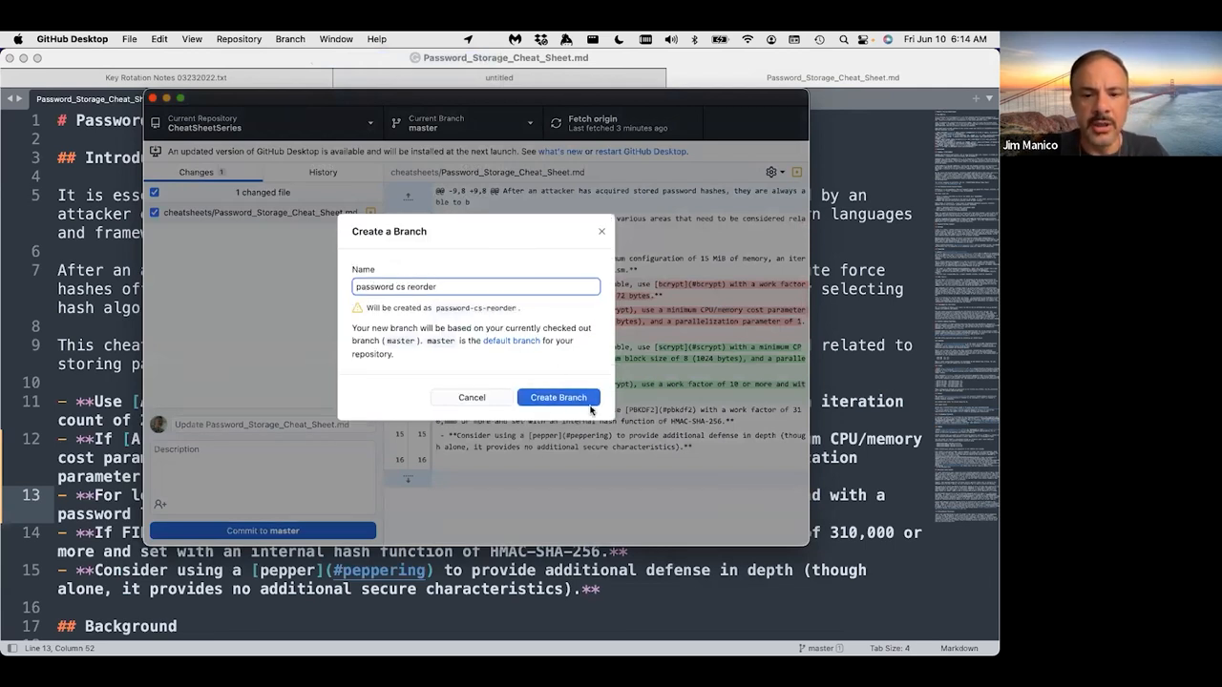
# Step: Create password-cs-reorder carrying the cheat sheet edit, start the description, and return to Chrome
pyautogui.click(559, 397)
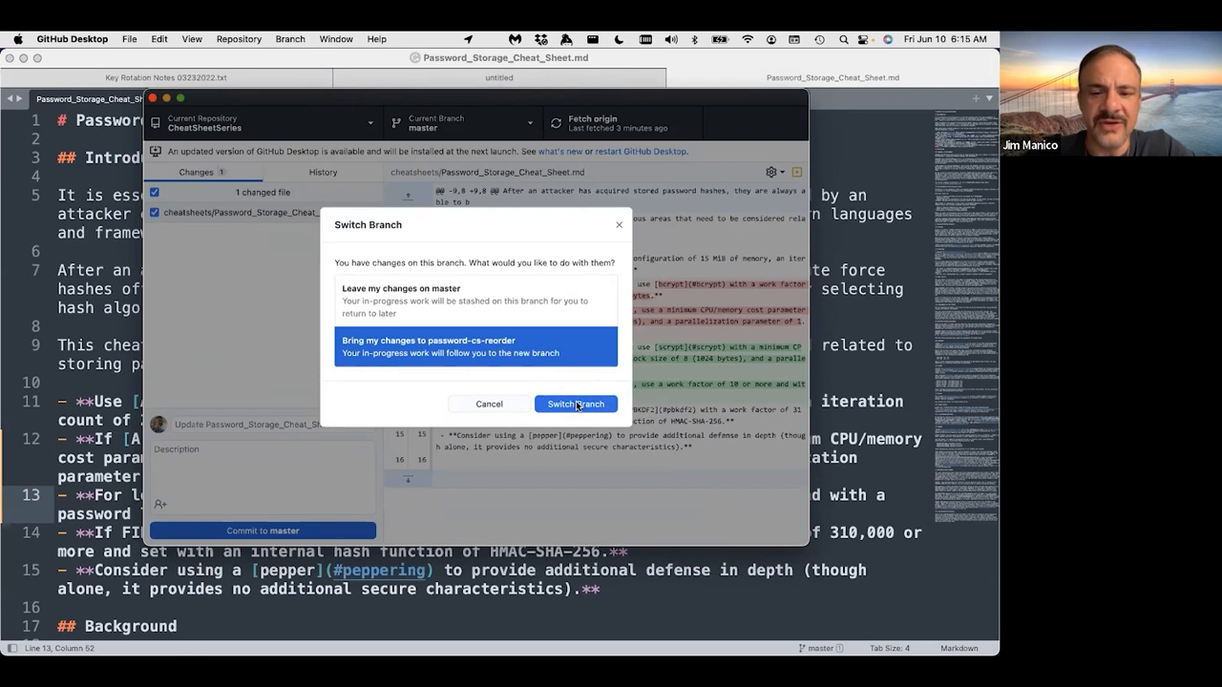
pyautogui.click(576, 403)
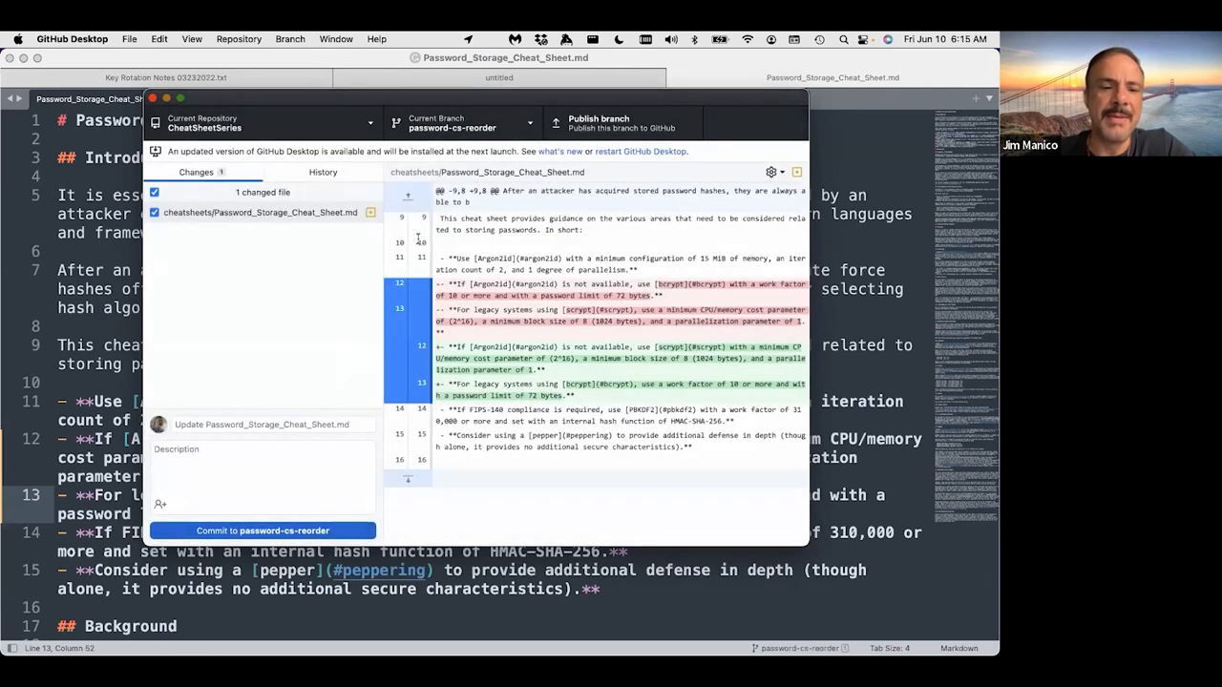
pyautogui.write('chang')
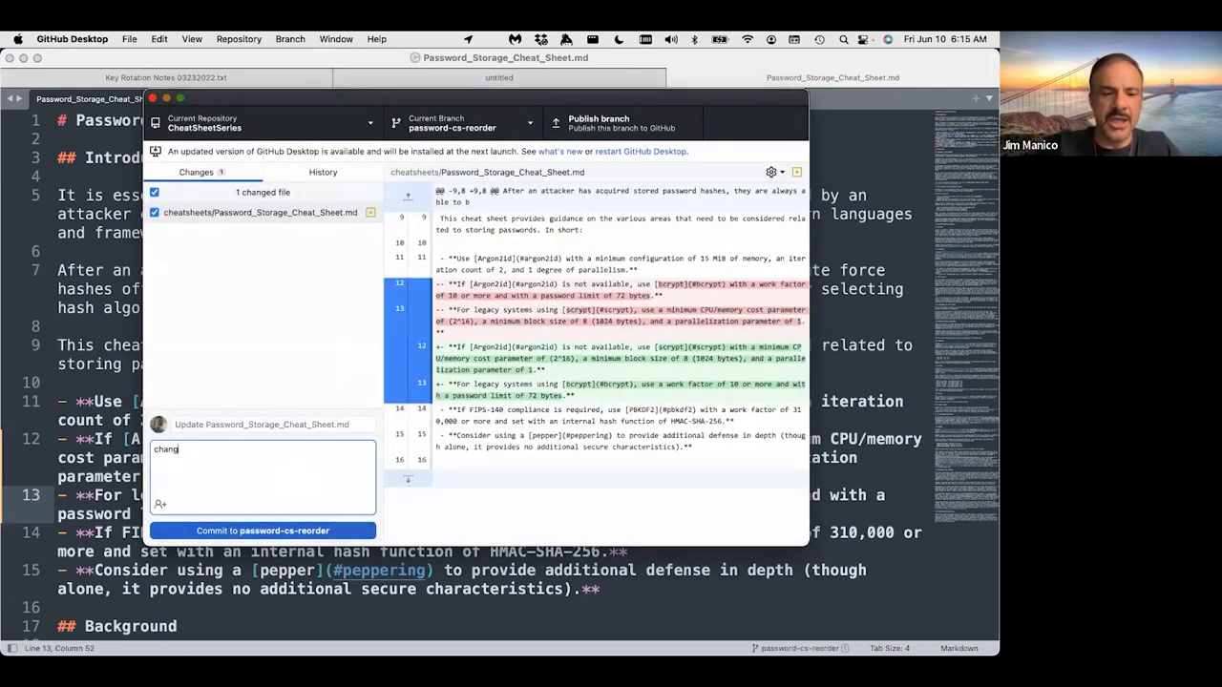
pyautogui.press('cmd+tab')
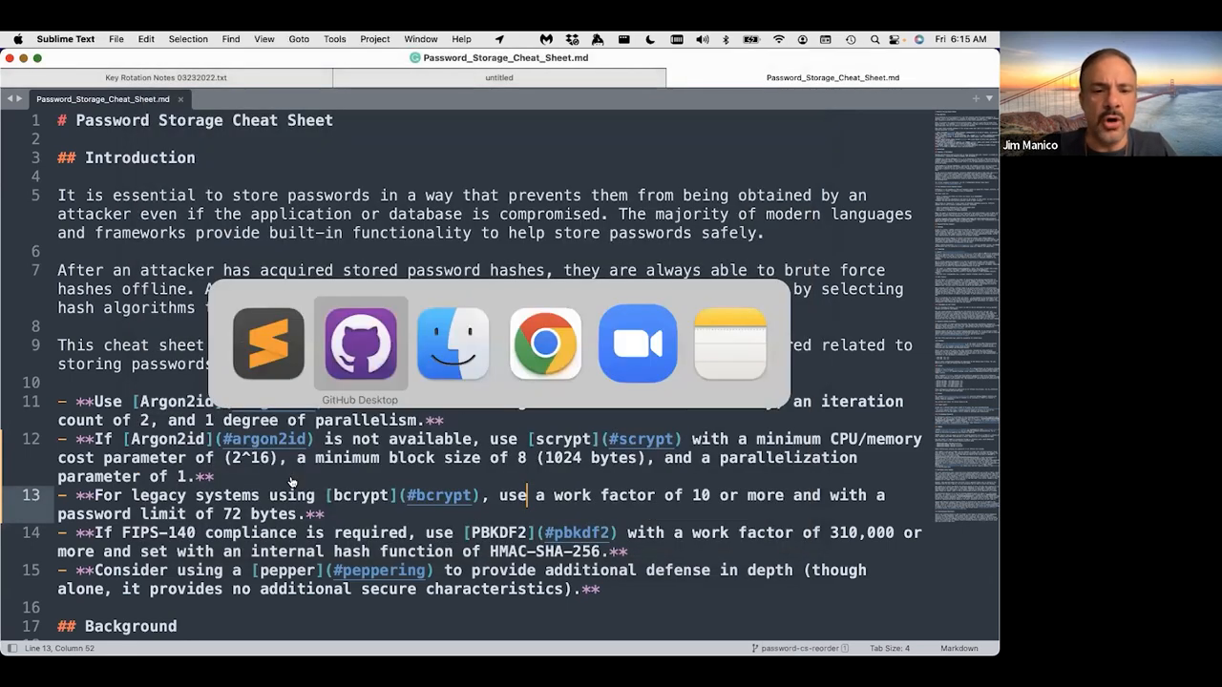
pyautogui.click(544, 344)
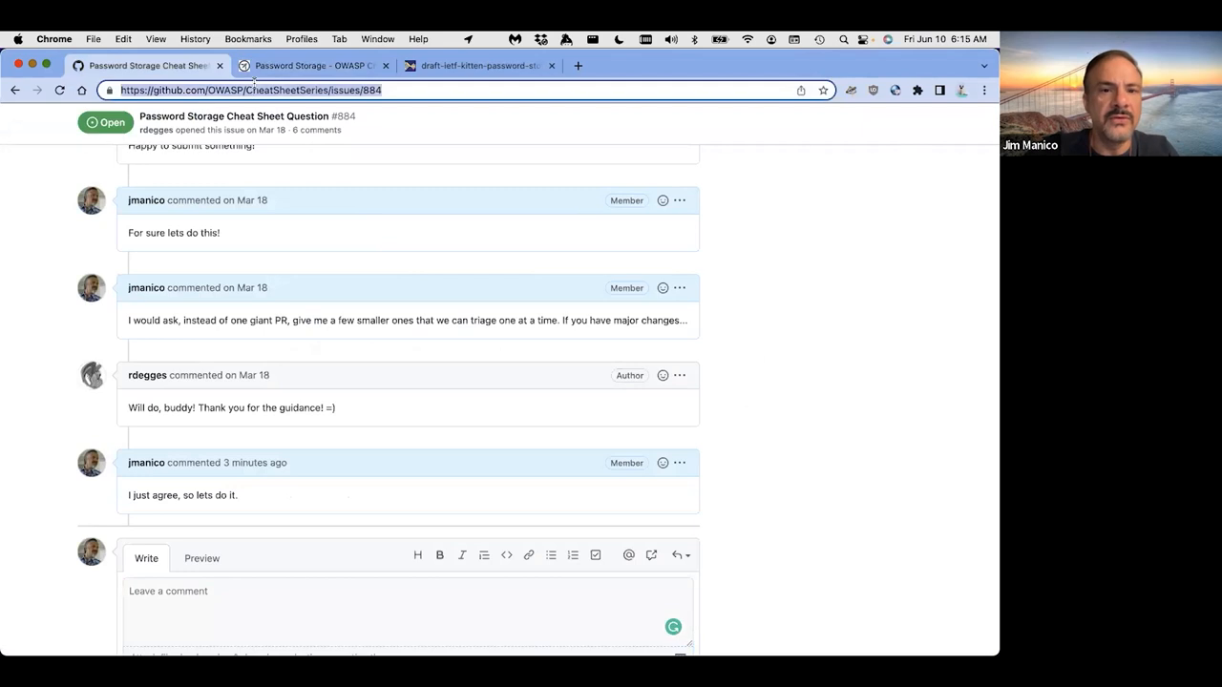
# Step: Copy the issue #884 URL from Chrome and return to GitHub Desktop
pyautogui.press('cmd+tab')
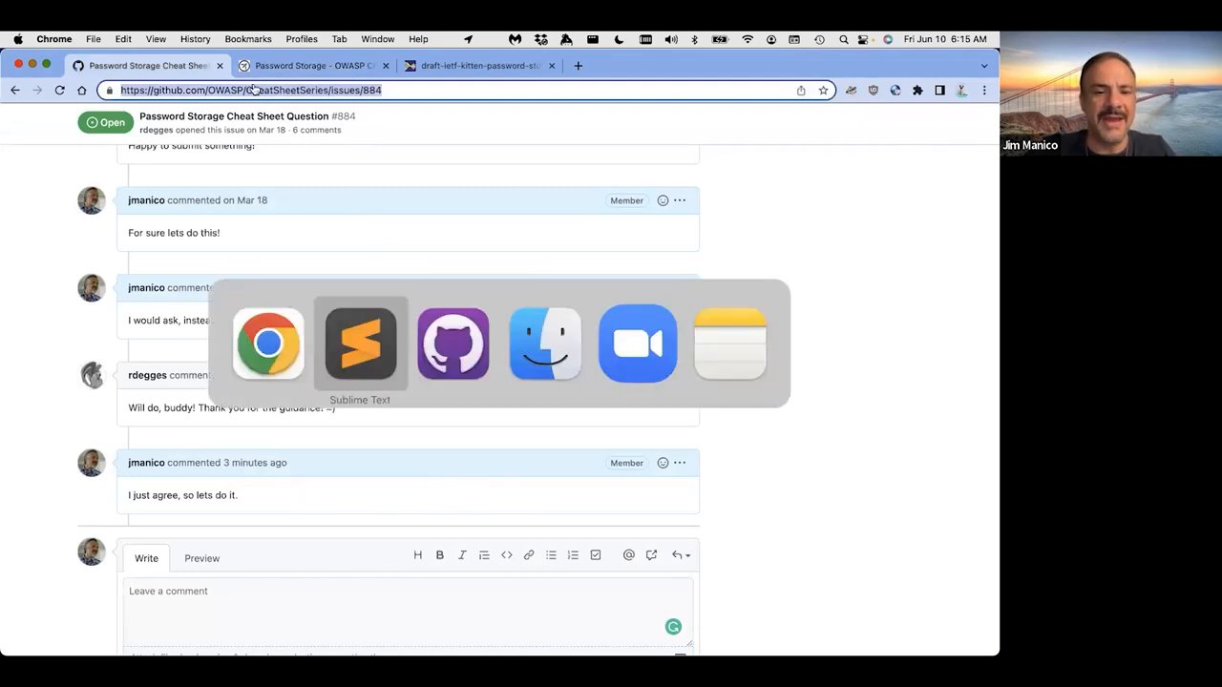
pyautogui.click(453, 344)
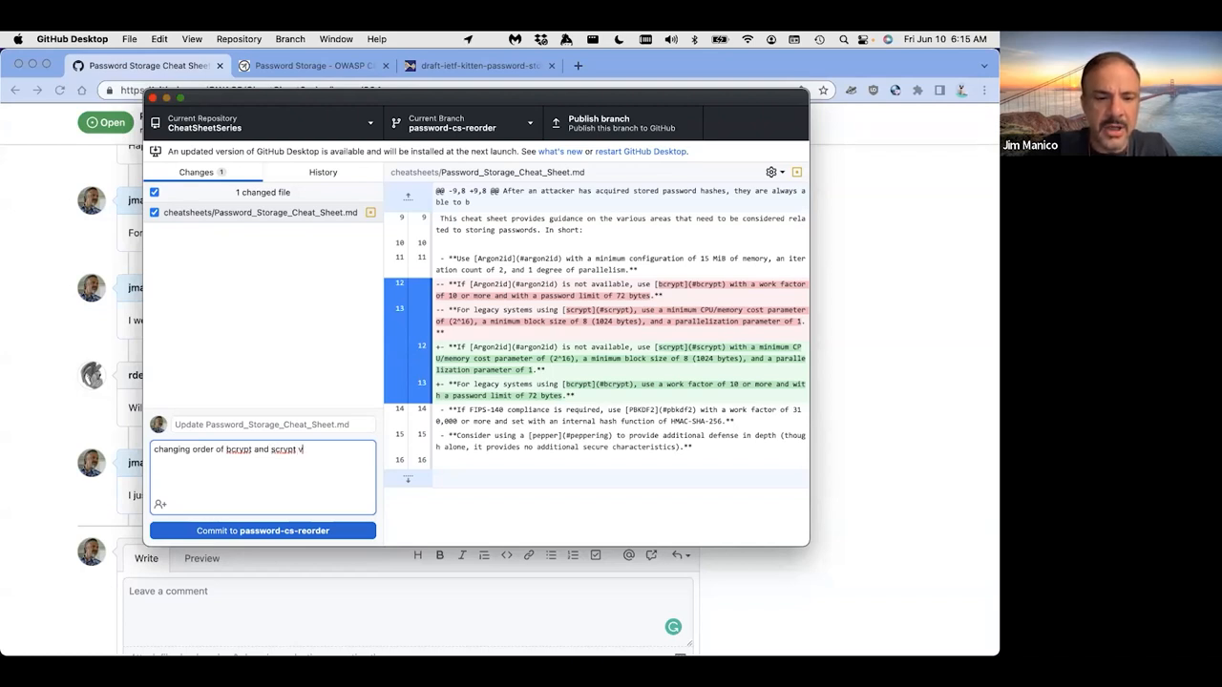
# Step: Write the commit description explaining the bcrypt/scrypt reorder, linking issue #884
pyautogui.write('buase bcrypt is LAME')
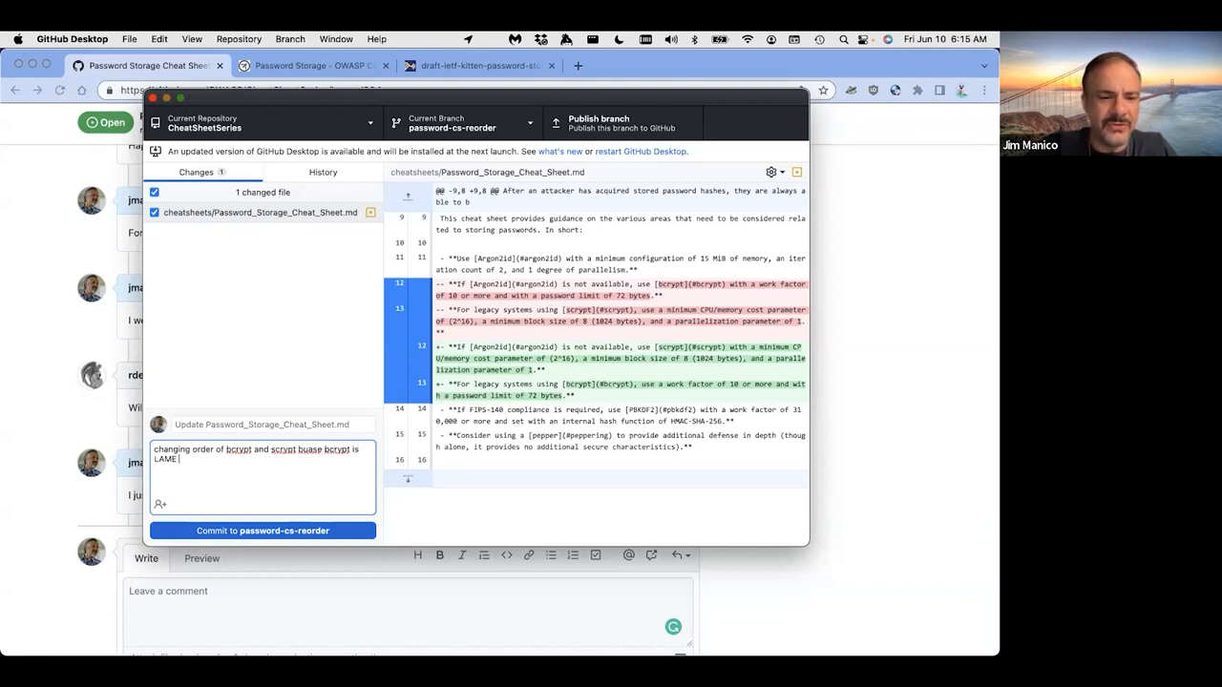
pyautogui.write('SUPER LA')
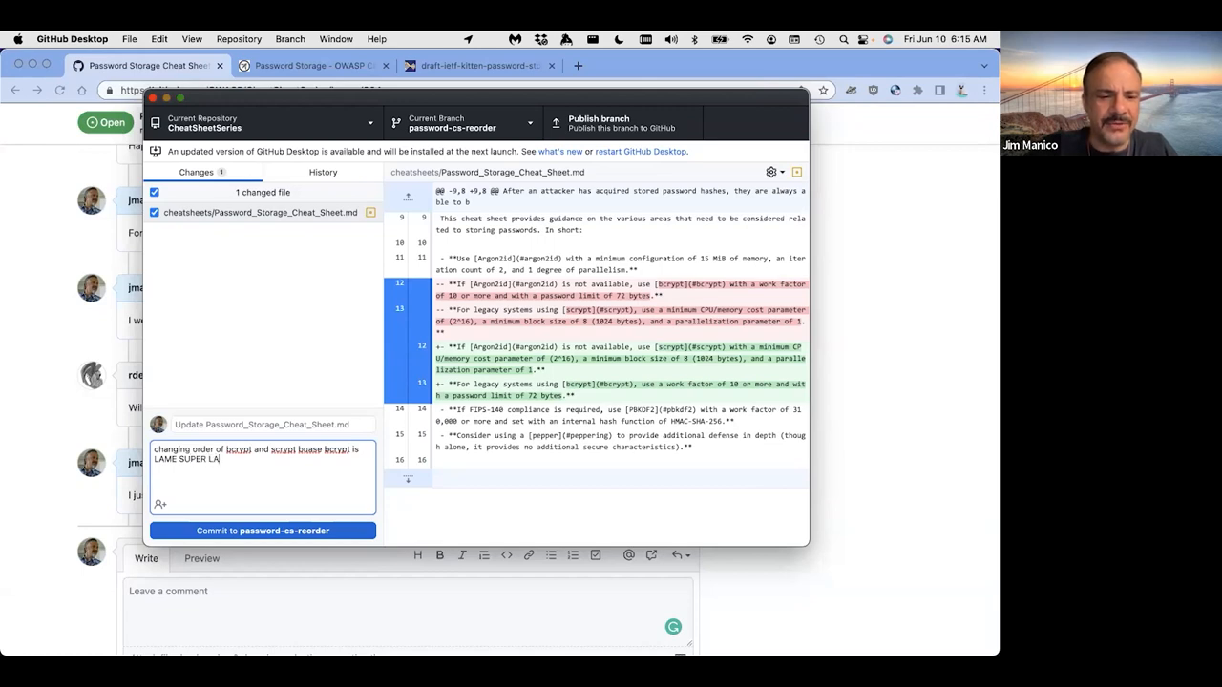
pyautogui.write('ME')
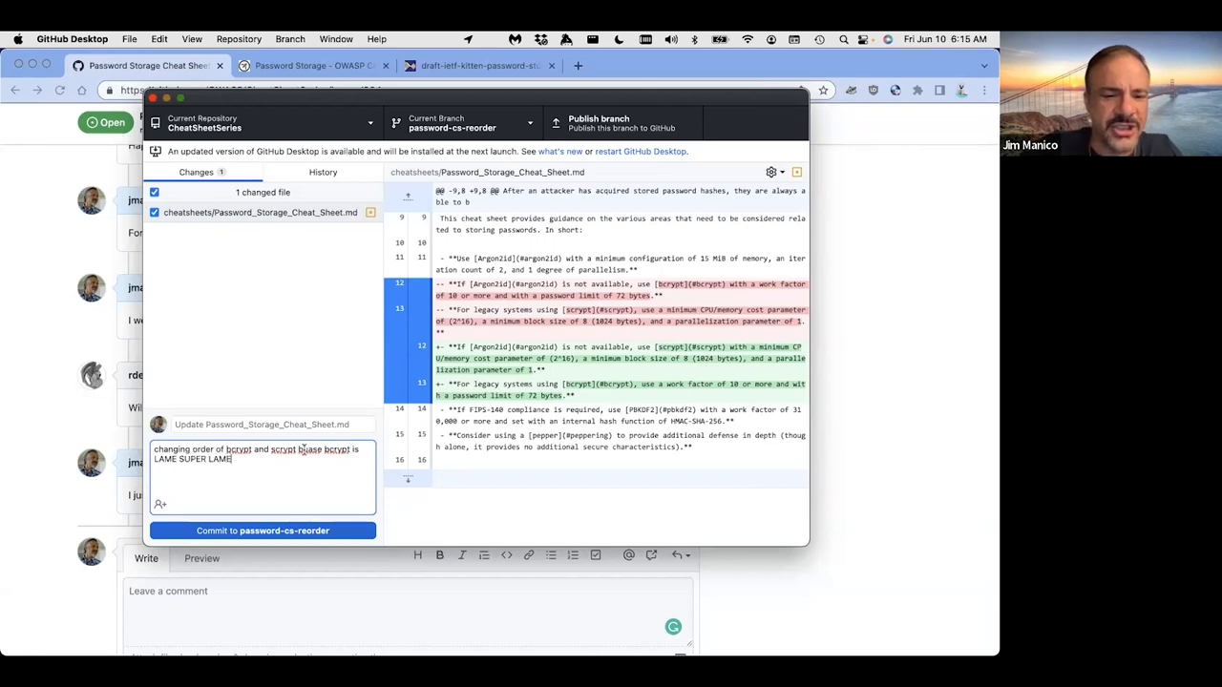
pyautogui.write('because')
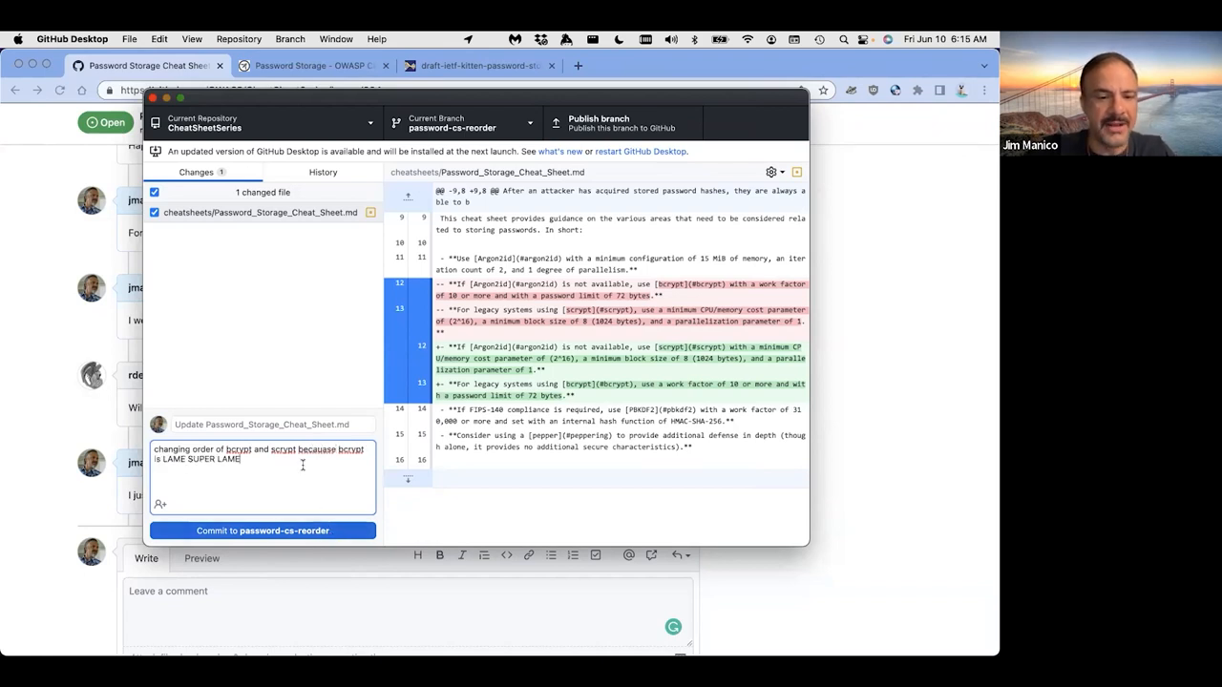
pyautogui.write('https://github.com/OWASP/CheatSheetSeries/issues/884')
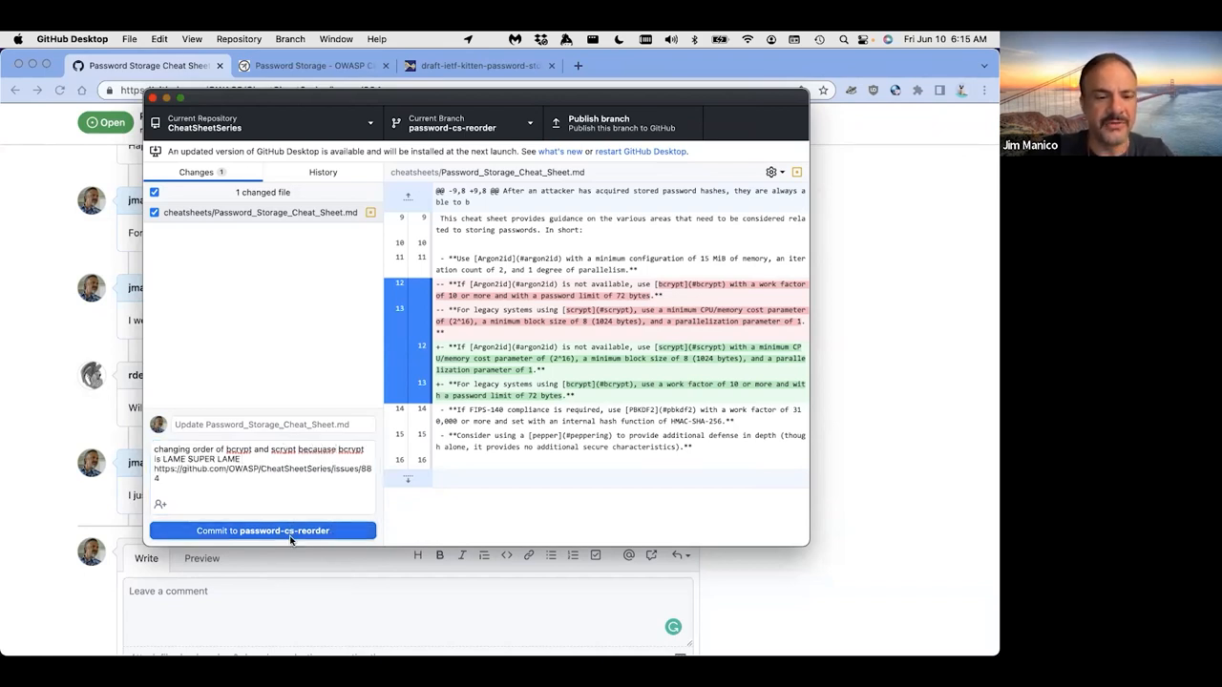
# Step: Publish password-cs-reorder to GitHub and start a pull request against master
pyautogui.click(261, 530)
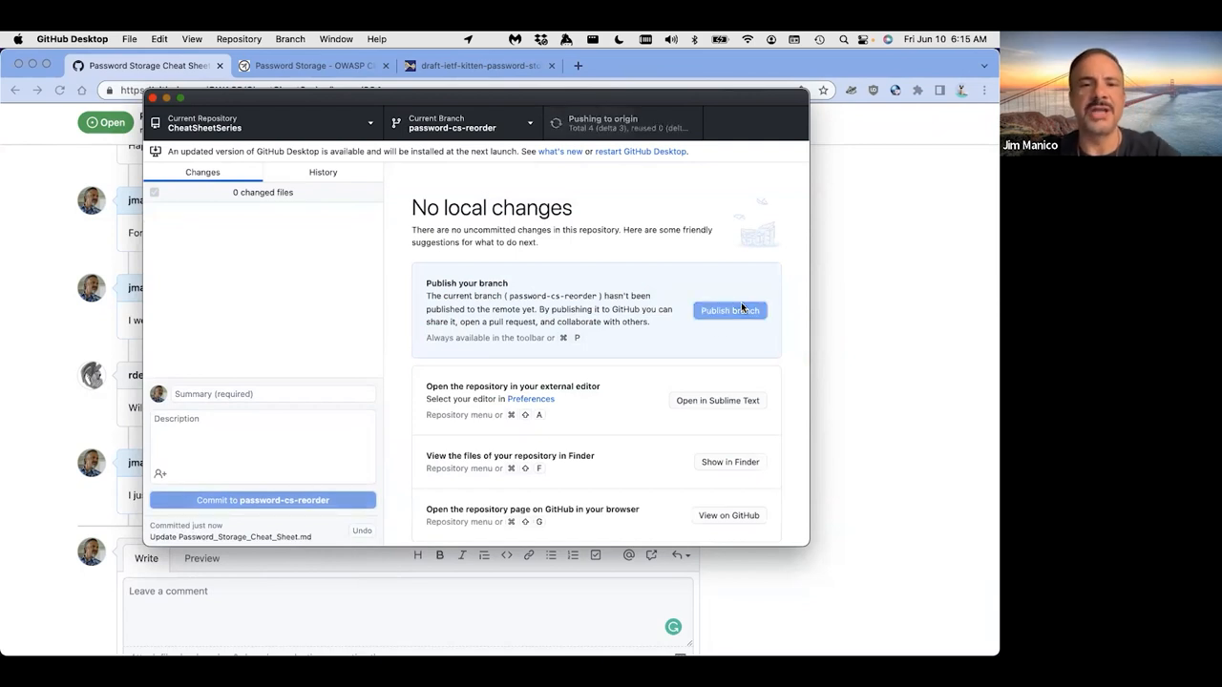
pyautogui.click(730, 310)
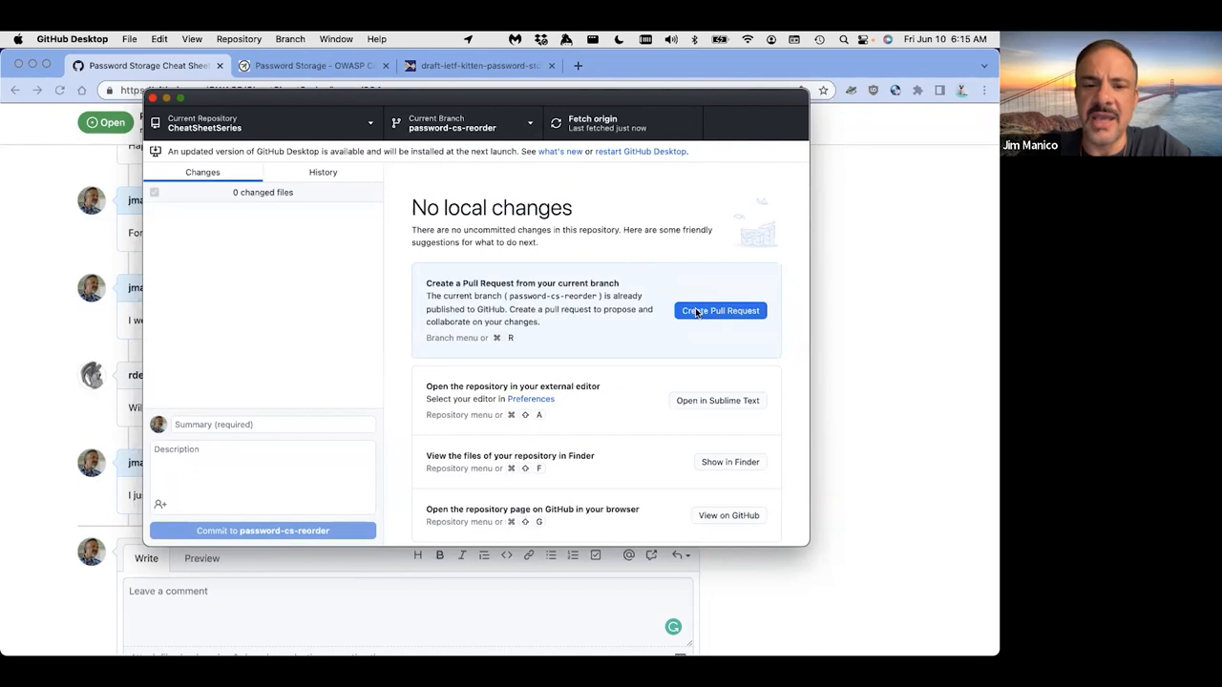
pyautogui.click(720, 311)
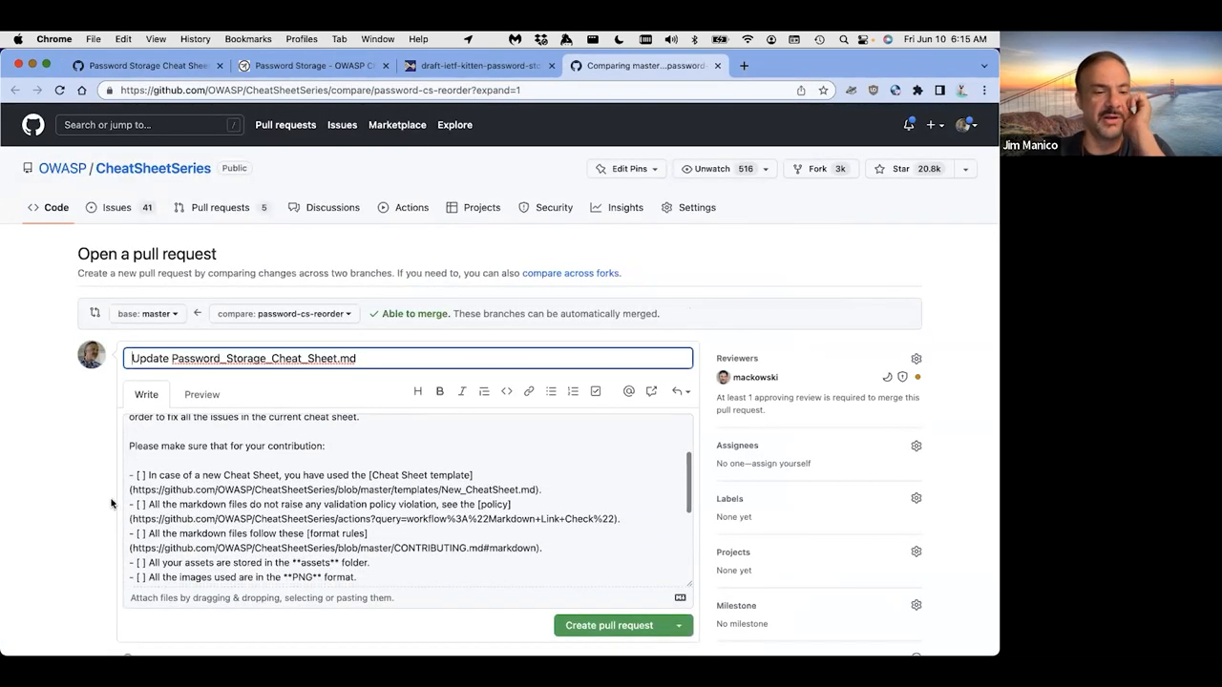
# Step: Submit the form, creating pull request #919 for the Password_Storage_Cheat_Sheet.md change
pyautogui.scroll(-3)
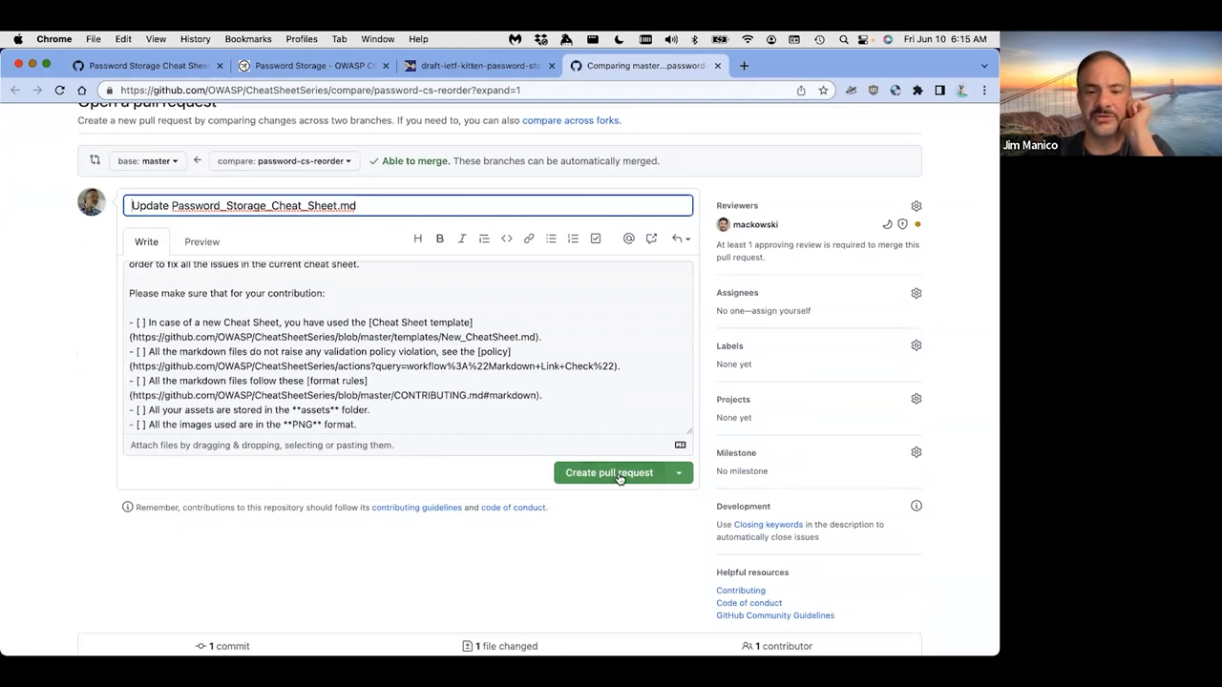
pyautogui.click(609, 473)
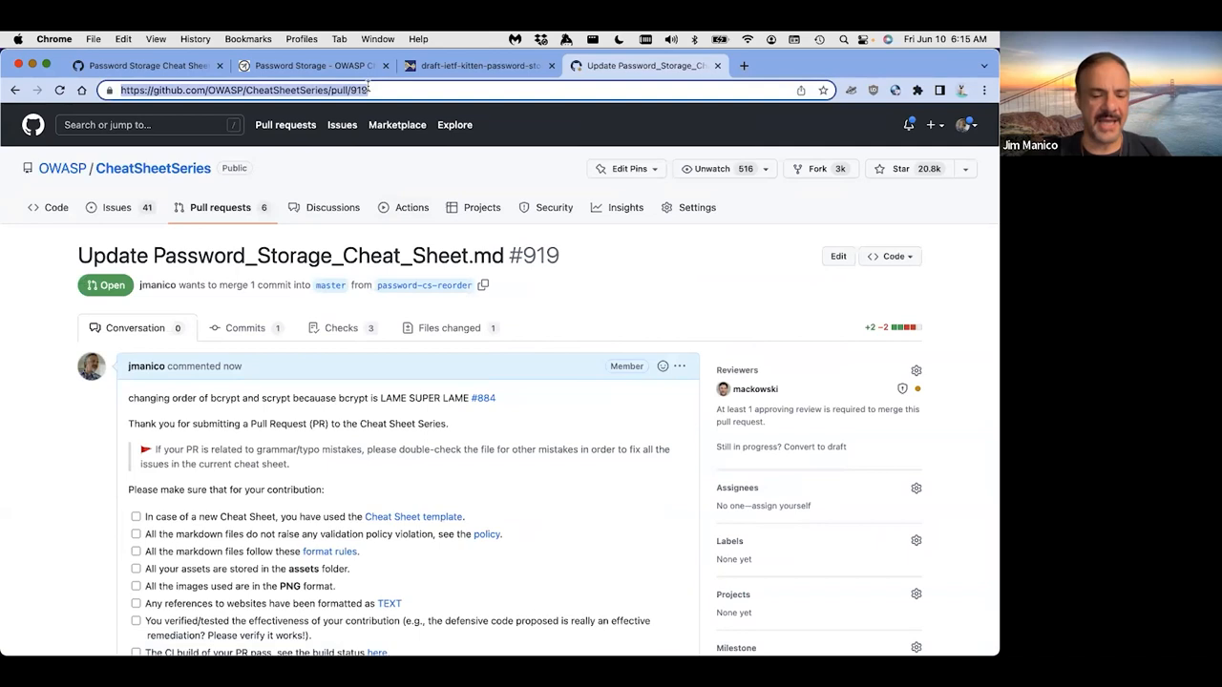
pyautogui.click(483, 398)
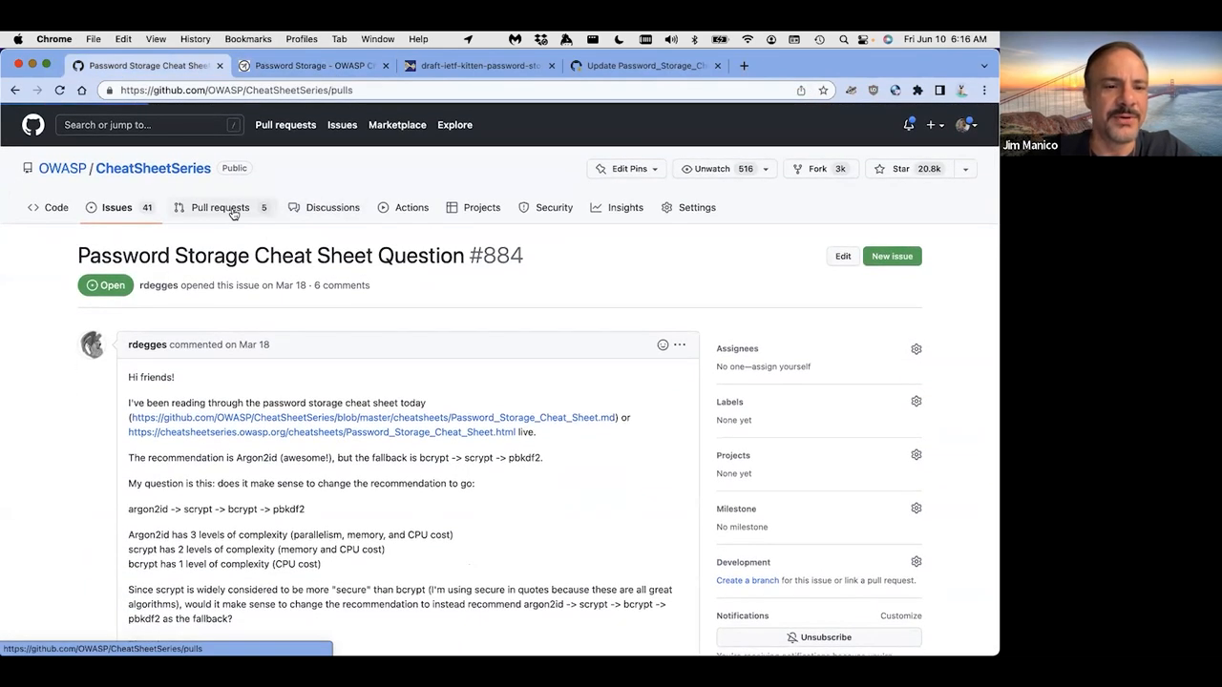
# Step: Review pull request #919's changed files and merge box: 6 checks passed, merging blocked
pyautogui.click(221, 207)
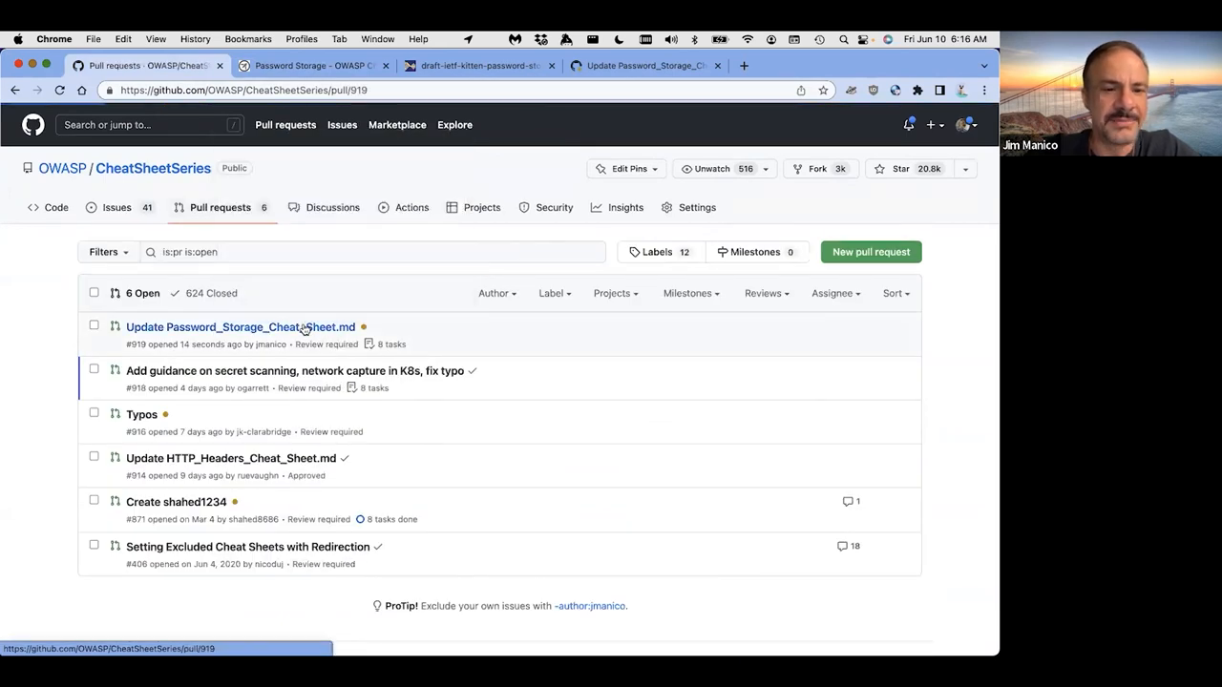
pyautogui.click(239, 327)
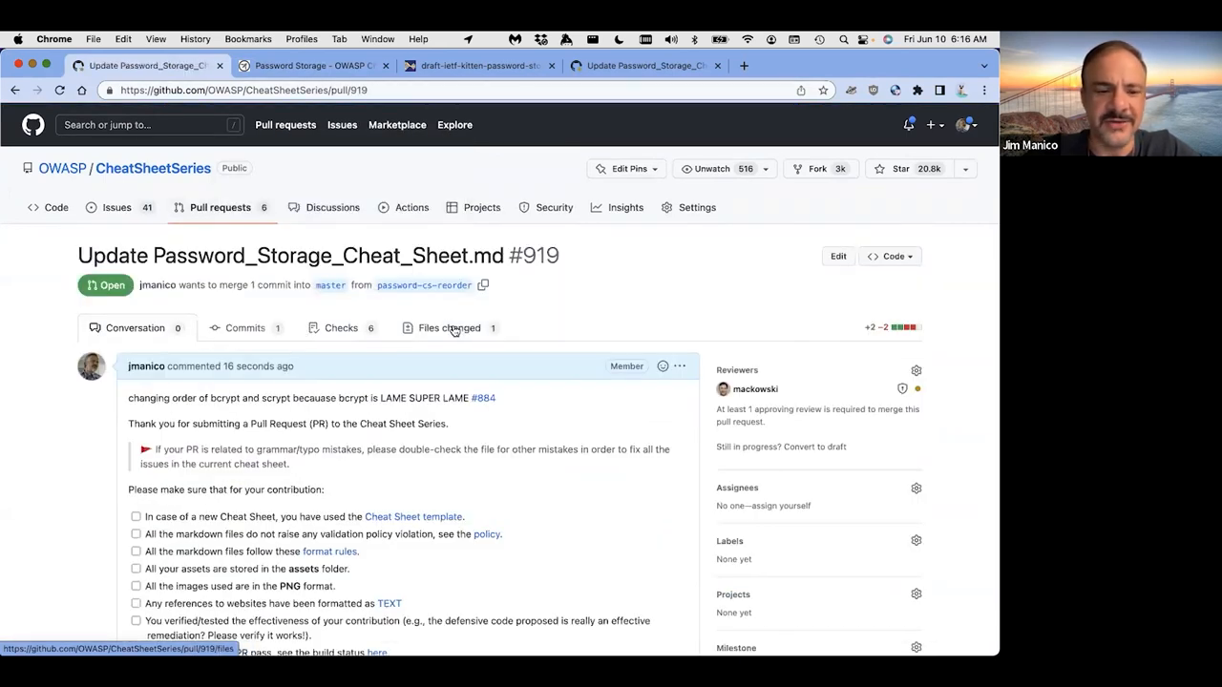
pyautogui.click(448, 327)
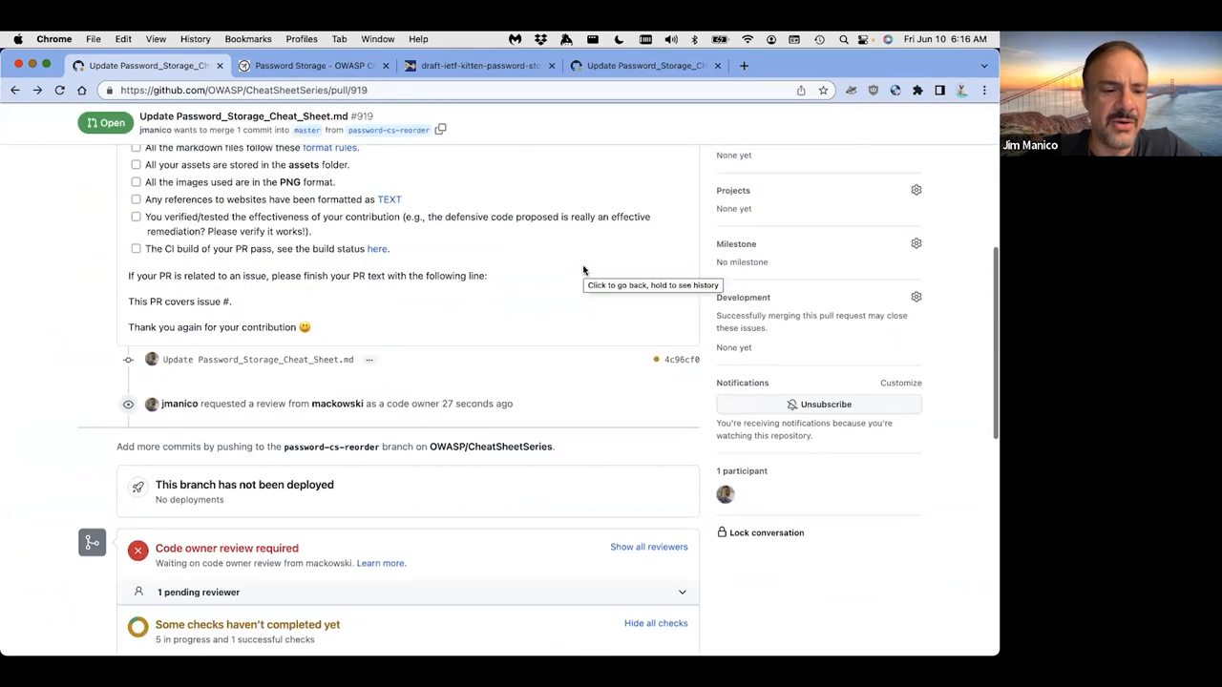
pyautogui.scroll(-3)
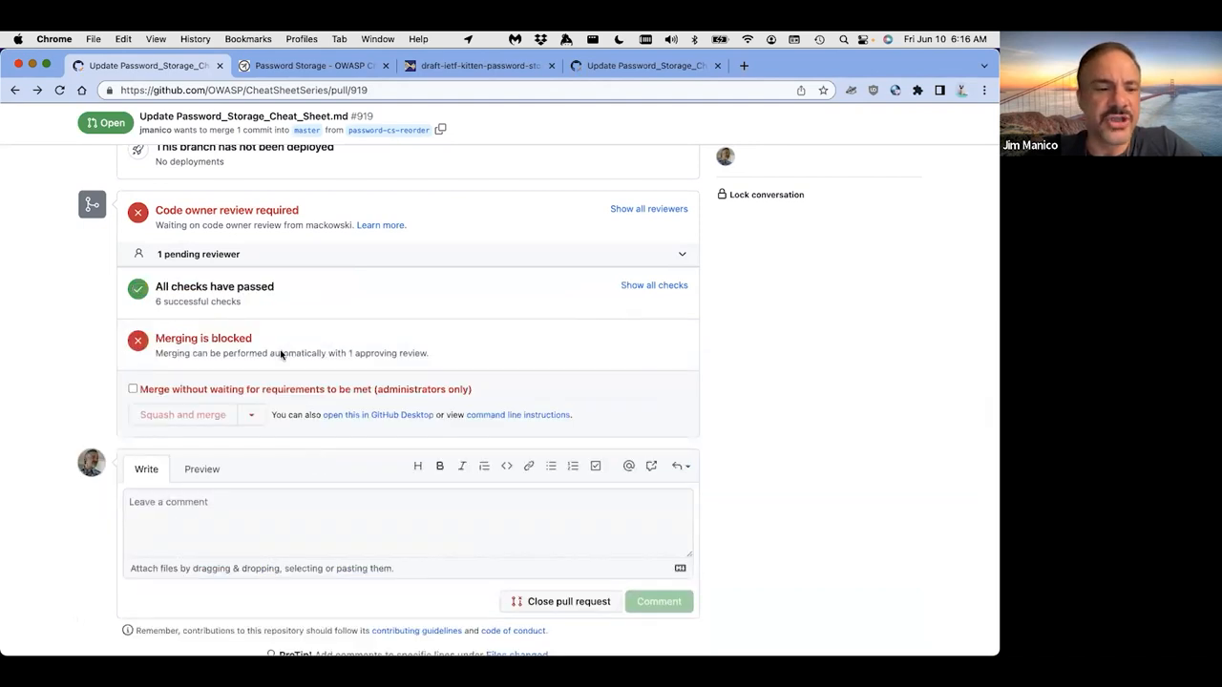
pyautogui.moveTo(150, 392)
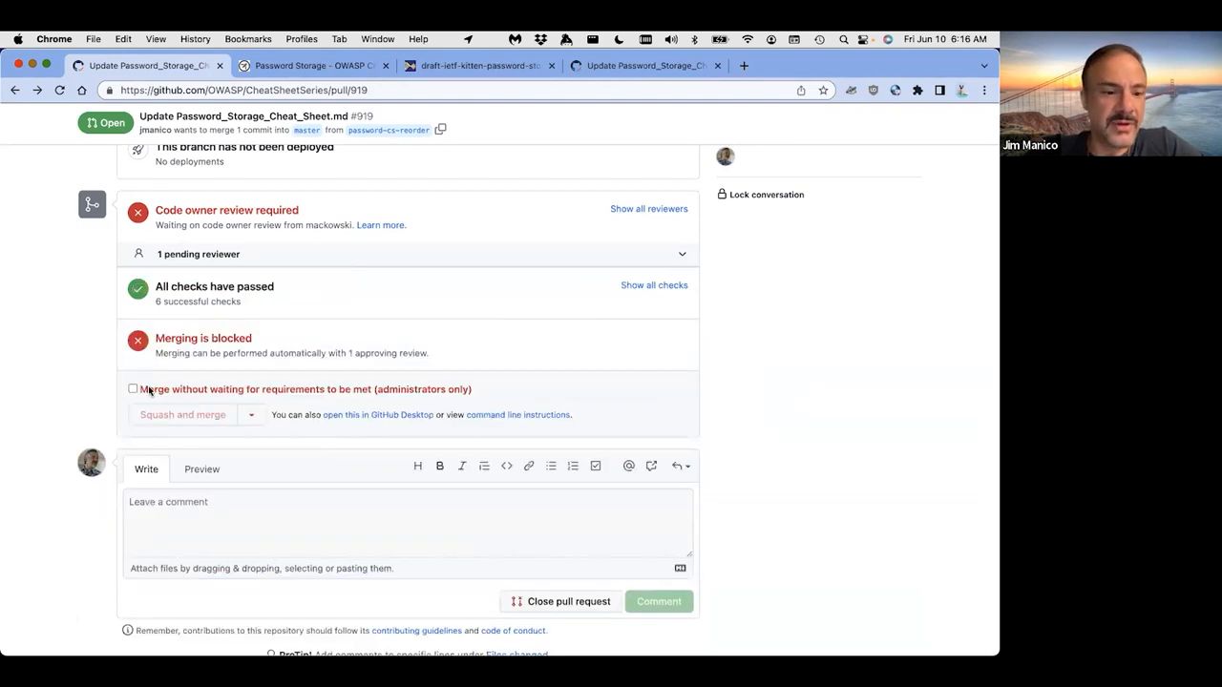
pyautogui.click(133, 389)
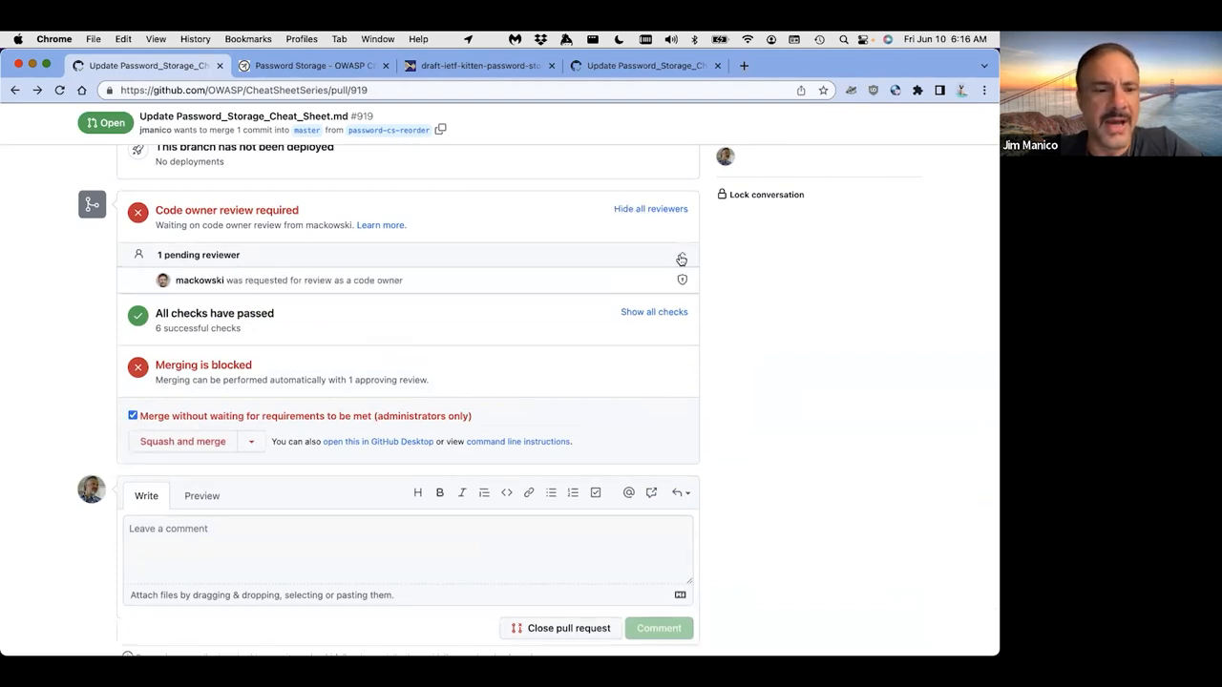
pyautogui.click(682, 259)
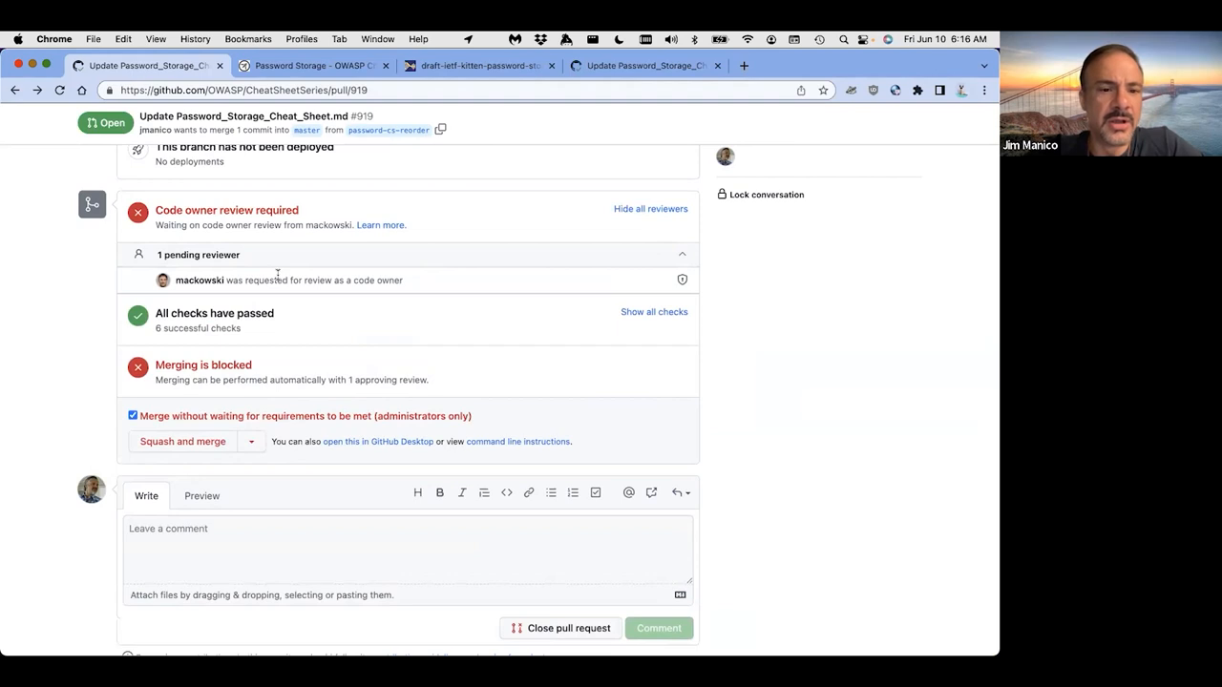
pyautogui.moveTo(389, 269)
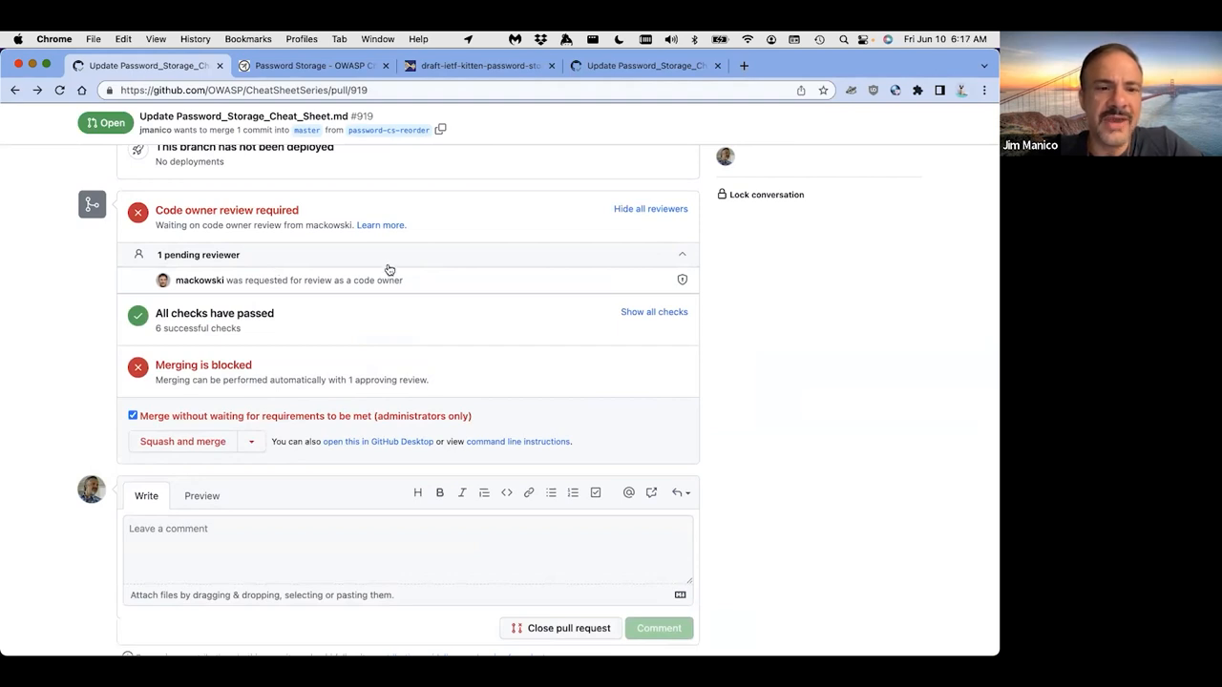
pyautogui.scroll(-3)
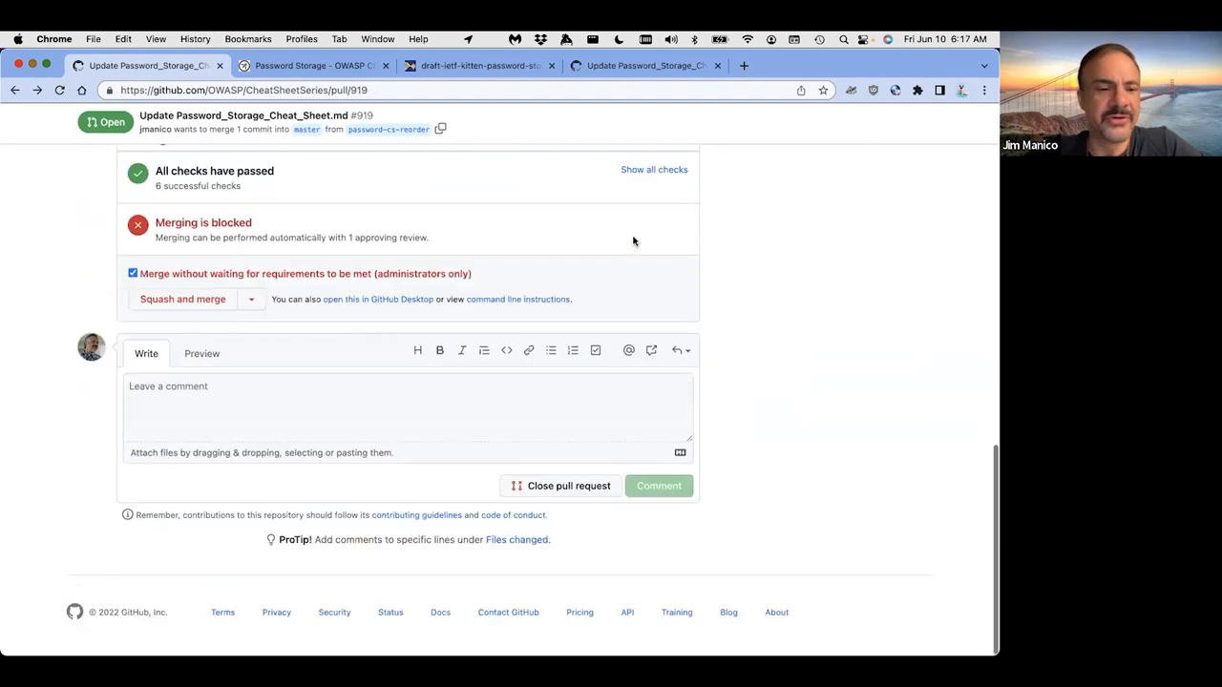
pyautogui.click(182, 299)
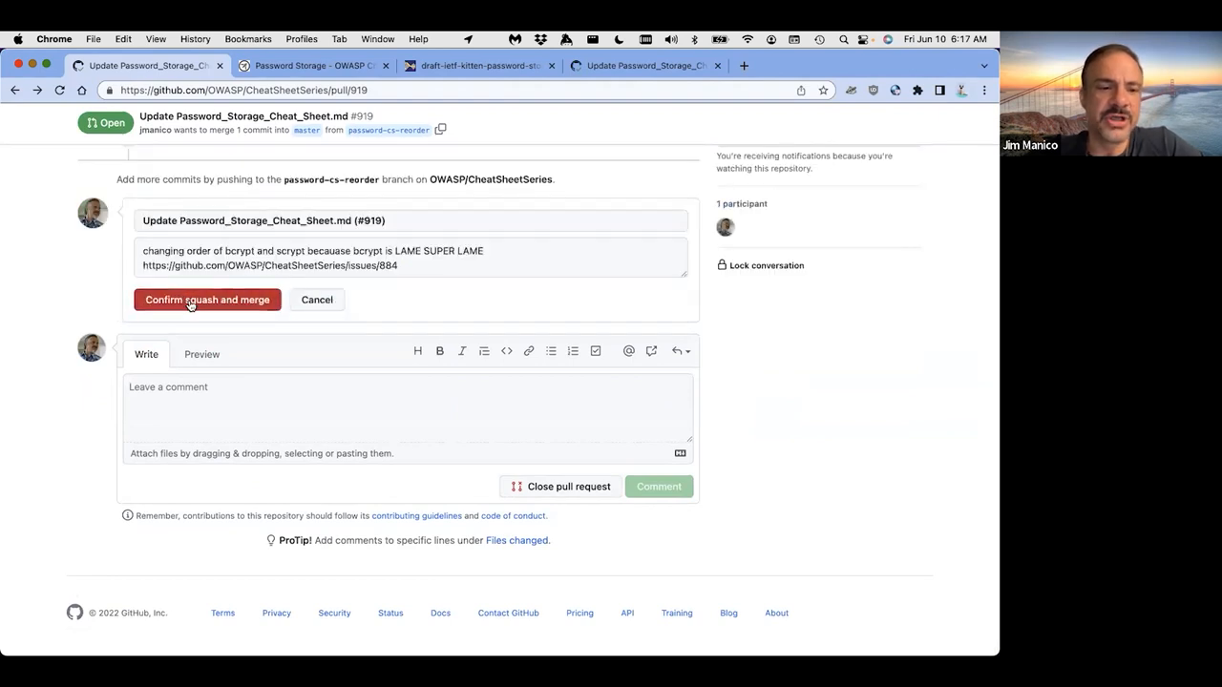
pyautogui.click(207, 300)
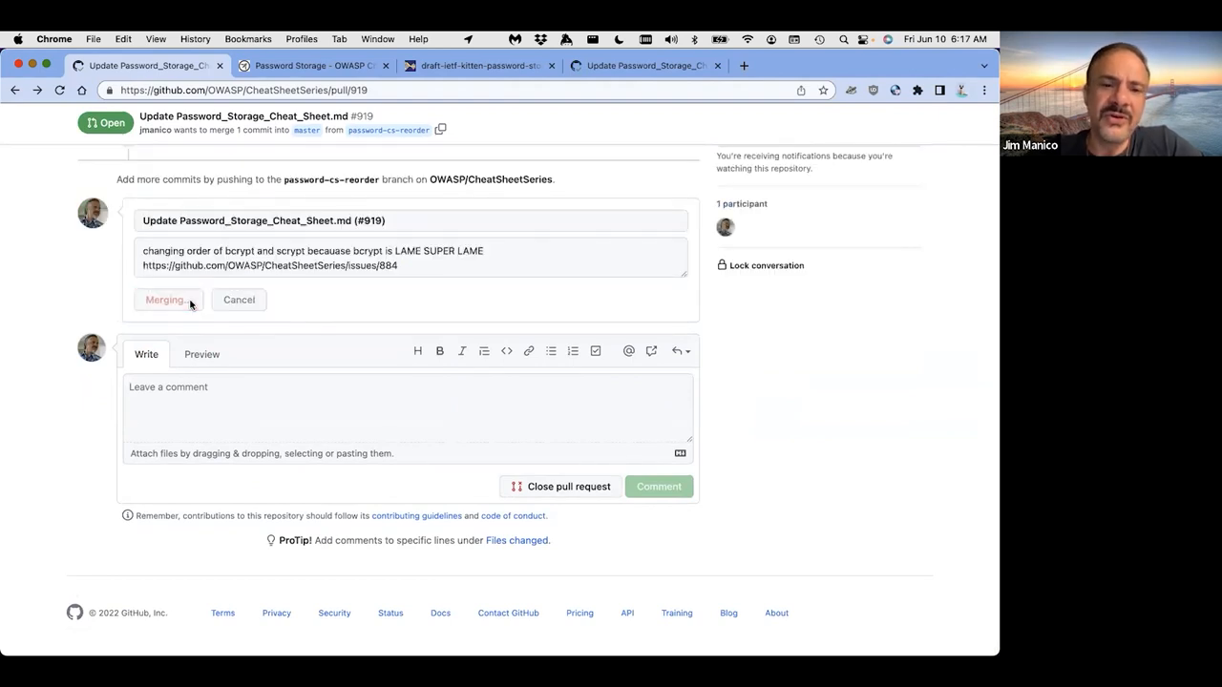
pyautogui.click(167, 299)
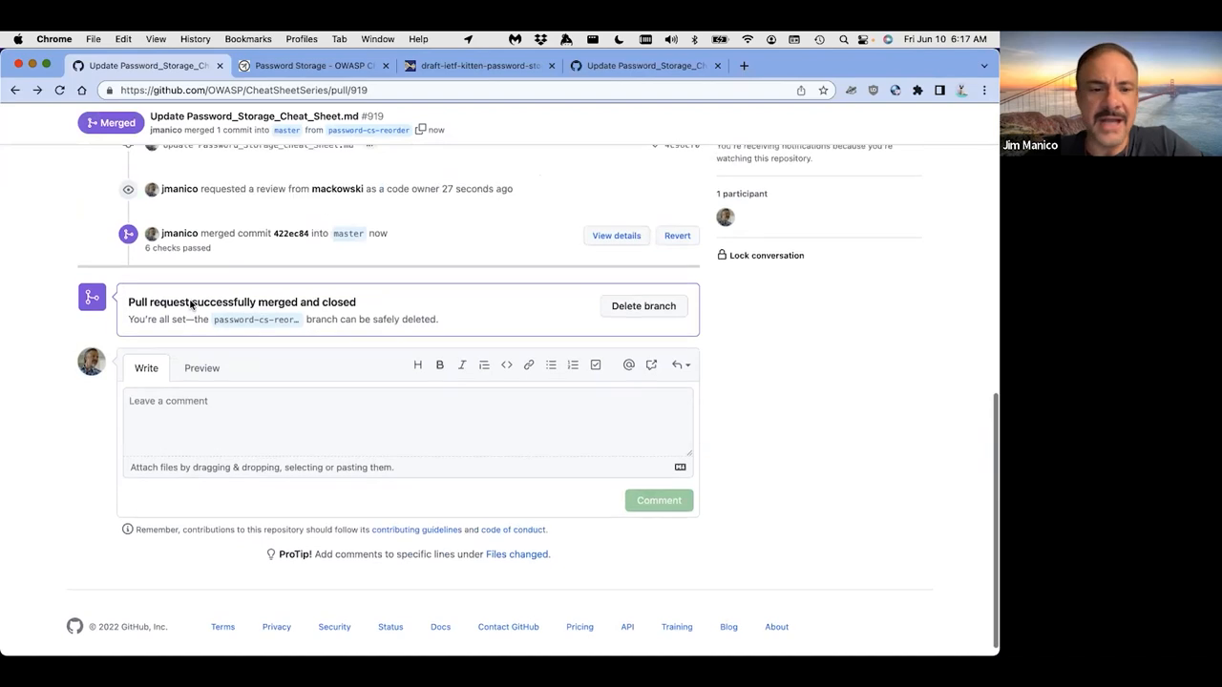
pyautogui.click(643, 305)
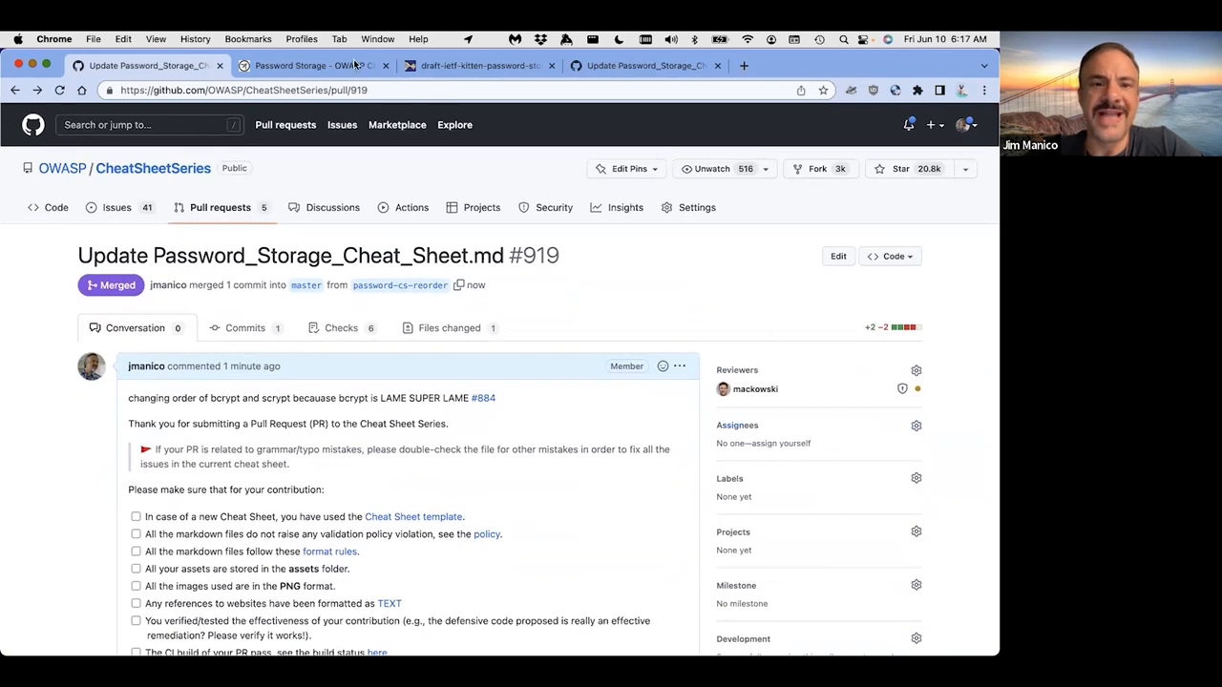
# Step: Look over the live Password Storage cheat sheet, then return to the GitHub pull request list
pyautogui.click(301, 66)
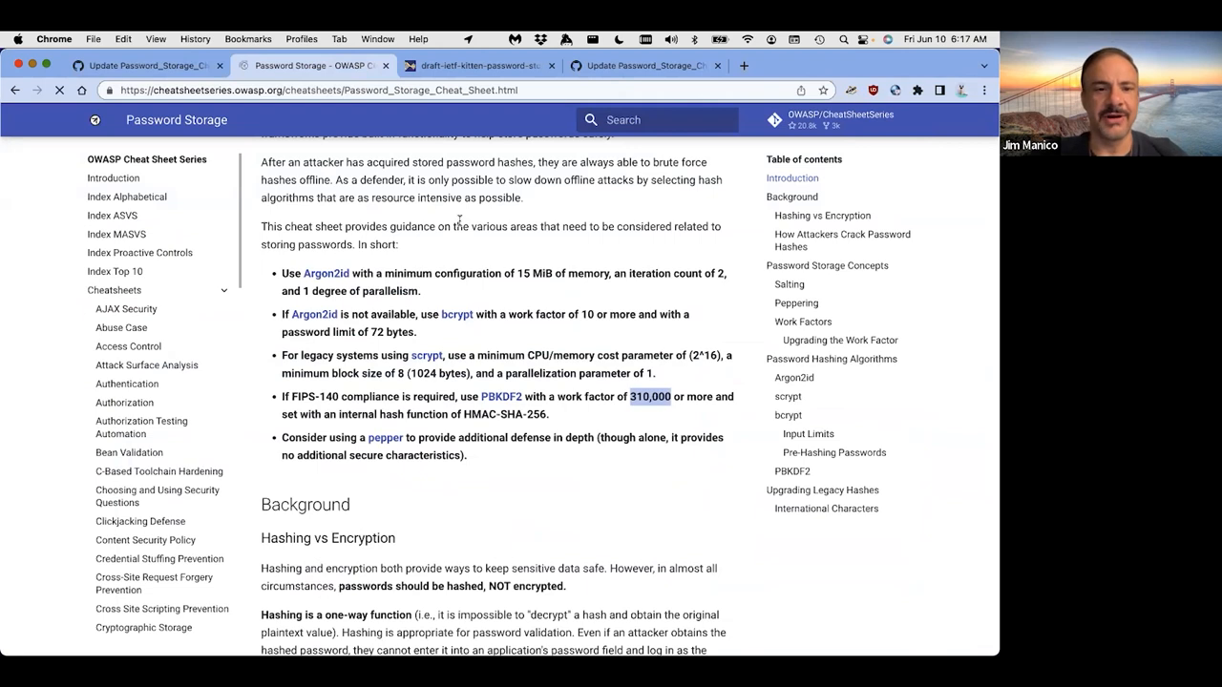
pyautogui.scroll(-3)
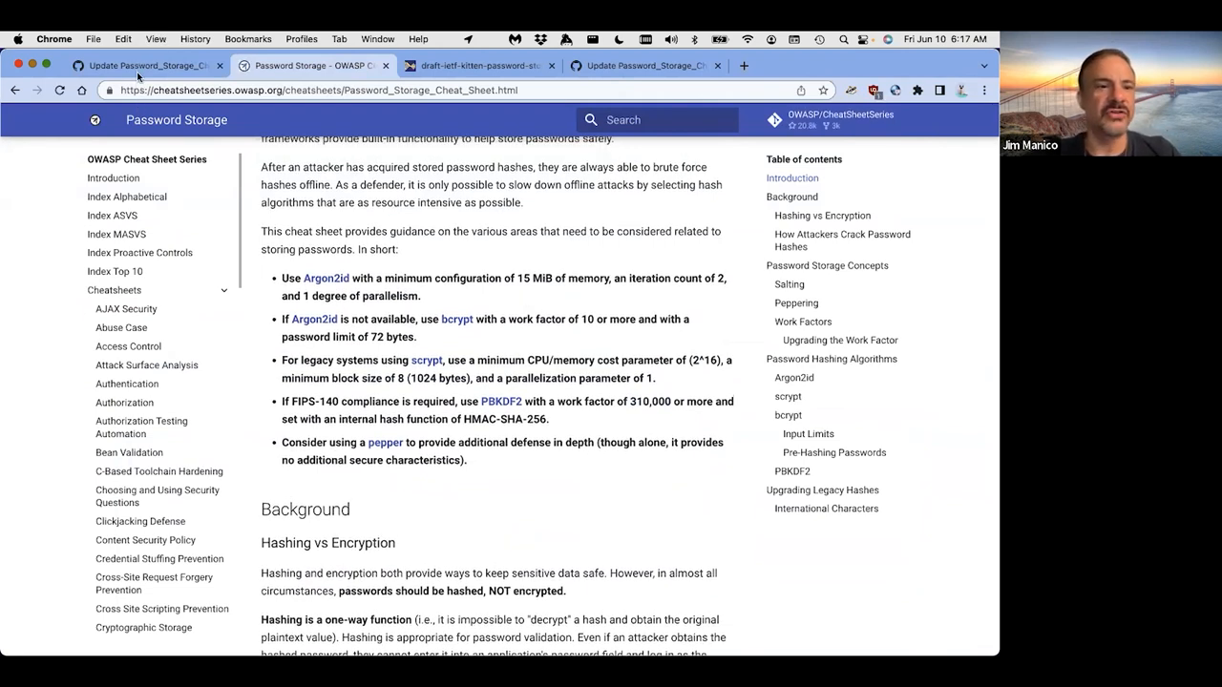
pyautogui.click(144, 65)
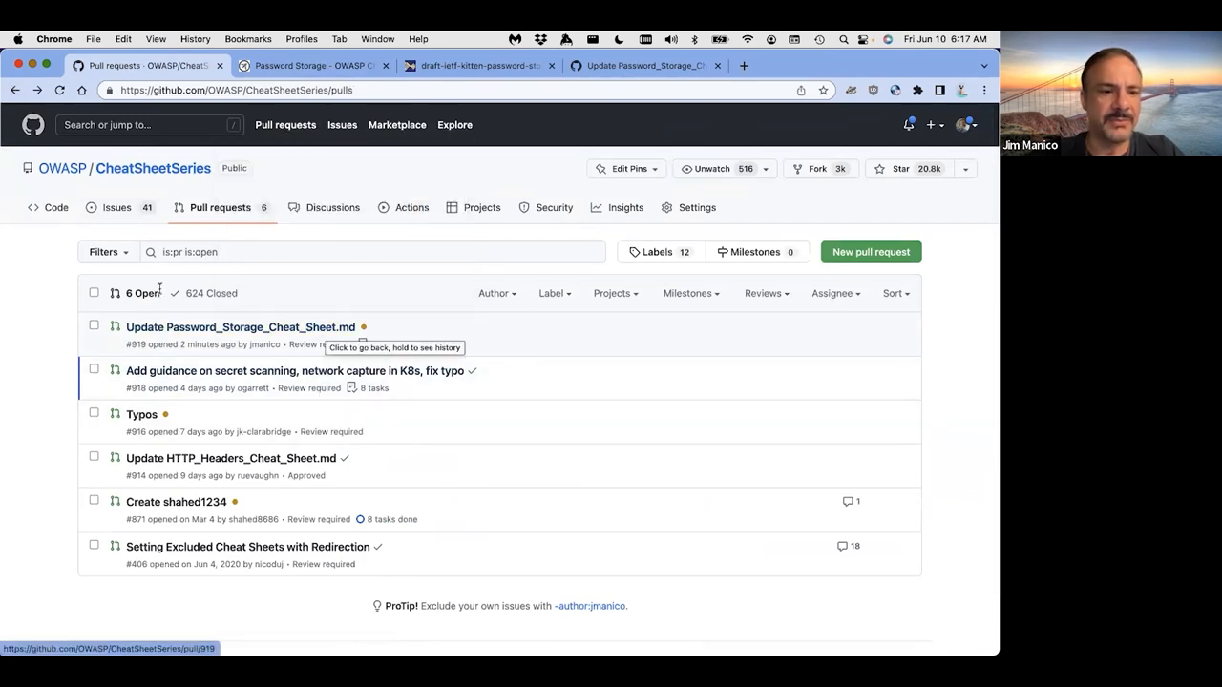
pyautogui.moveTo(241, 326)
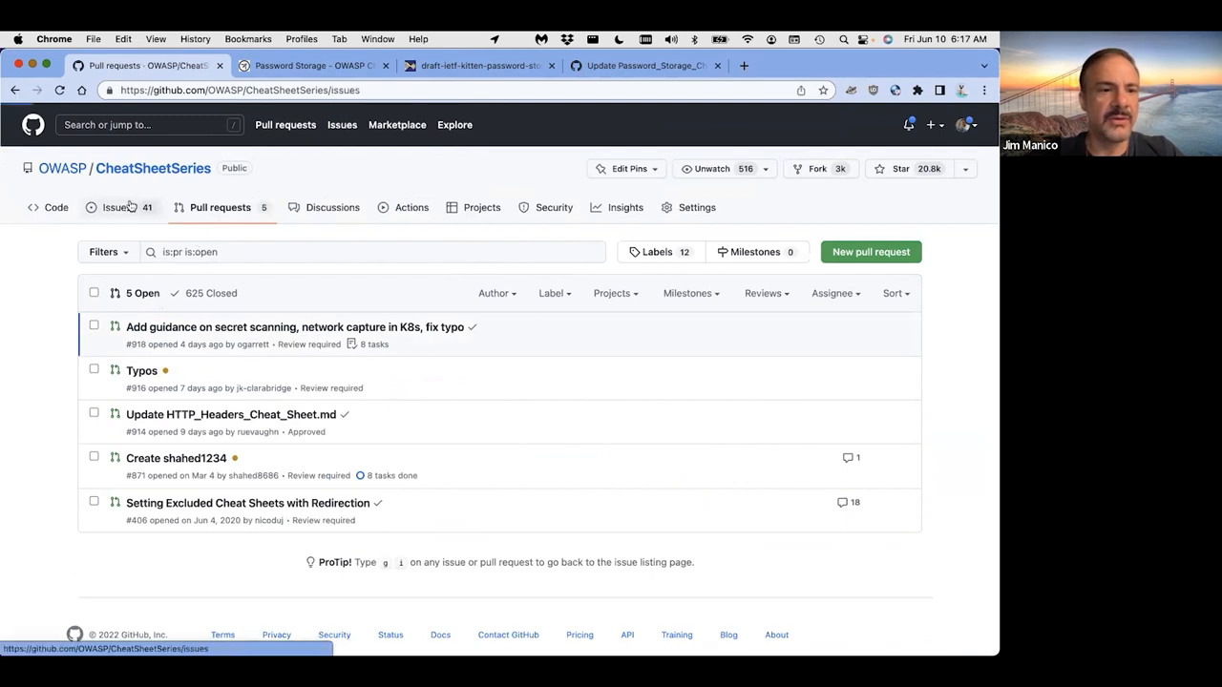
# Step: Comment 'Good call, this is now live. Closing issue. Thank you! :)' on issue #884 and close it
pyautogui.click(111, 207)
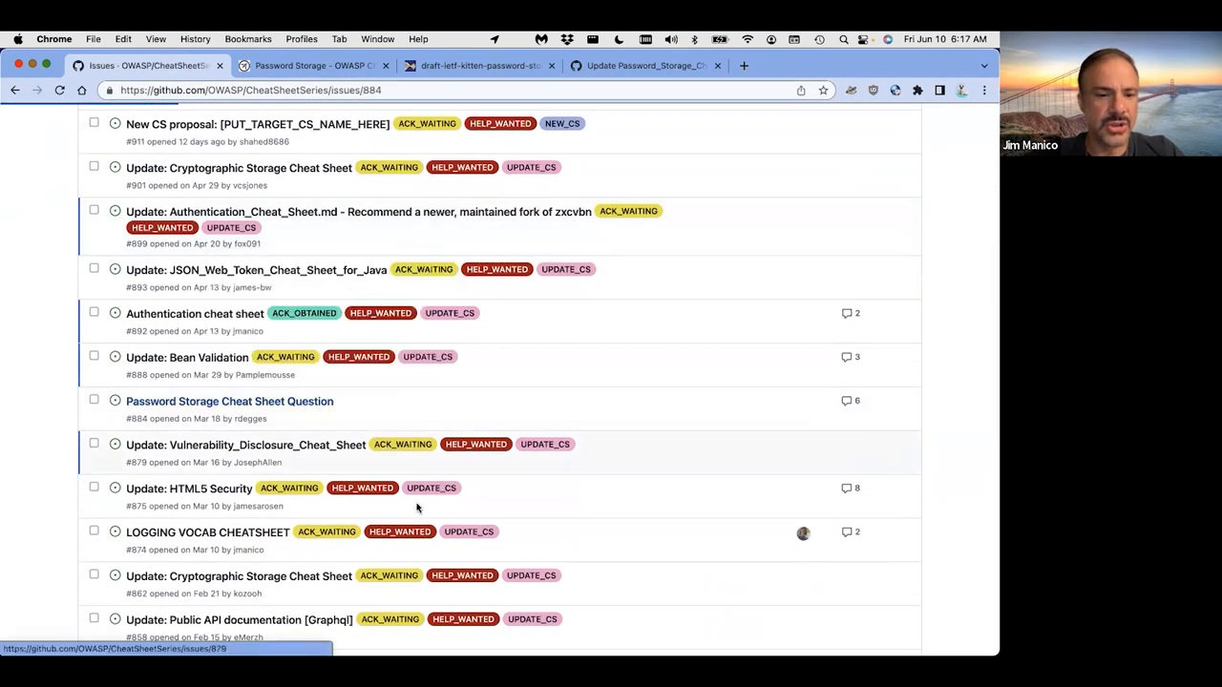
pyautogui.click(229, 401)
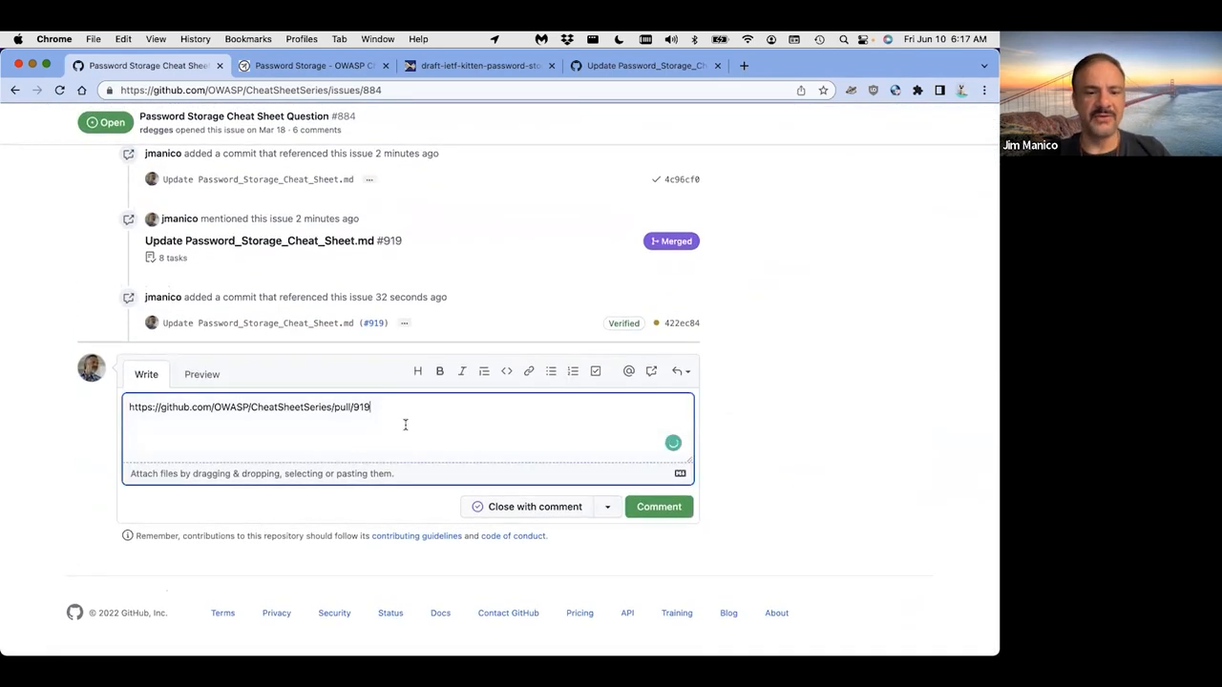
pyautogui.write('Goo')
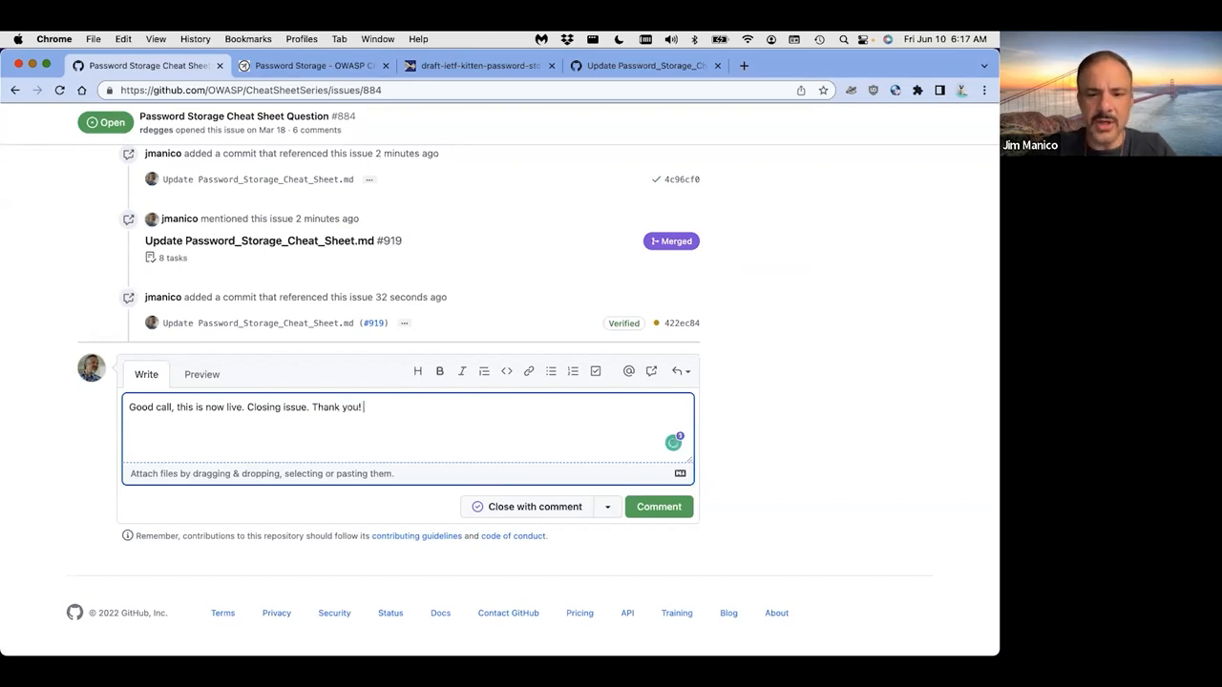
pyautogui.moveTo(639, 433)
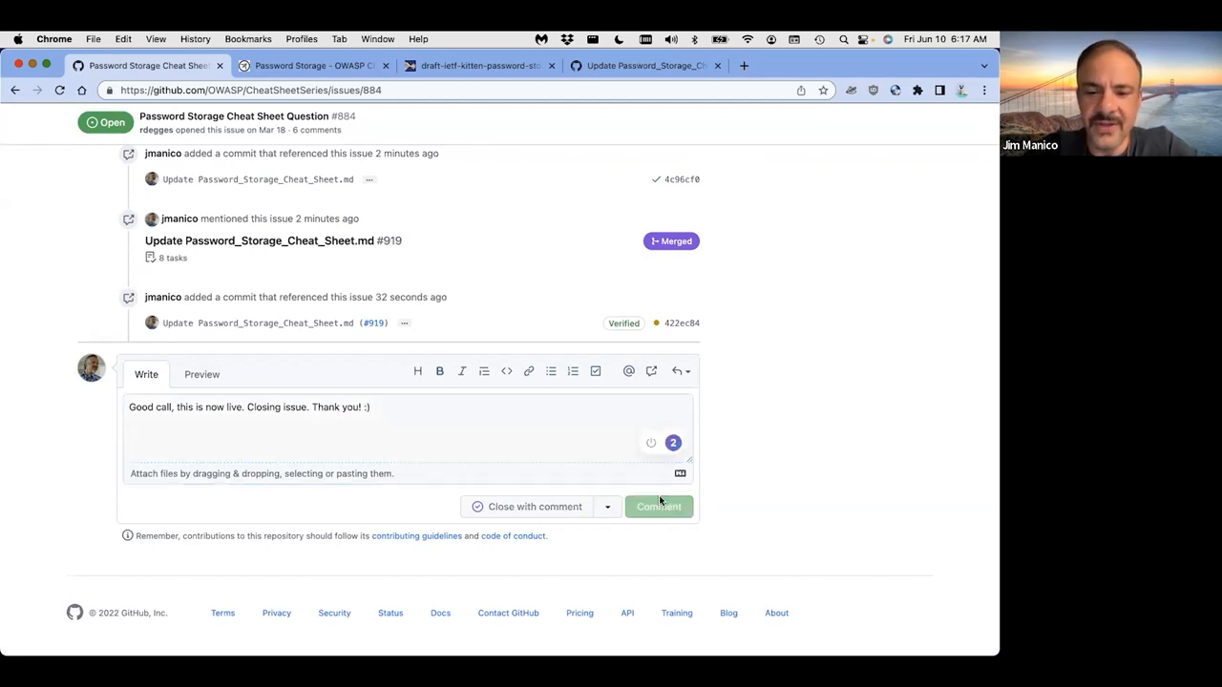
pyautogui.click(658, 506)
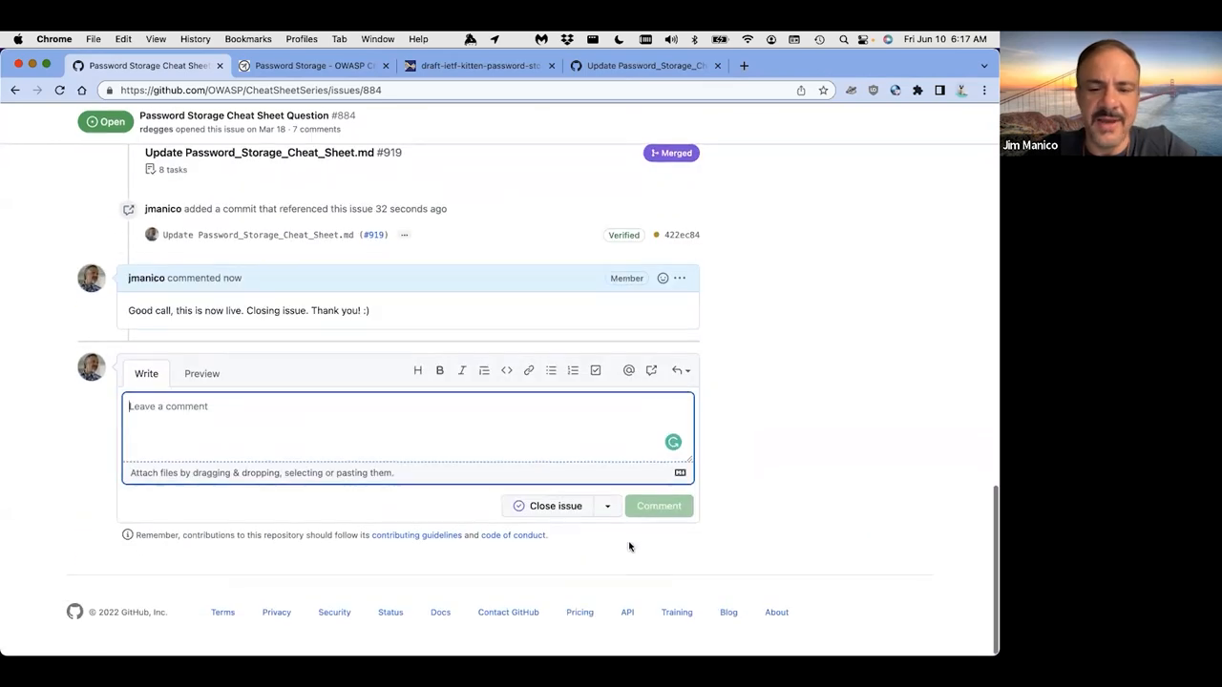
pyautogui.click(554, 506)
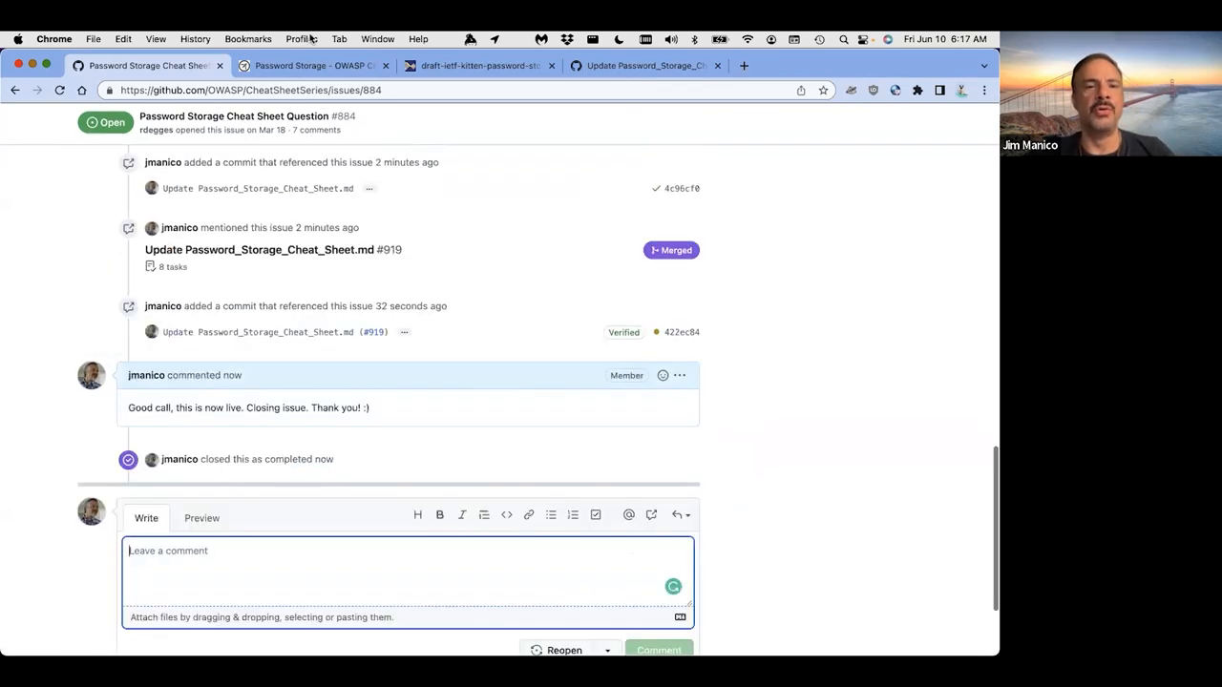
pyautogui.click(315, 65)
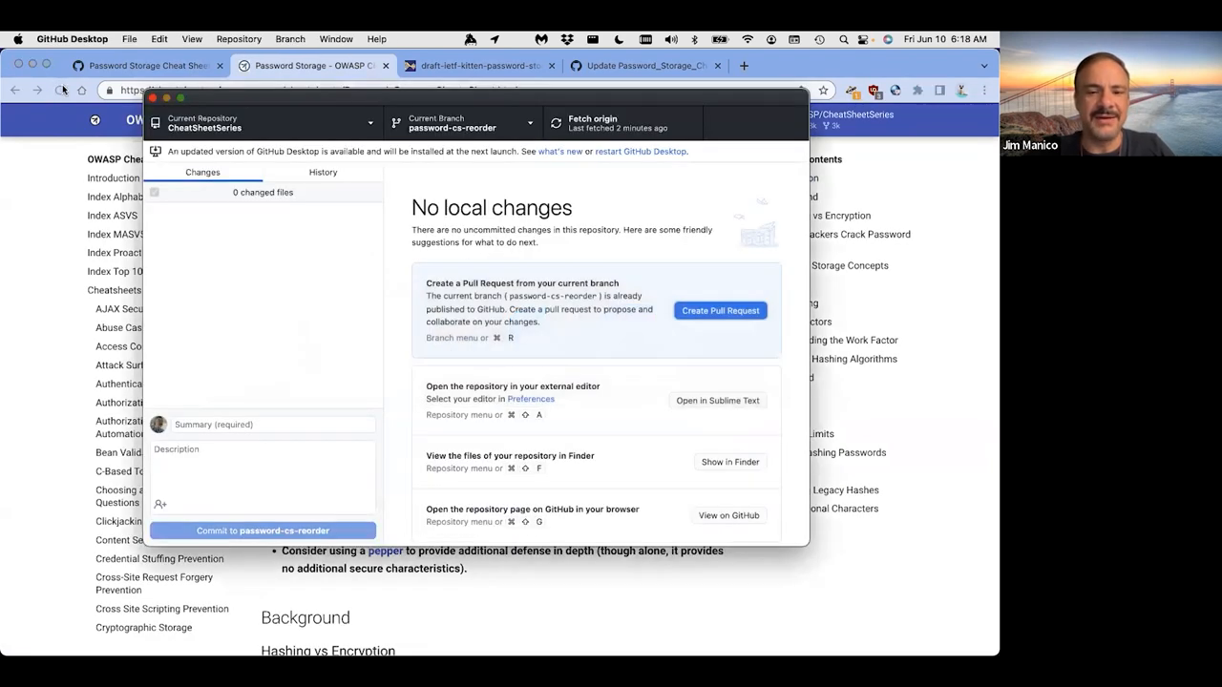
# Step: Return GitHub Desktop to master and bring up the CheatSheetSeries pull request list in Chrome
pyautogui.click(462, 123)
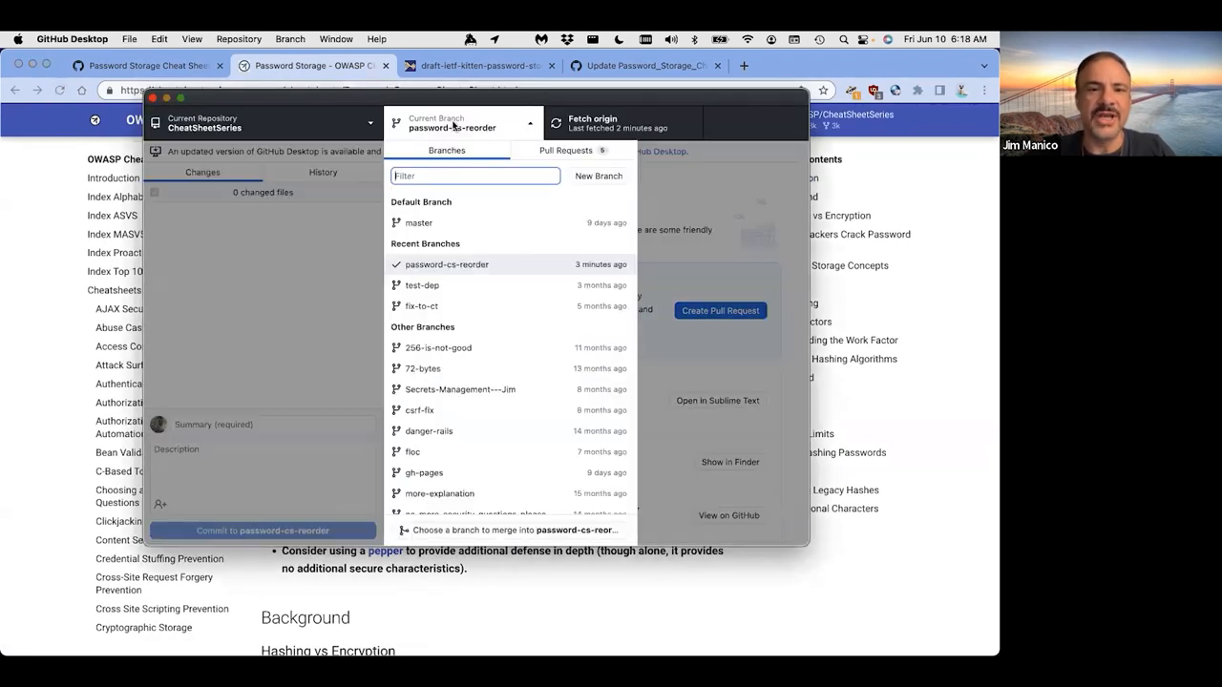
pyautogui.click(418, 222)
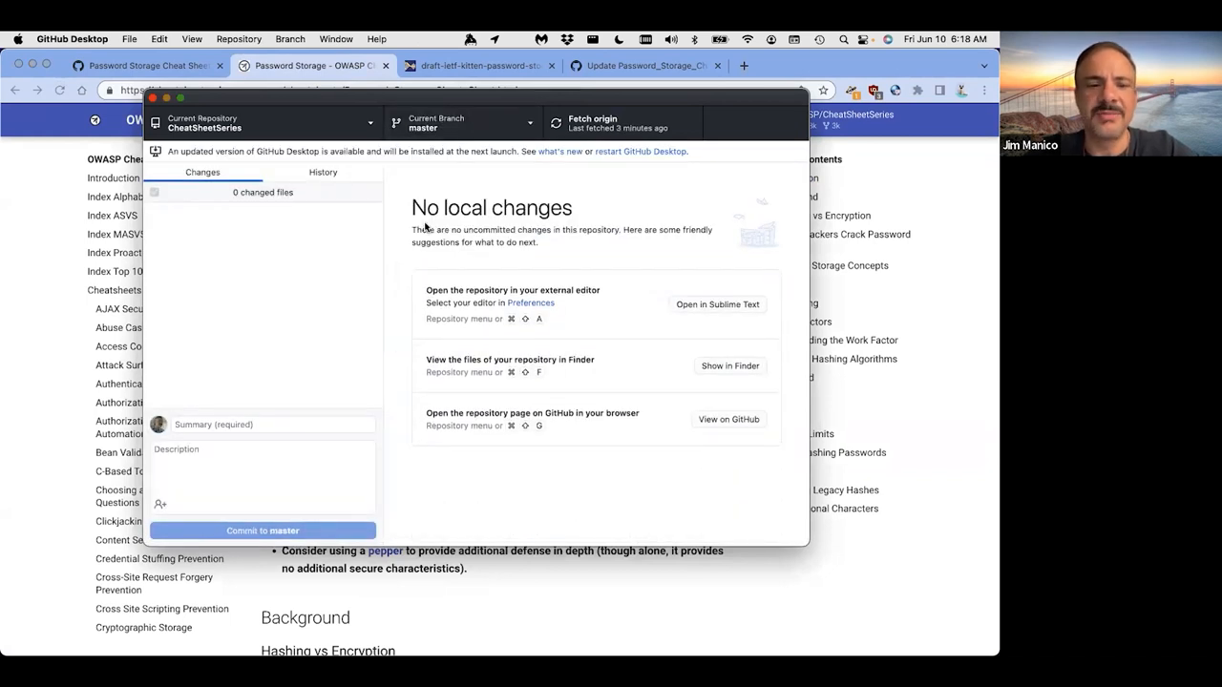
pyautogui.click(148, 65)
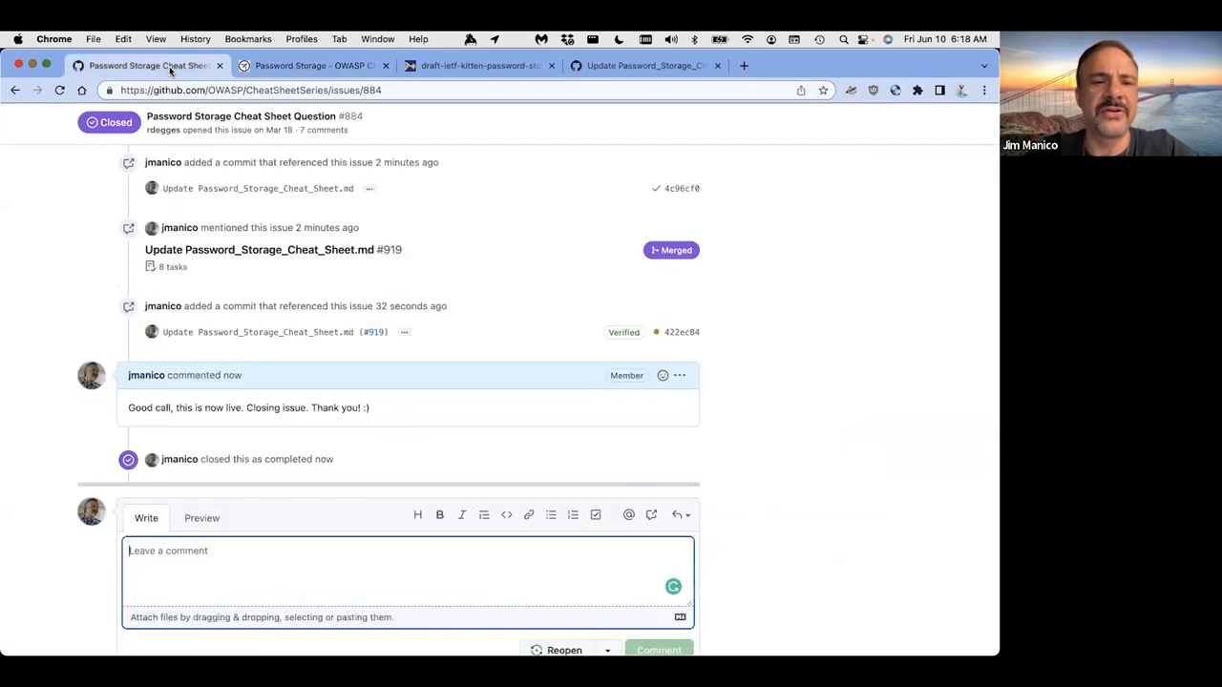
pyautogui.scroll(3)
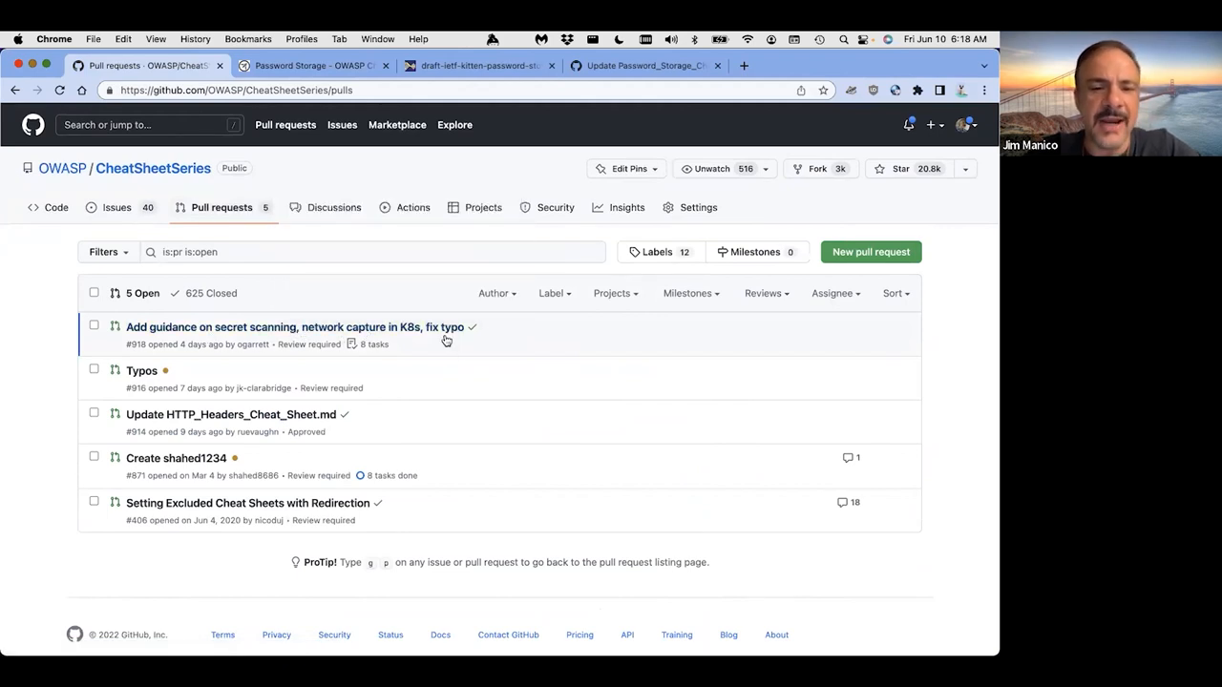
# Step: Review pull request #918's two changed files and browse the linked SecretScanner repository
pyautogui.click(293, 326)
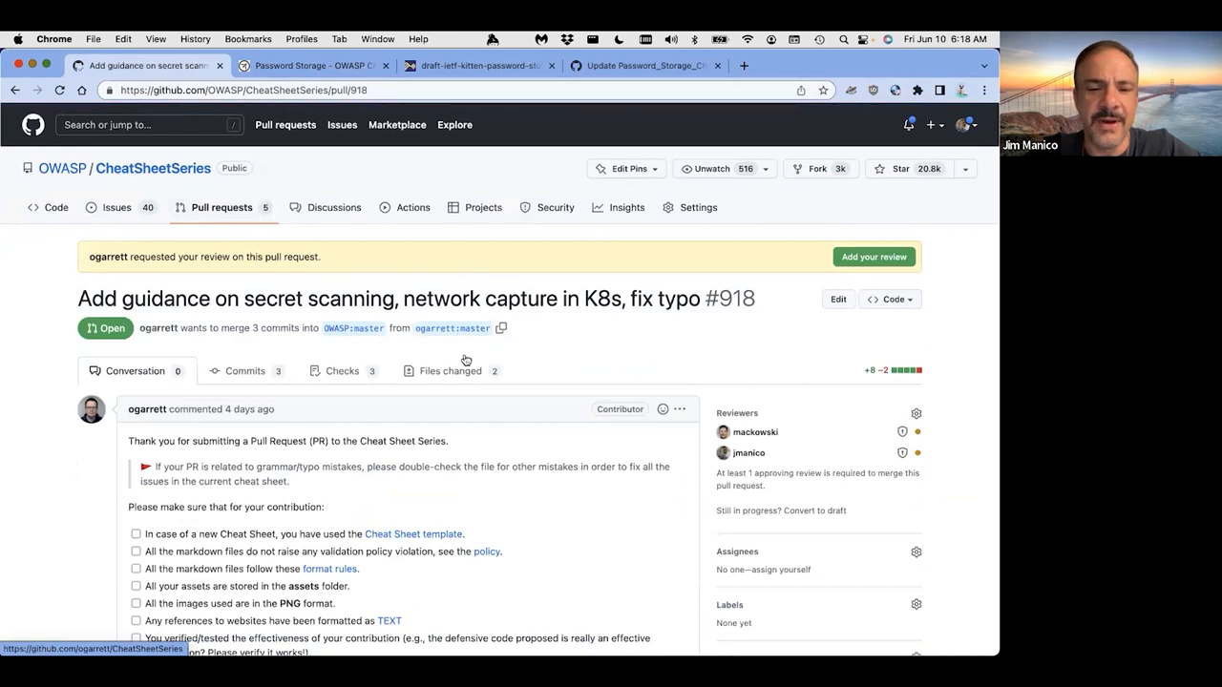
pyautogui.click(446, 370)
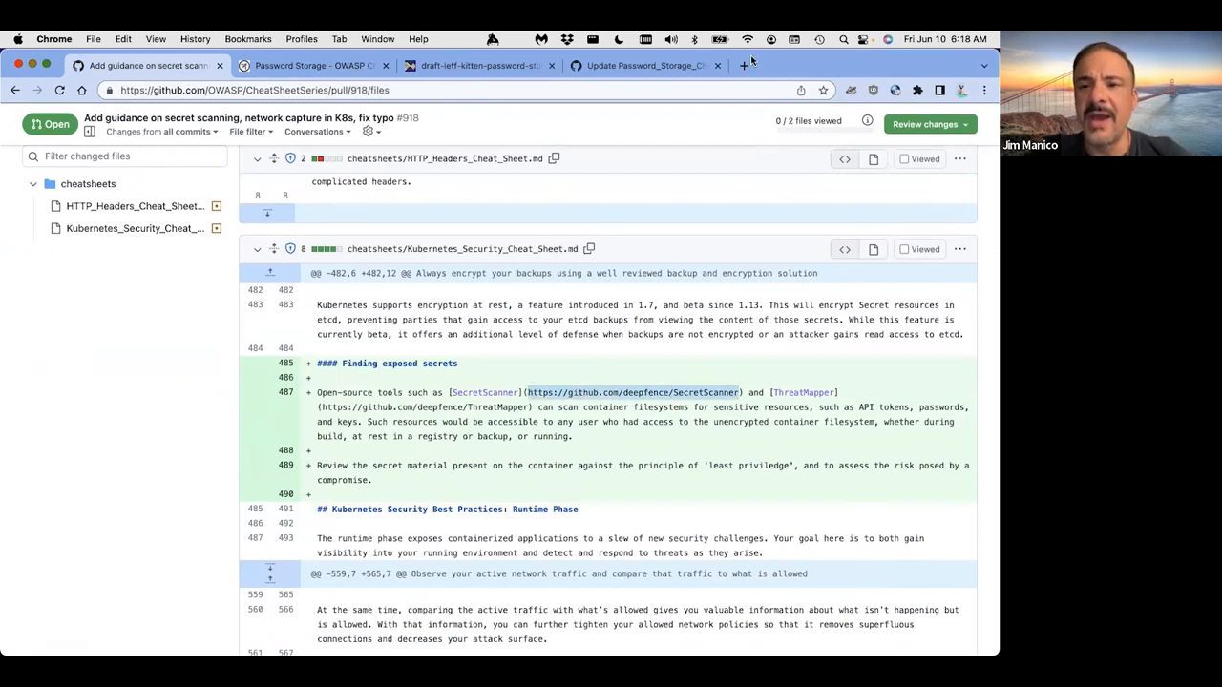
pyautogui.click(744, 65)
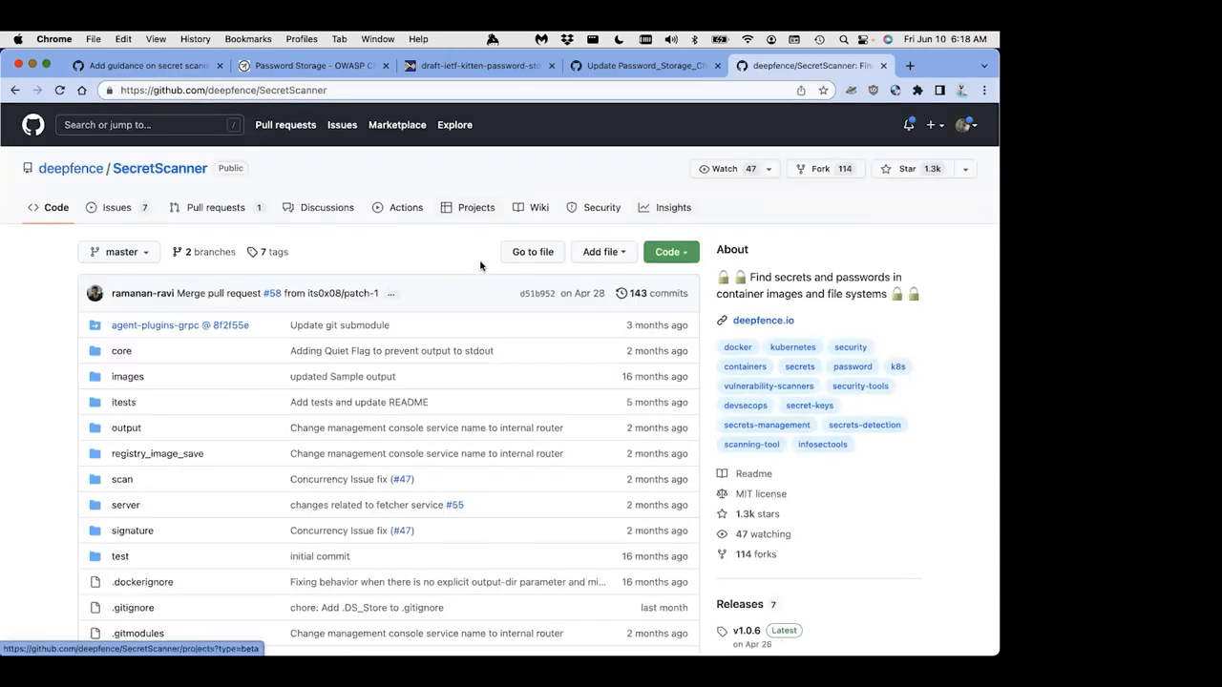
pyautogui.scroll(-3)
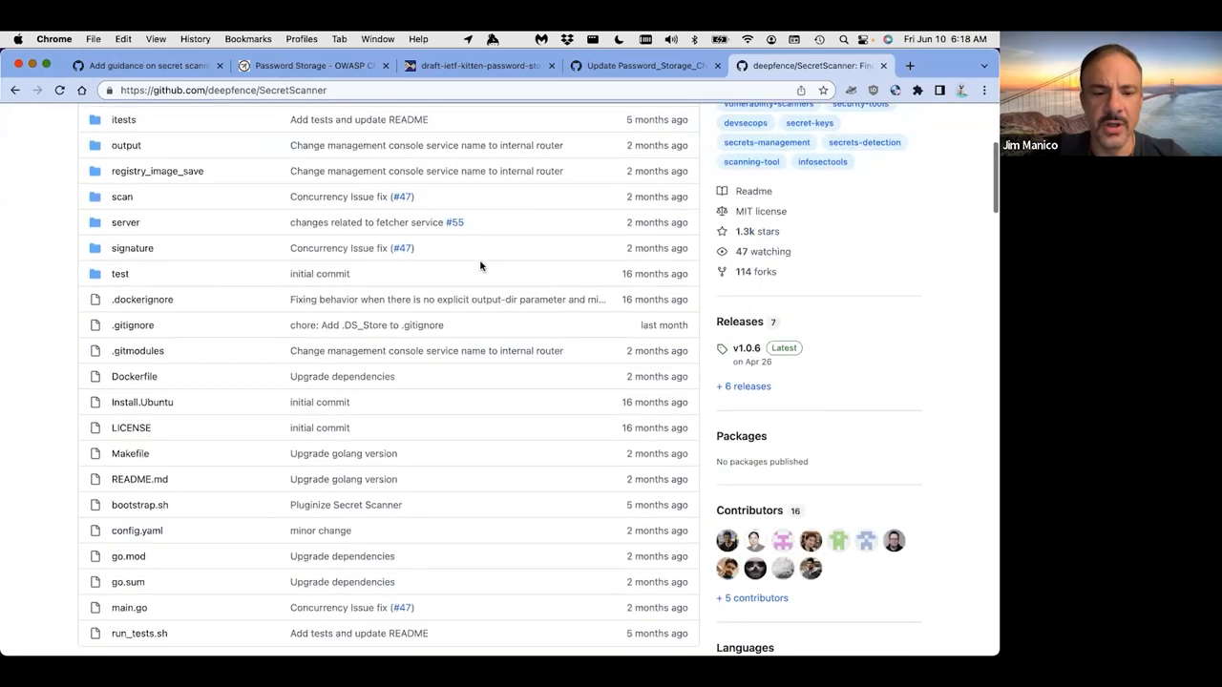
pyautogui.scroll(3)
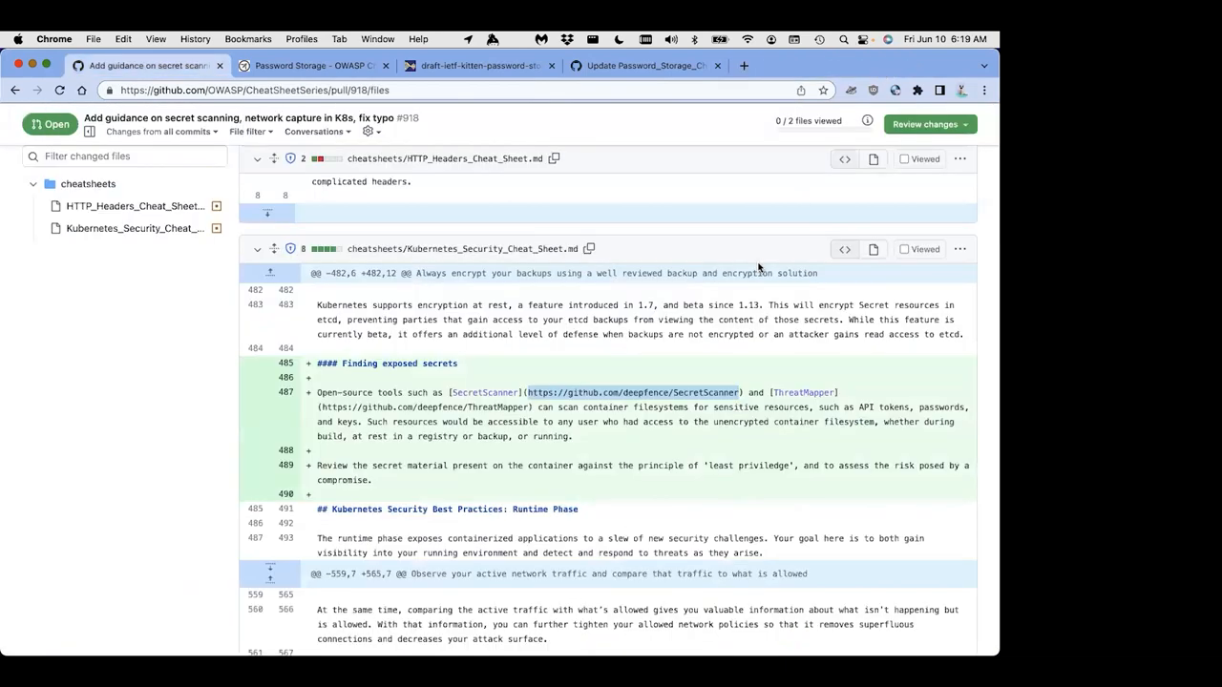
pyautogui.scroll(3)
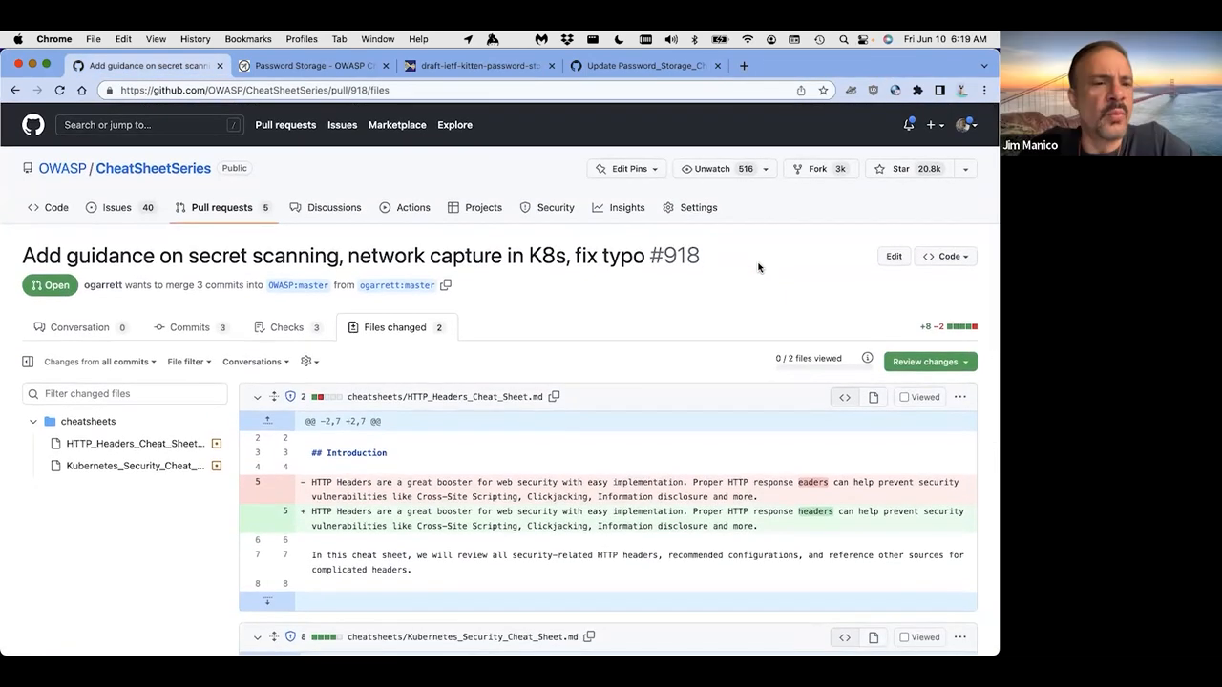
pyautogui.scroll(-3)
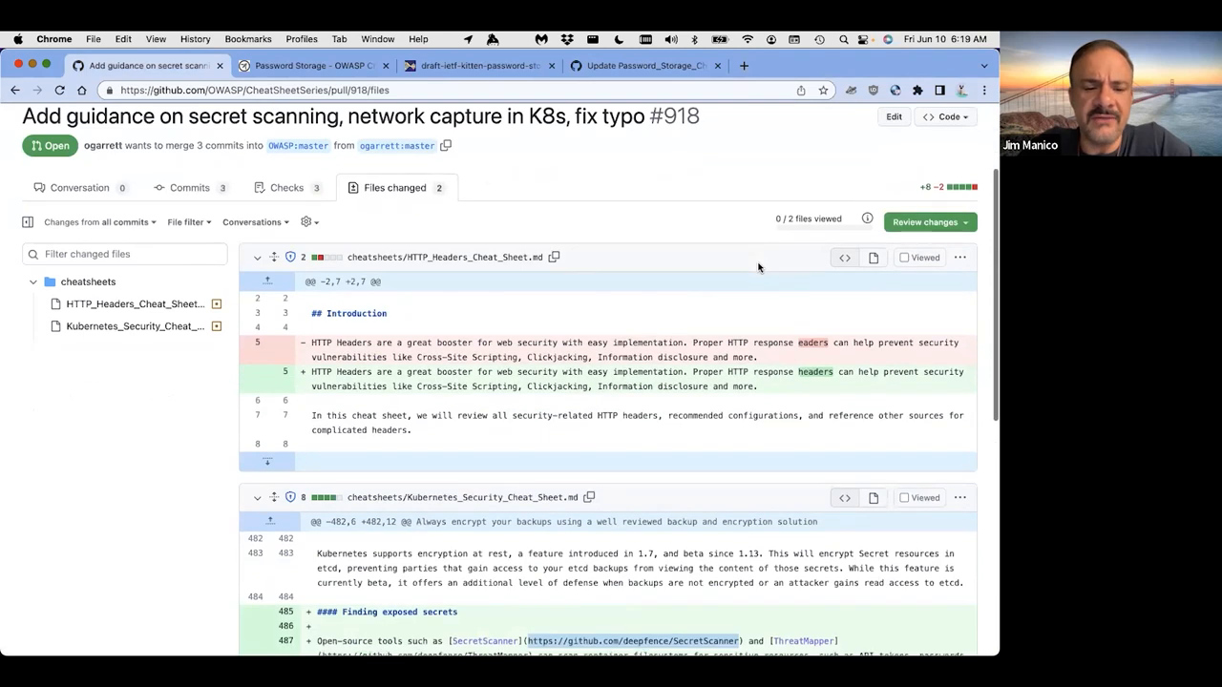
pyautogui.scroll(-3)
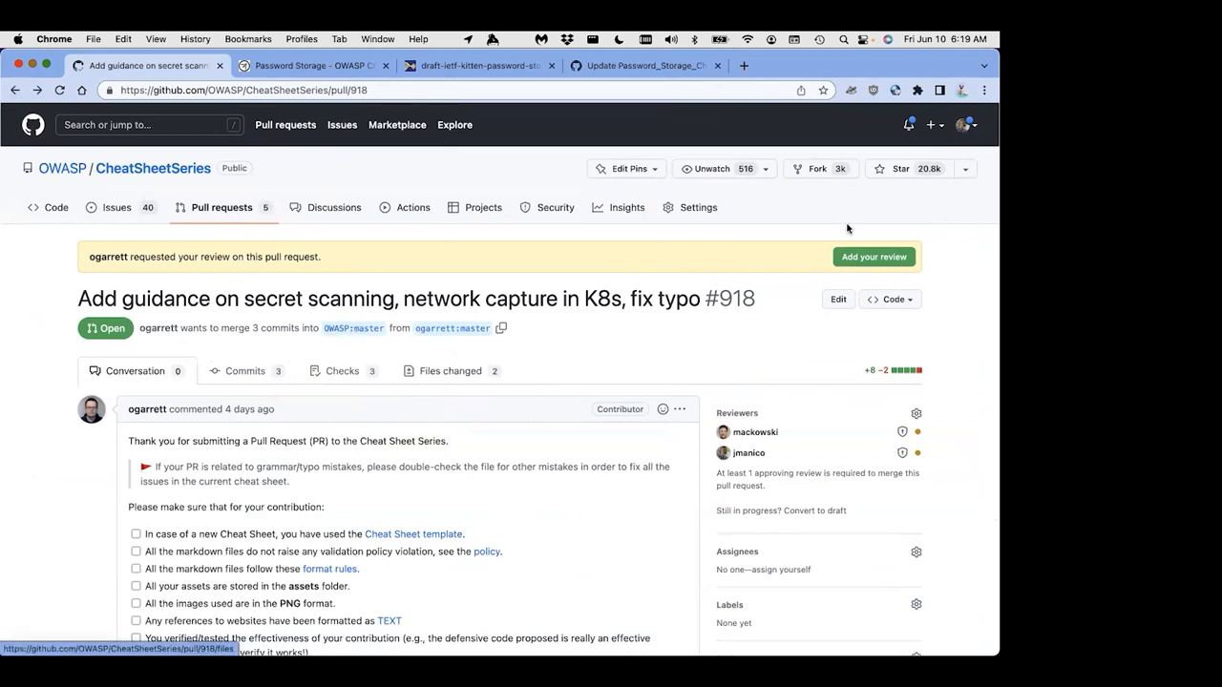
# Step: Submit an approving review on pull request #918
pyautogui.click(449, 371)
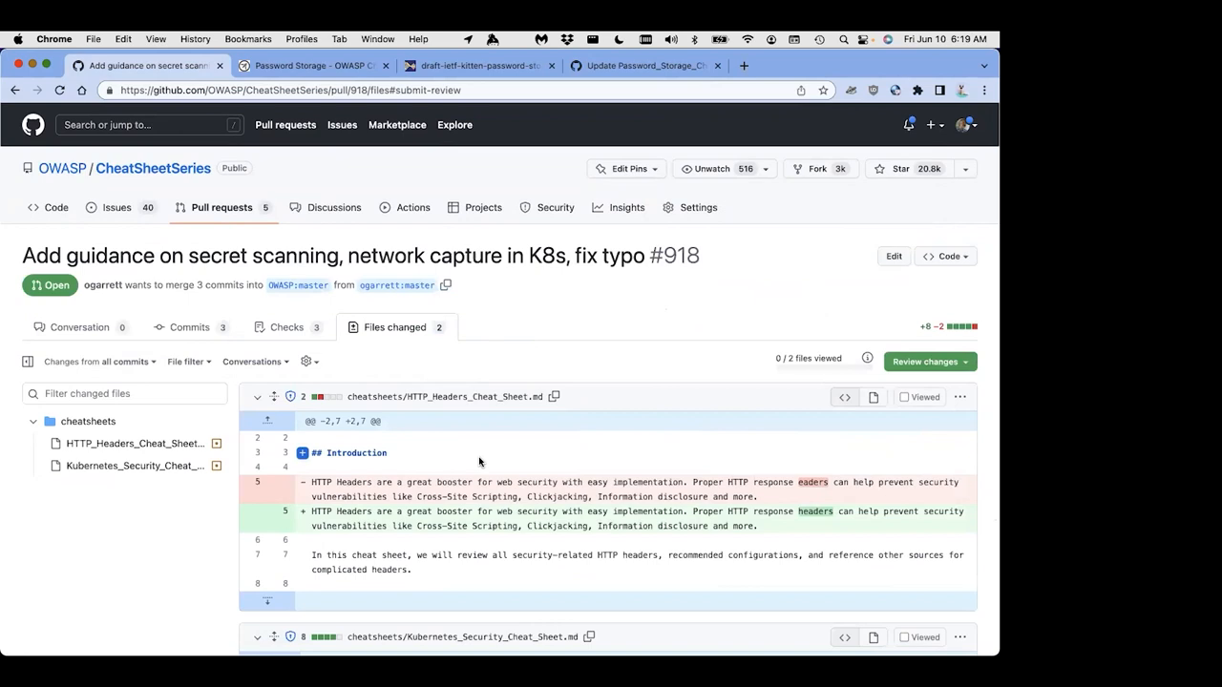
pyautogui.scroll(-3)
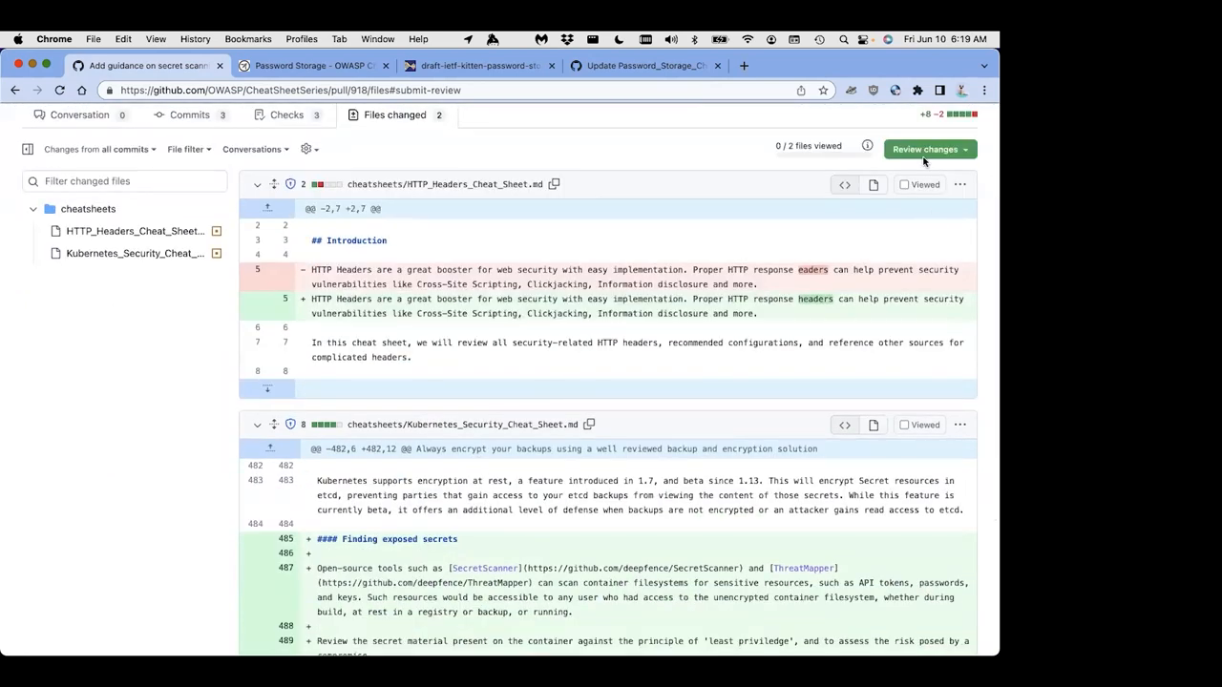
pyautogui.click(924, 149)
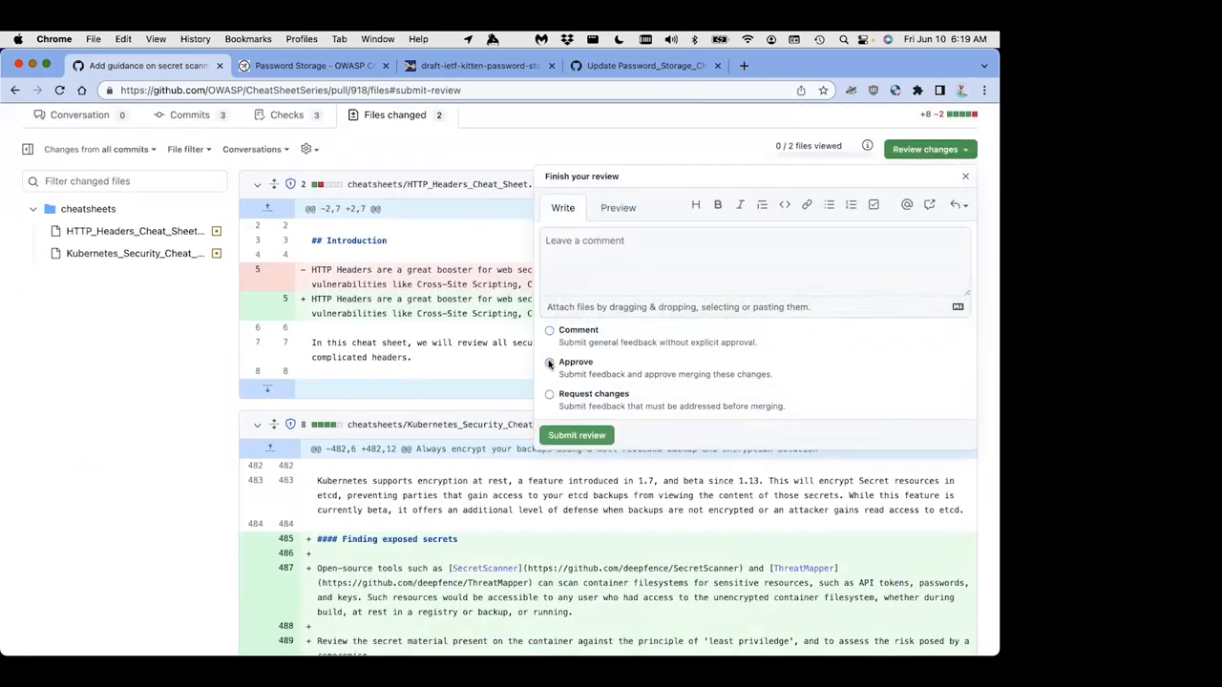
pyautogui.click(549, 362)
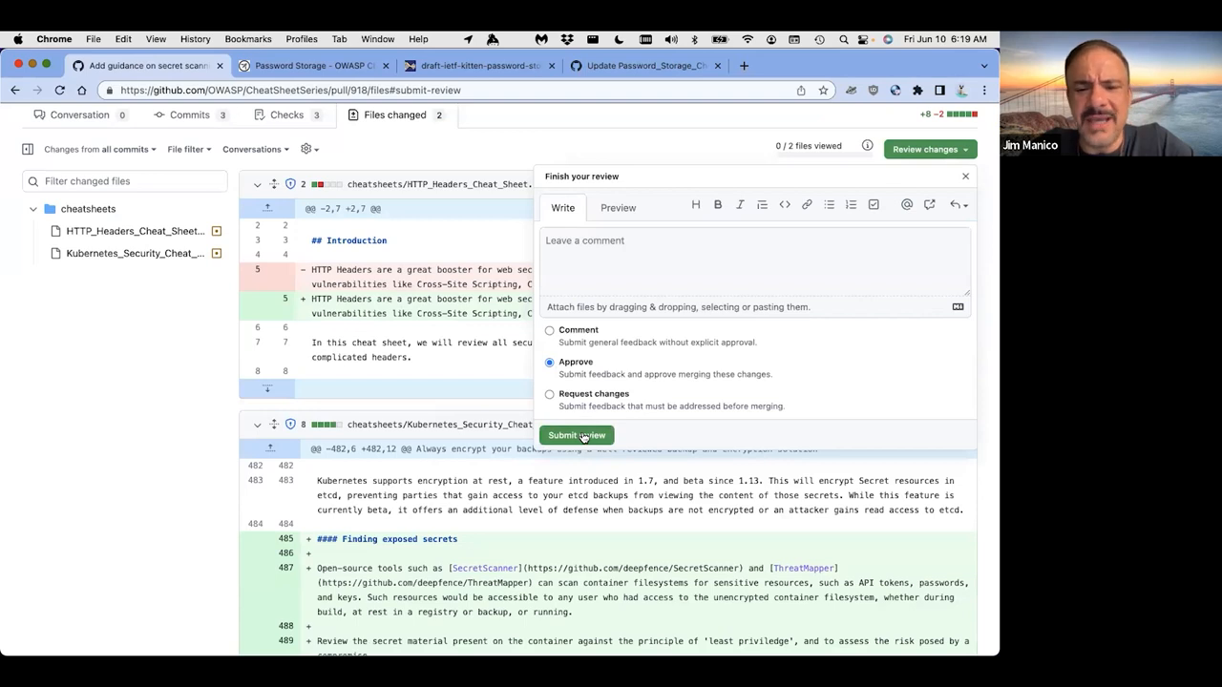
pyautogui.click(577, 435)
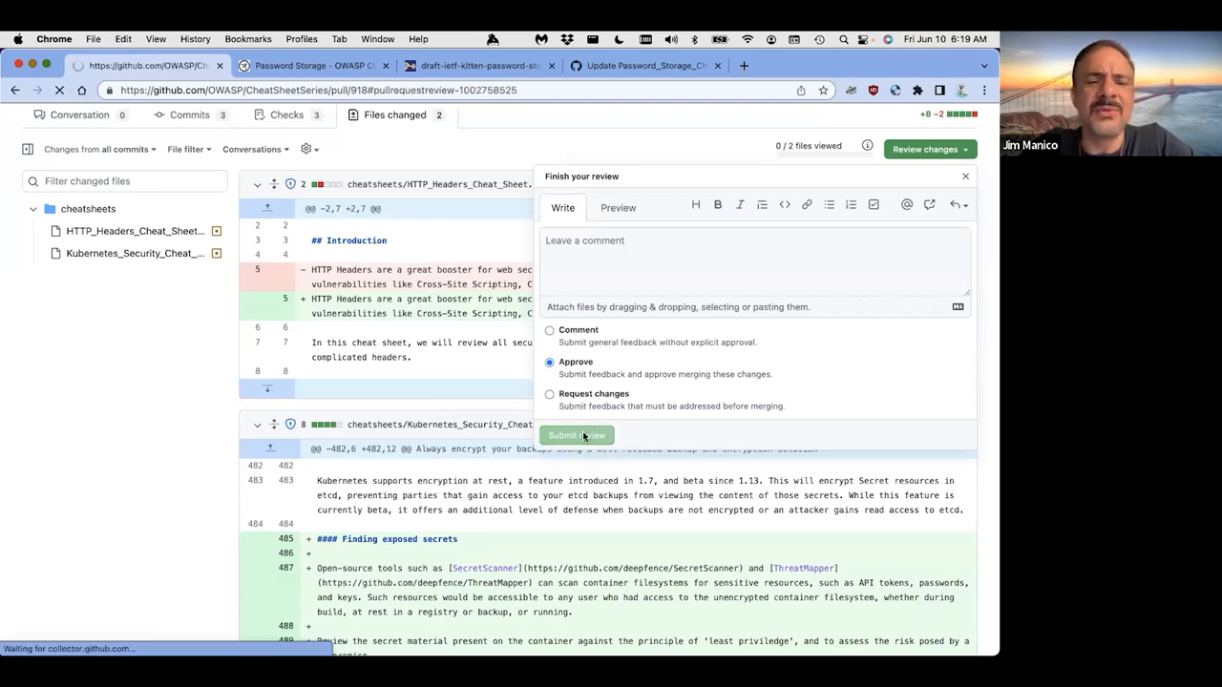
pyautogui.click(576, 435)
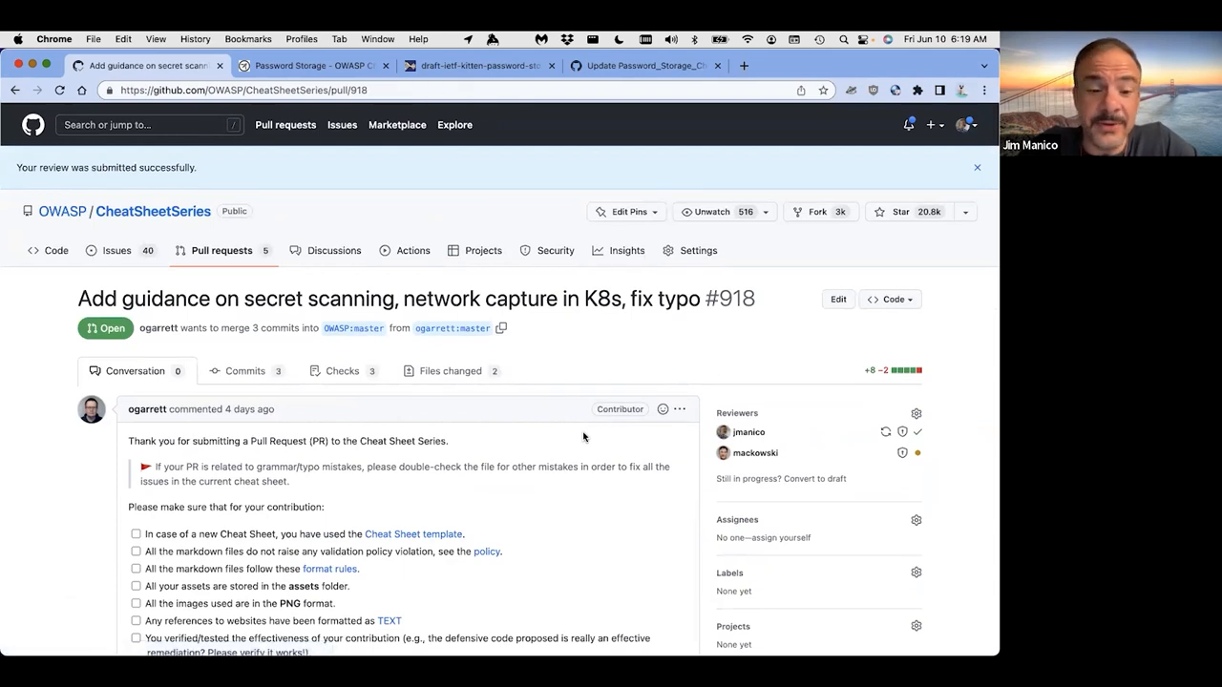
# Step: Squash-merge pull request #918 and return to the four open pull requests
pyautogui.scroll(-3)
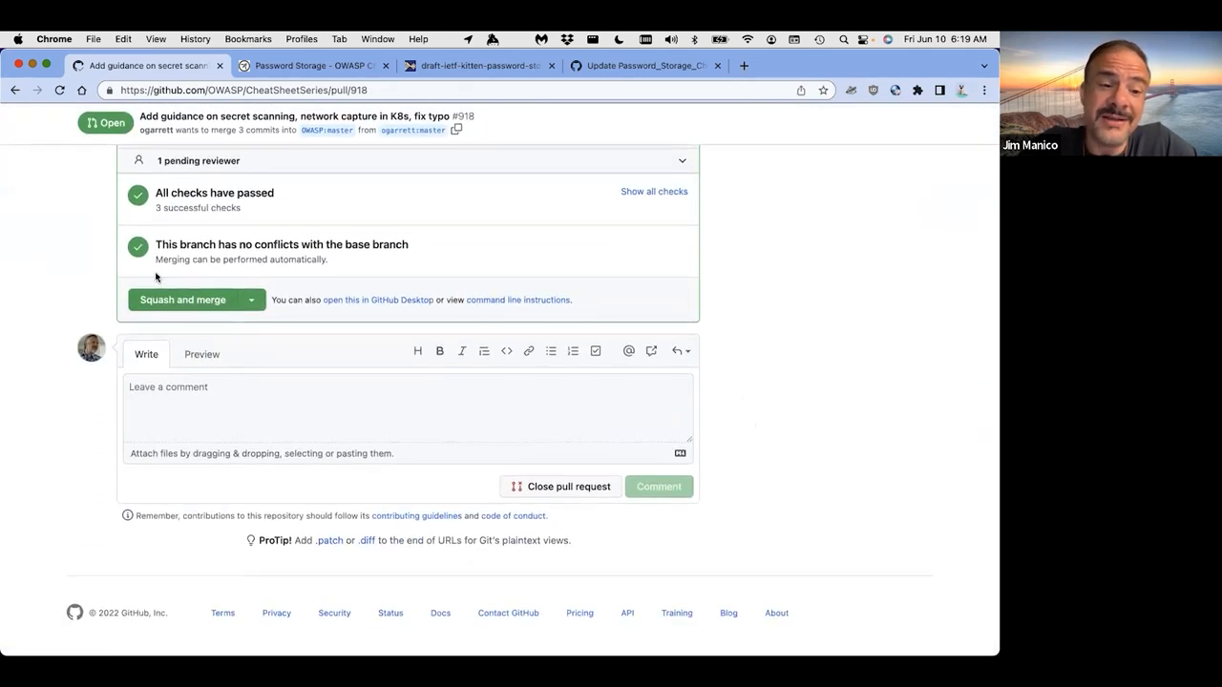
pyautogui.click(183, 300)
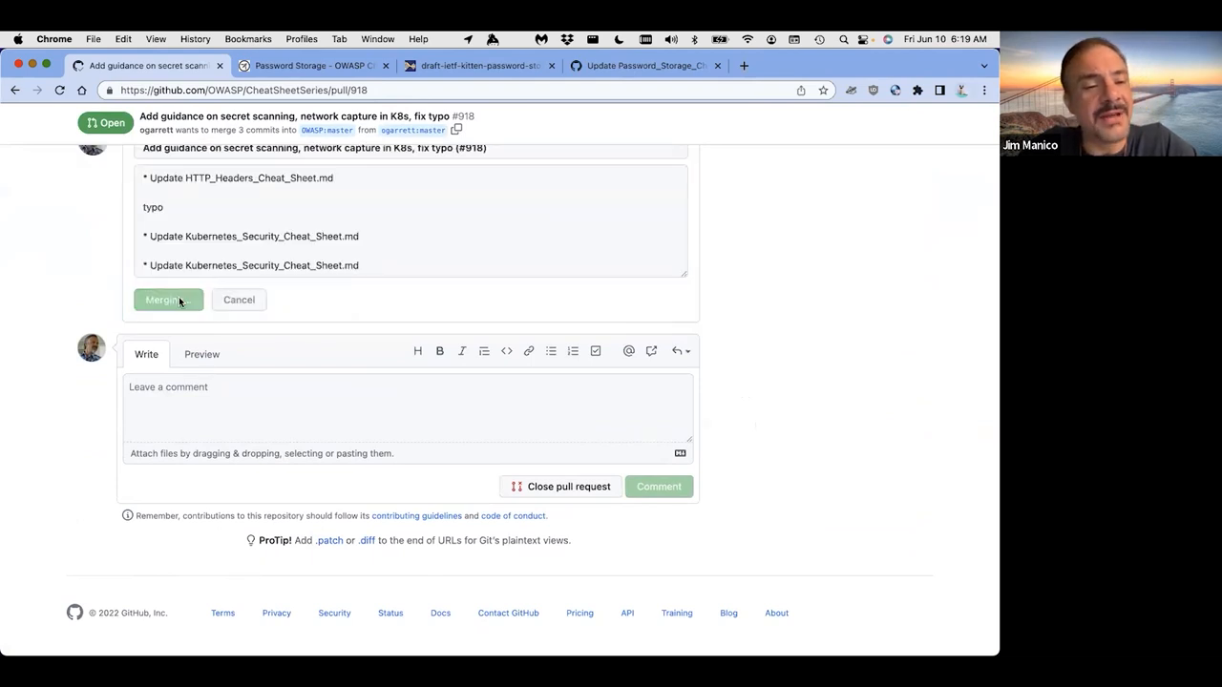
pyautogui.click(167, 300)
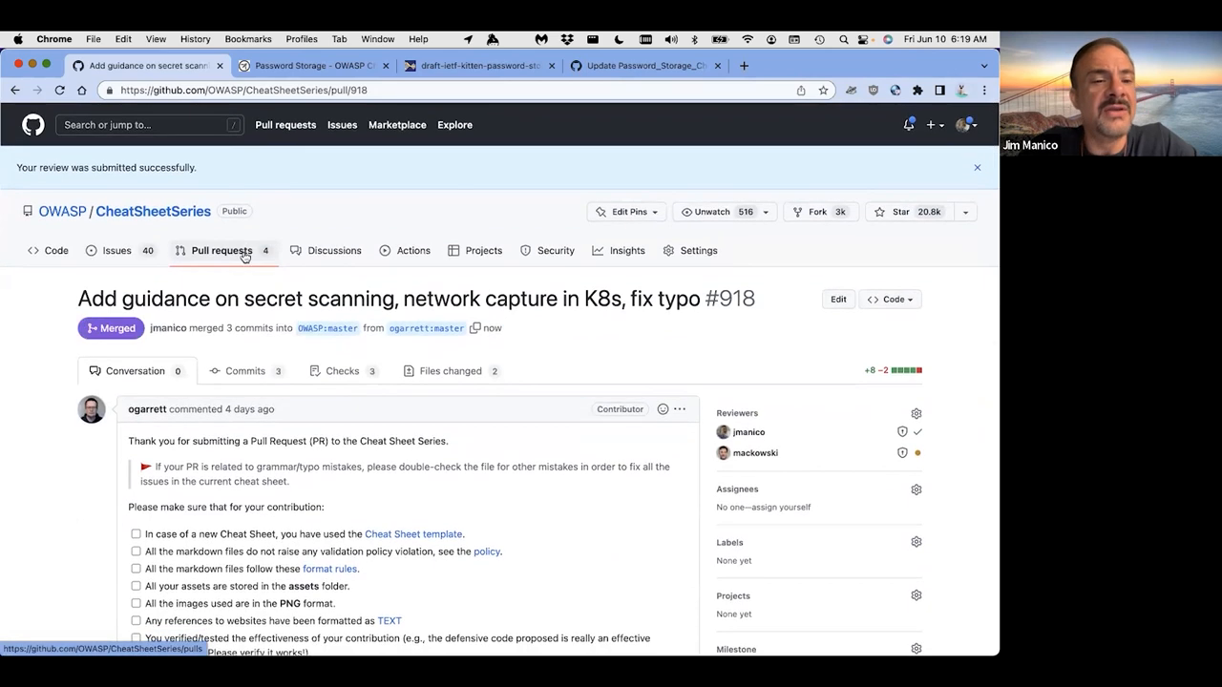
pyautogui.click(221, 250)
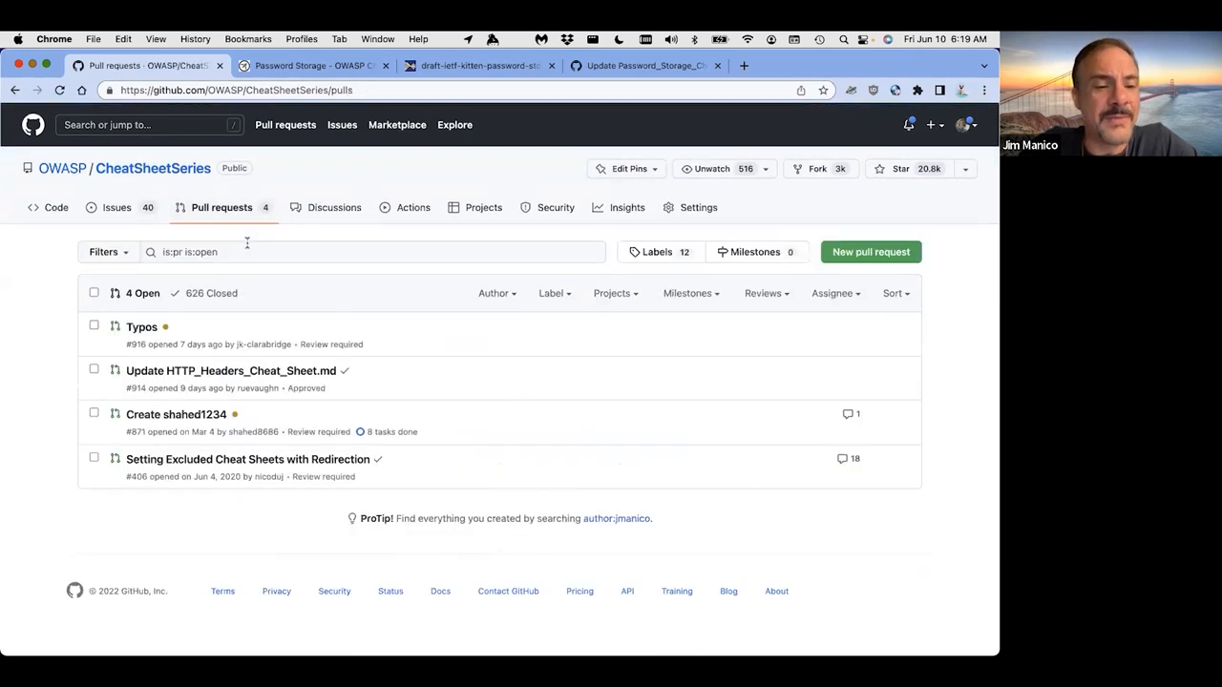
pyautogui.moveTo(142, 326)
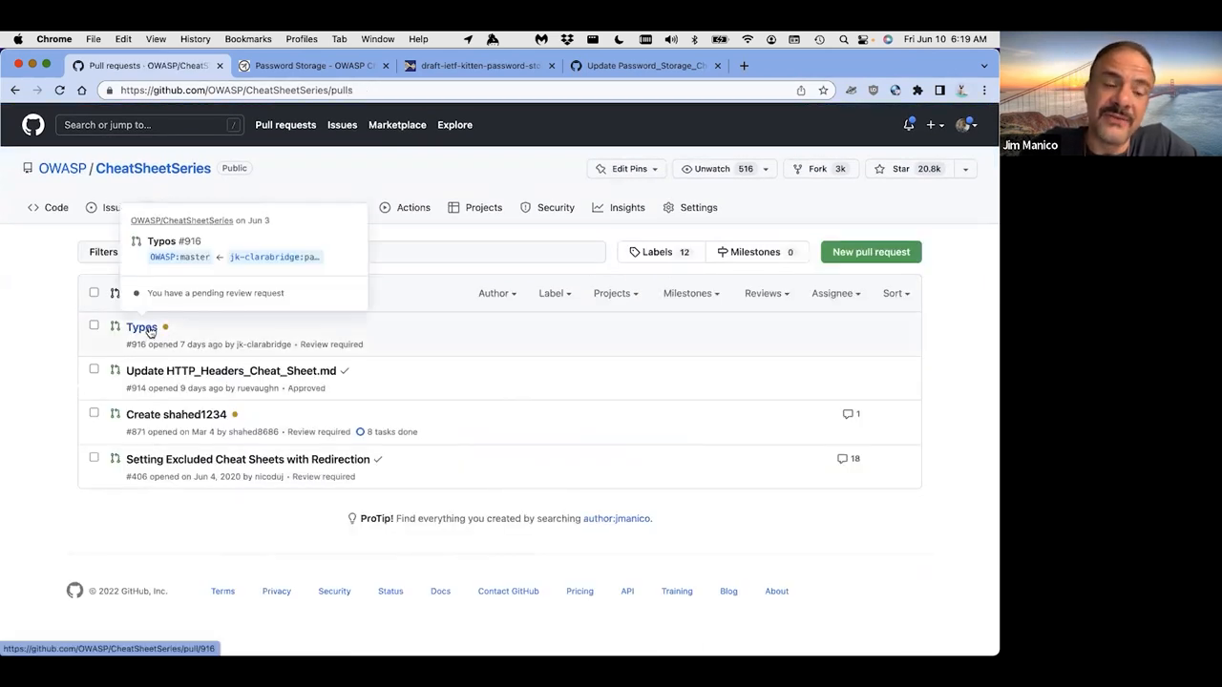
# Step: Submit an approving review on the Typos pull request #916
pyautogui.click(141, 328)
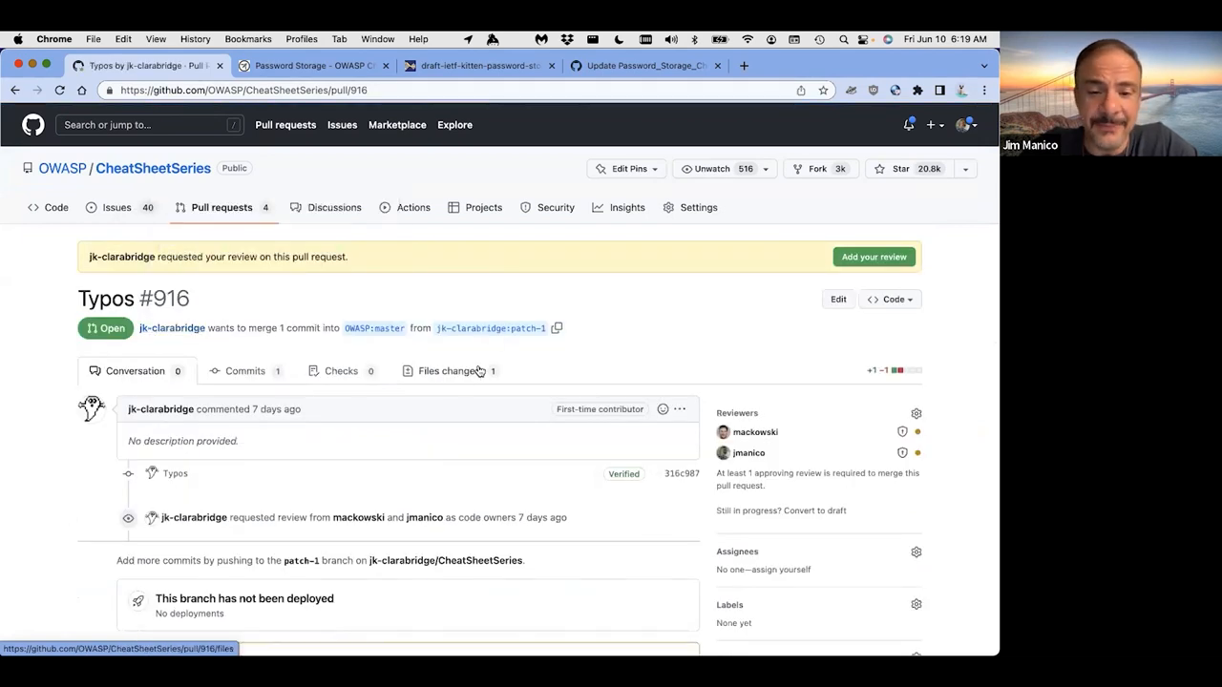
pyautogui.click(447, 371)
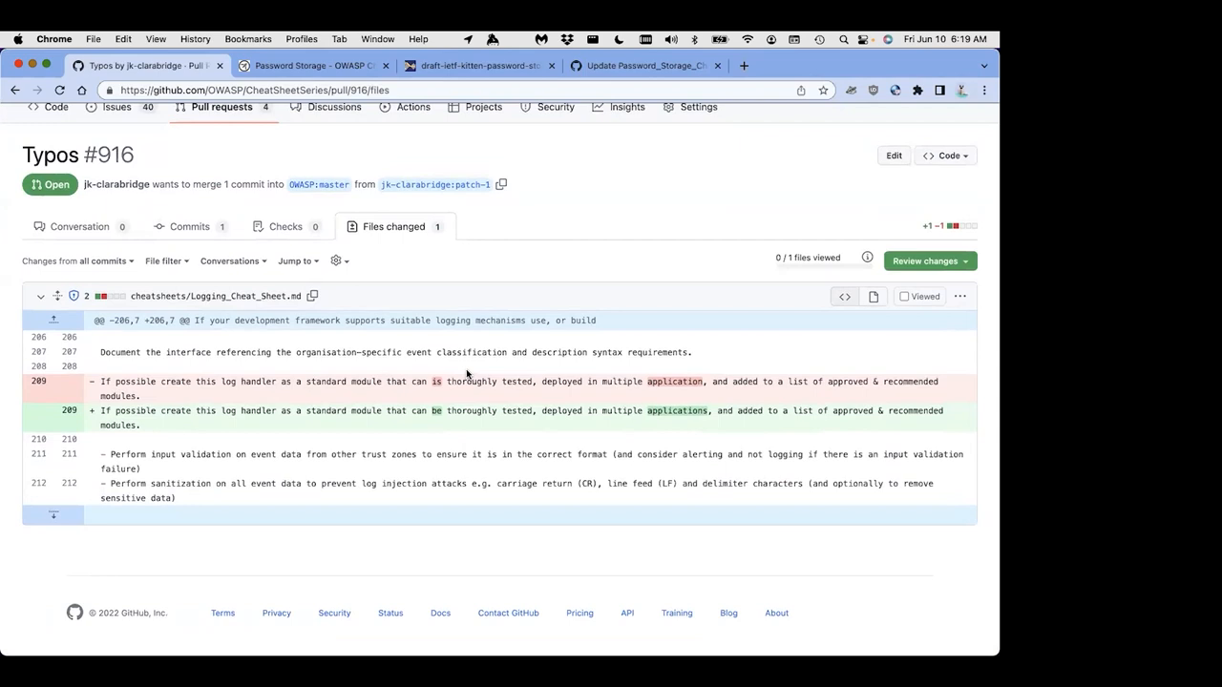
pyautogui.click(924, 261)
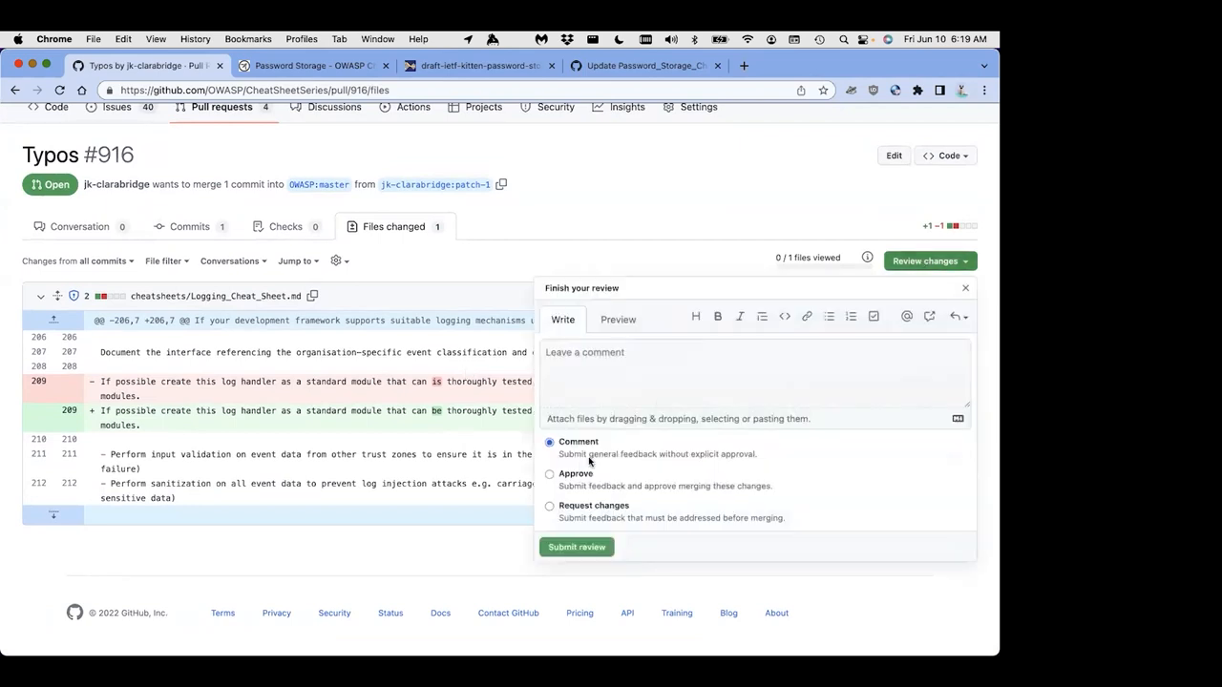
pyautogui.click(549, 474)
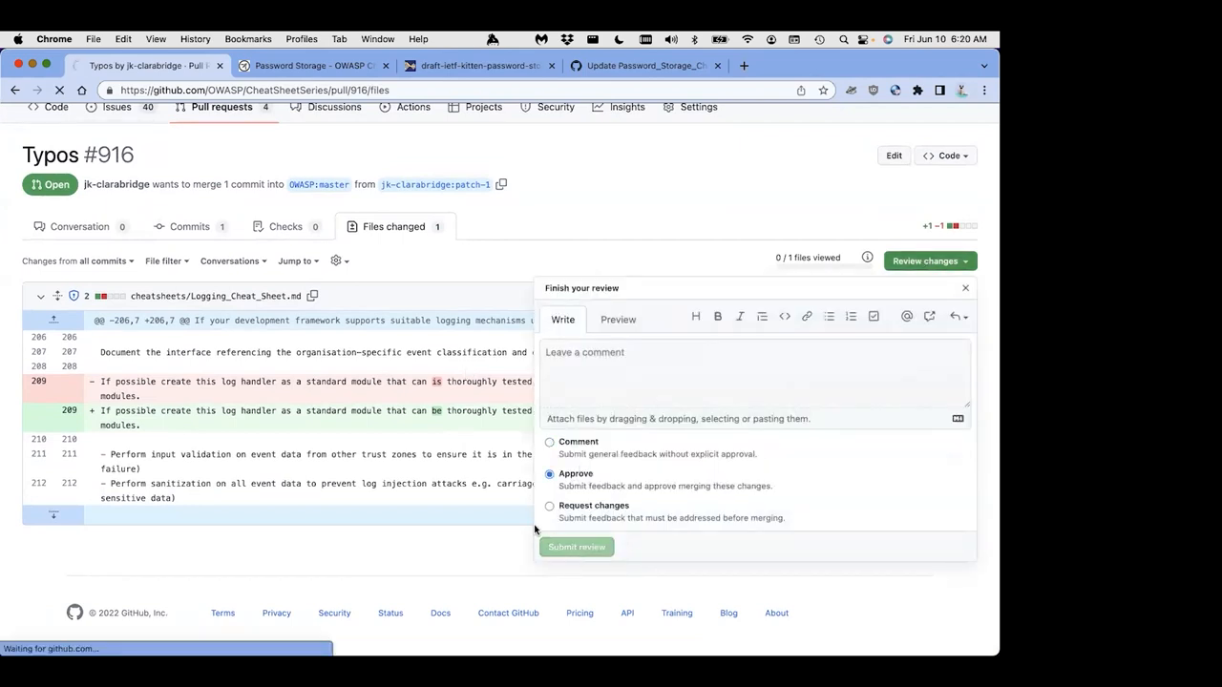
pyautogui.click(576, 547)
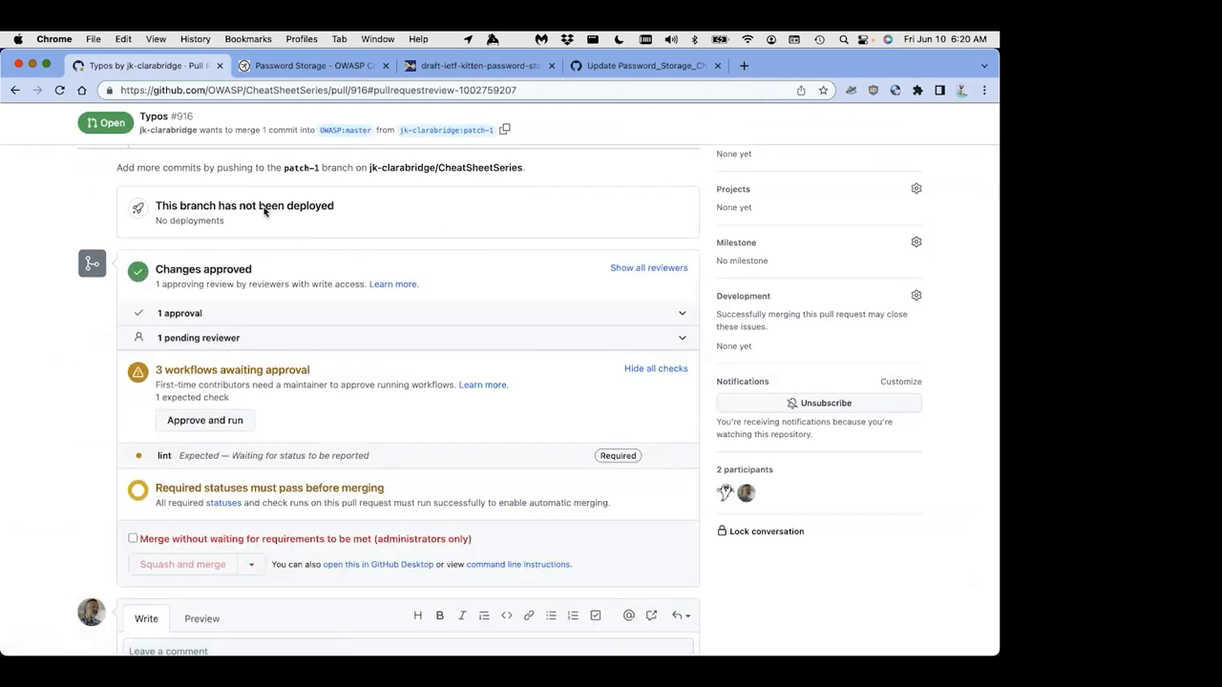
# Step: Approve running #916's three waiting workflows, then switch to the Password Storage cheat sheet
pyautogui.click(204, 420)
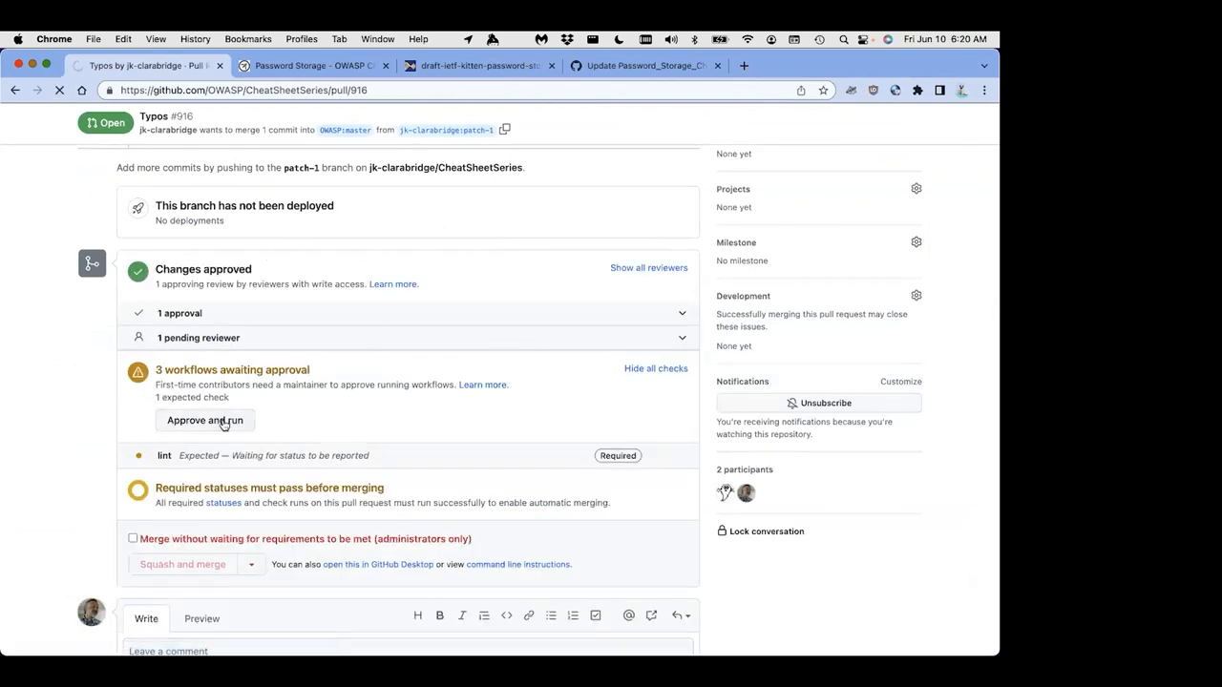
pyautogui.click(204, 420)
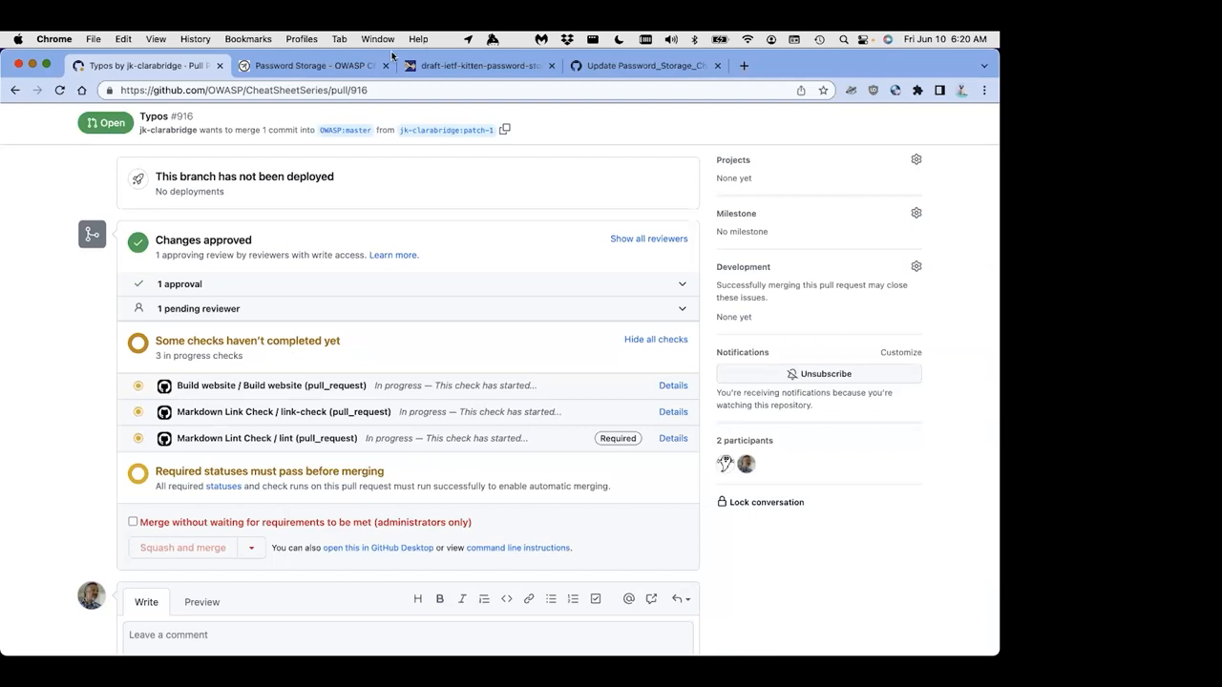
pyautogui.click(310, 65)
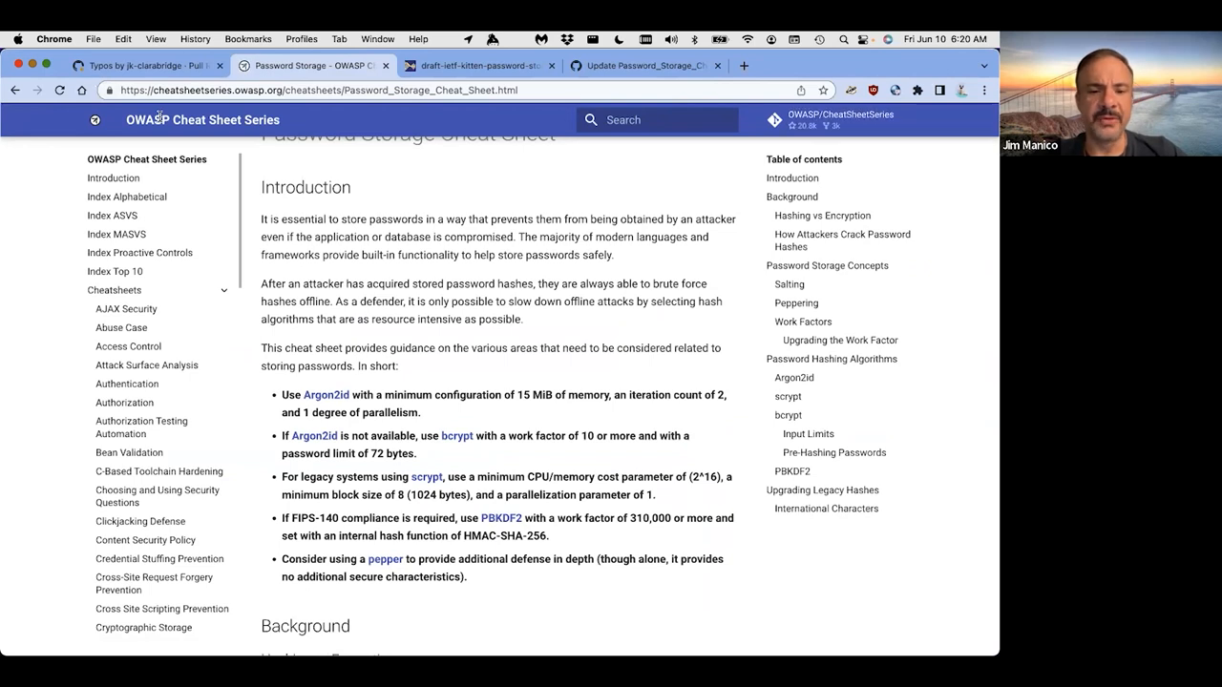
# Step: Browse the latest-updates ATOM feed, glance at the IETF draft, and return to the Introduction
pyautogui.scroll(-3)
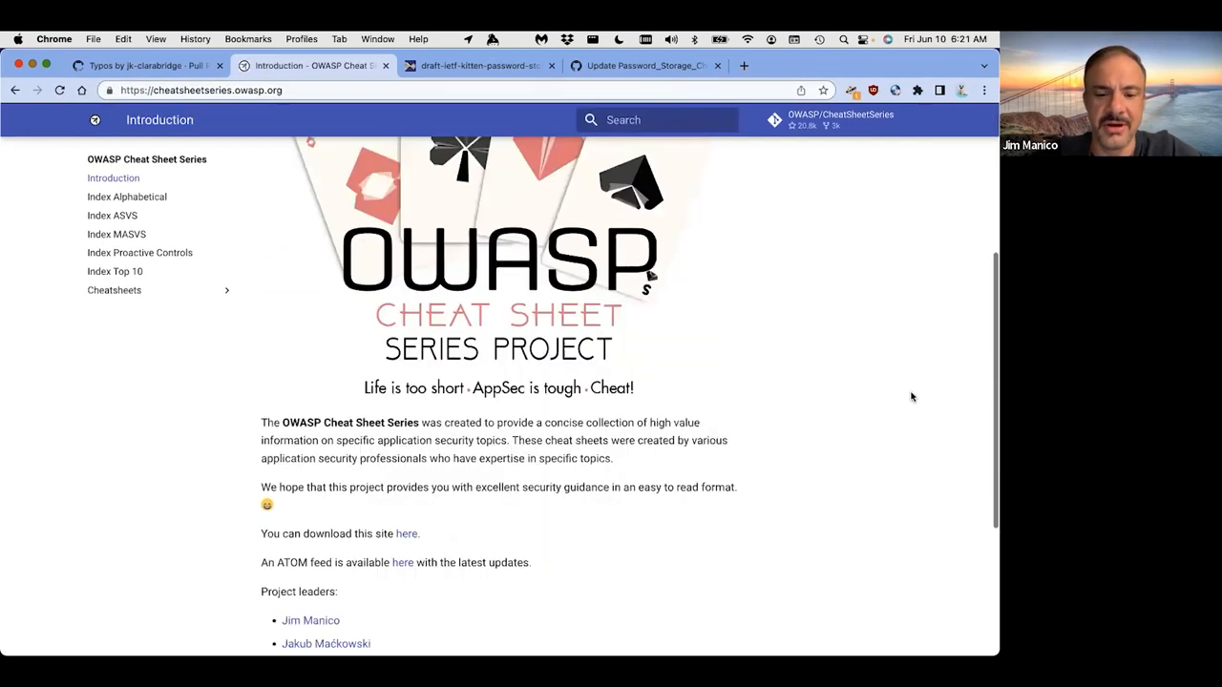
pyautogui.scroll(-3)
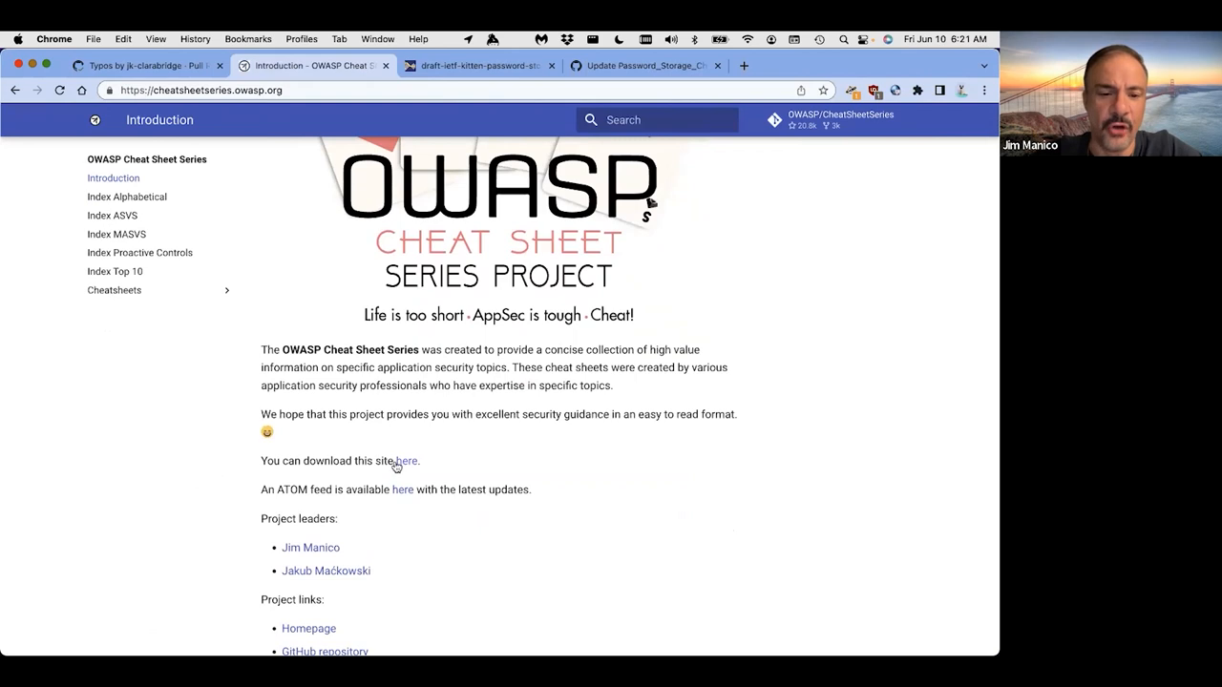
pyautogui.moveTo(407, 461)
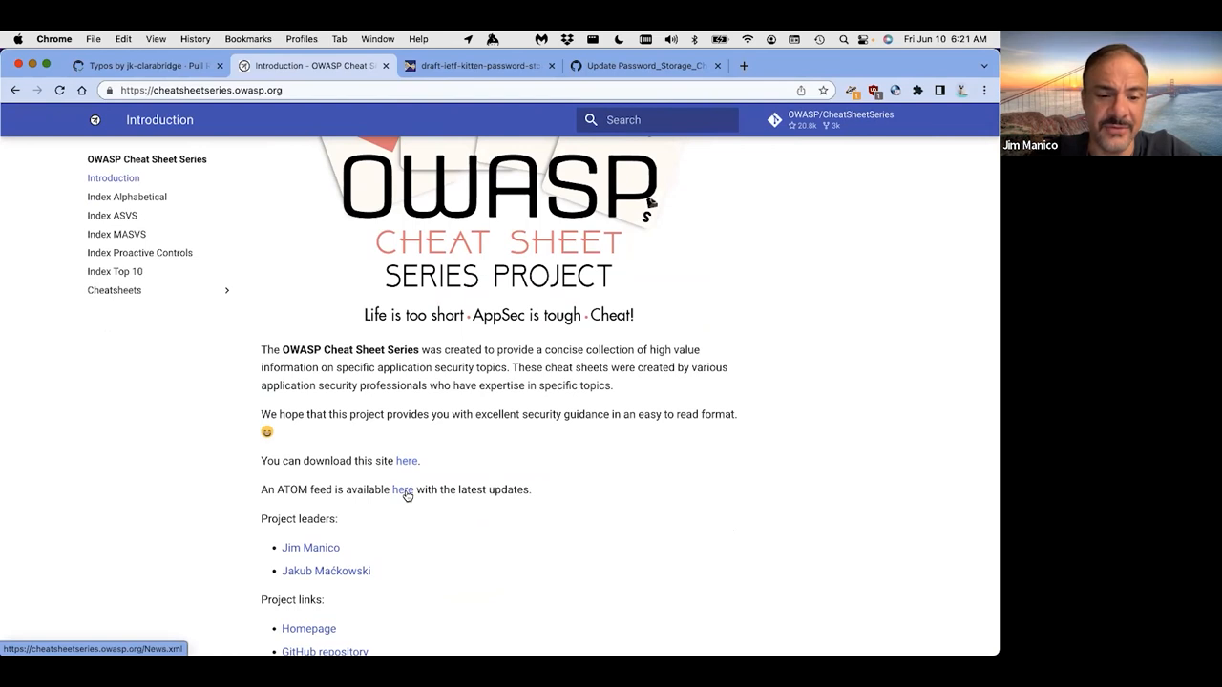
pyautogui.click(402, 489)
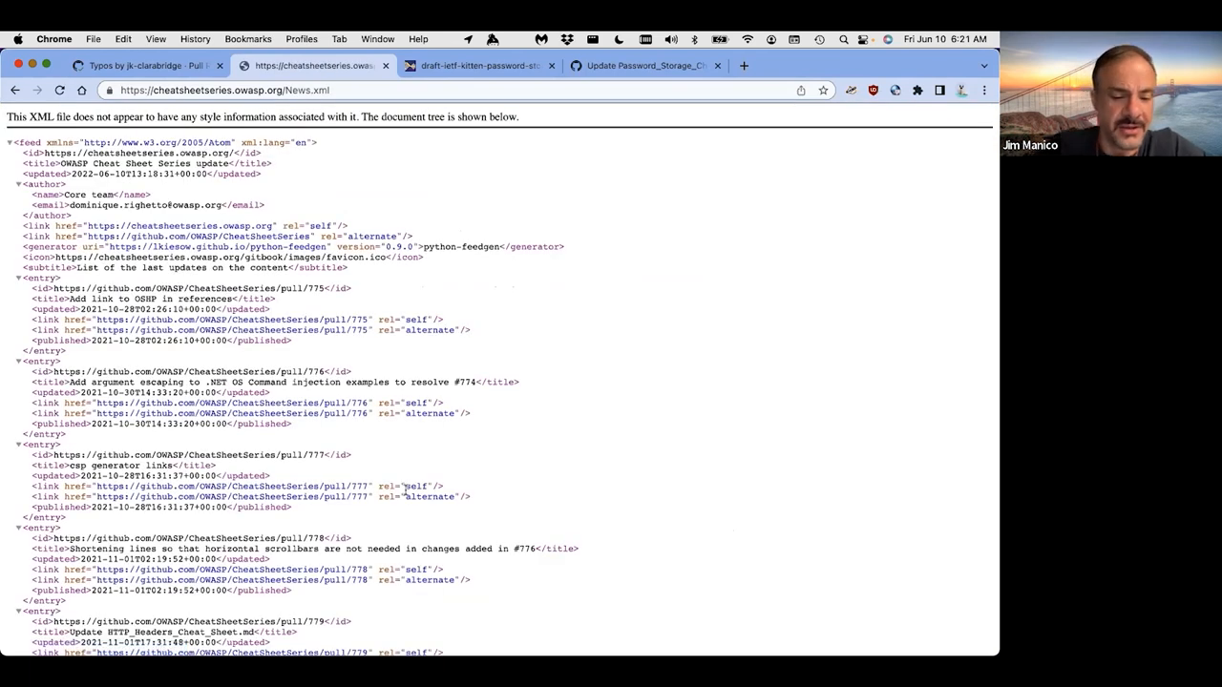
pyautogui.moveTo(455, 311)
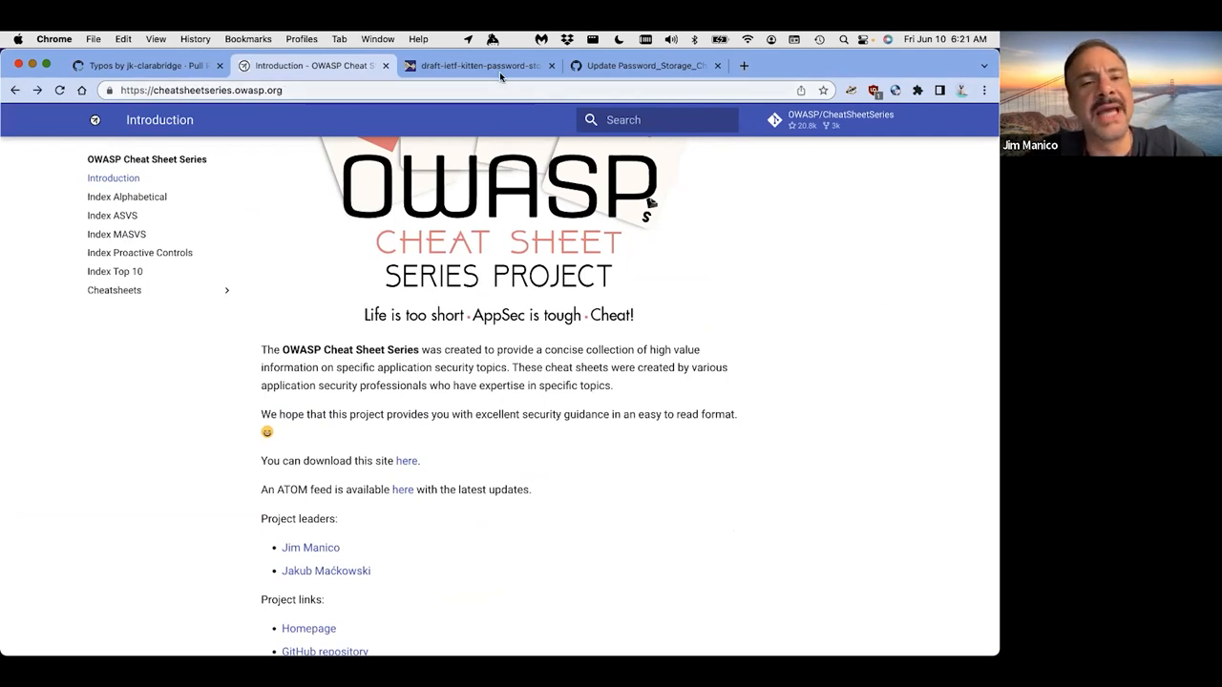
pyautogui.click(477, 65)
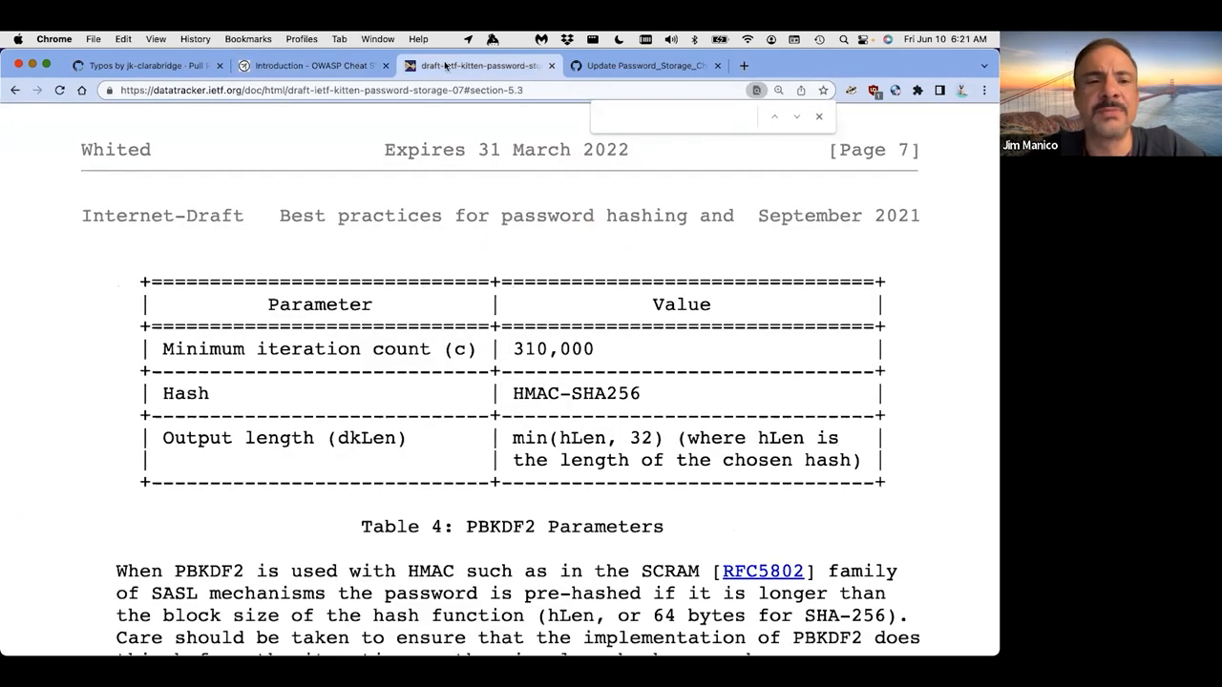
pyautogui.click(310, 64)
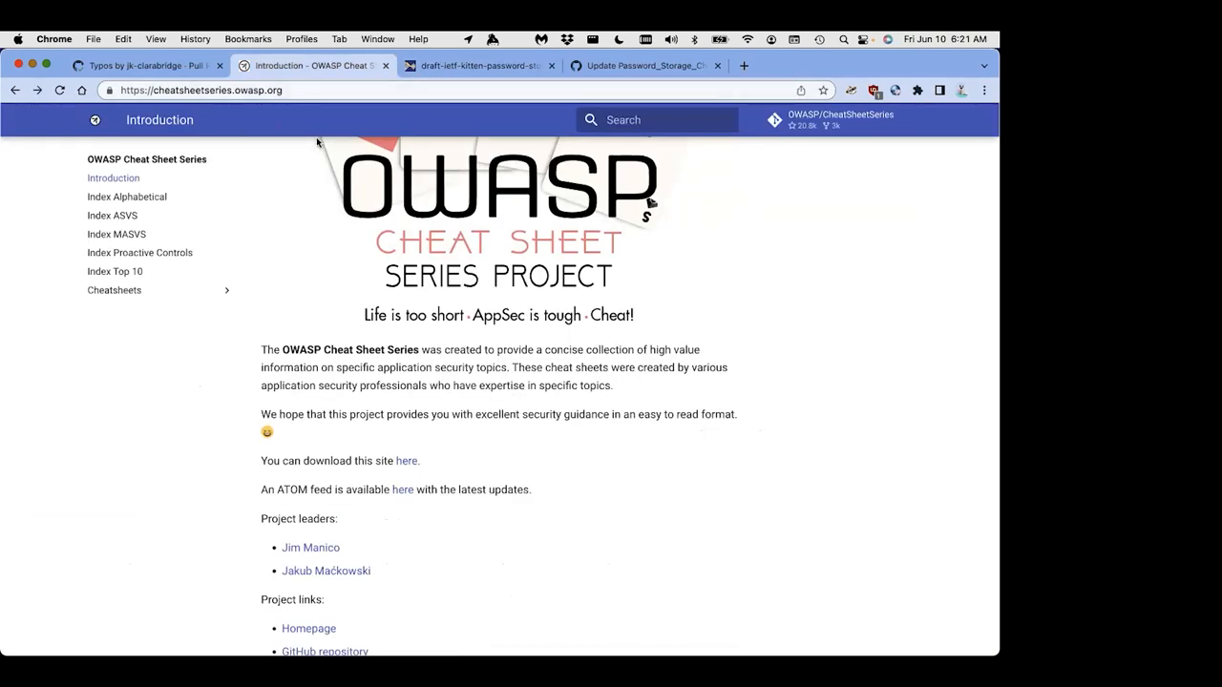
# Step: Squash-merge the Typos pull request #916 and return to the open pull request list
pyautogui.click(143, 65)
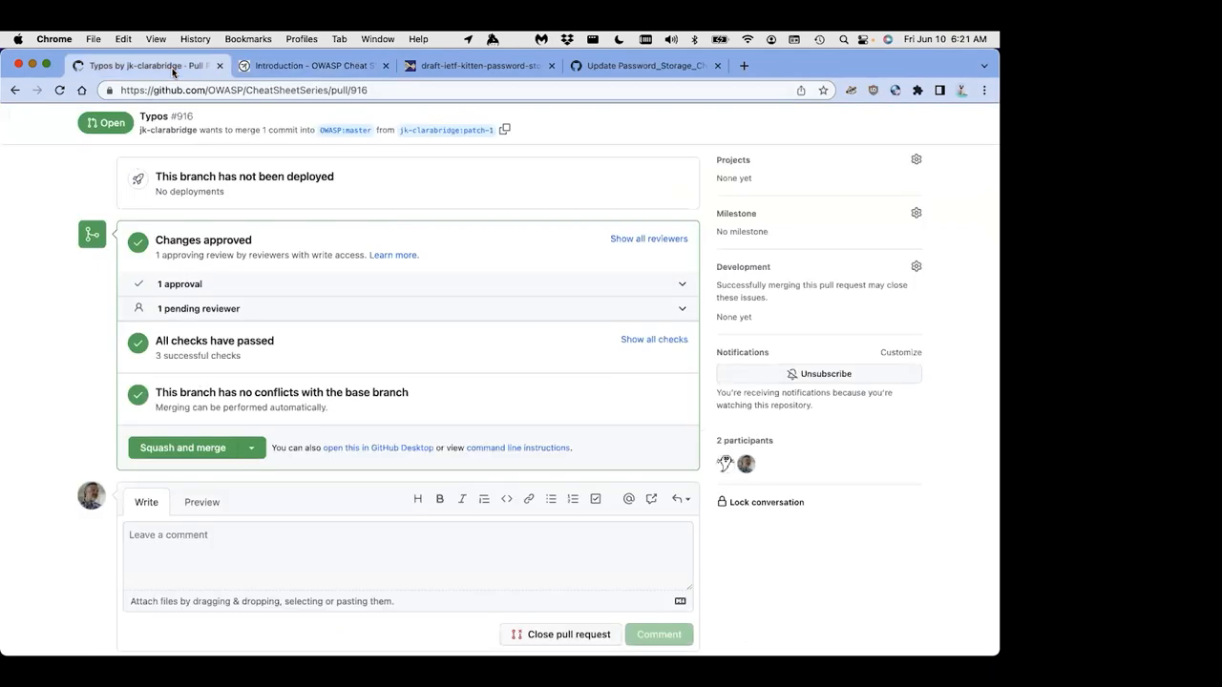
pyautogui.moveTo(183, 448)
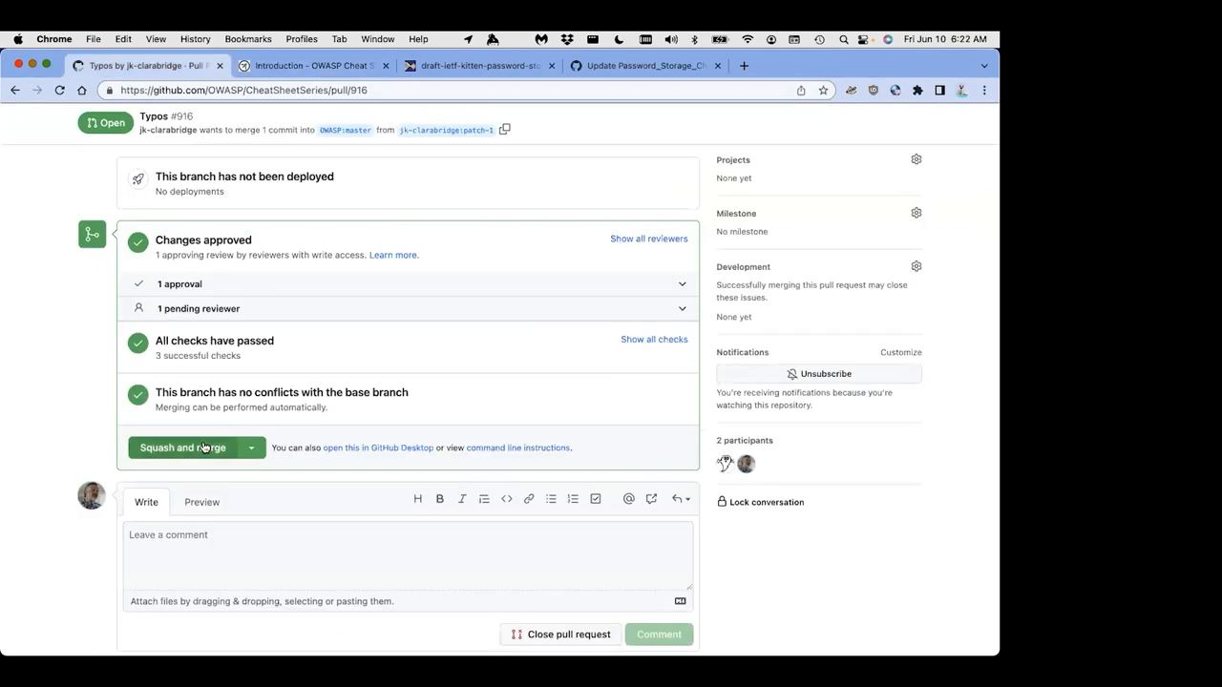
pyautogui.click(182, 447)
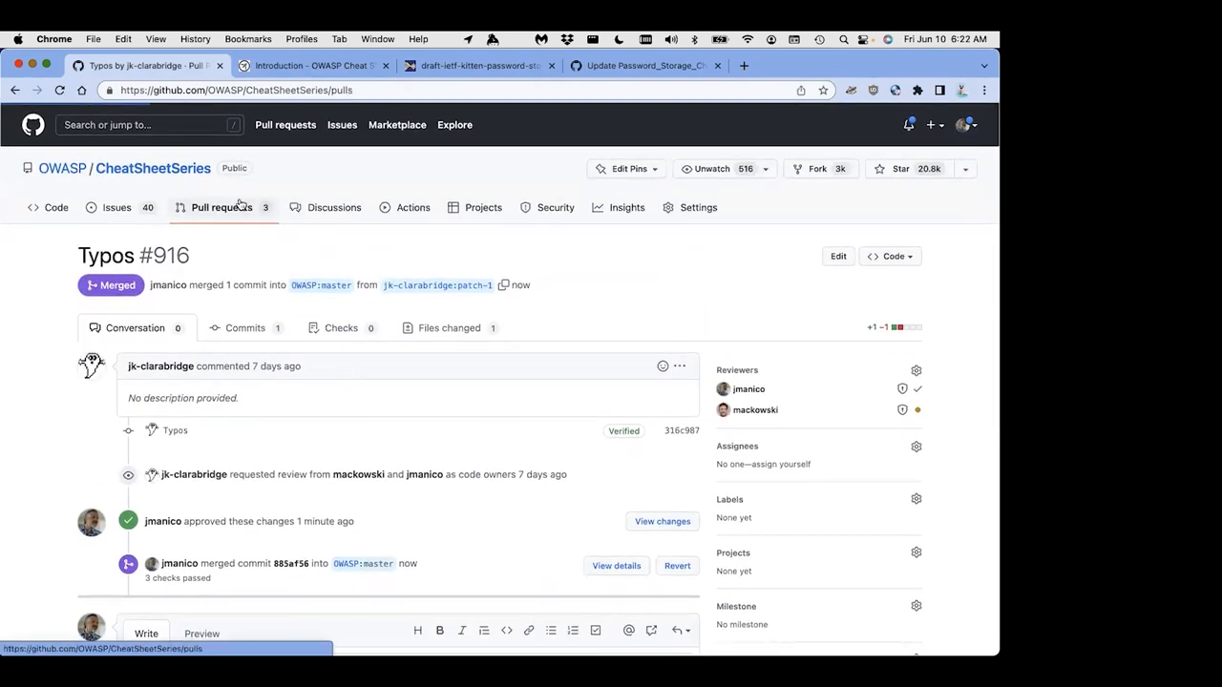
pyautogui.click(218, 207)
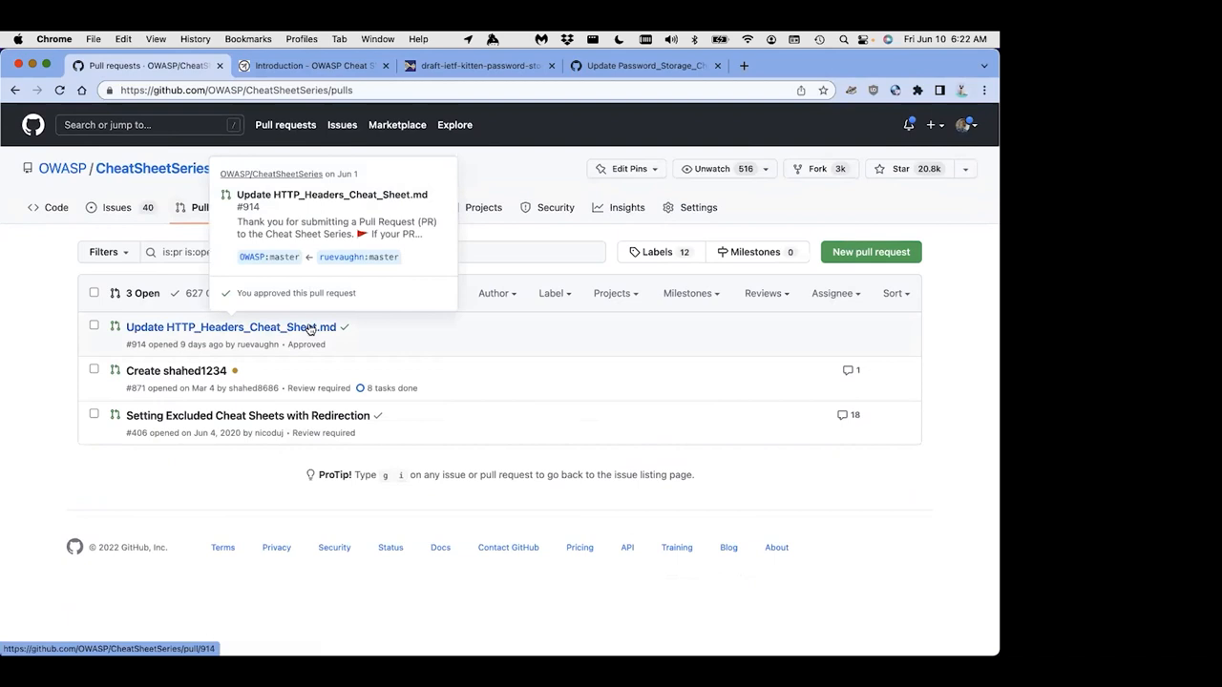
# Step: Approve and squash-merge the HTTP_Headers_Cheat_Sheet.md fix, pull request #914
pyautogui.click(229, 327)
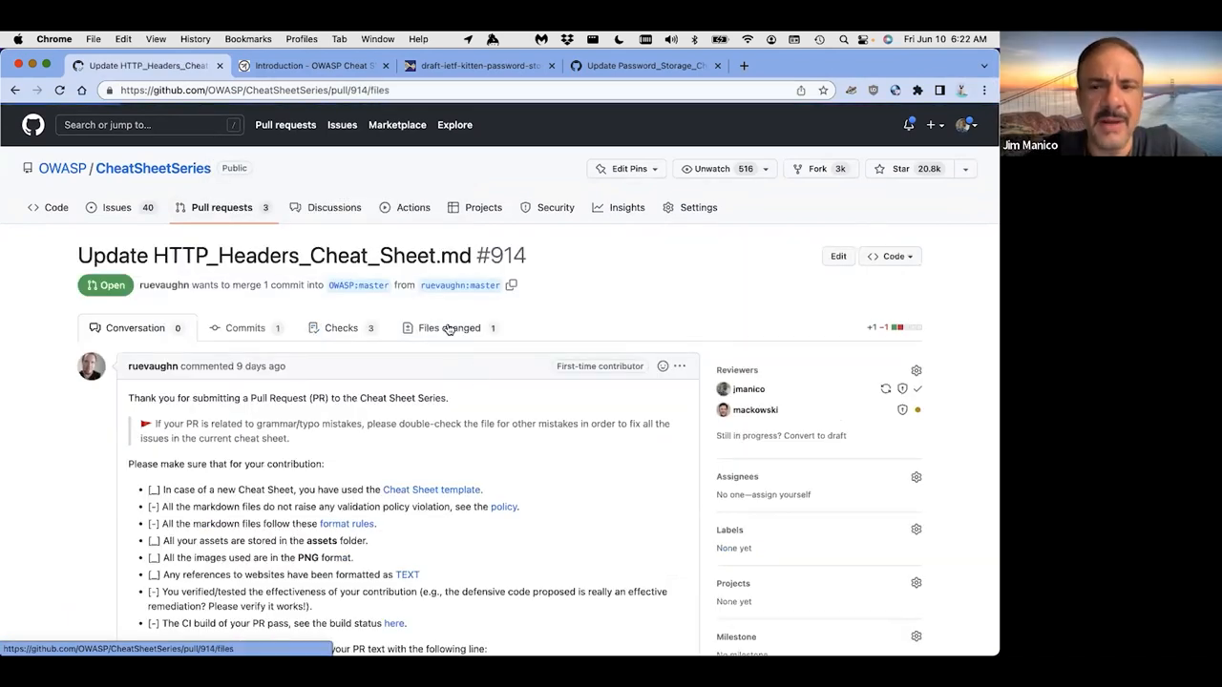
pyautogui.click(448, 327)
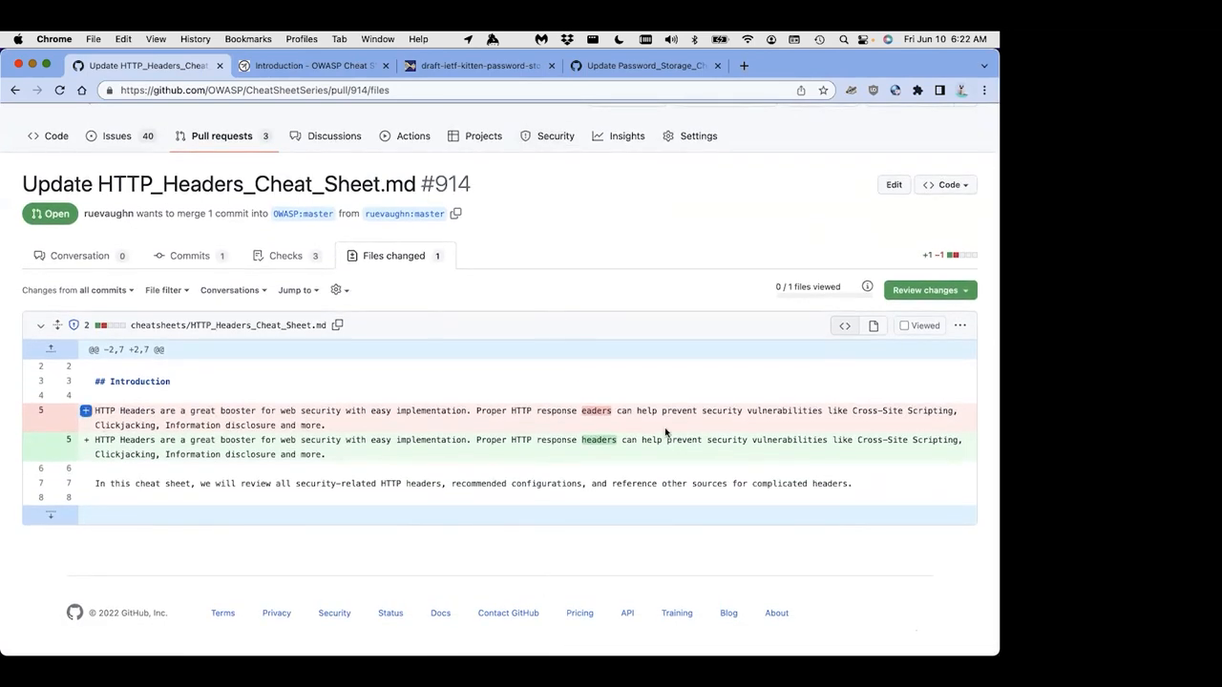
pyautogui.click(924, 290)
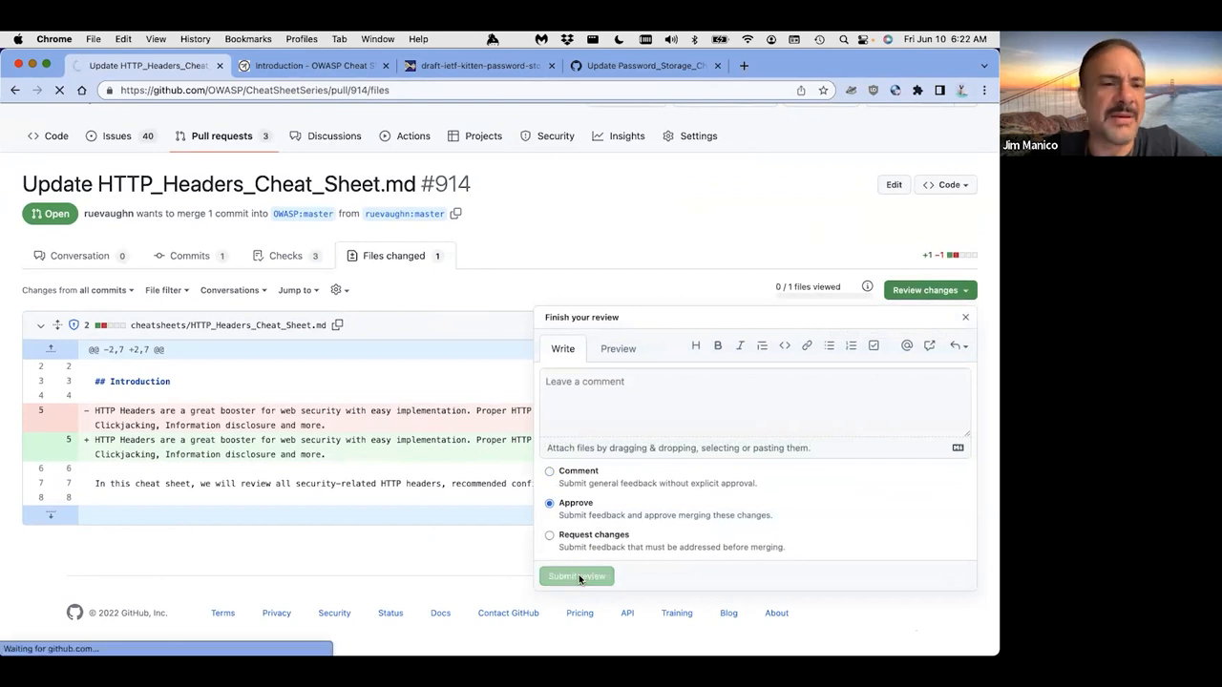
pyautogui.click(577, 576)
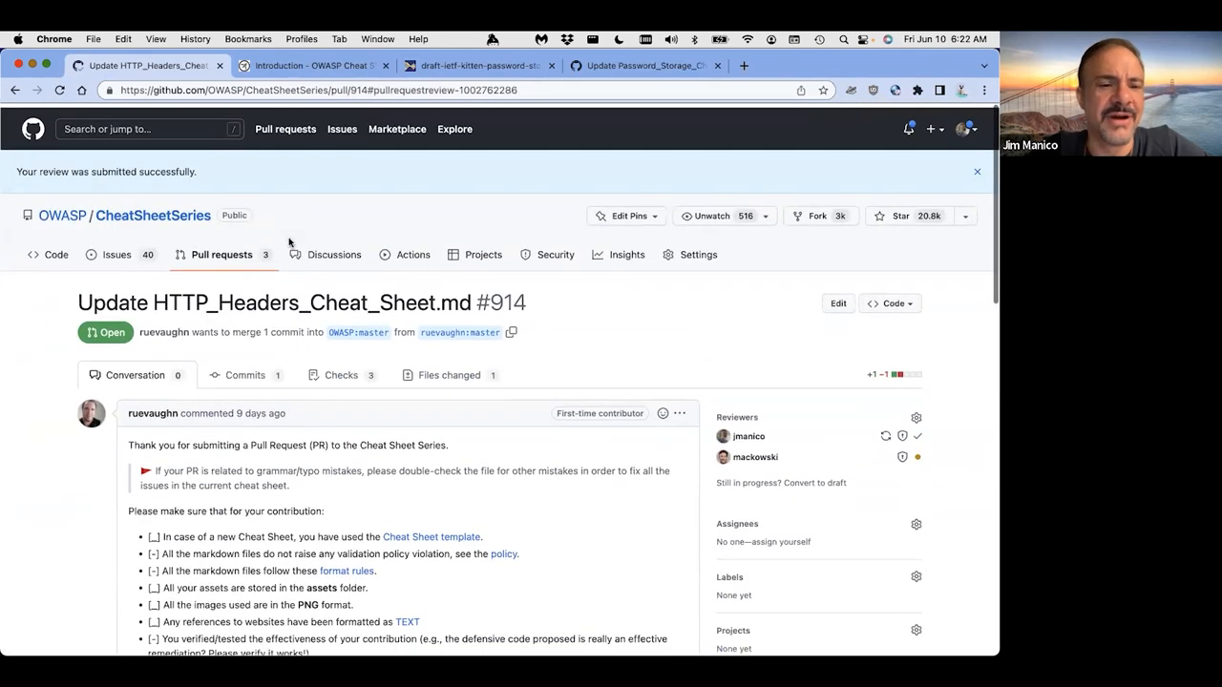
pyautogui.scroll(-3)
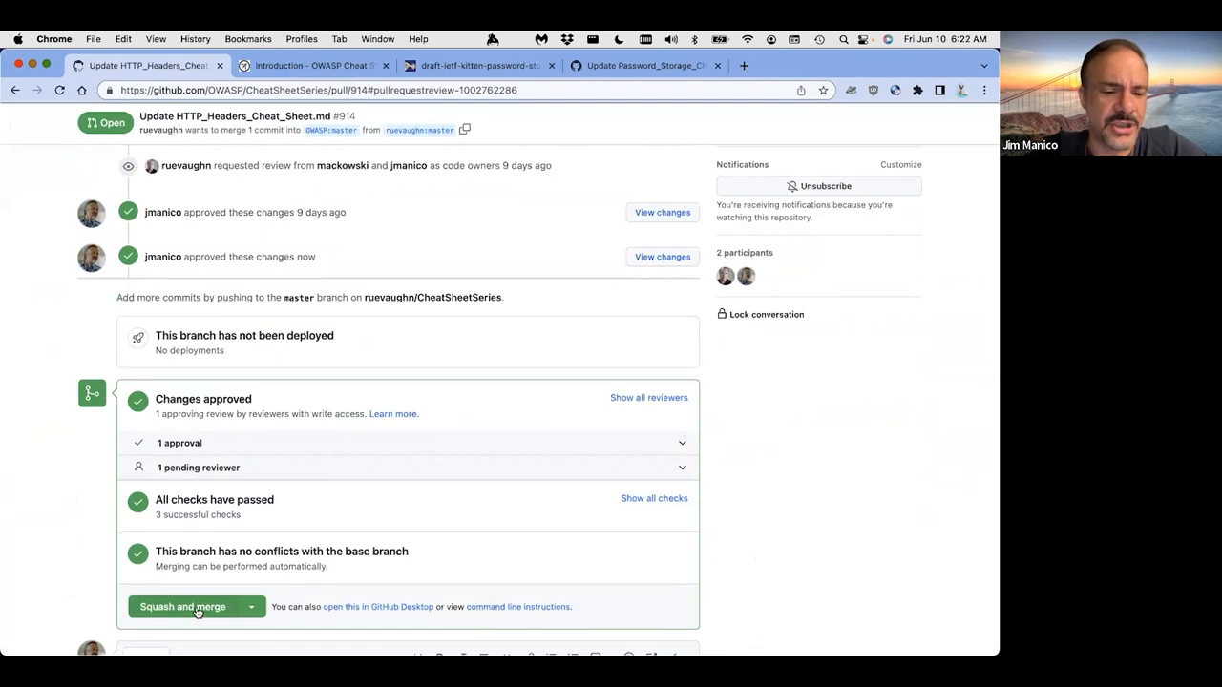
pyautogui.click(182, 606)
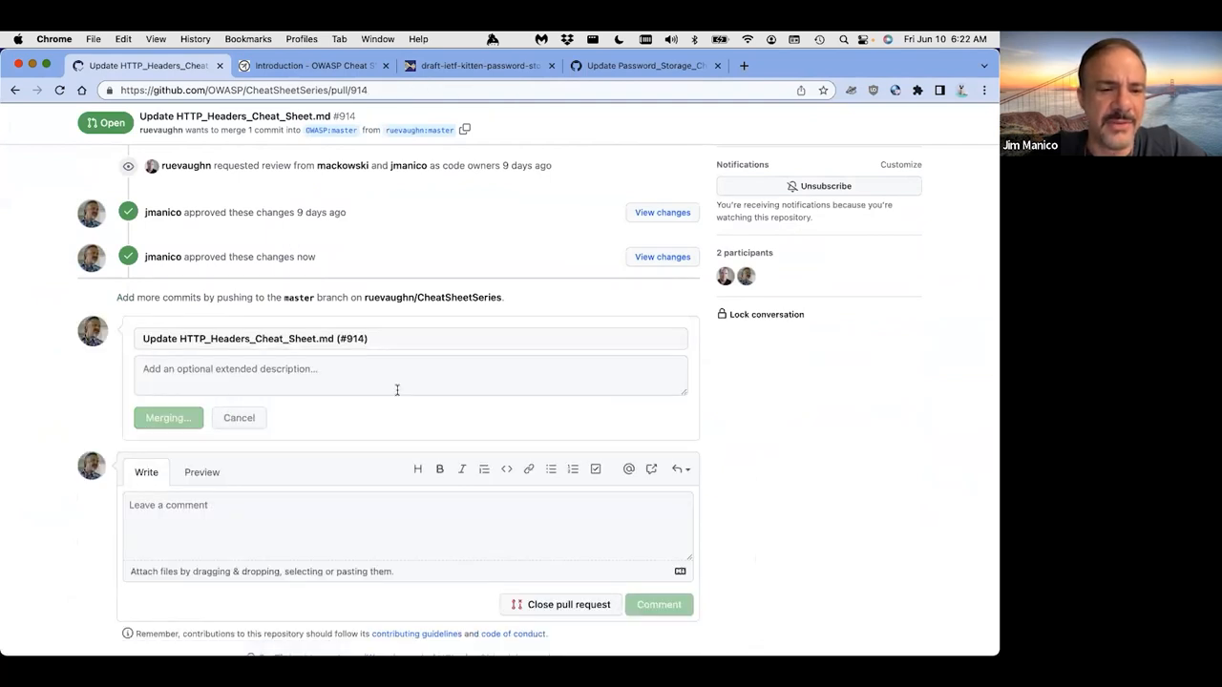
pyautogui.click(168, 417)
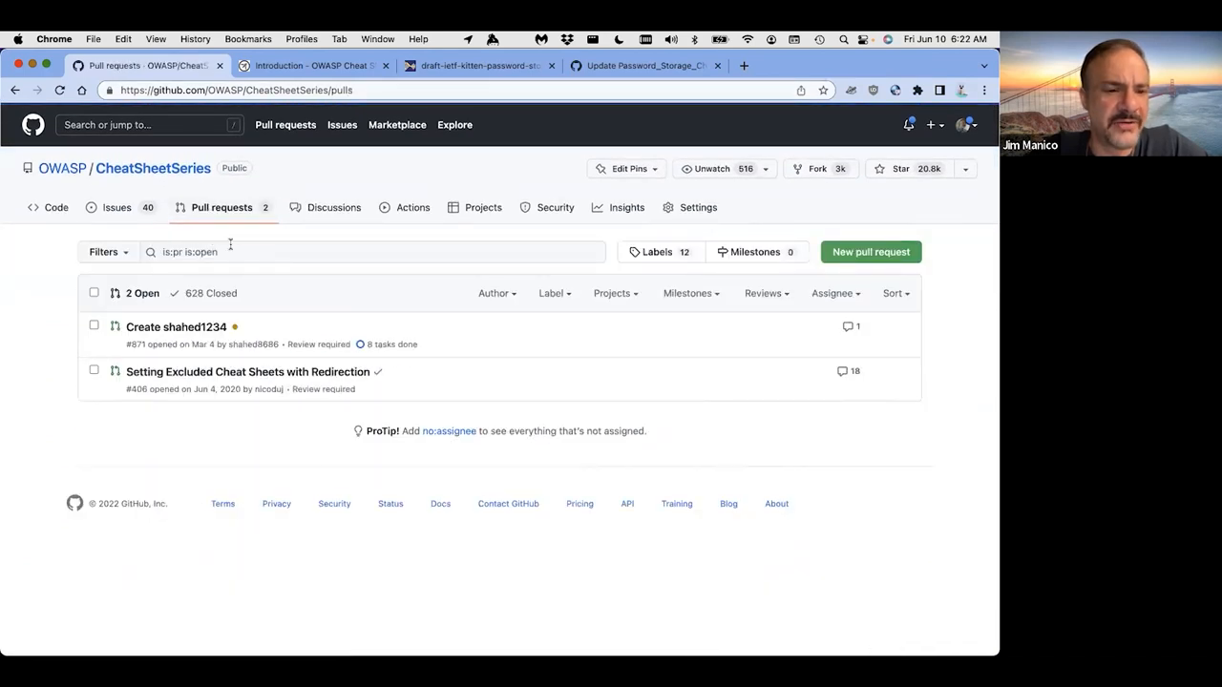
# Step: Review the security policy file in pull request #871's changed files
pyautogui.click(175, 327)
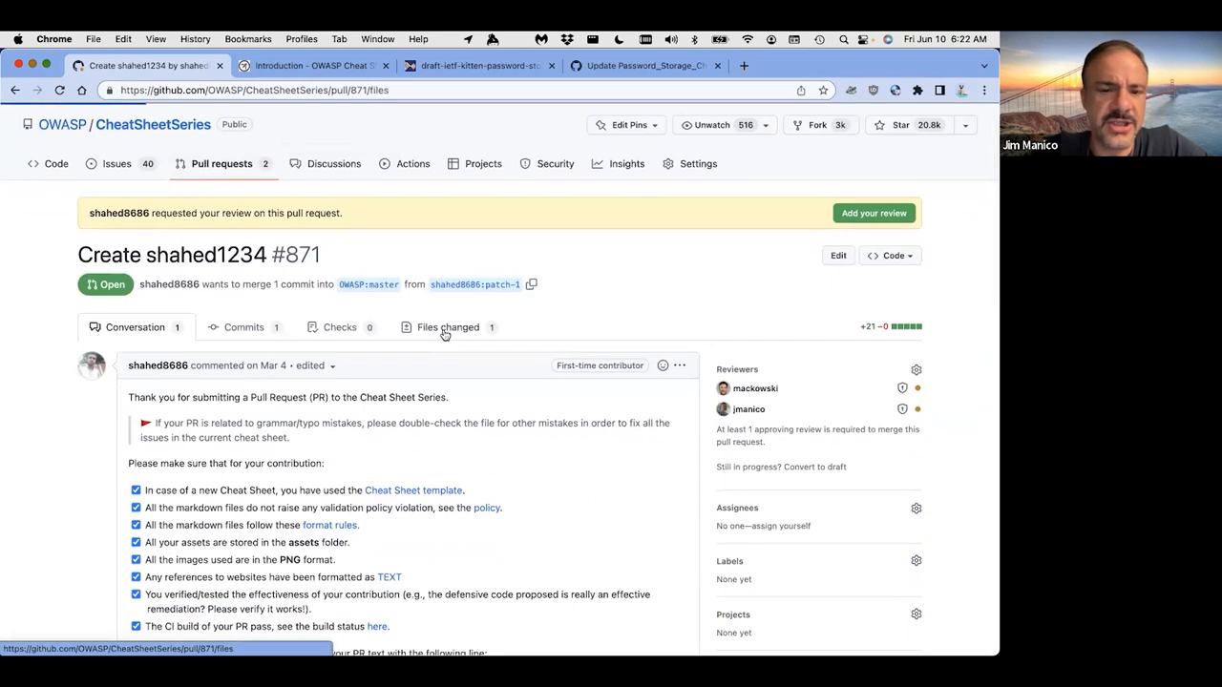
pyautogui.click(447, 326)
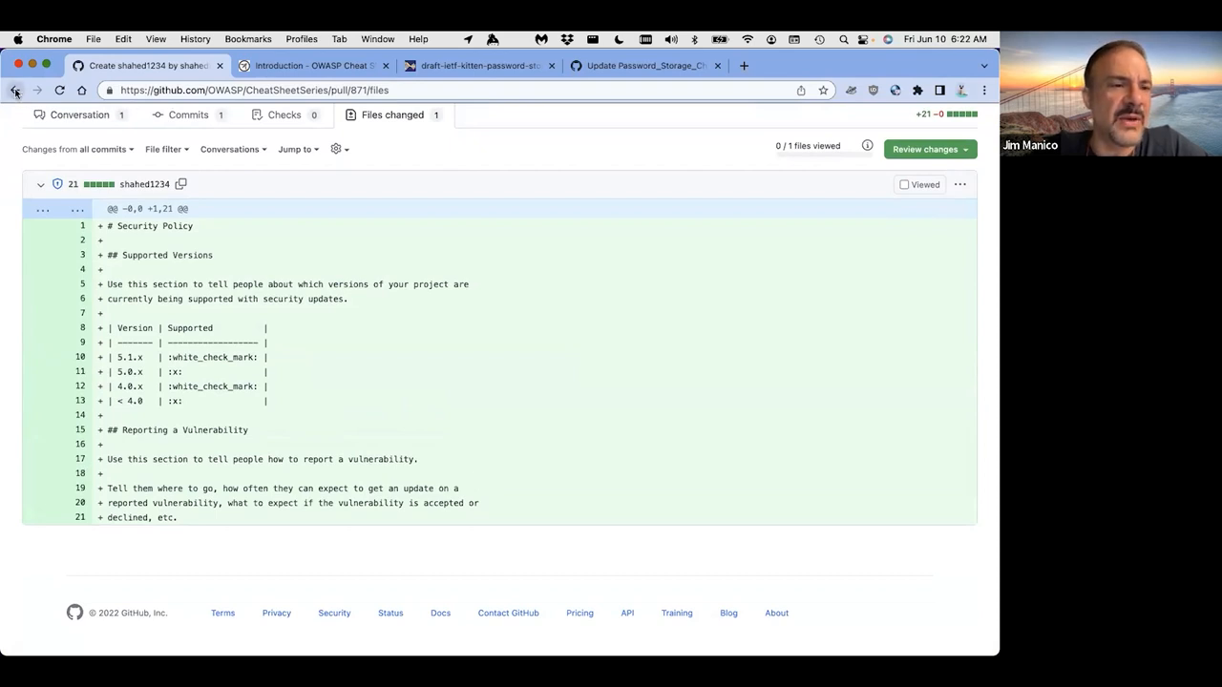
pyautogui.click(14, 90)
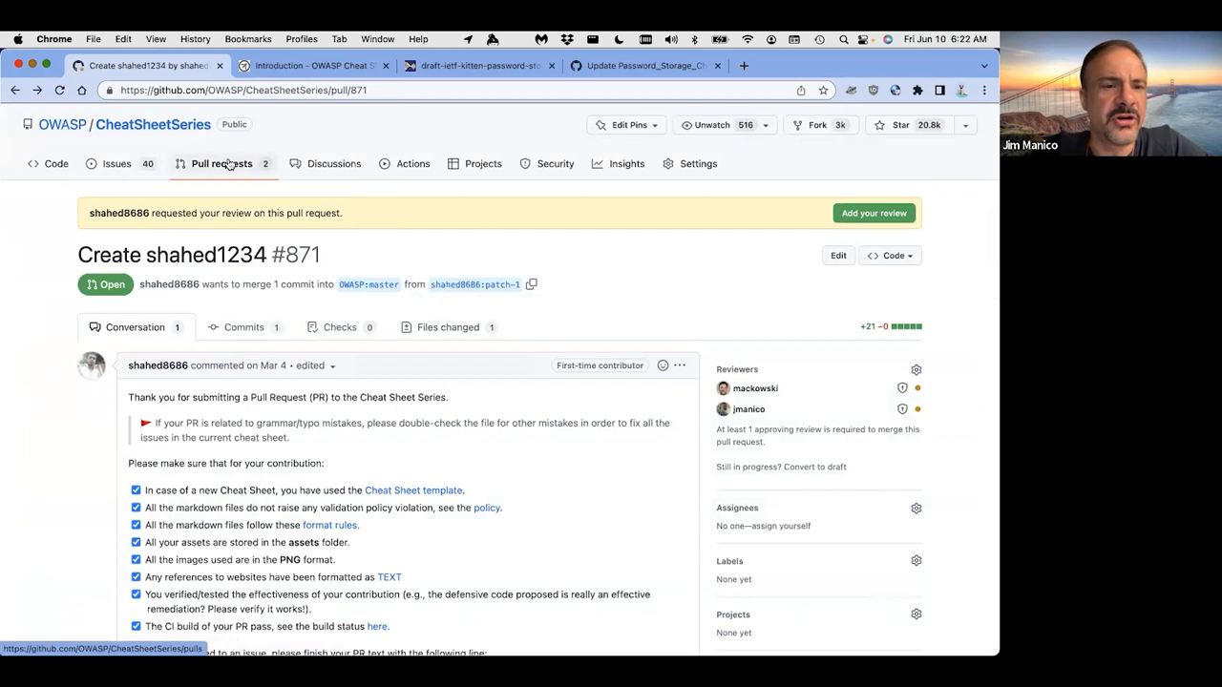
# Step: Filter the open issues by username 'jmanico', narrowing them to nine
pyautogui.click(222, 163)
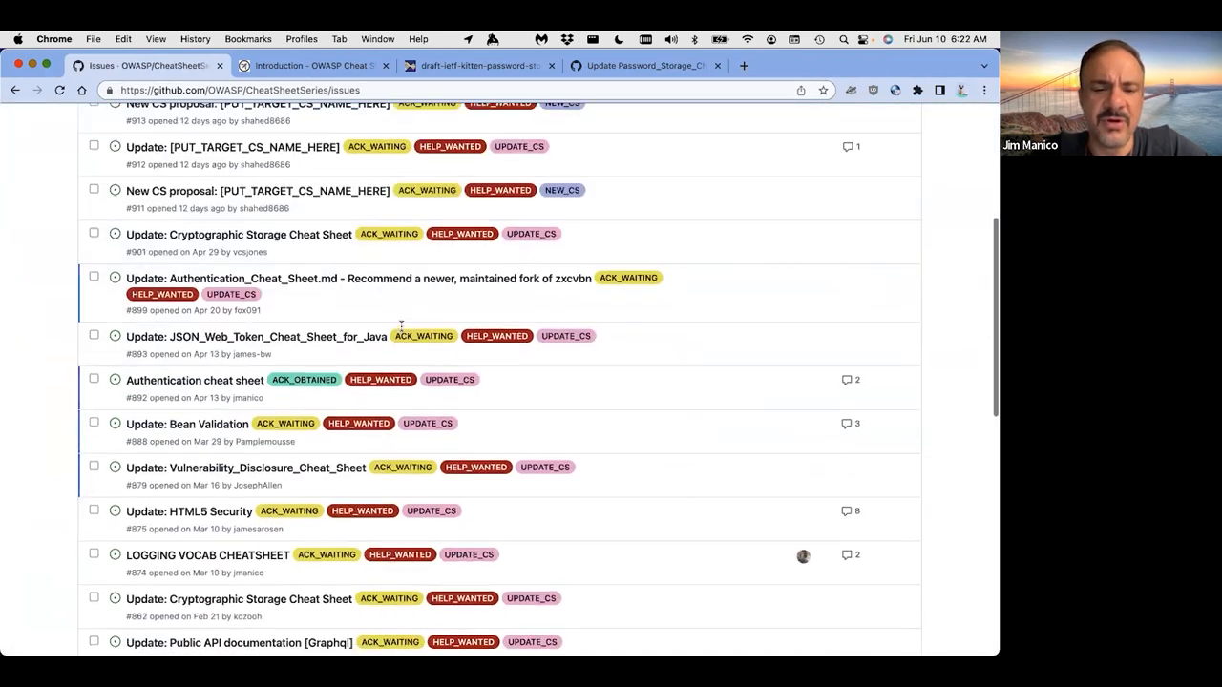
pyautogui.scroll(-3)
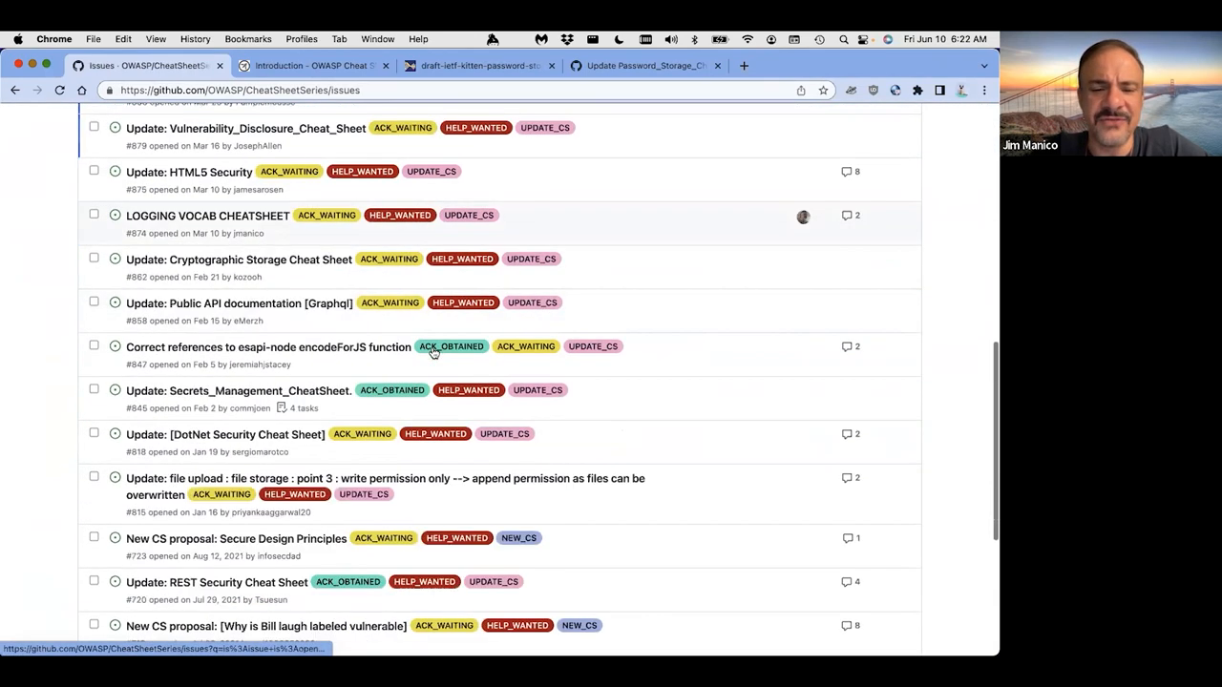
pyautogui.scroll(-3)
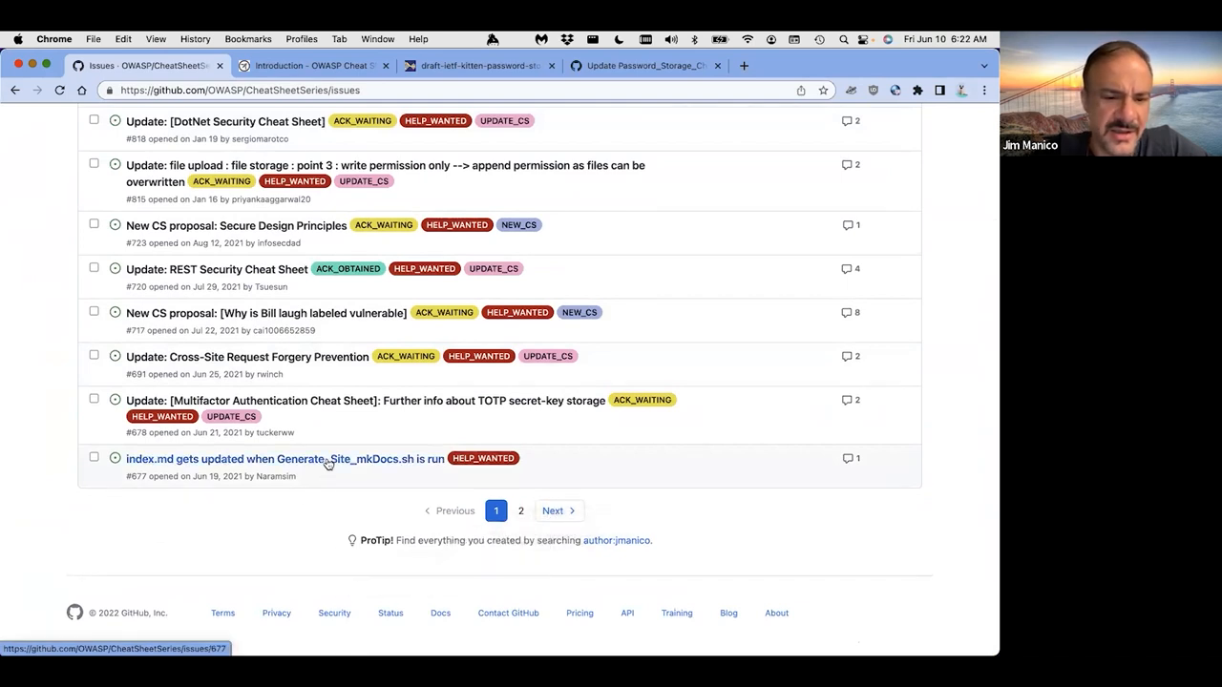
pyautogui.moveTo(583, 497)
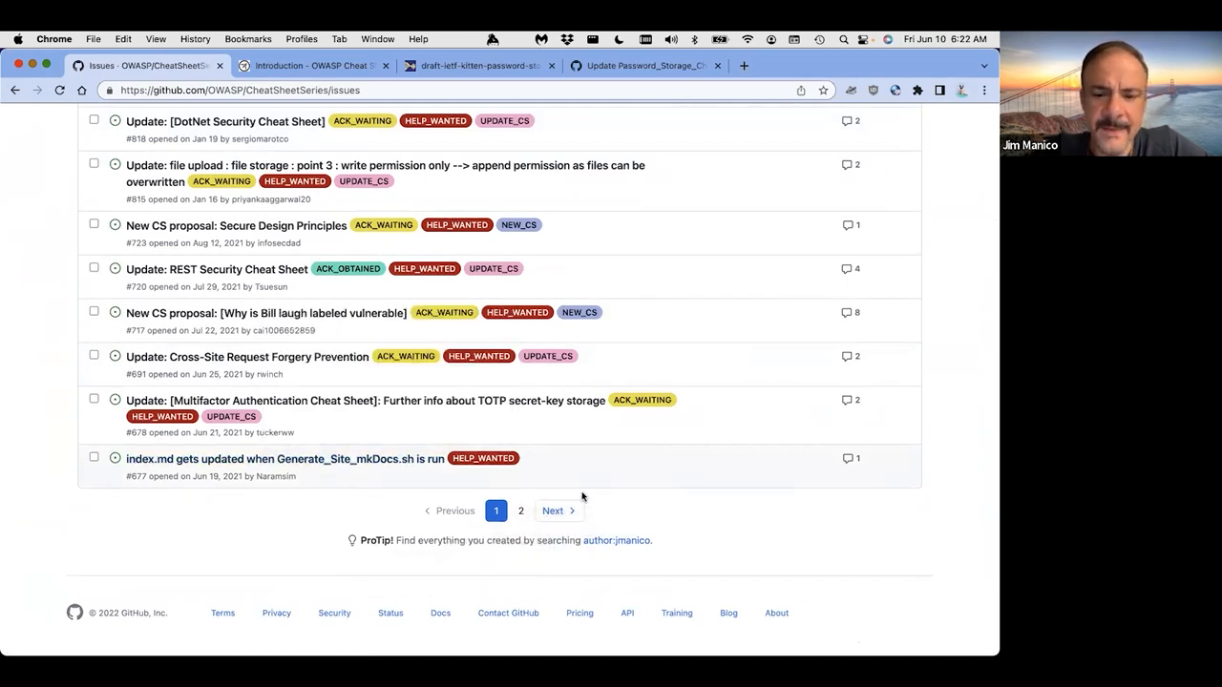
pyautogui.click(559, 510)
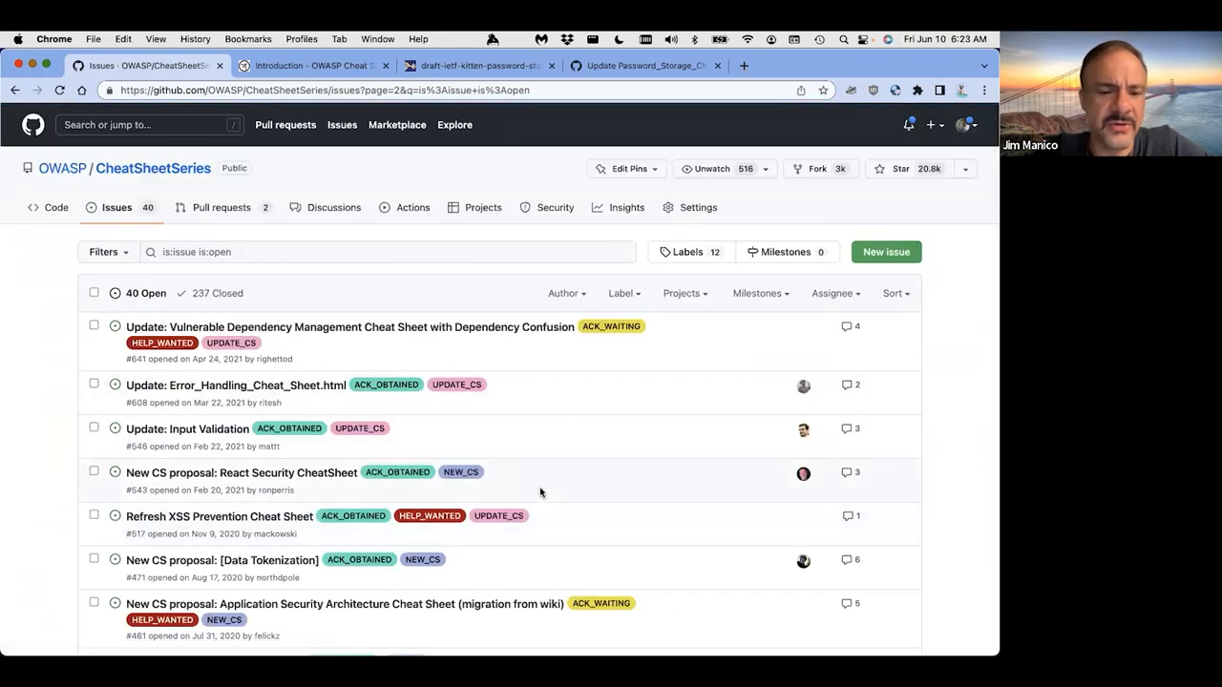
pyautogui.scroll(-3)
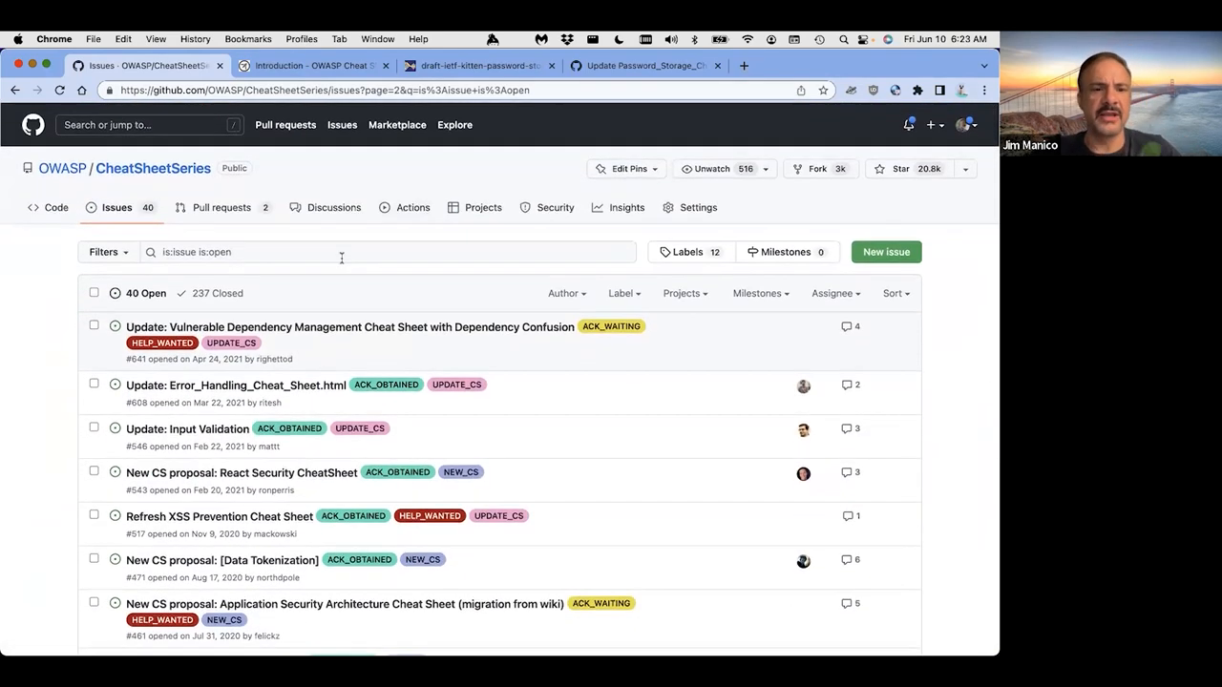
pyautogui.write('jmanico')
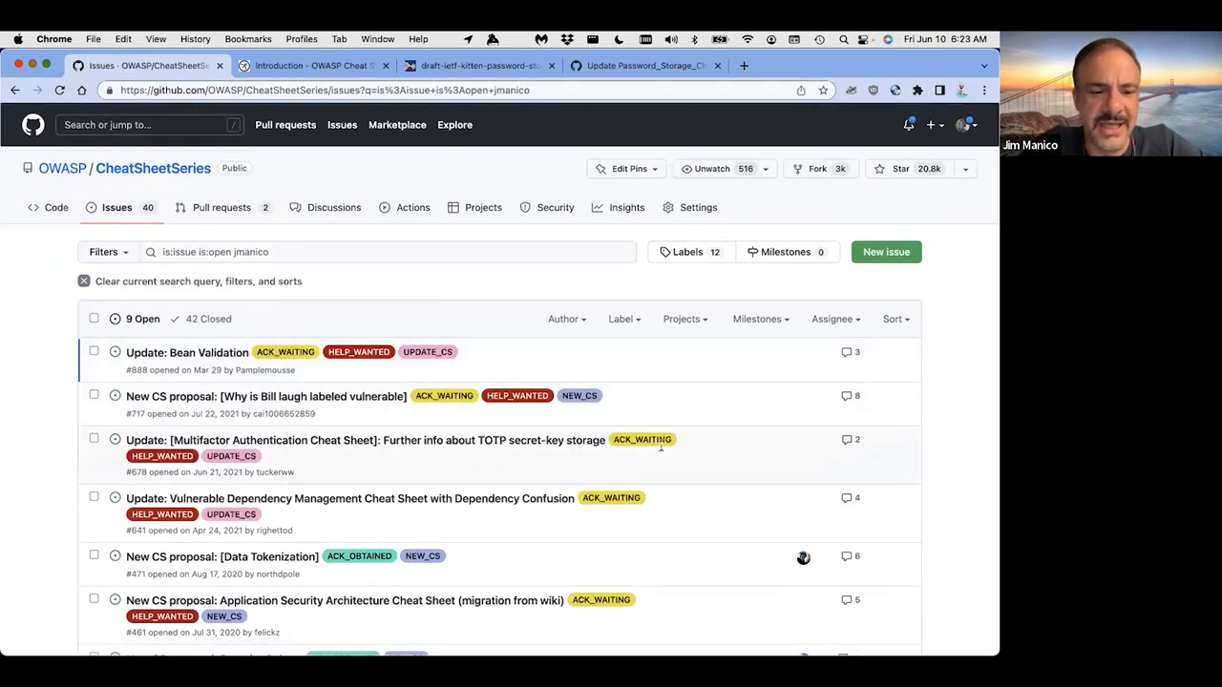
pyautogui.scroll(-3)
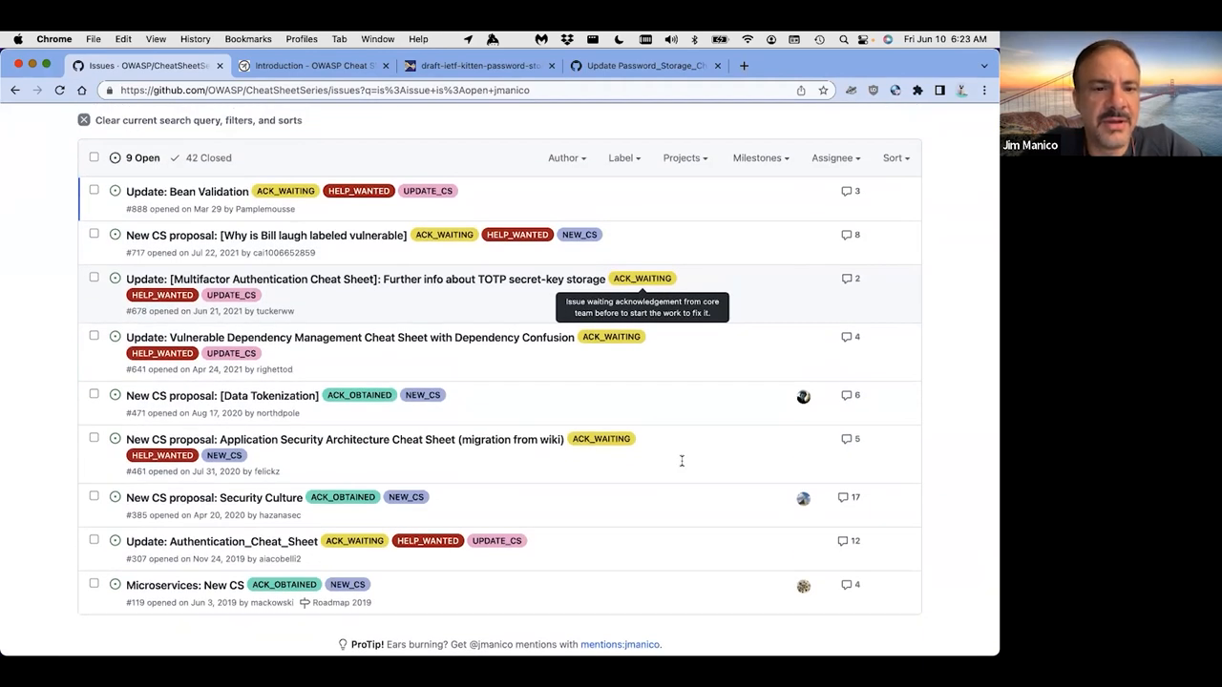
pyautogui.click(311, 65)
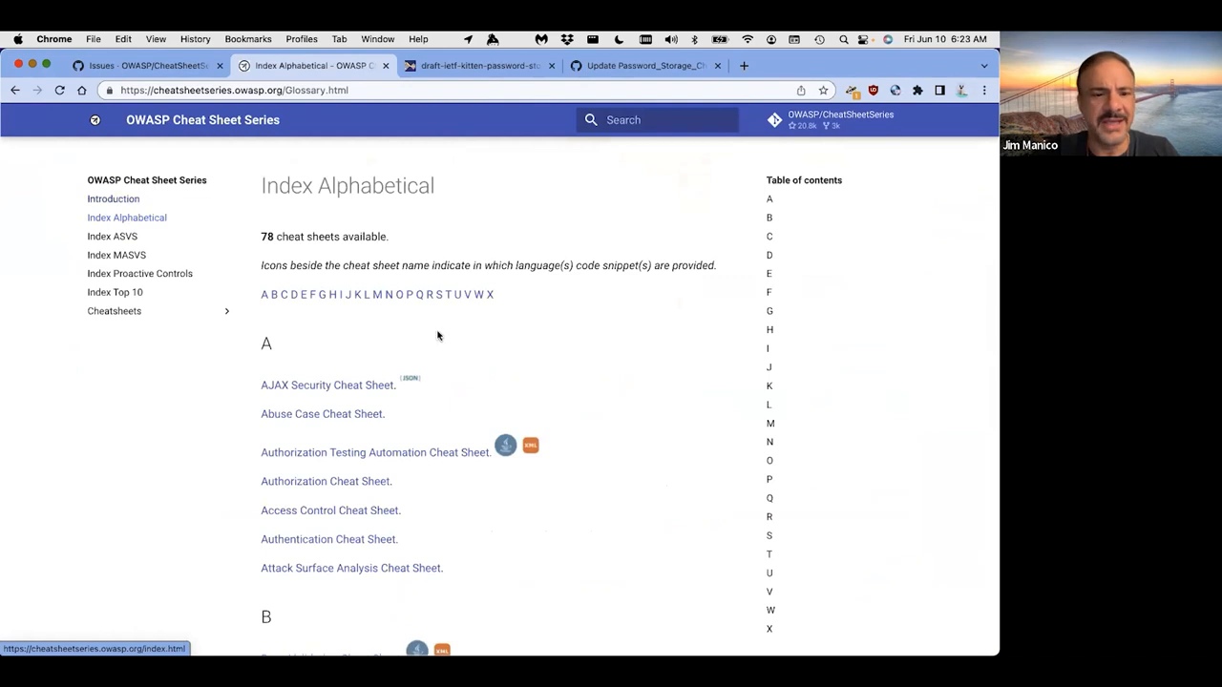
# Step: Open the Password Storage Cheat Sheet from the P section and reload it
pyautogui.scroll(-3)
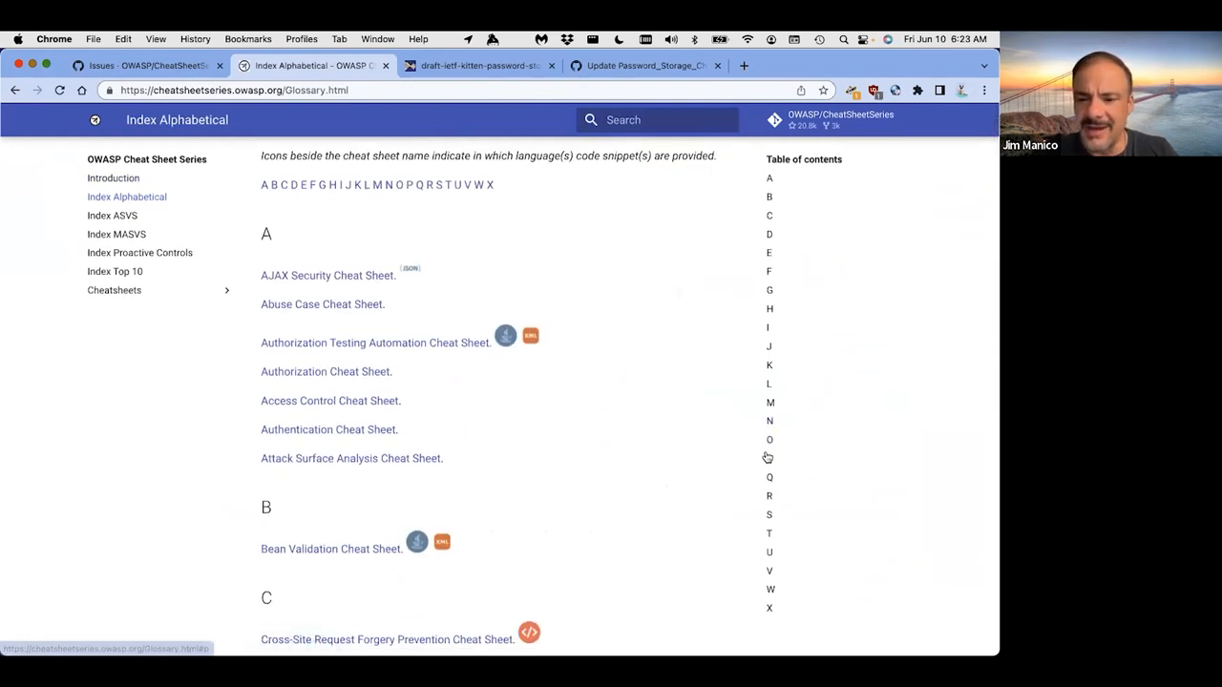
pyautogui.click(769, 458)
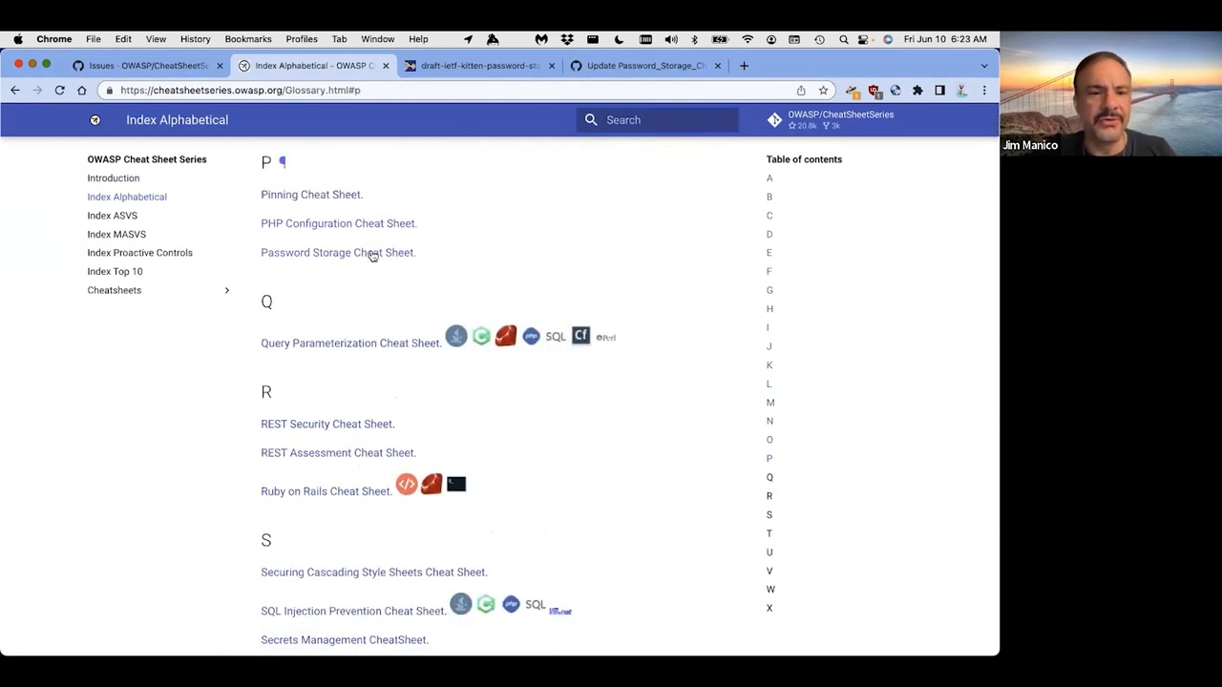
pyautogui.click(338, 252)
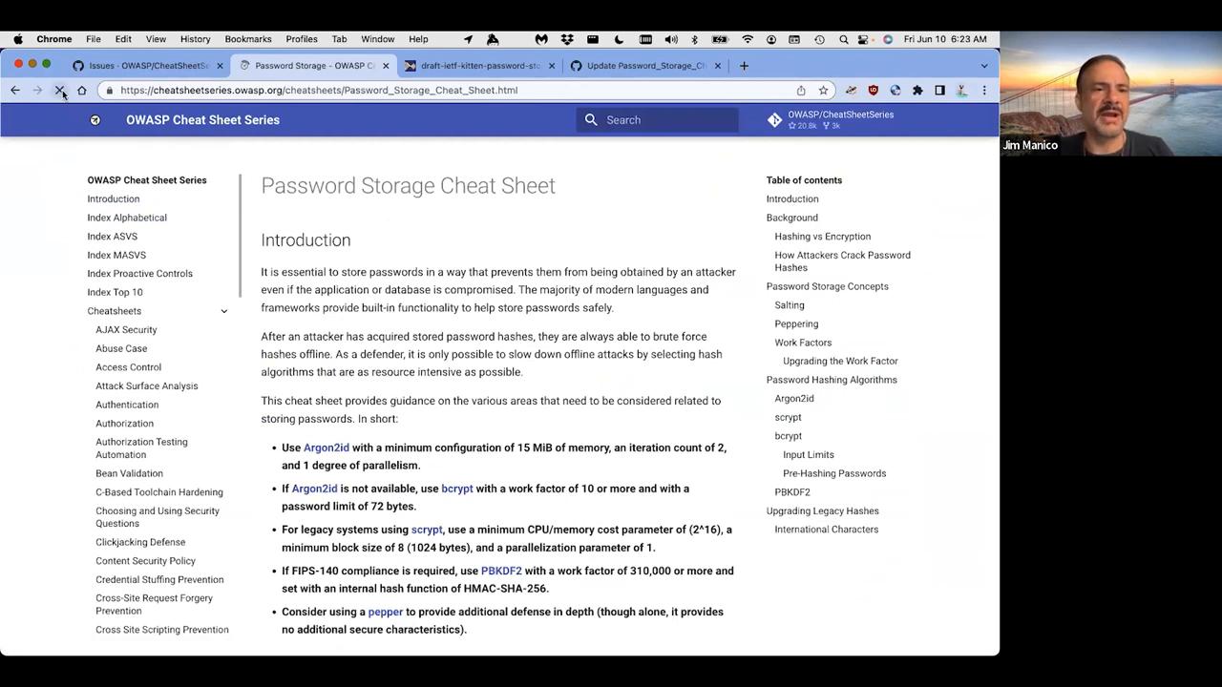
pyautogui.click(61, 89)
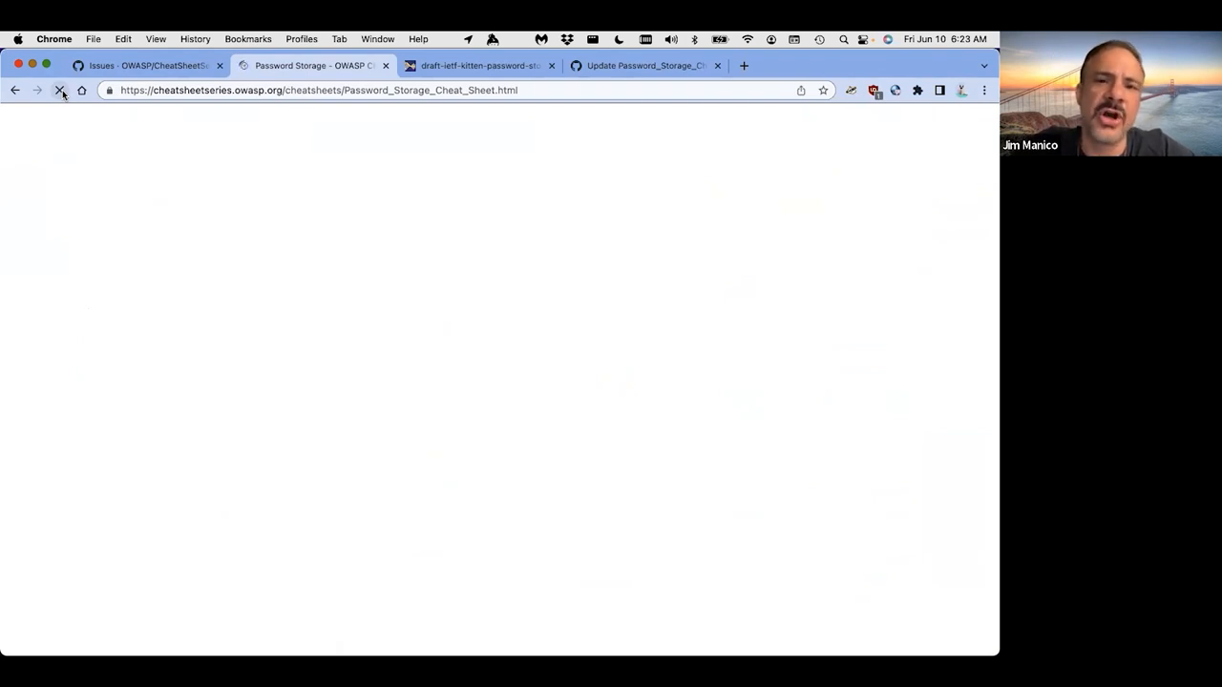
# Step: Close the IETF password draft tab and the merged pull request #919 tab
pyautogui.click(60, 90)
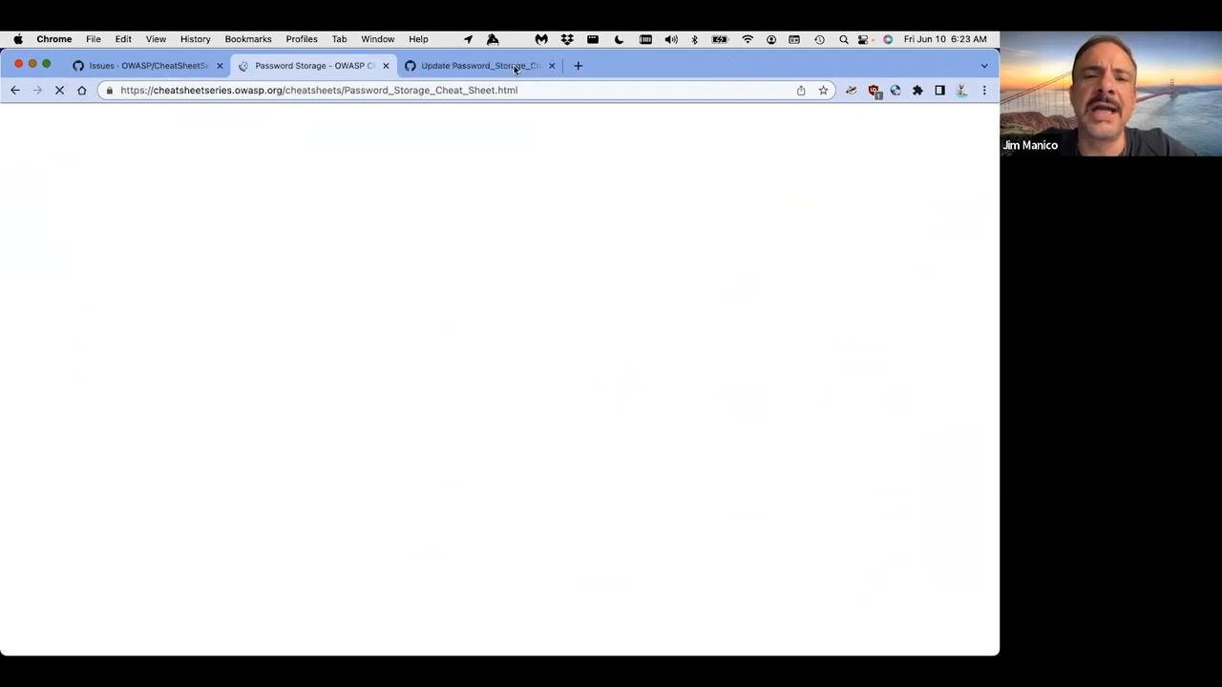
pyautogui.click(478, 65)
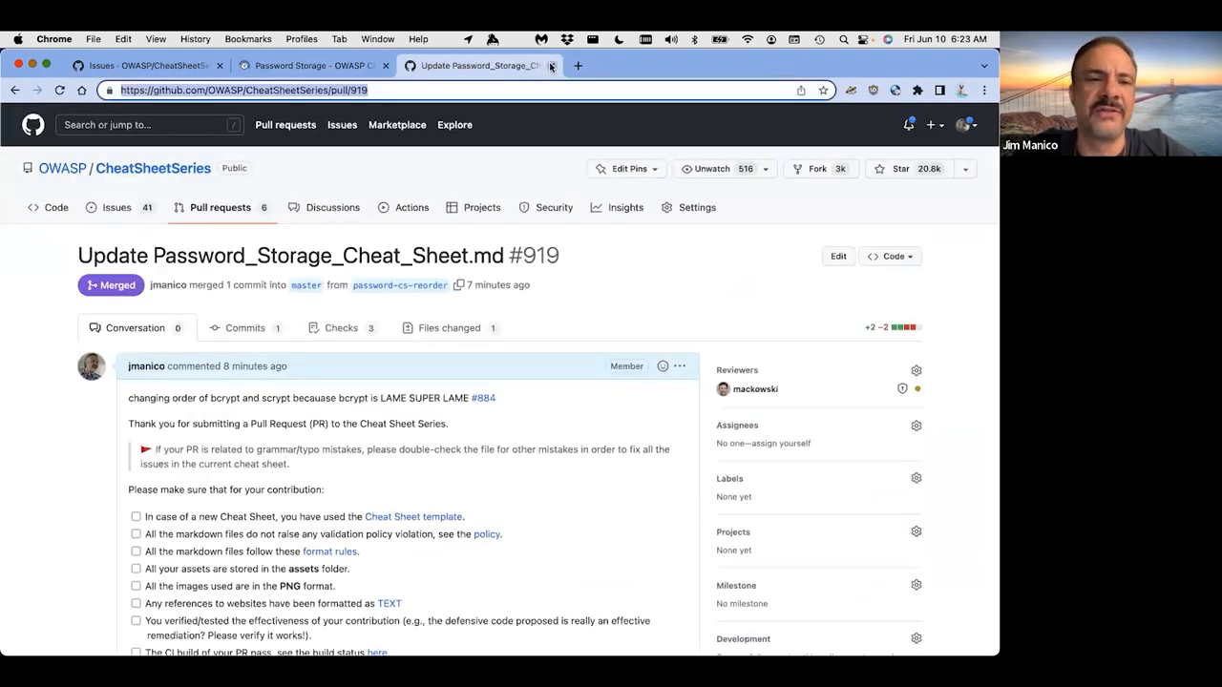
pyautogui.click(551, 65)
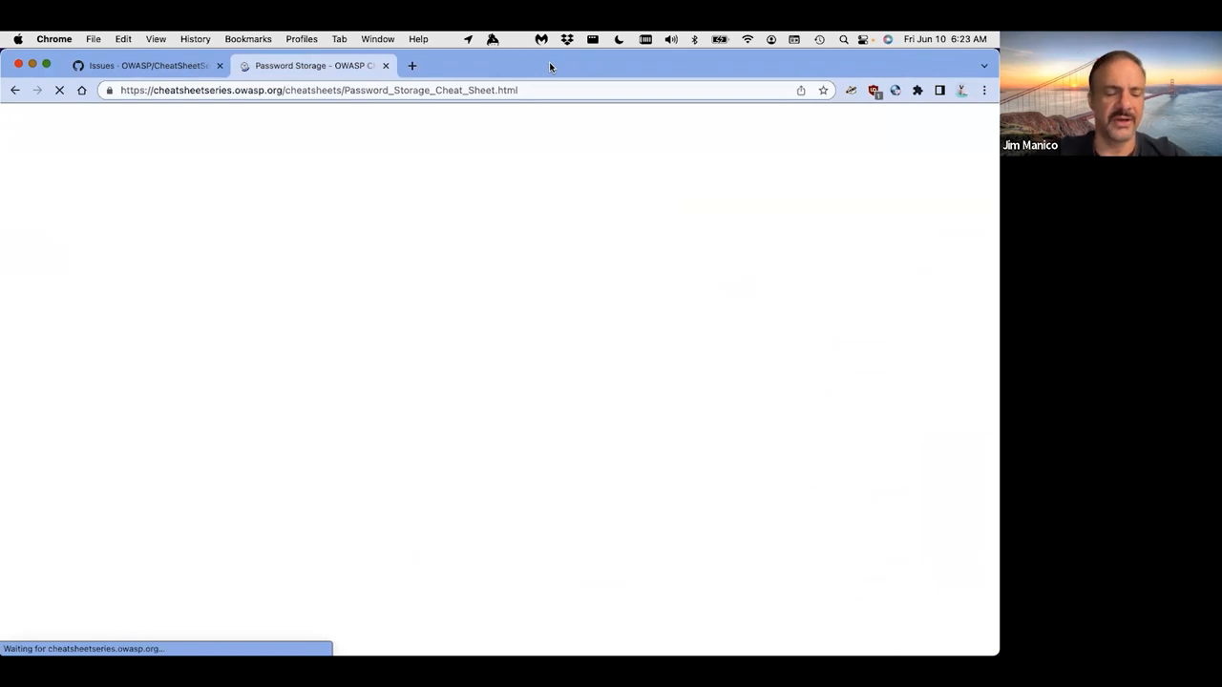
# Step: Reload the Password Storage Cheat Sheet and confirm scrypt now precedes bcrypt
pyautogui.press('cmd+tab')
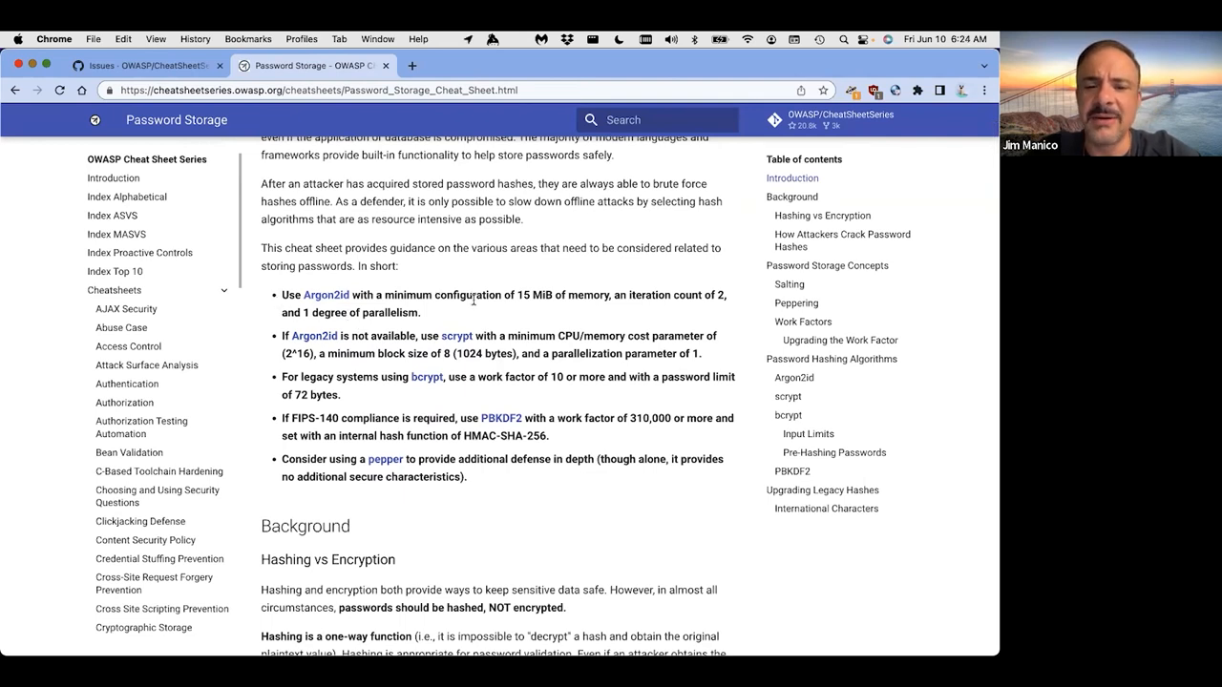
pyautogui.moveTo(414, 346)
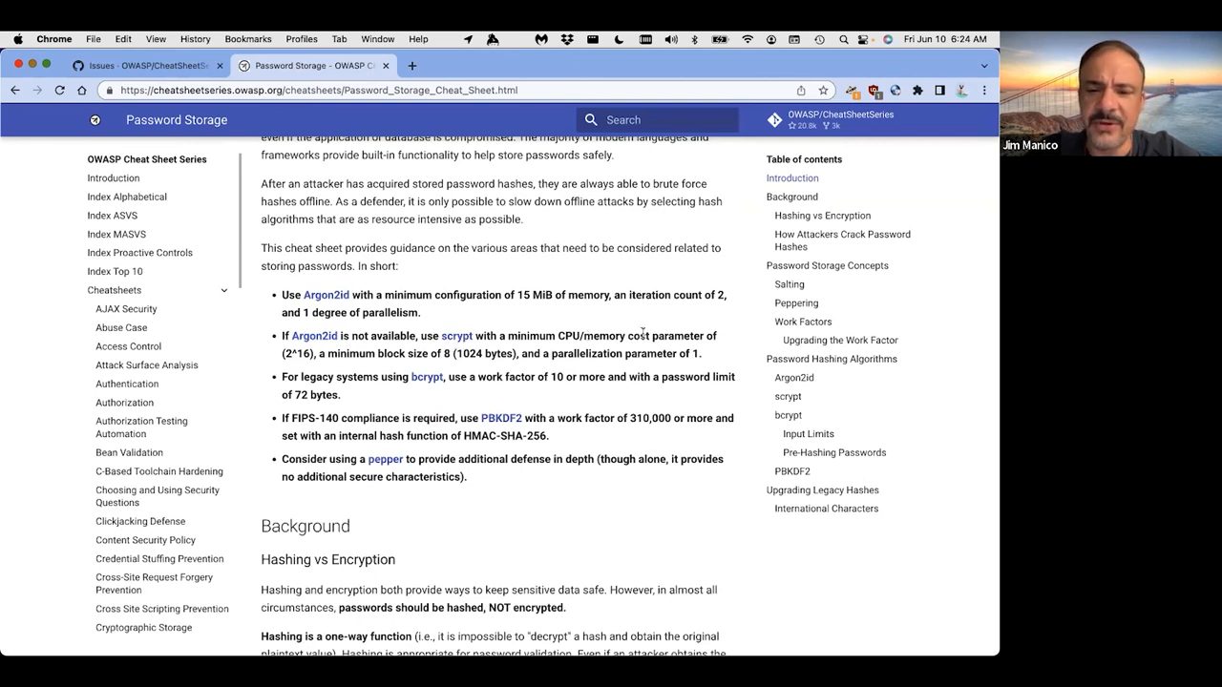
pyautogui.moveTo(358, 380)
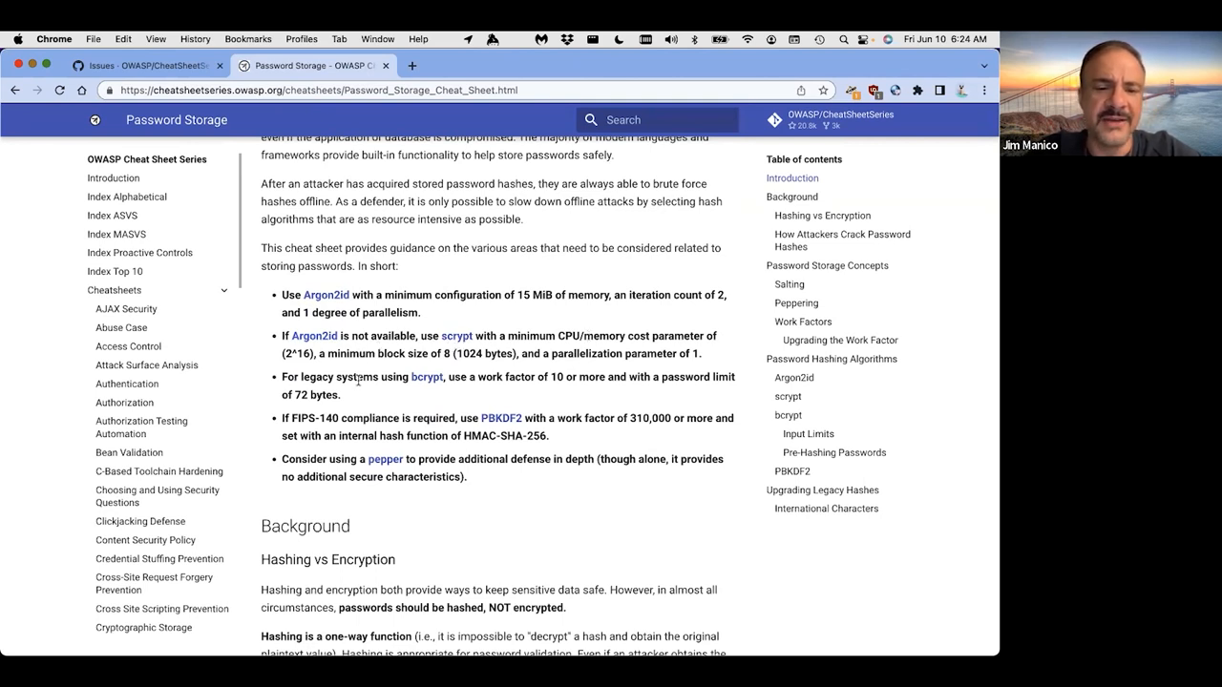
pyautogui.moveTo(604, 380)
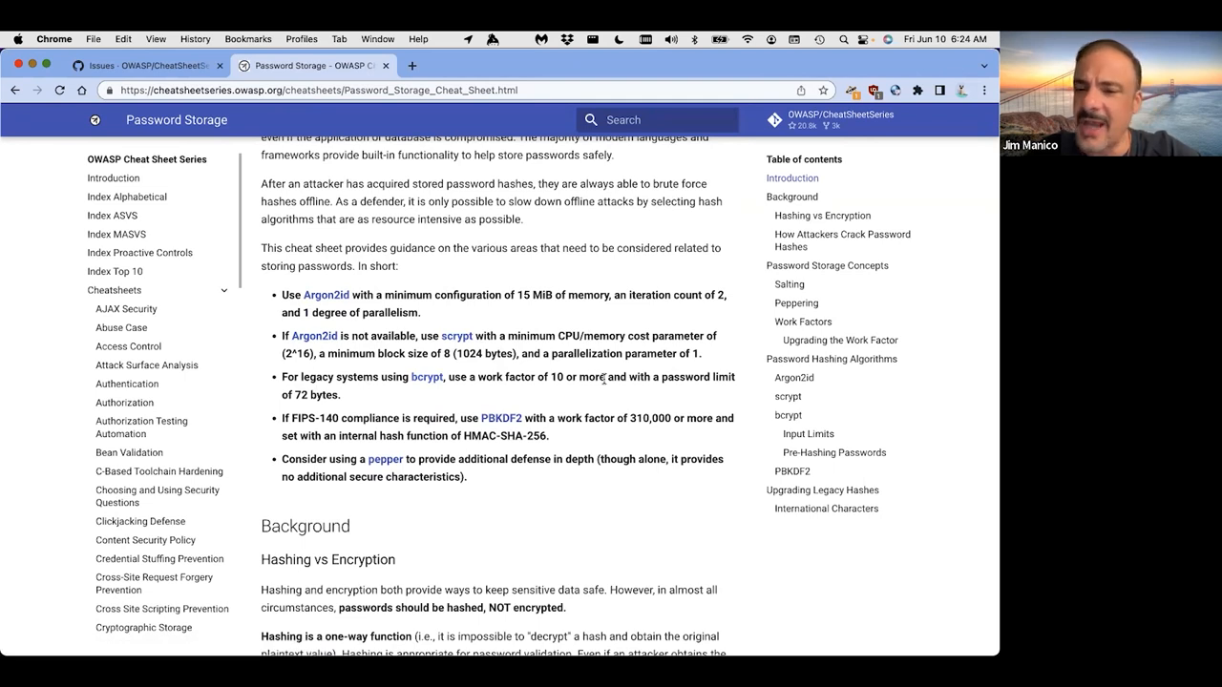
pyautogui.scroll(-3)
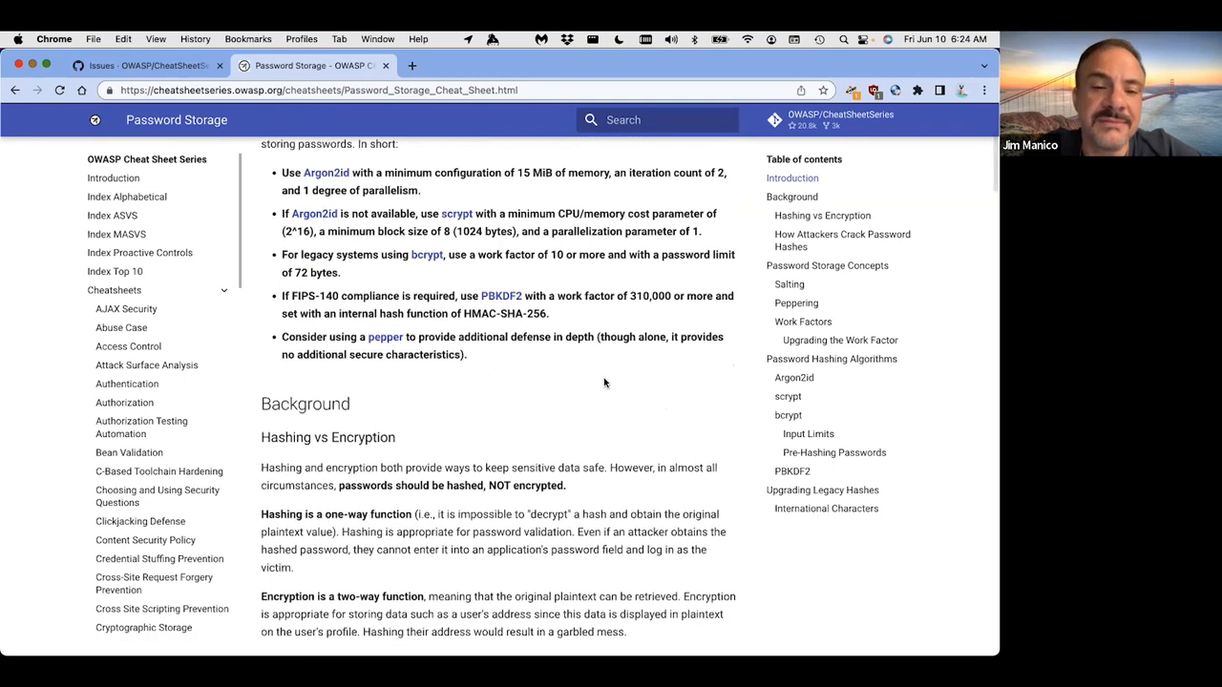
pyautogui.scroll(3)
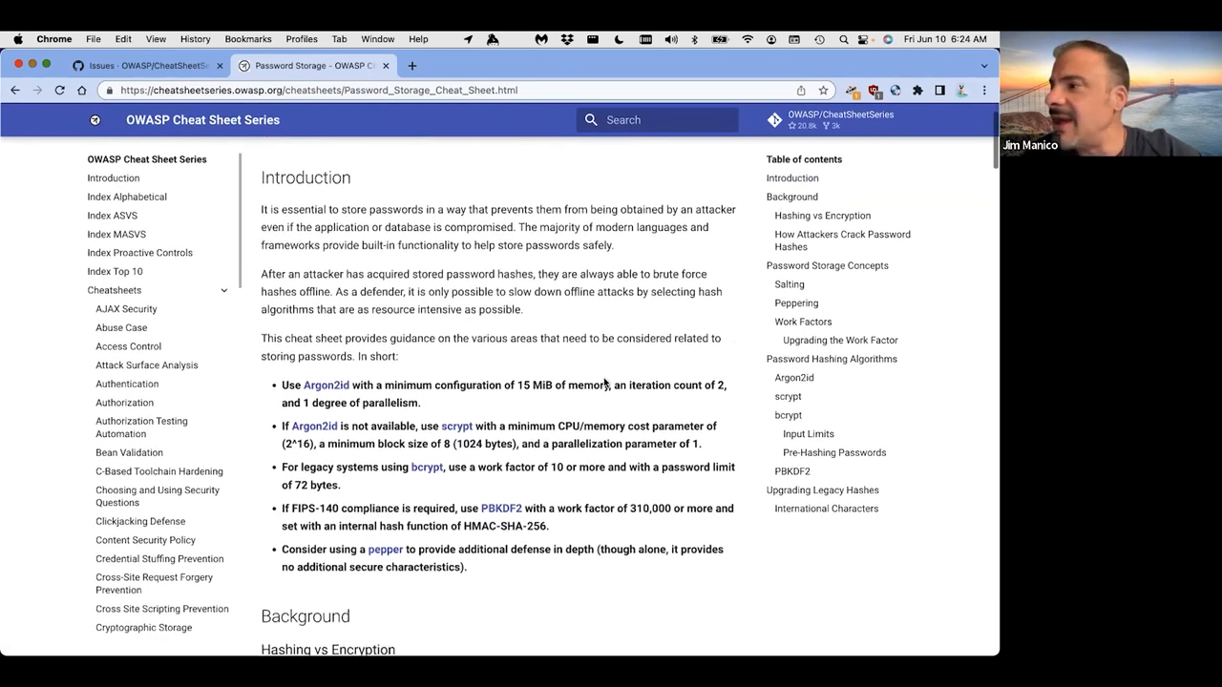
pyautogui.scroll(-3)
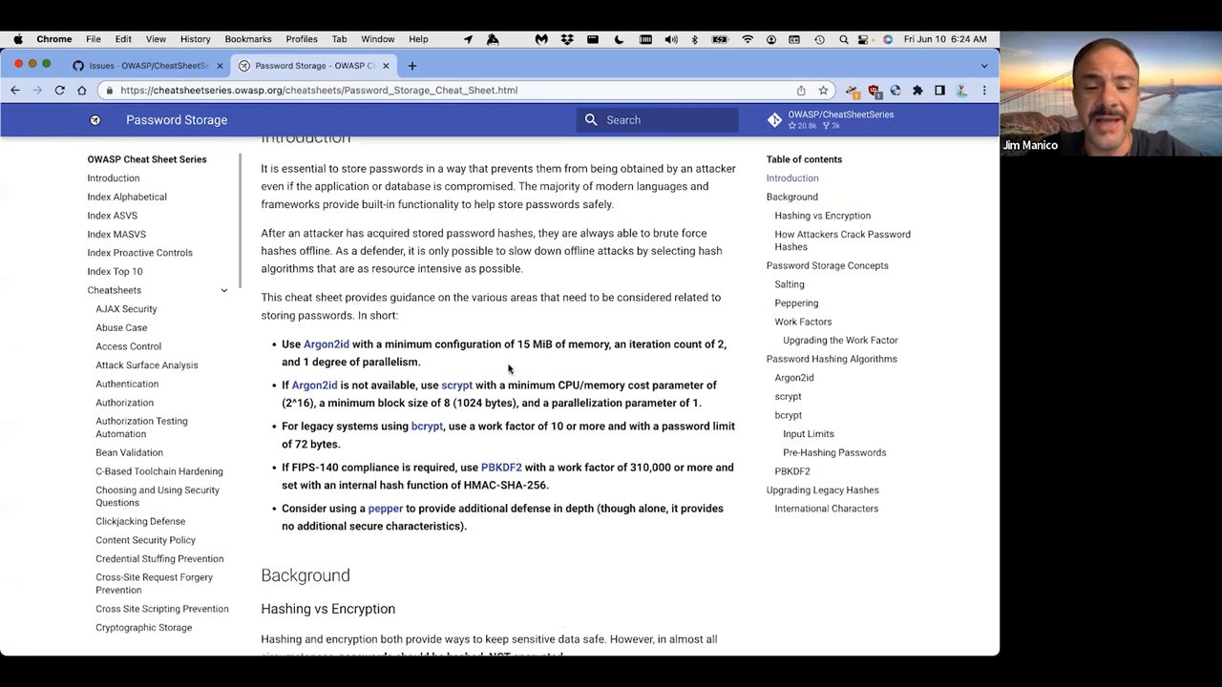
pyautogui.moveTo(427, 426)
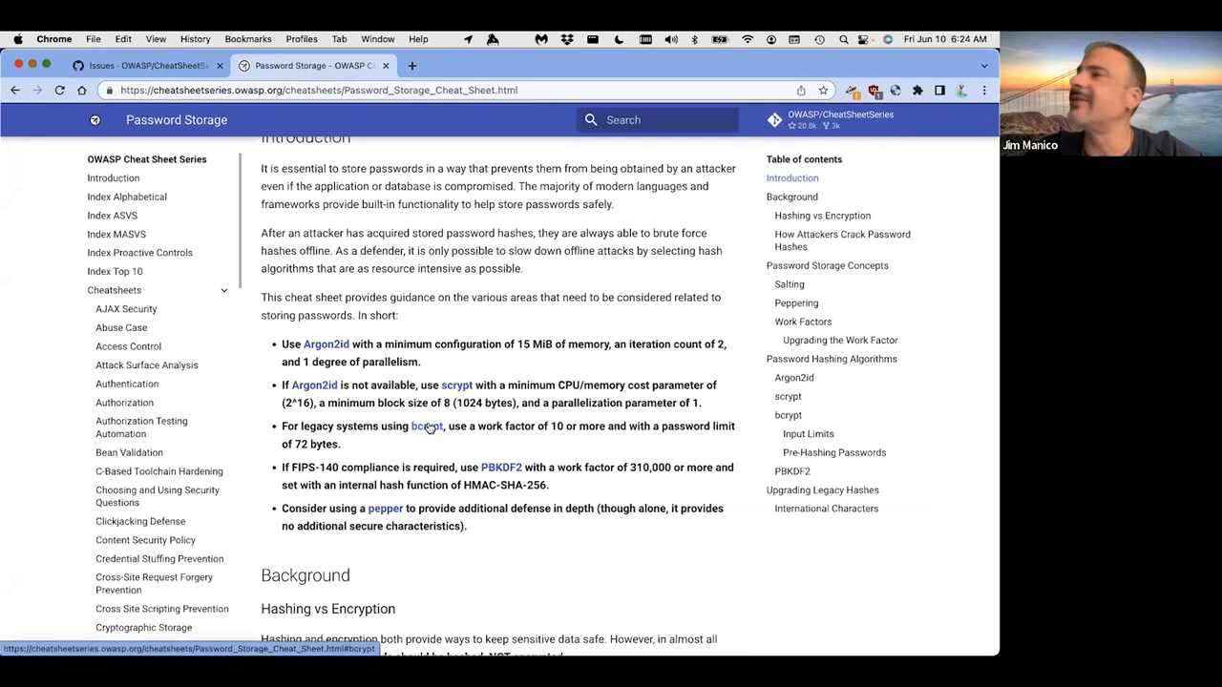
pyautogui.moveTo(457, 385)
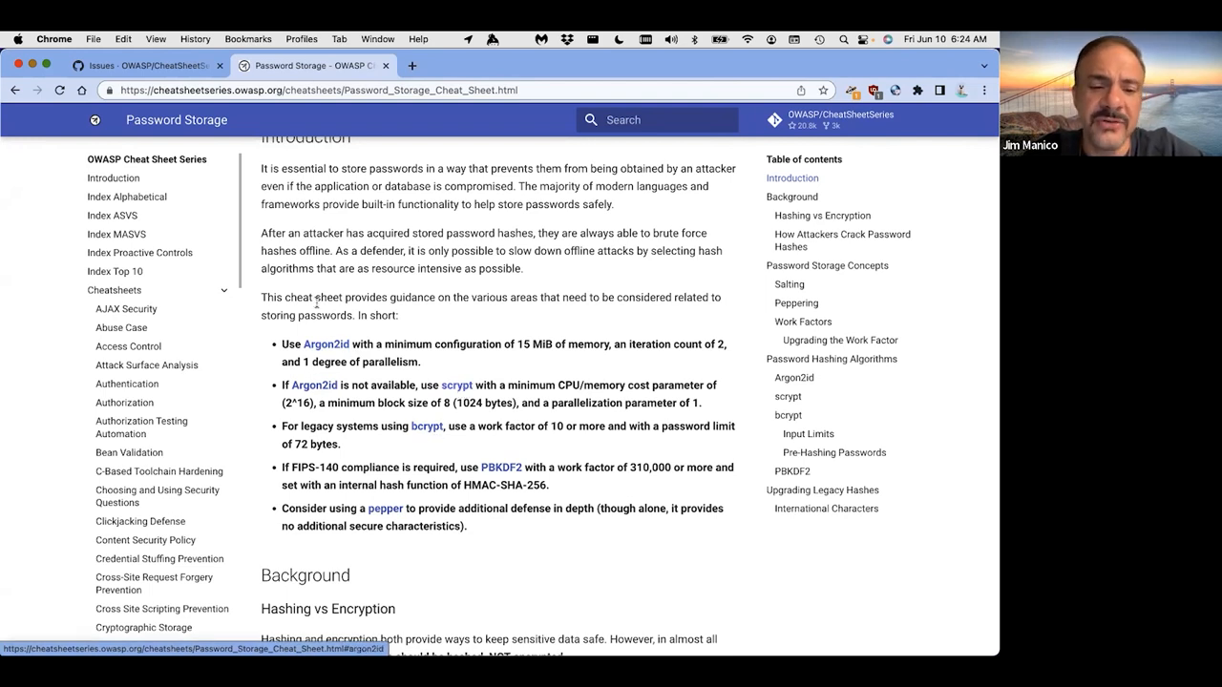
pyautogui.moveTo(466, 429)
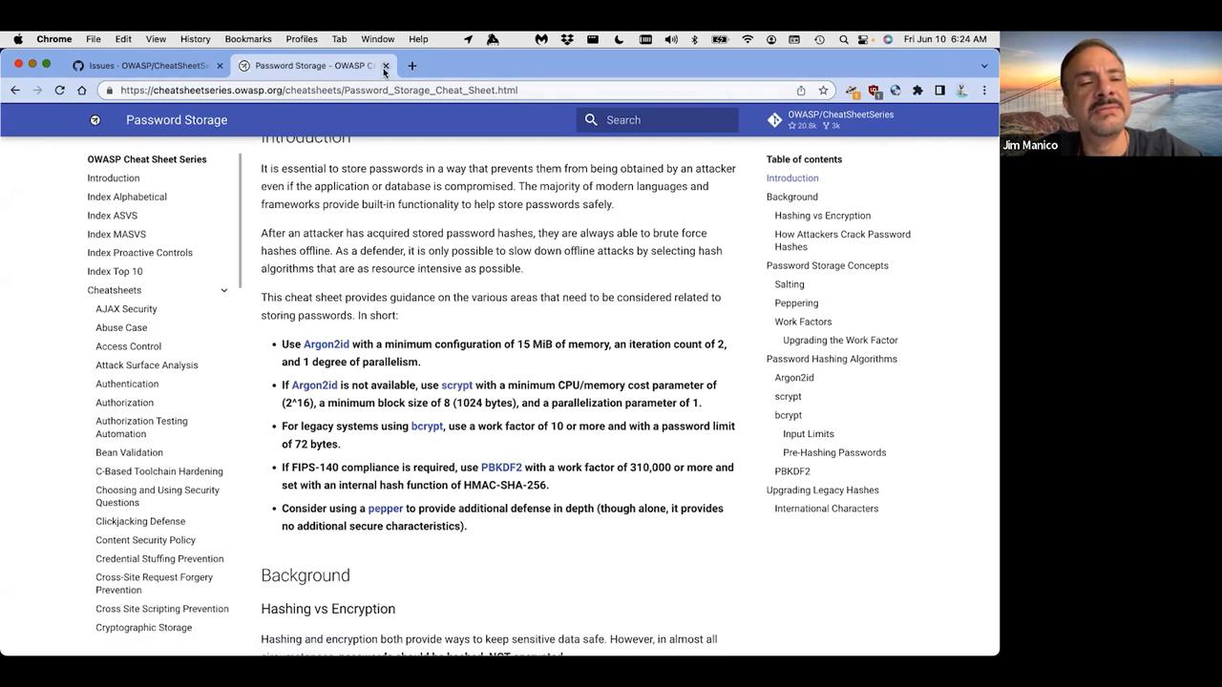
pyautogui.click(143, 65)
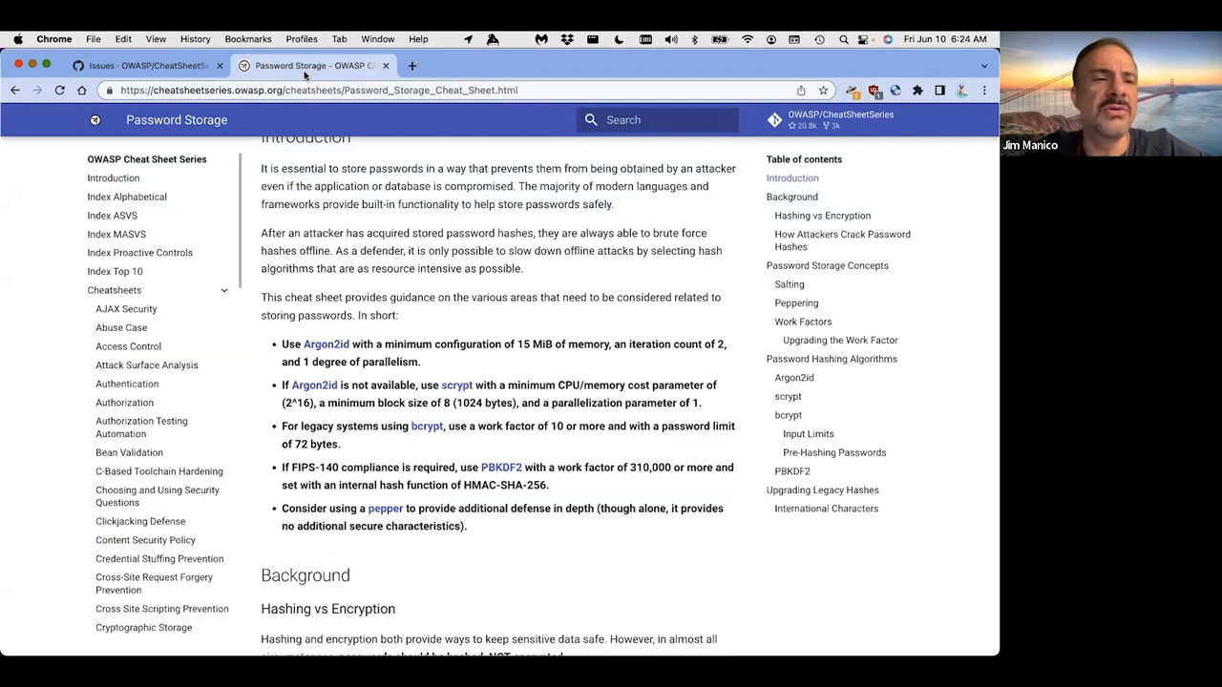
pyautogui.click(319, 89)
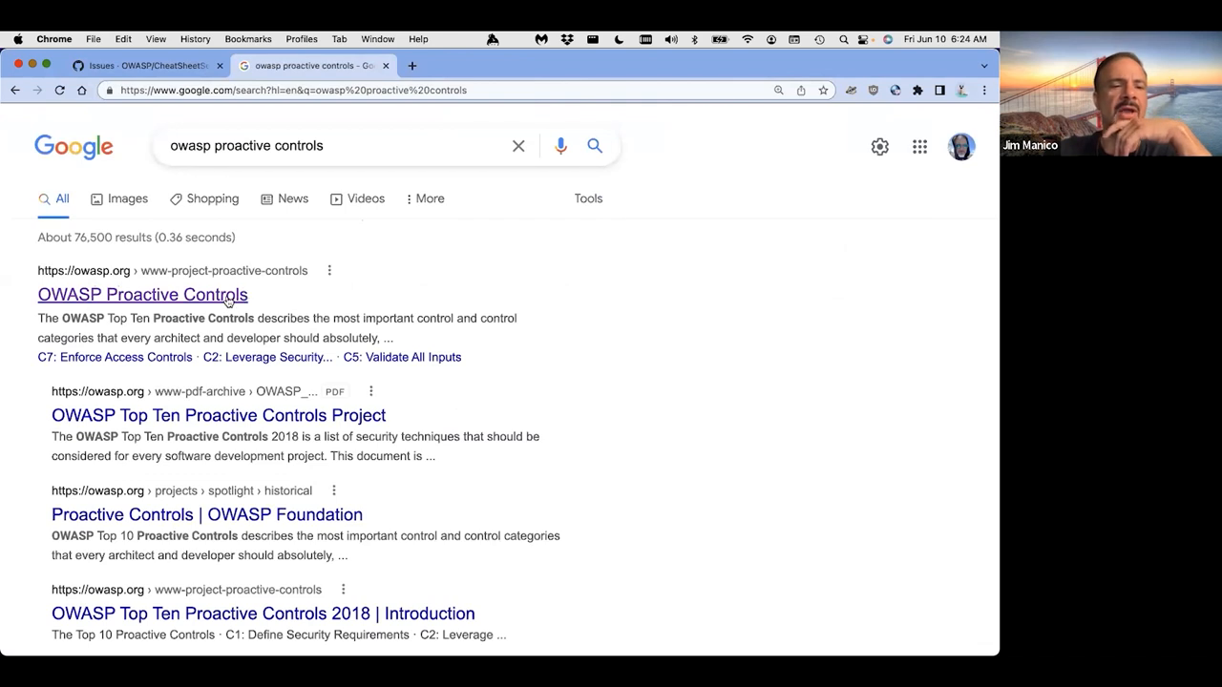
# Step: Open the OWASP Proactive Controls search result and scroll to its C1–C10 list
pyautogui.click(143, 294)
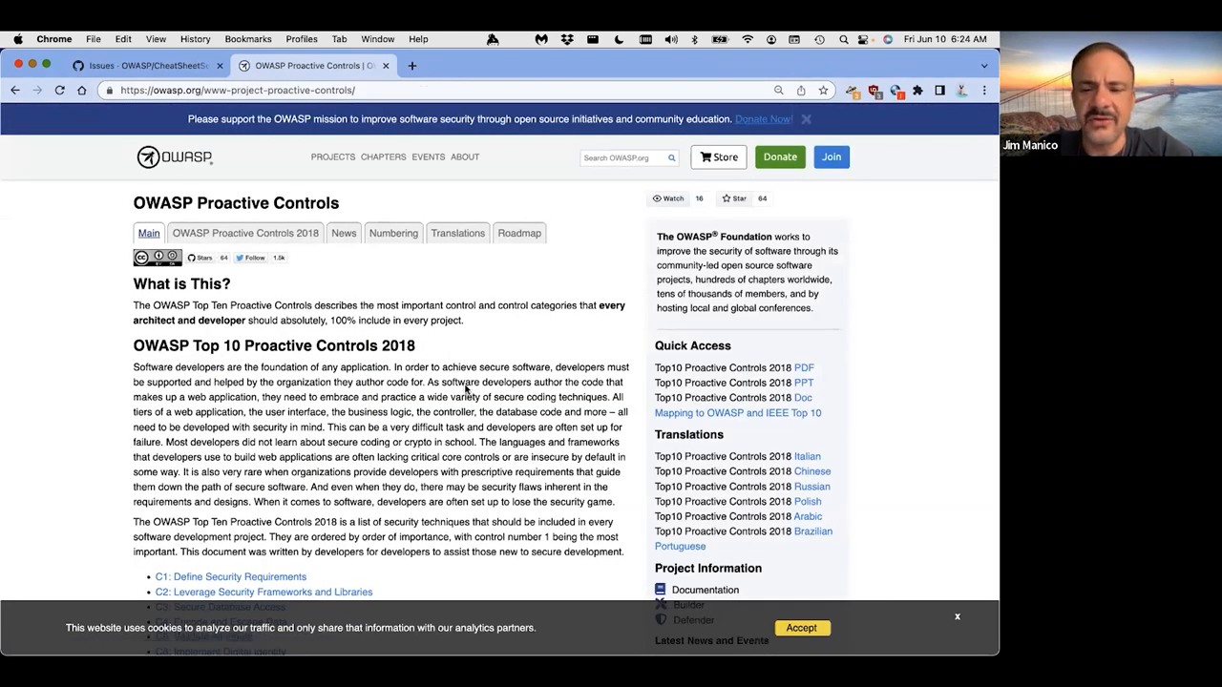
pyautogui.scroll(-3)
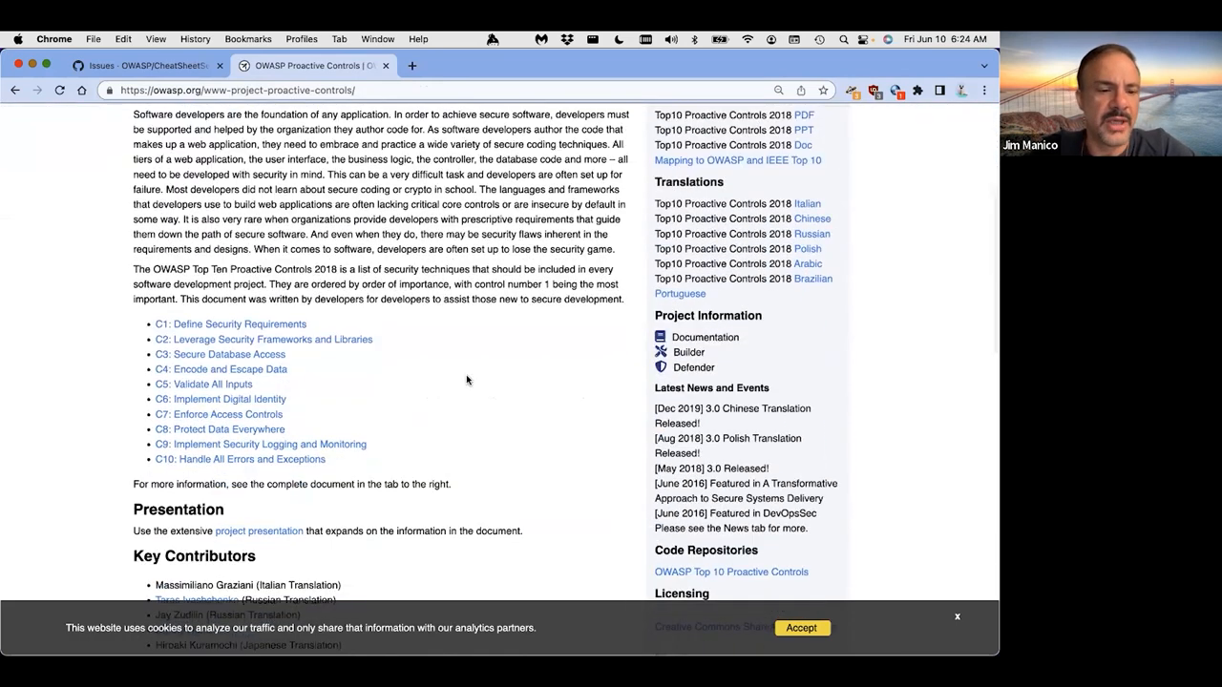
pyautogui.scroll(-3)
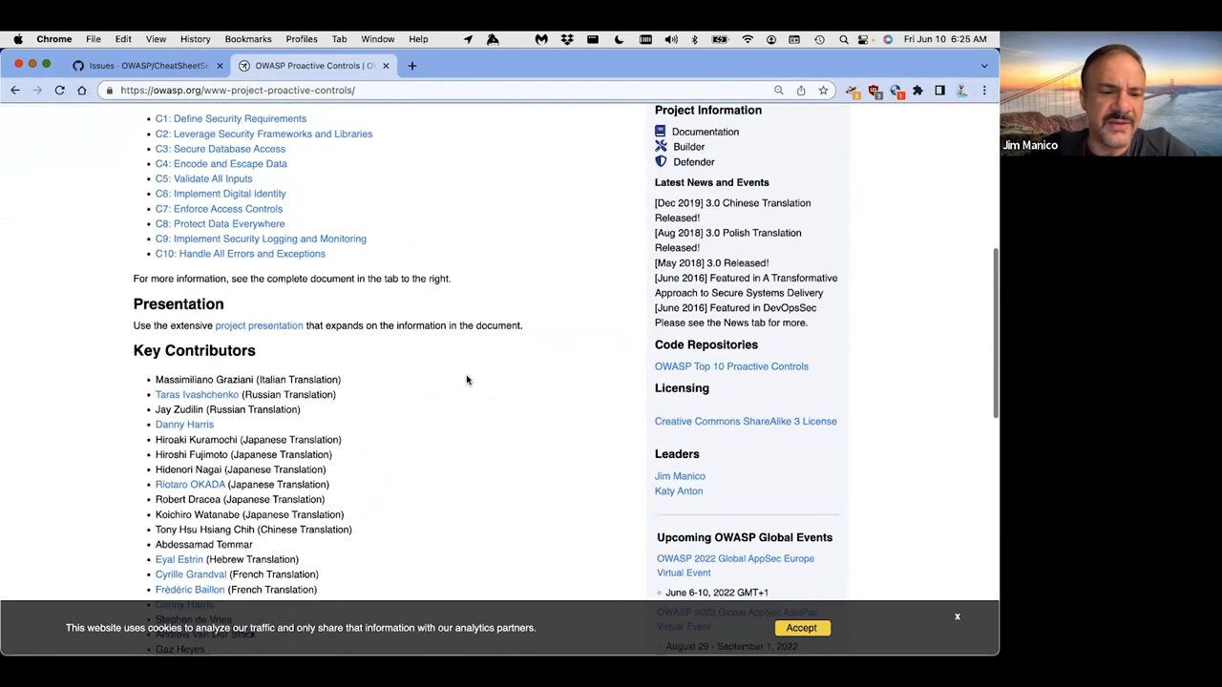
pyautogui.scroll(-3)
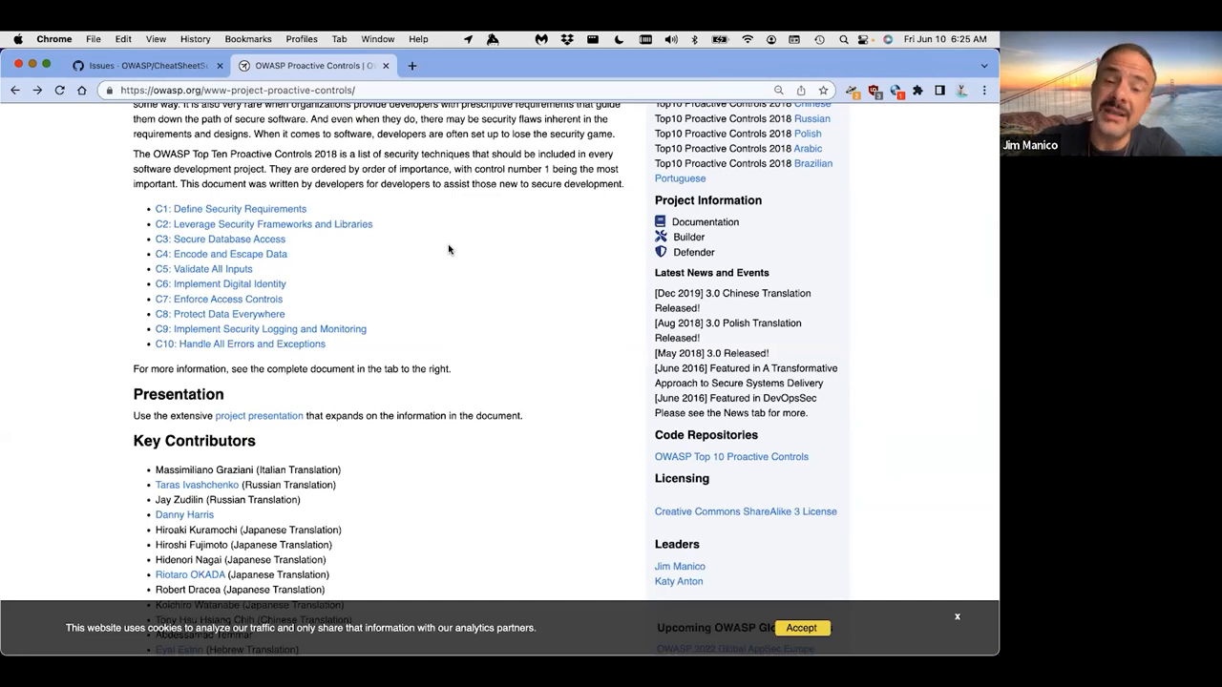
pyautogui.moveTo(399, 259)
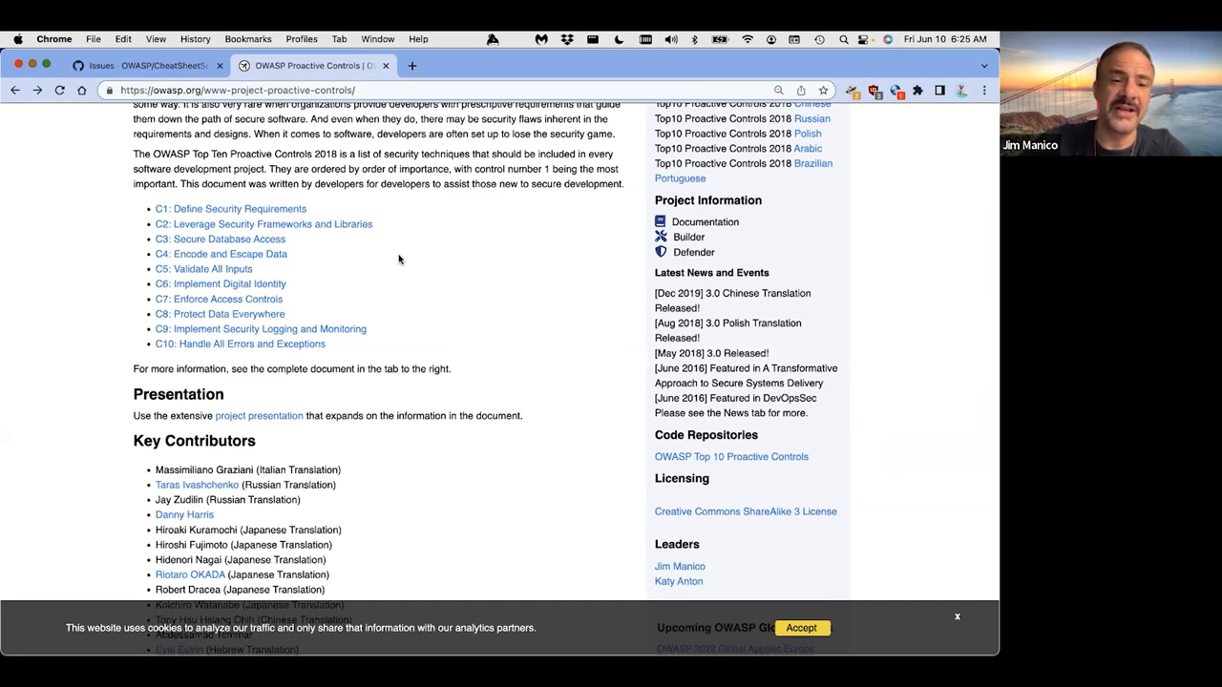
pyautogui.moveTo(229, 209)
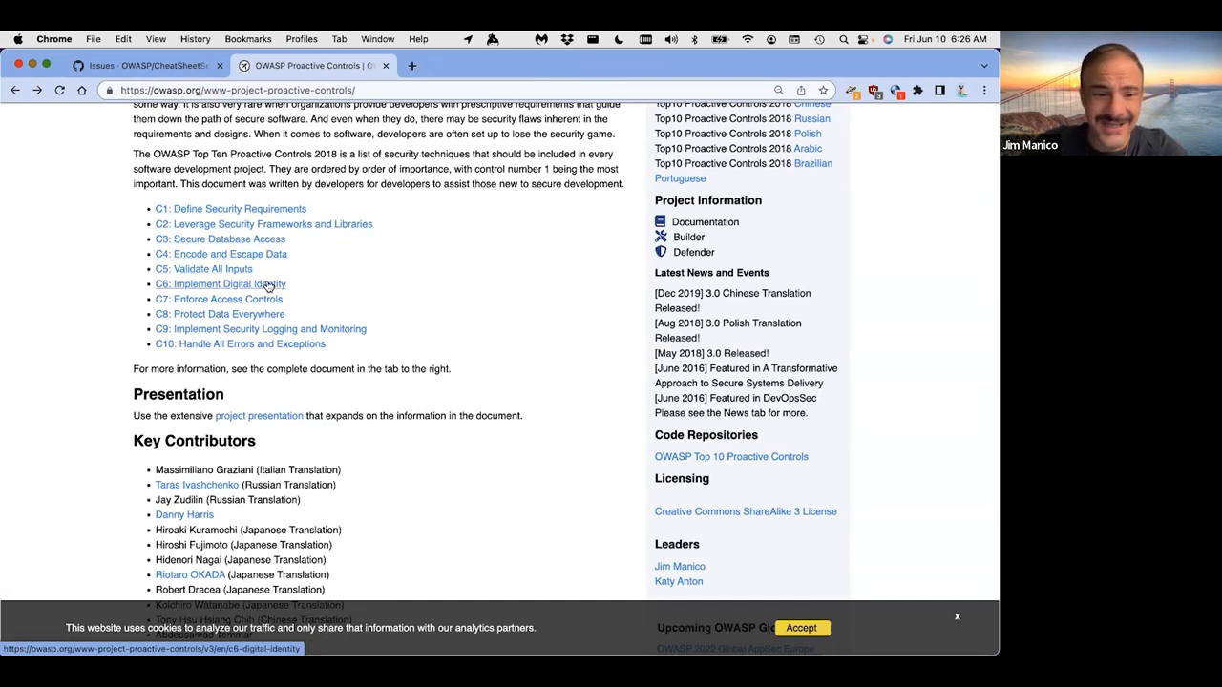
pyautogui.moveTo(219, 299)
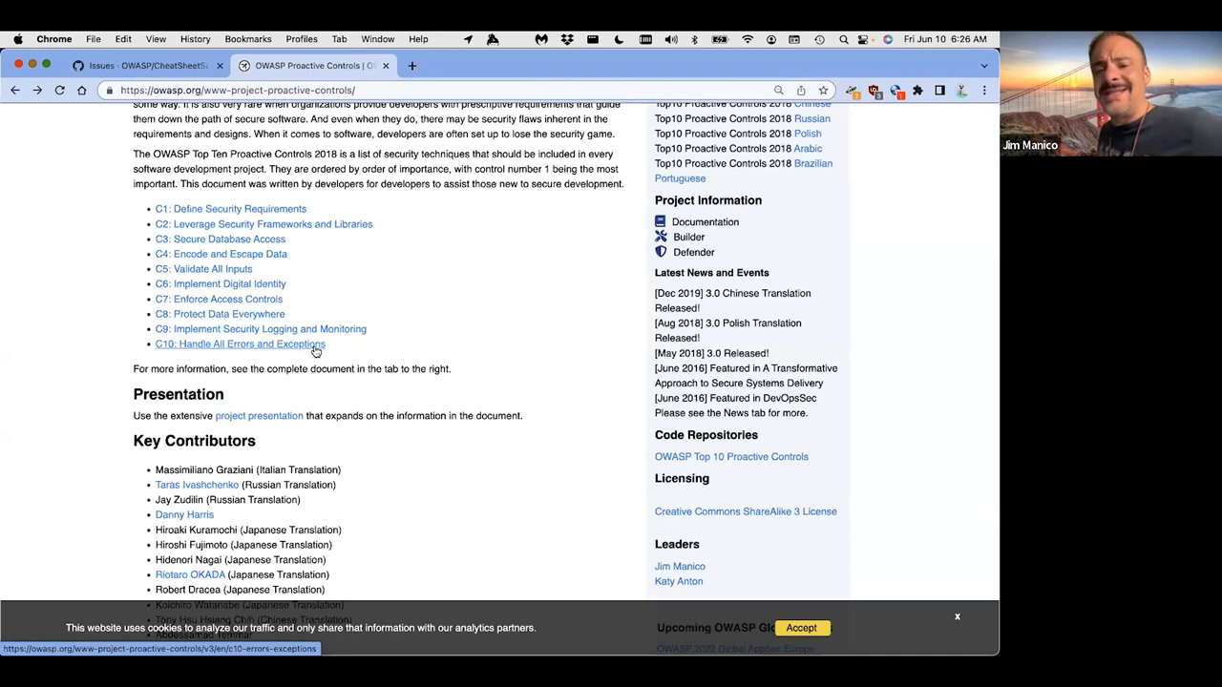
pyautogui.moveTo(469, 410)
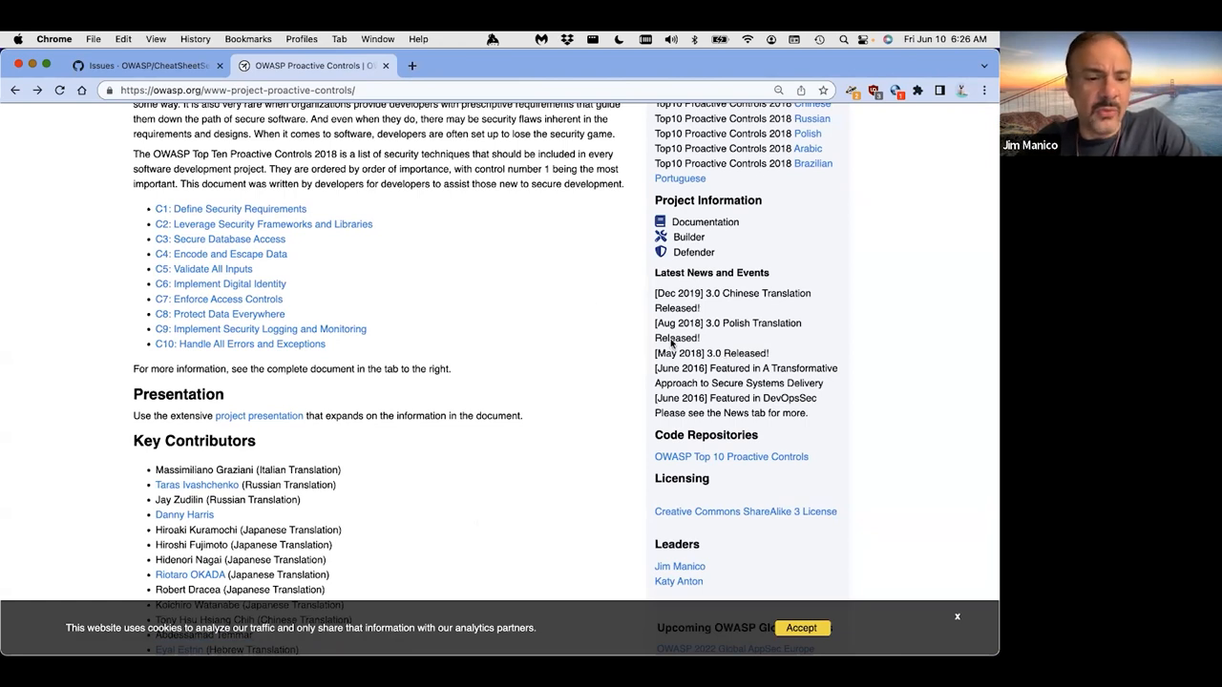
pyautogui.scroll(-3)
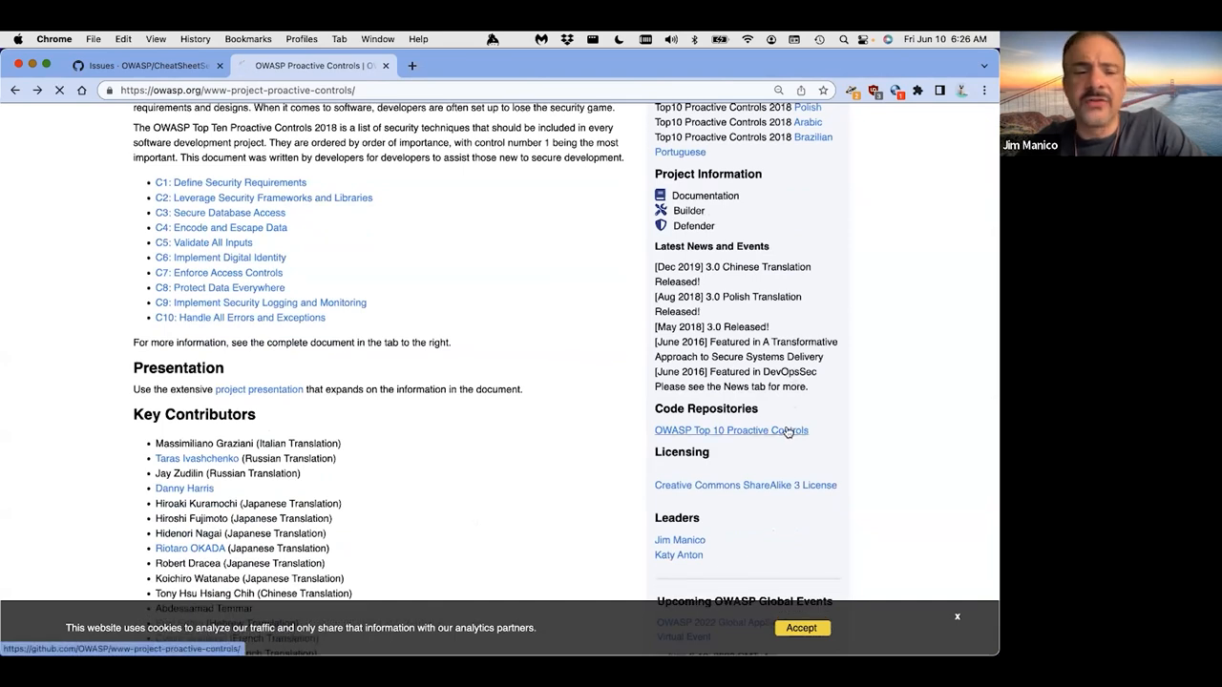
# Step: Follow the 'OWASP Top 10 Proactive Controls' sidebar link to the www-project-proactive-controls repo
pyautogui.click(731, 430)
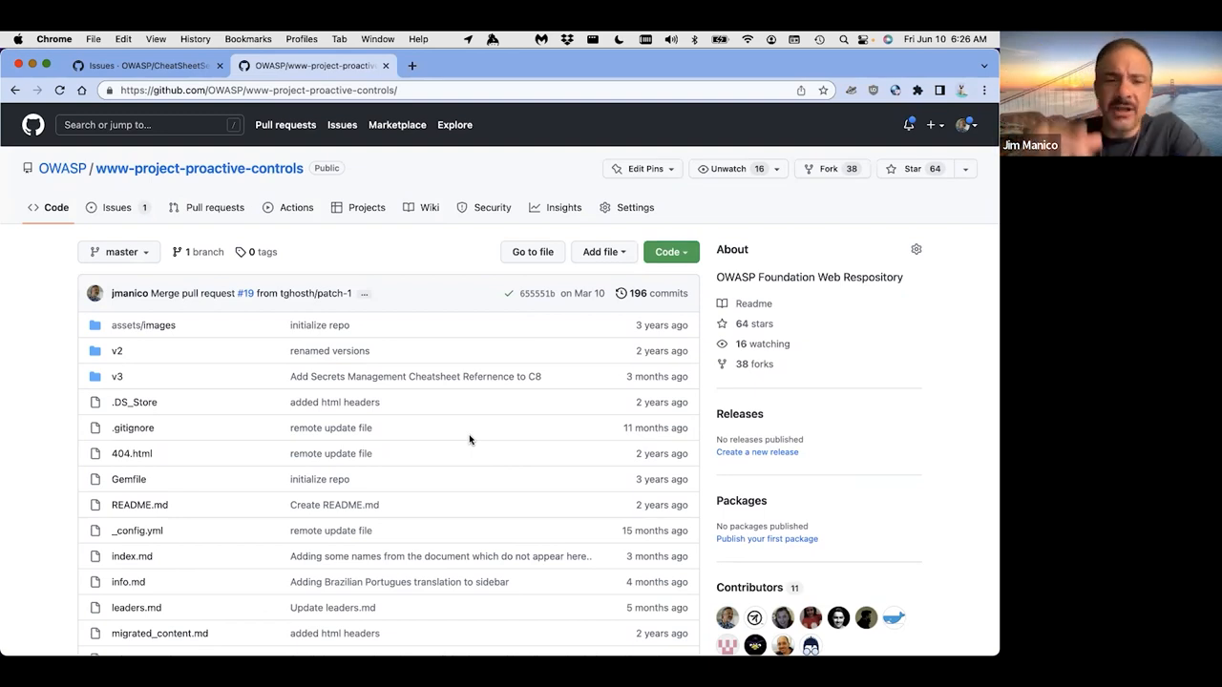
pyautogui.click(412, 64)
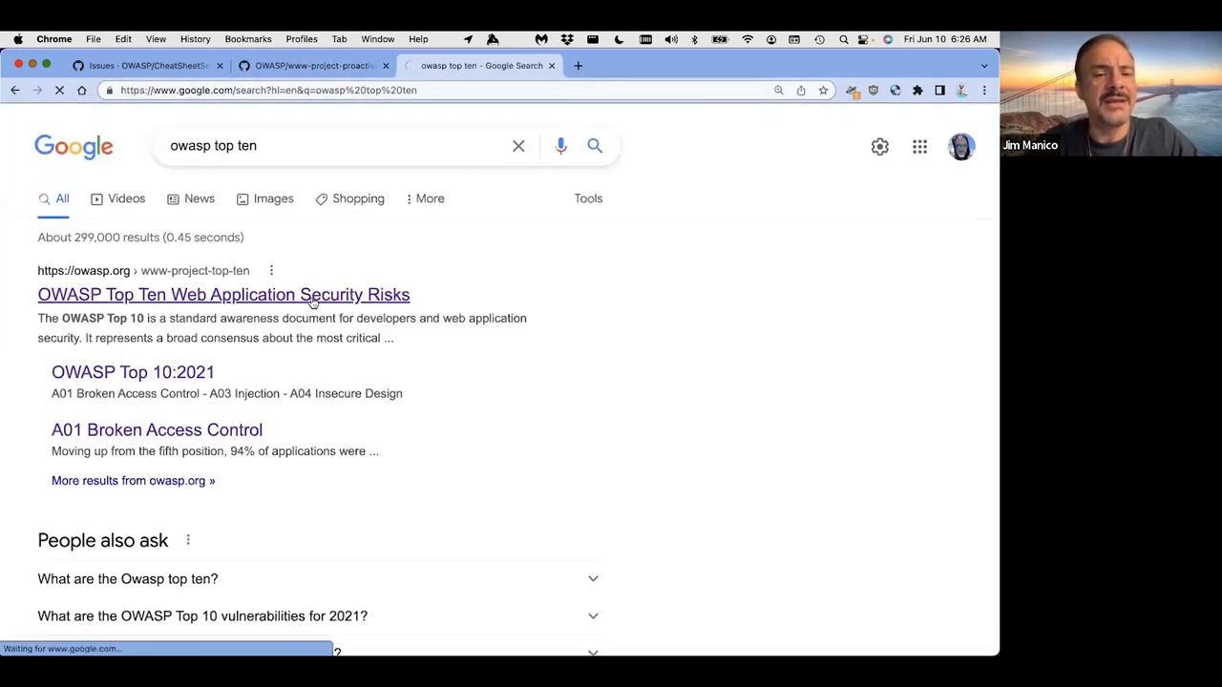
# Step: Open the OWASP Top Ten page and select the 2021 A01–A10 risk descriptions
pyautogui.click(224, 294)
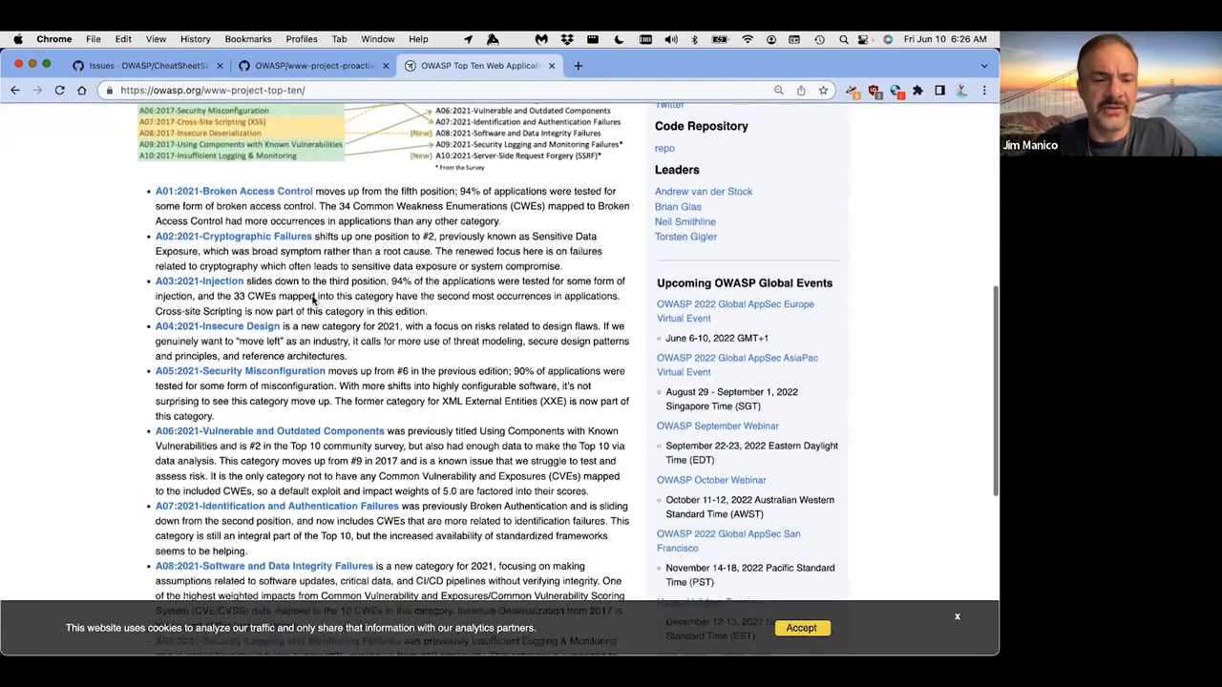
pyautogui.scroll(-3)
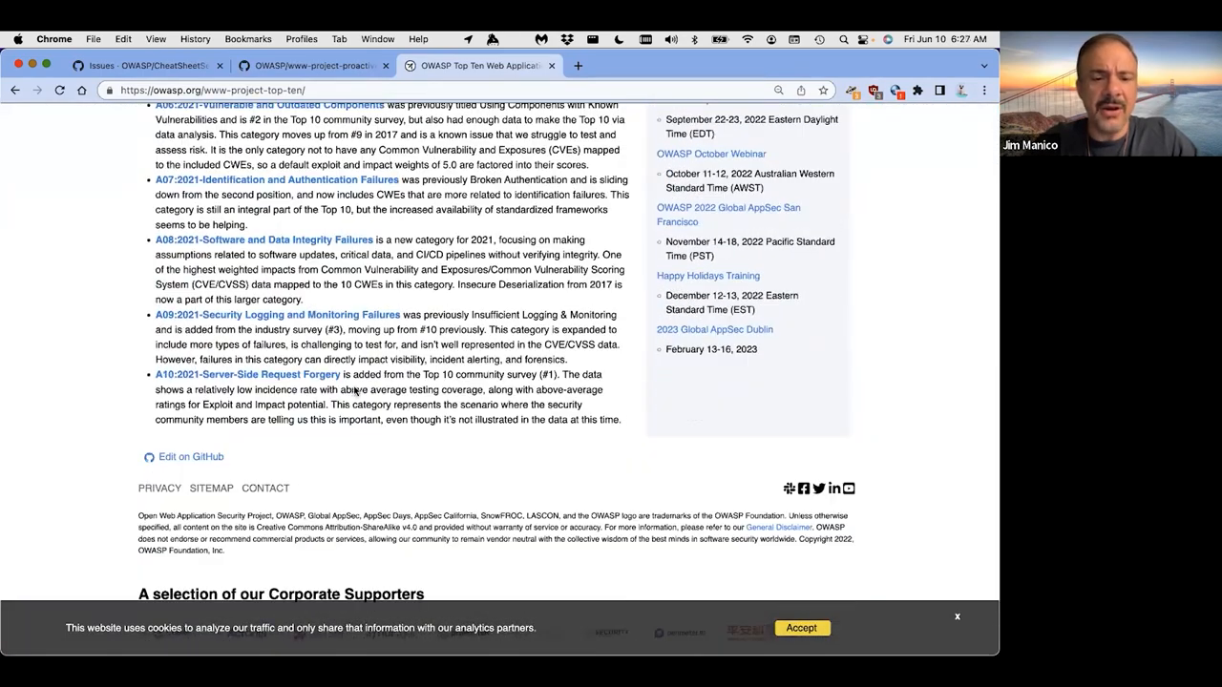
pyautogui.moveTo(286, 240); pyautogui.dragTo(373, 374)
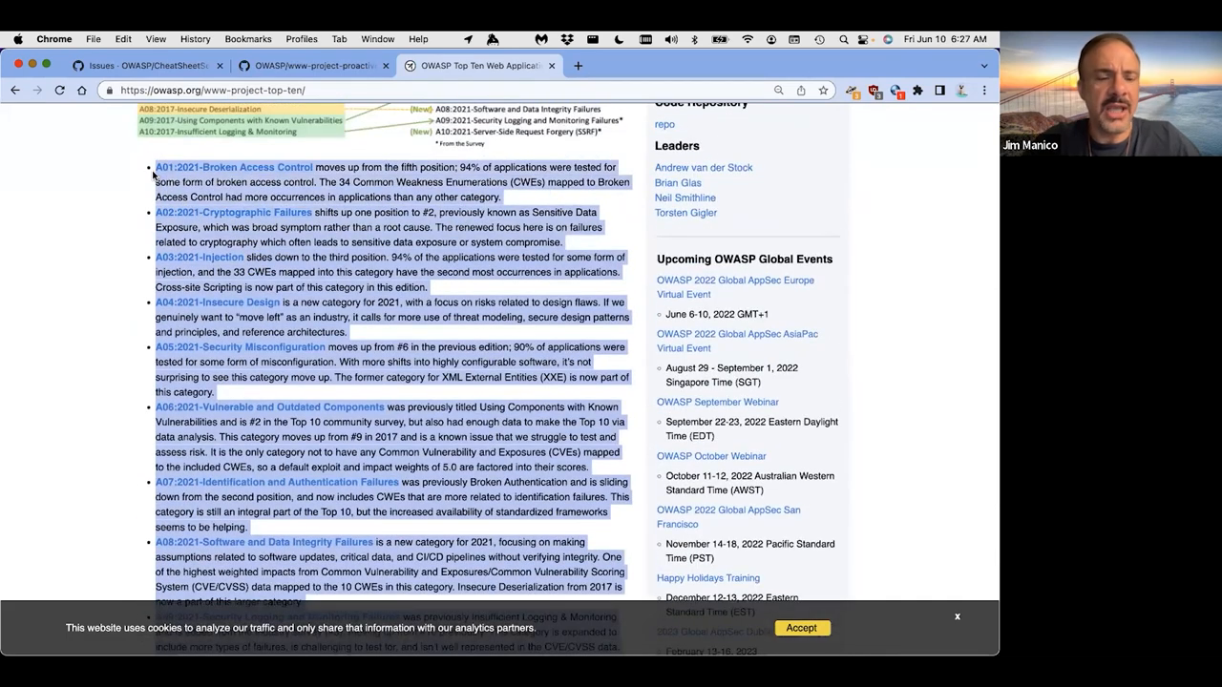
pyautogui.scroll(-3)
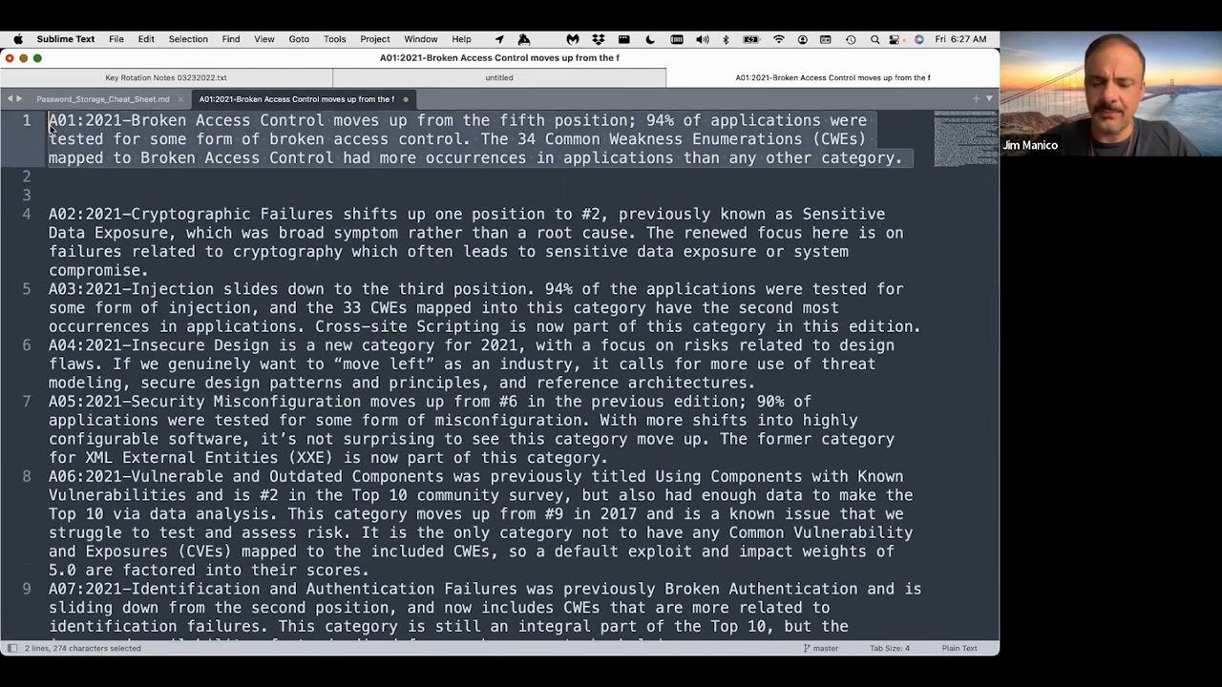
# Step: Type entries P01–P03, starting with 'Implement Access Controls' and 'Stop Injection'
pyautogui.write('P01 -')
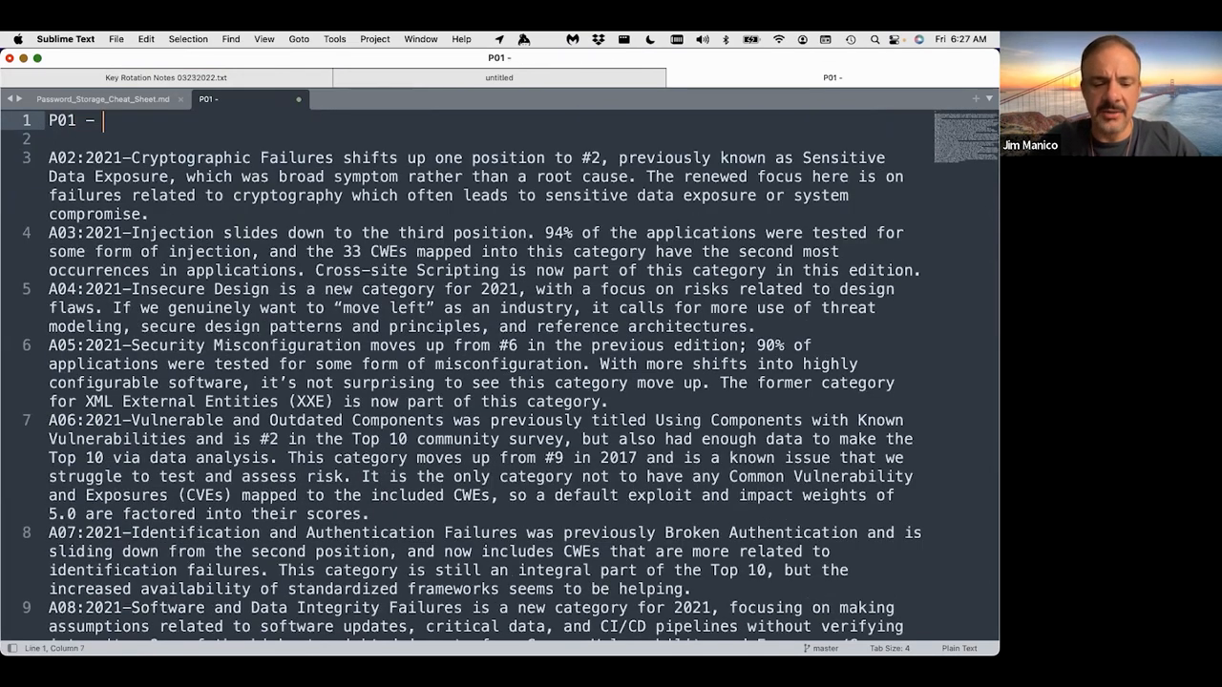
pyautogui.write('Implmenet')
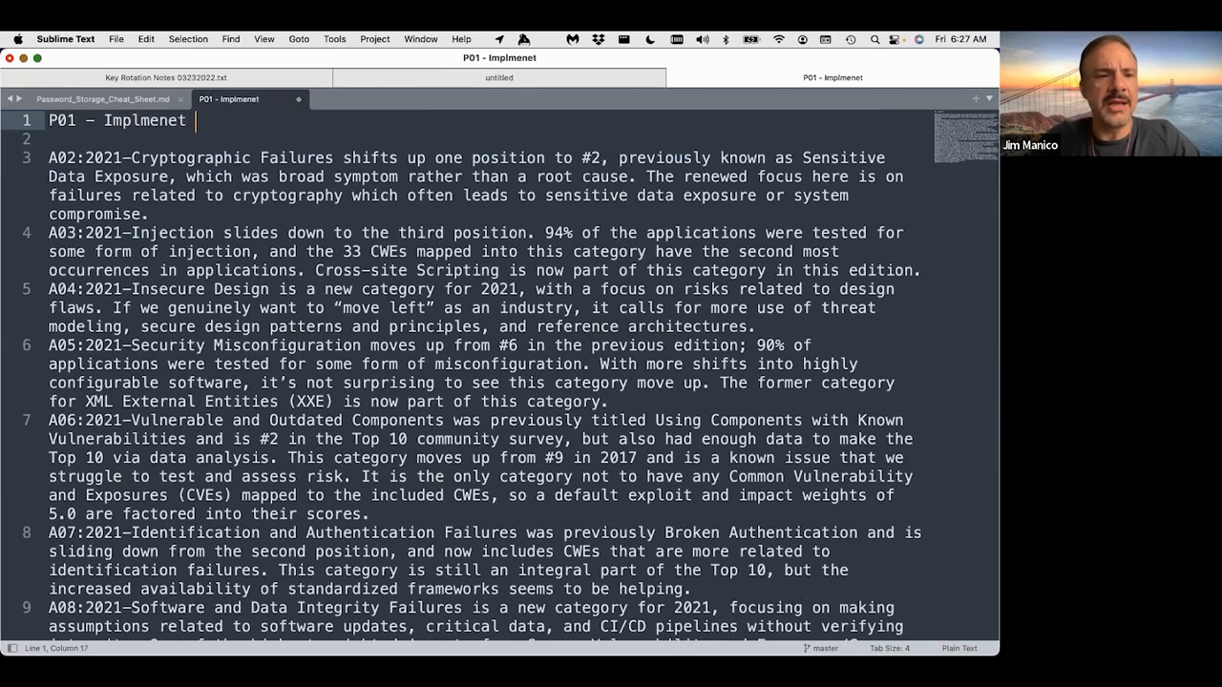
pyautogui.press('backspace')
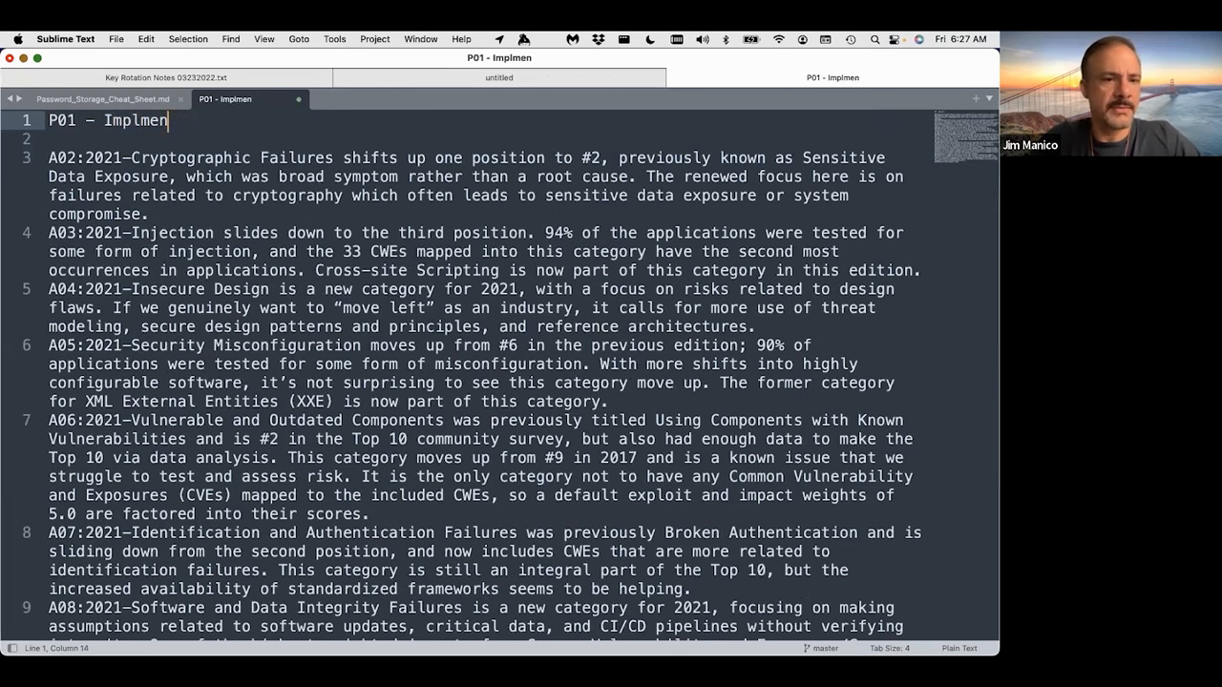
pyautogui.press('backspace')
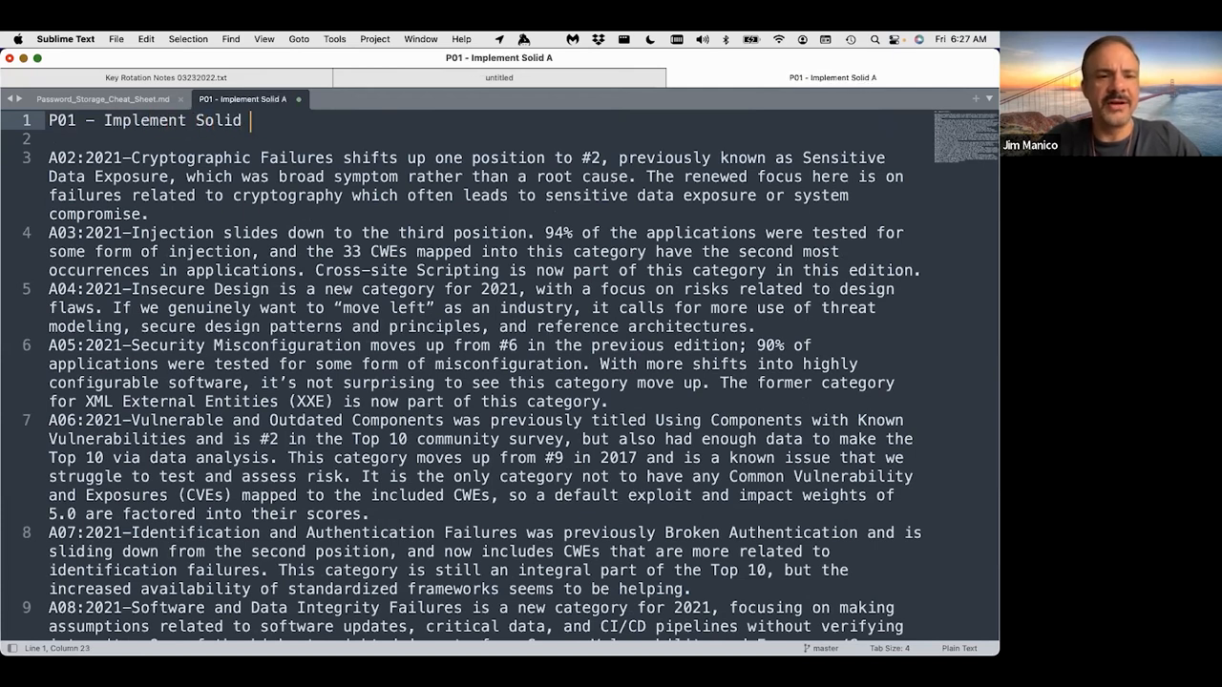
pyautogui.write('Access Controls')
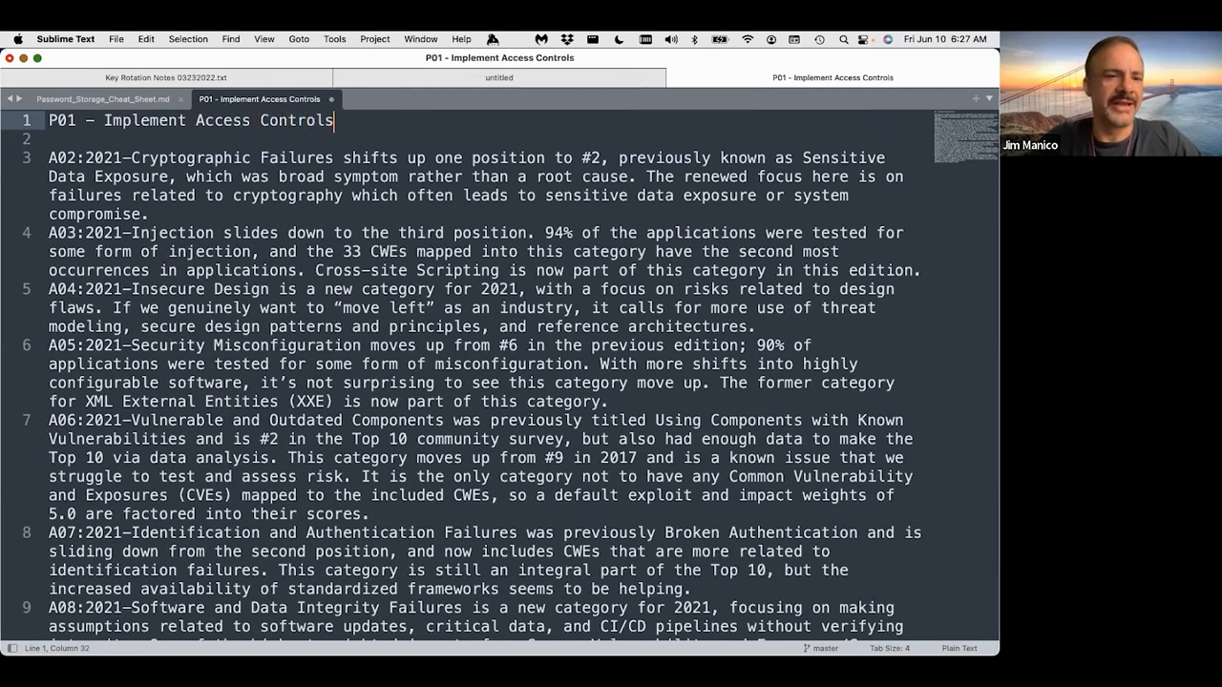
pyautogui.write('P02')
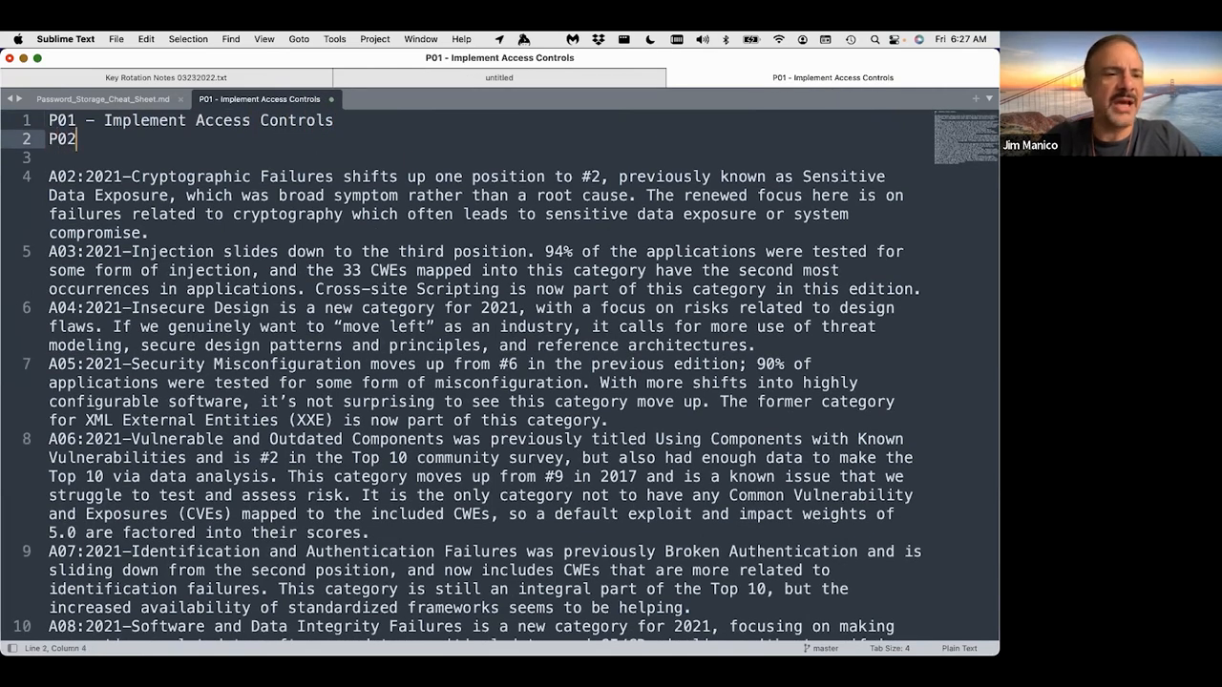
pyautogui.write('-')
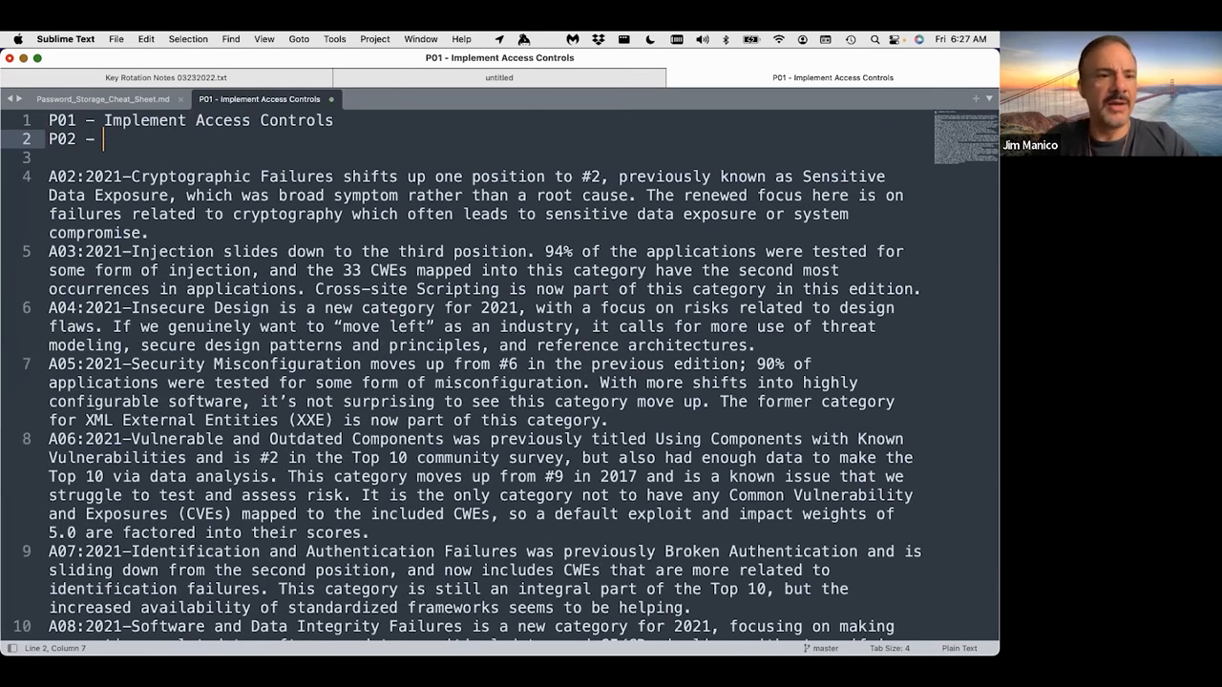
pyautogui.write('Stop Inject')
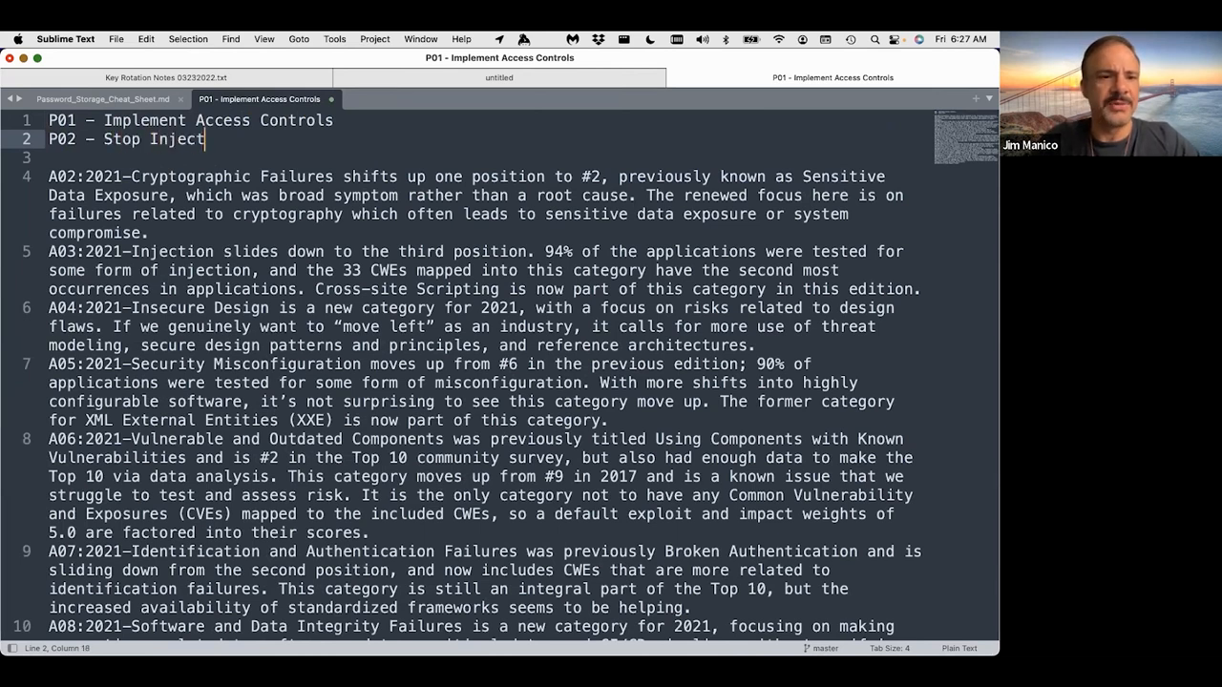
pyautogui.write('ion')
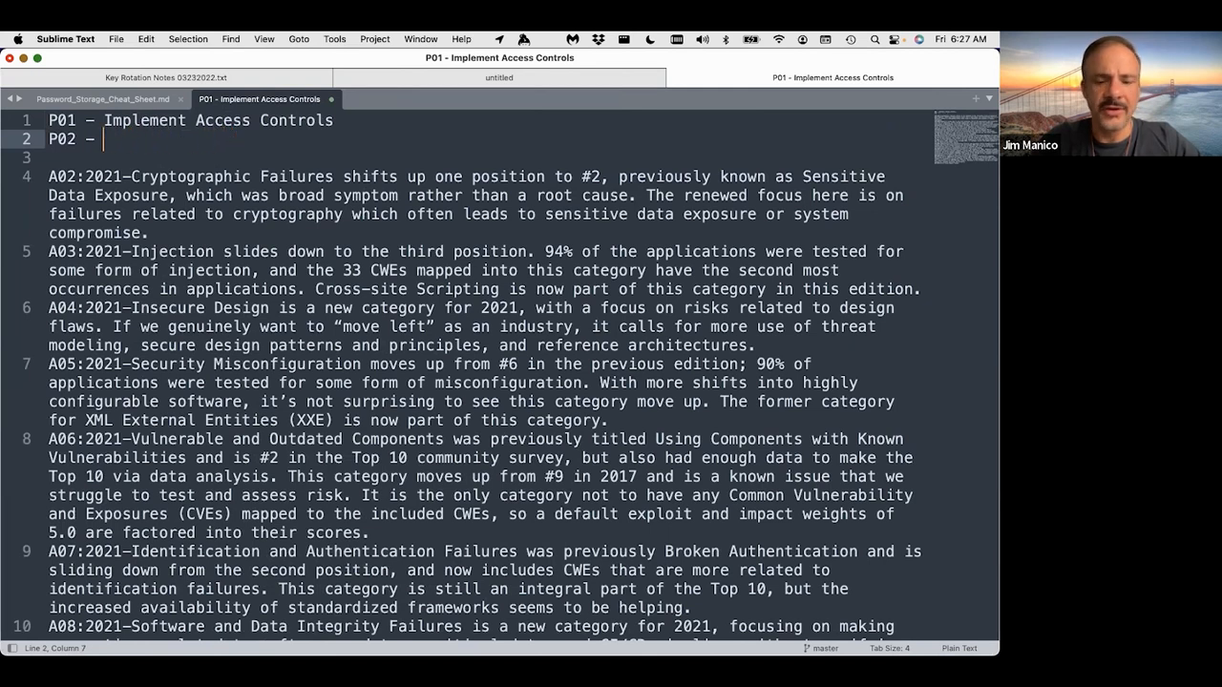
pyautogui.write('pro')
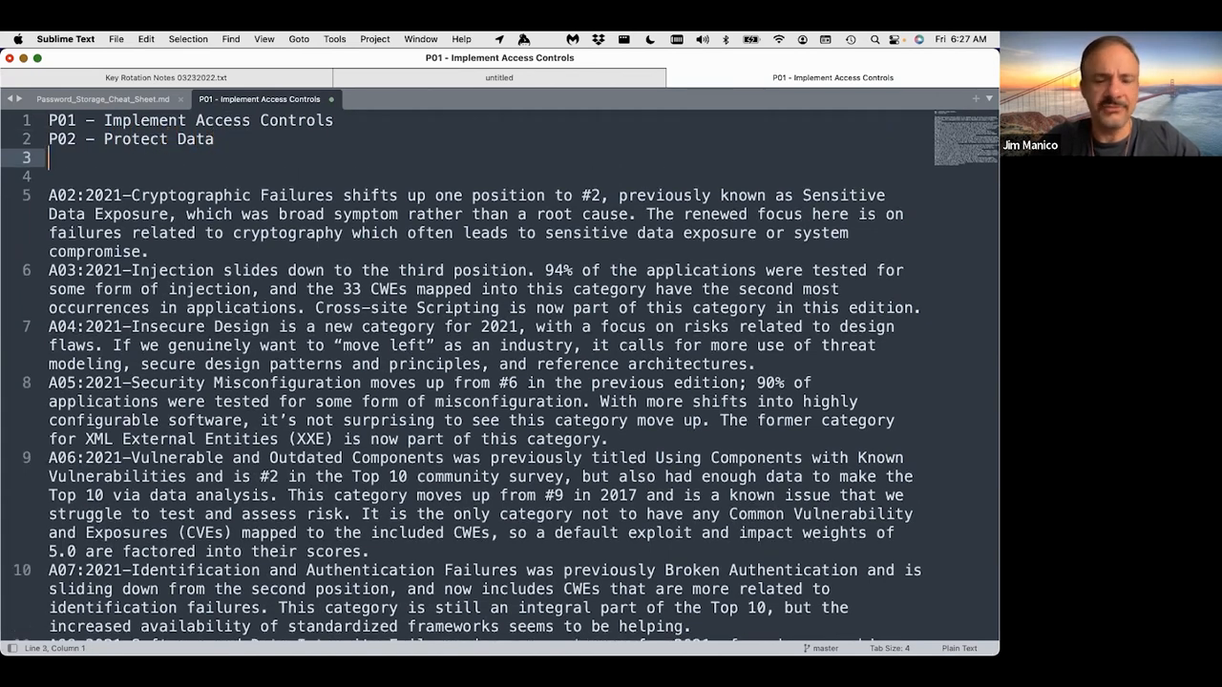
pyautogui.write('P03 -')
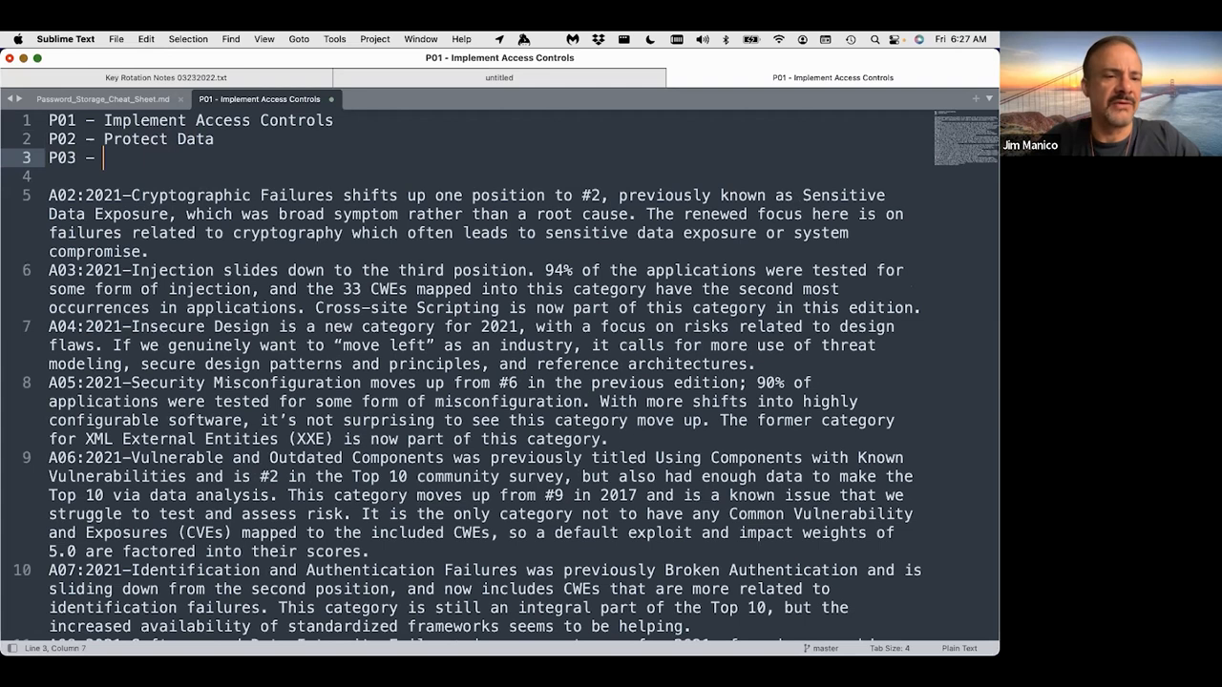
pyautogui.write('Stop In')
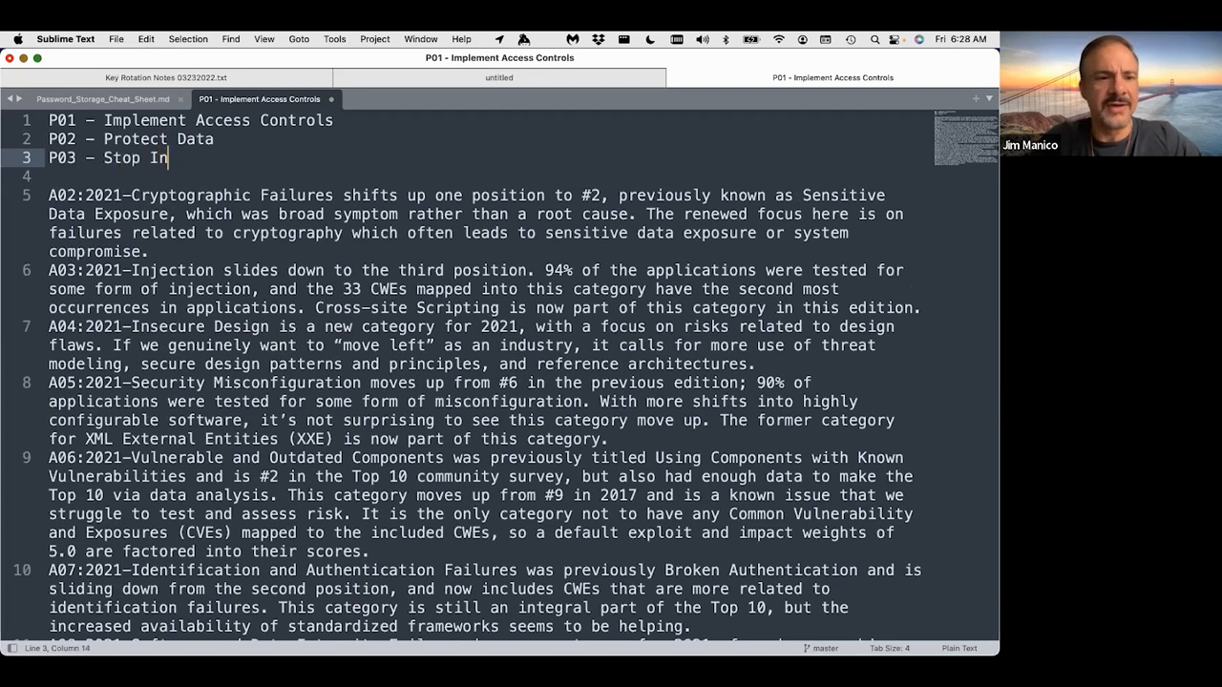
pyautogui.write('jection')
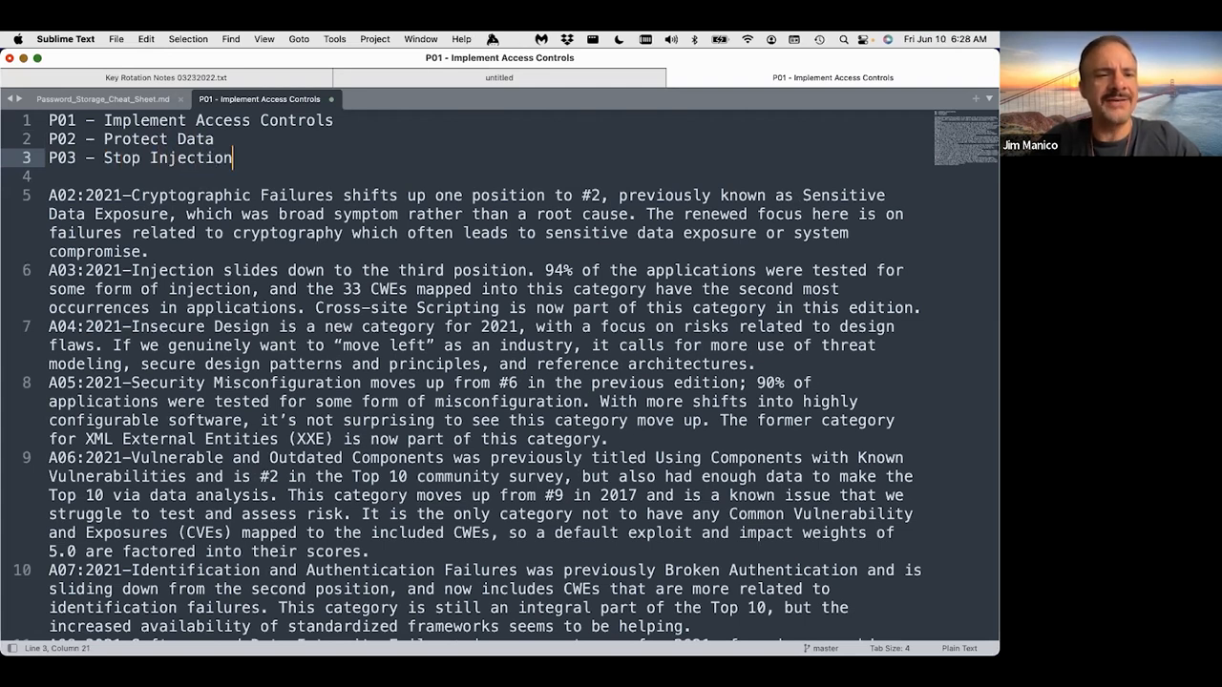
# Step: Add P04–P07, including 'Implement Good Security Configuration', 'Keep Components Updated' and 'Implement Digital Identity'
pyautogui.write('P04 -')
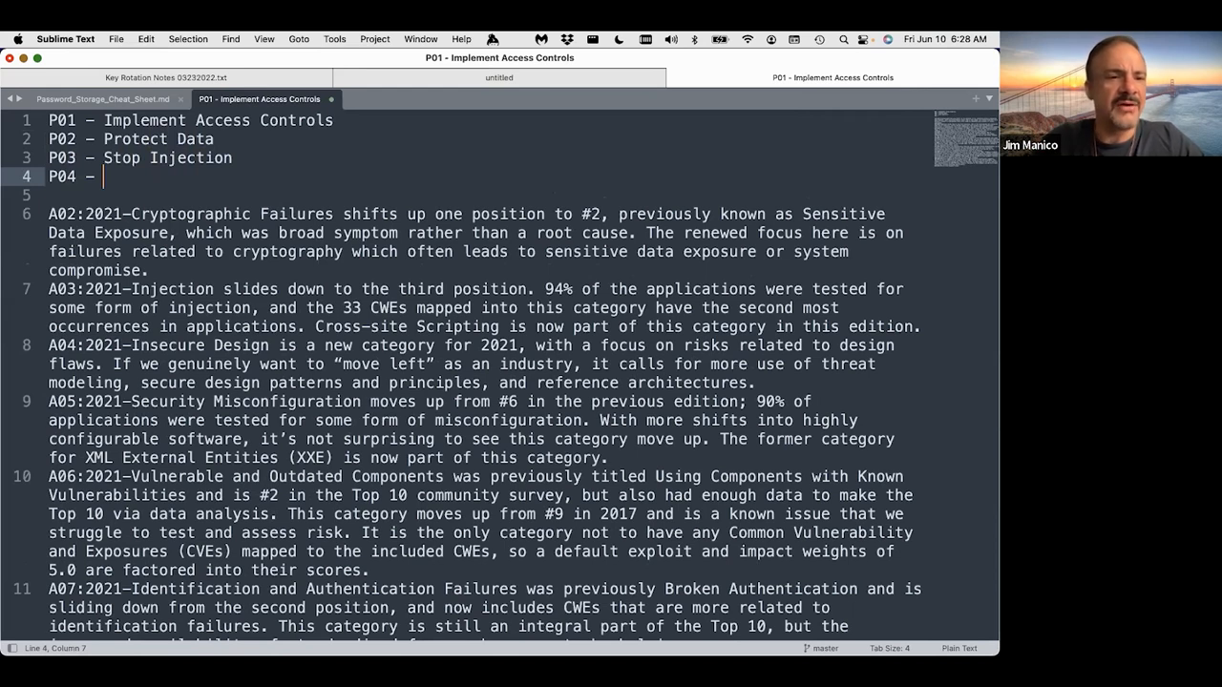
pyautogui.write('Do D')
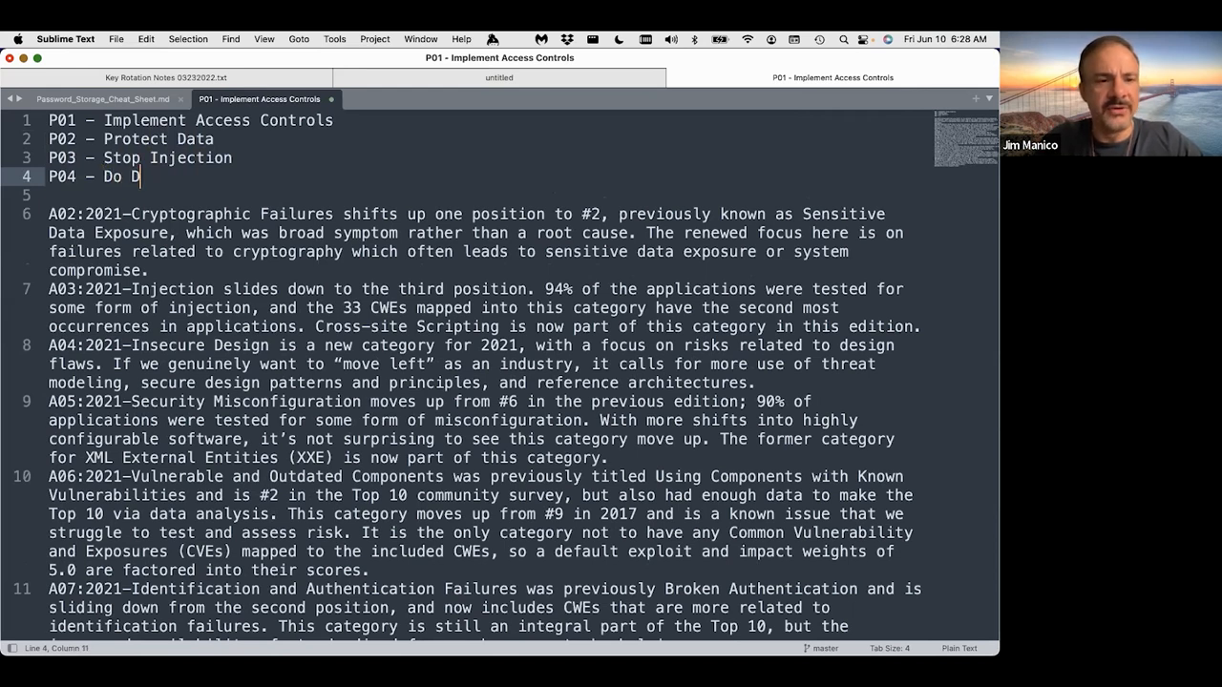
pyautogui.write('esign Reg')
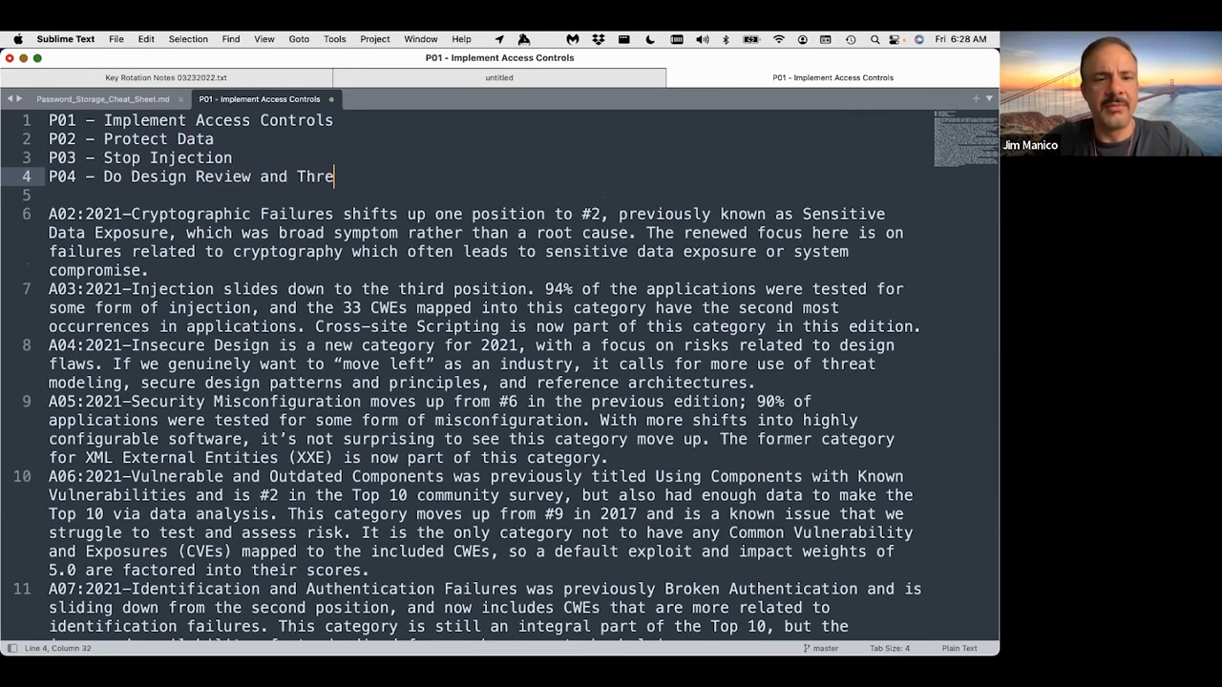
pyautogui.write('at Modeling')
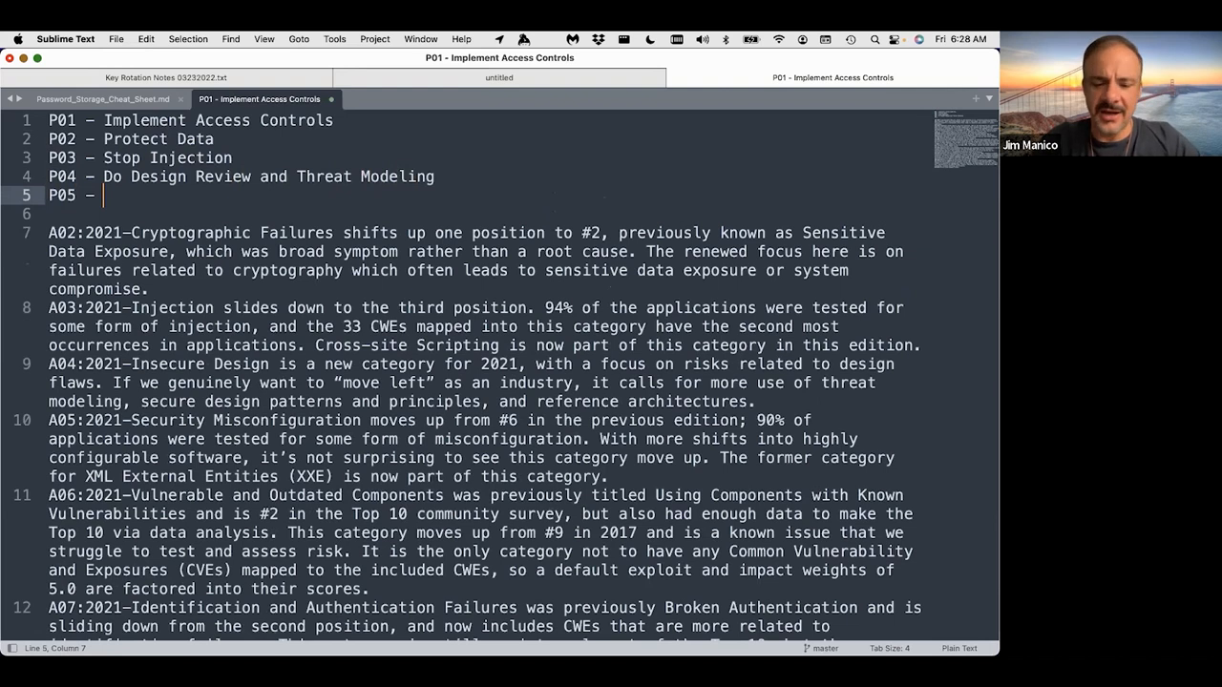
pyautogui.write('Implement G')
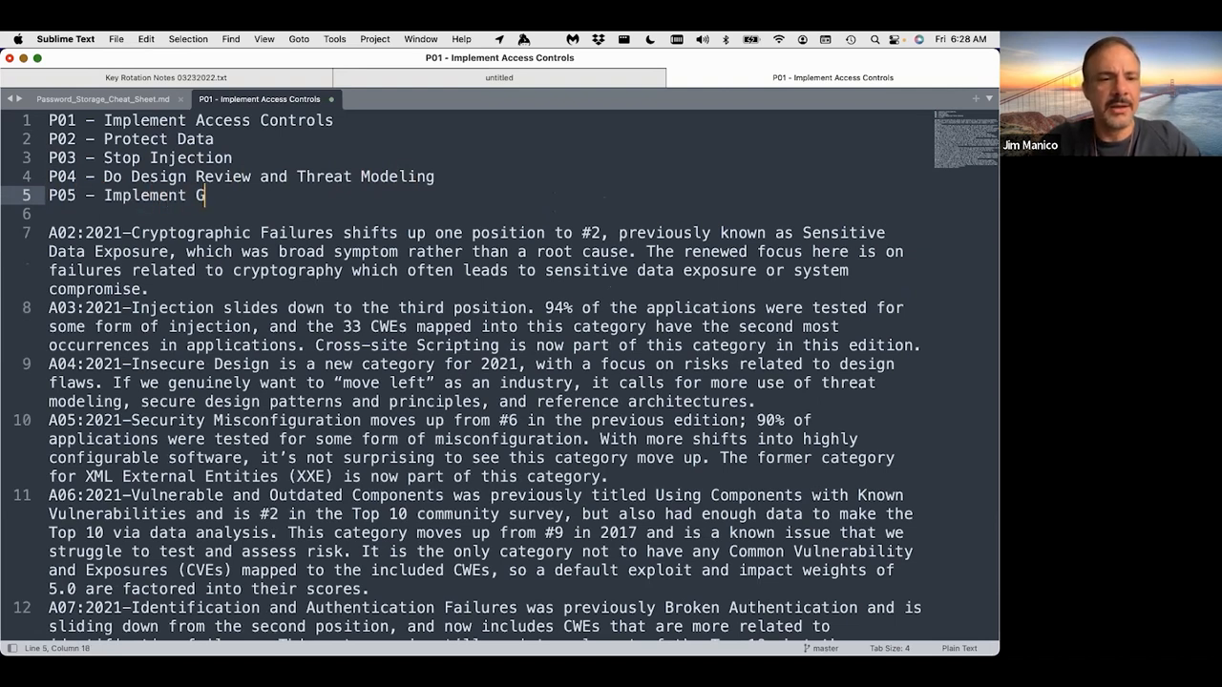
pyautogui.write('ood Security Con')
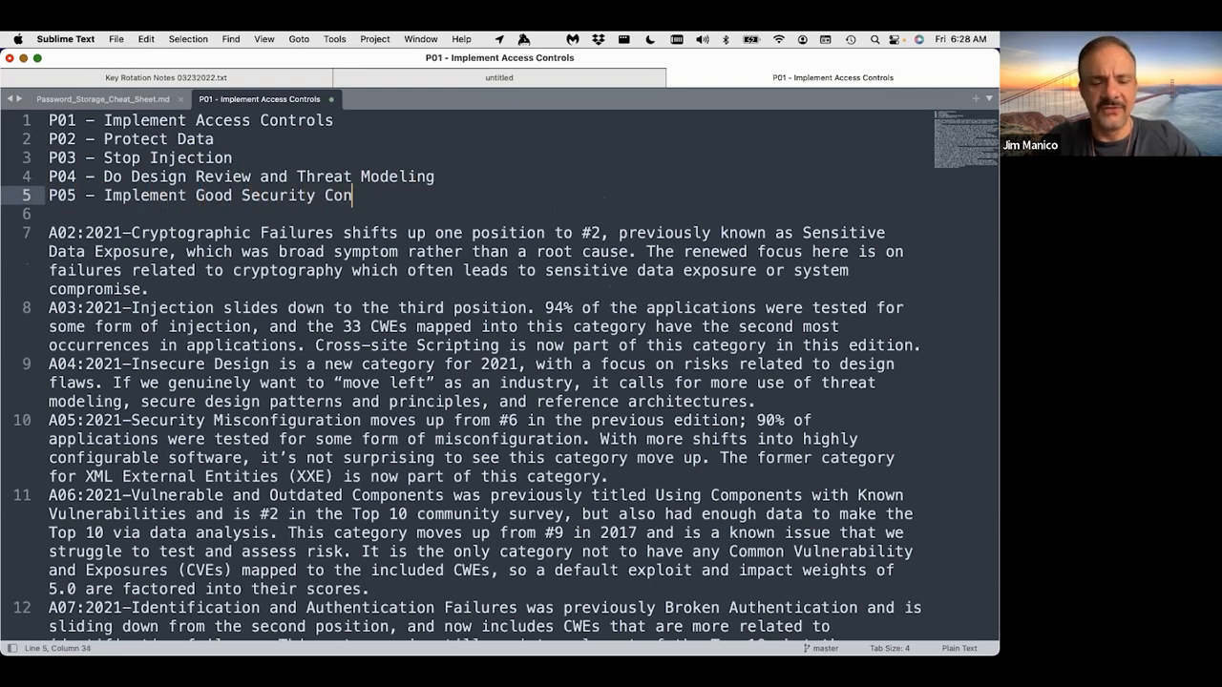
pyautogui.write('figuration')
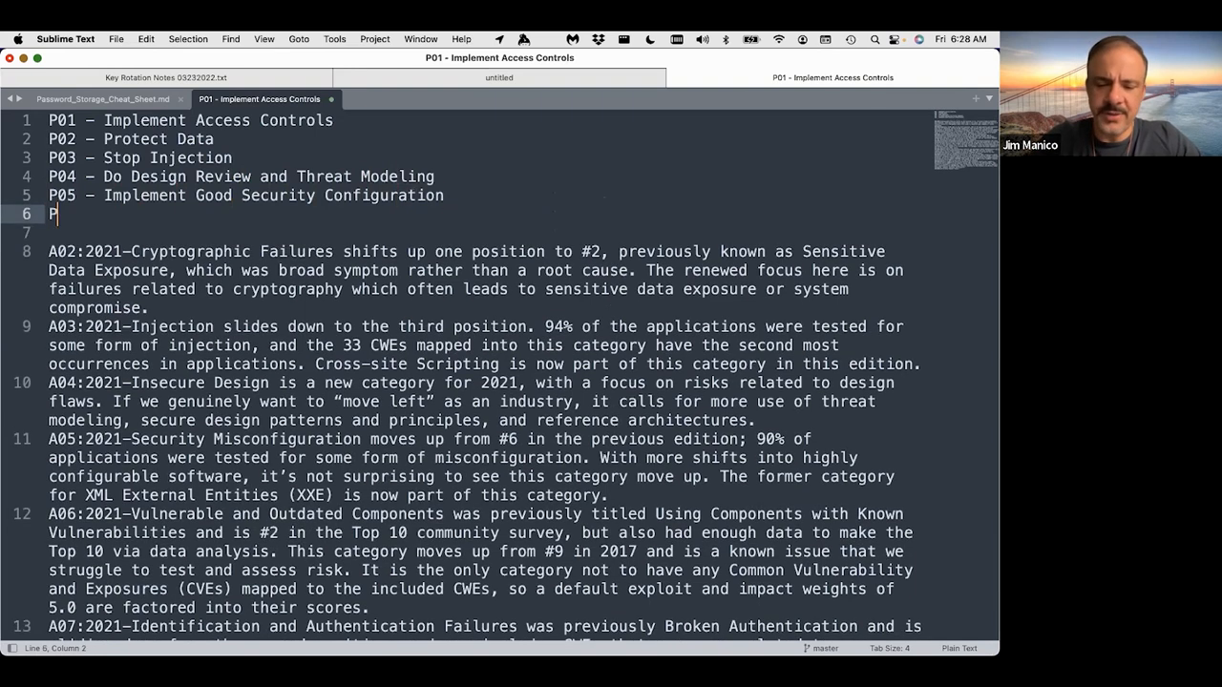
pyautogui.write('06 —')
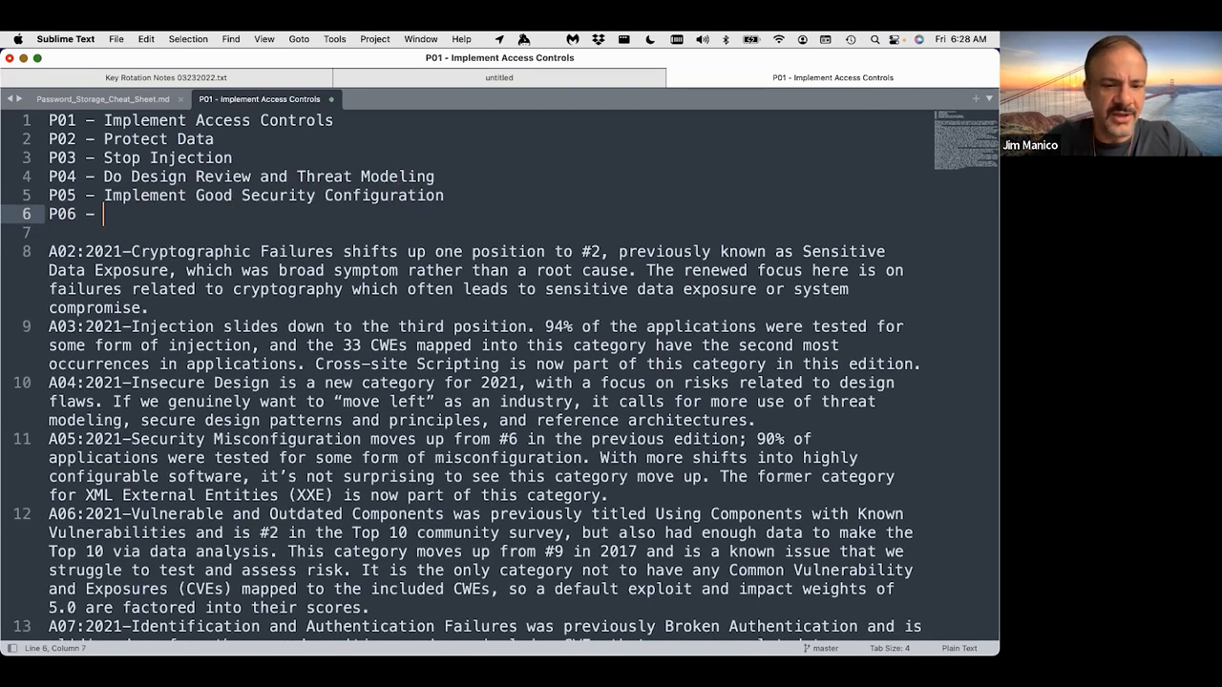
pyautogui.write('Kep')
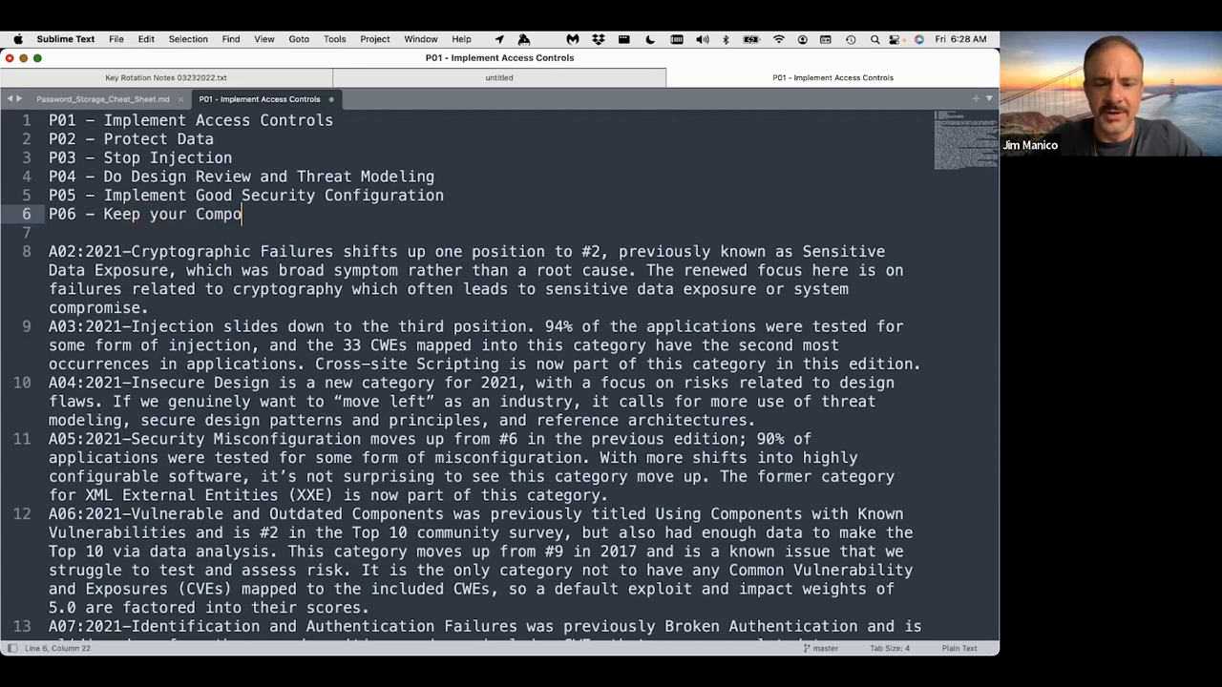
pyautogui.write('nen')
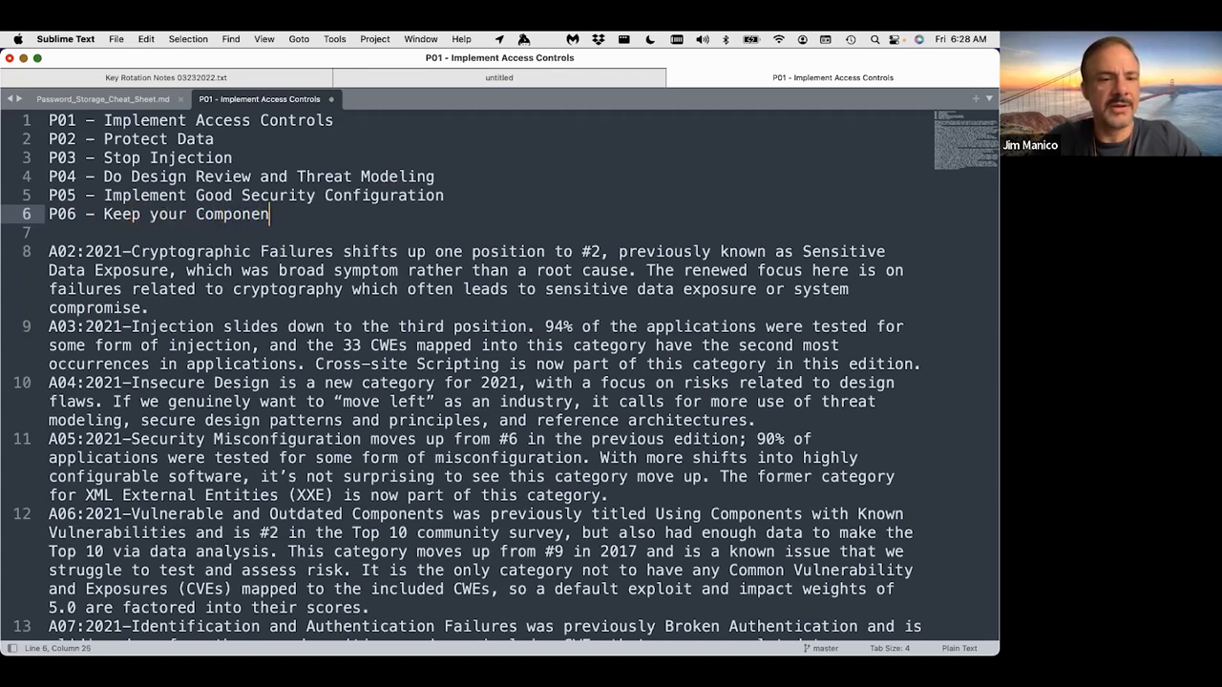
pyautogui.write('ts Updated')
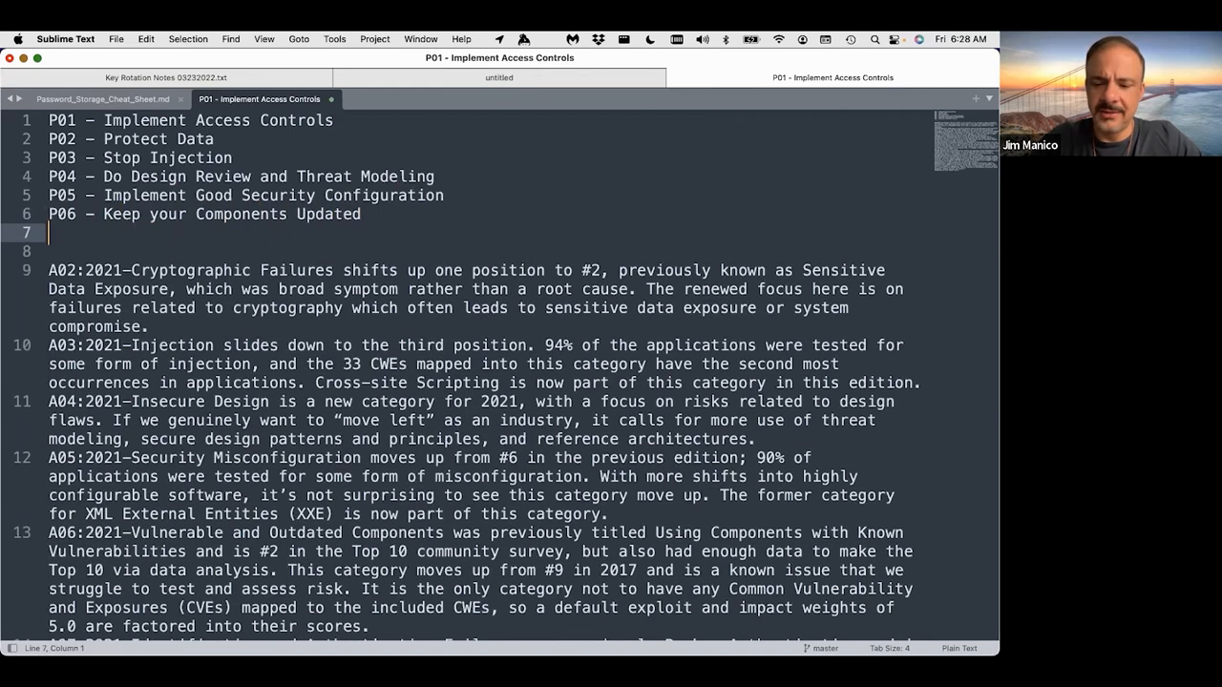
pyautogui.write('P07 =')
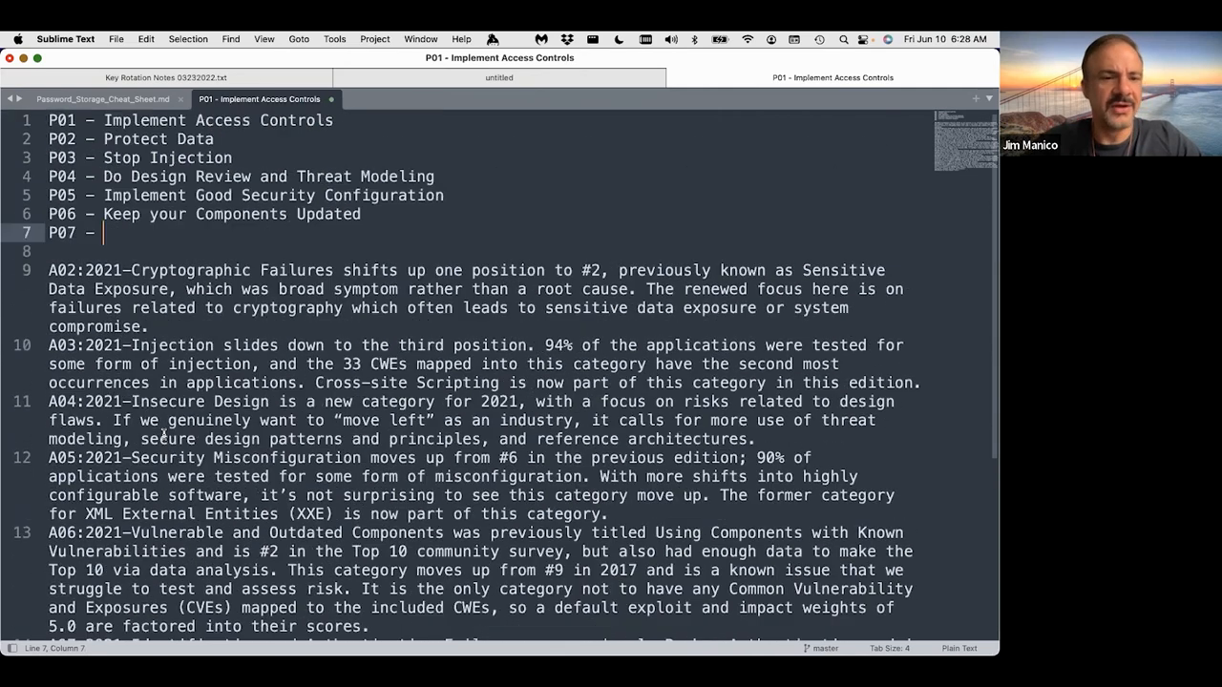
pyautogui.write('Imp[lm]')
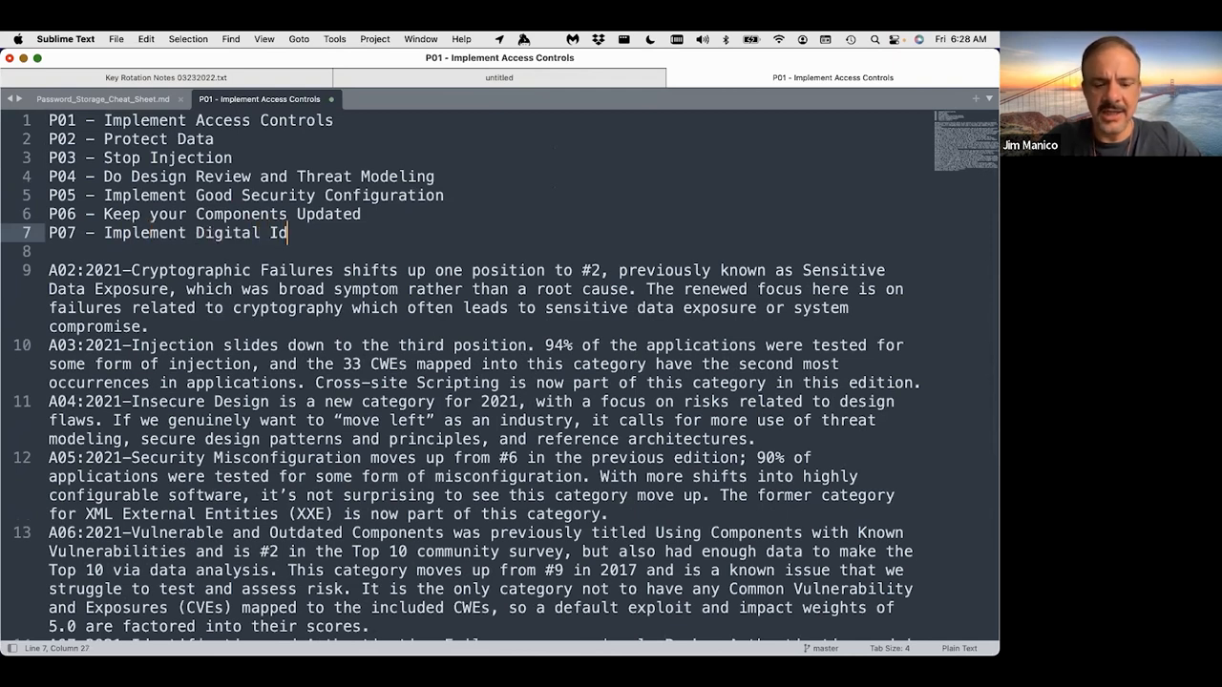
pyautogui.write('entity')
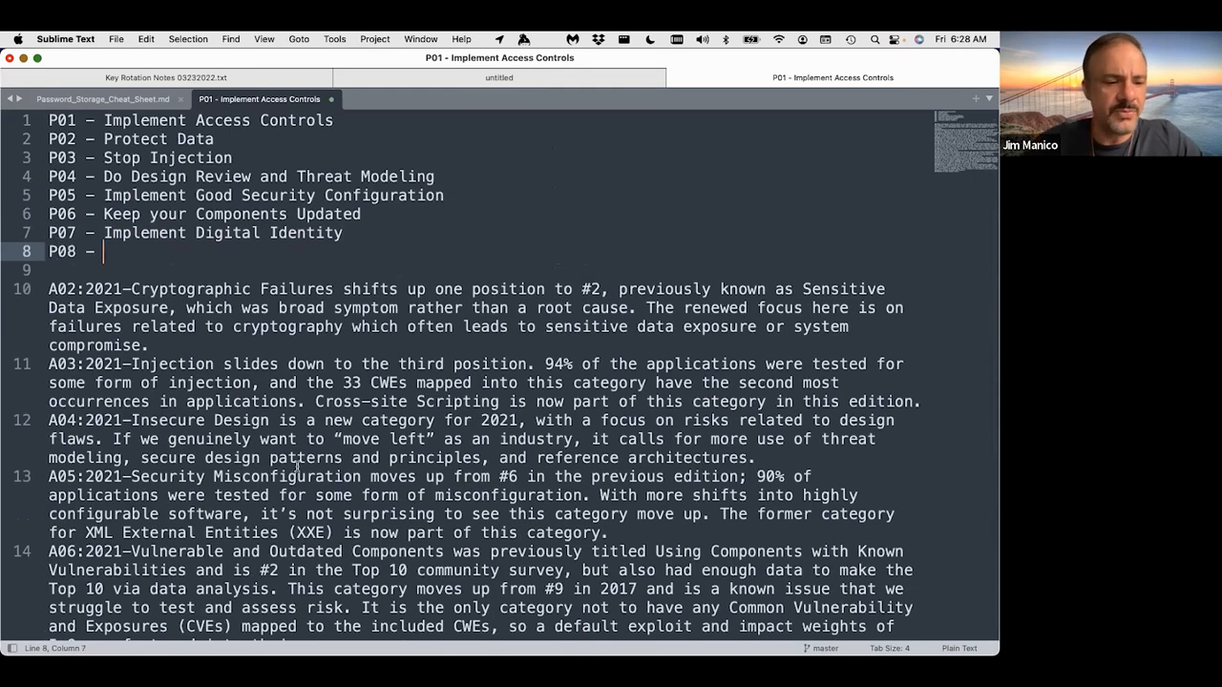
# Step: Type P08 'Implement Data Integrity', correcting the misspellings
pyautogui.scroll(-3)
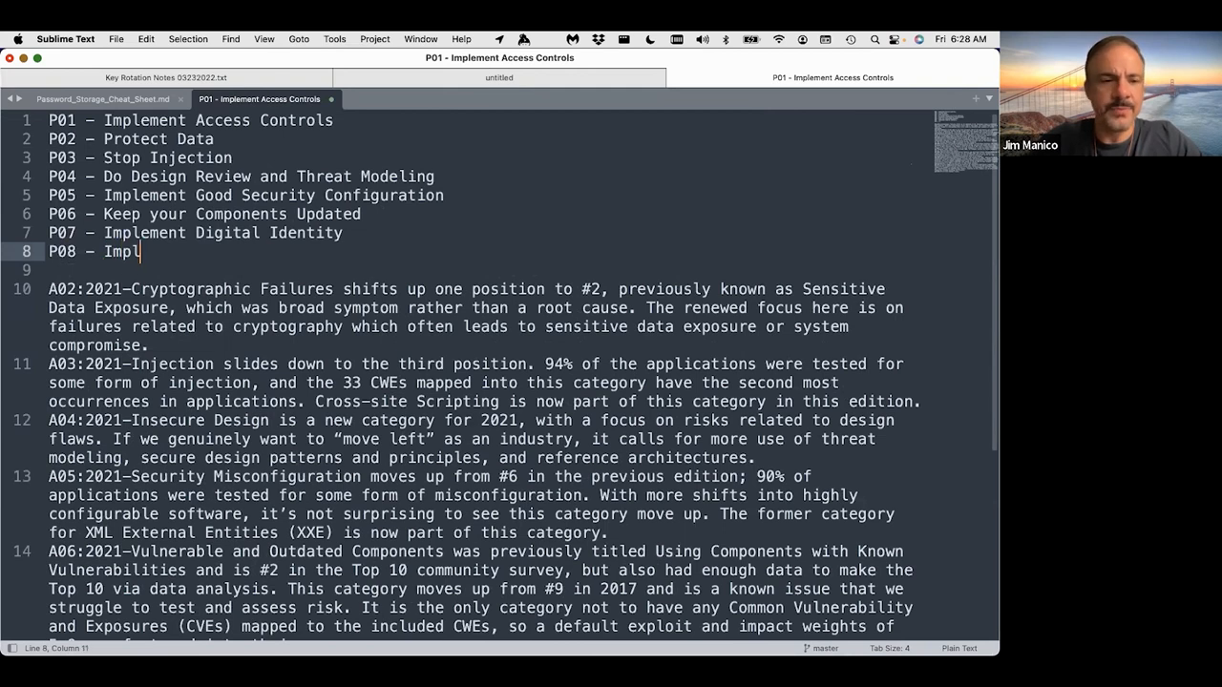
pyautogui.write('me')
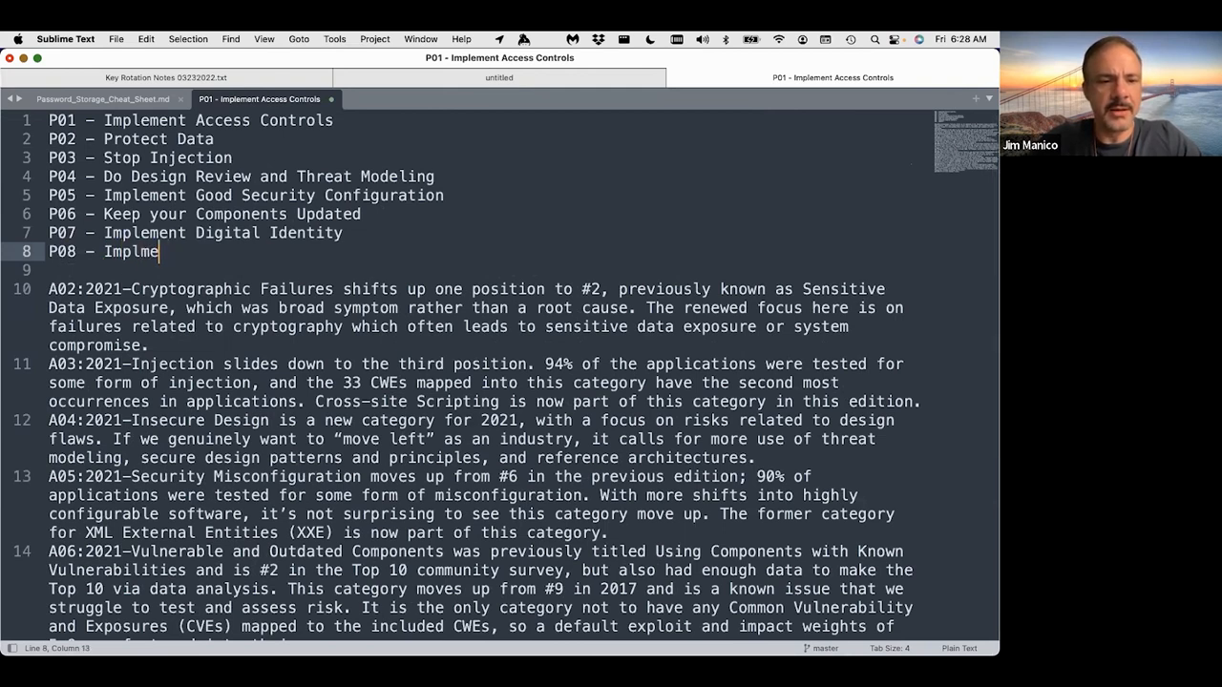
pyautogui.write('e')
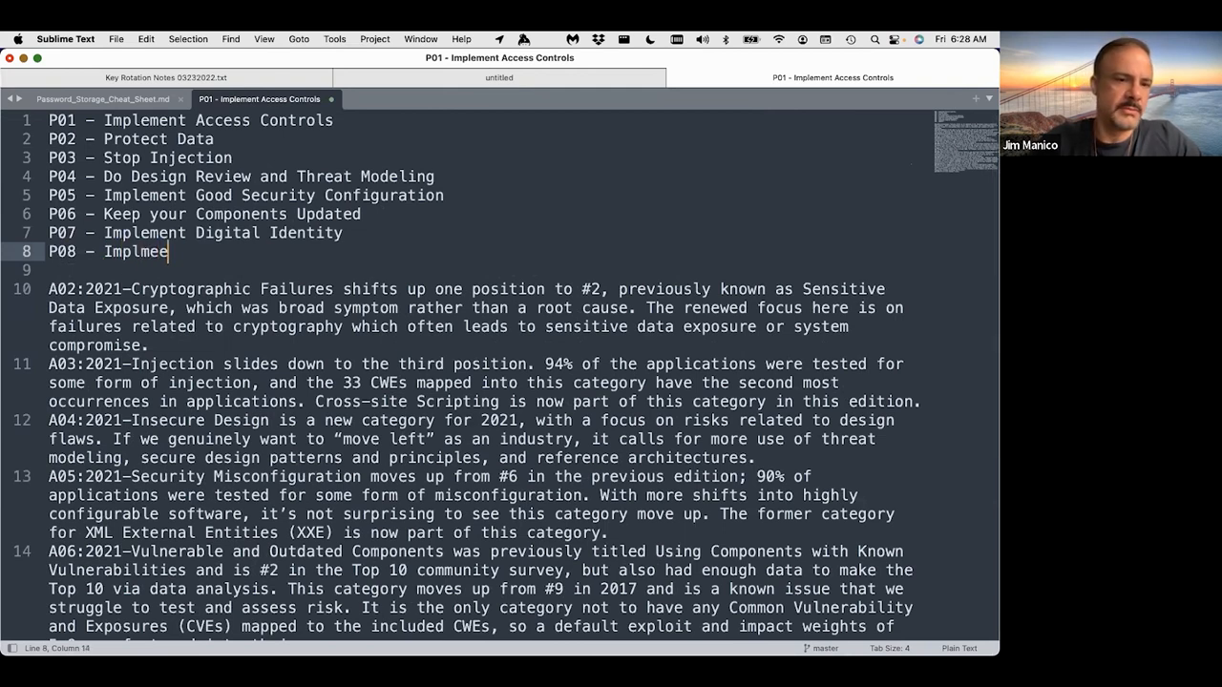
pyautogui.press('backspace')
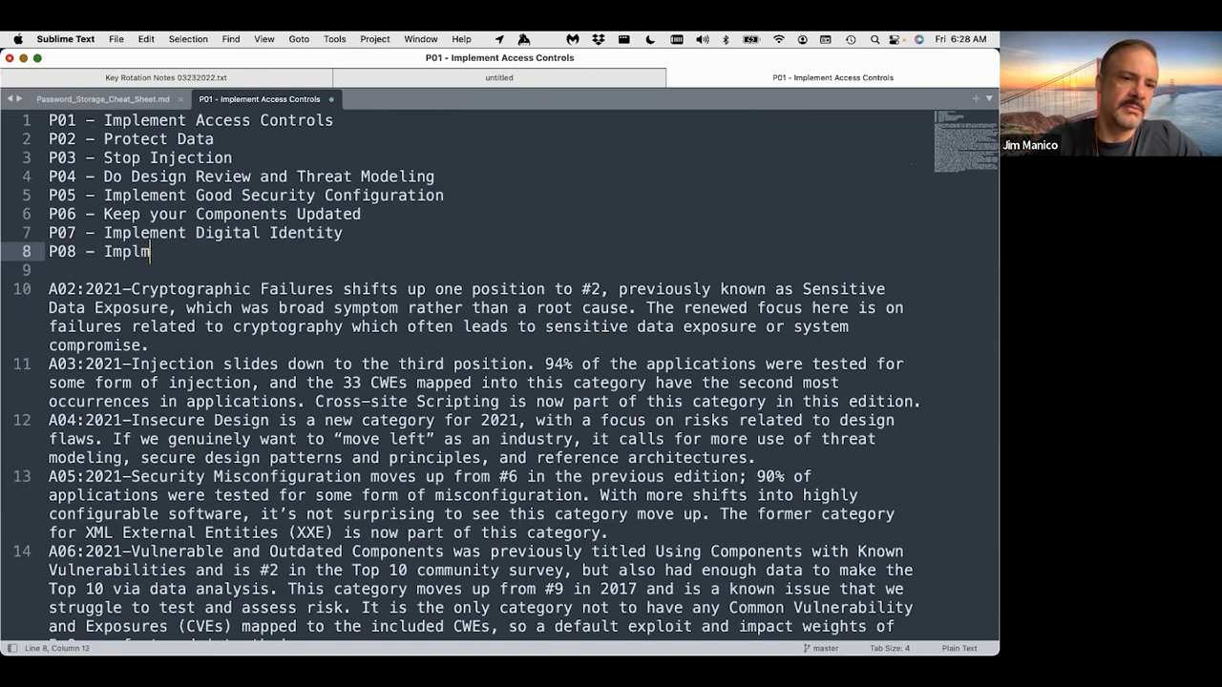
pyautogui.write('ement')
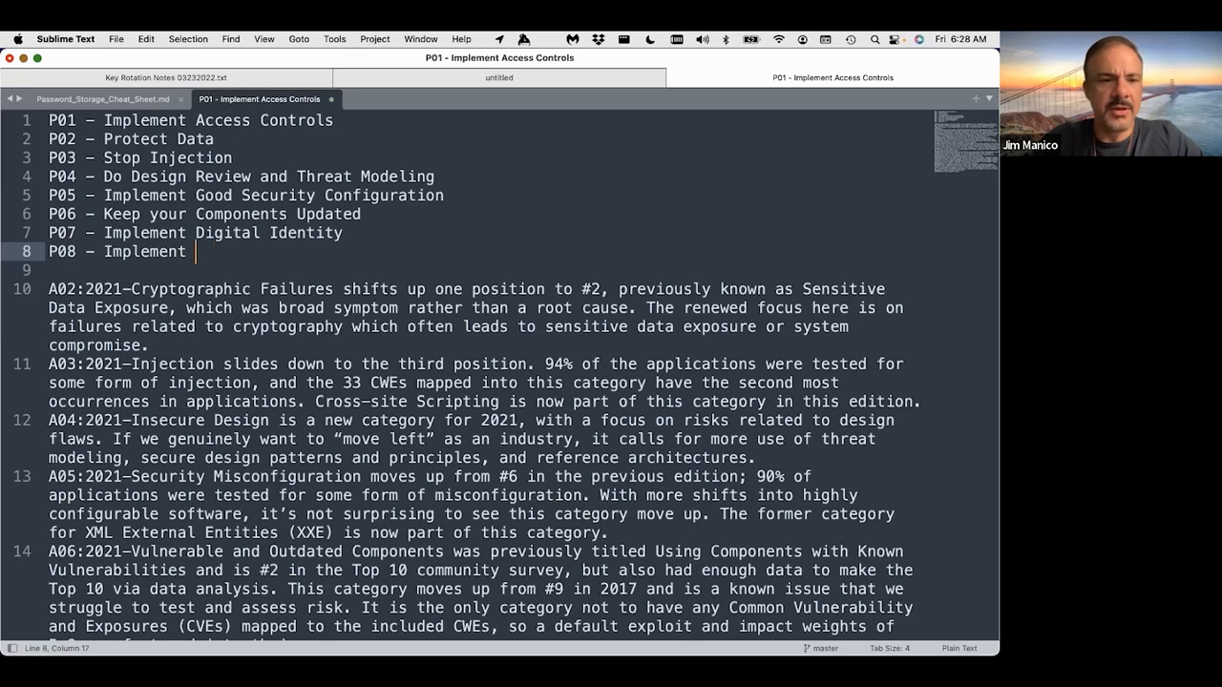
pyautogui.write('Cryptograpic')
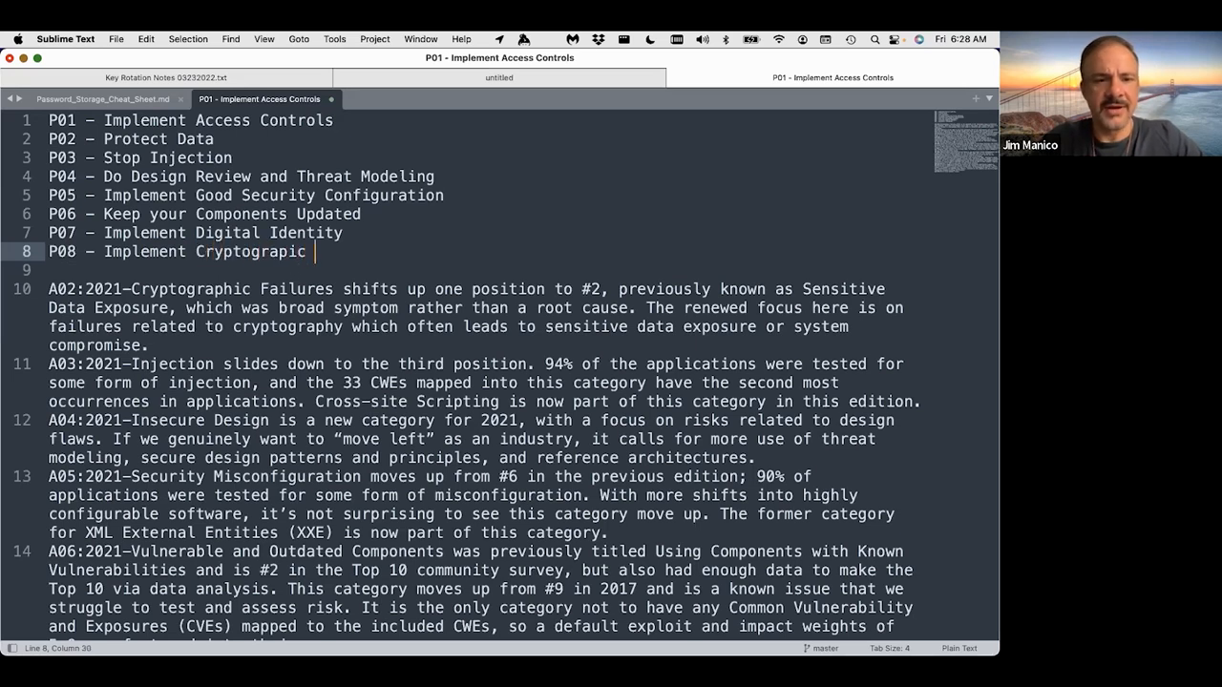
pyautogui.write('Intgeg')
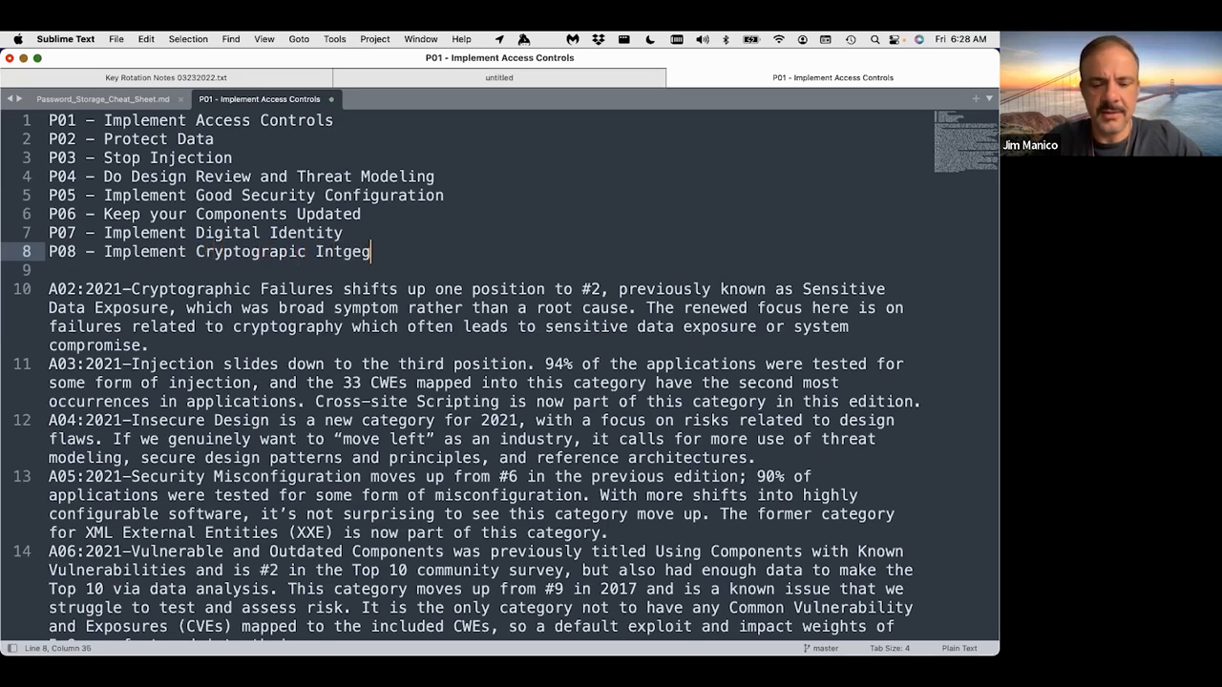
pyautogui.press('backspace')
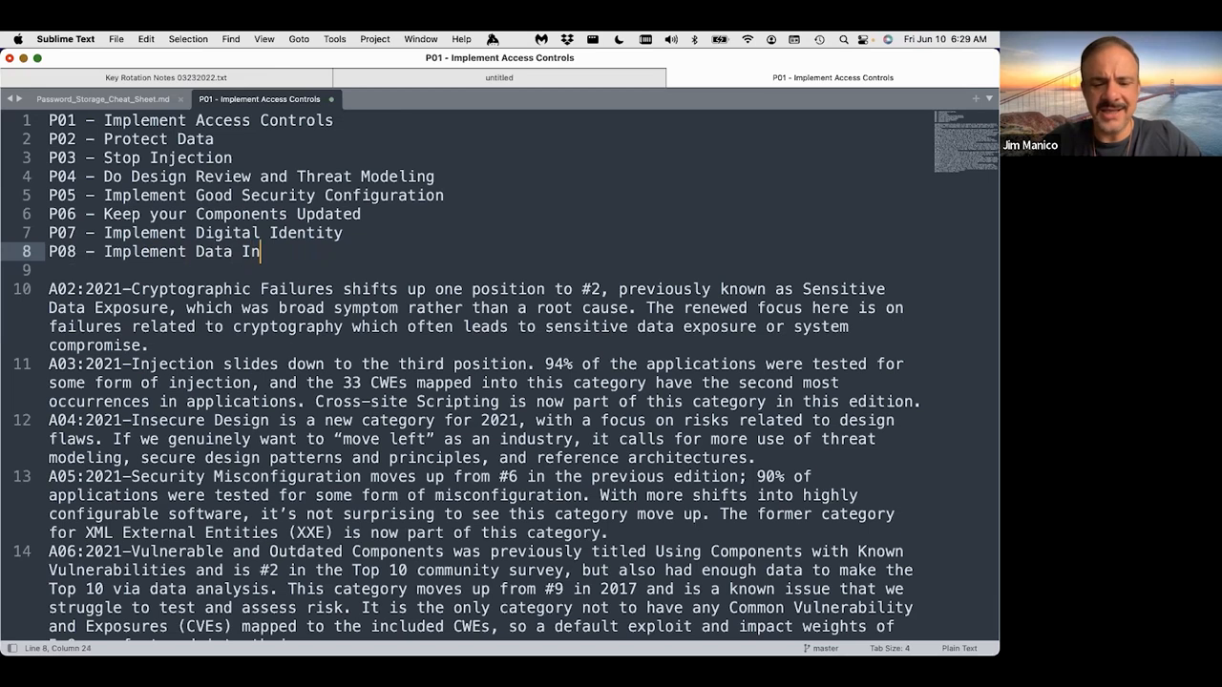
pyautogui.write('tegrity')
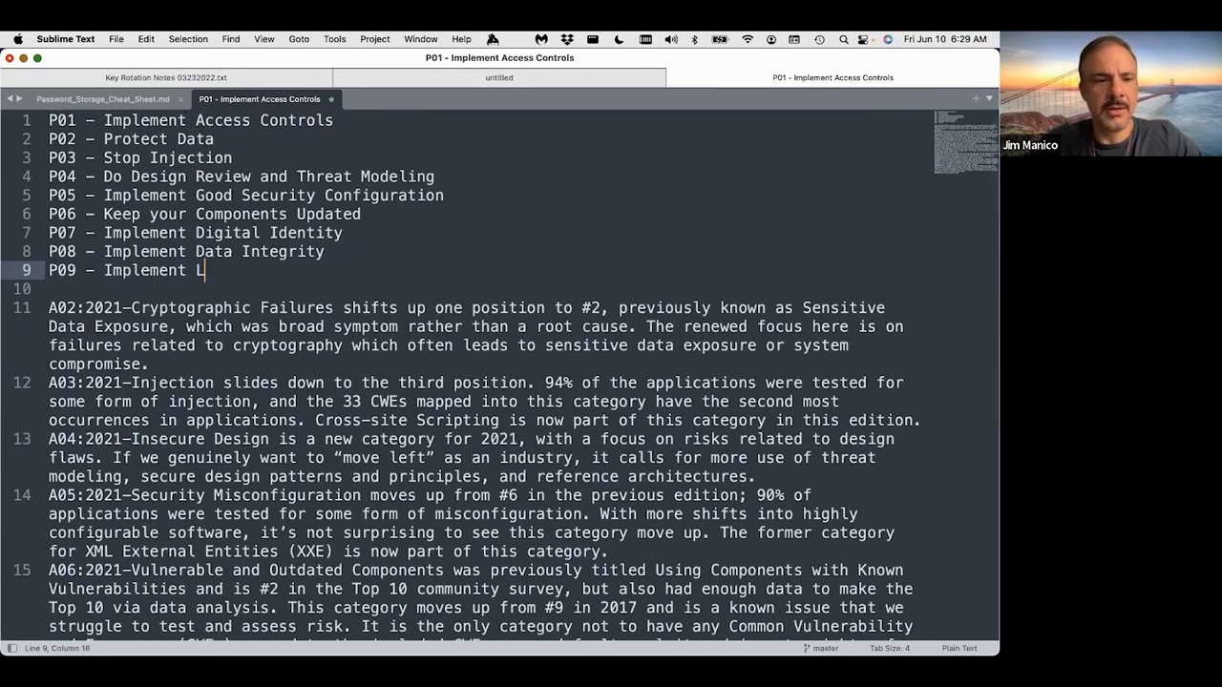
# Step: Add P09 'Implement Security Logging' and P10 'Stop Server Side Request Forgery'
pyautogui.write('ecurity Logging')
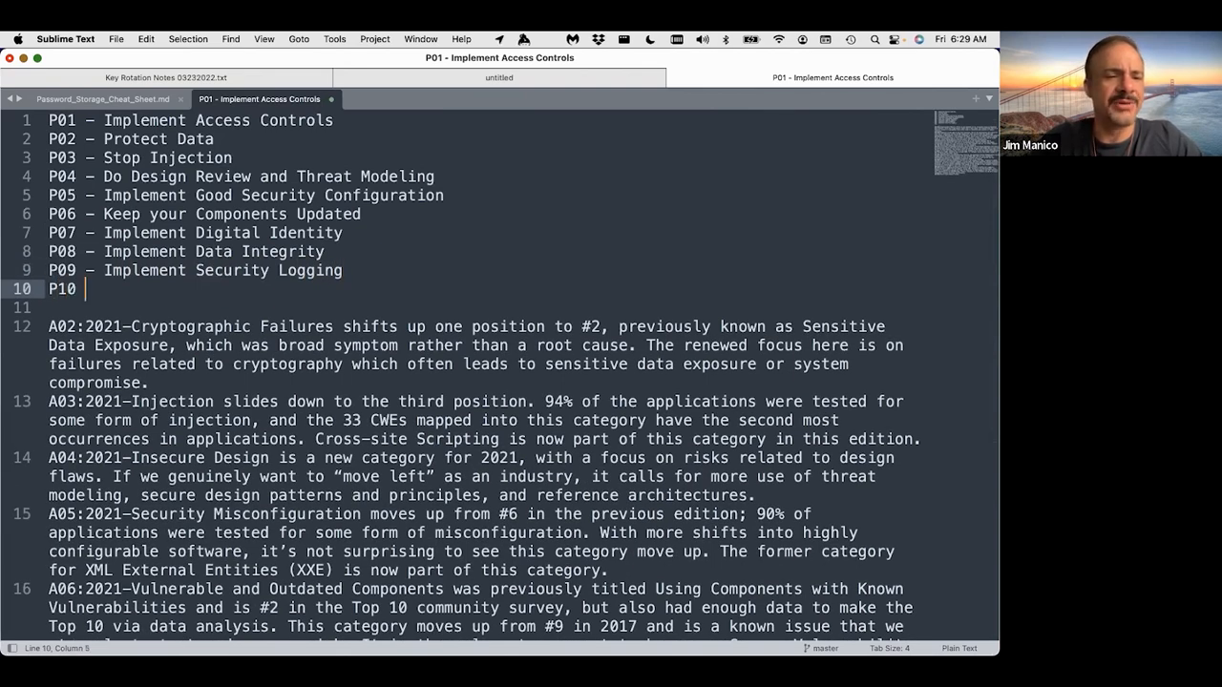
pyautogui.scroll(-3)
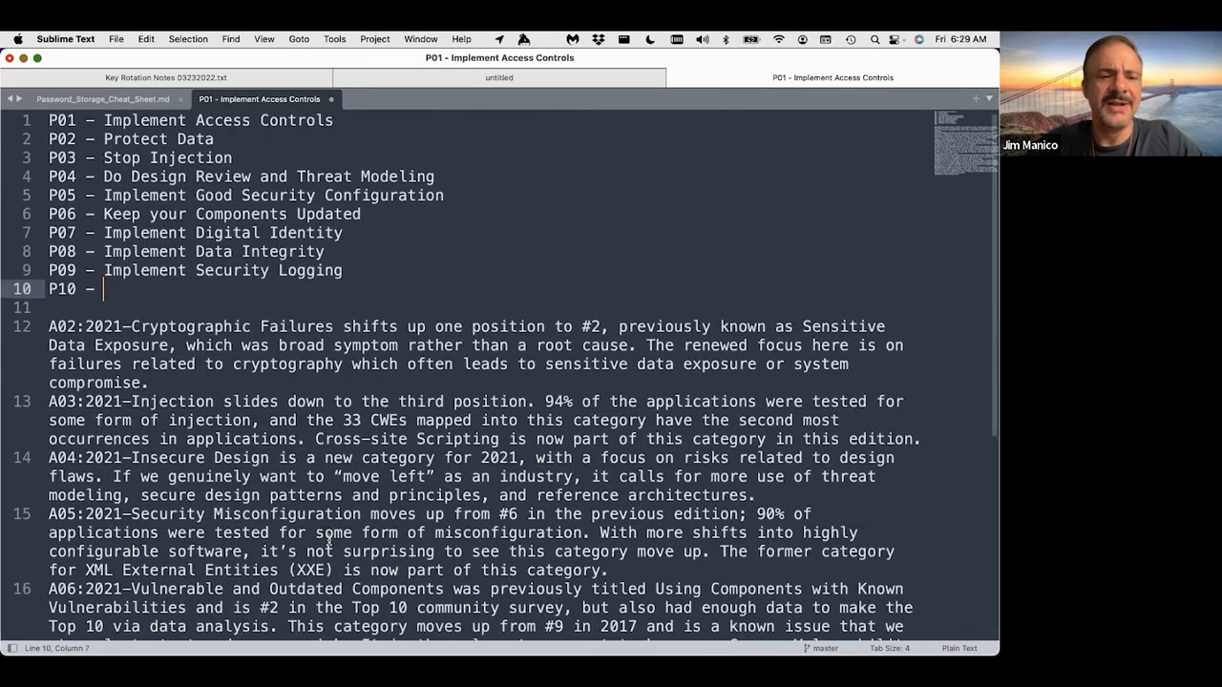
pyautogui.write('St')
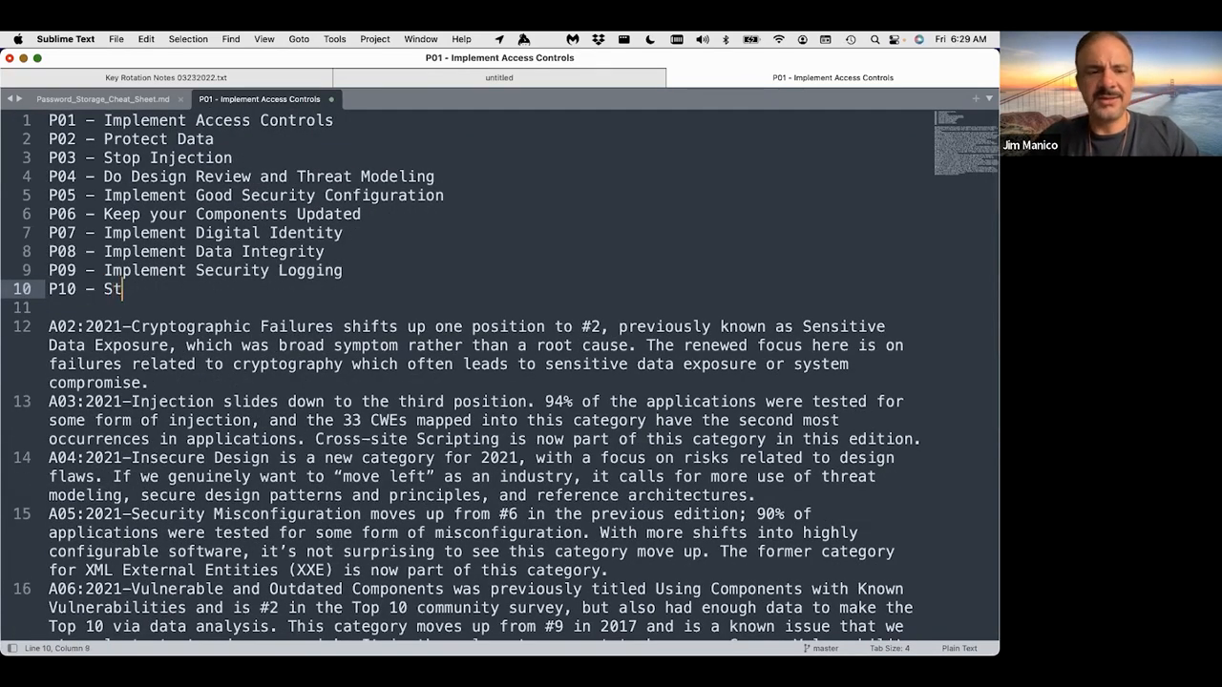
pyautogui.write('op SSR')
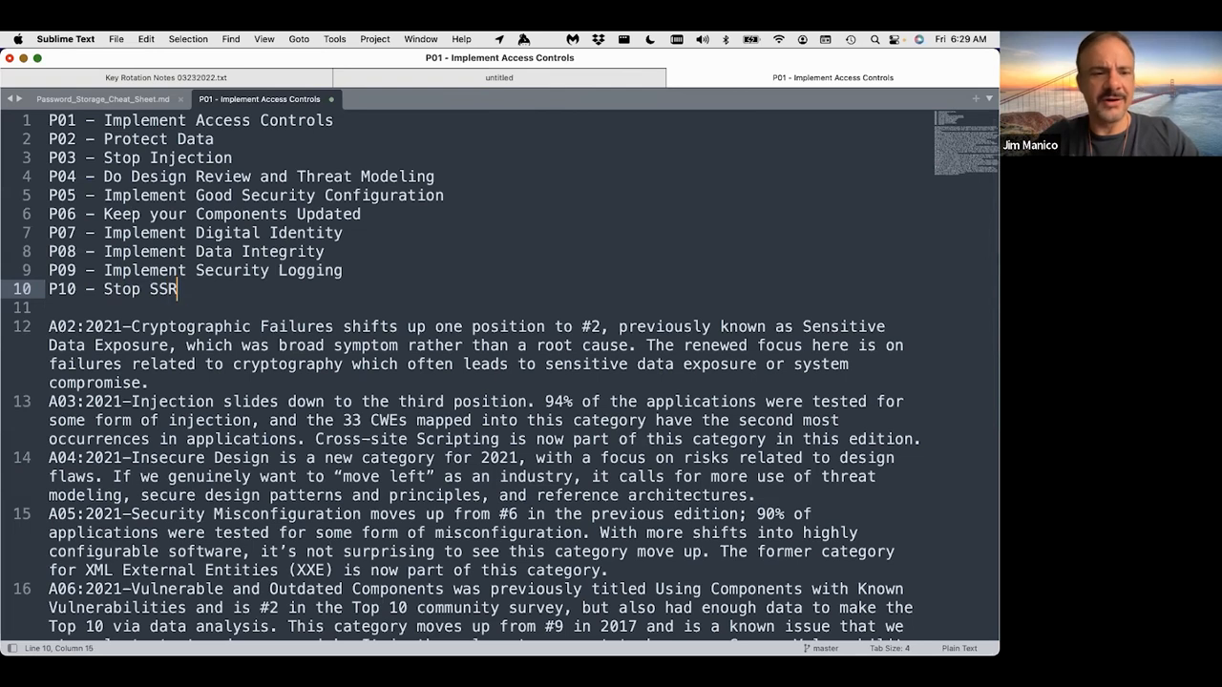
pyautogui.write('erver Side Req')
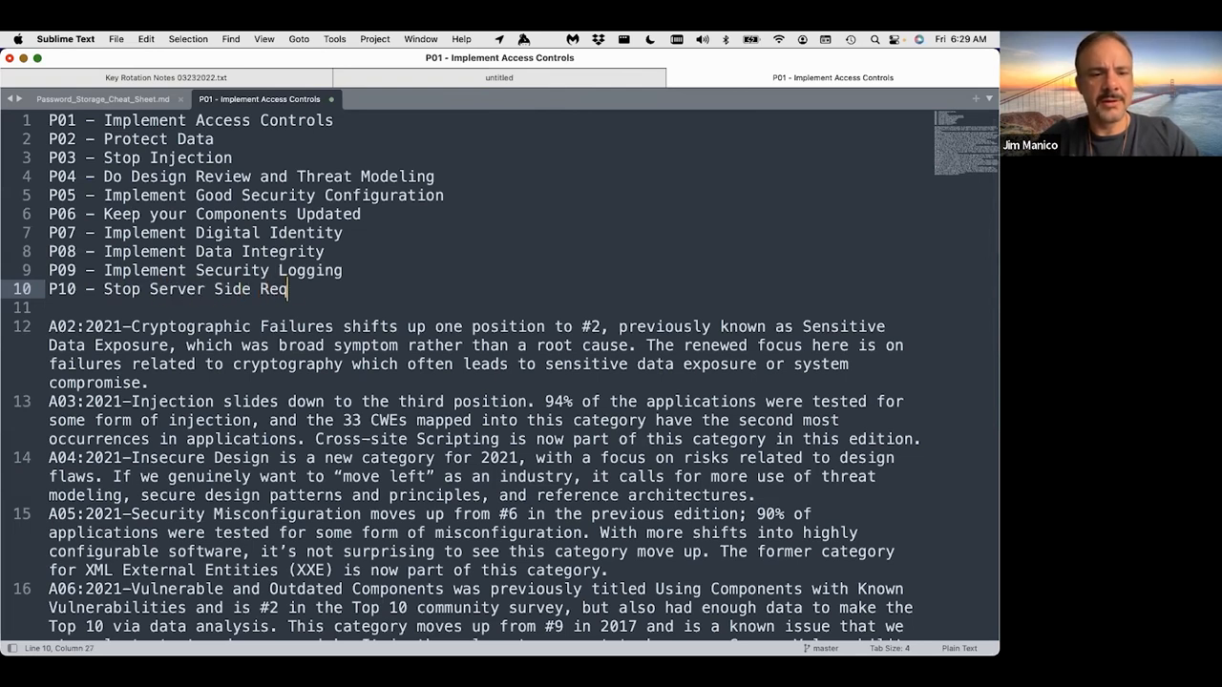
pyautogui.write('uest Forgery')
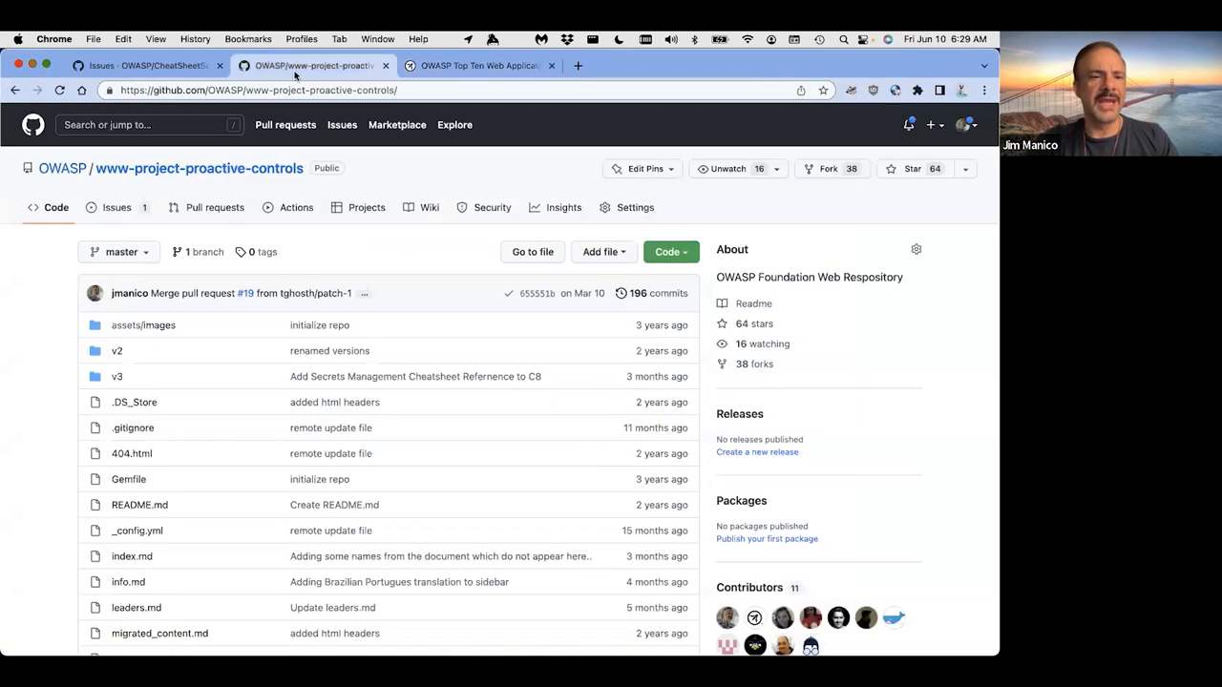
# Step: Draft a new repository issue titled 'Getting ready for the Proactive Controls 2023'
pyautogui.click(115, 208)
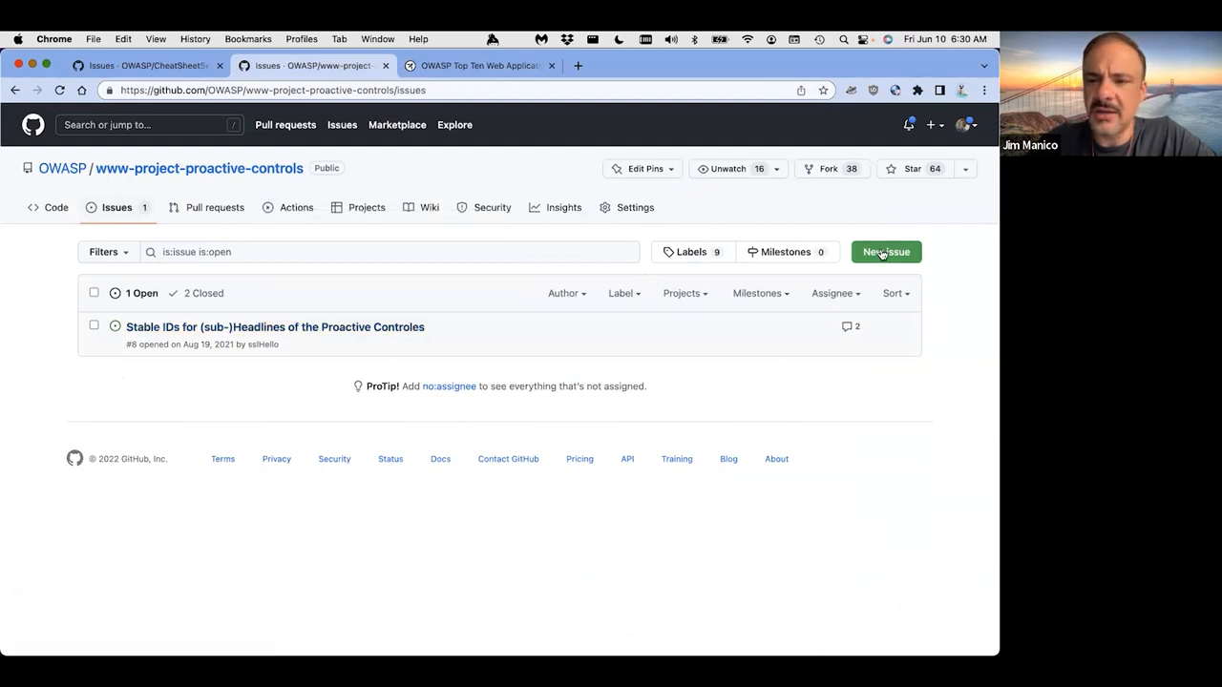
pyautogui.click(886, 251)
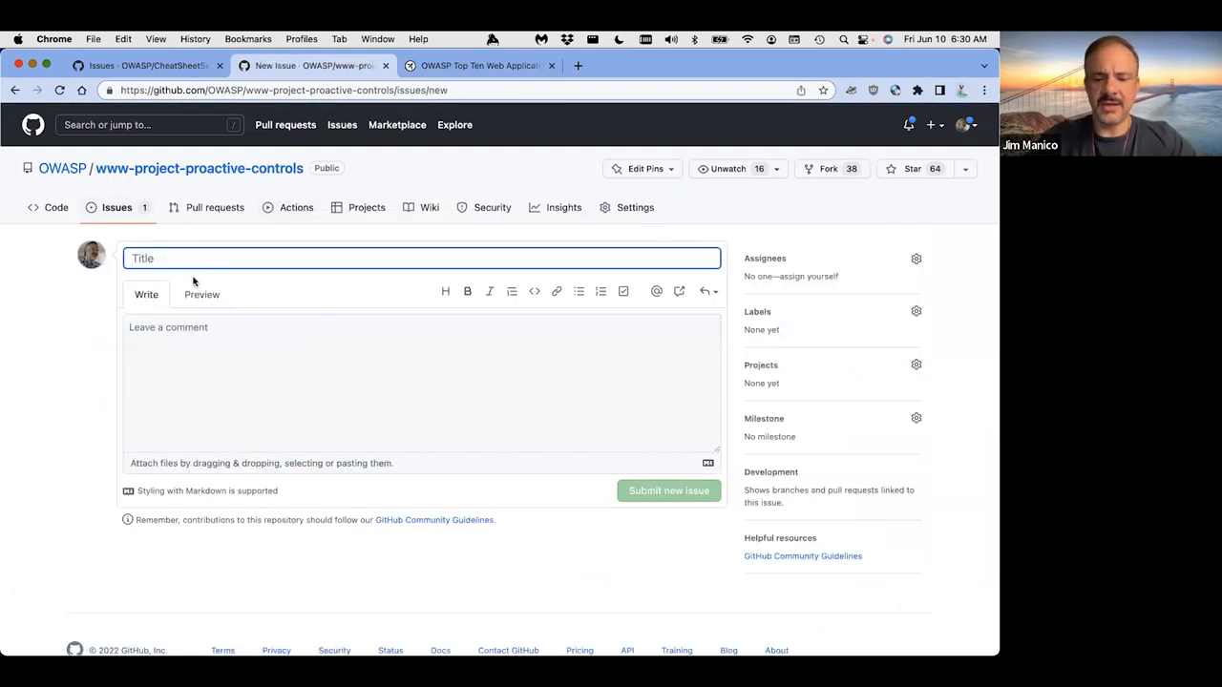
pyautogui.write('Getting ready for t')
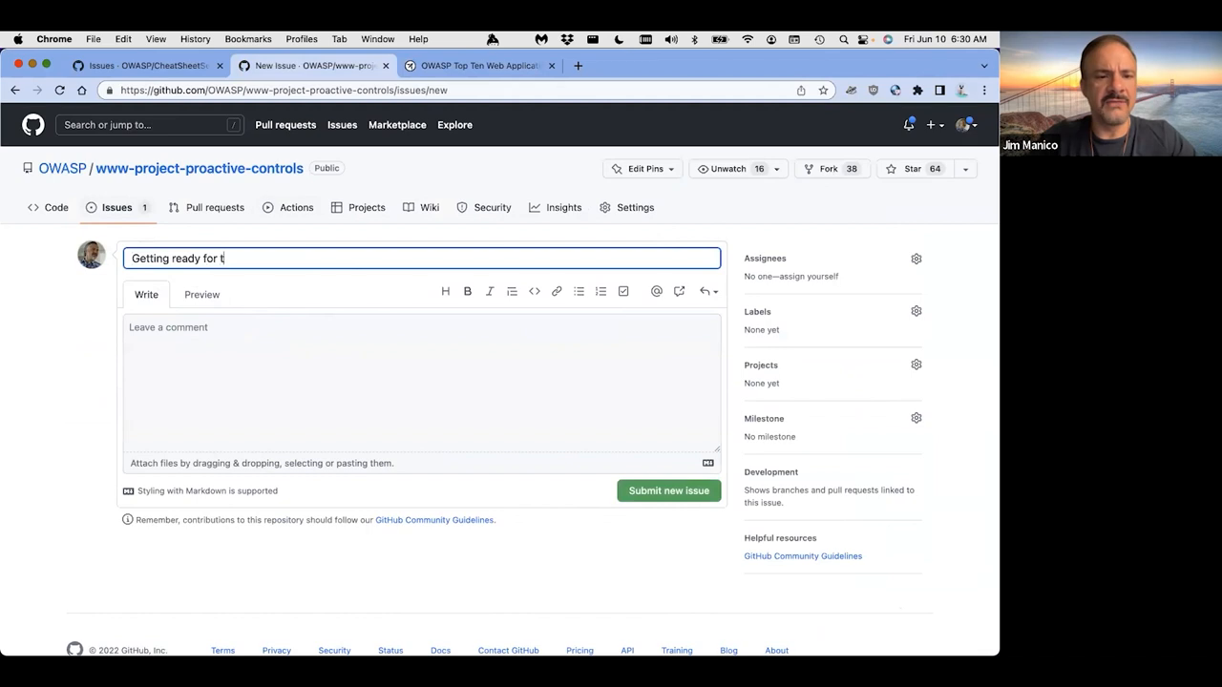
pyautogui.write('he Proac')
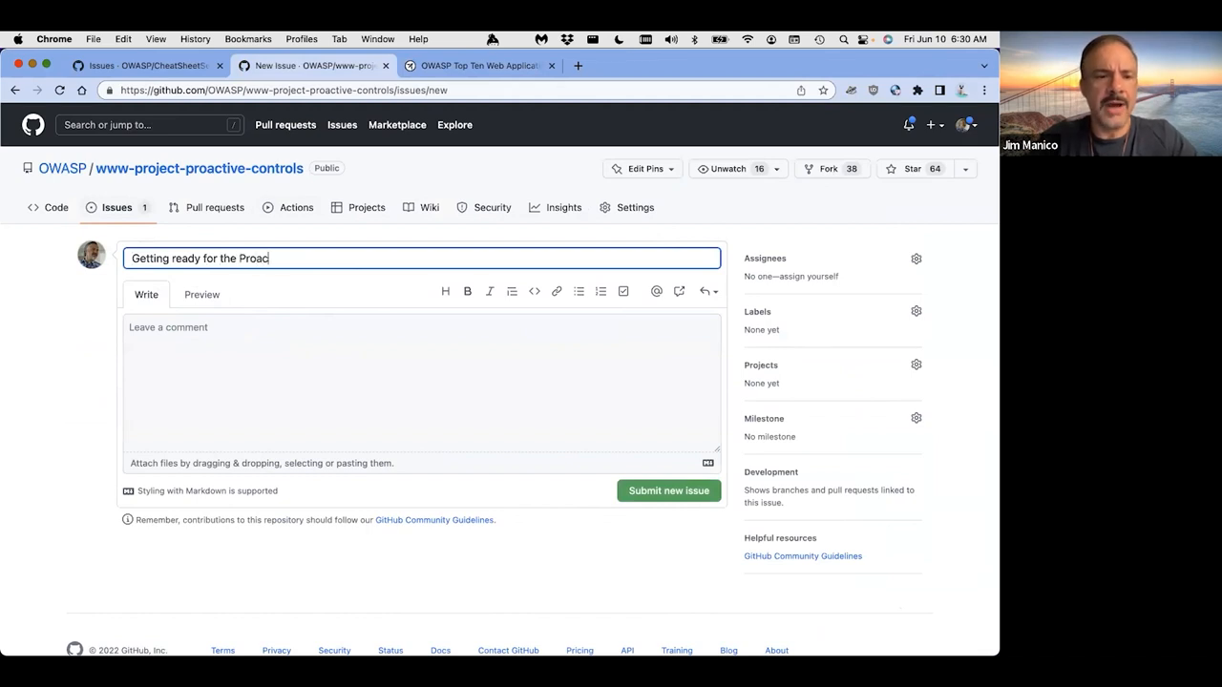
pyautogui.write('tice Cont')
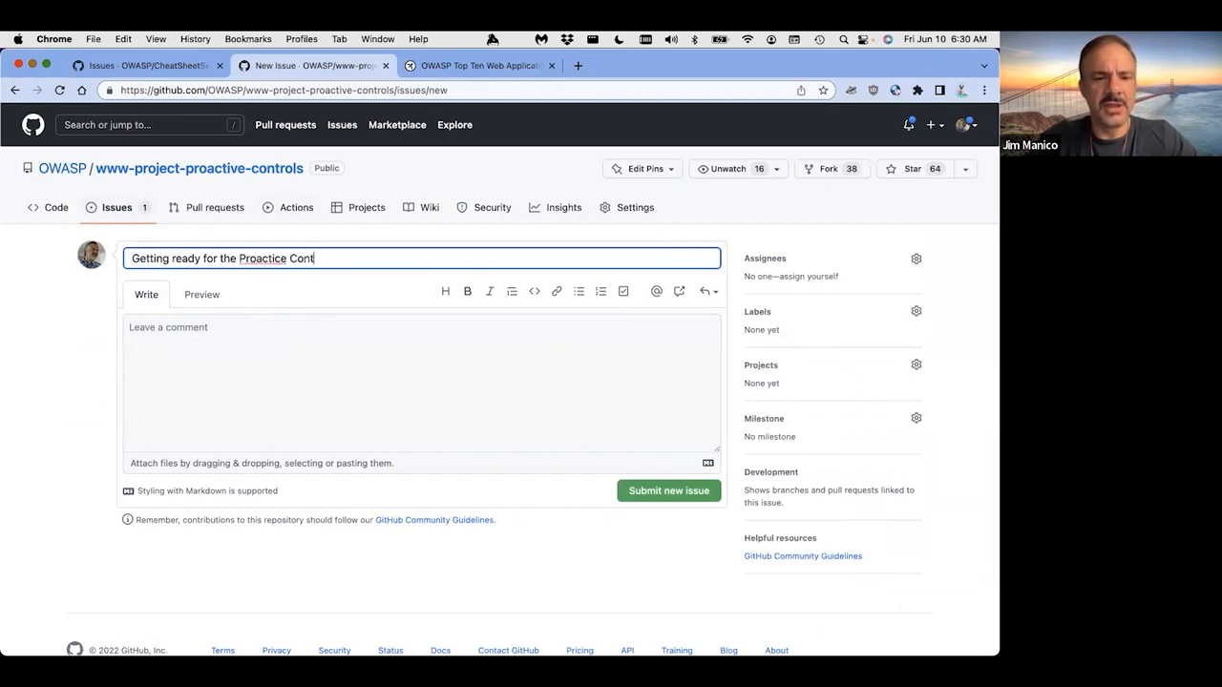
pyautogui.write('Proactive')
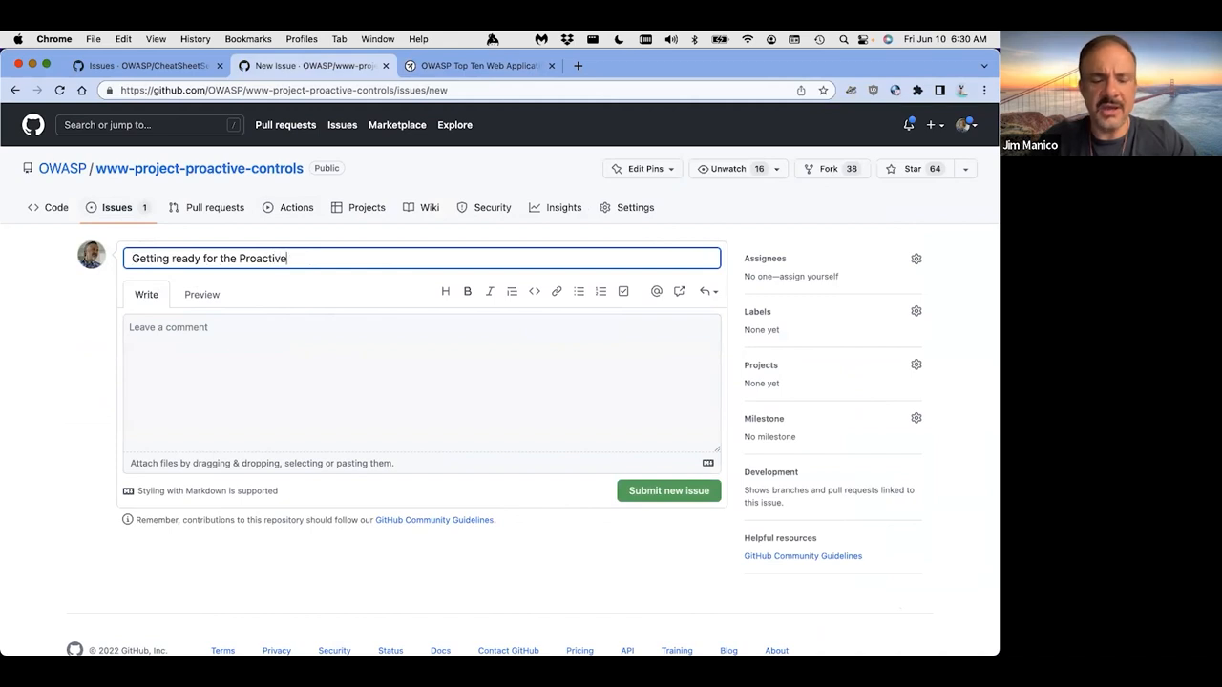
pyautogui.write('Controls 2023')
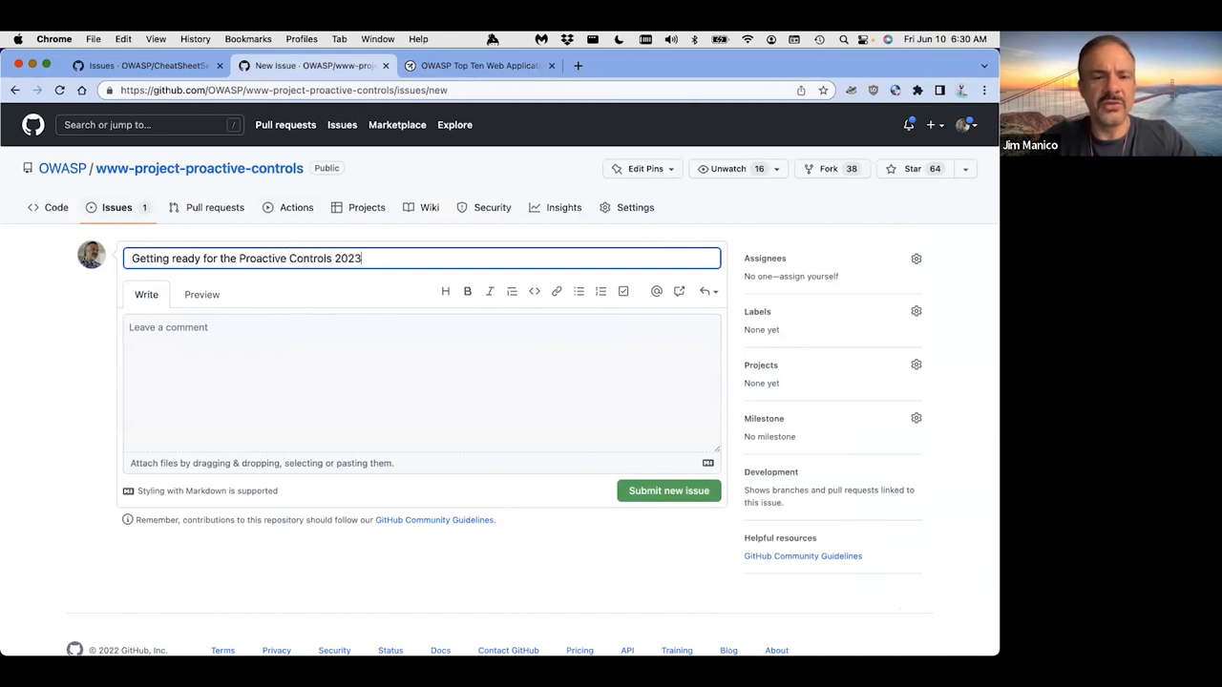
# Step: Write the 'Here is a first take of an OWASP Top Ten' intro with the P01–P10 list and submit
pyautogui.click(420, 382)
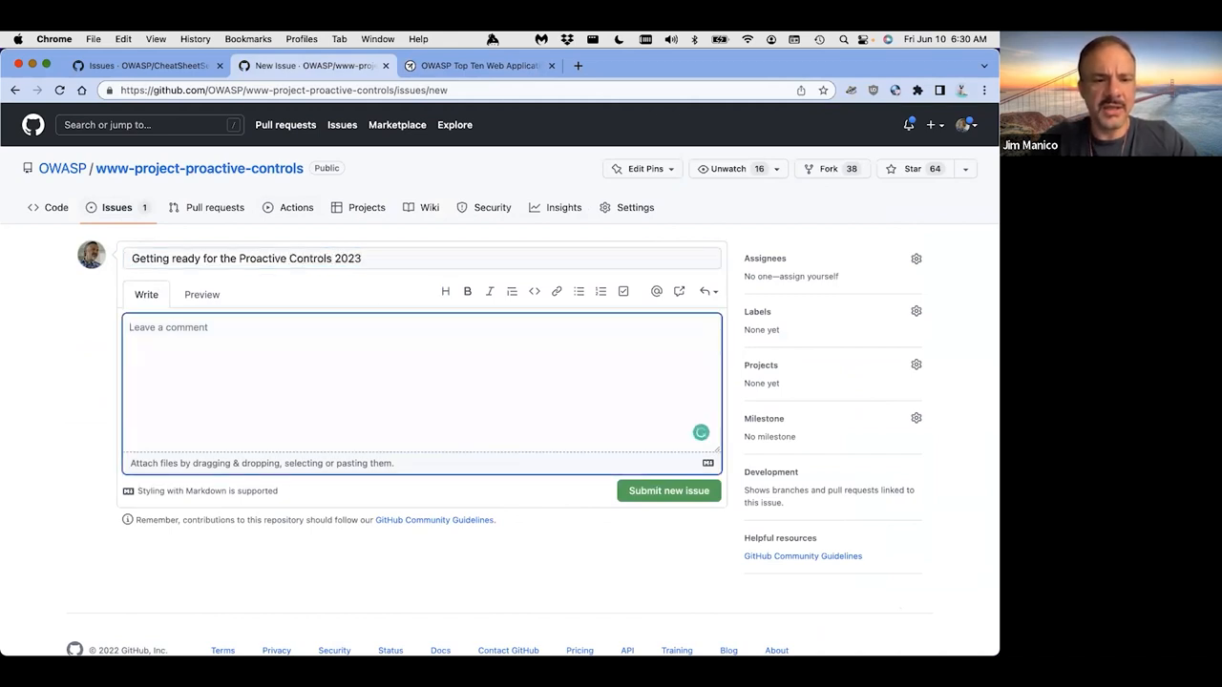
pyautogui.write('Here is a first take of')
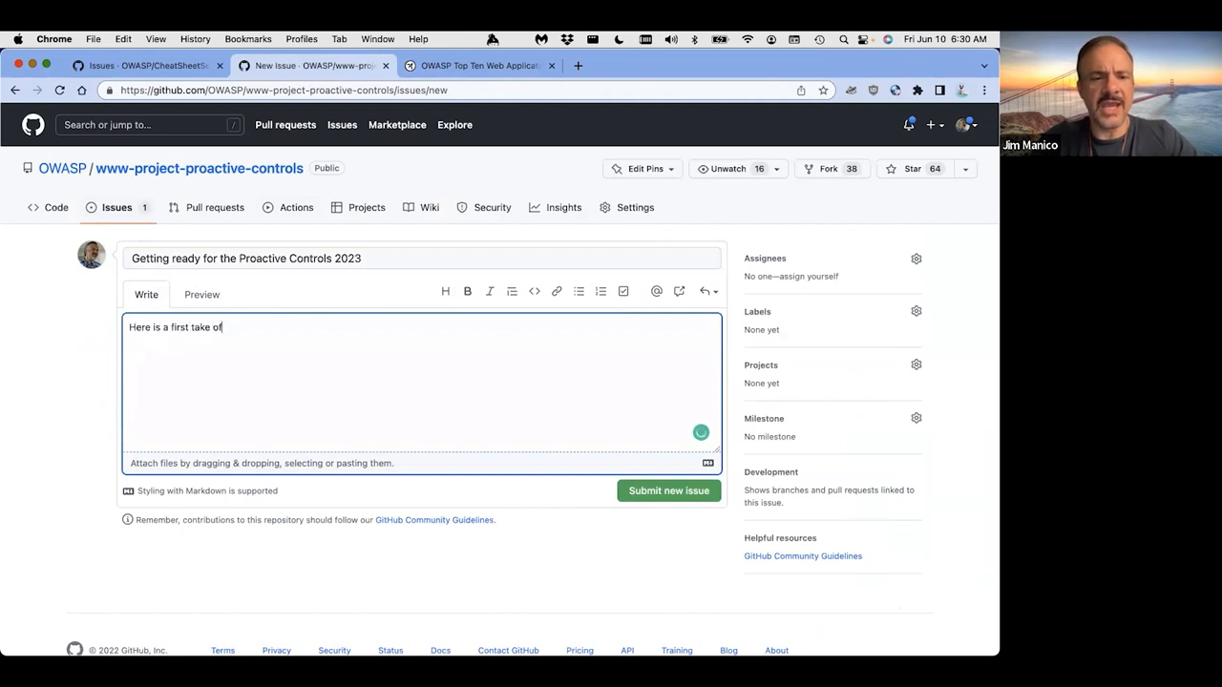
pyautogui.write('an OWASP Top Ten like Proactive List.')
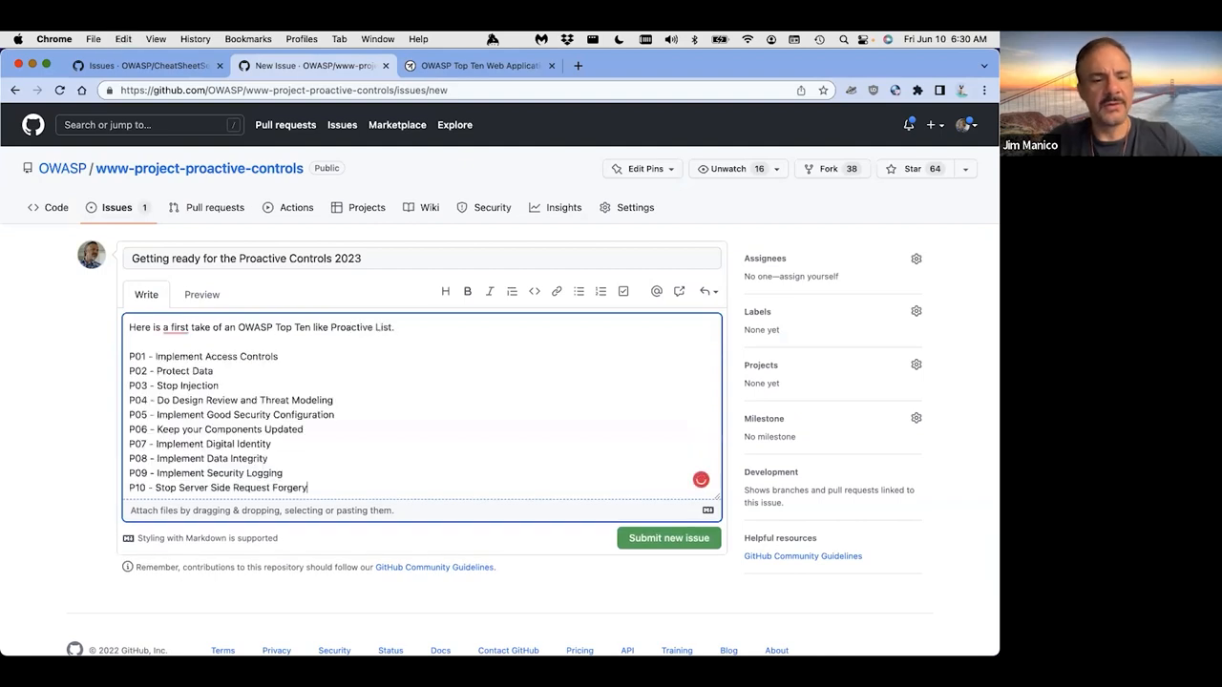
pyautogui.write('CC.')
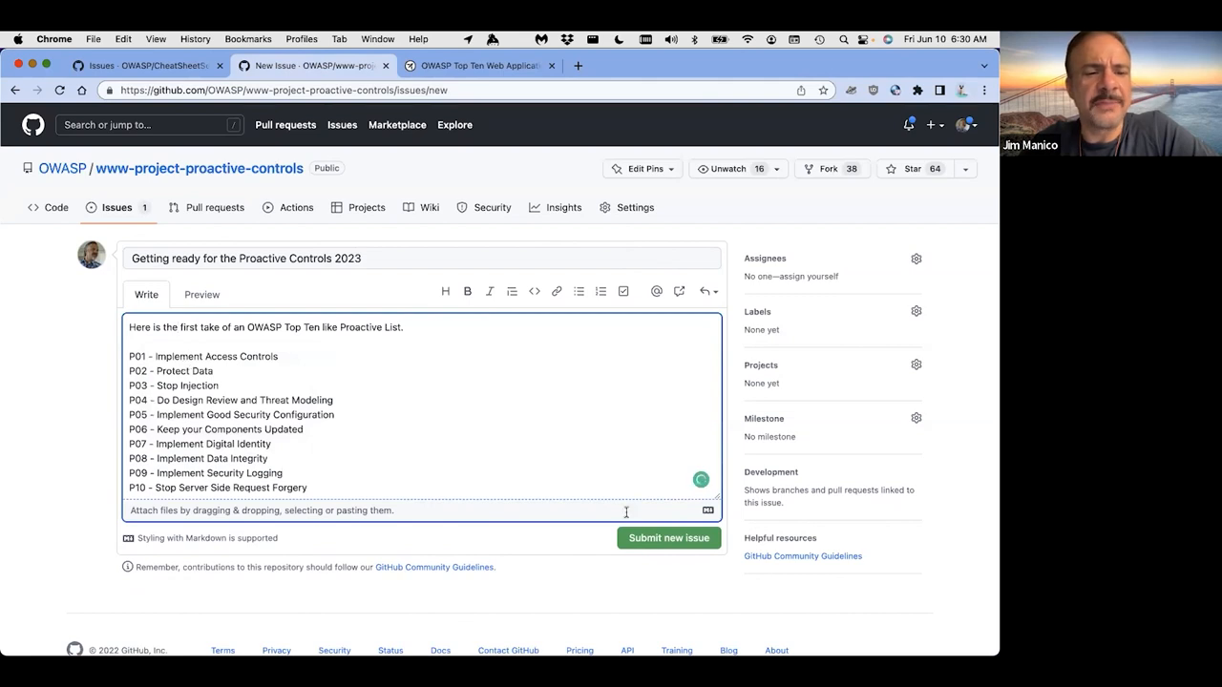
pyautogui.click(669, 537)
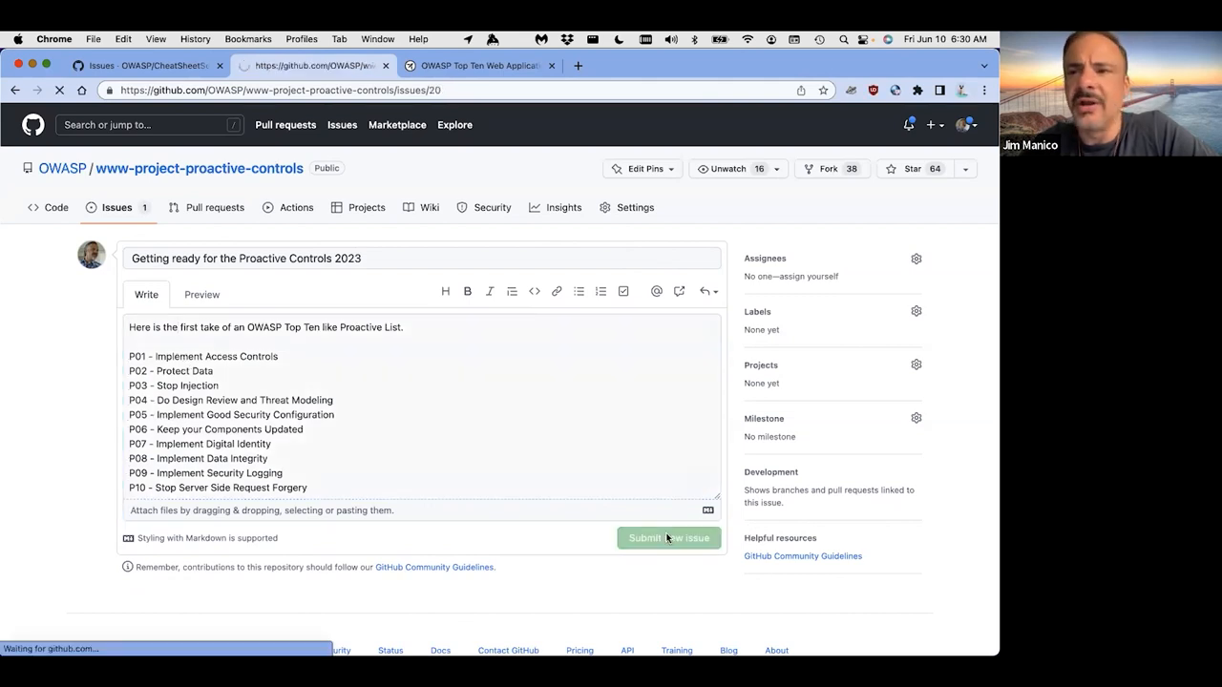
# Step: Return from the OWASP Top Ten page and open issue #20 'Getting ready for the Proactive Controls 2023'
pyautogui.click(670, 538)
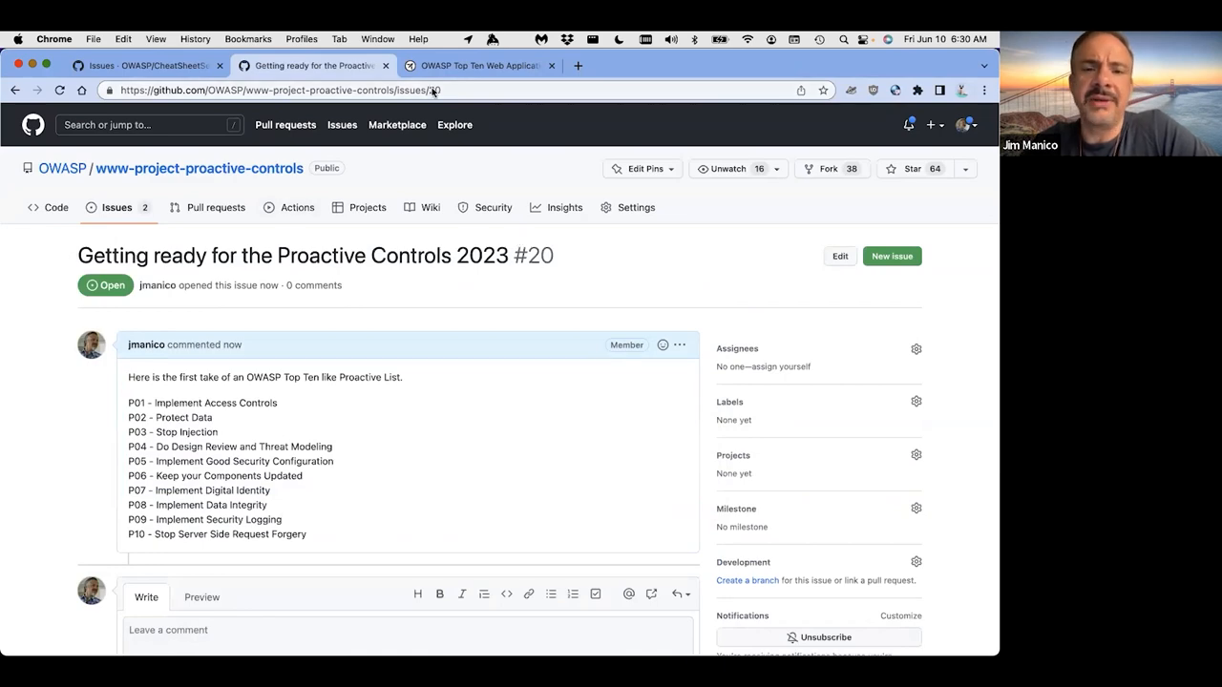
pyautogui.click(480, 65)
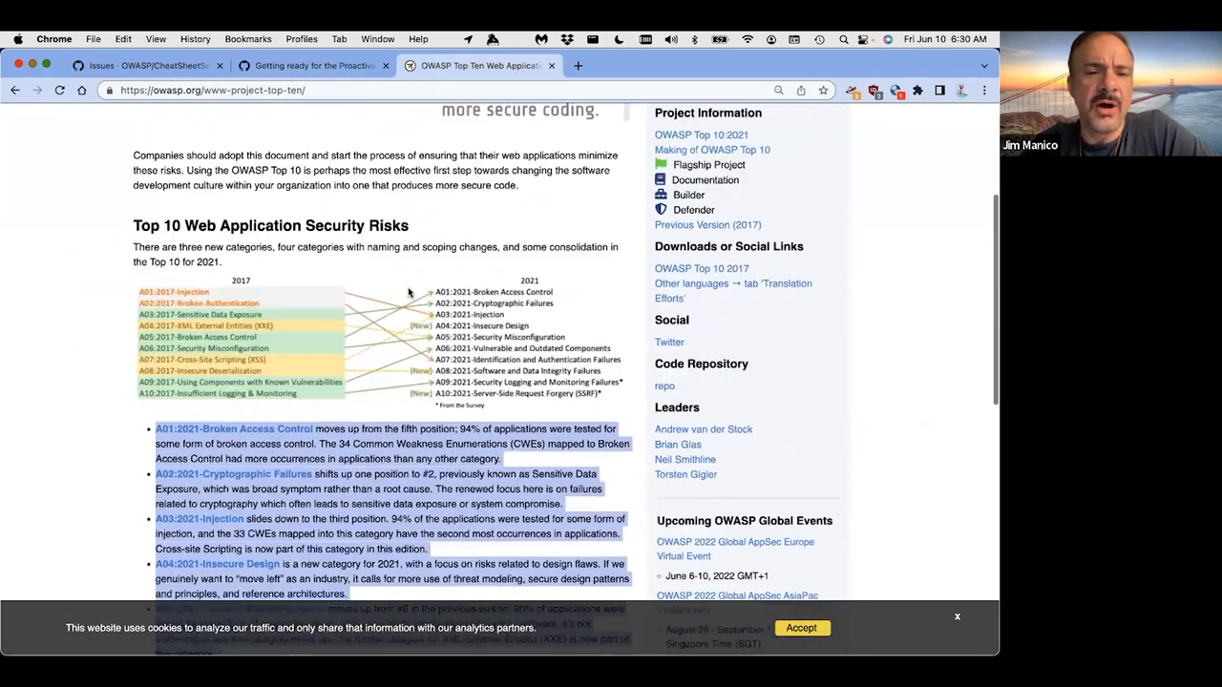
pyautogui.scroll(3)
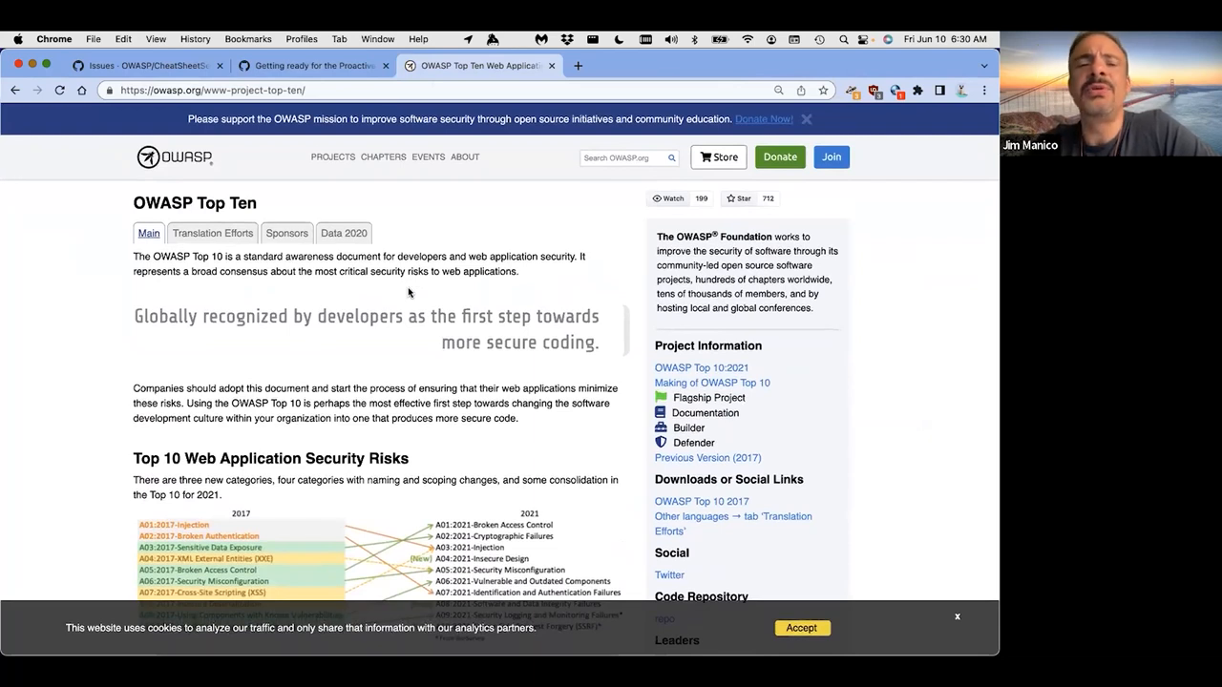
pyautogui.moveTo(322, 170)
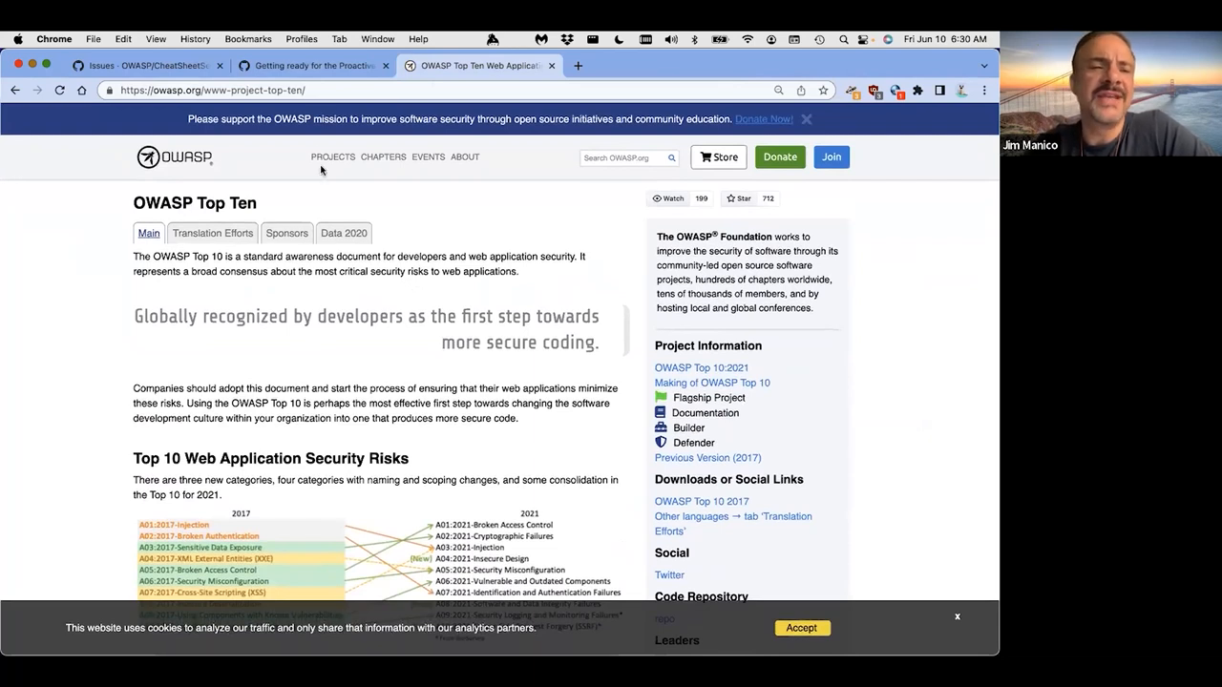
pyautogui.click(313, 65)
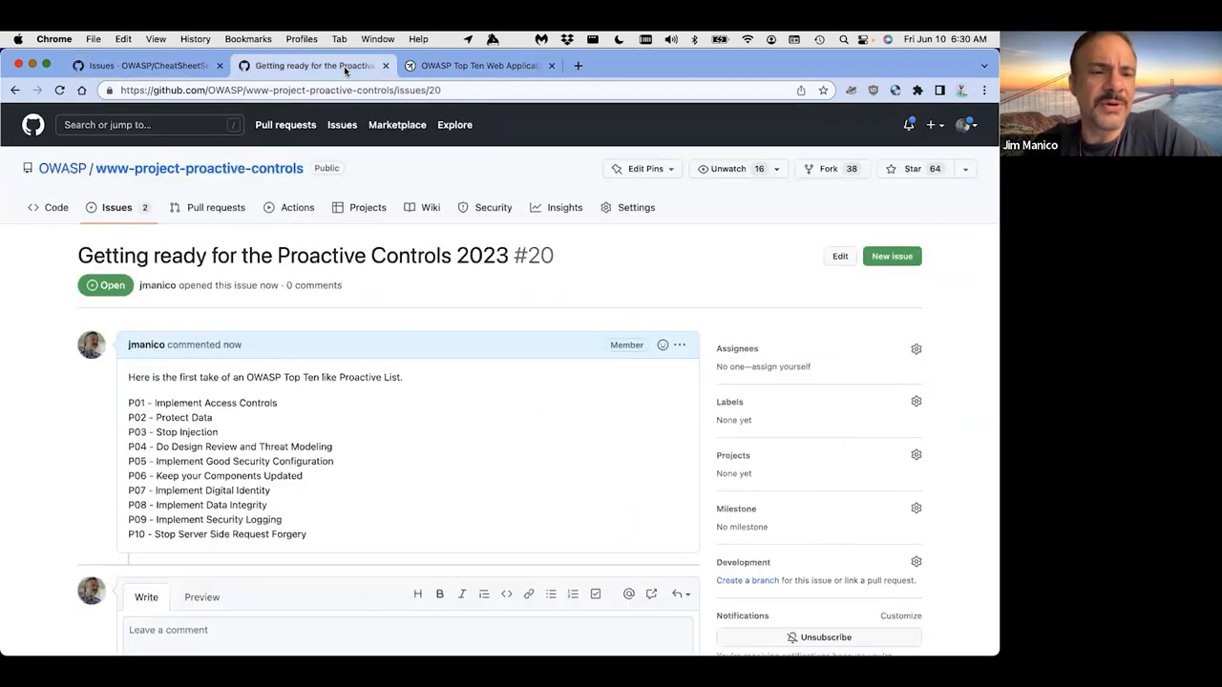
pyautogui.moveTo(367, 207)
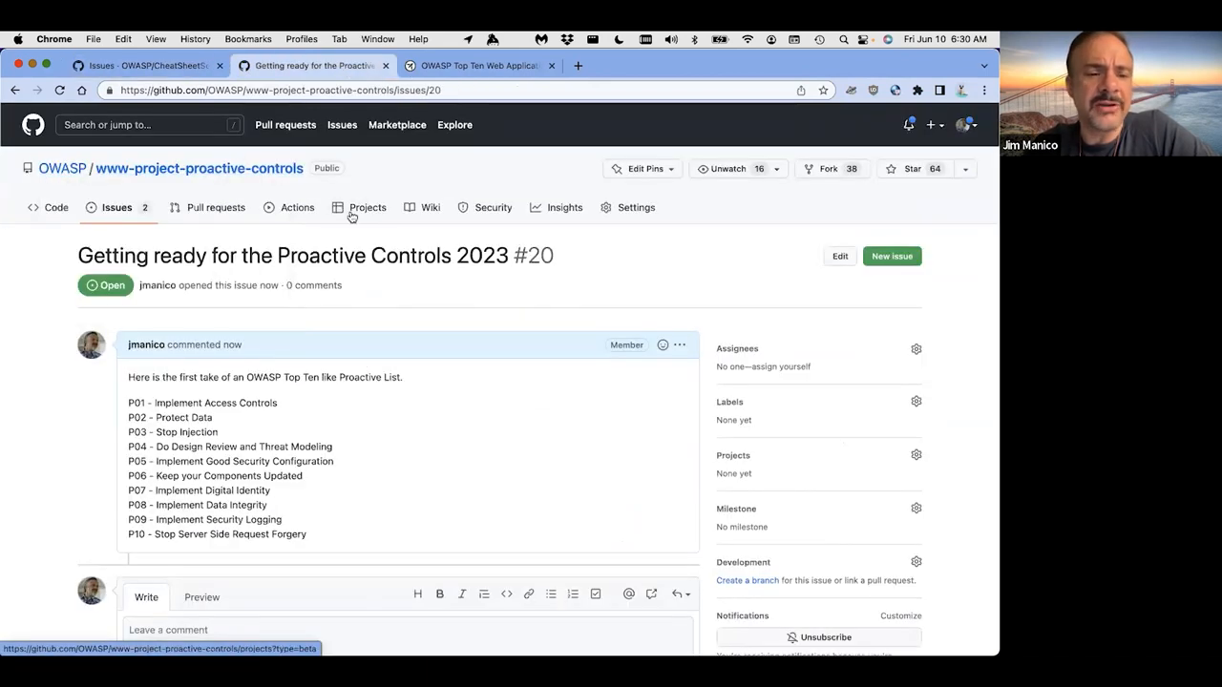
pyautogui.moveTo(240, 528)
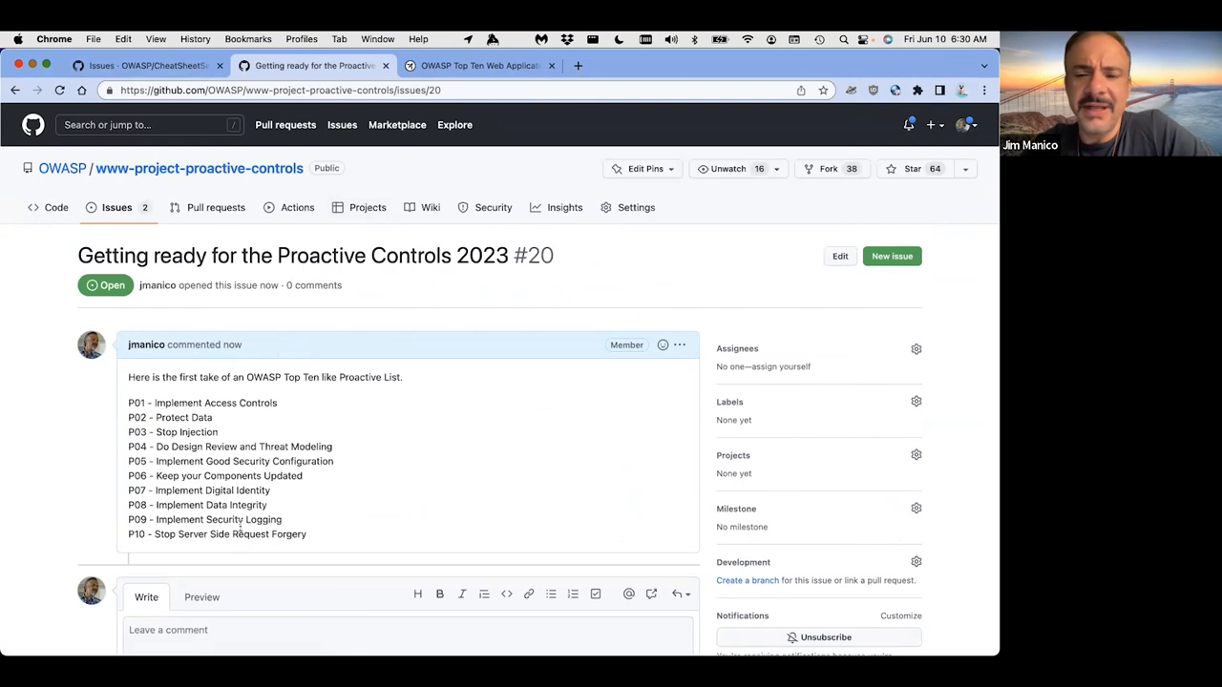
pyautogui.click(116, 207)
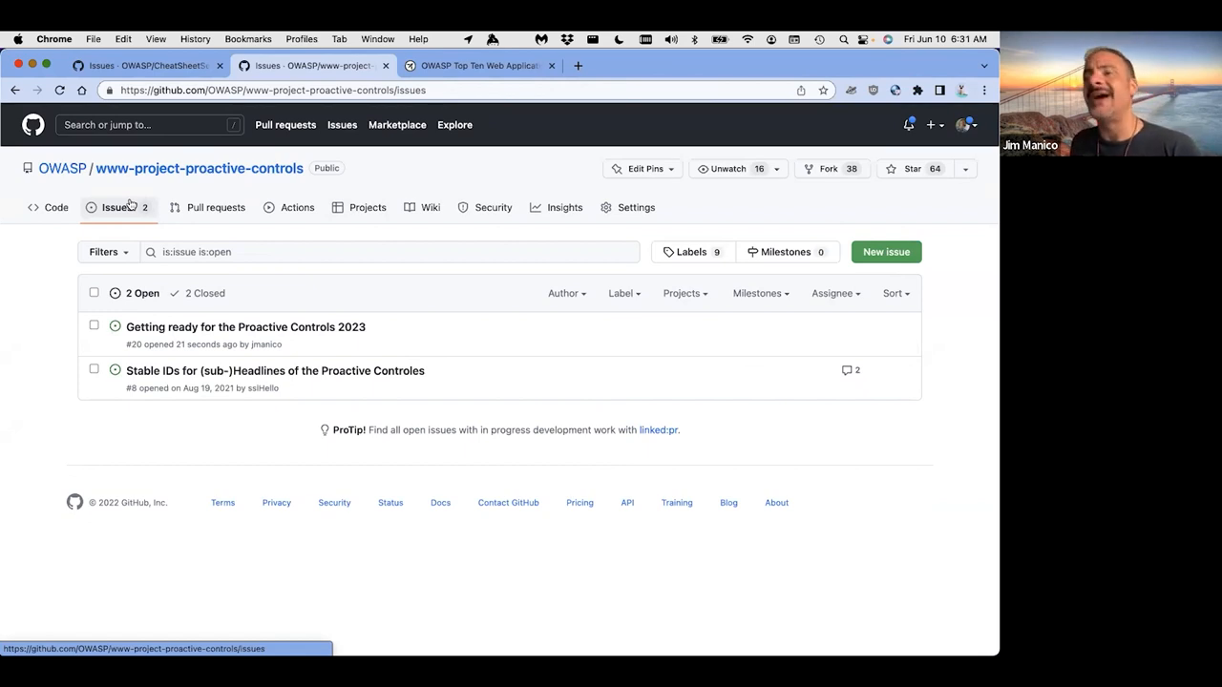
pyautogui.click(244, 326)
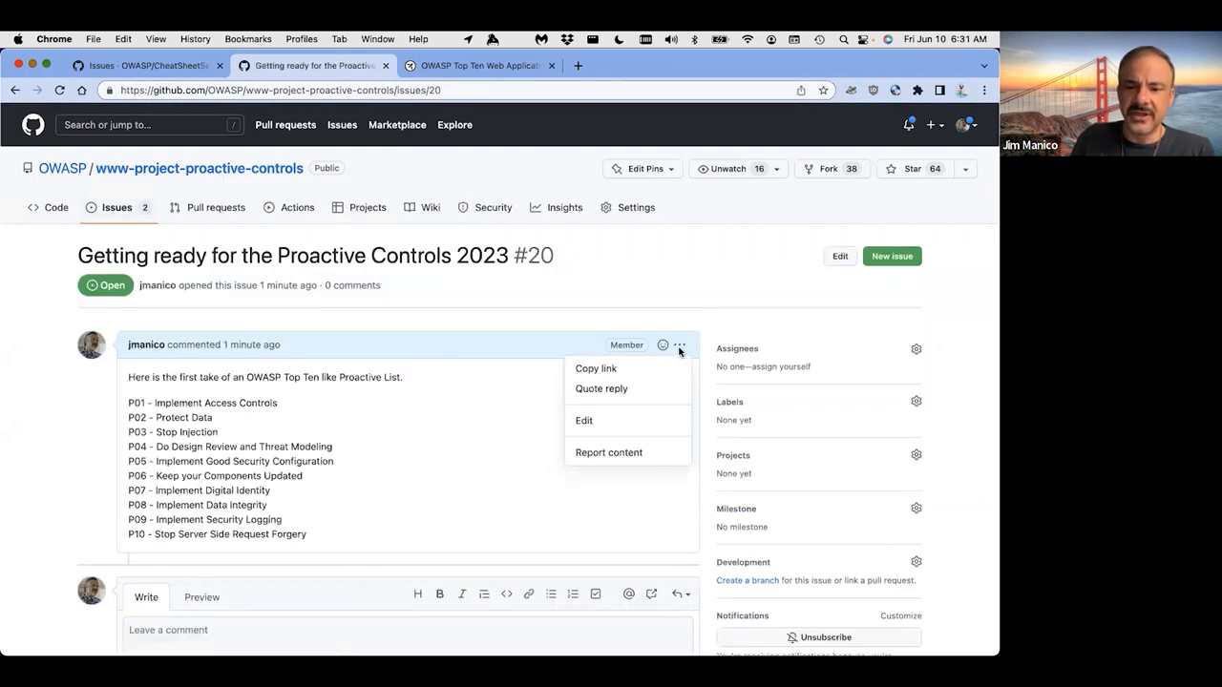
pyautogui.click(584, 420)
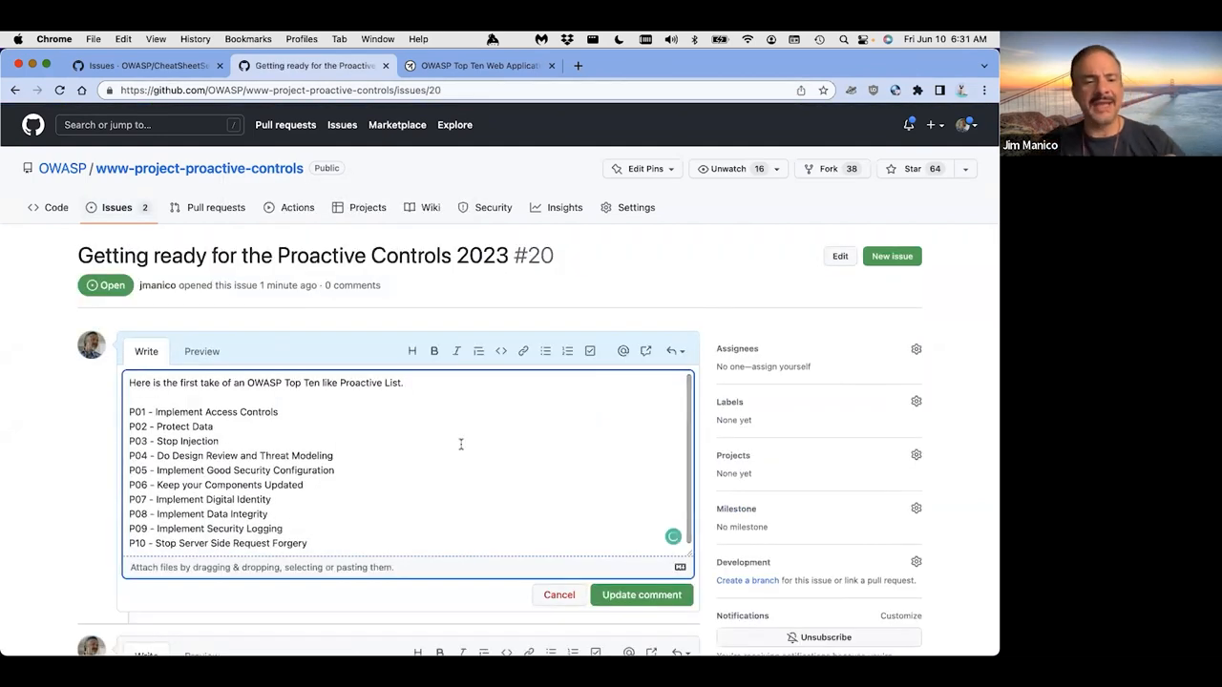
pyautogui.write('@k')
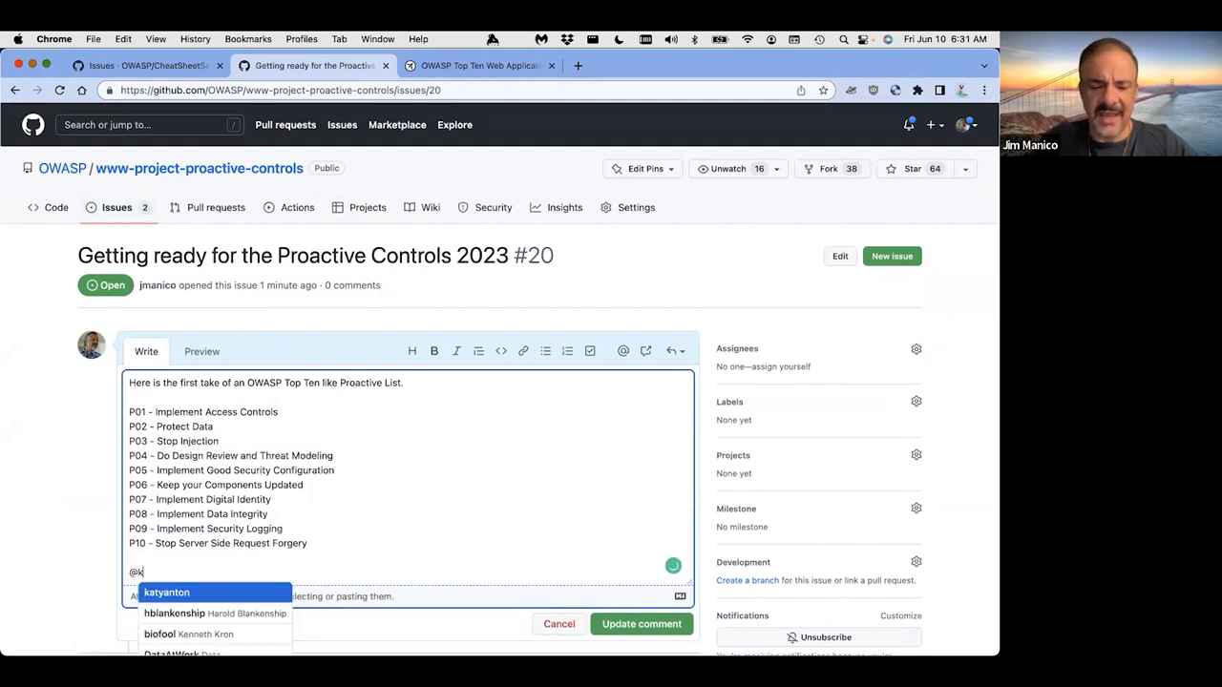
pyautogui.write('aty')
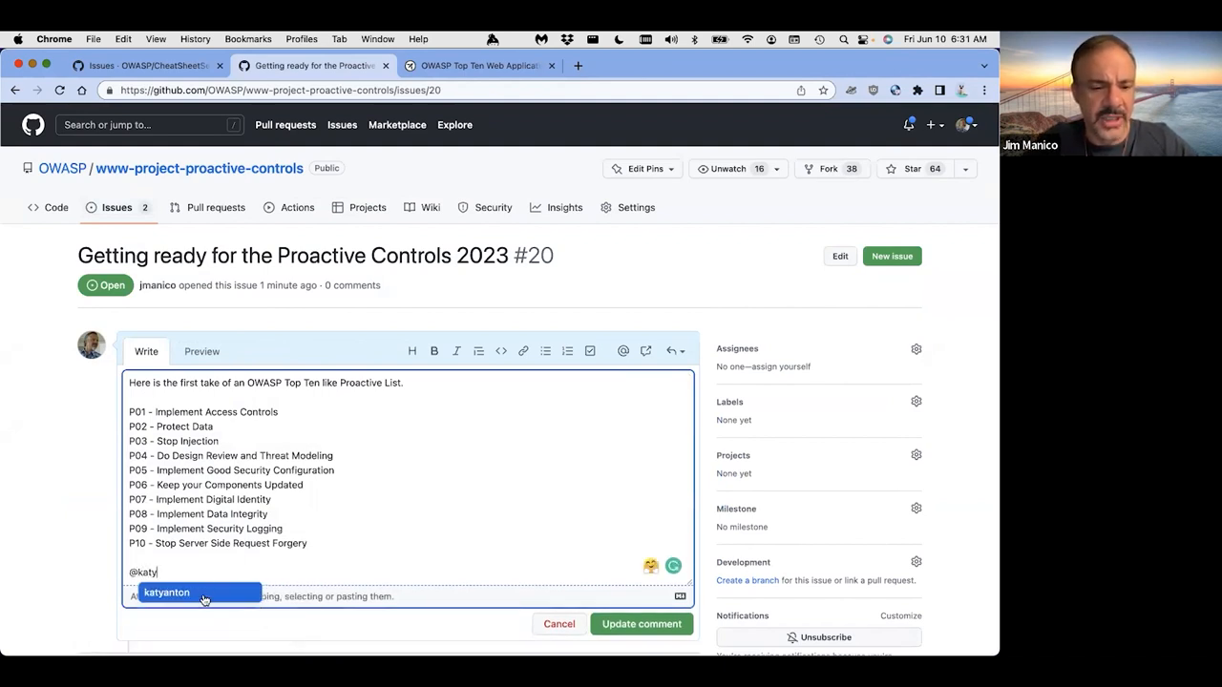
pyautogui.click(166, 592)
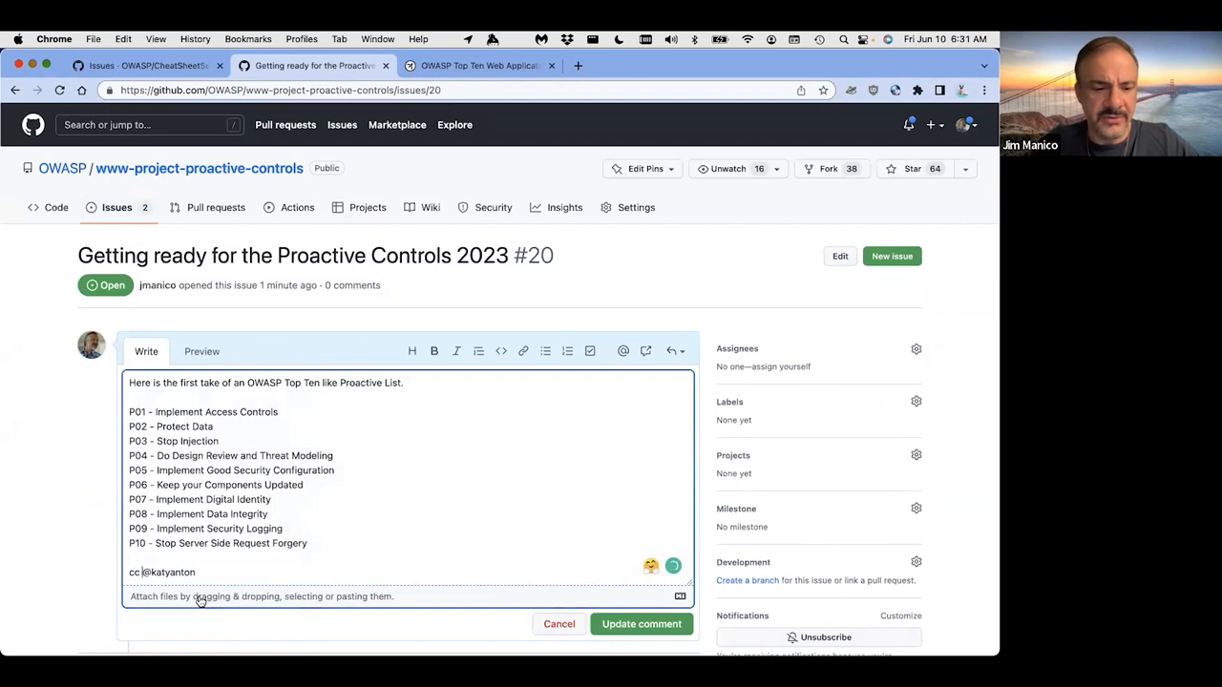
pyautogui.click(641, 623)
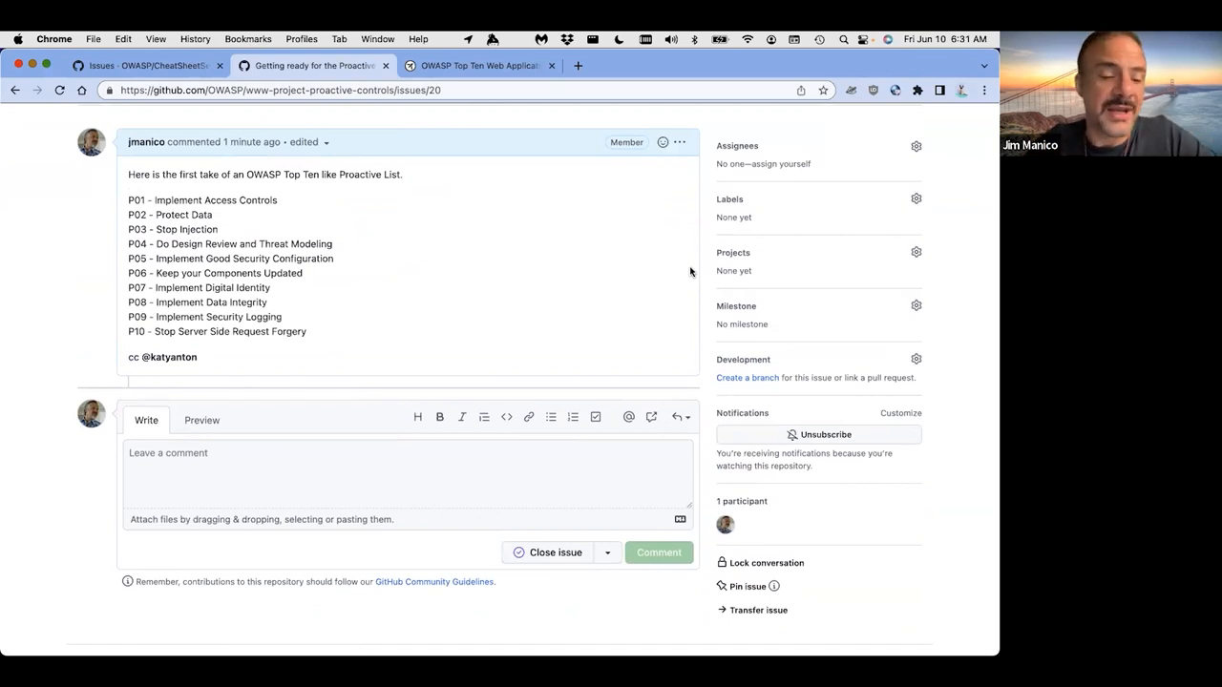
pyautogui.click(480, 65)
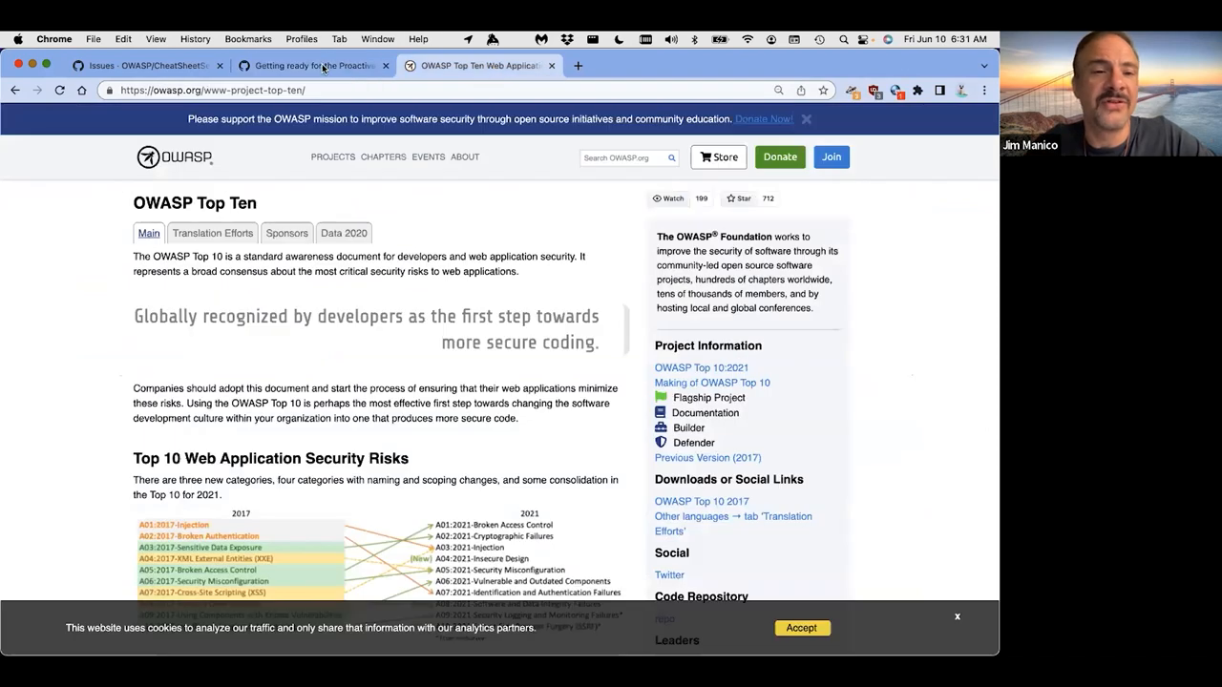
# Step: Close the Cheat Sheet issues and OWASP Top Ten tabs, then search for 'owasp asvs'
pyautogui.click(143, 65)
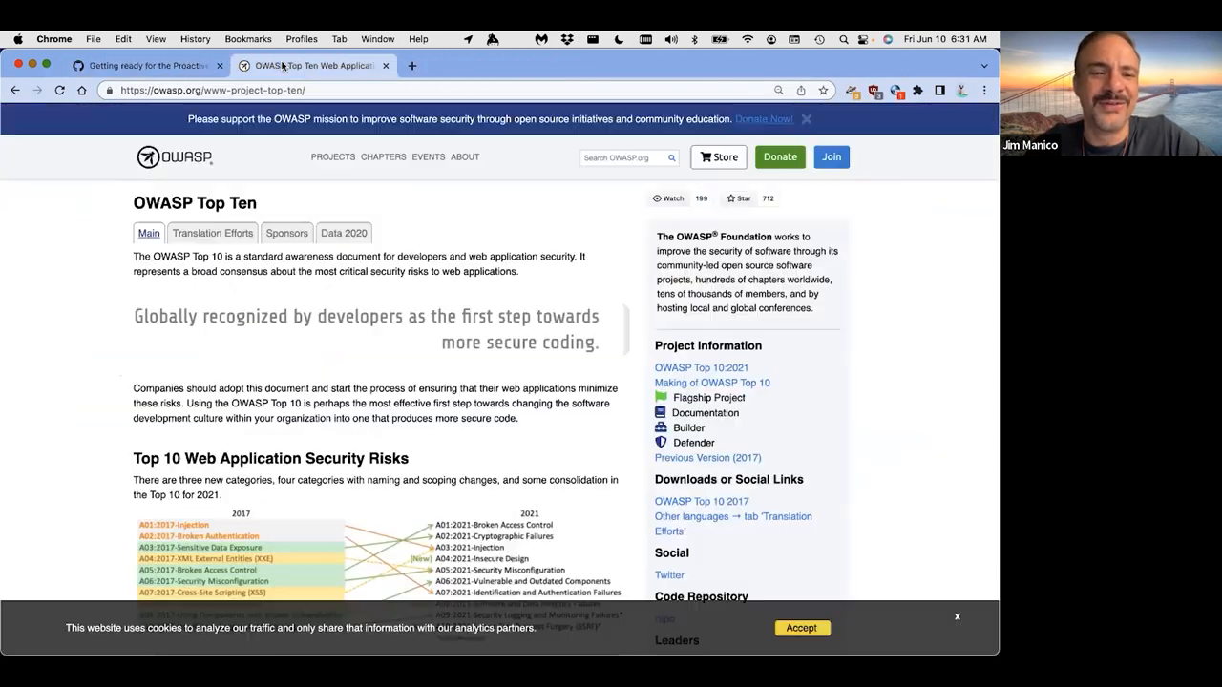
pyautogui.click(385, 65)
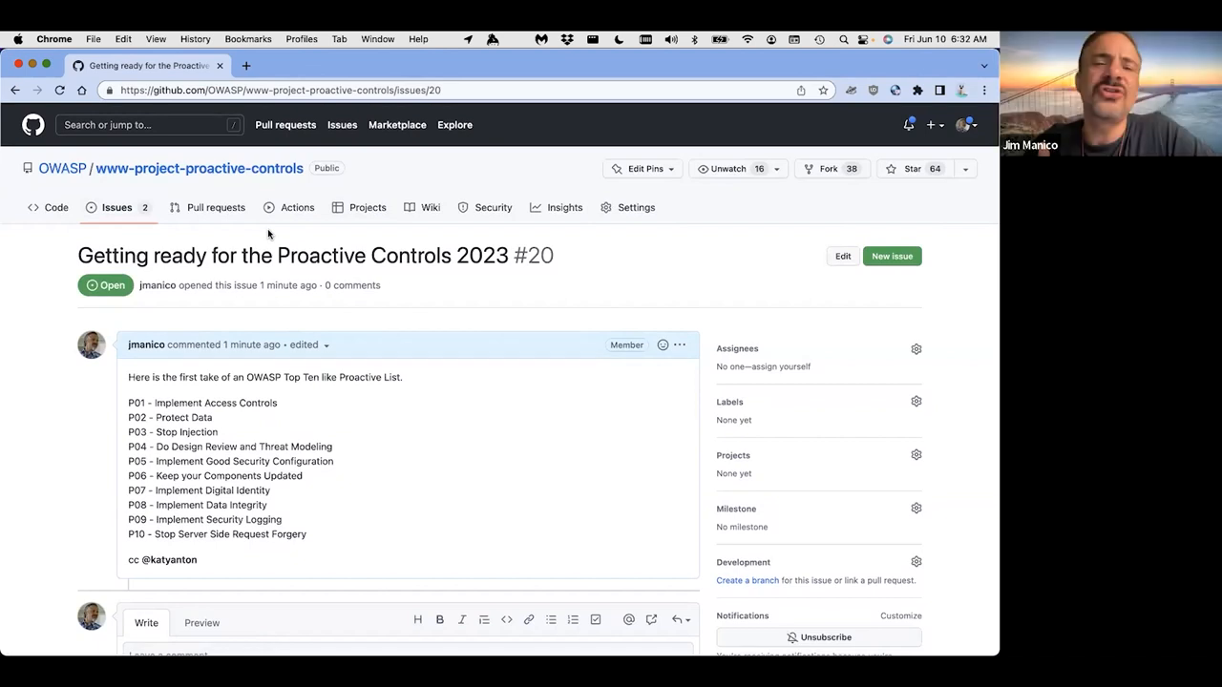
pyautogui.click(281, 90)
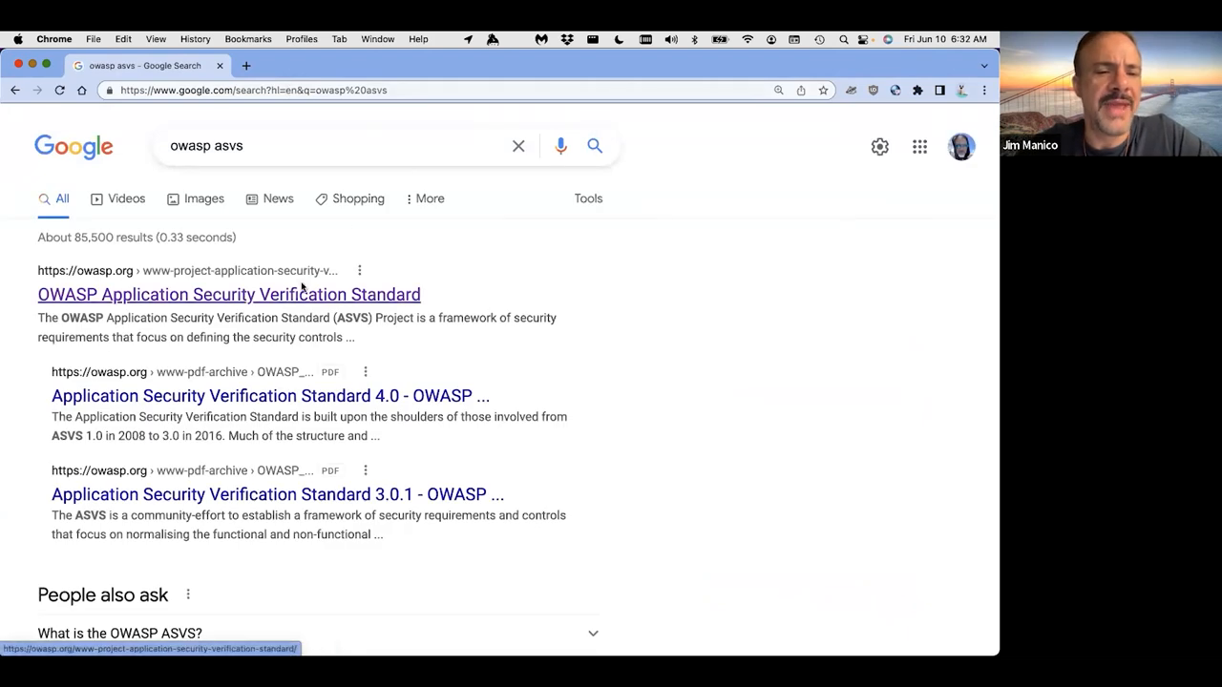
# Step: Open the OWASP ASVS project result, then its 'ASVS 4.0.3 (GitHub Tag)' link
pyautogui.click(228, 294)
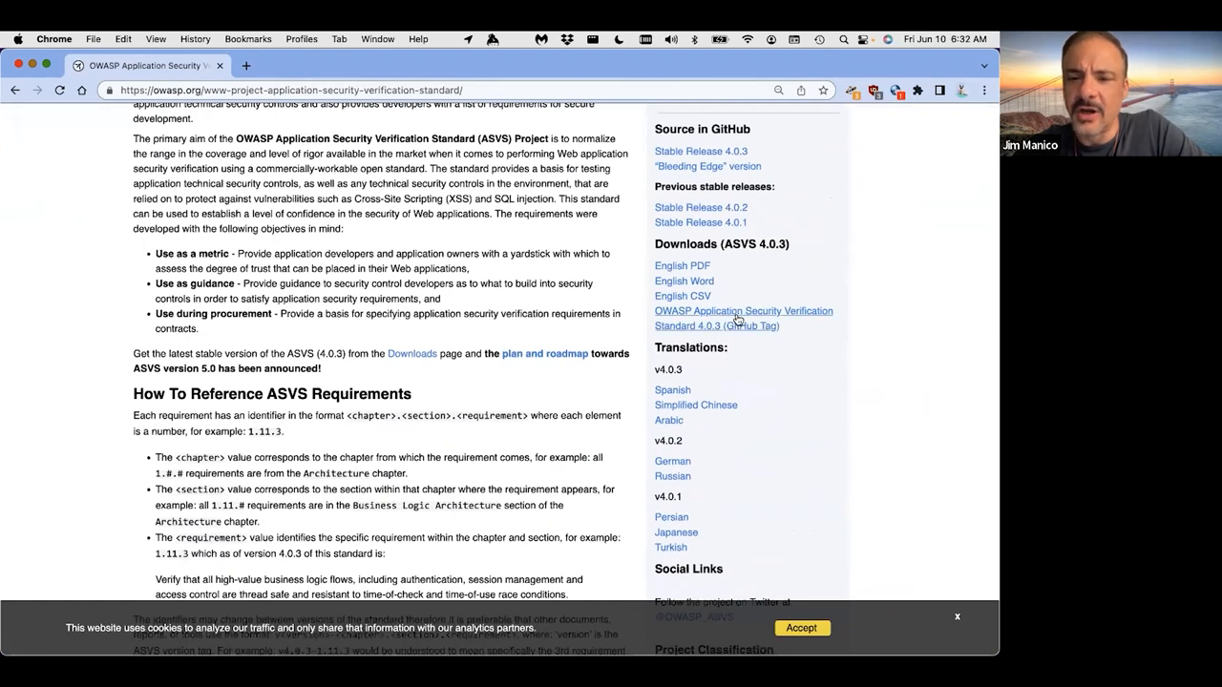
pyautogui.click(743, 318)
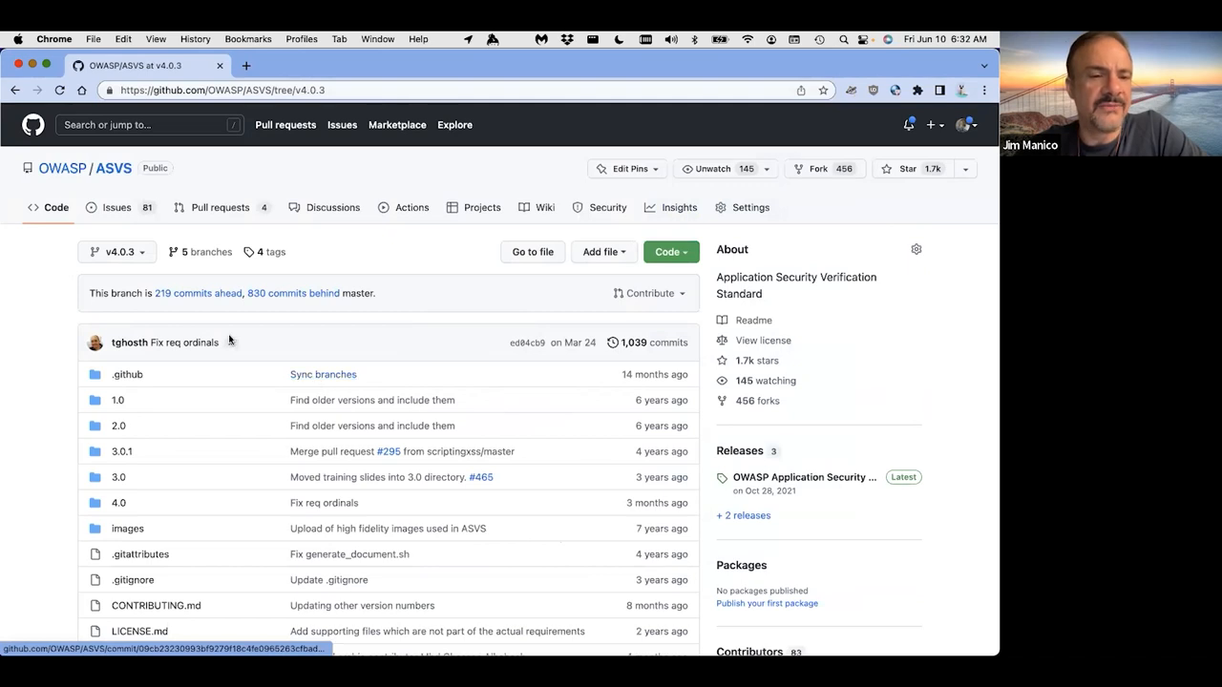
pyautogui.moveTo(114, 168)
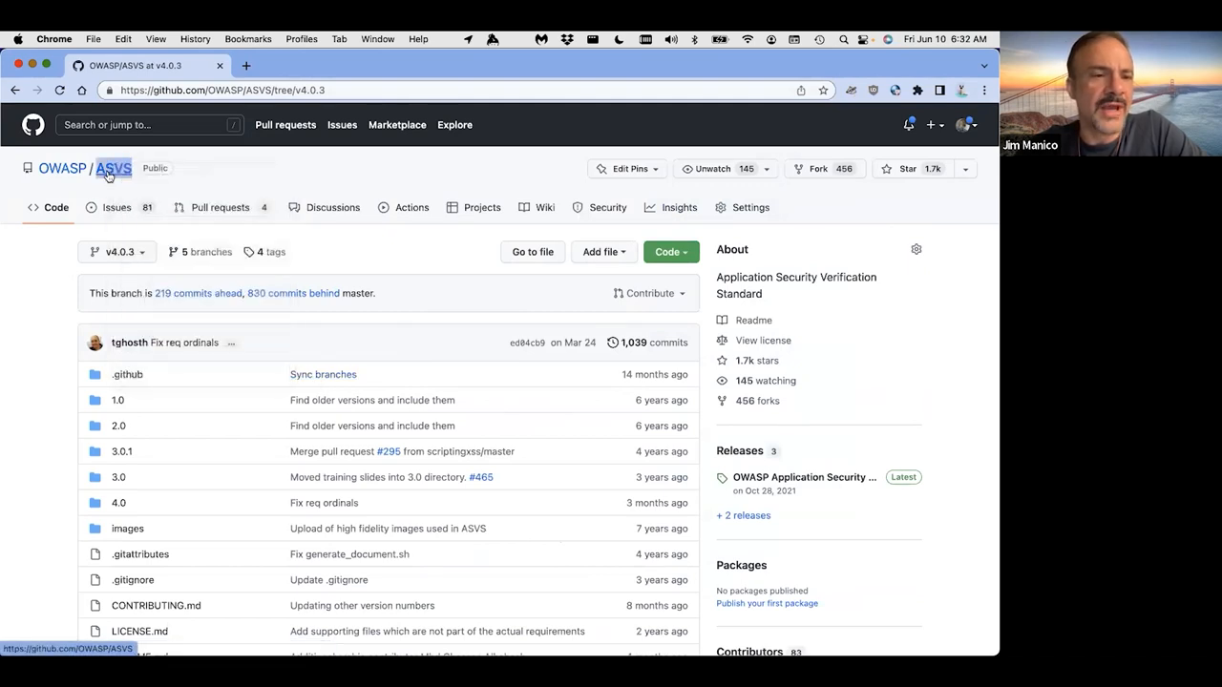
# Step: Go from the v4.0.3 tag to the ASVS repo's 5.0/en files, then view its 81 open issues
pyautogui.click(113, 168)
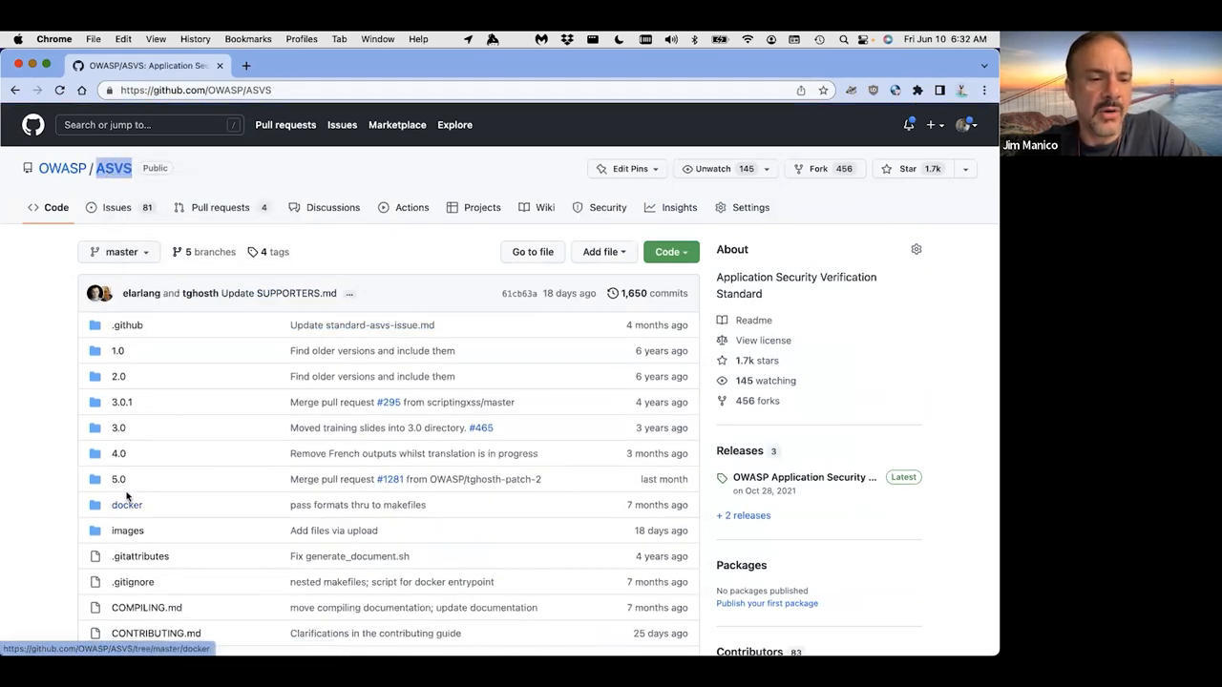
pyautogui.click(119, 479)
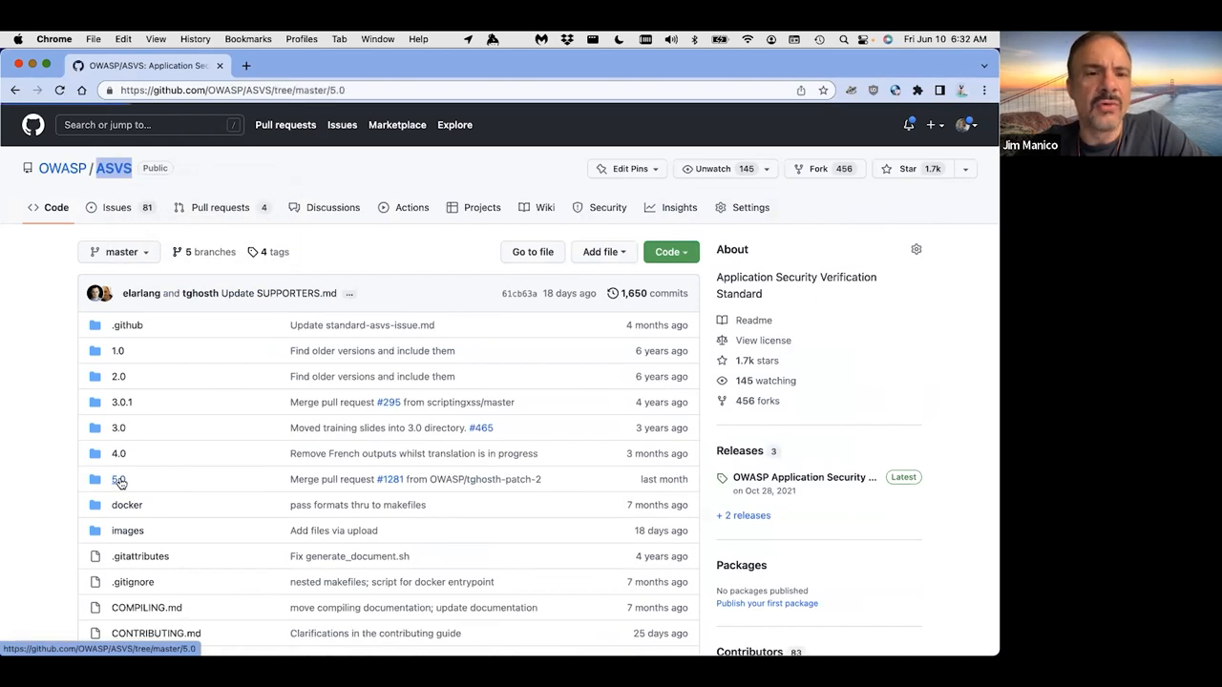
pyautogui.click(118, 480)
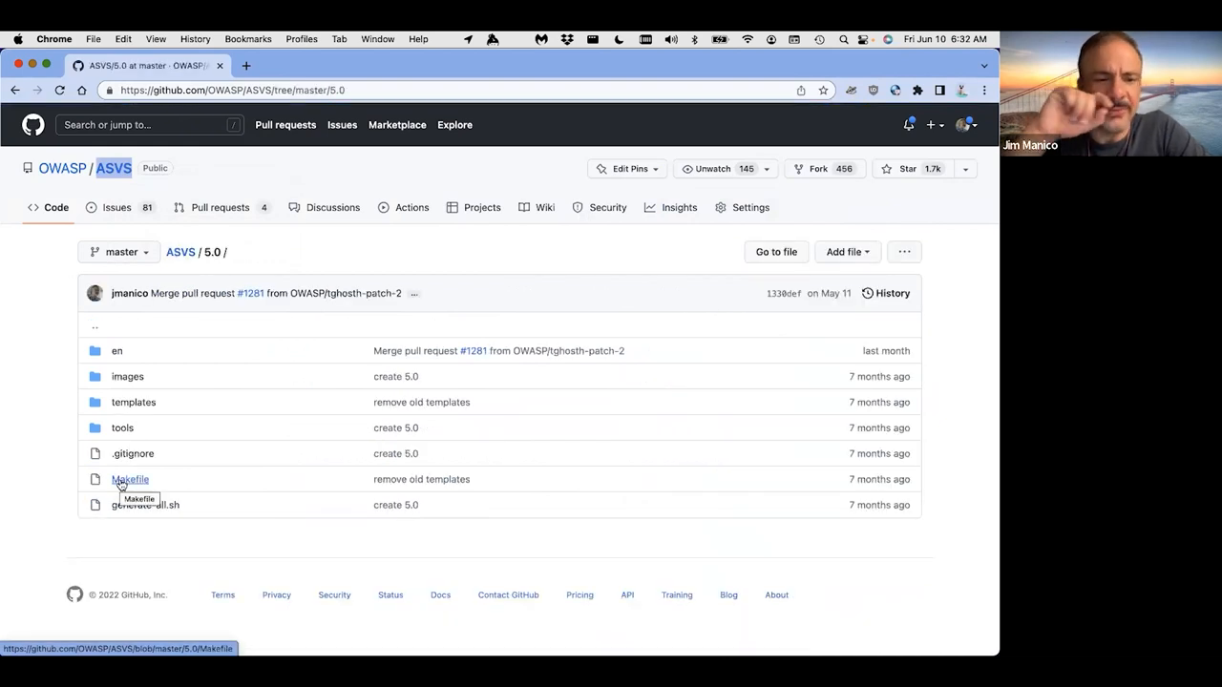
pyautogui.click(117, 350)
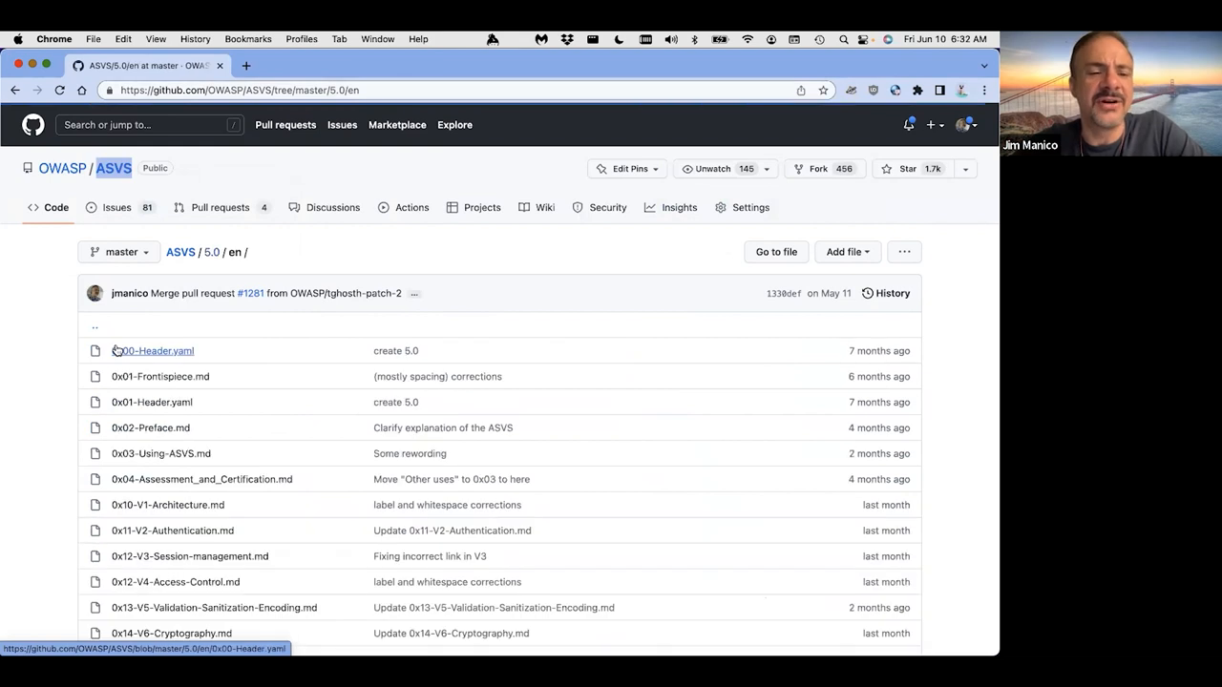
pyautogui.moveTo(284, 125)
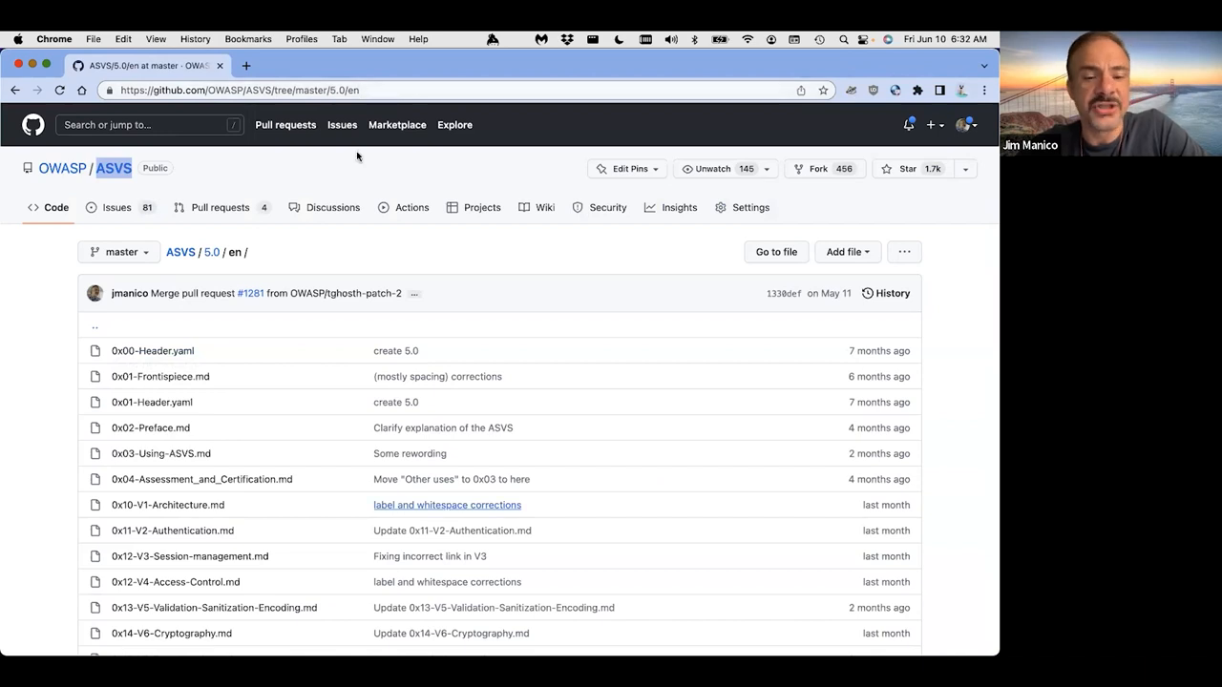
pyautogui.scroll(-3)
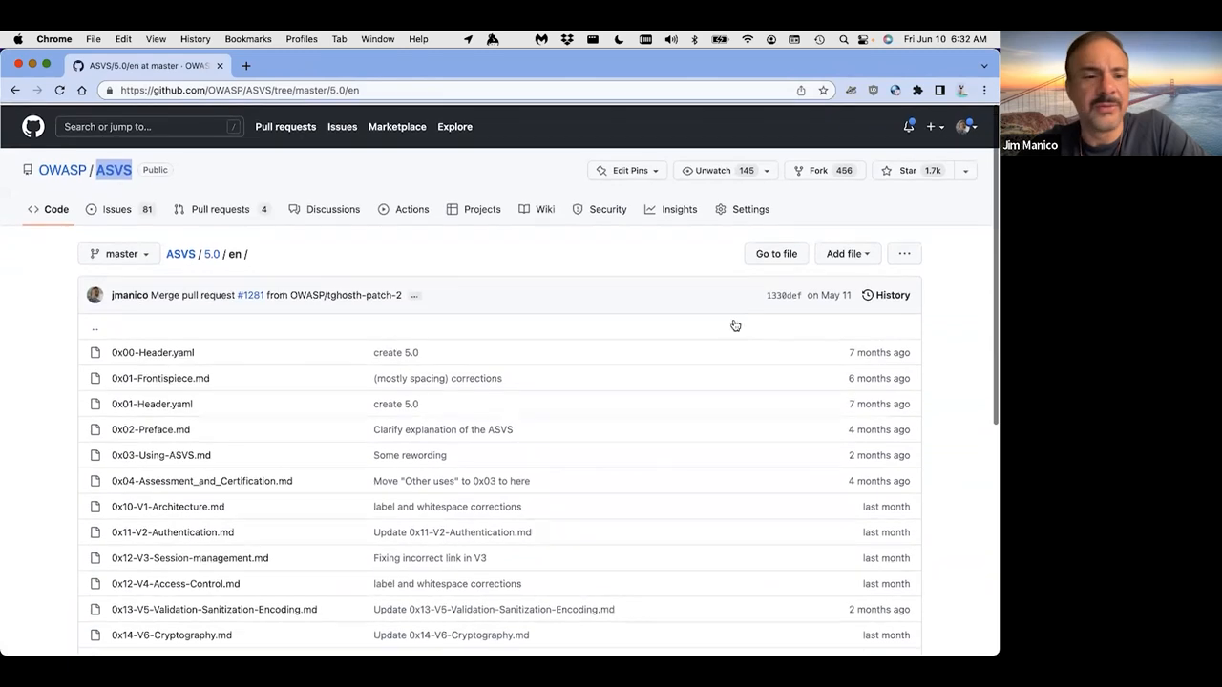
pyautogui.click(116, 208)
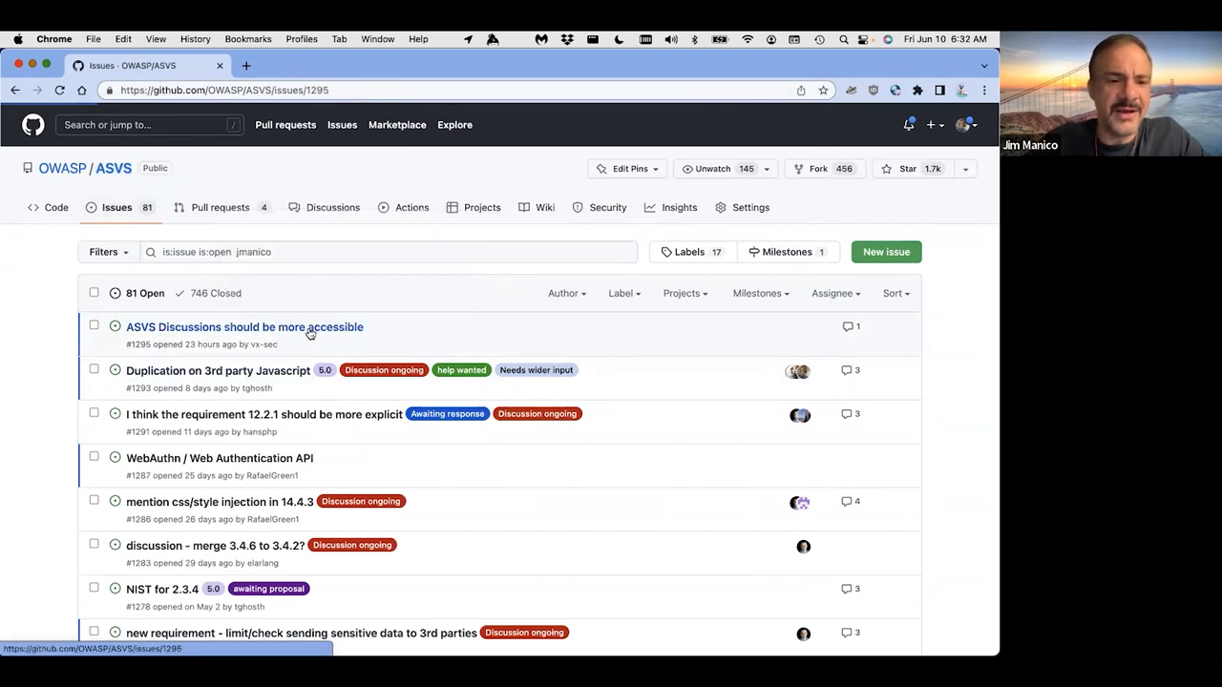
# Step: Open the 'Discussions should be more accessible' issue, then the HTML form field allow-list issue #1250
pyautogui.click(244, 327)
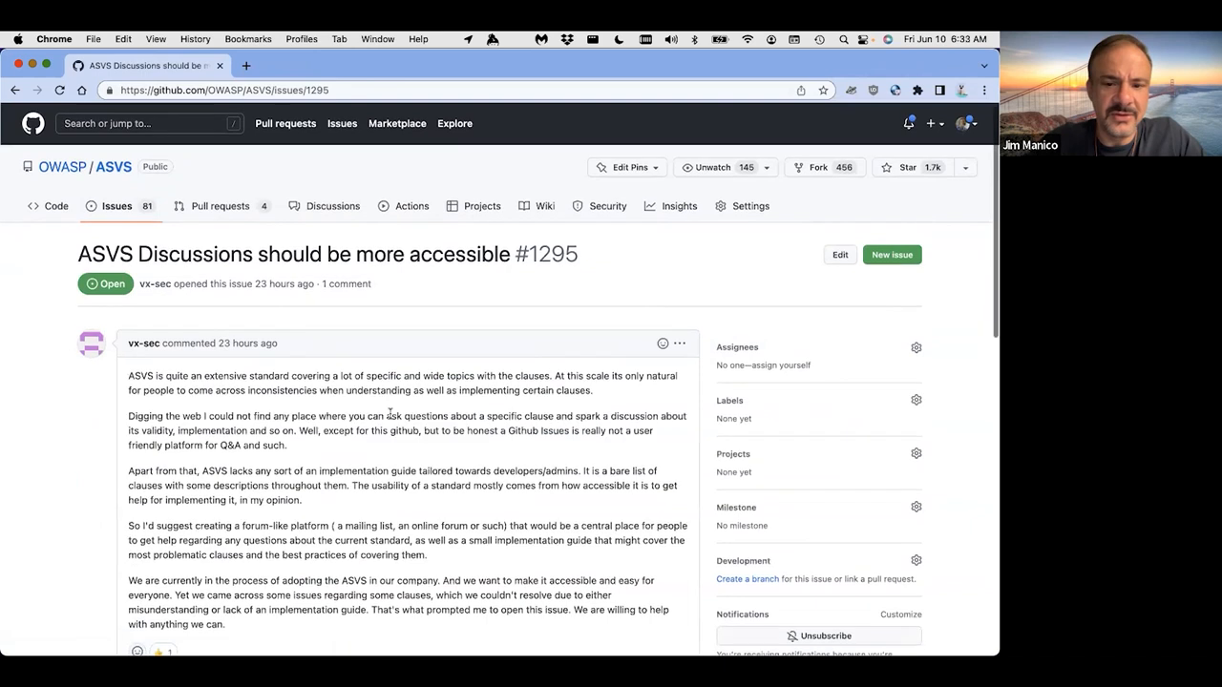
pyautogui.scroll(-3)
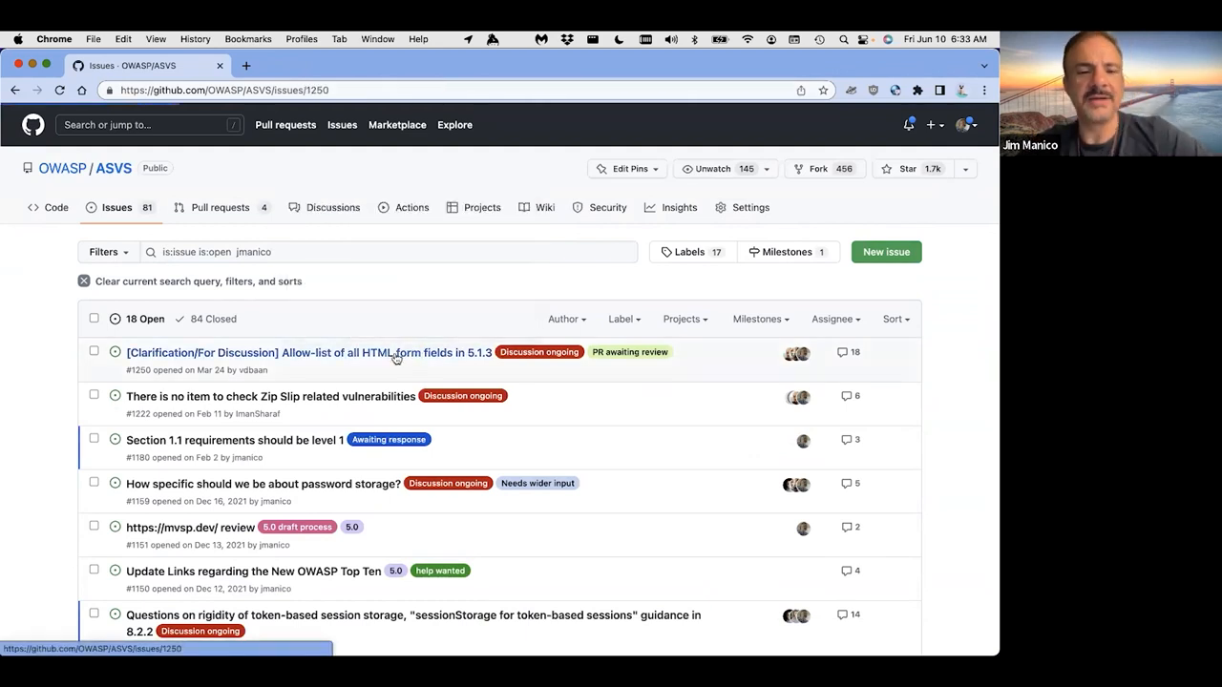
pyautogui.click(308, 352)
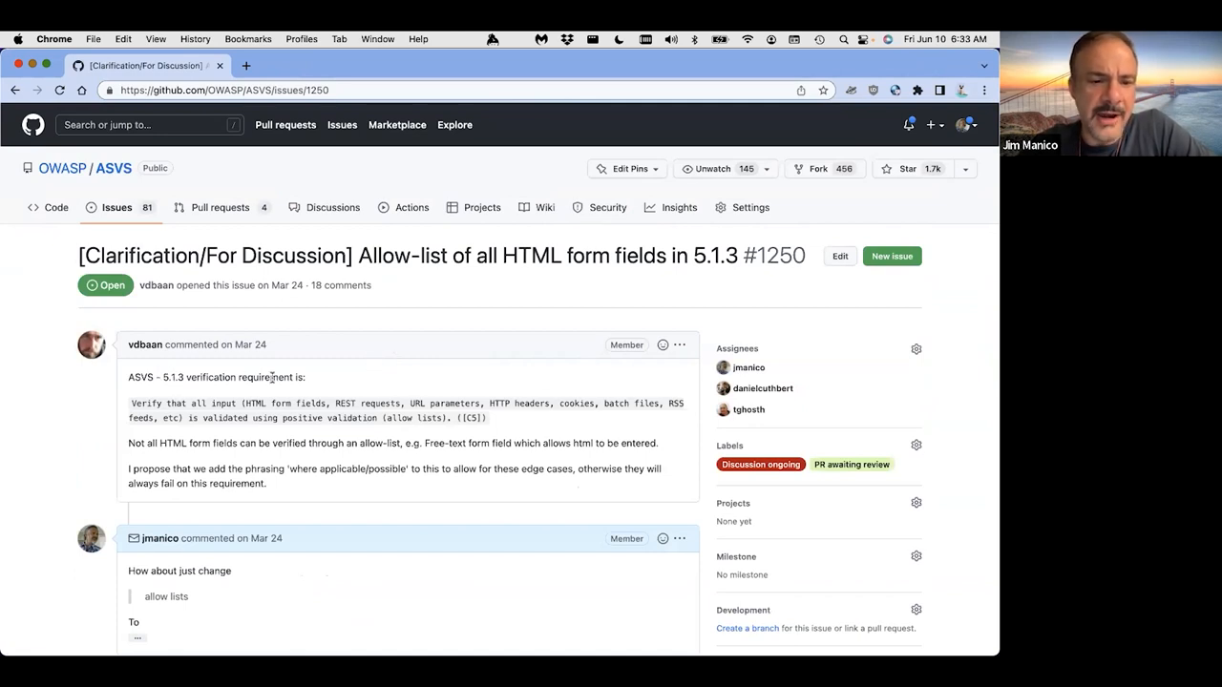
pyautogui.scroll(-3)
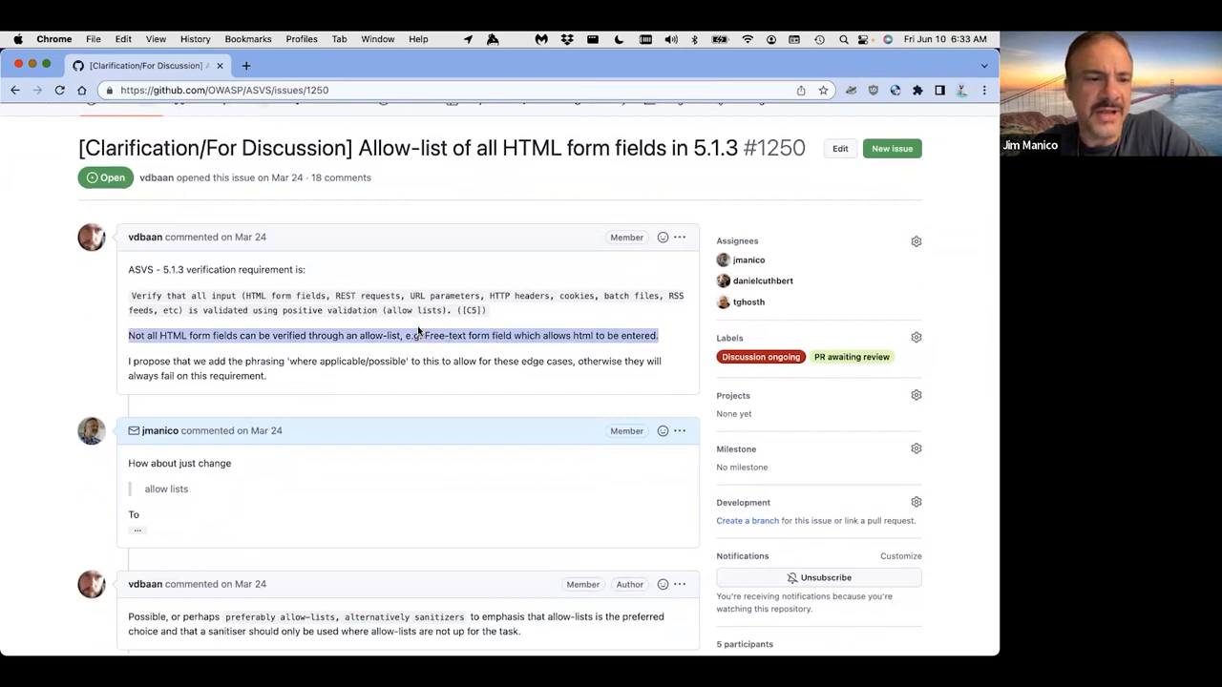
pyautogui.moveTo(382, 363)
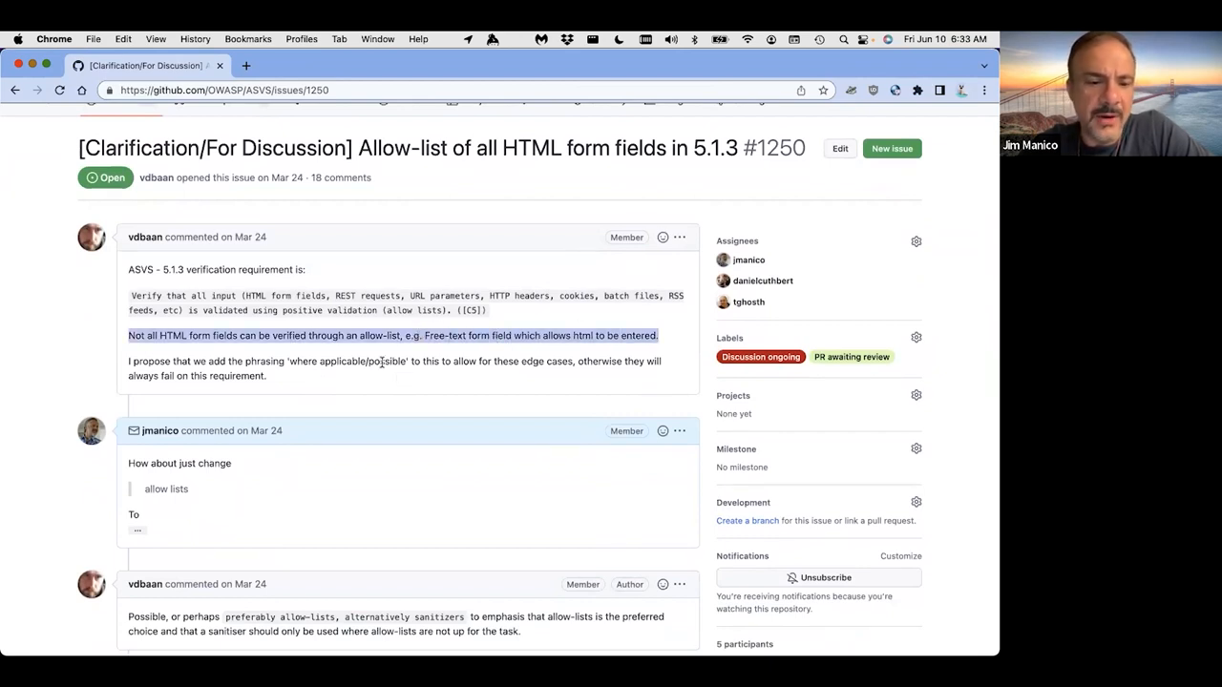
# Step: Read through issue #1250's allow-list comments and search Google for 'owasp asvs' in a new tab
pyautogui.scroll(-3)
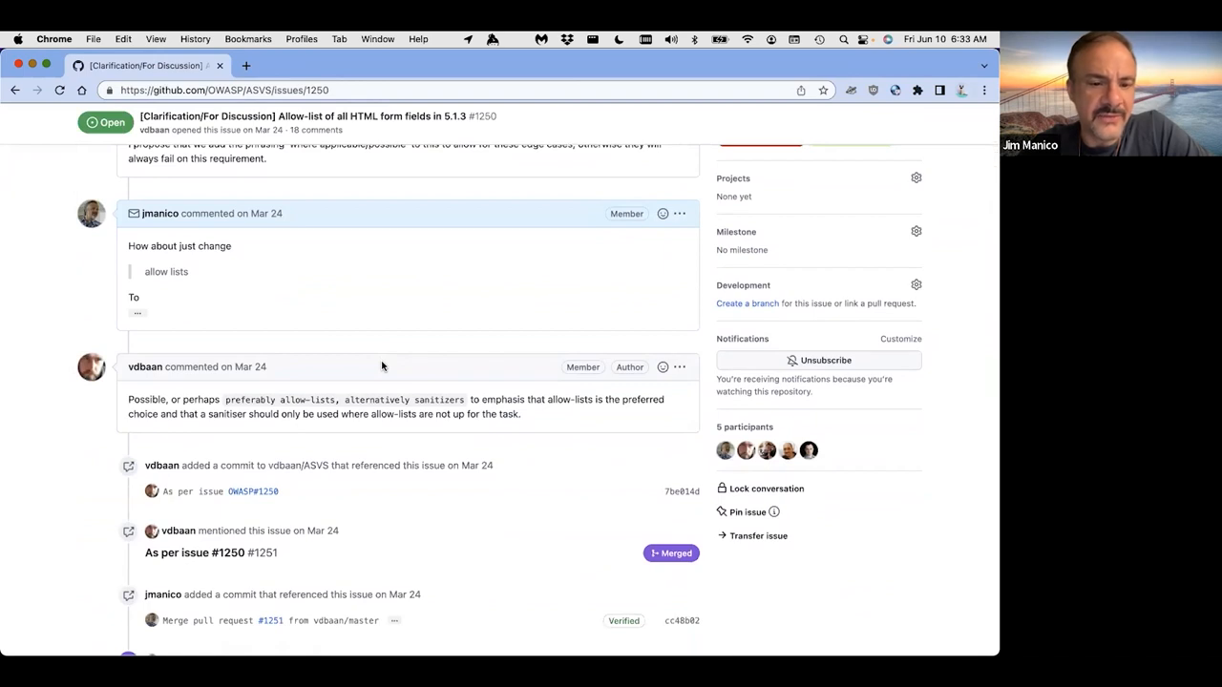
pyautogui.scroll(-3)
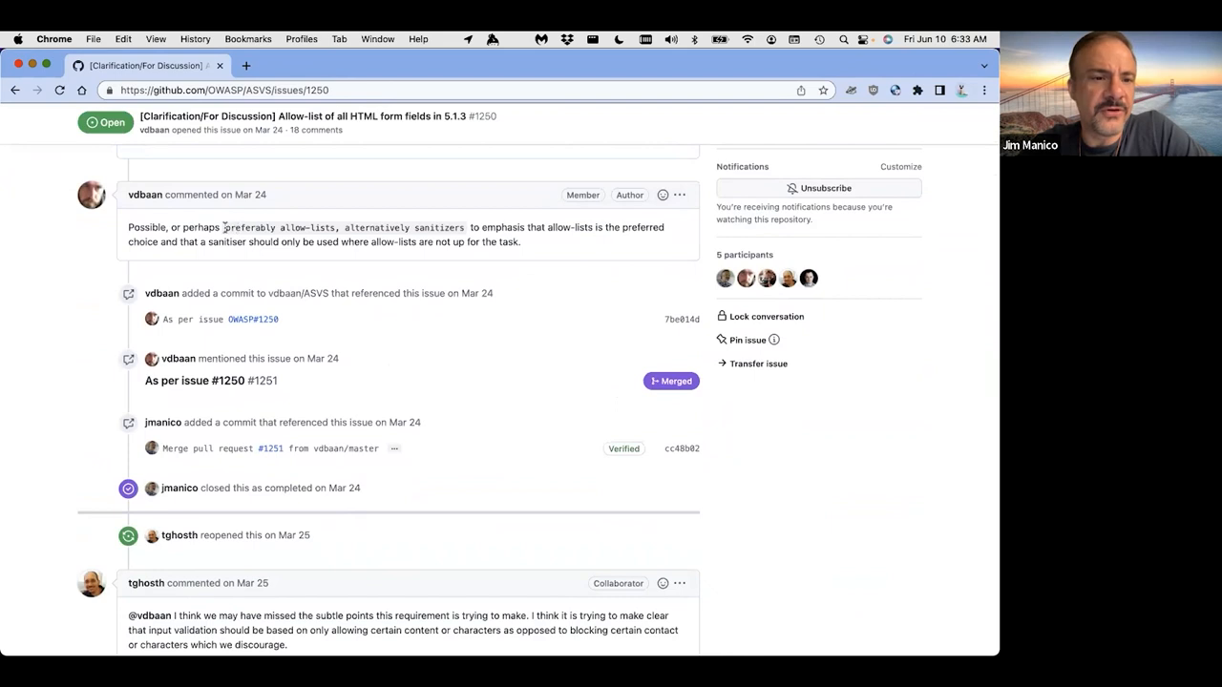
pyautogui.moveTo(457, 410)
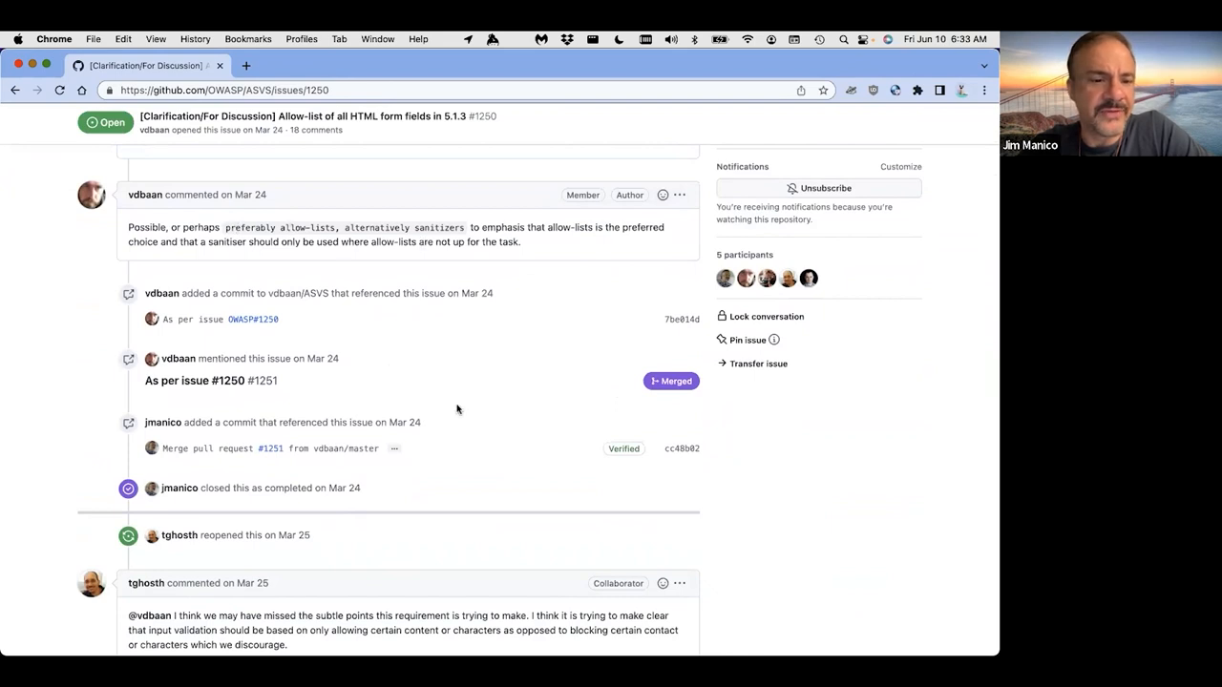
pyautogui.scroll(-3)
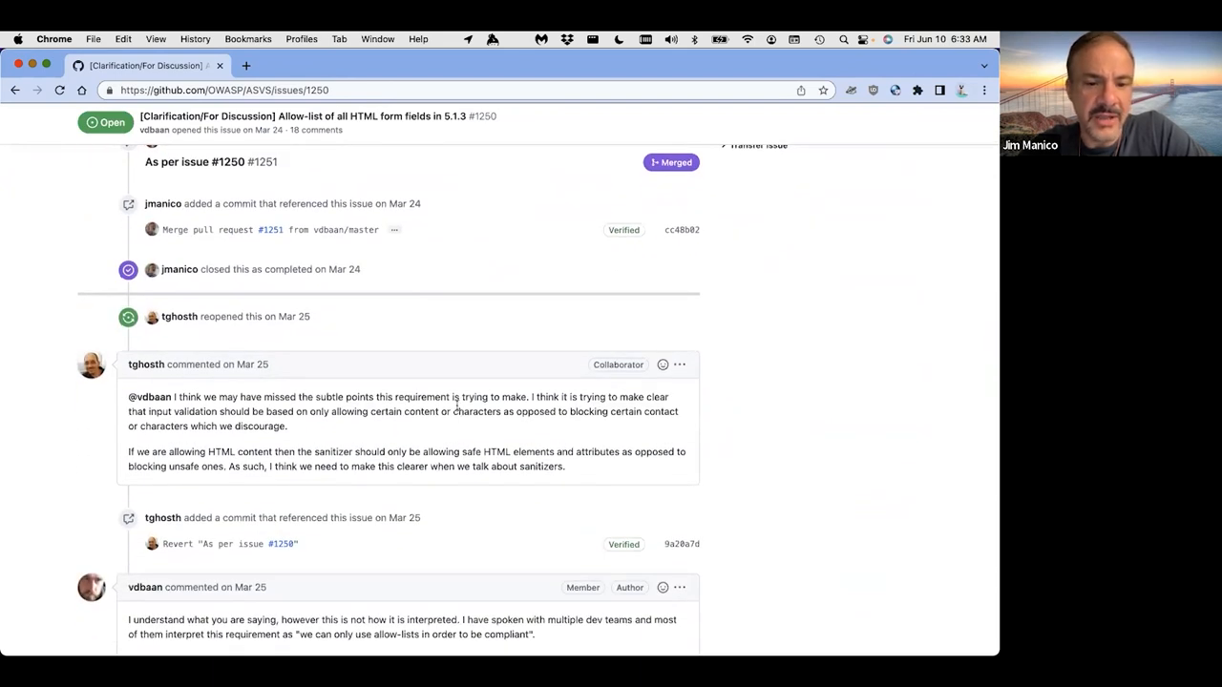
pyautogui.scroll(-3)
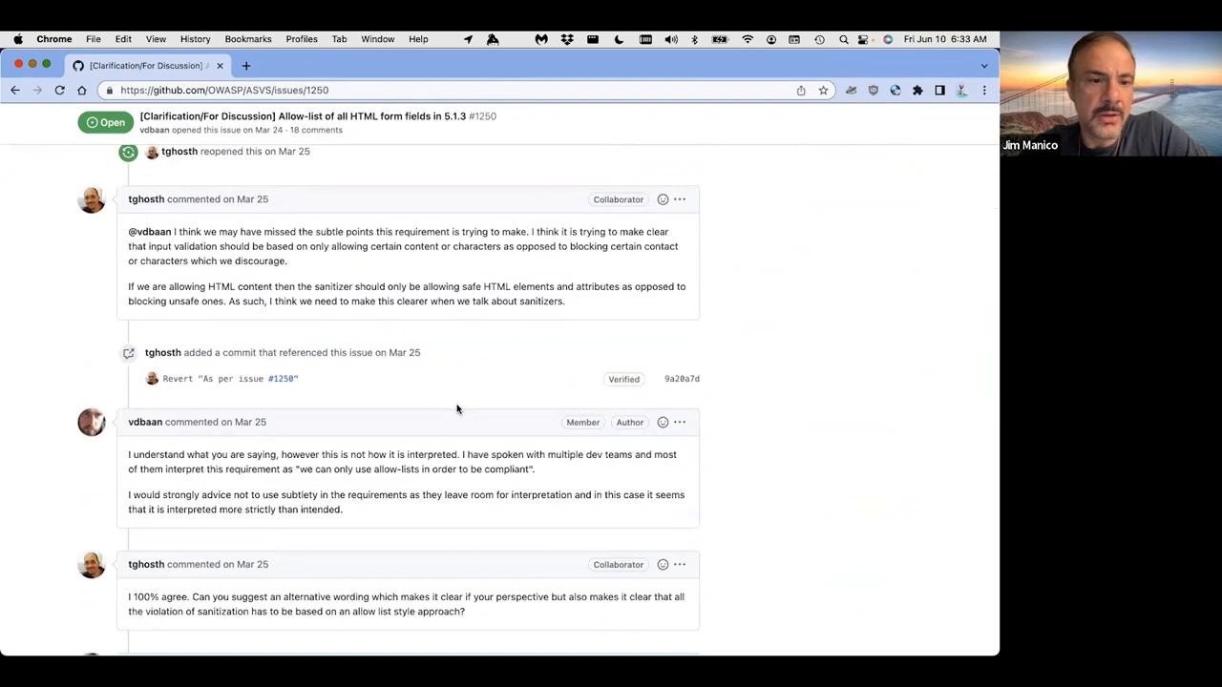
pyautogui.scroll(-3)
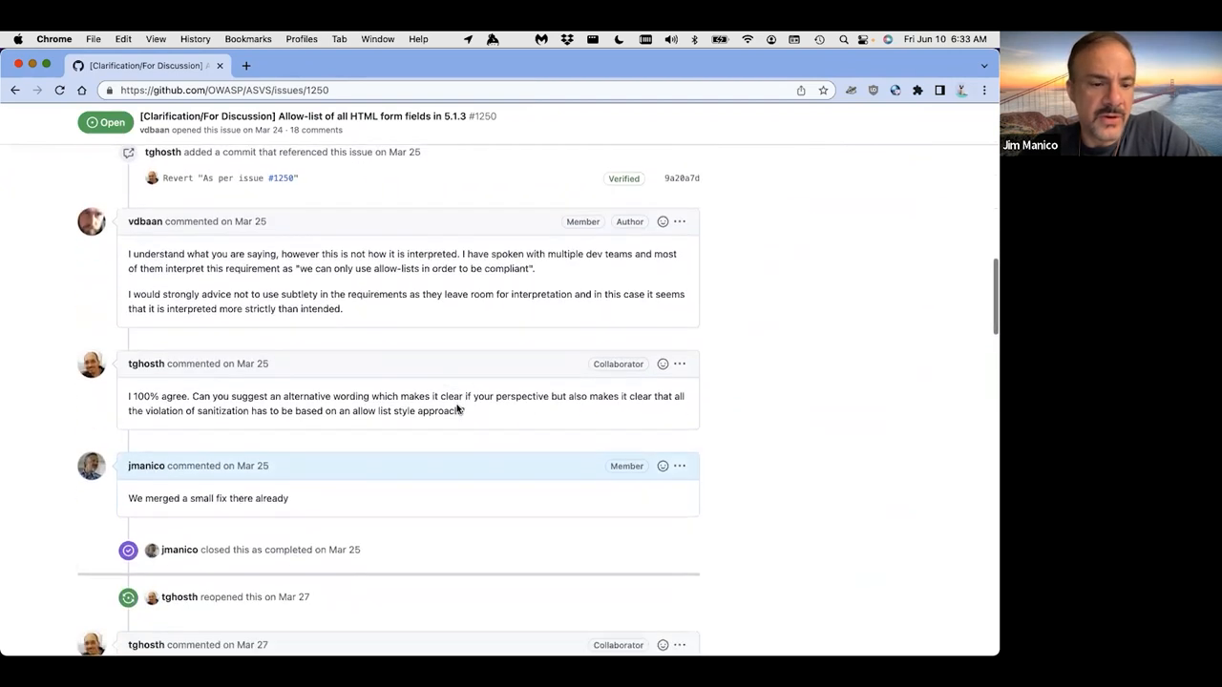
pyautogui.scroll(-3)
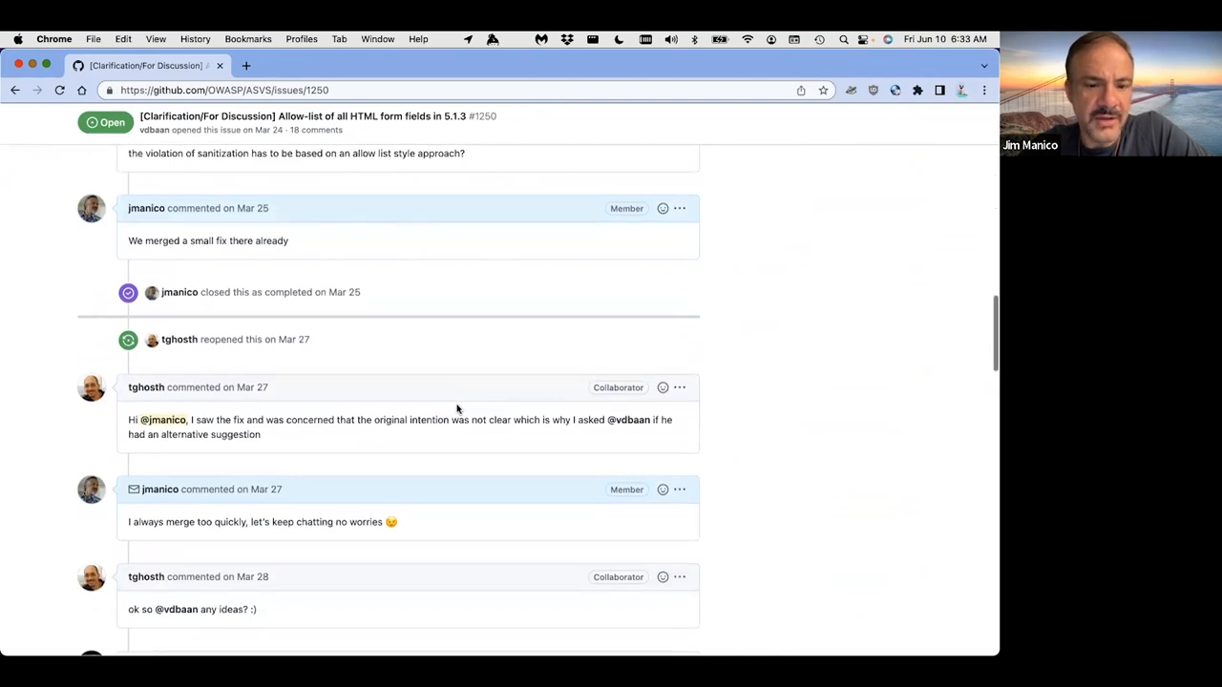
pyautogui.scroll(-3)
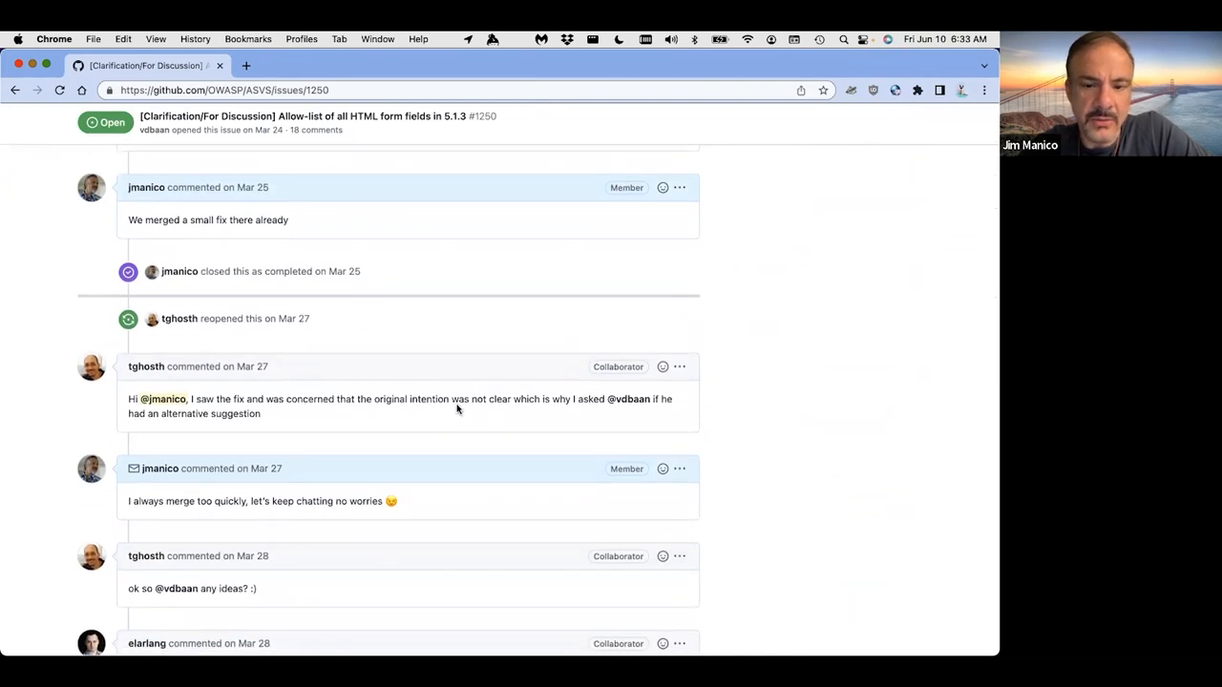
pyautogui.scroll(-3)
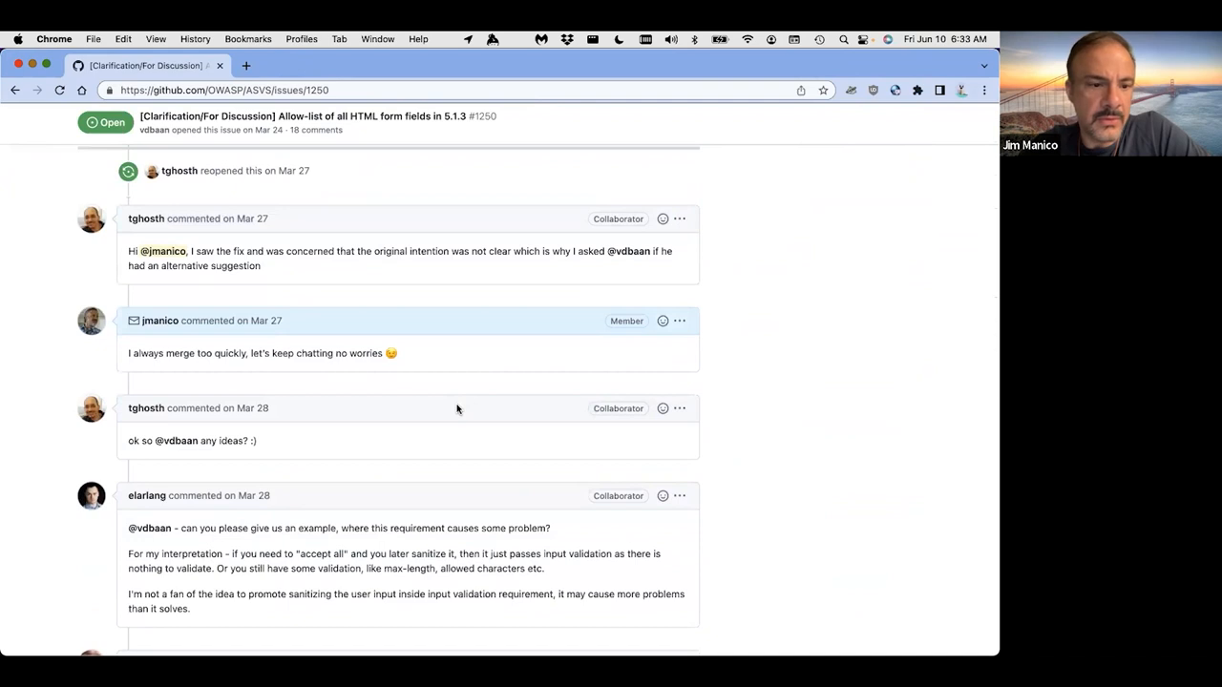
pyautogui.doubleClick(242, 266)
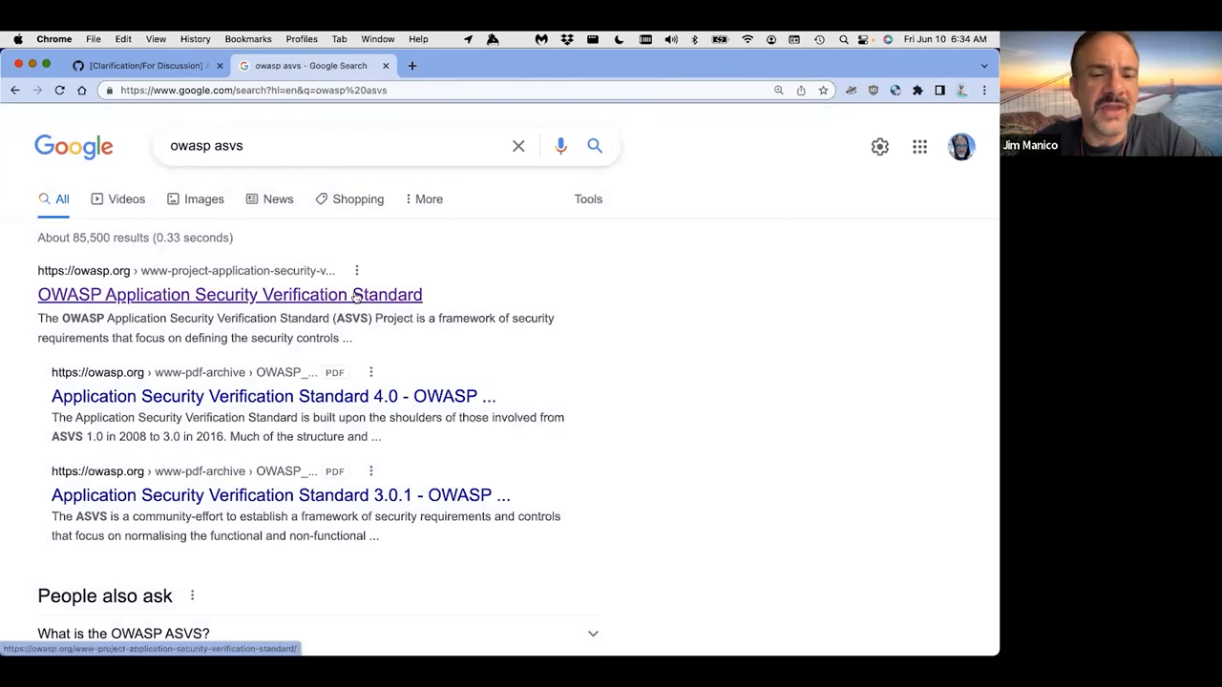
# Step: Open the OWASP ASVS project page from the results and follow its GitHub source link
pyautogui.click(229, 294)
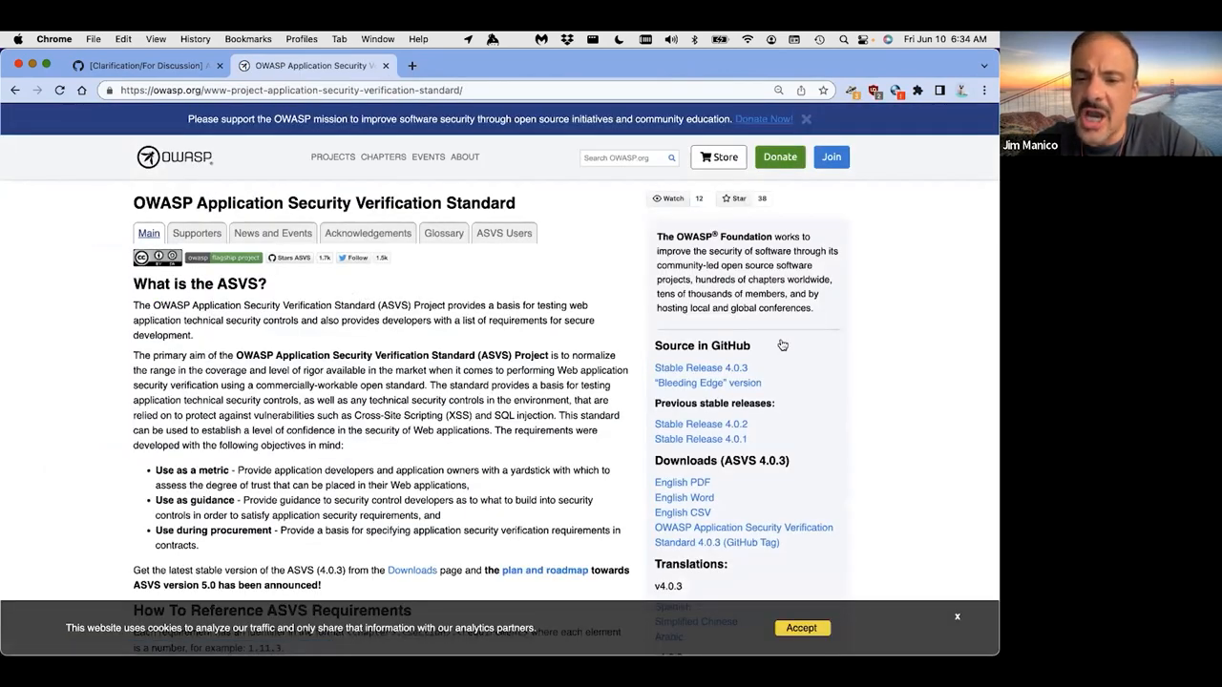
pyautogui.scroll(-3)
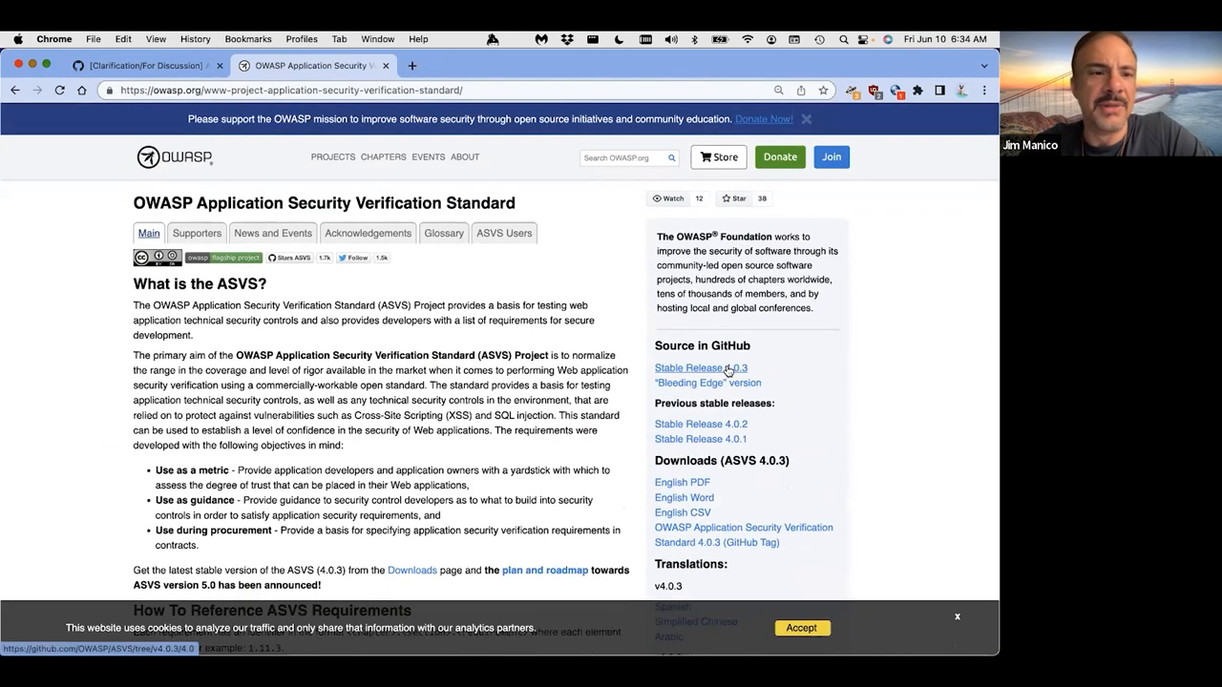
pyautogui.click(143, 65)
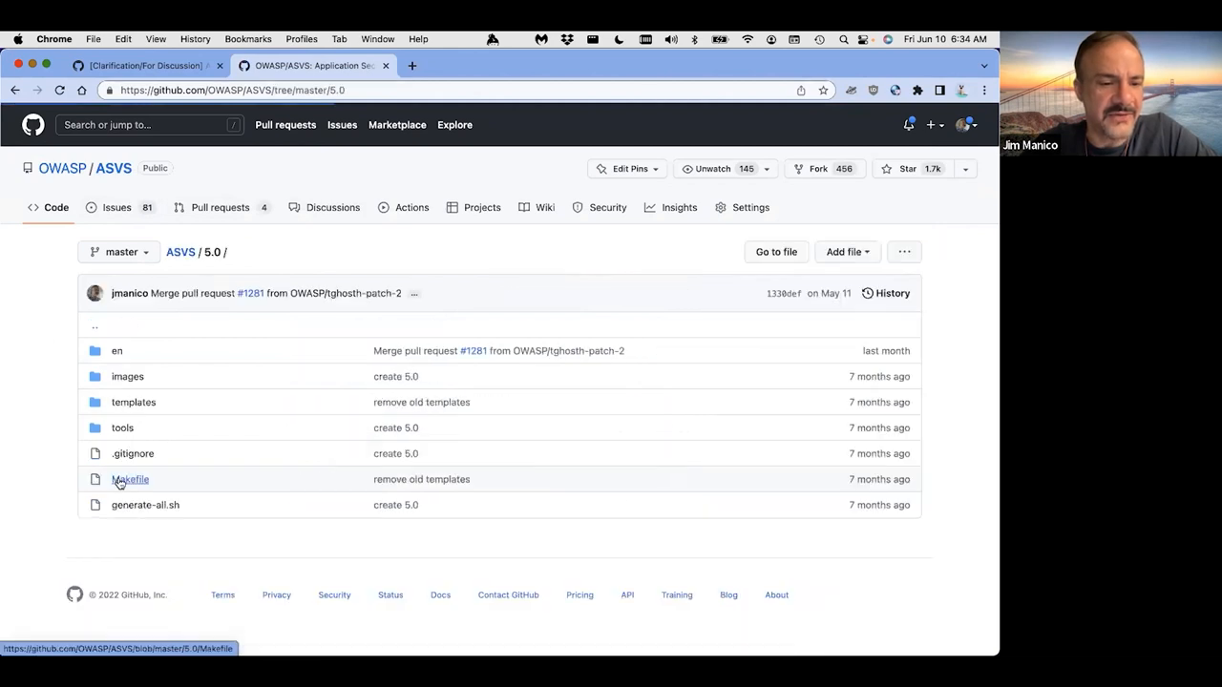
# Step: Review requirements 5.1.3 and 5.2.1 in en/0x13-V5-Validation-Sanitization-Encoding.md, then return to issue #1250
pyautogui.click(117, 351)
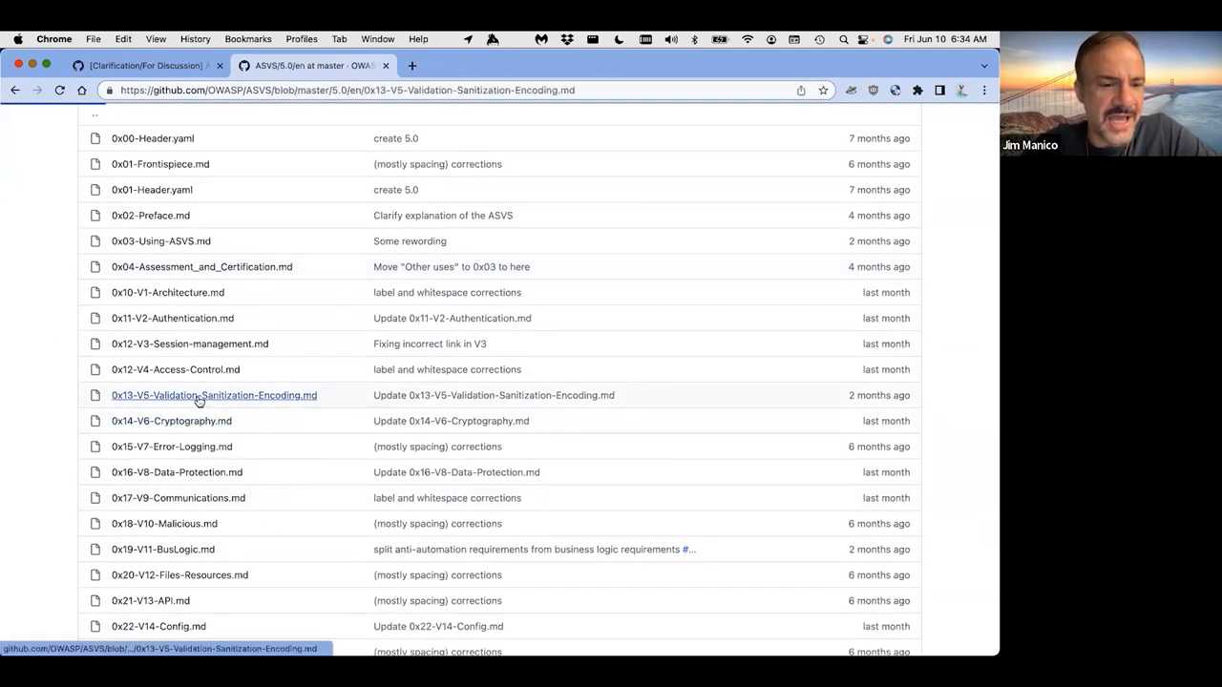
pyautogui.click(214, 395)
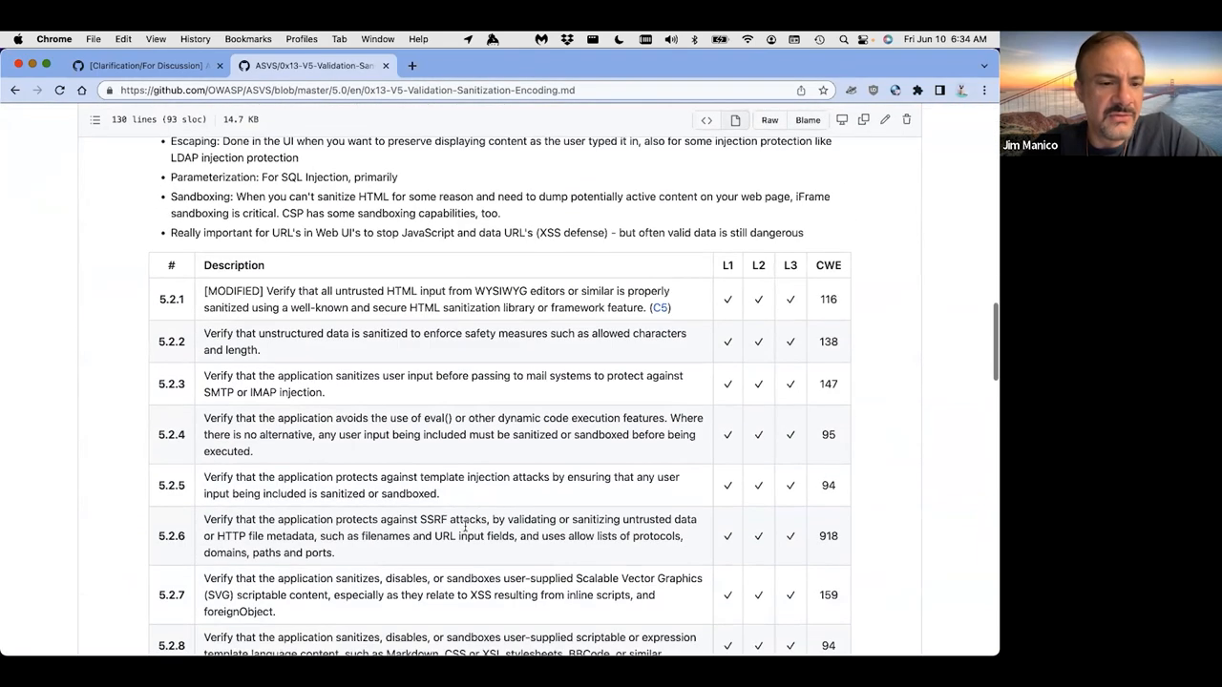
pyautogui.scroll(3)
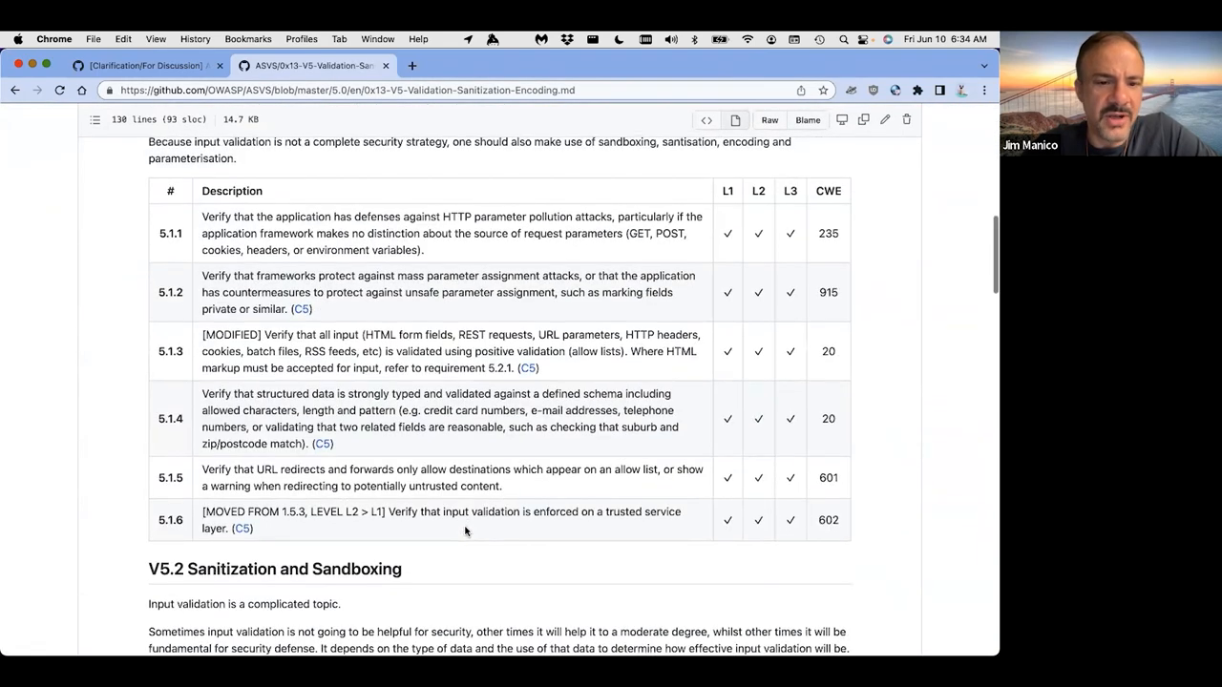
pyautogui.moveTo(411, 366)
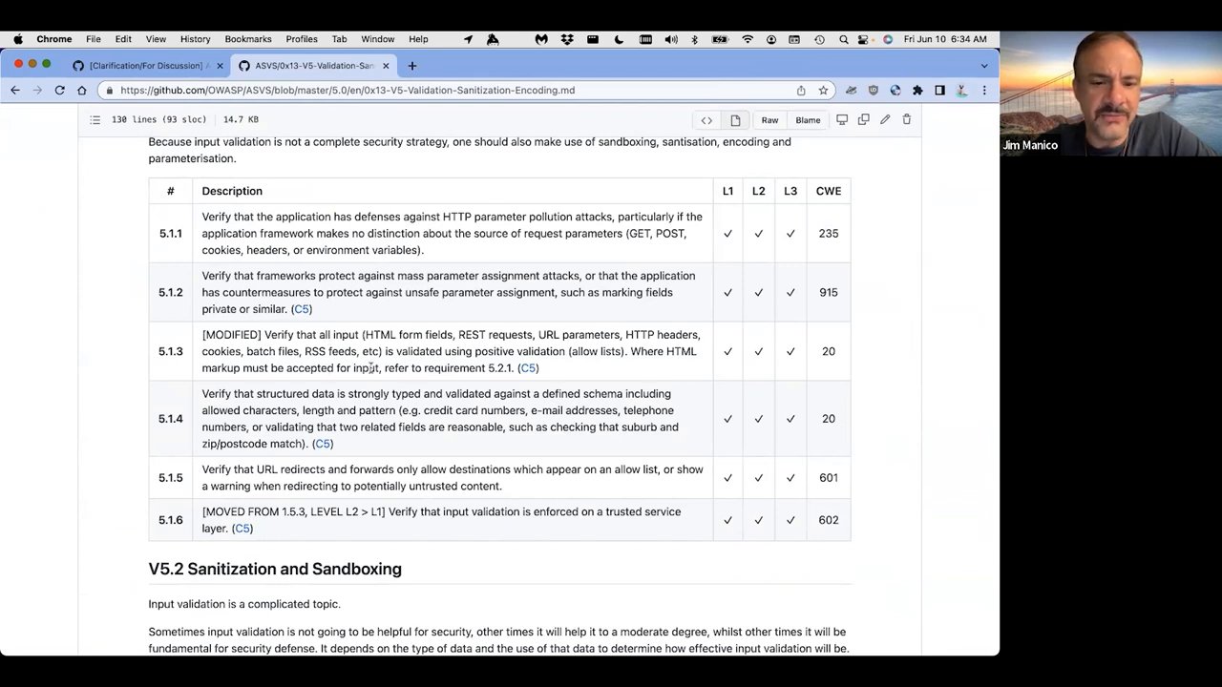
pyautogui.moveTo(464, 299)
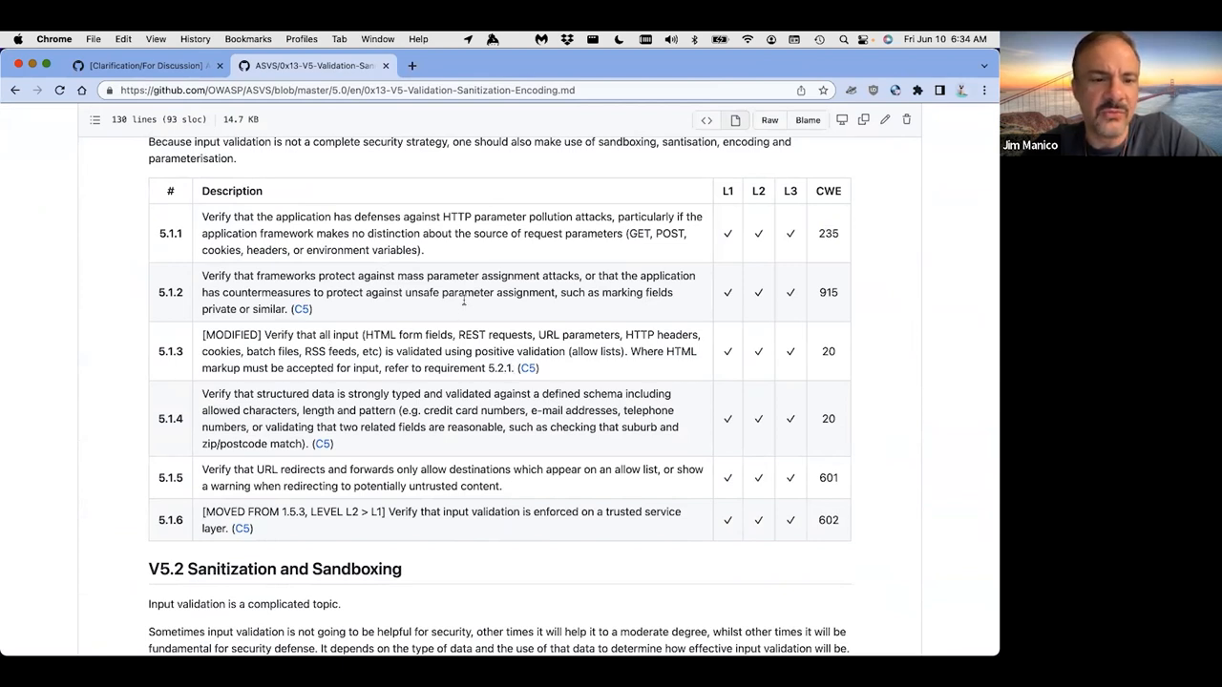
pyautogui.scroll(-3)
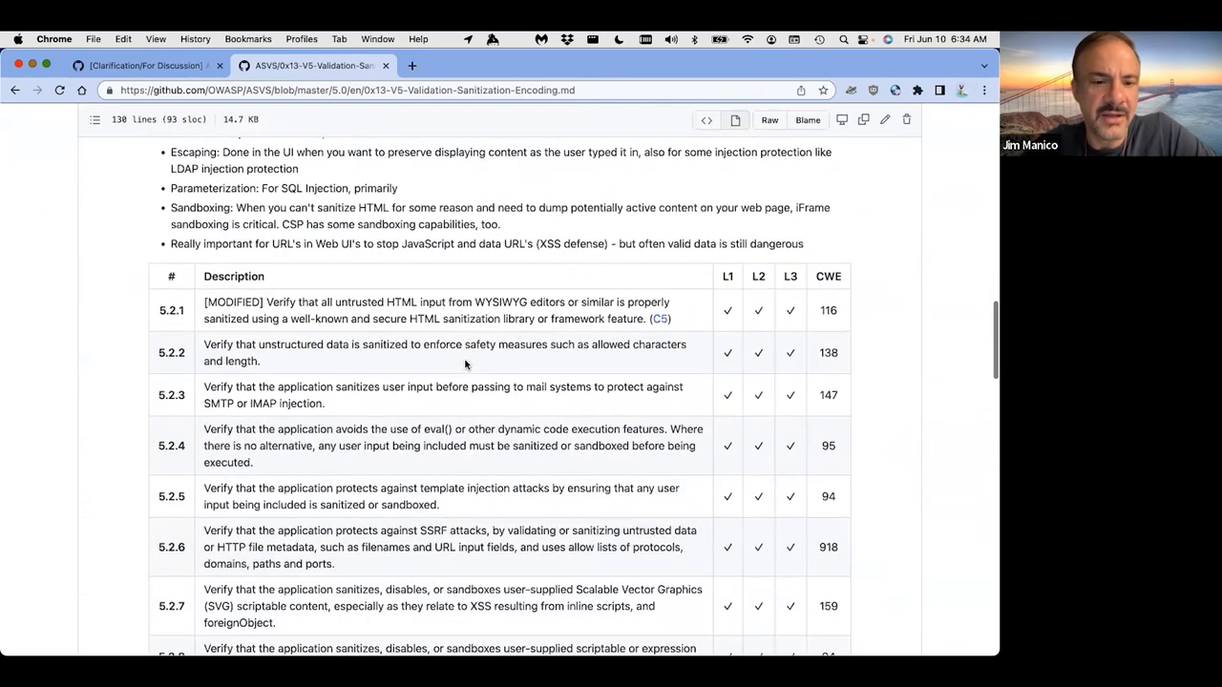
pyautogui.scroll(3)
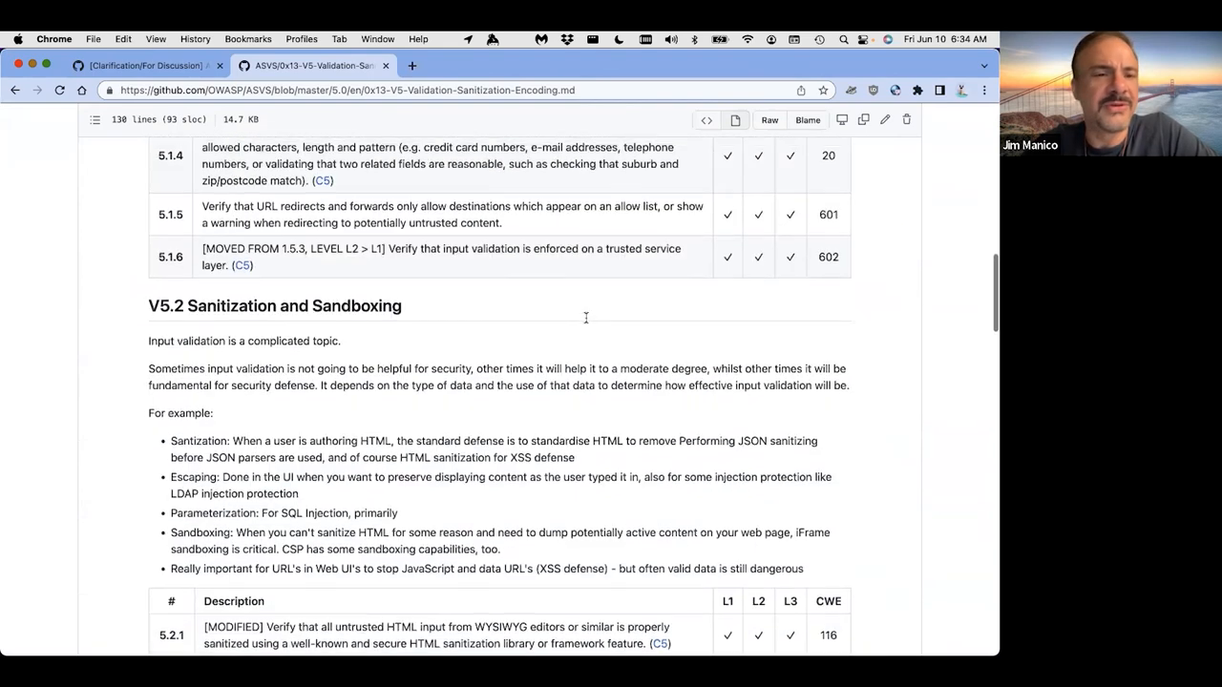
pyautogui.click(143, 65)
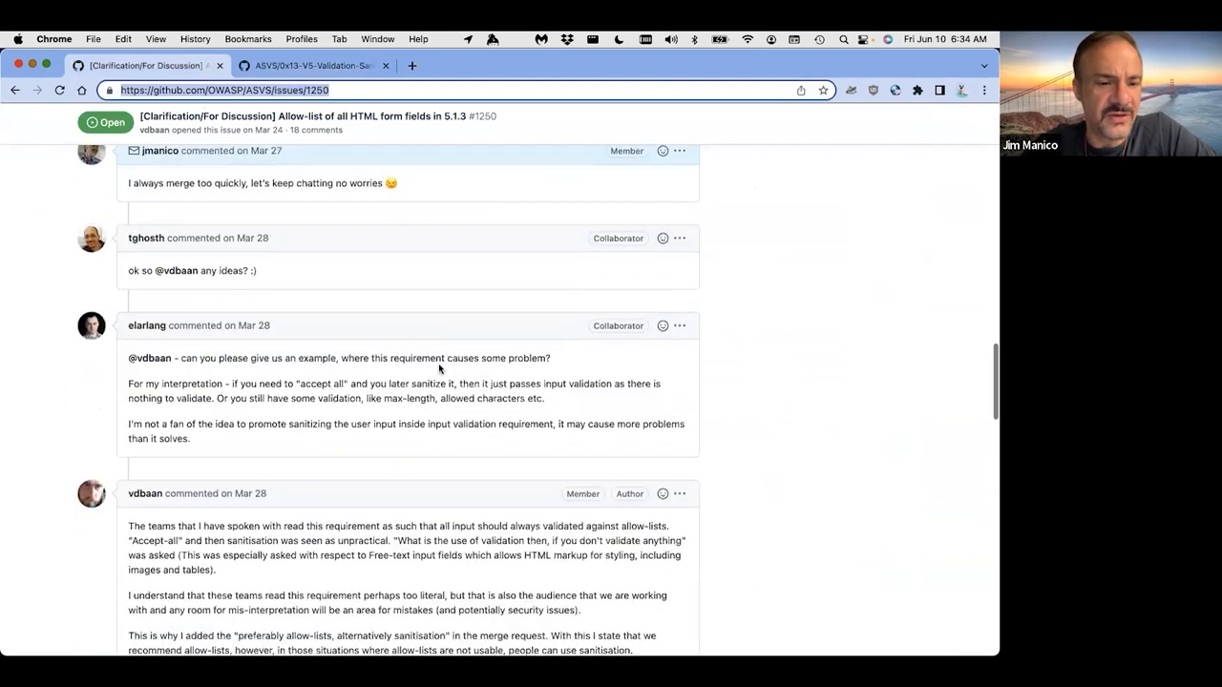
# Step: Scroll issue #1250 down to the end of the discussion and the empty comment box
pyautogui.scroll(-3)
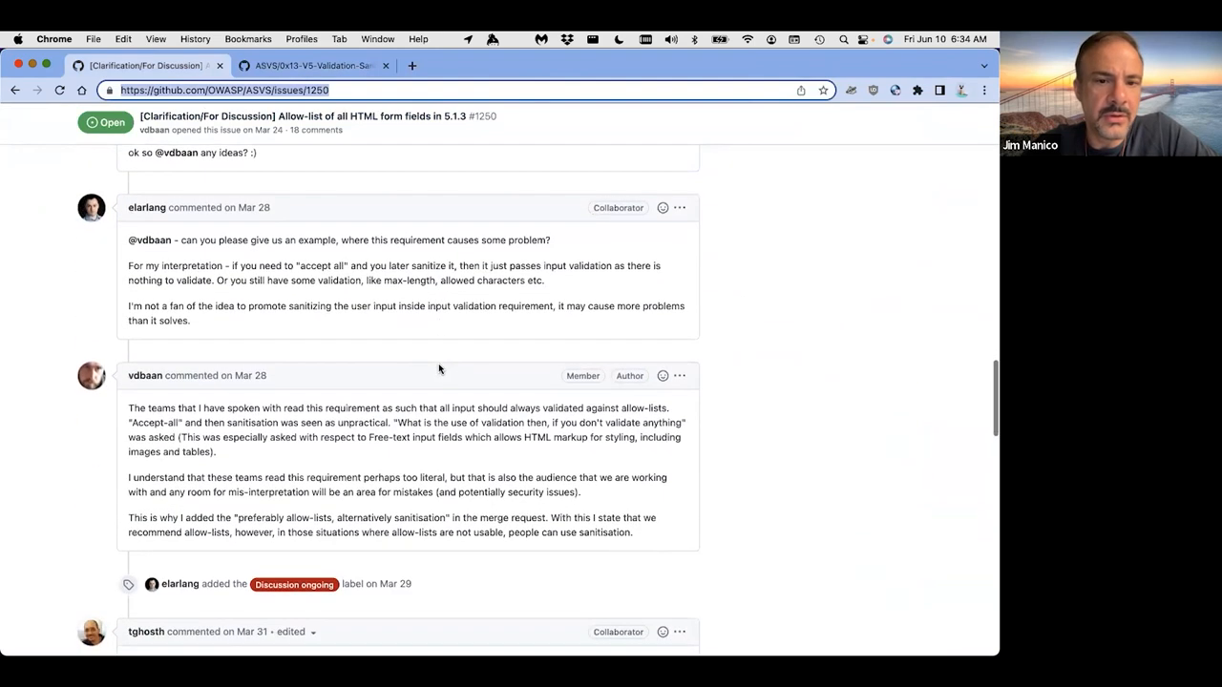
pyautogui.scroll(-3)
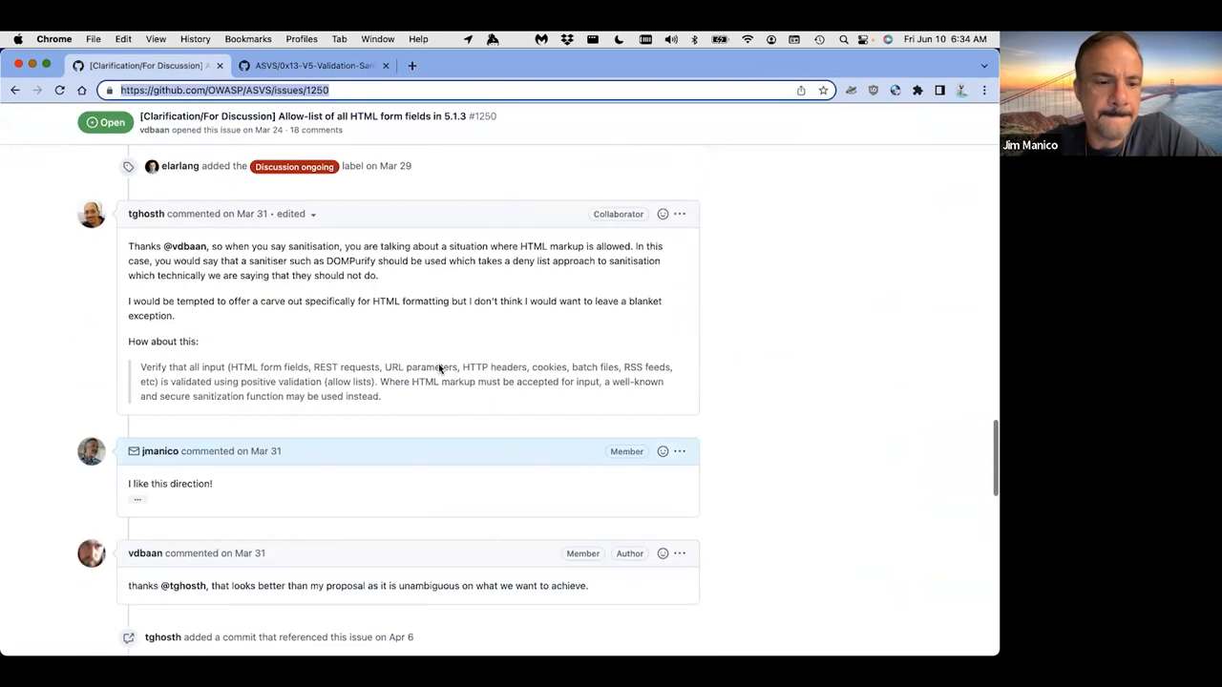
pyautogui.scroll(-3)
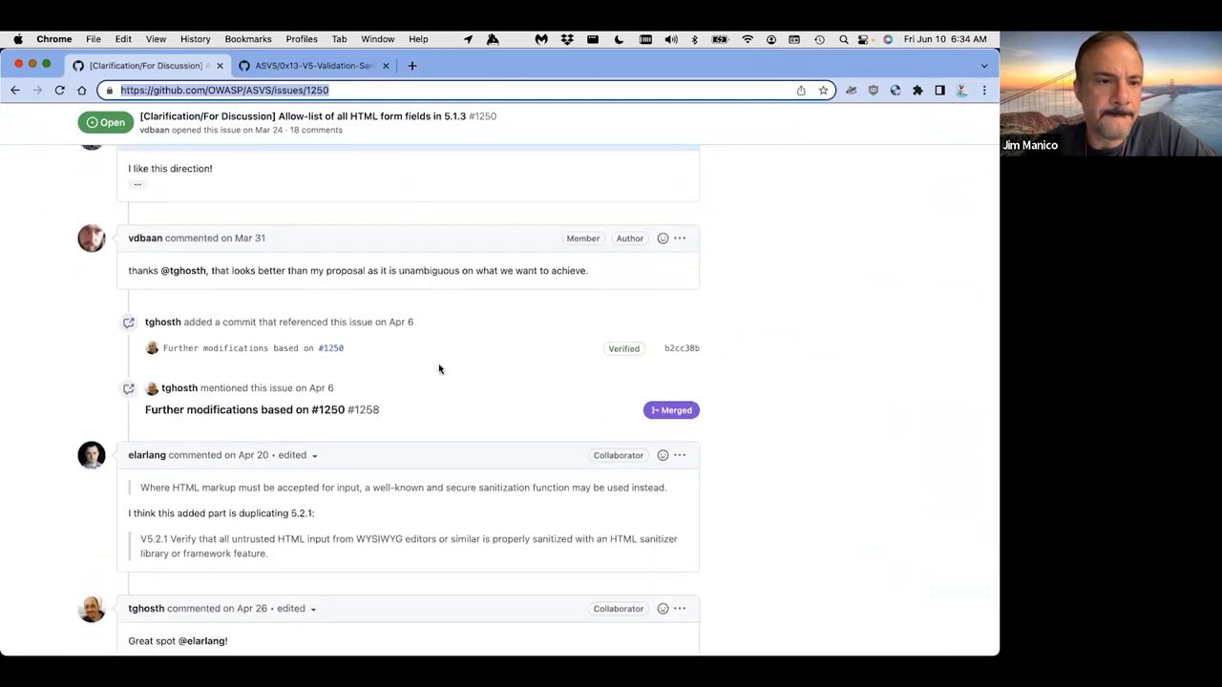
pyautogui.scroll(-3)
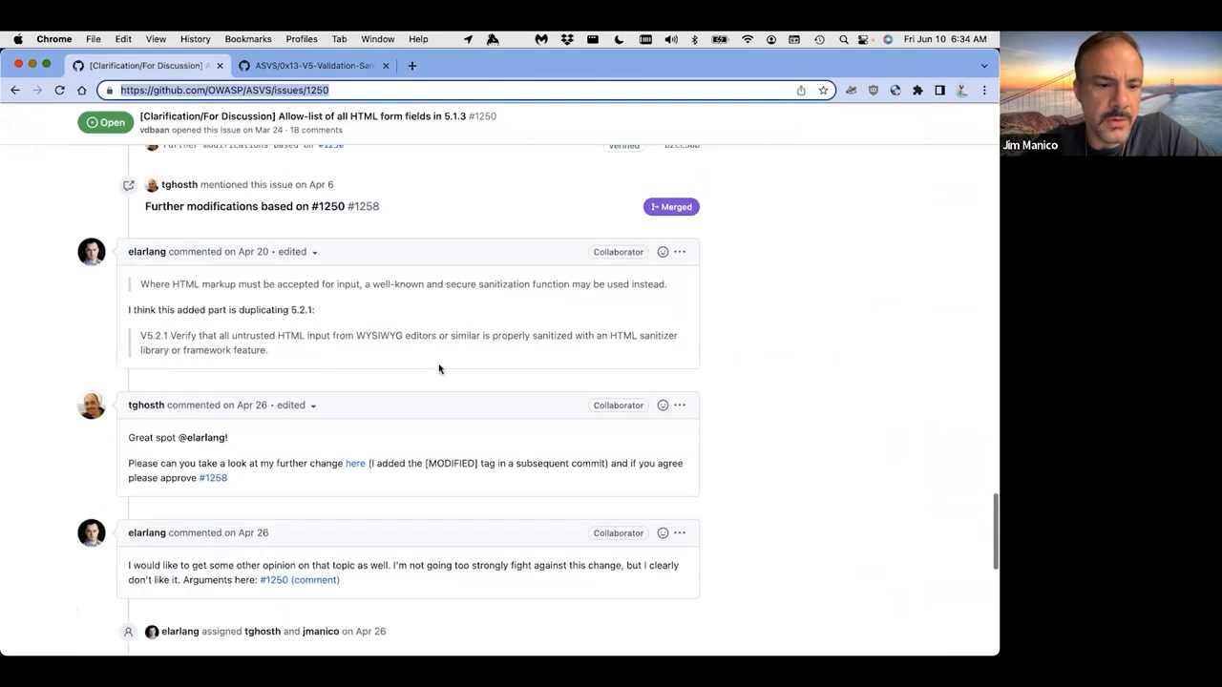
pyautogui.scroll(-3)
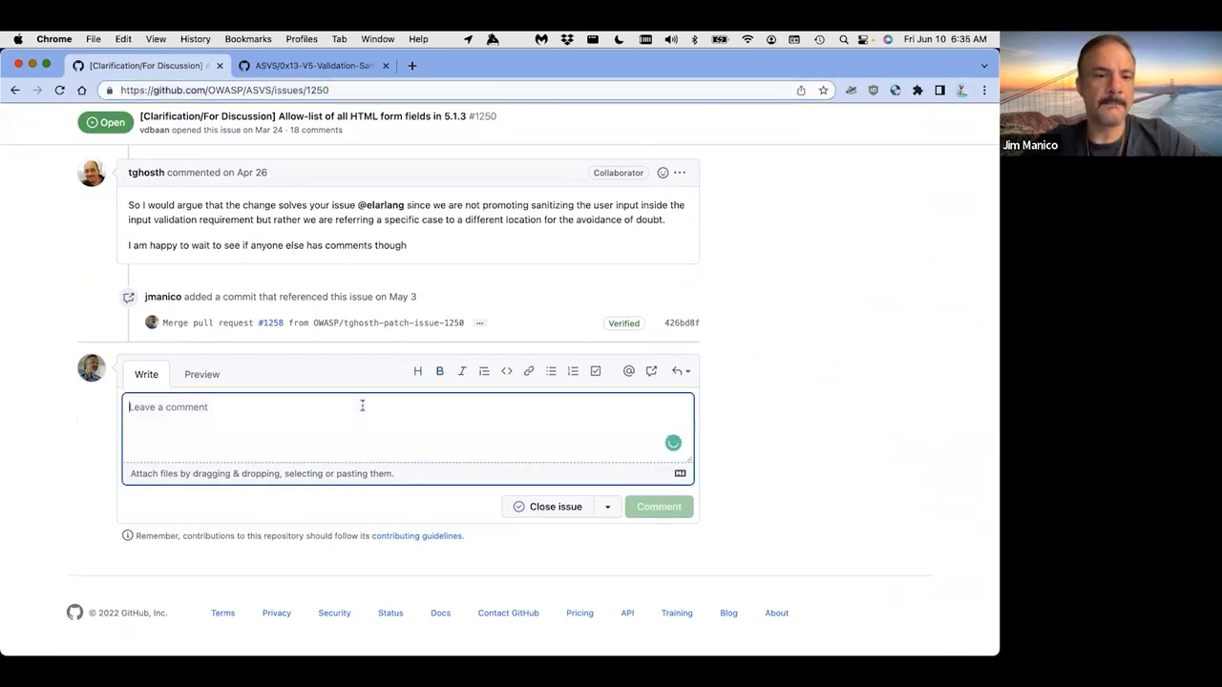
# Step: Type the reply: 'This fix is live in the 5.0 dir', plus point 1 about allow lists
pyautogui.write('This')
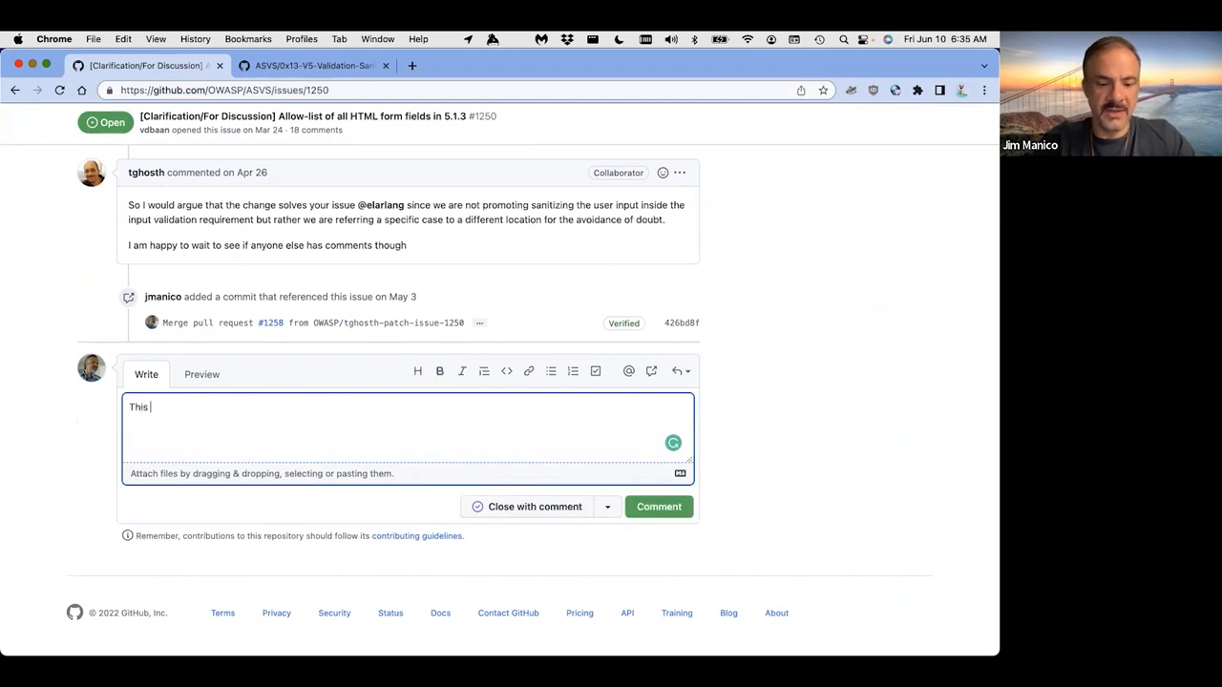
pyautogui.write('fix')
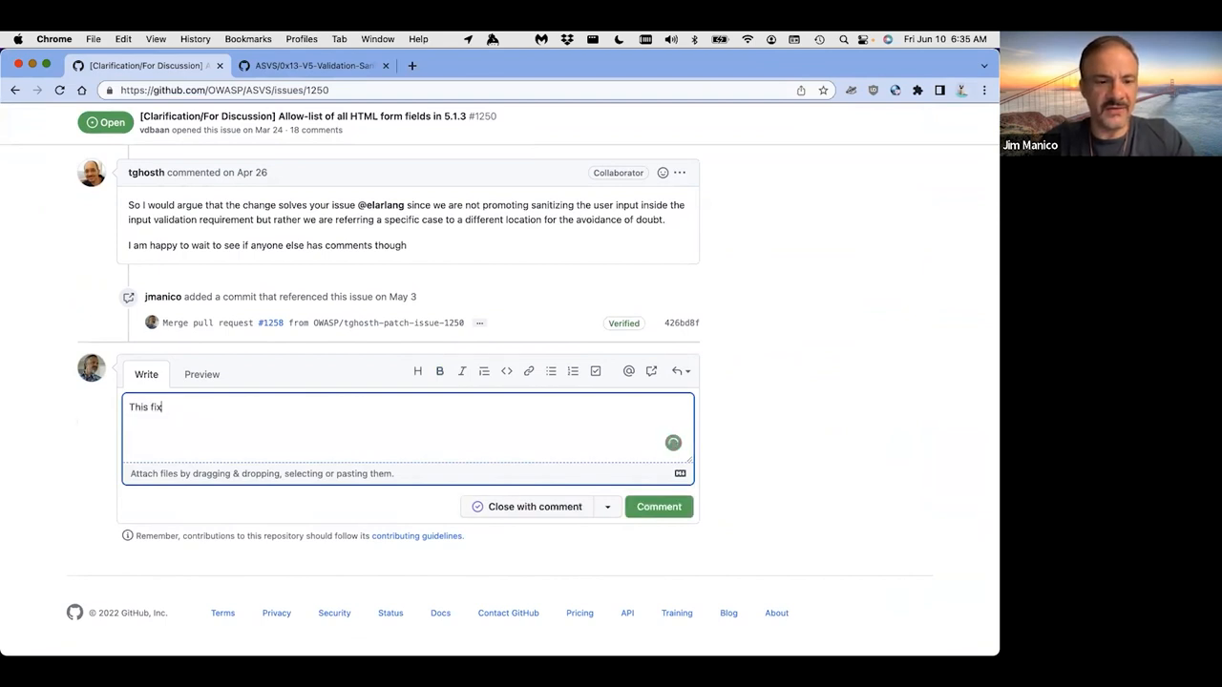
pyautogui.write('is live in the')
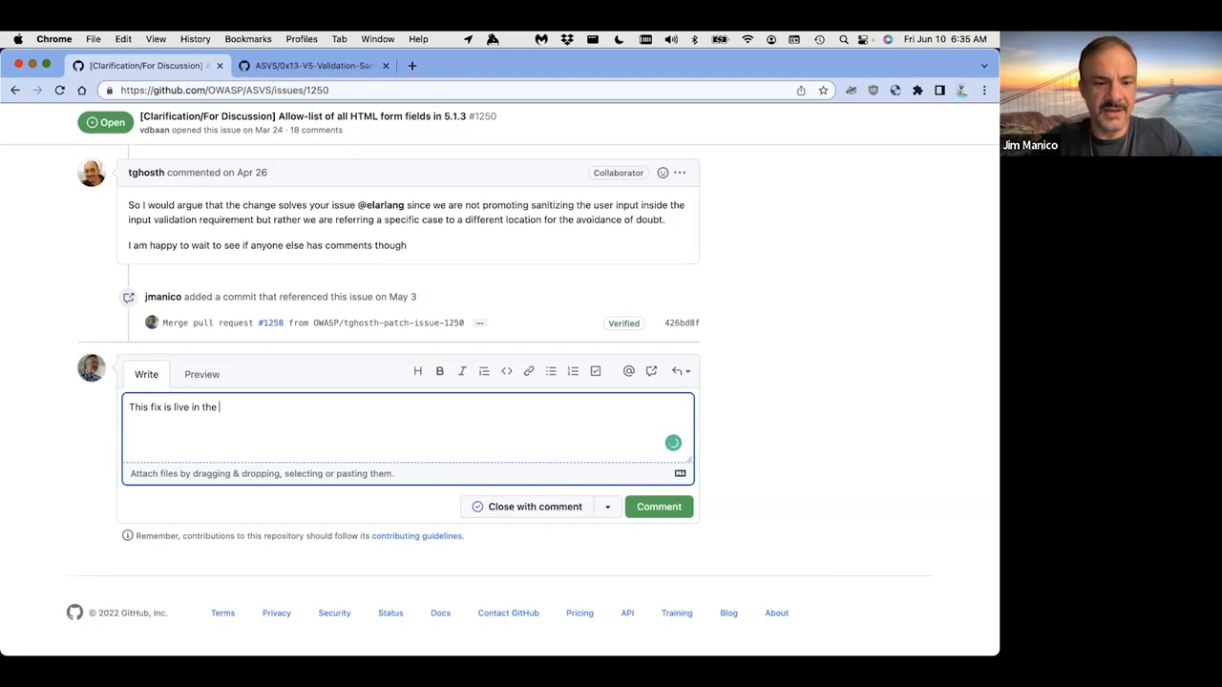
pyautogui.write('5.0 dfirectory.')
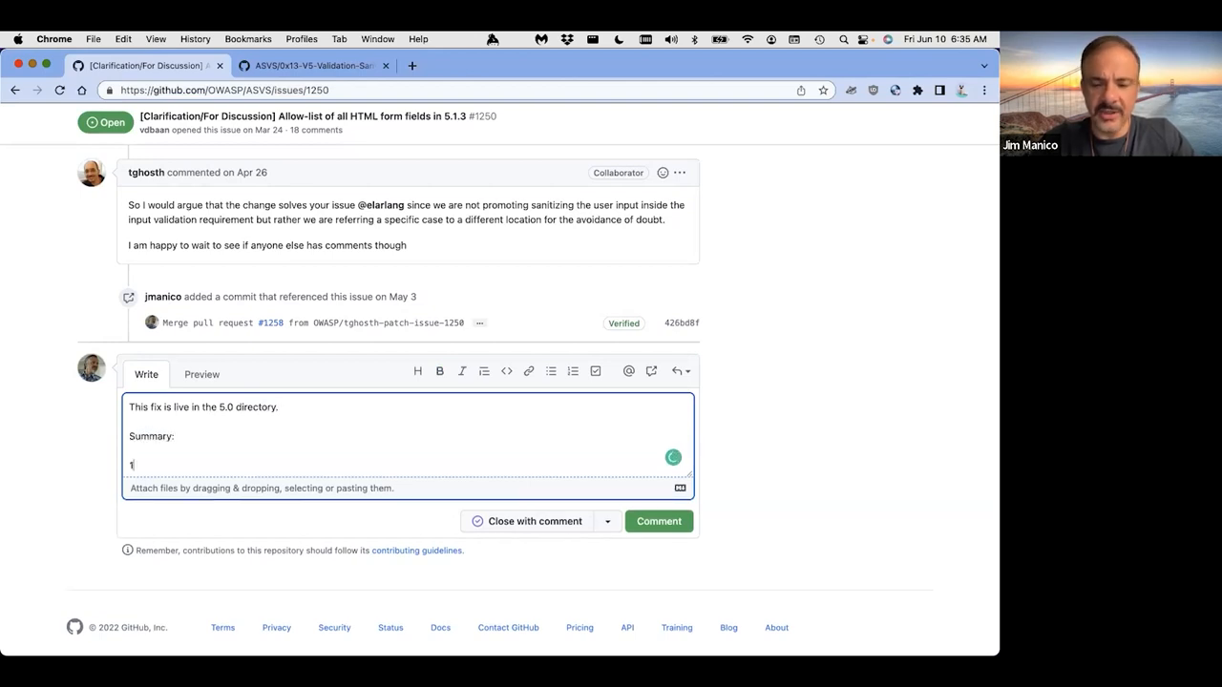
pyautogui.write(') You cannot use')
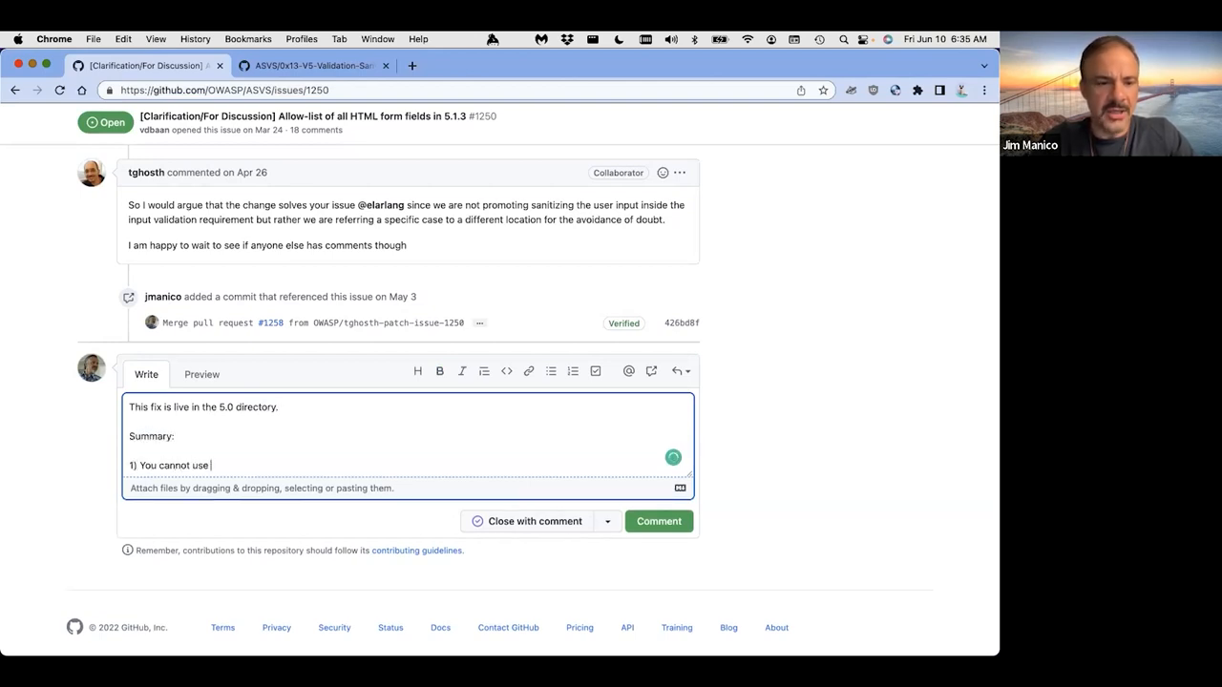
pyautogui.write('allows lists')
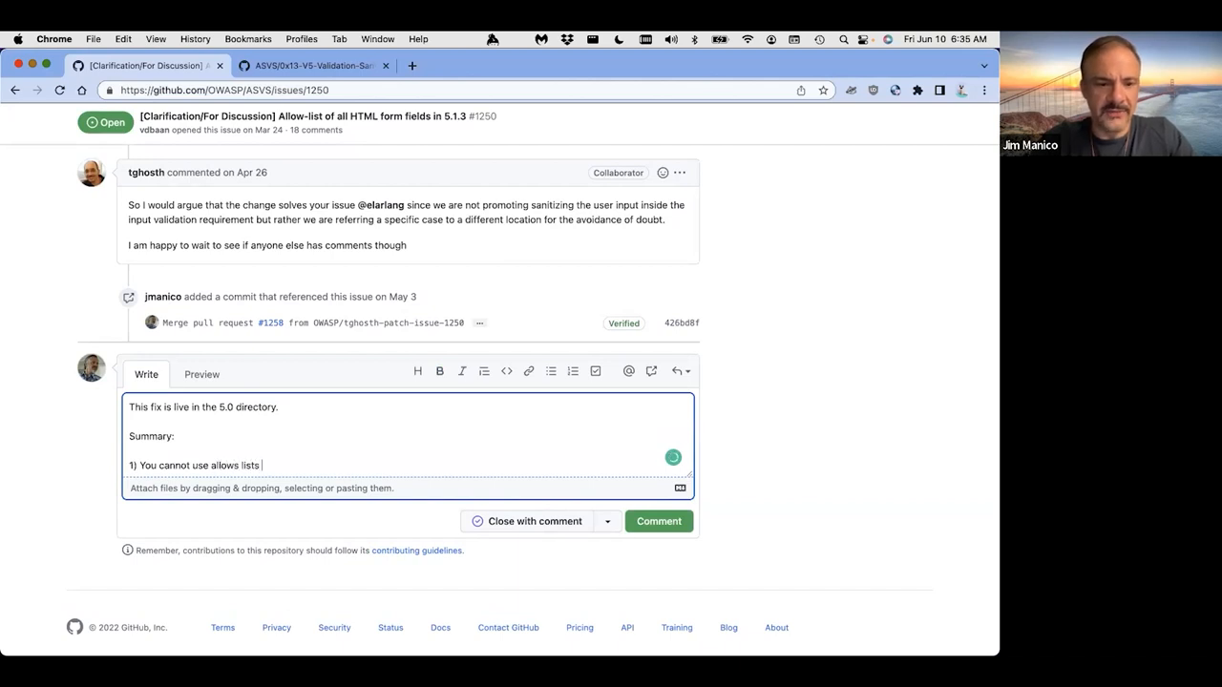
pyautogui.write('when the input type is HTML')
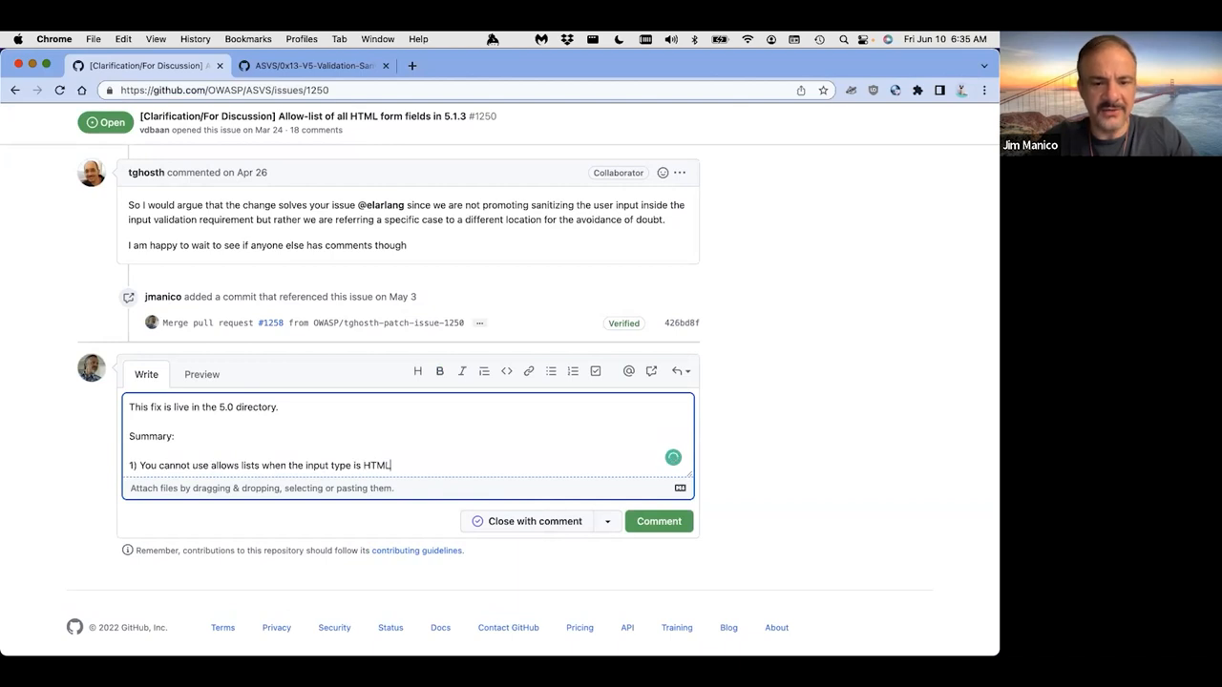
pyautogui.write(', you need to sanitize')
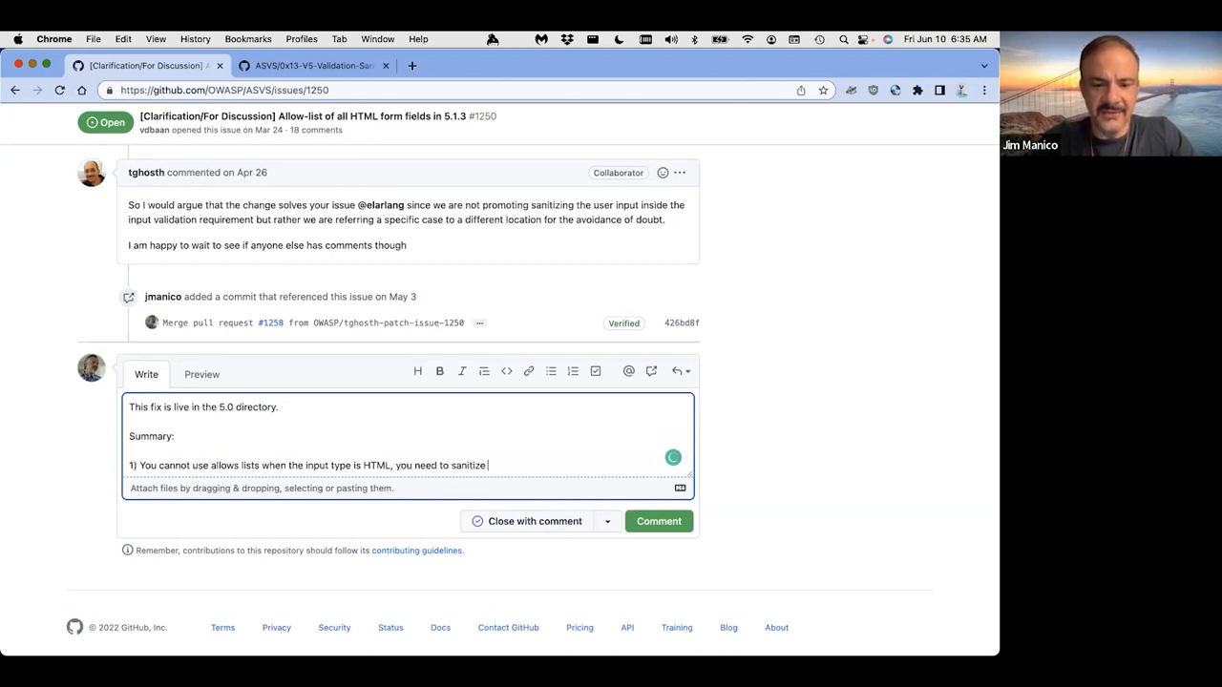
pyautogui.write('HTML input with DOMPurify or similar.')
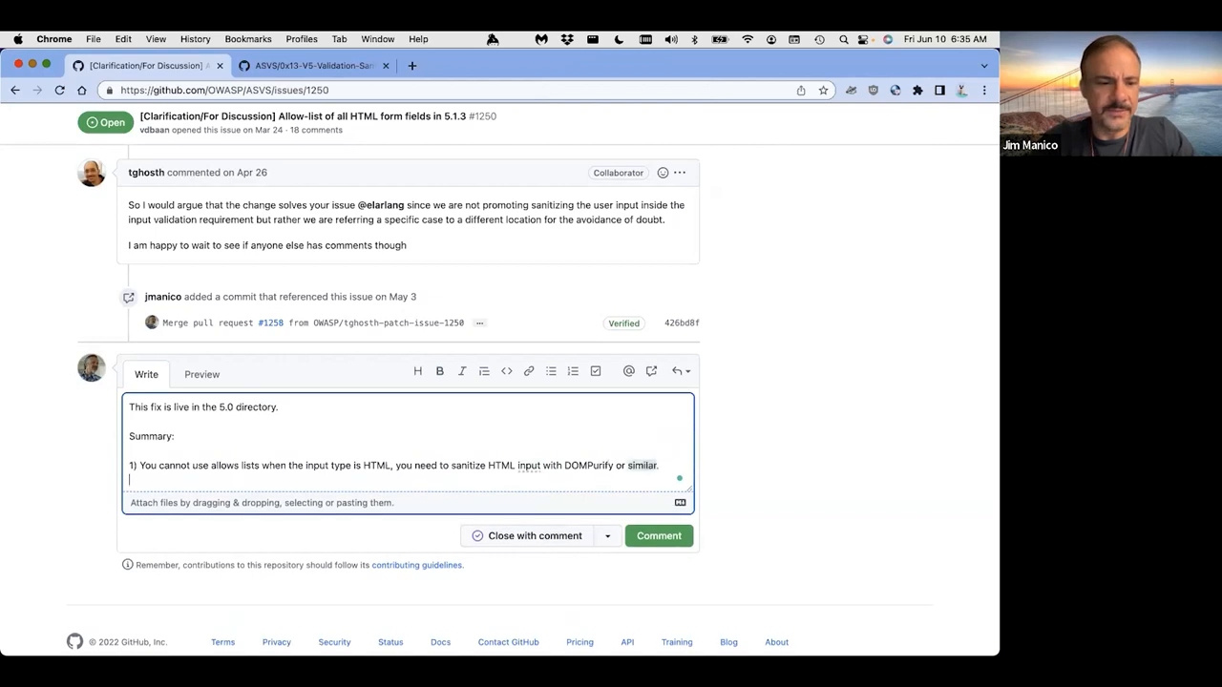
# Step: Add point 2 saying the change is done and live, then close with the comment
pyautogui.write('2) The')
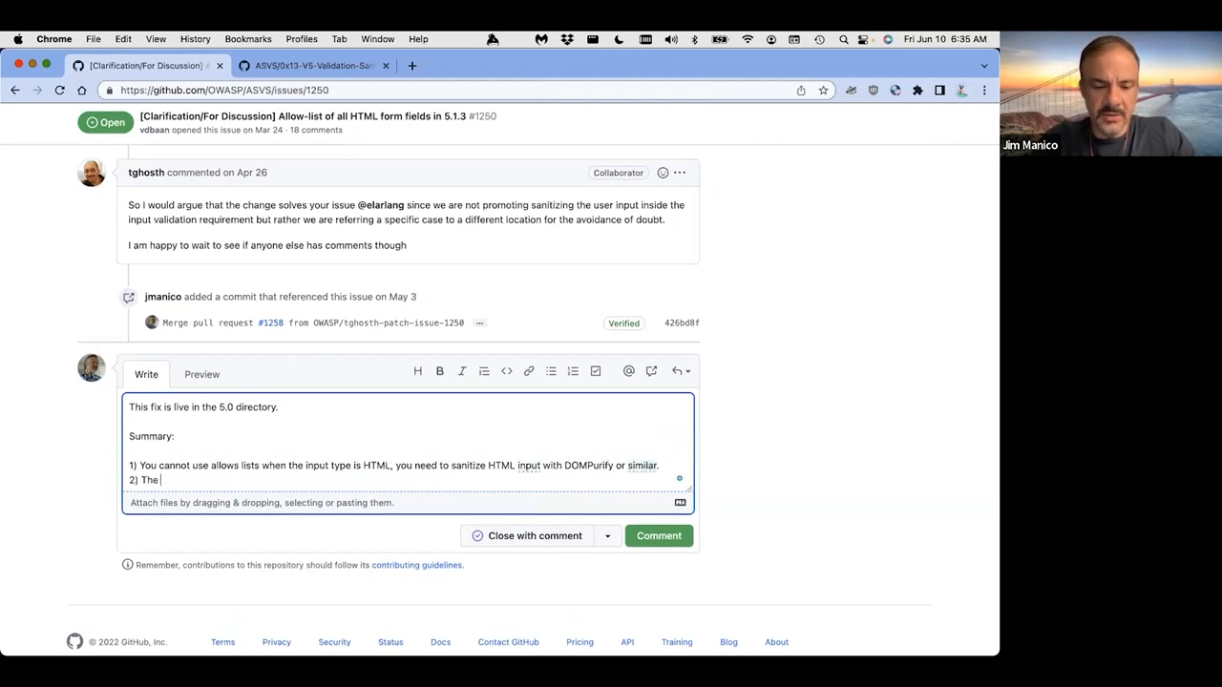
pyautogui.write('change is done and')
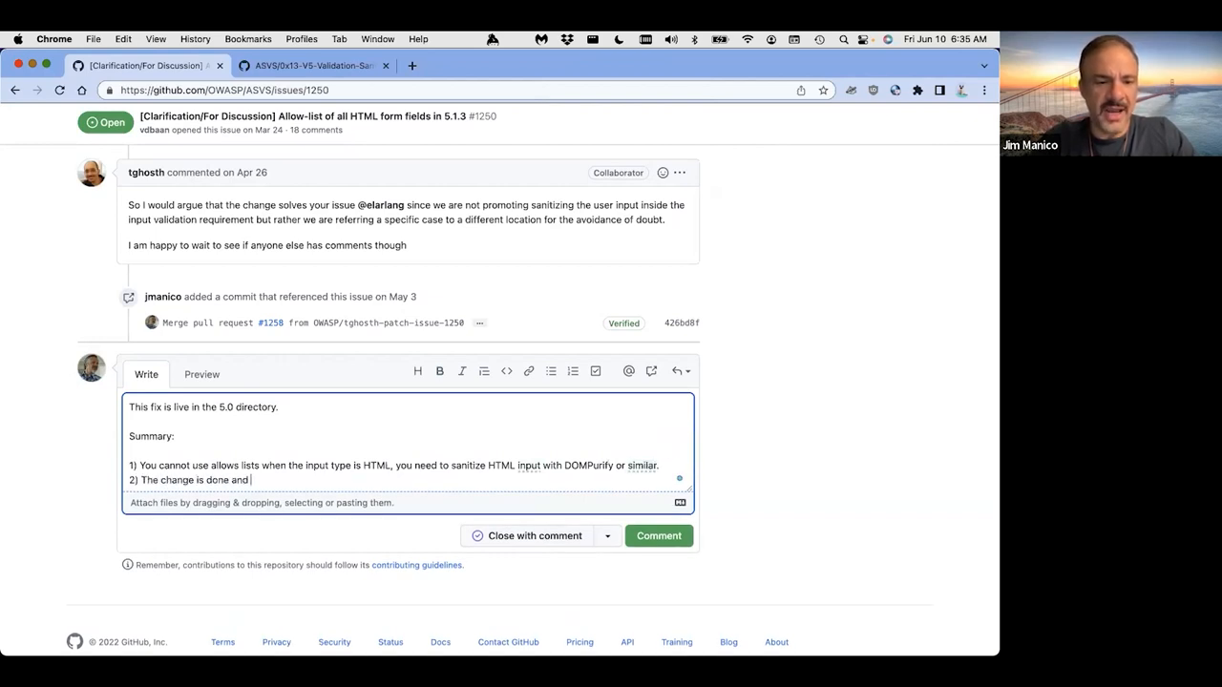
pyautogui.write("live and makes total sense. I'm closing t")
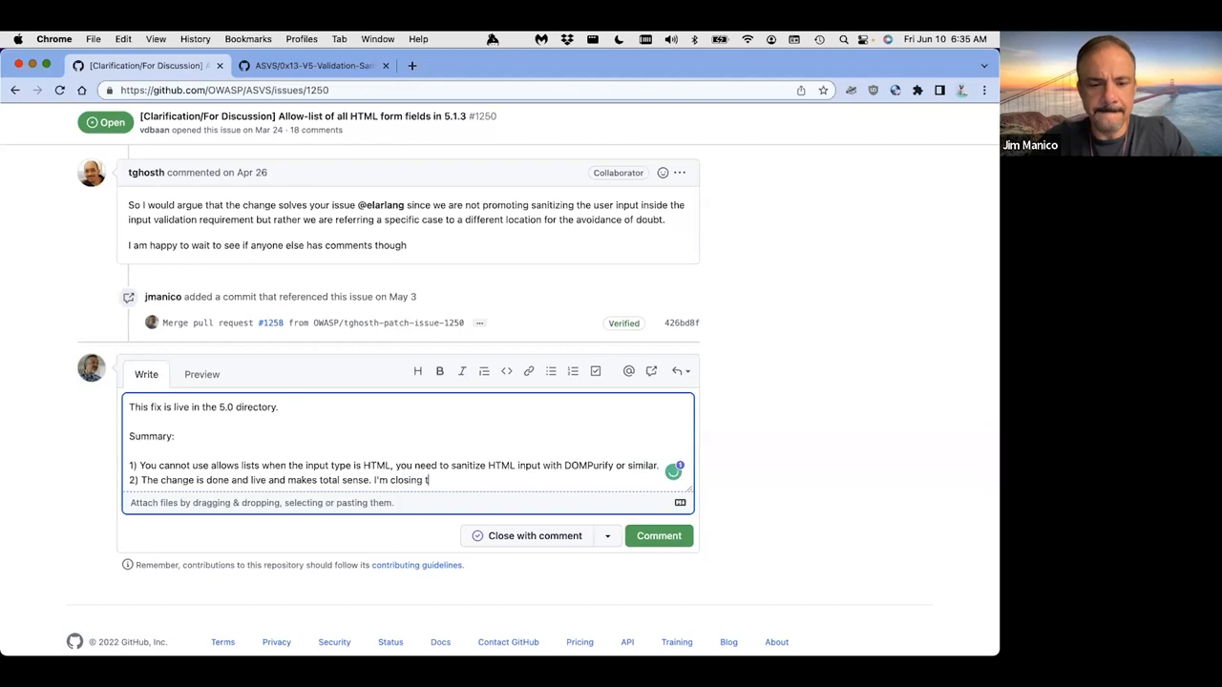
pyautogui.write('his out.')
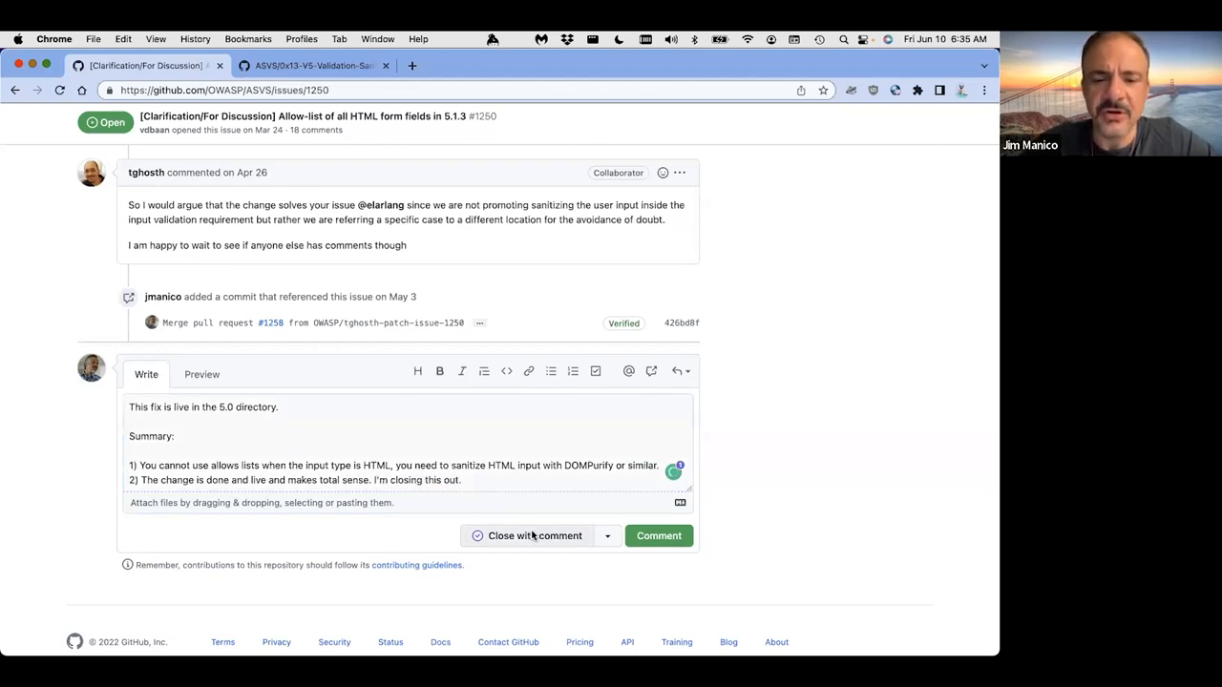
pyautogui.click(535, 536)
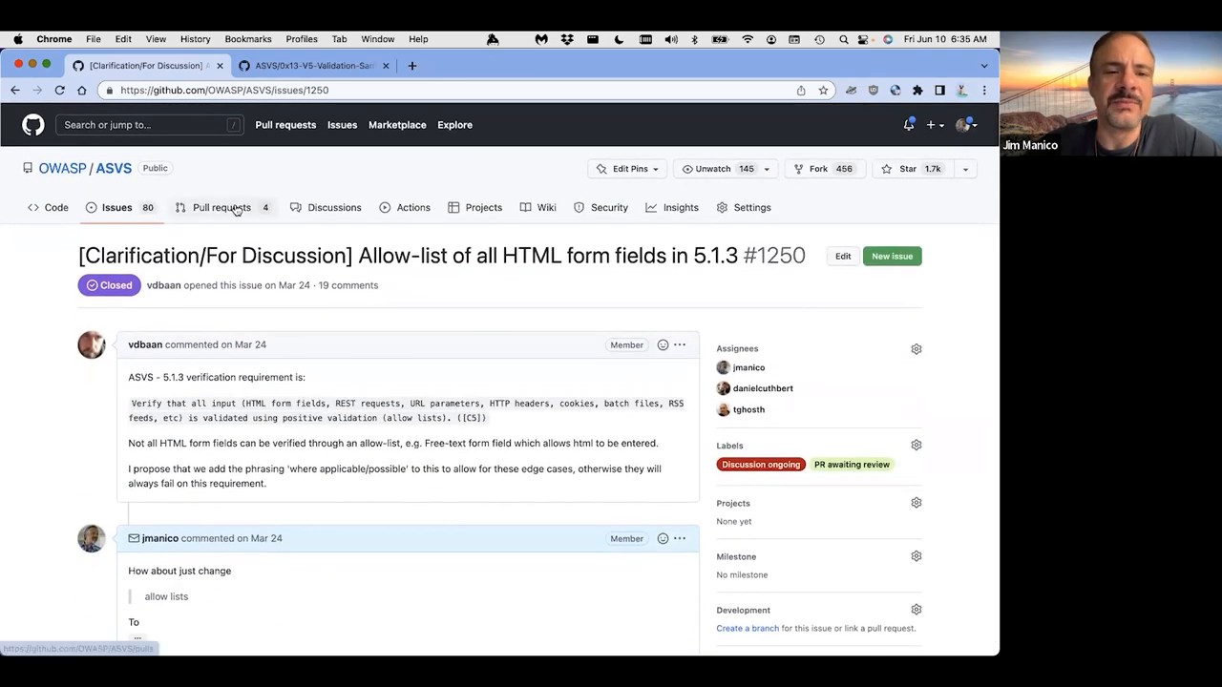
# Step: Check the ASVS repository's four open pull requests, then return to its open issues list
pyautogui.click(221, 207)
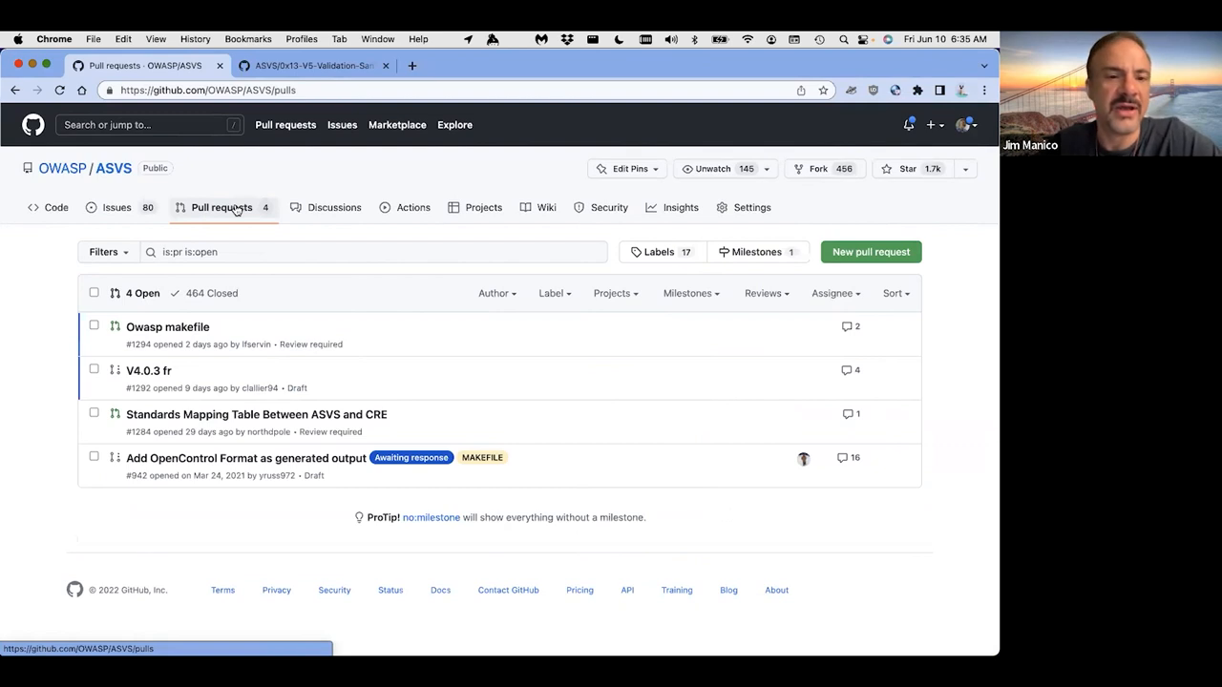
pyautogui.moveTo(227, 232)
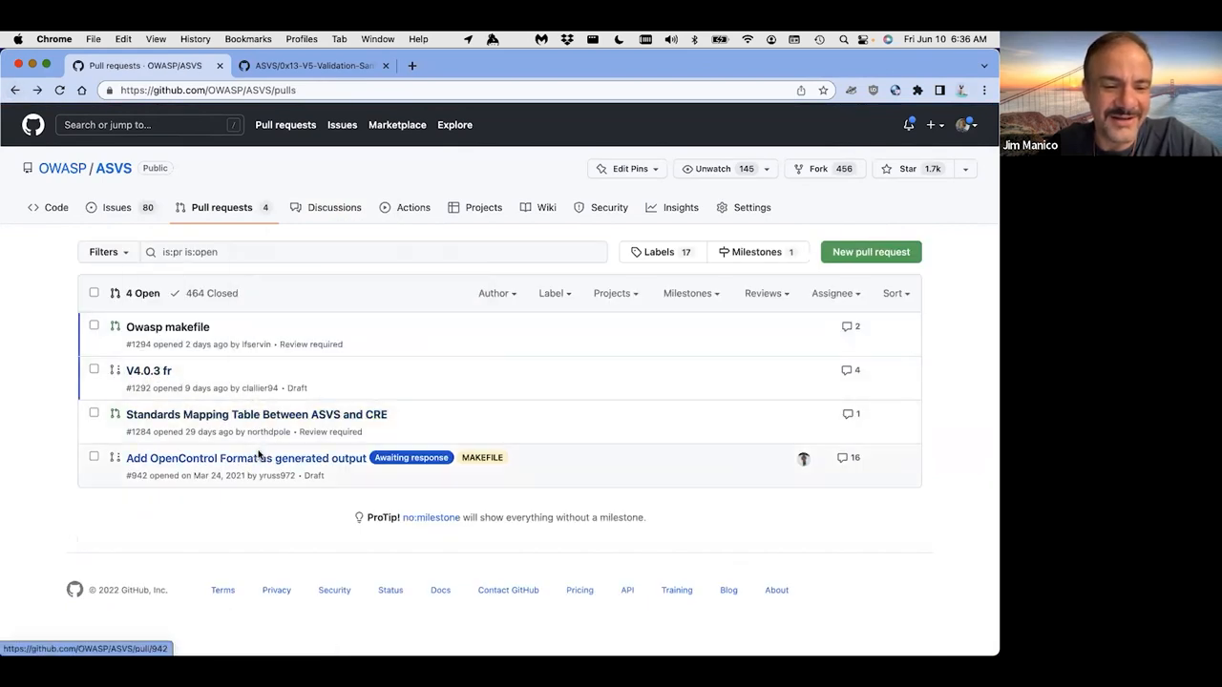
pyautogui.click(116, 207)
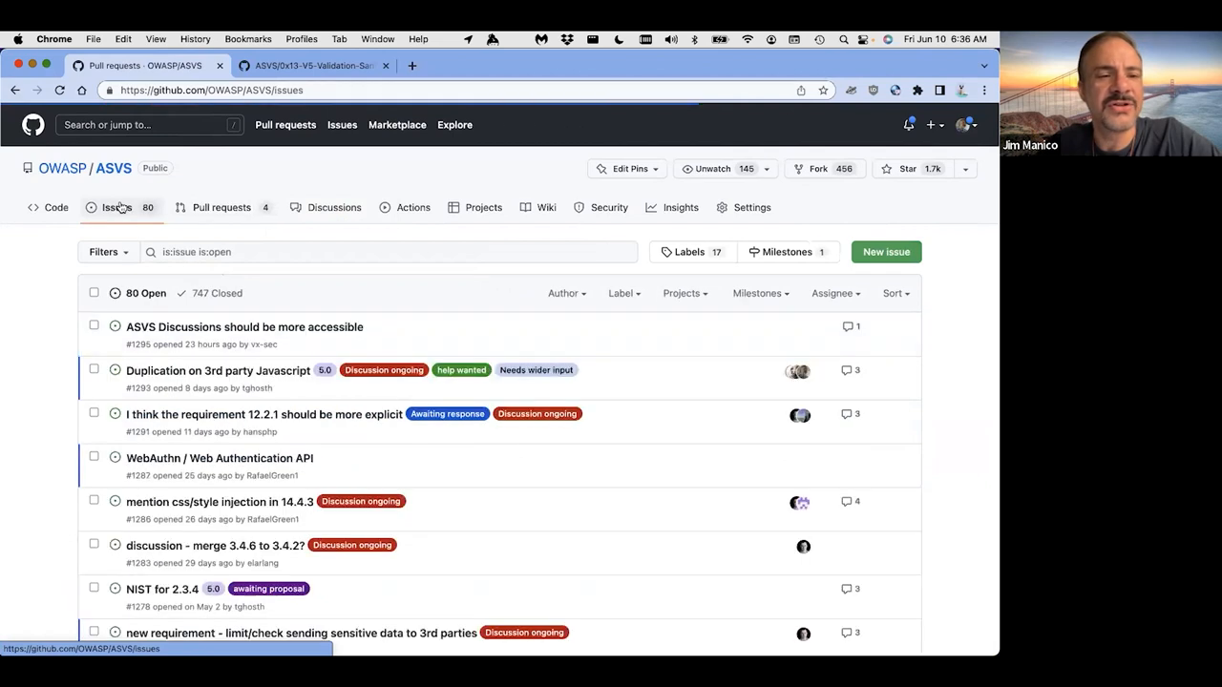
# Step: Filter the open ASVS issues by 'jmanico' (17 open) and open Zip Slip issue #1222
pyautogui.click(389, 251)
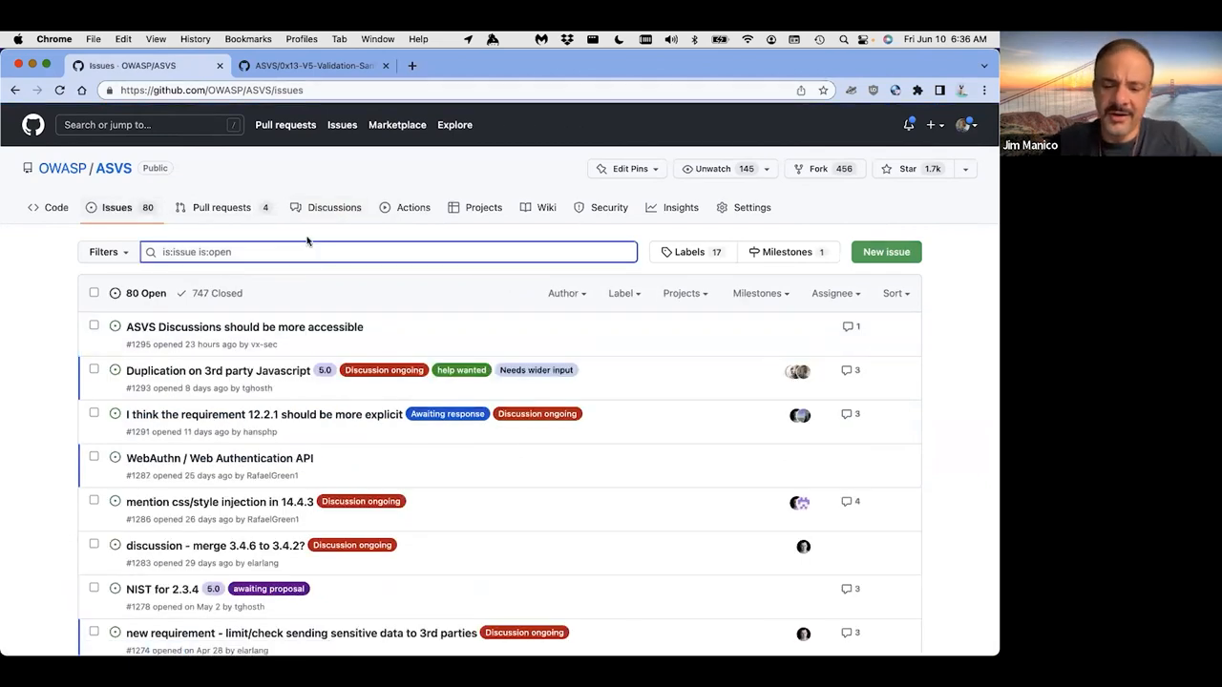
pyautogui.write('jmanico')
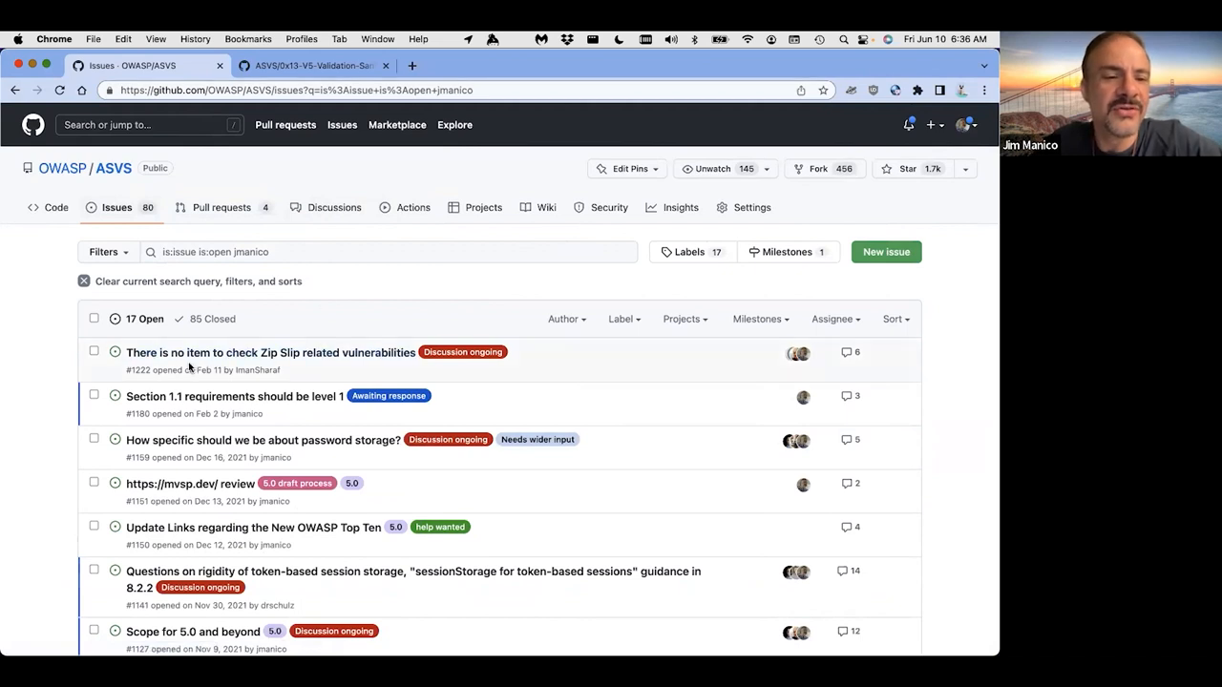
pyautogui.click(270, 352)
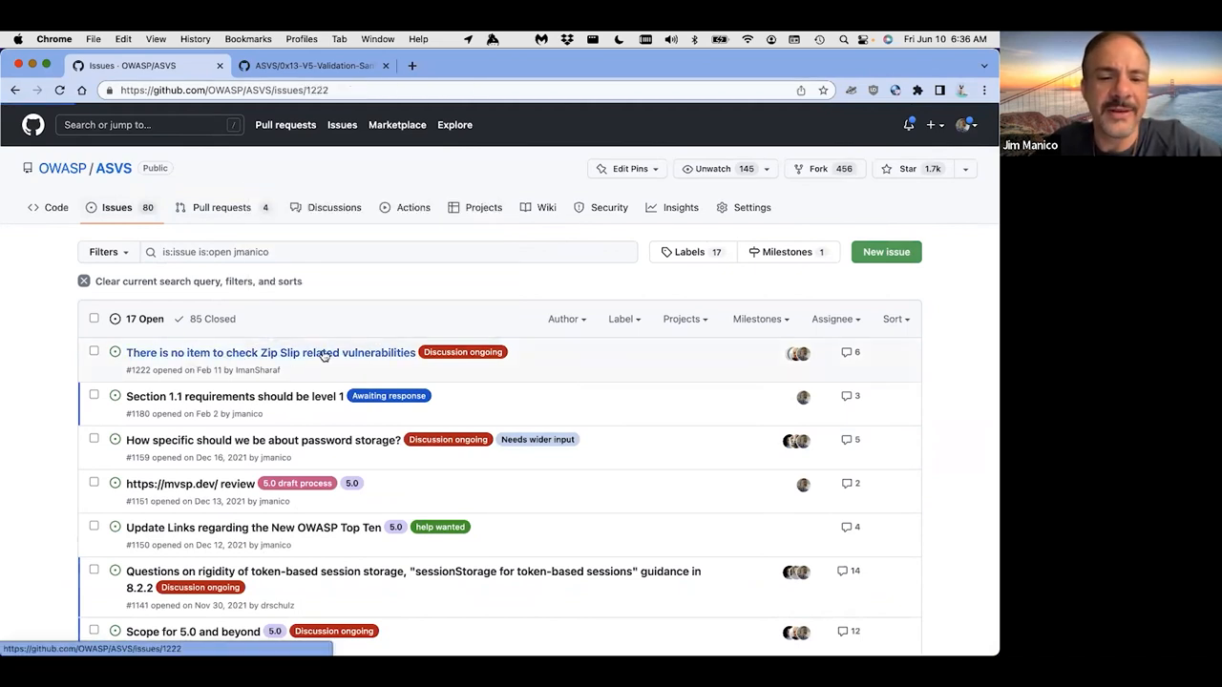
pyautogui.click(270, 352)
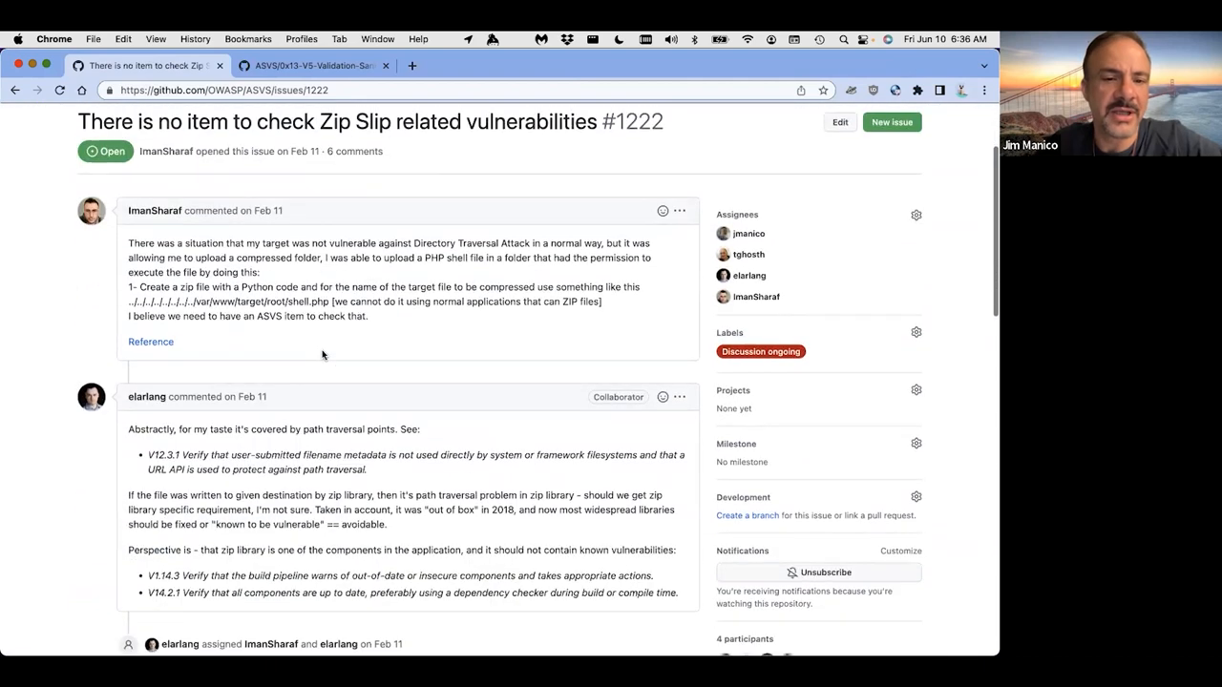
pyautogui.scroll(-3)
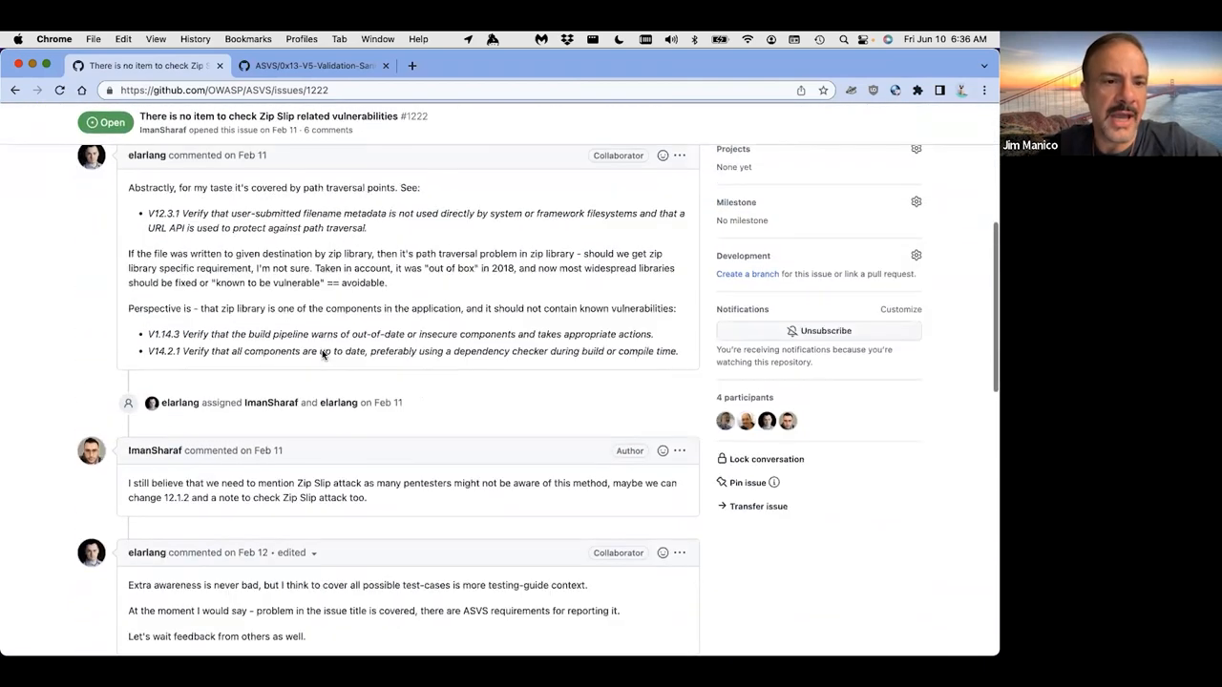
pyautogui.scroll(-3)
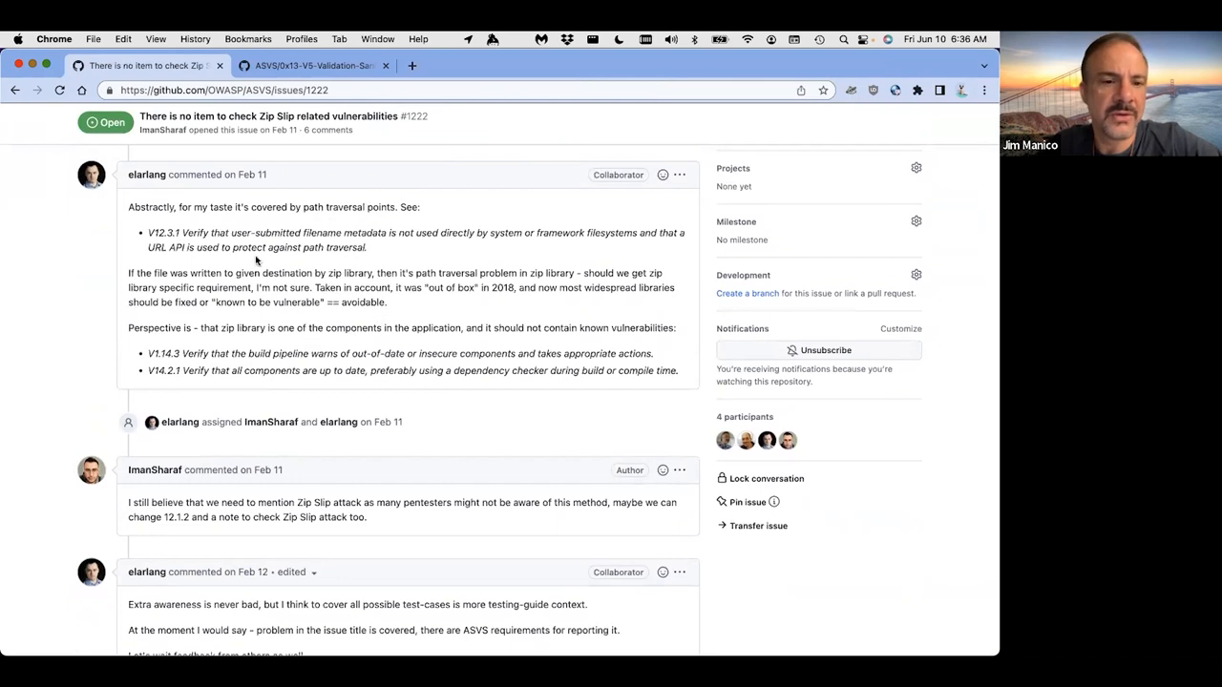
pyautogui.moveTo(273, 246)
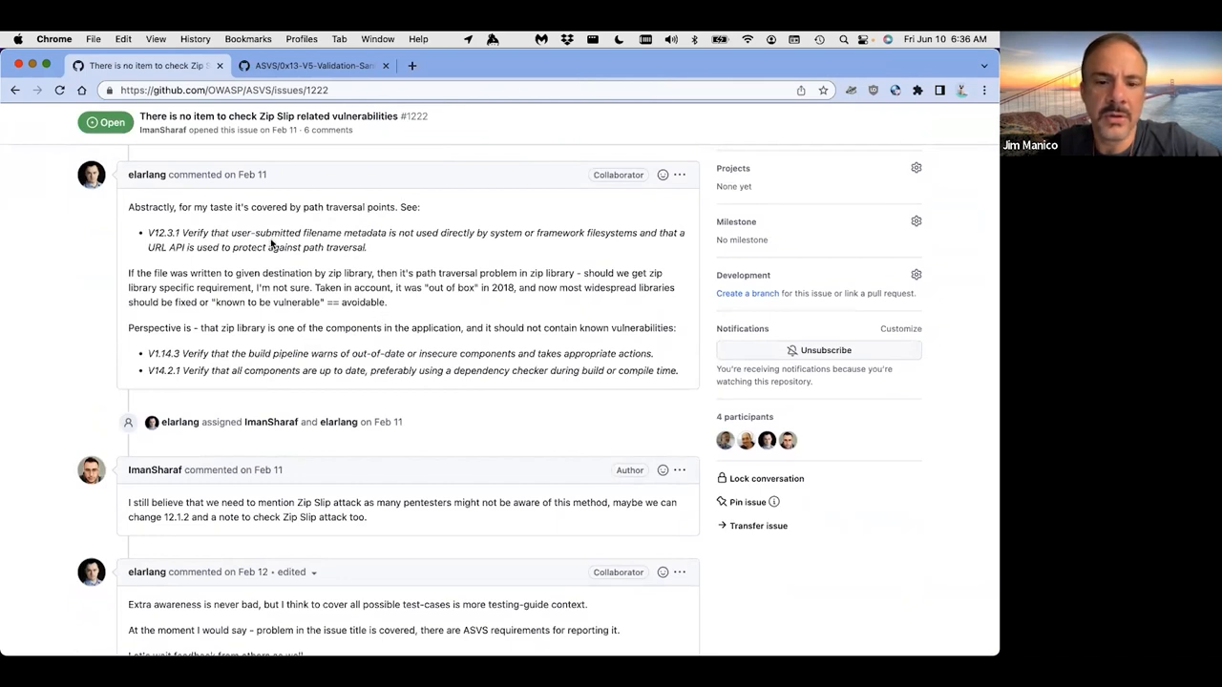
pyautogui.scroll(-3)
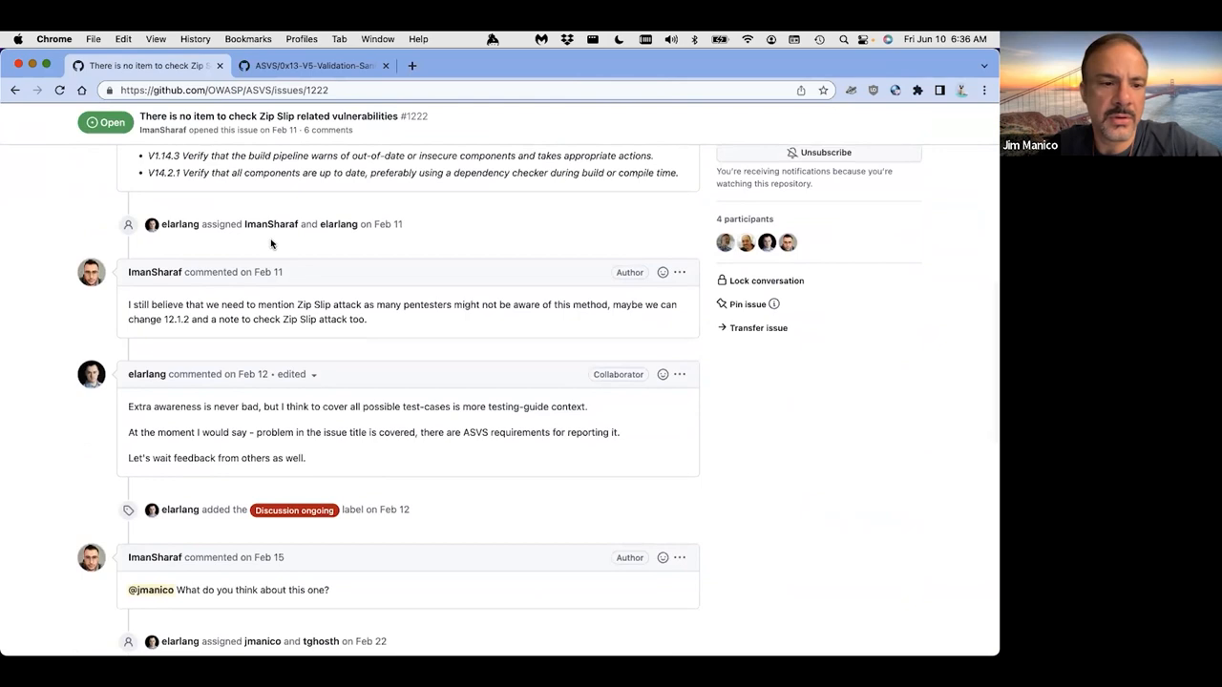
pyautogui.scroll(-3)
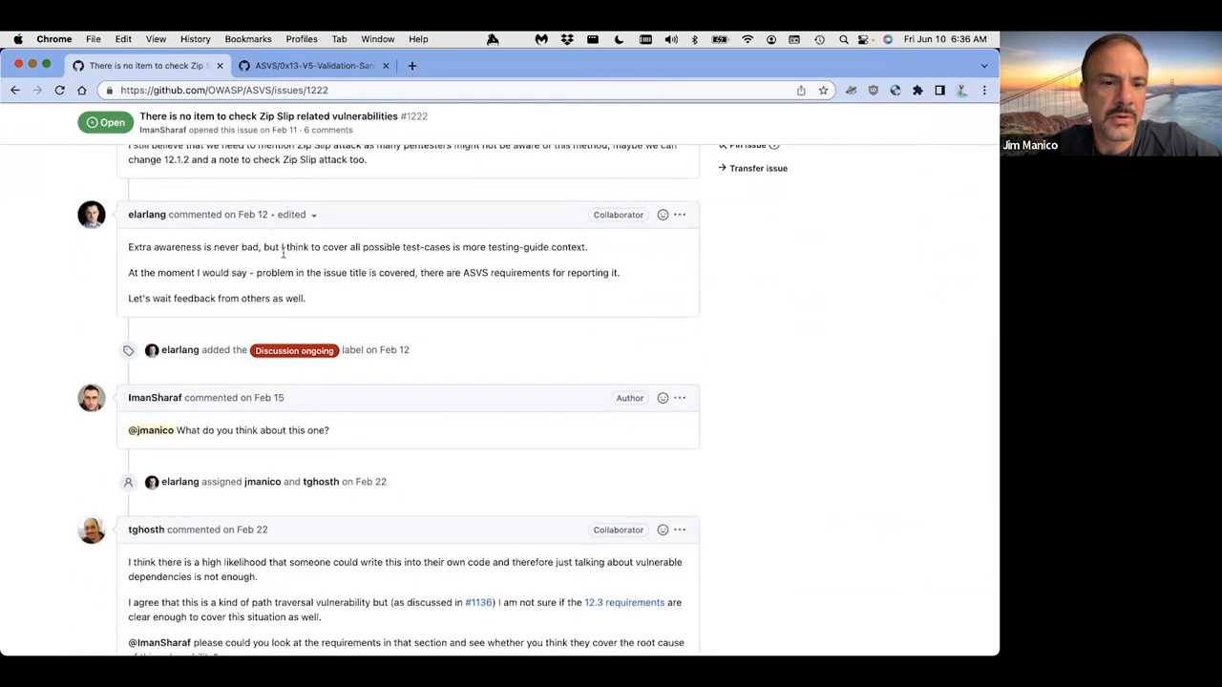
pyautogui.moveTo(308, 283)
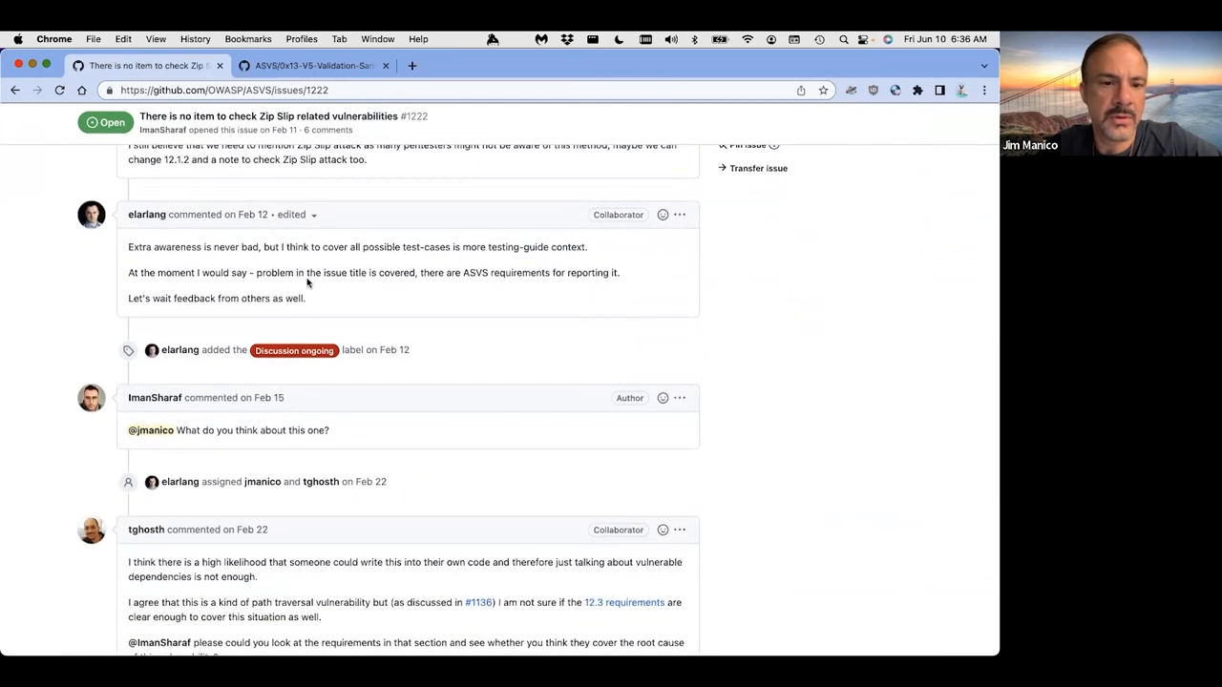
pyautogui.scroll(-3)
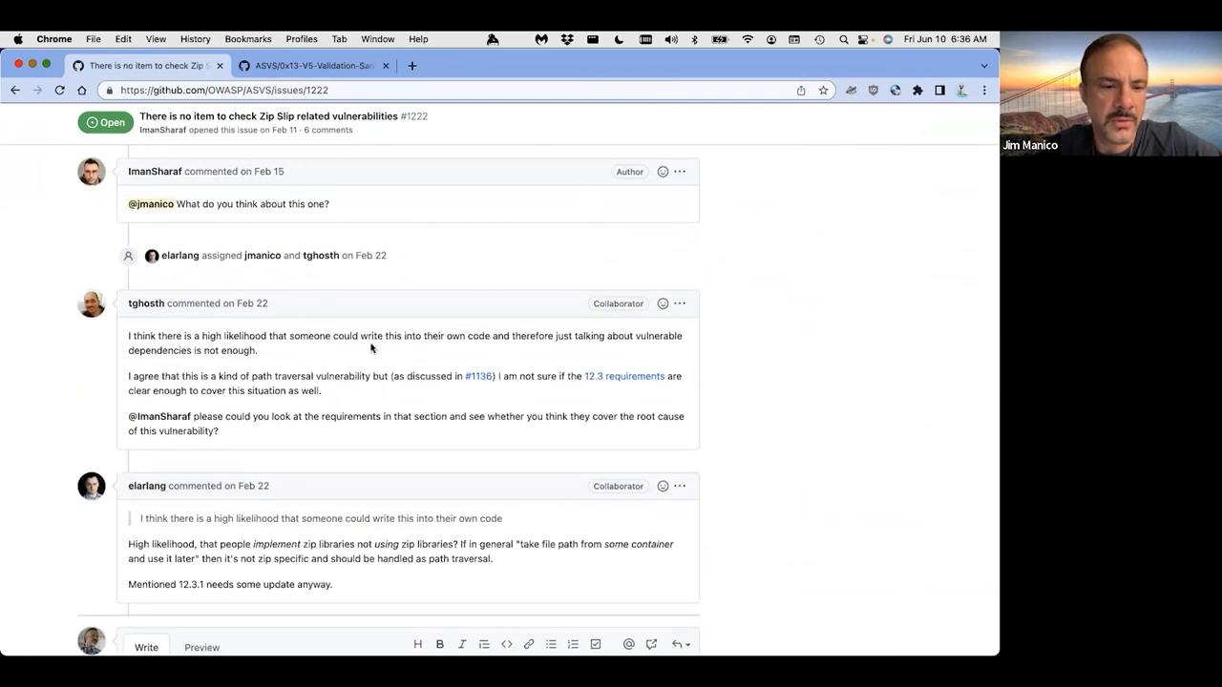
pyautogui.moveTo(381, 361)
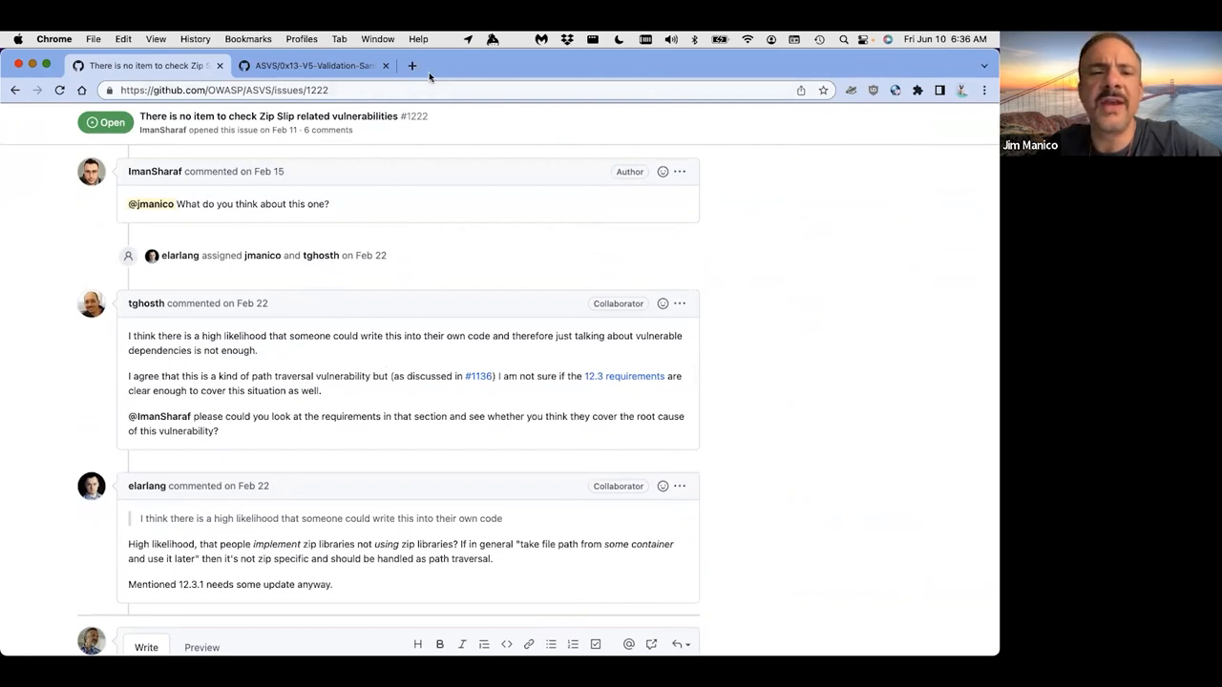
pyautogui.moveTo(412, 65)
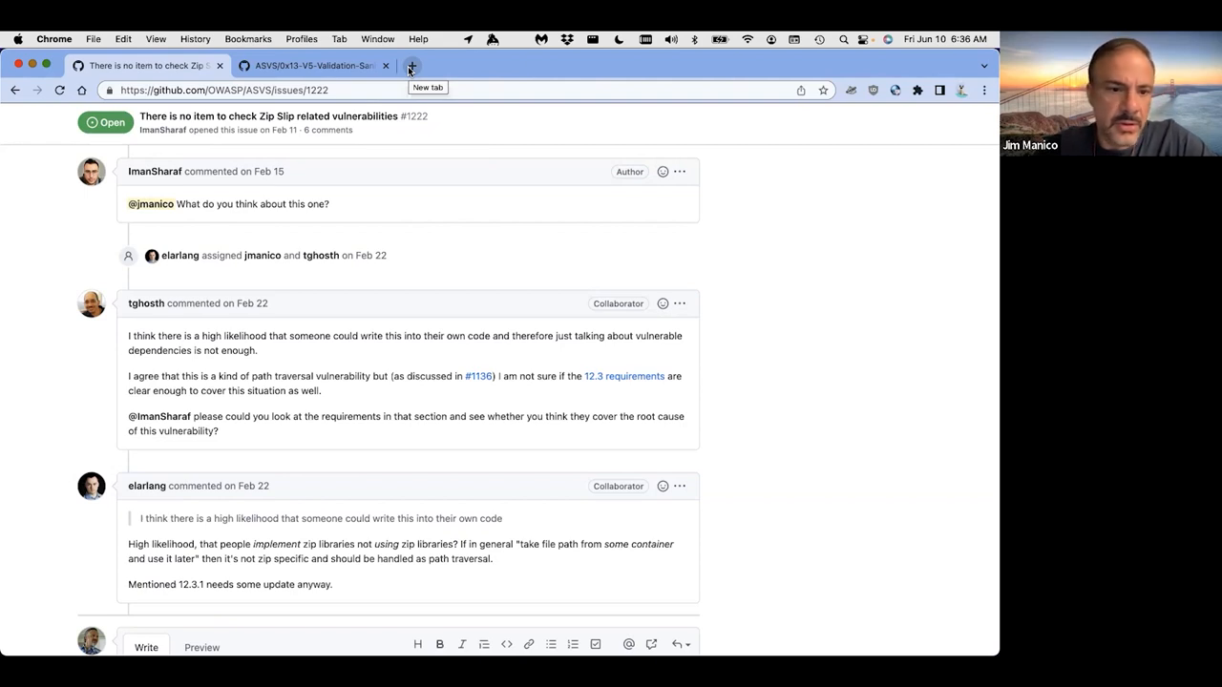
pyautogui.moveTo(462, 148)
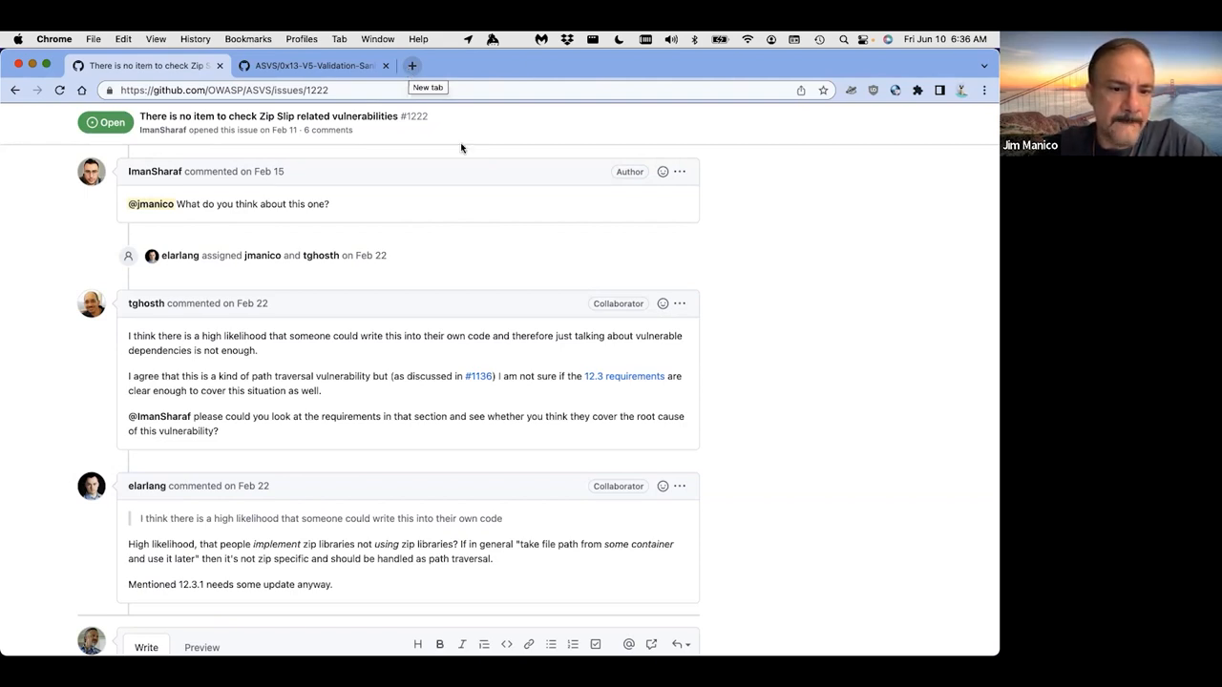
pyautogui.scroll(-3)
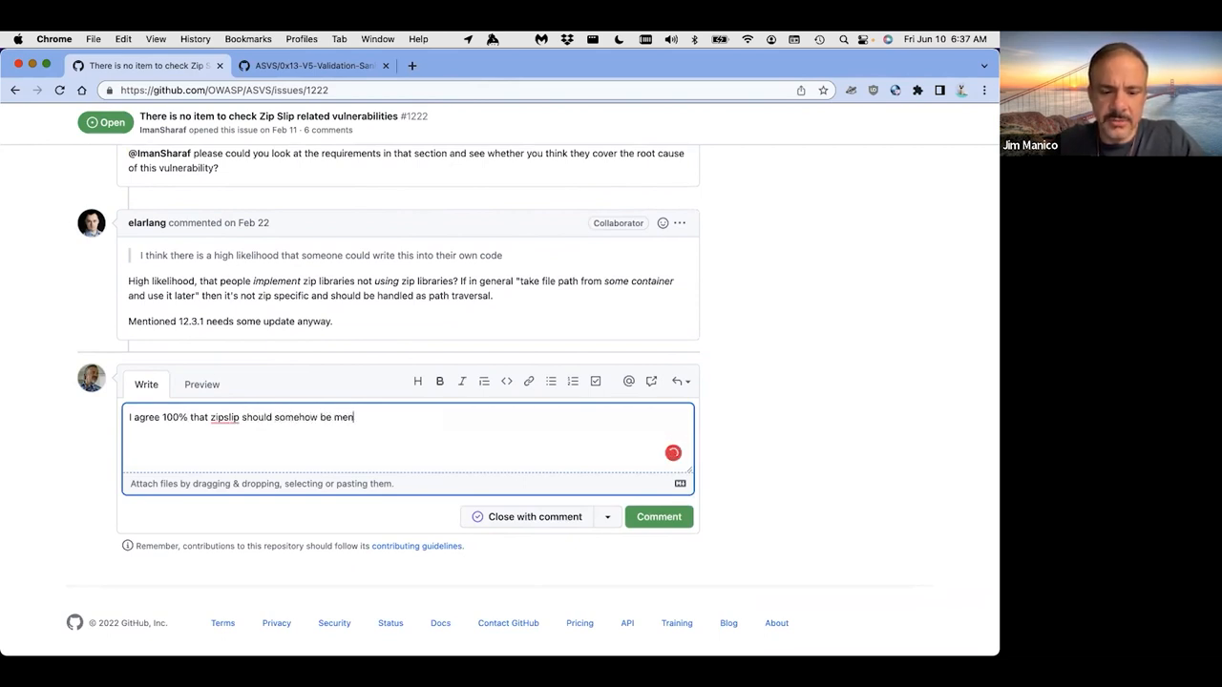
# Step: Draft a reply saying Zip Slip is not a path traversal mistake but a library-updating problem
pyautogui.write('tioned. This is not')
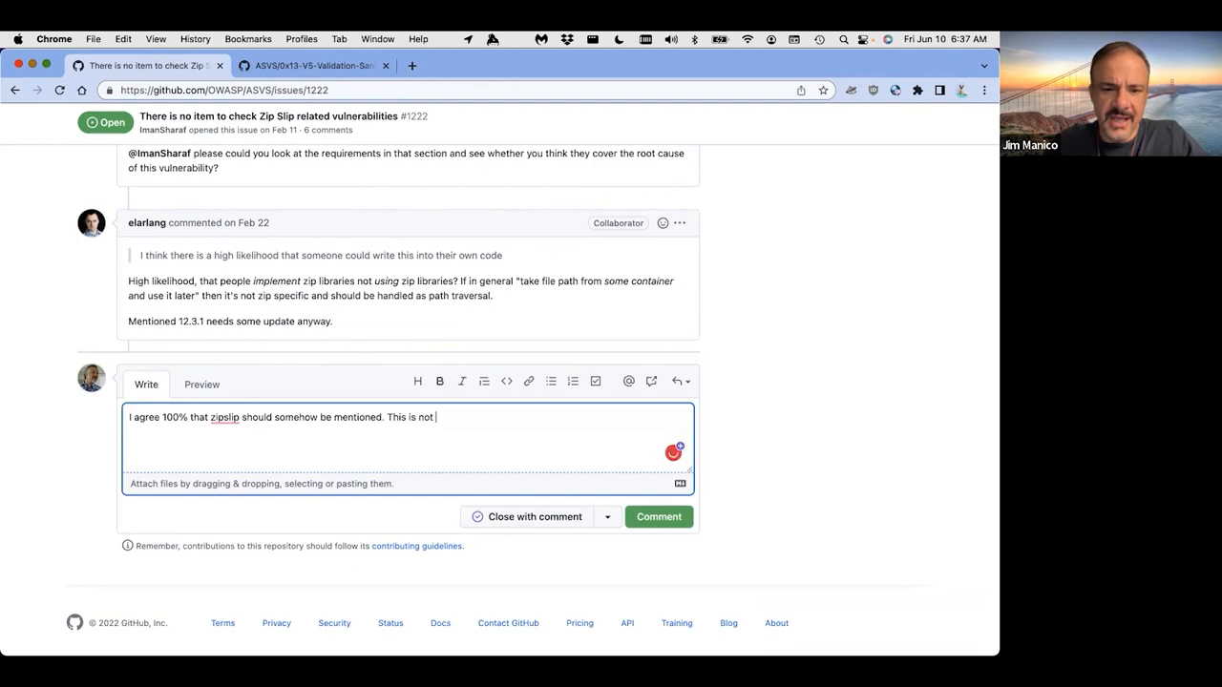
pyautogui.write('path traversal due to dev')
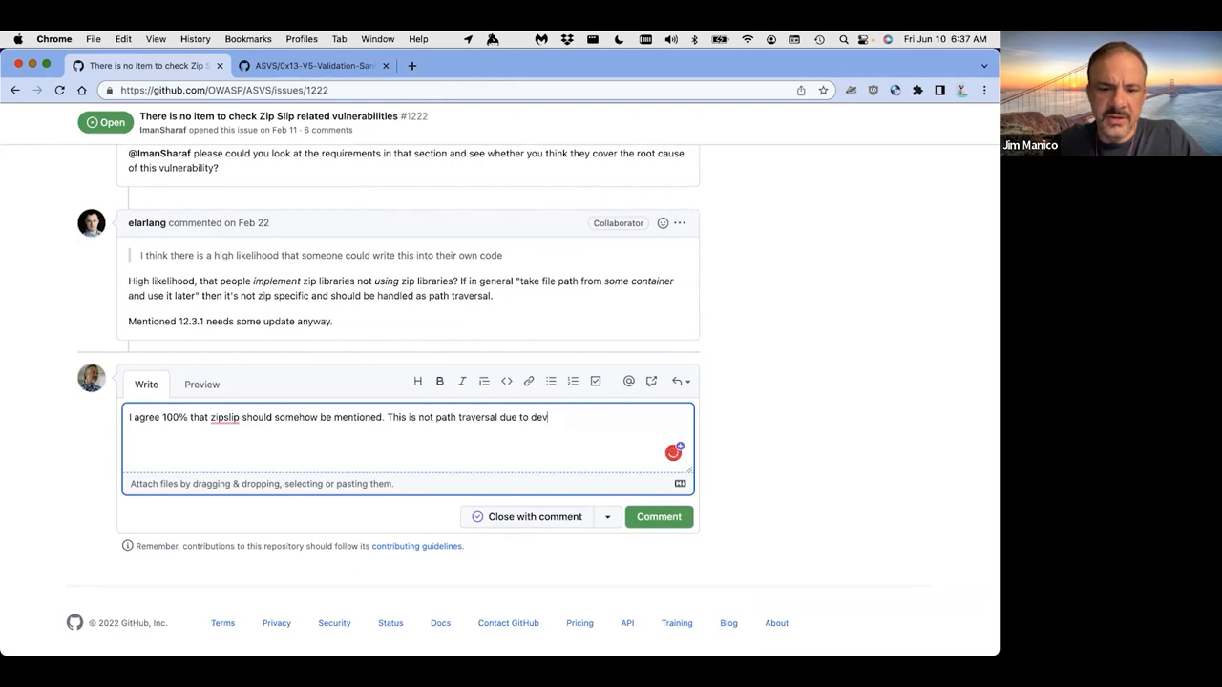
pyautogui.write('mistake per sa')
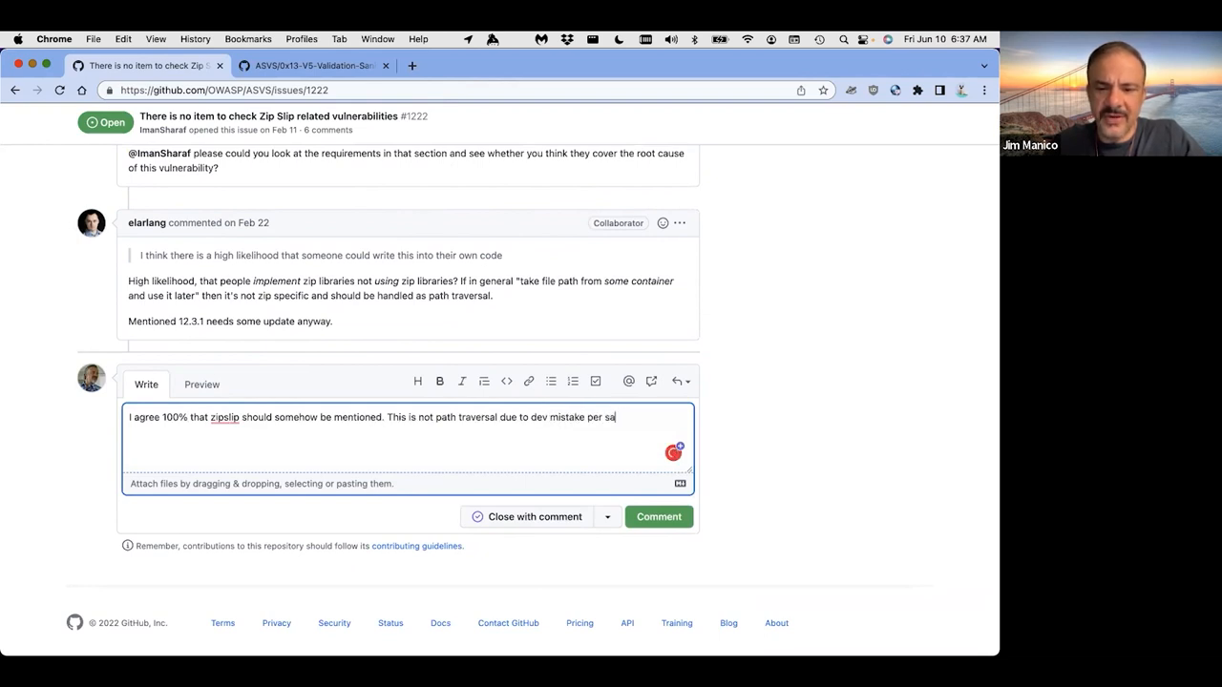
pyautogui.write("y, it's a problem with updating librar")
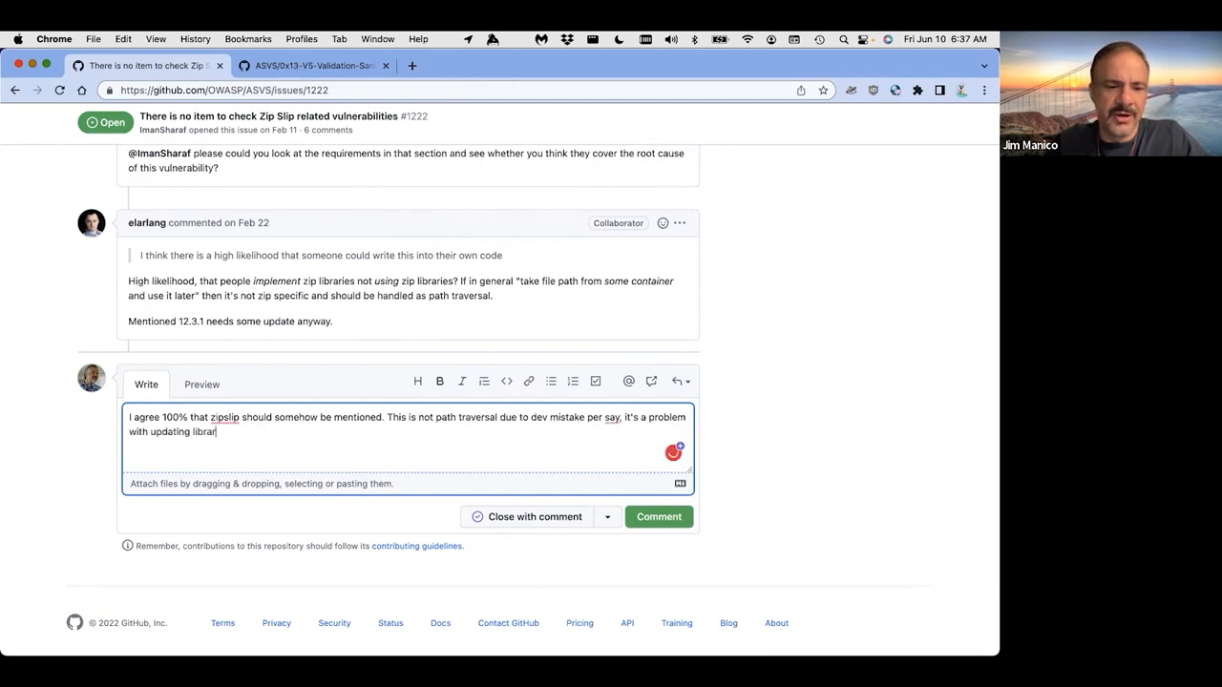
pyautogui.click(311, 65)
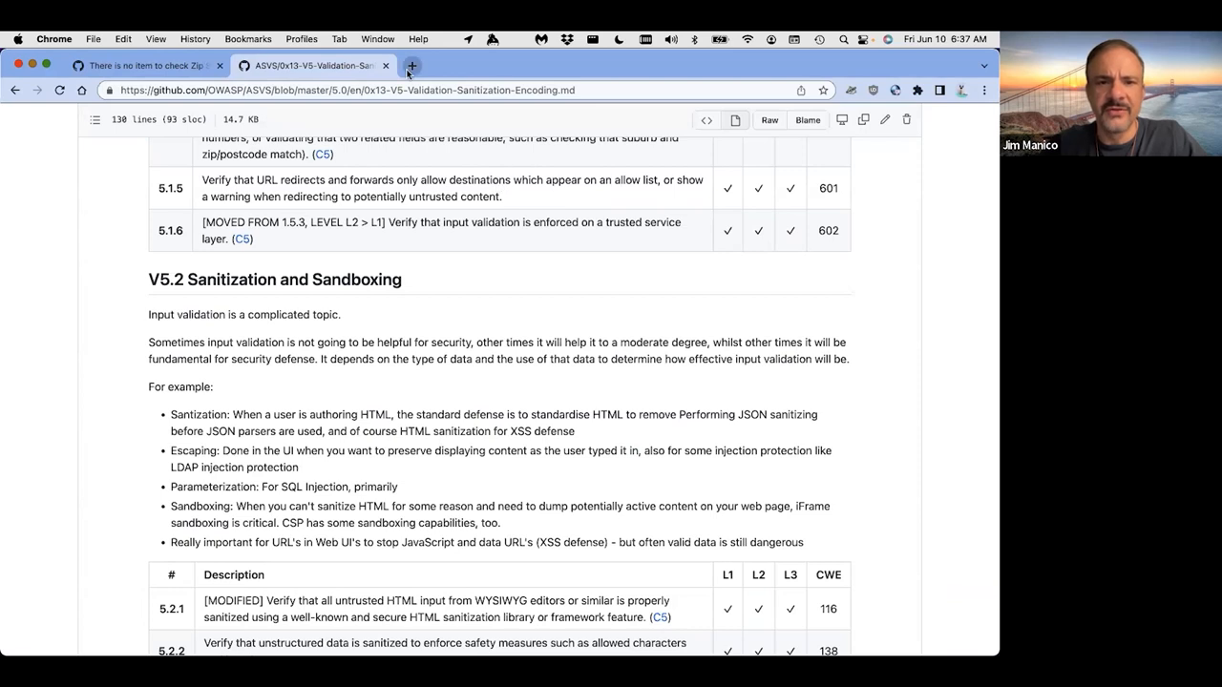
# Step: Read Snyk's Zip Slip article 'Are you Vulnerable?' section, then return to the ASVS V5 chapter
pyautogui.click(412, 65)
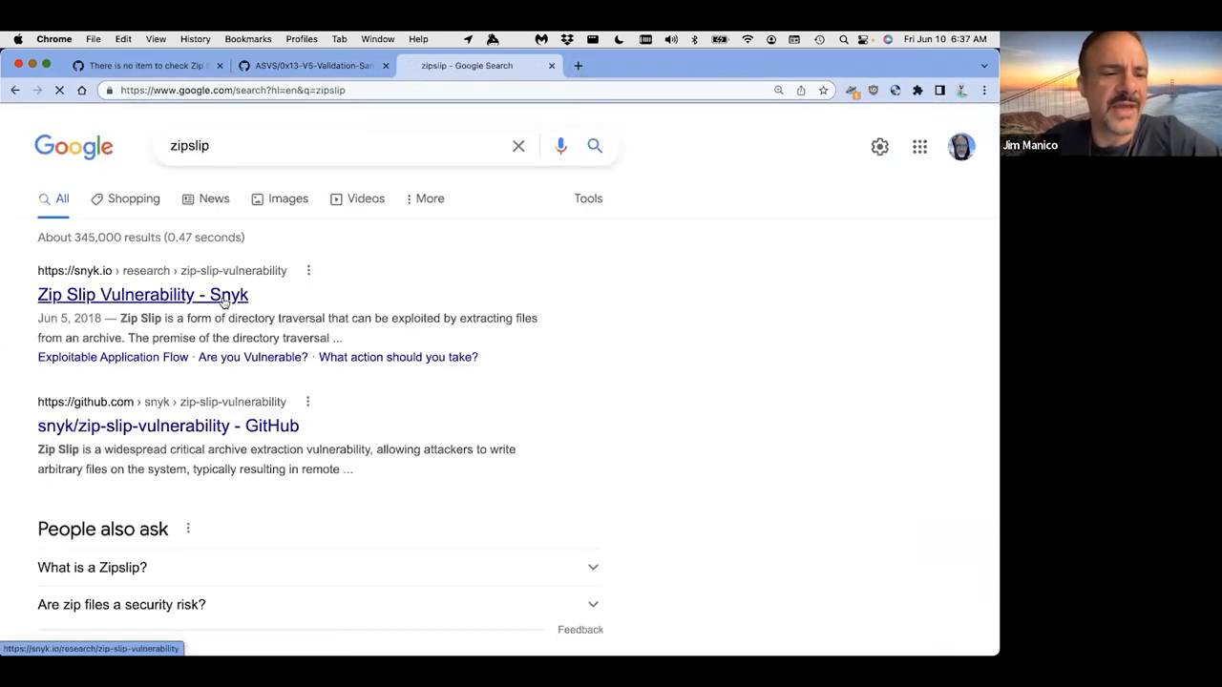
pyautogui.click(142, 294)
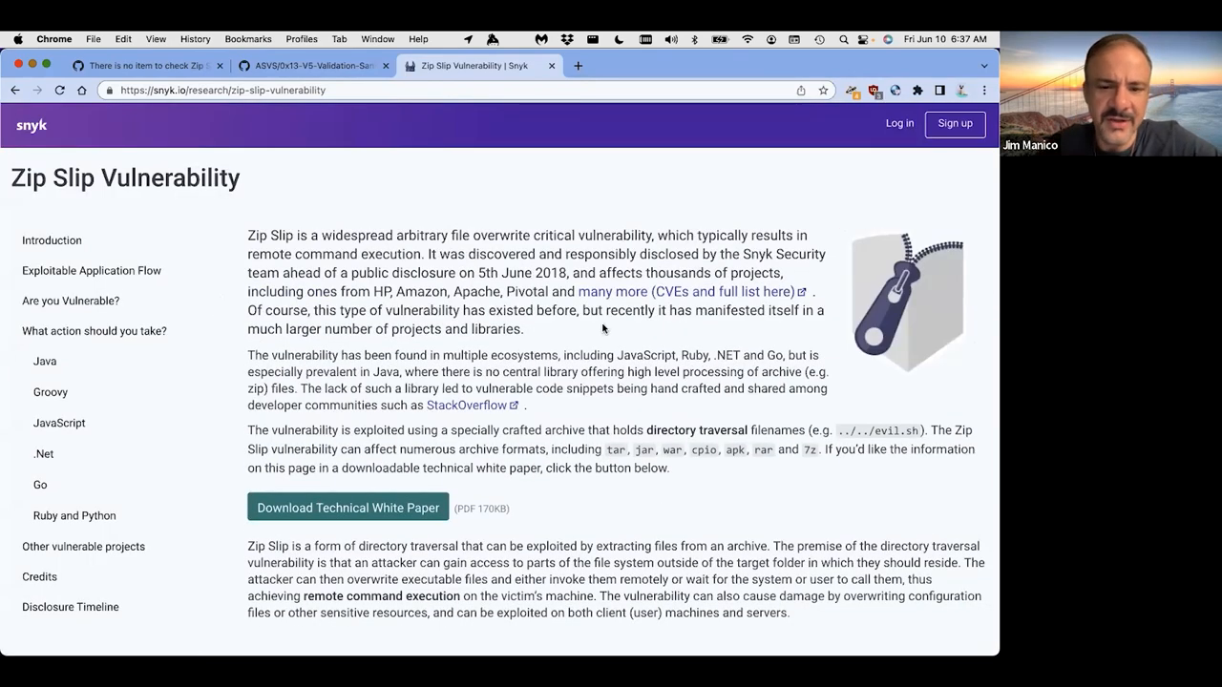
pyautogui.scroll(-3)
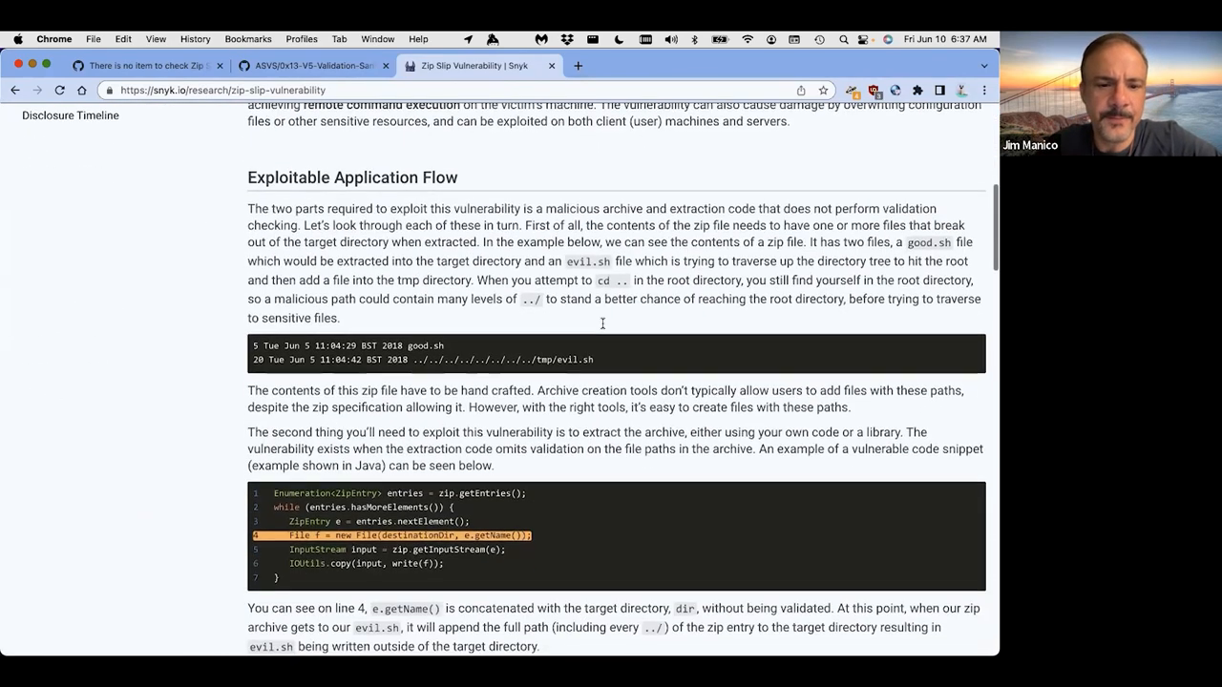
pyautogui.scroll(-3)
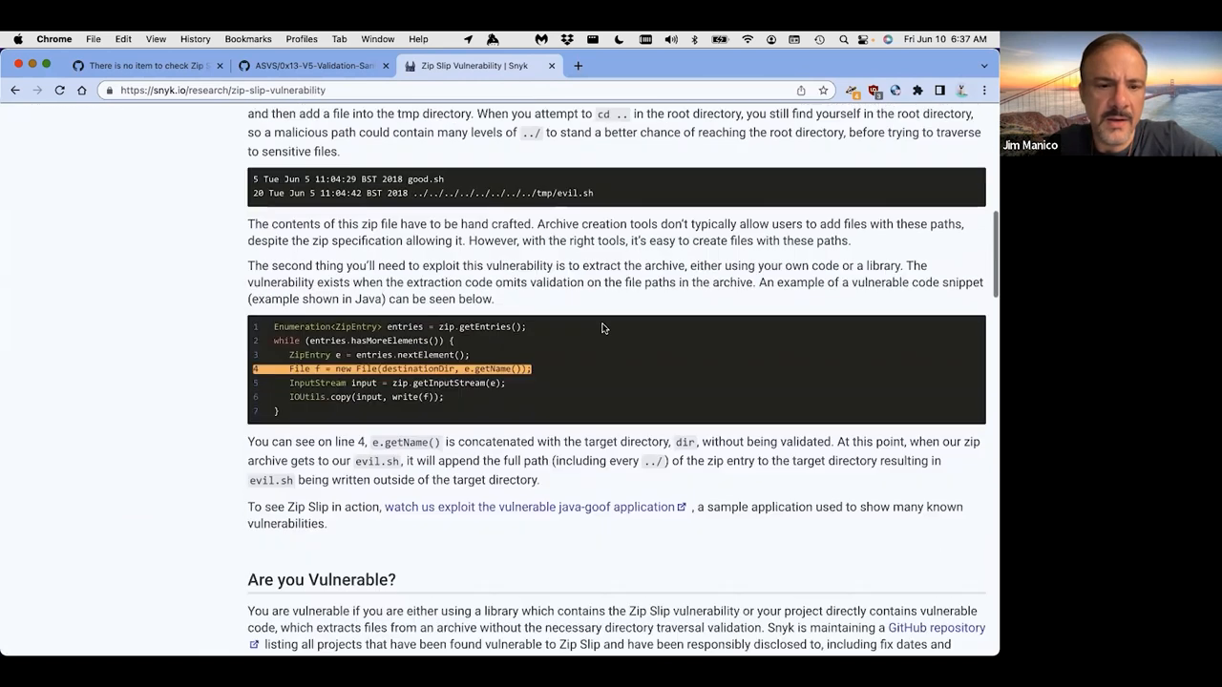
pyautogui.scroll(-3)
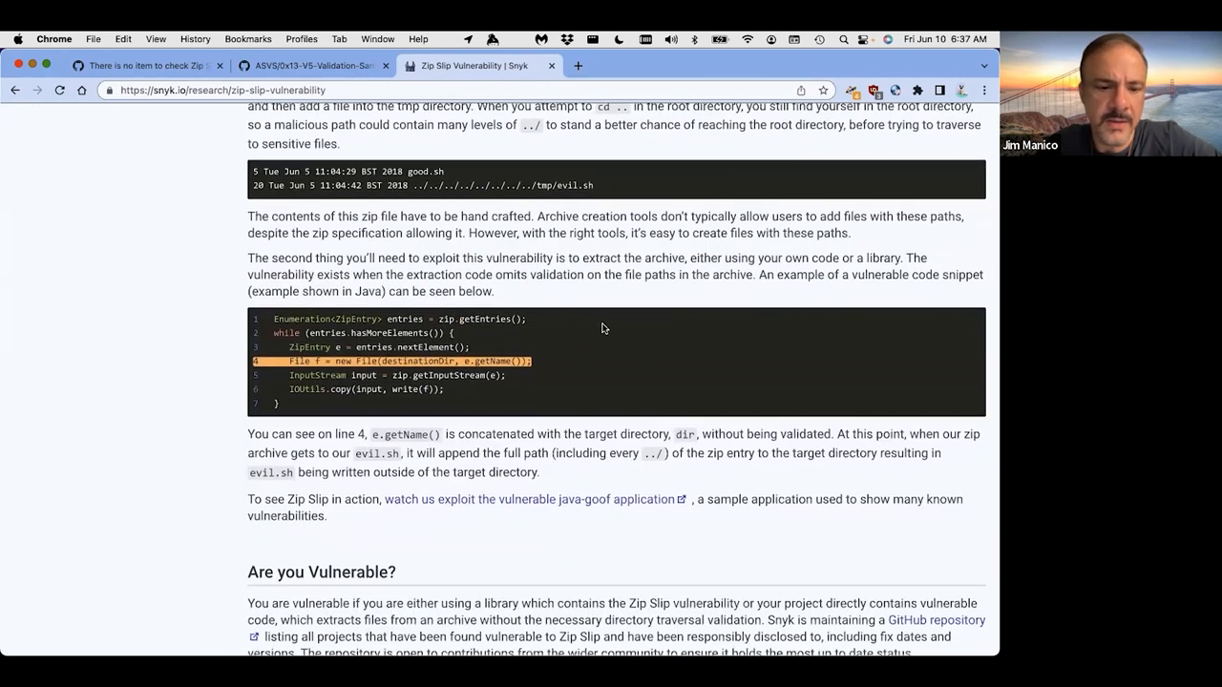
pyautogui.scroll(-3)
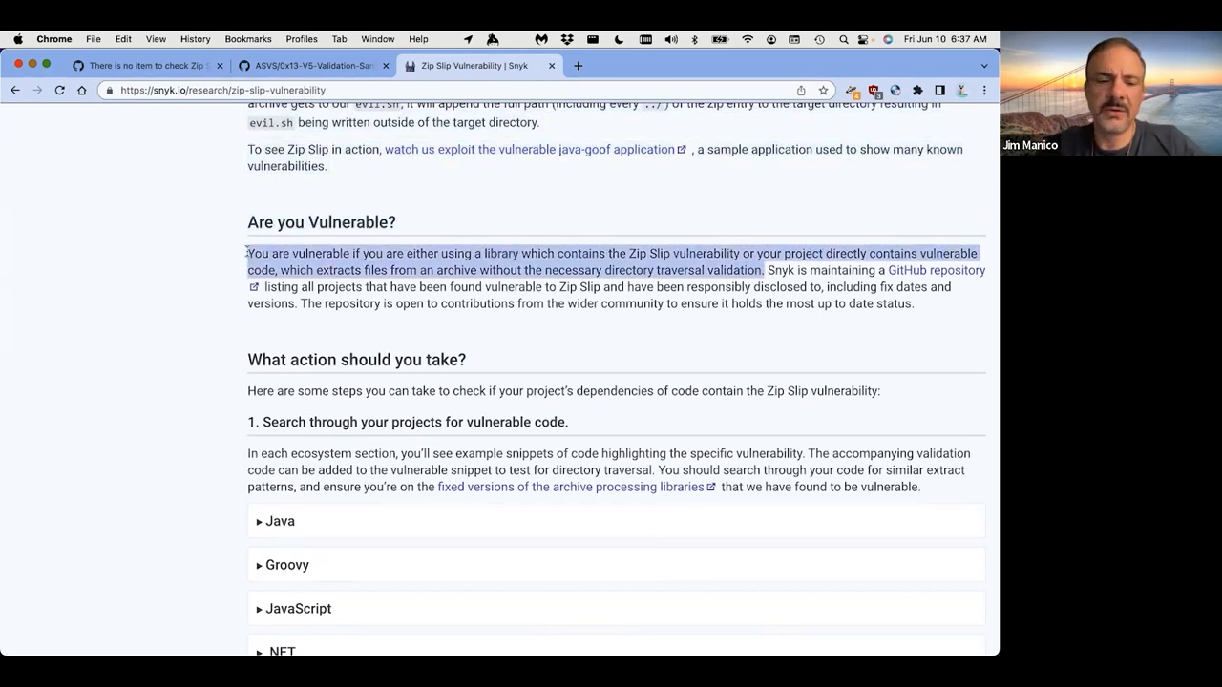
pyautogui.press('cmd+tab')
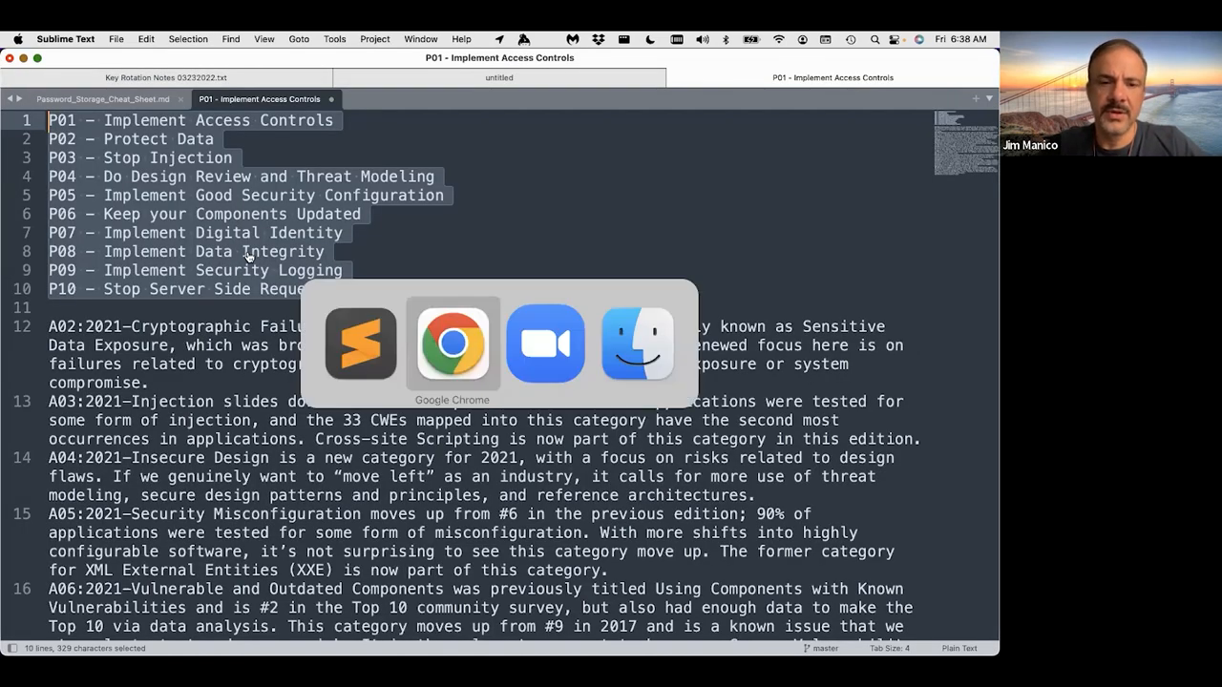
pyautogui.click(451, 343)
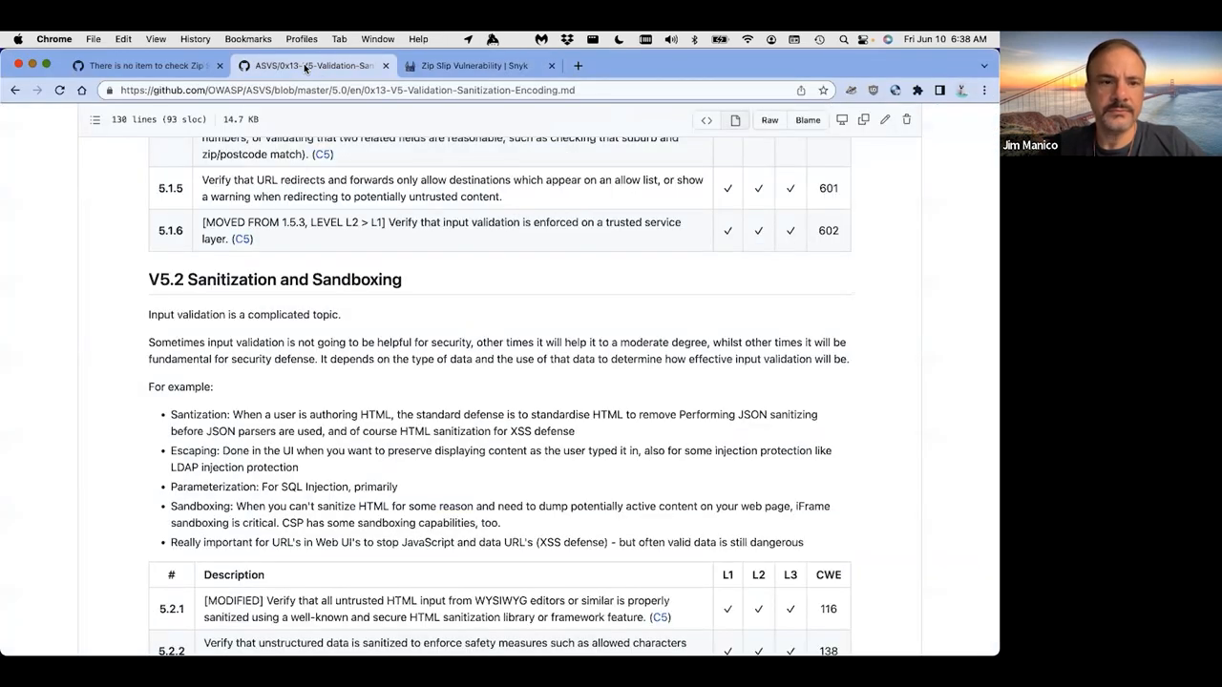
# Step: Accept the 'zip slip' spelling fix and rewrite the reply about developers not checking file paths
pyautogui.click(143, 64)
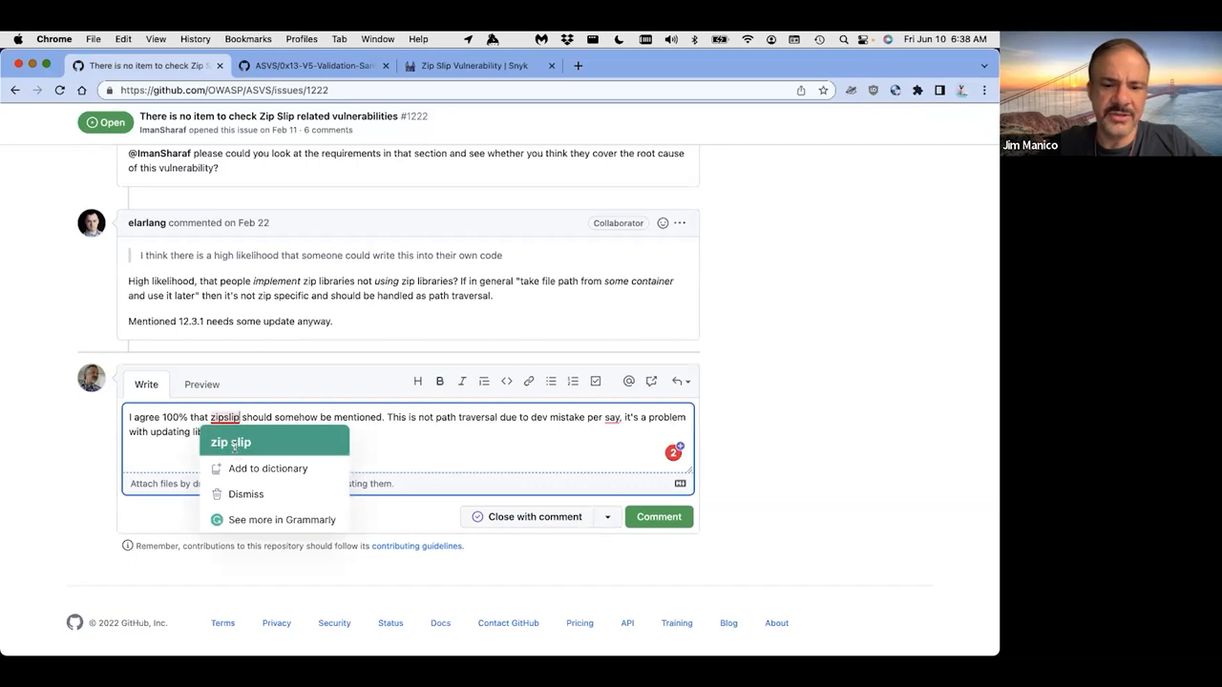
pyautogui.click(230, 442)
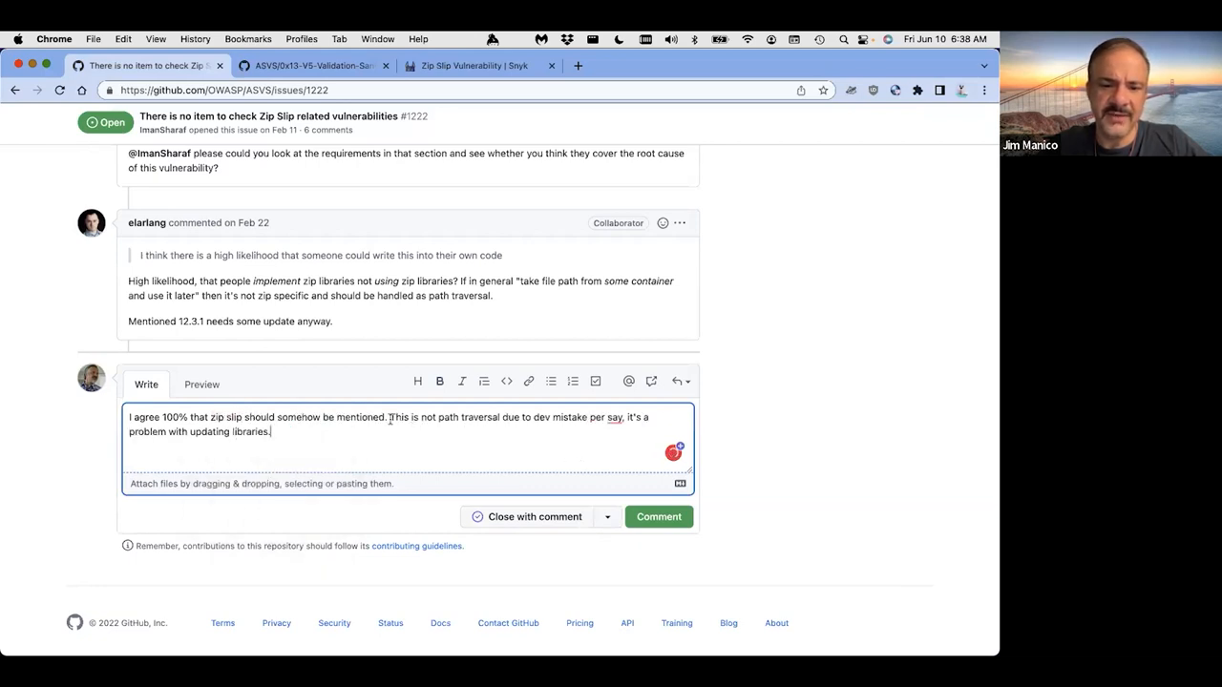
pyautogui.write('Tw')
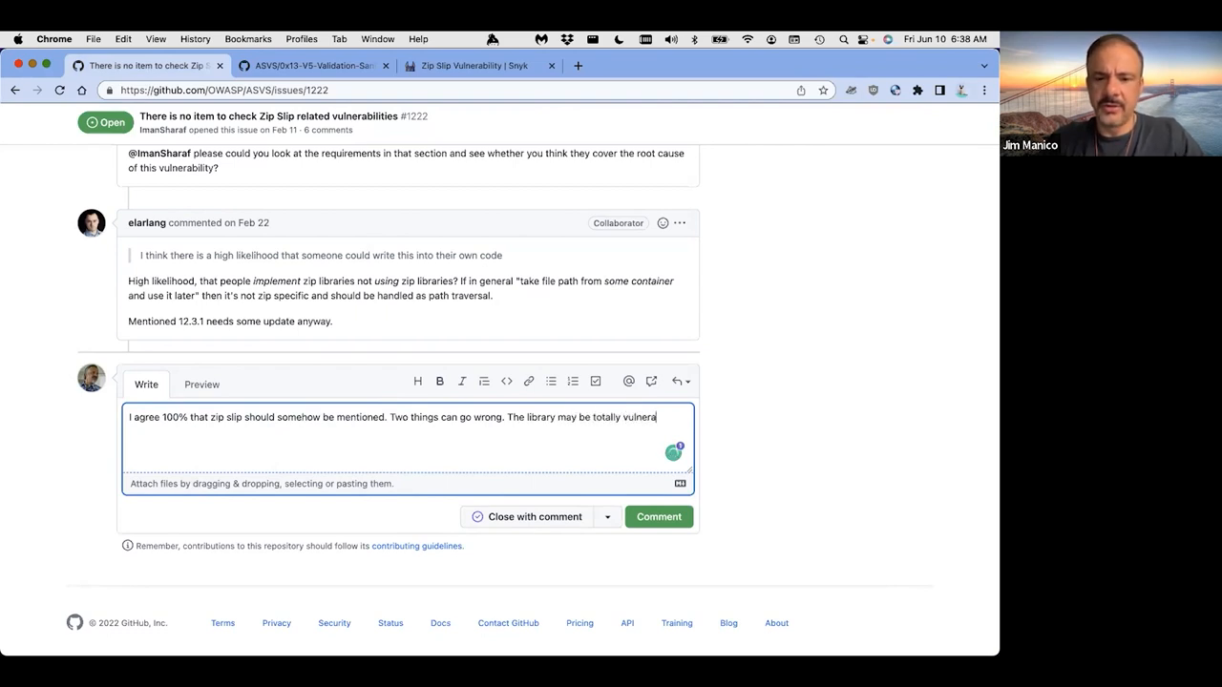
pyautogui.write('ble and the developer')
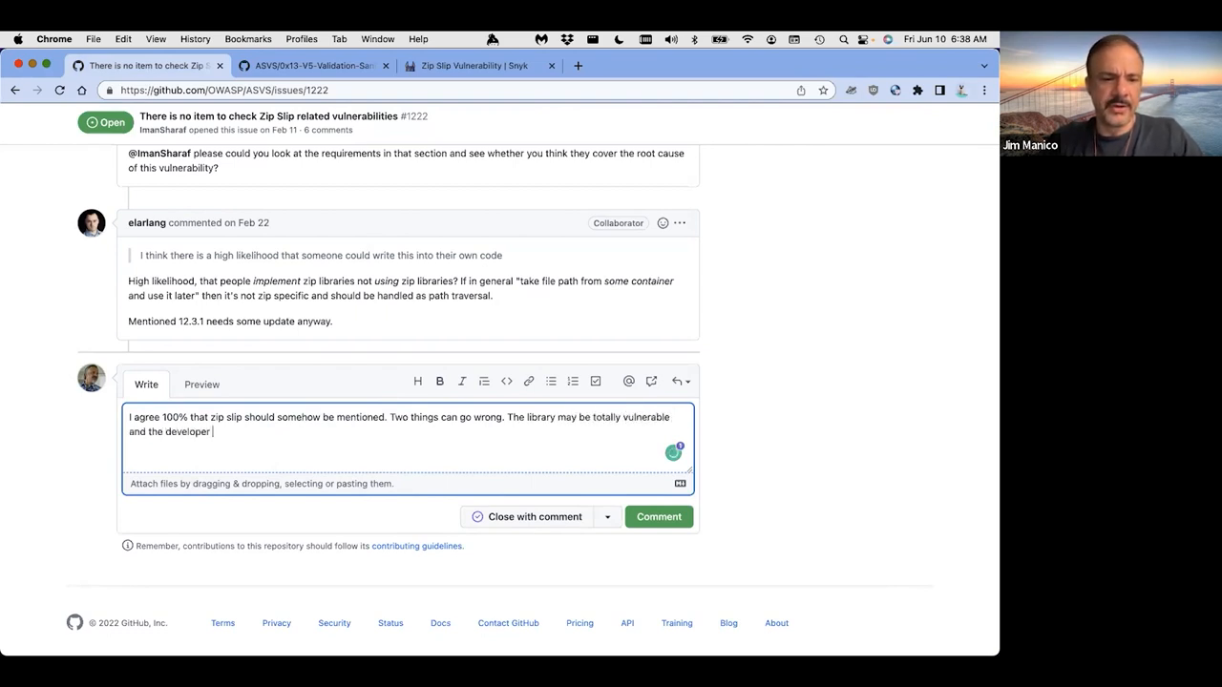
pyautogui.write('may not be c')
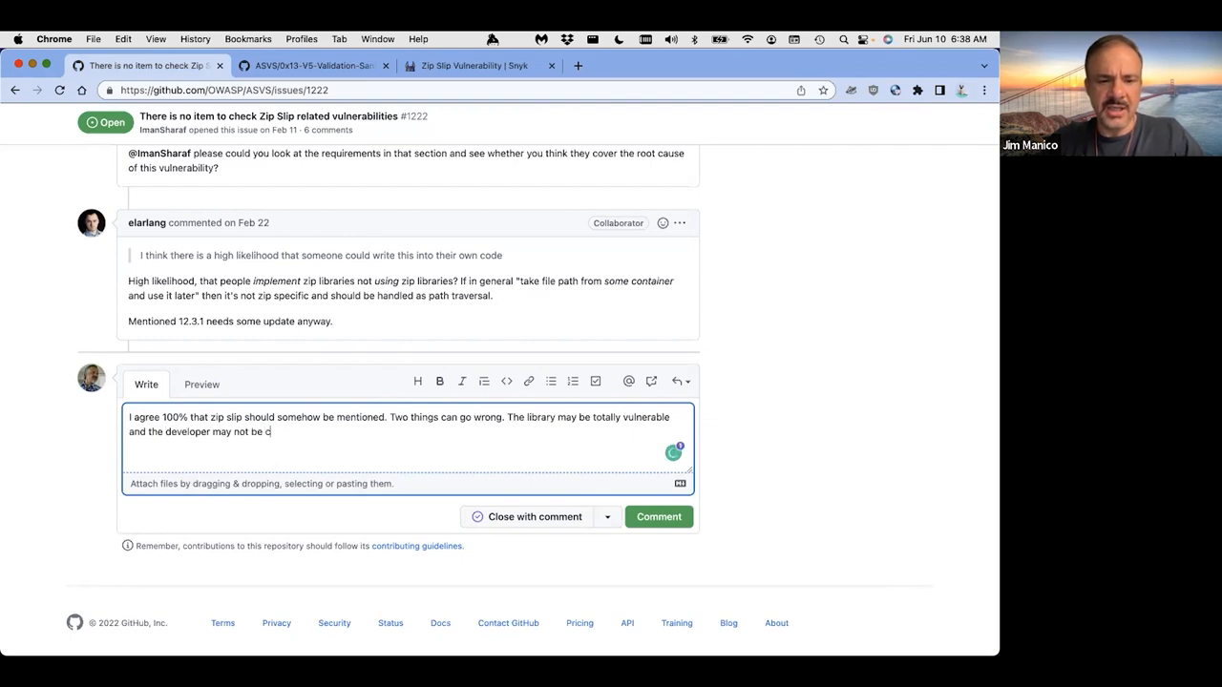
pyautogui.write('hecking for this path traversal. For exa')
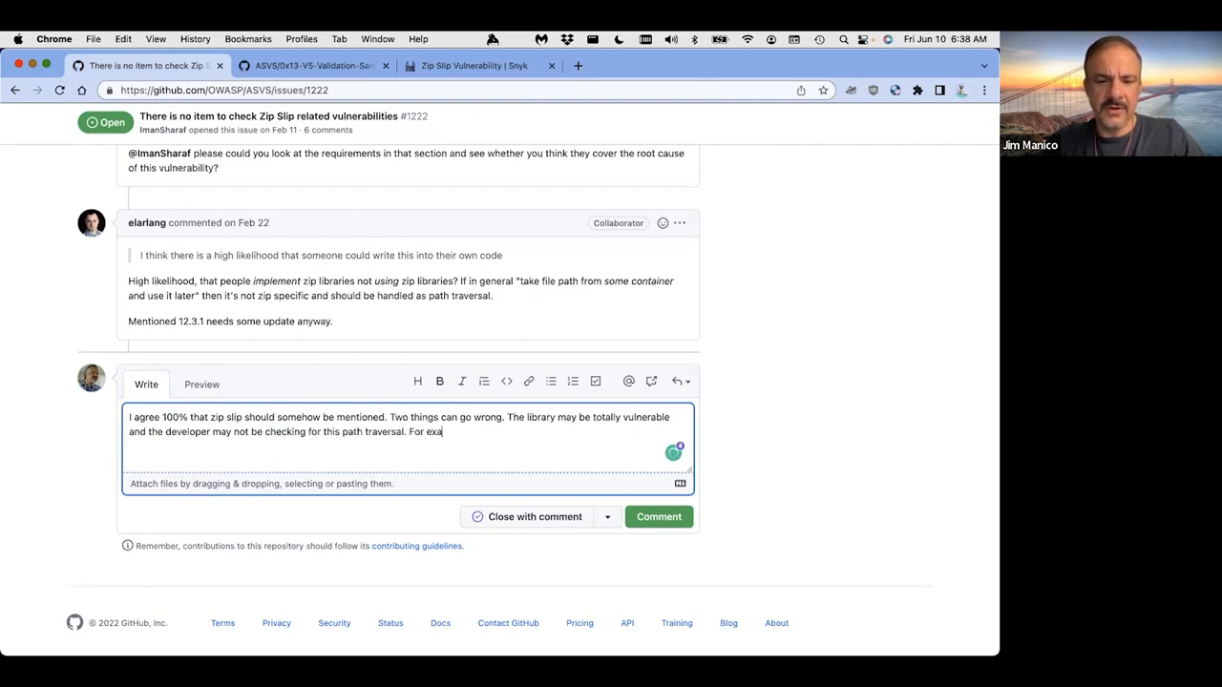
# Step: Finish the reply about unzipping uploads into staging directories with OS-level limits, and post it
pyautogui.write('mple, I typically')
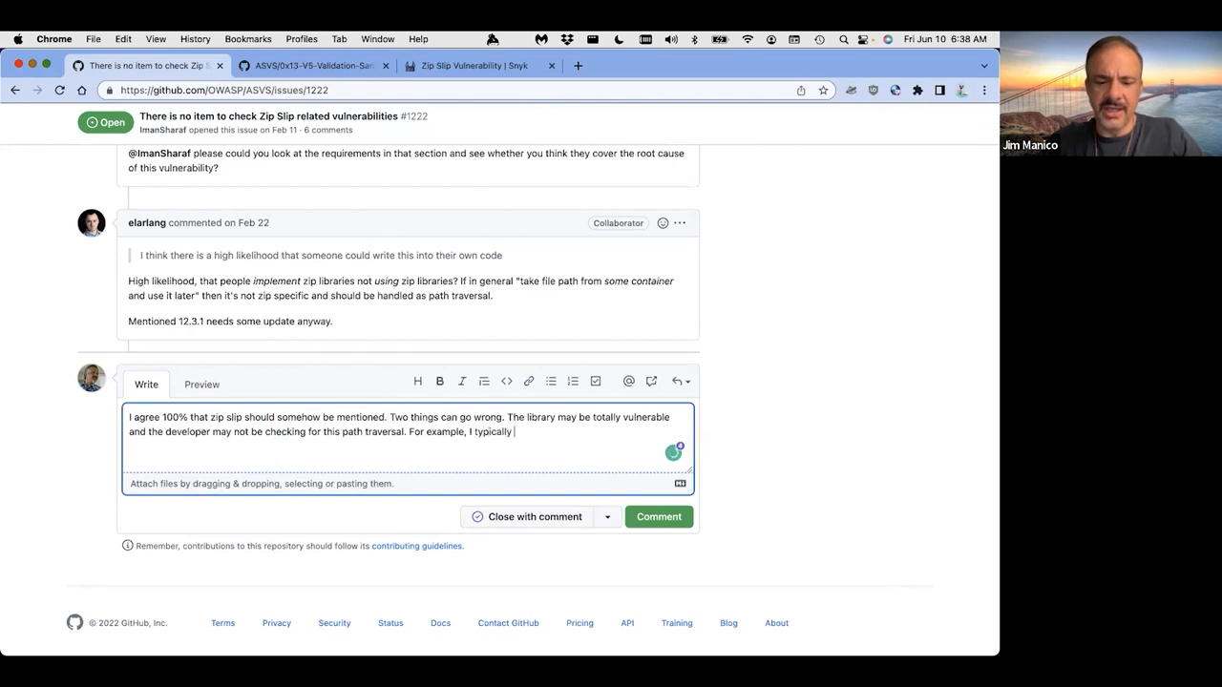
pyautogui.write('unzip uploaded files into a')
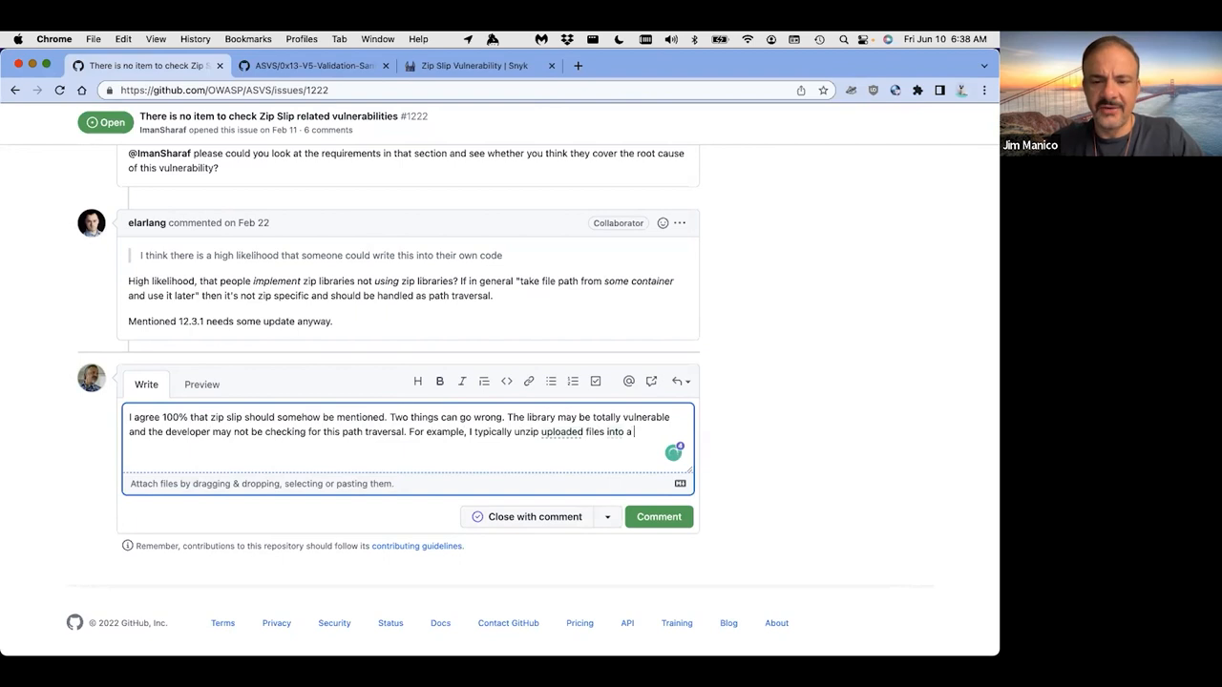
pyautogui.write('staging directions')
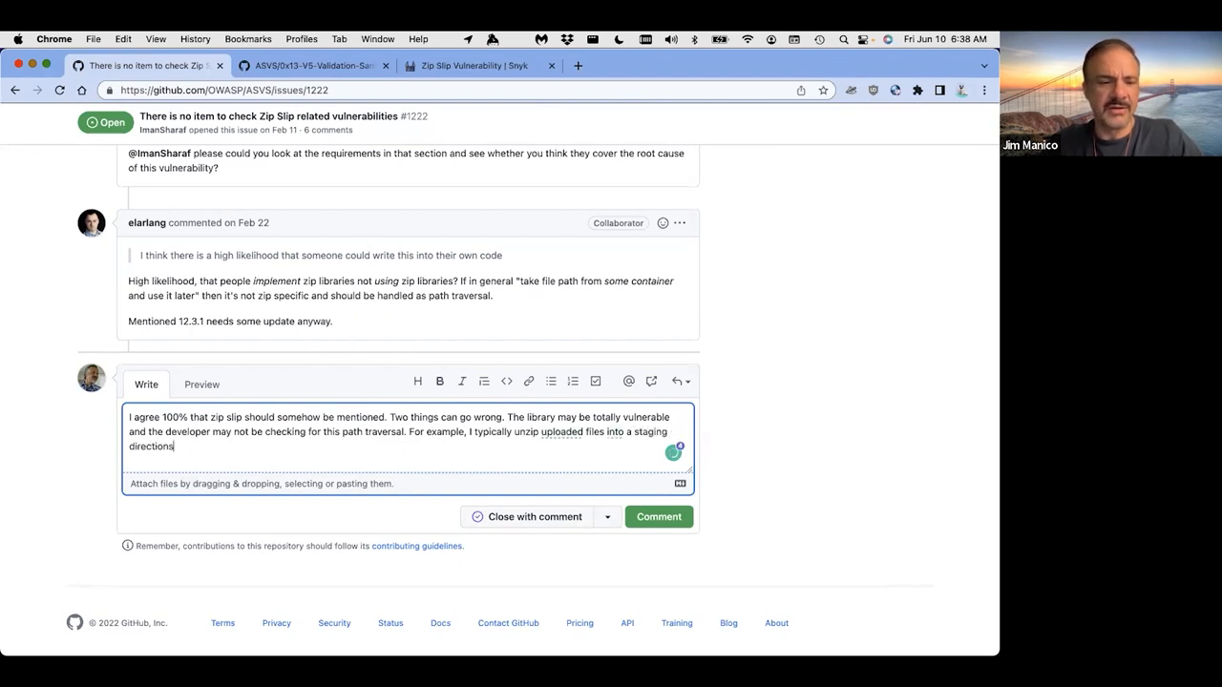
pyautogui.write('with')
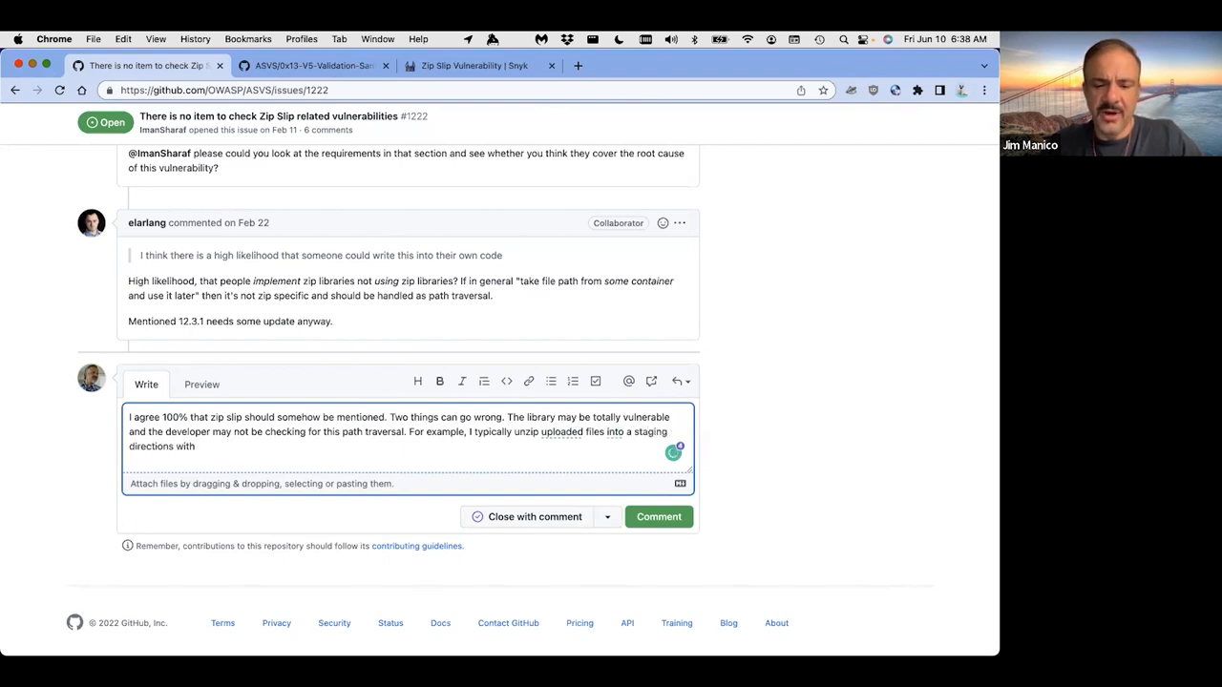
pyautogui.write('OS level limiots....')
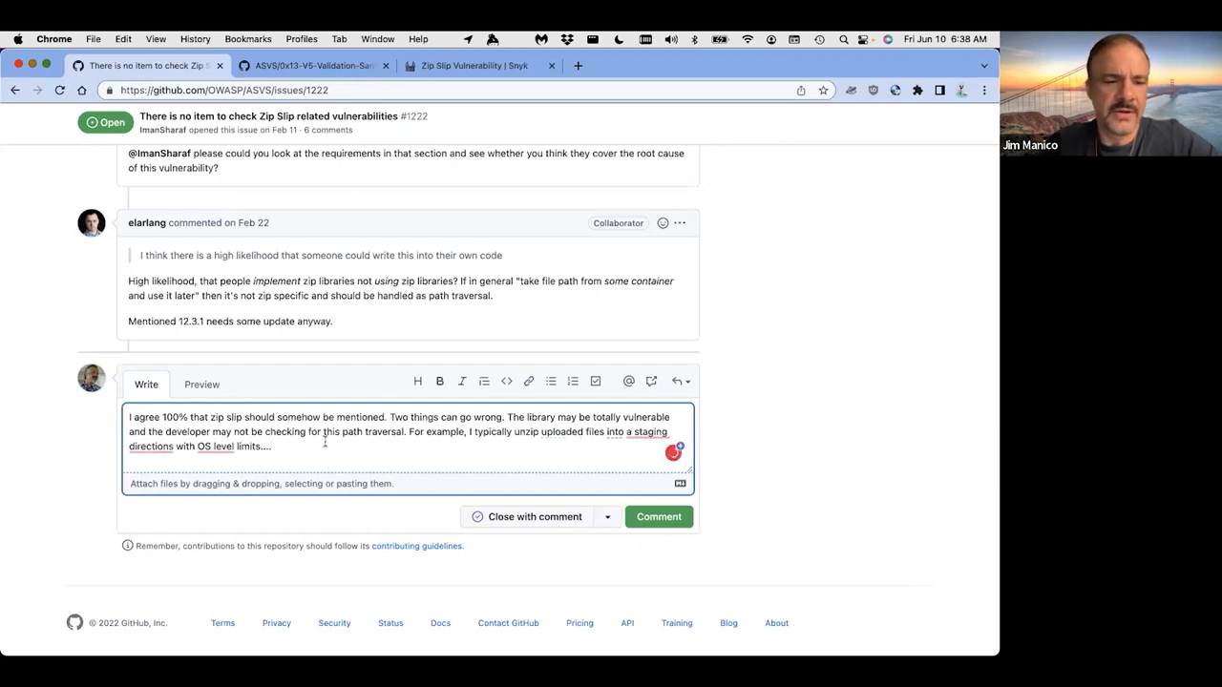
pyautogui.click(150, 447)
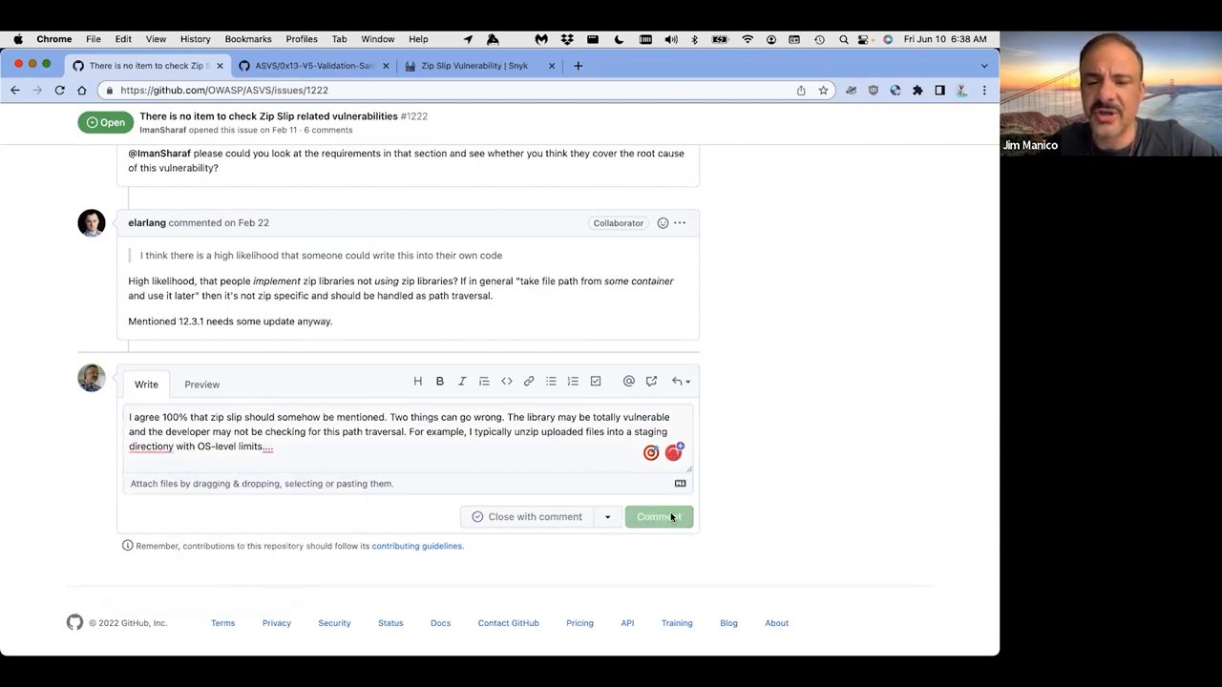
pyautogui.click(657, 517)
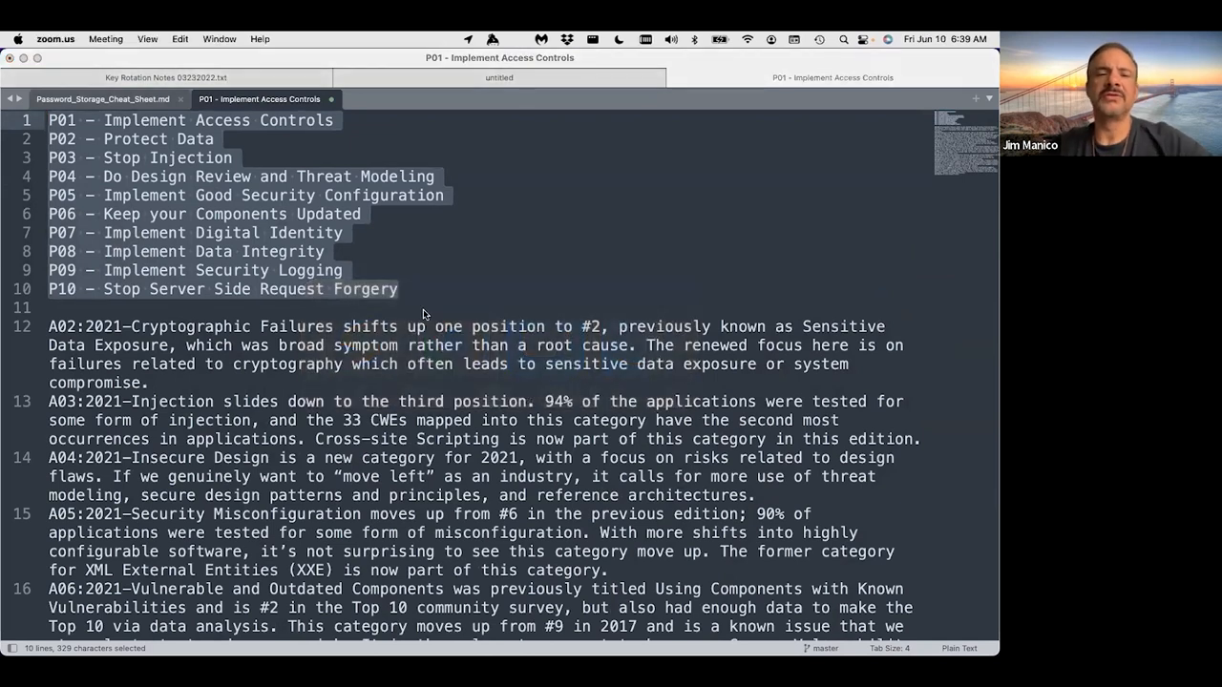
# Step: Bring the Sublime Text notes with the P01–P10 Proactive Controls list to the front
pyautogui.click(219, 39)
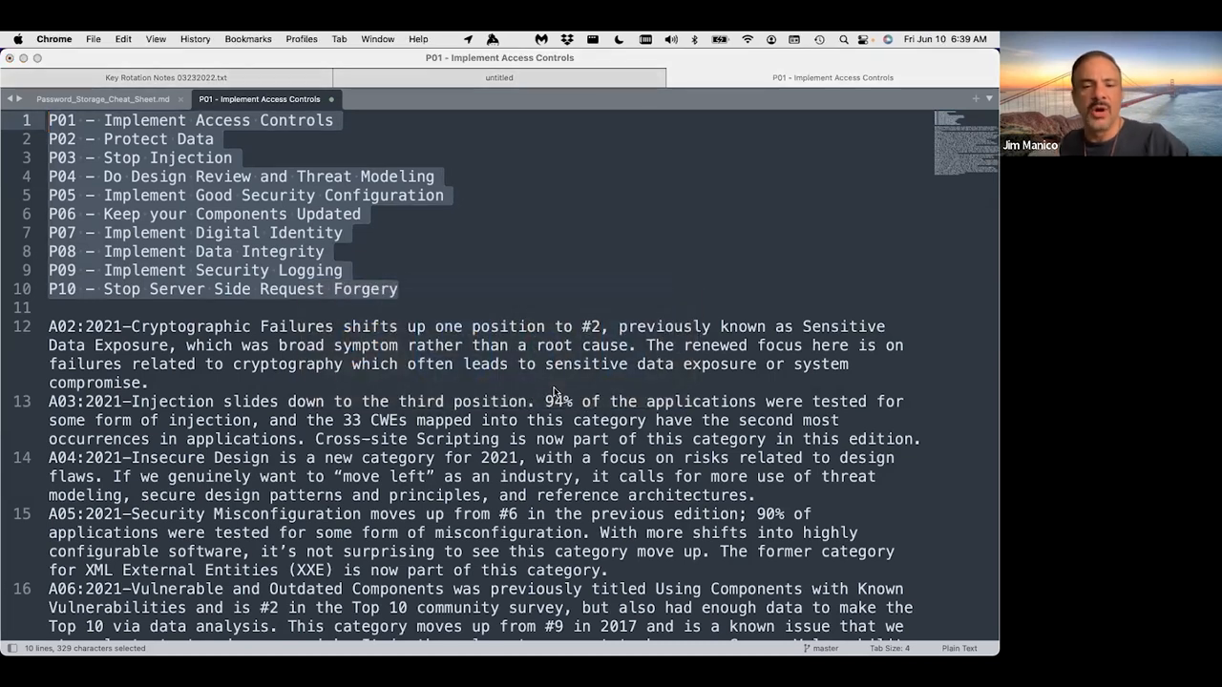
pyautogui.click(377, 39)
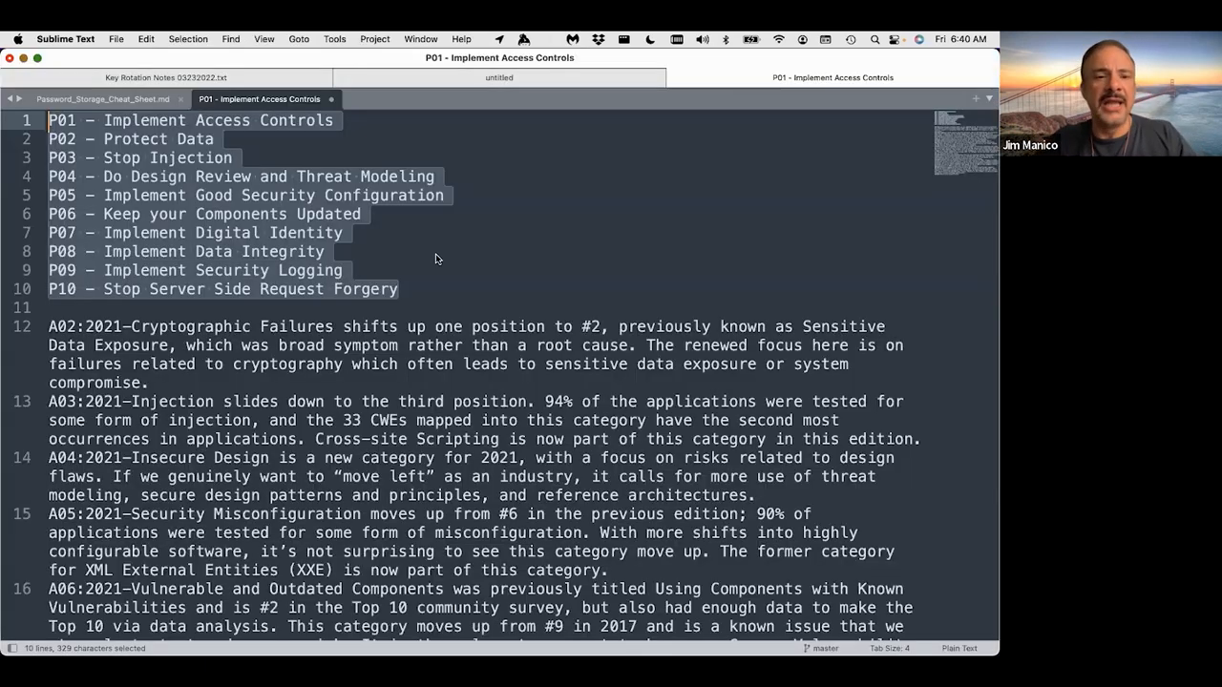
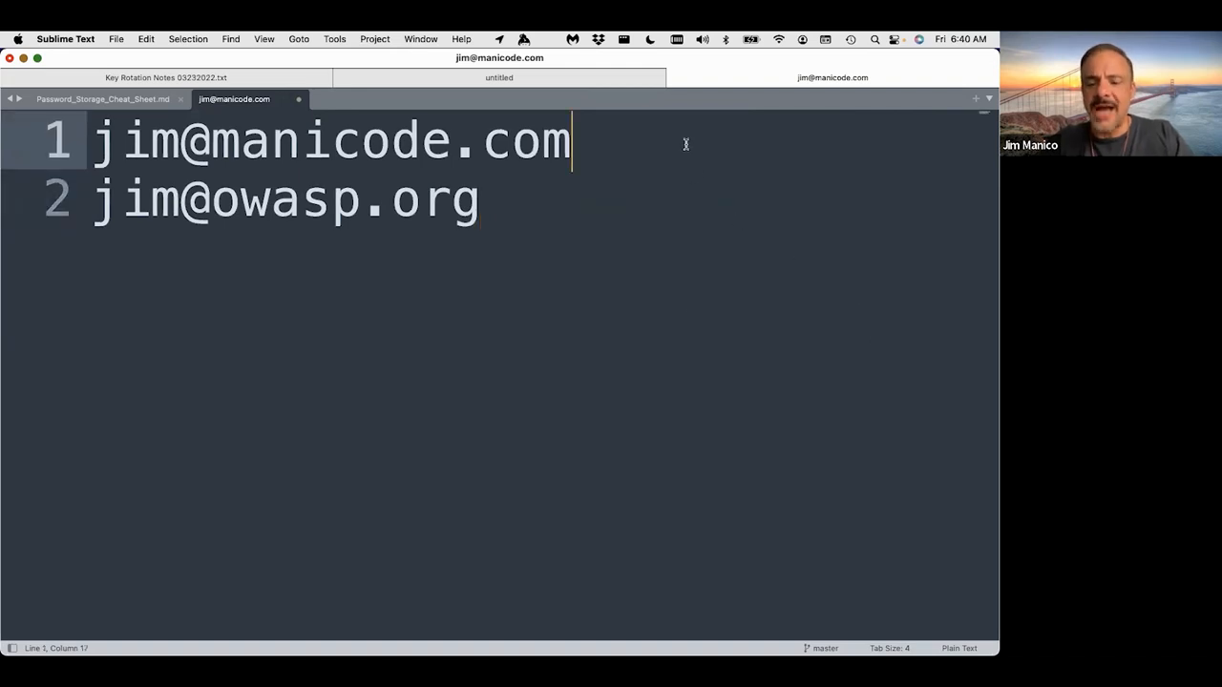
# Step: Type two owasp.org email addresses and mark the first with a '<-' arrow
pyautogui.write('<-')
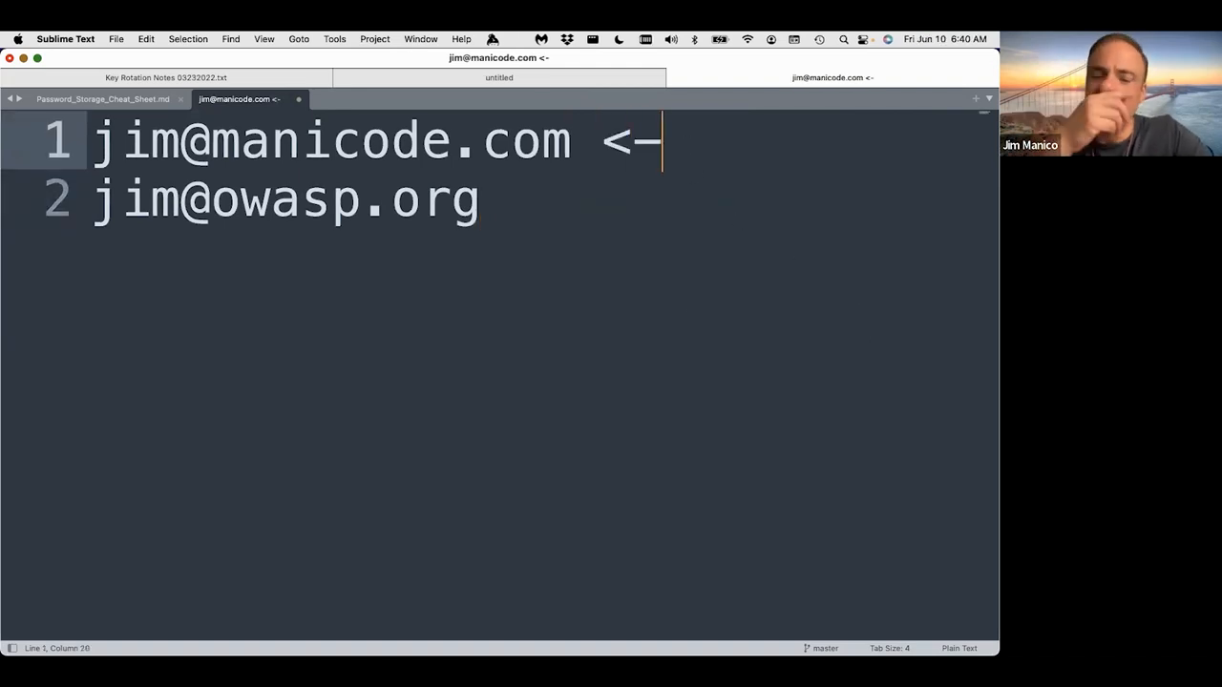
pyautogui.moveTo(93, 140); pyautogui.dragTo(94, 200)
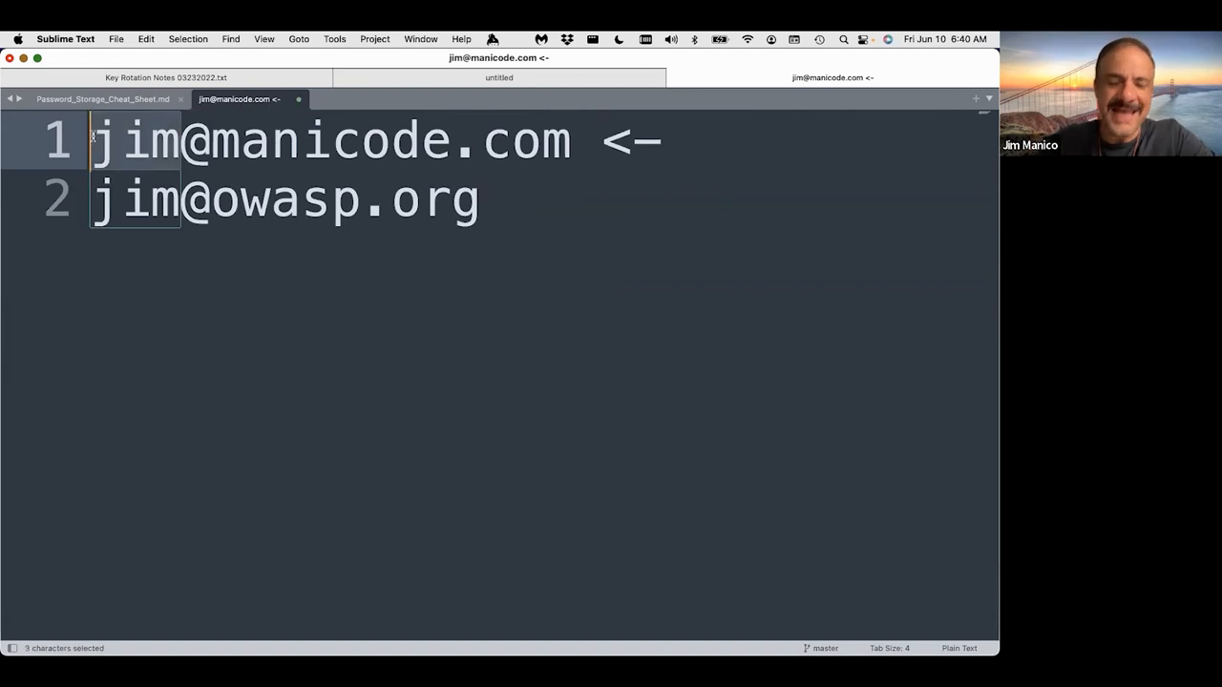
pyautogui.write('????')
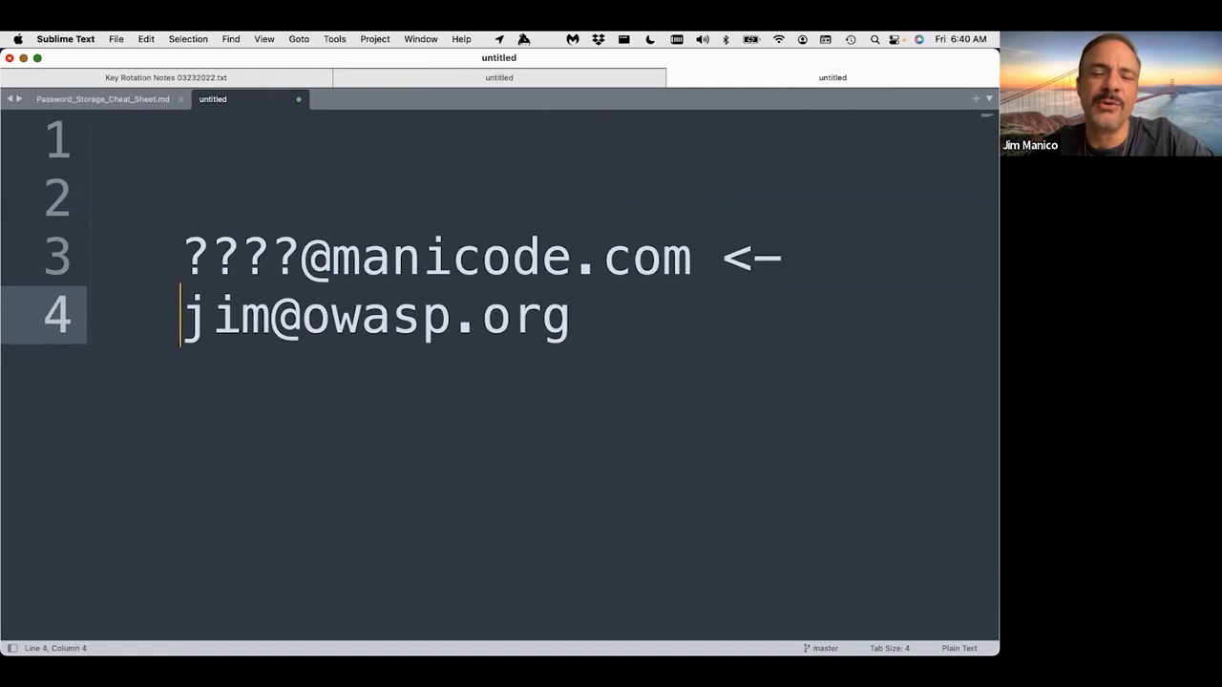
pyautogui.moveTo(181, 256); pyautogui.dragTo(330, 256)
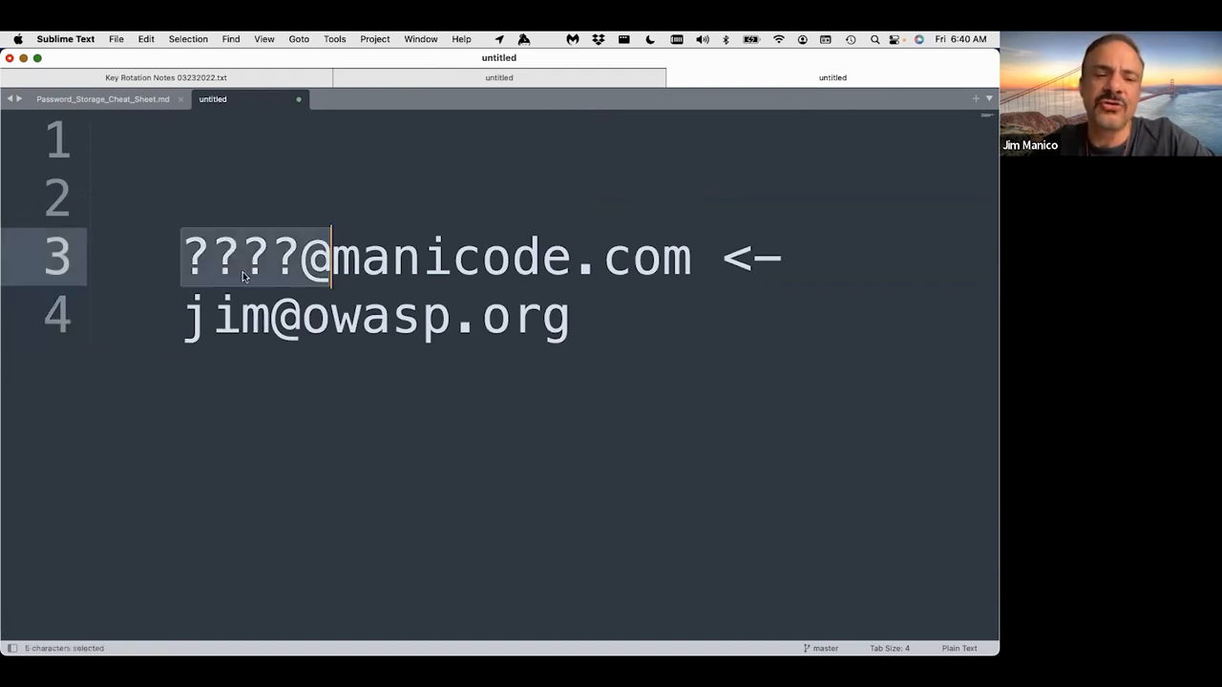
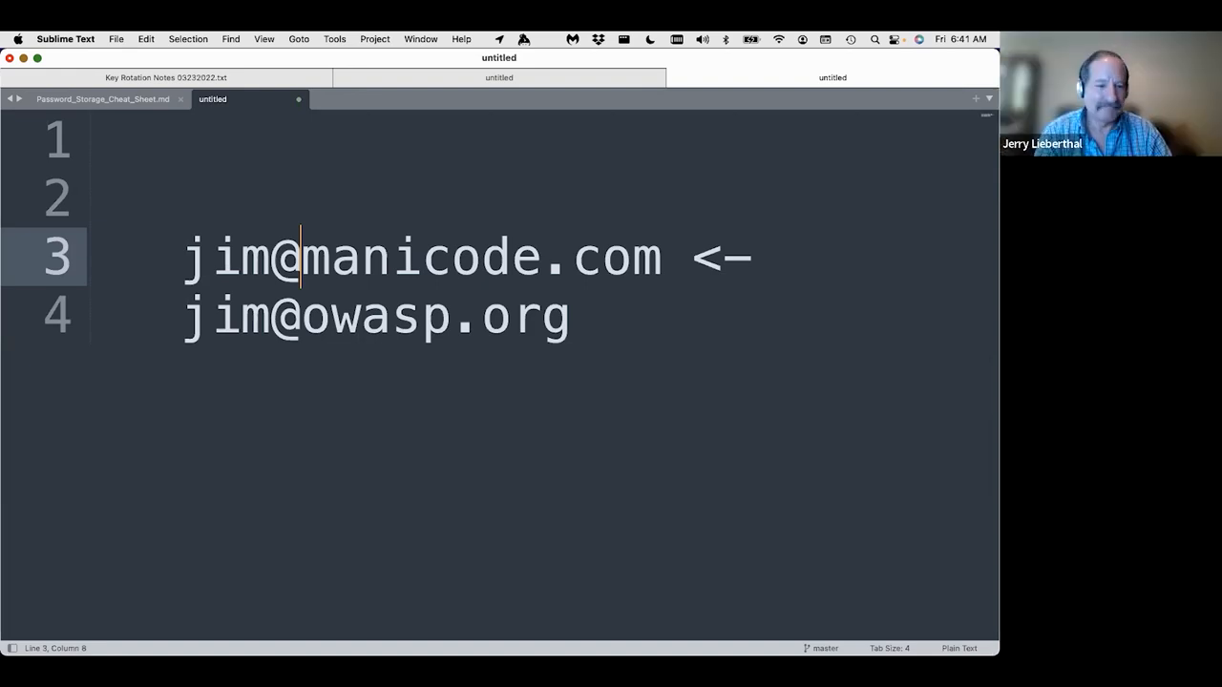
pyautogui.press('cmd+tab')
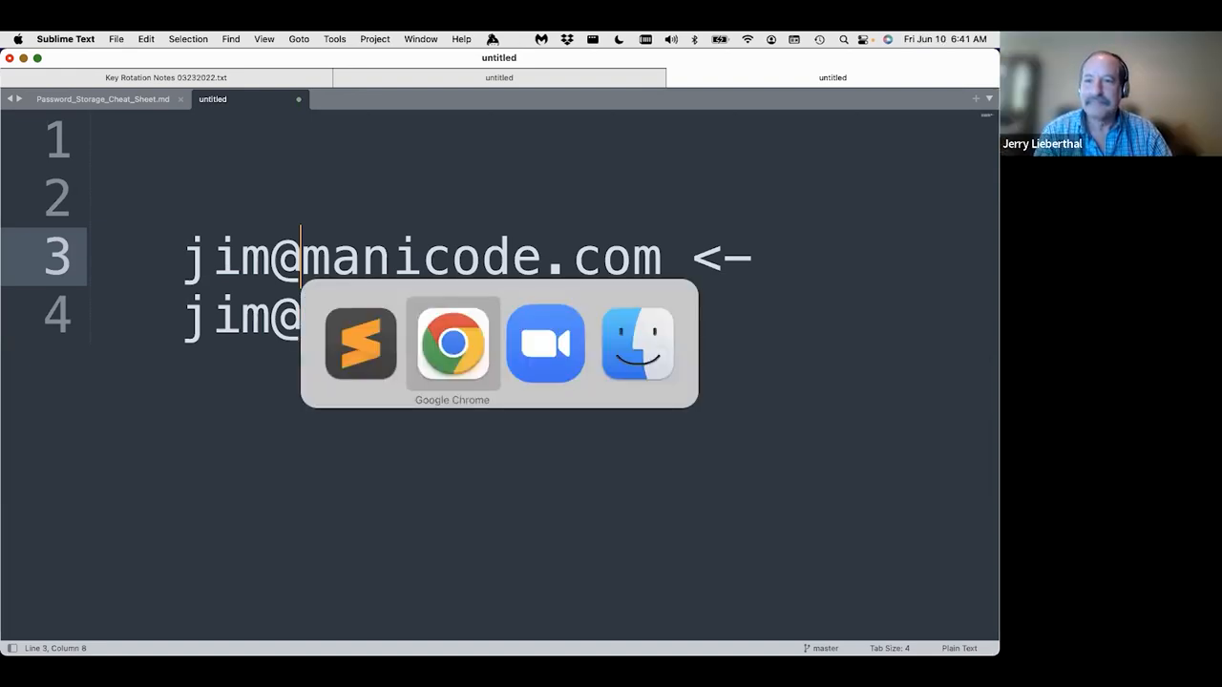